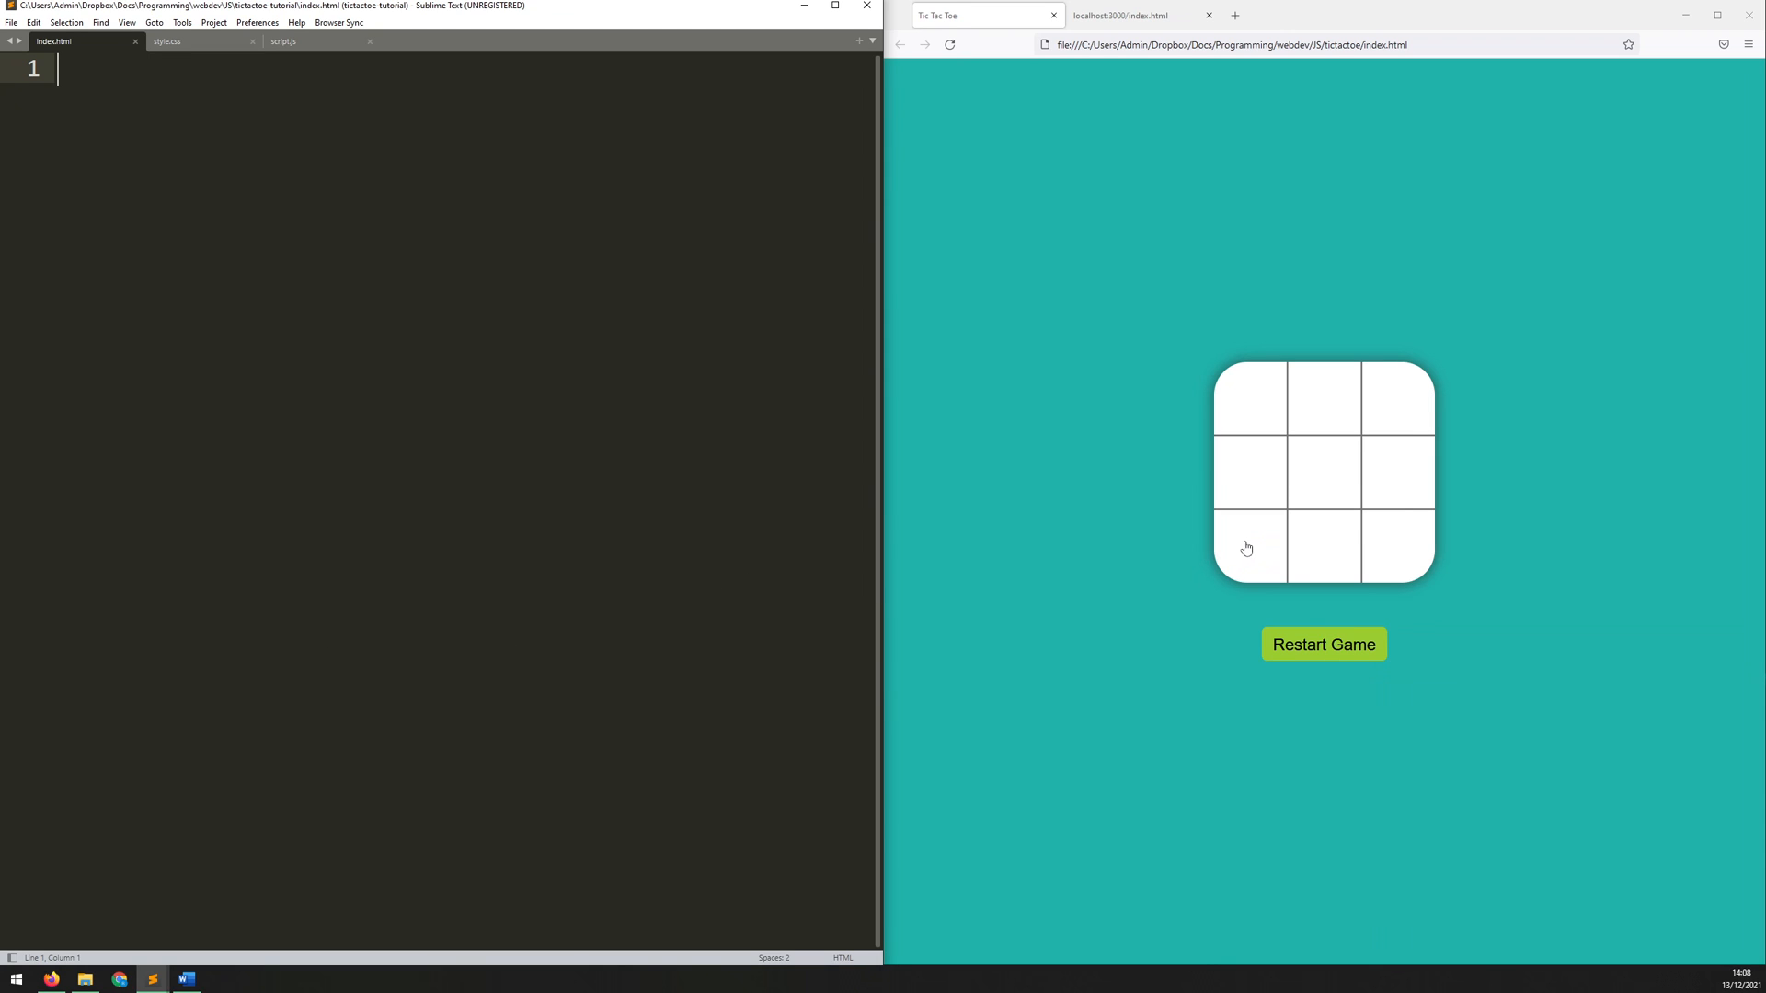
# Step: Place three X marks on the tic-tac-toe demo board to reach 'Player 1 wins!'
pyautogui.click(1323, 473)
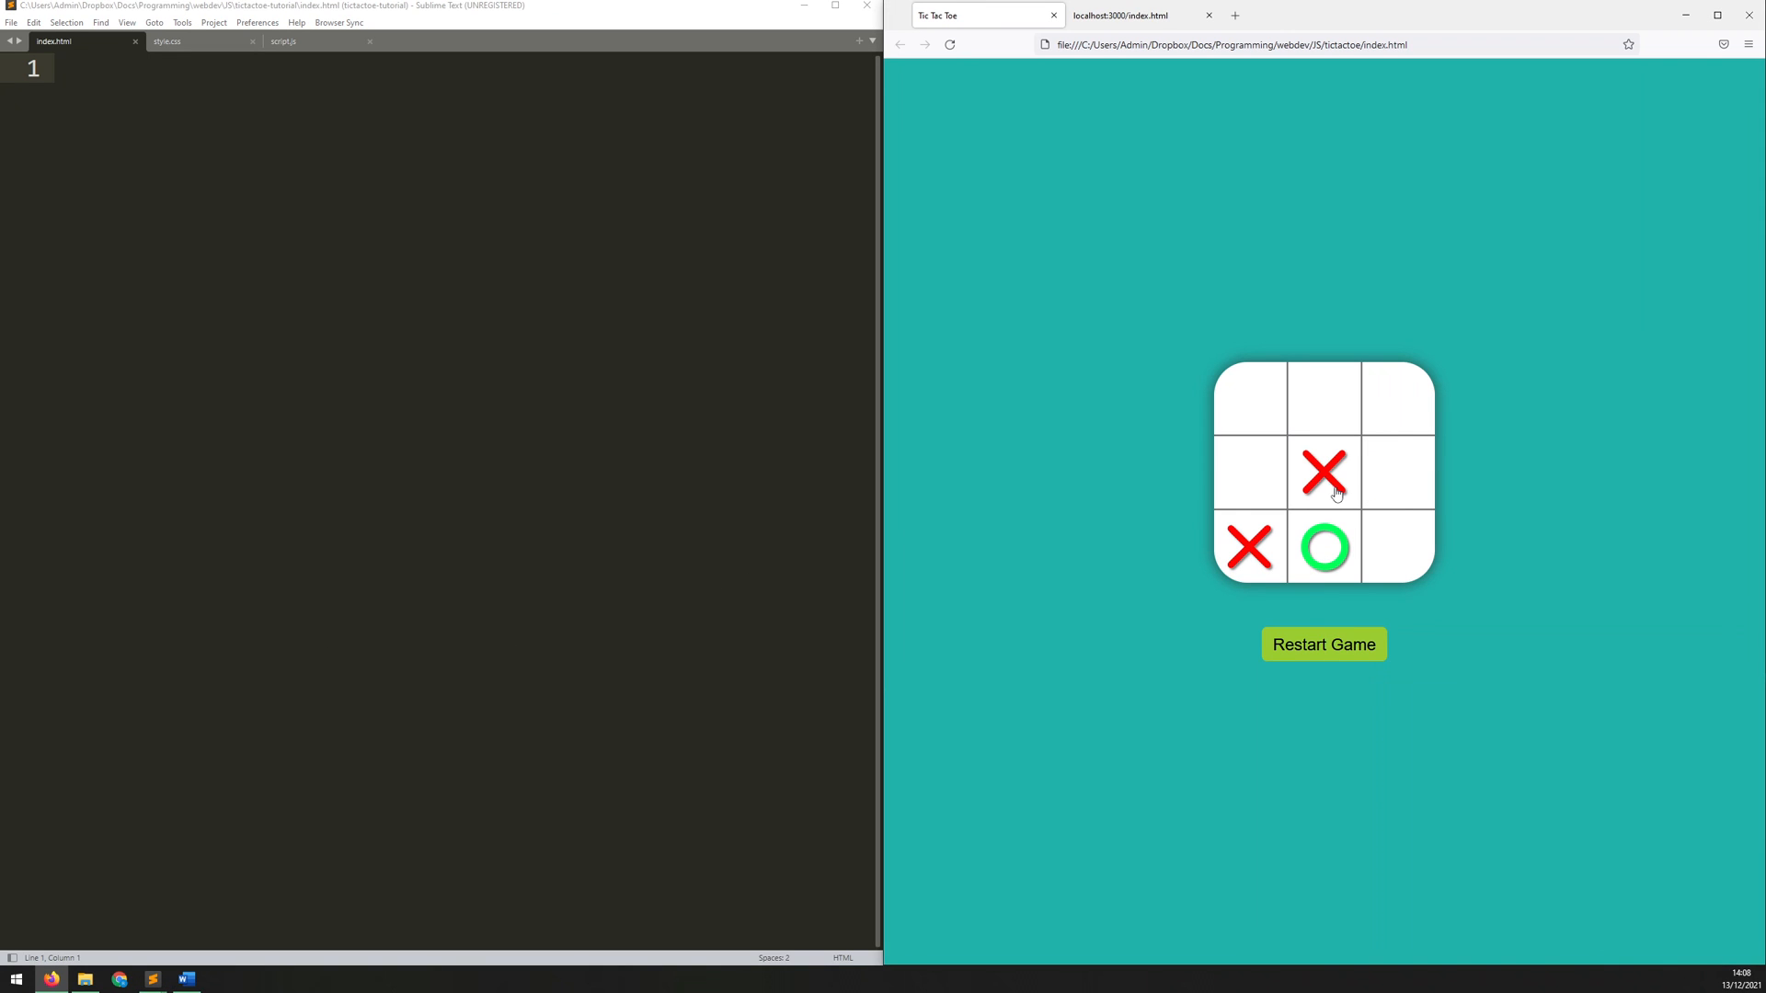
pyautogui.click(1324, 644)
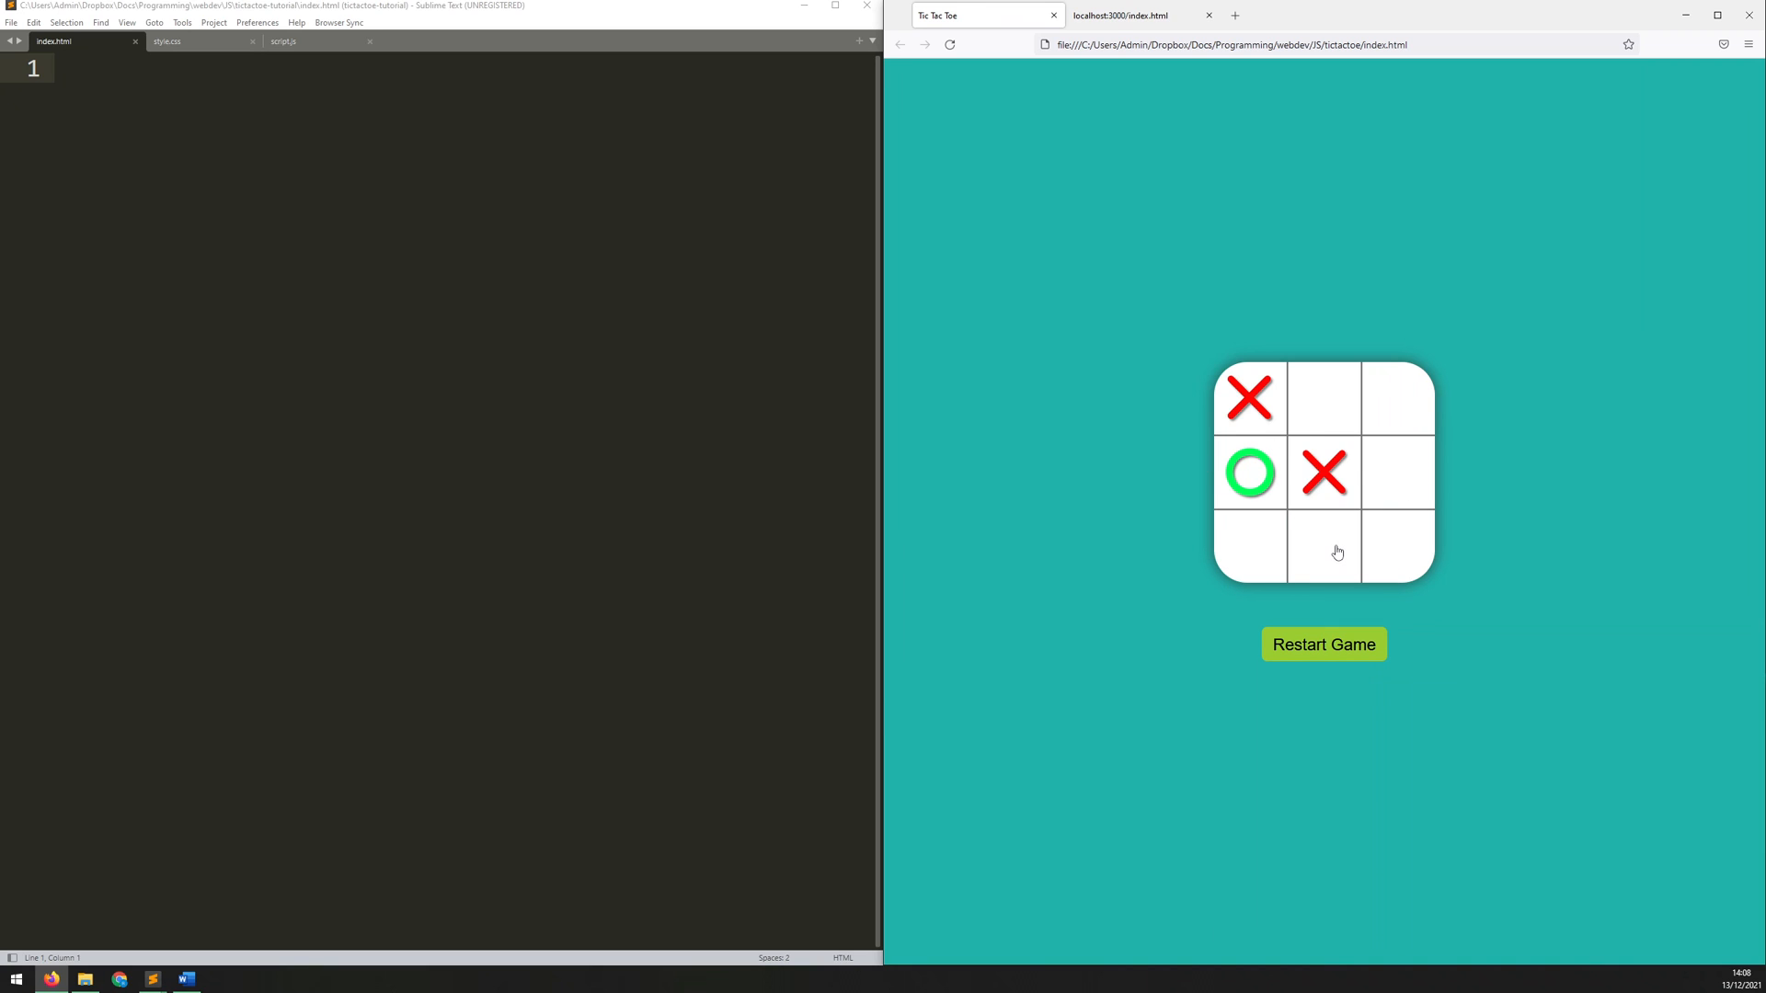
pyautogui.click(1323, 548)
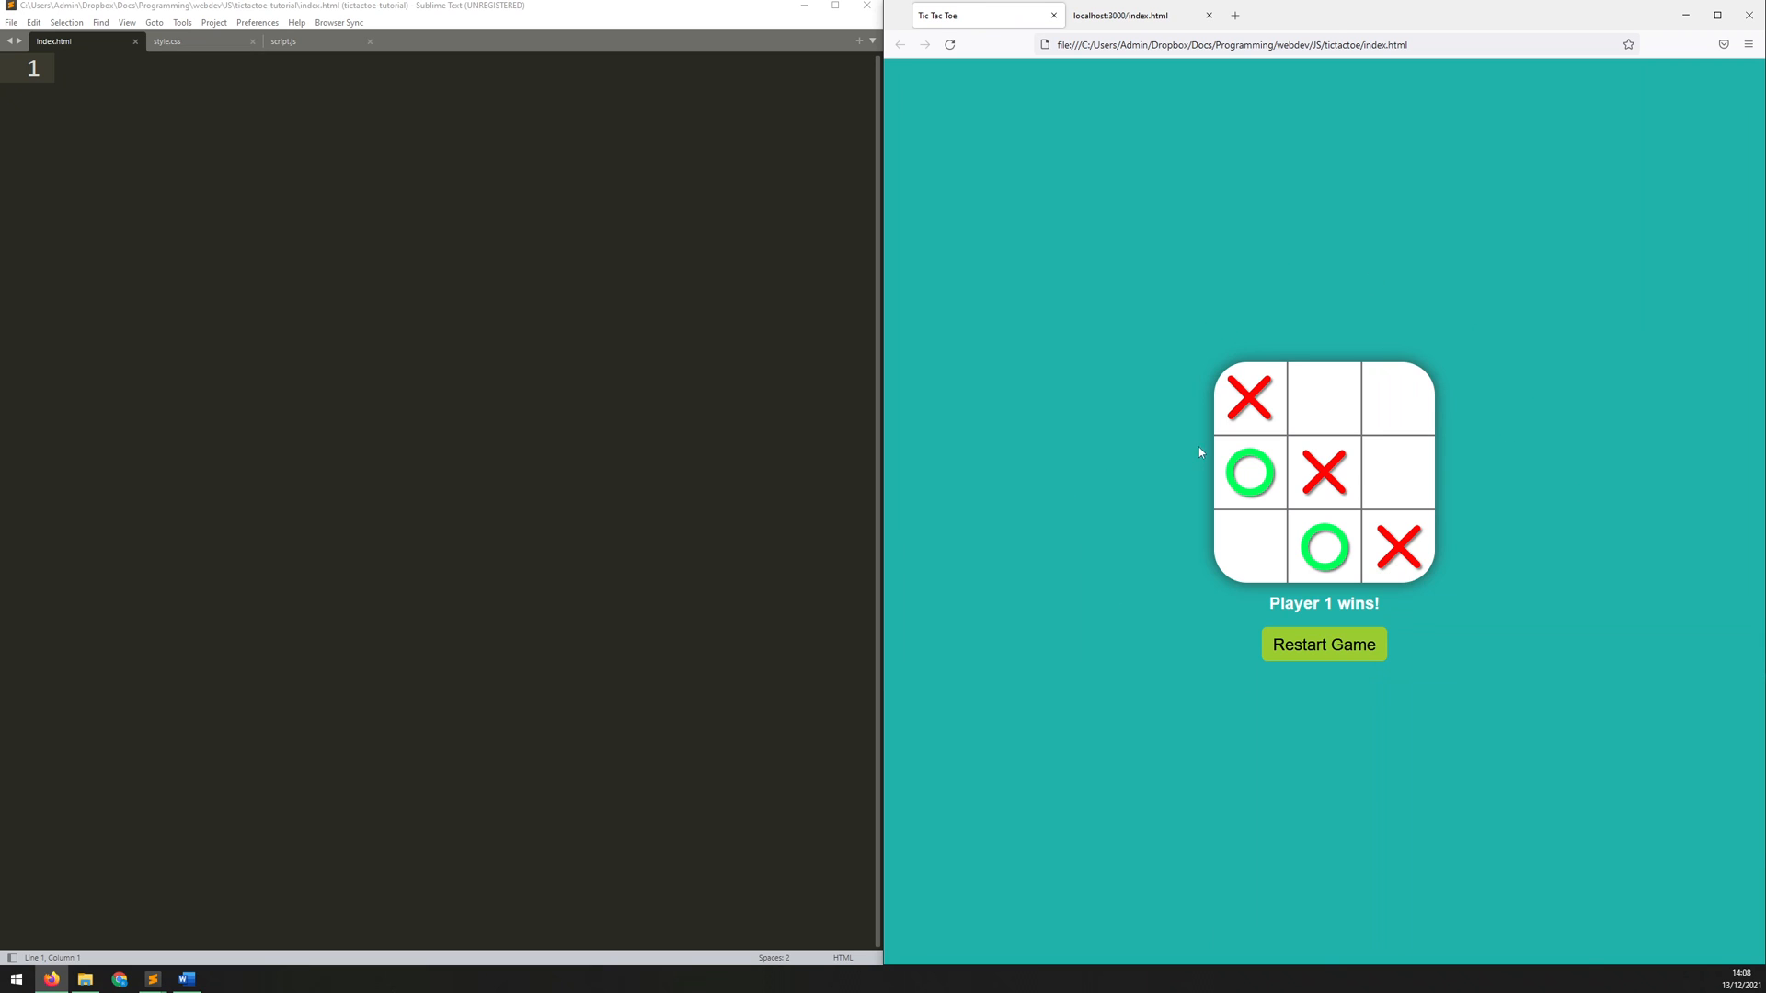
pyautogui.moveTo(977, 190)
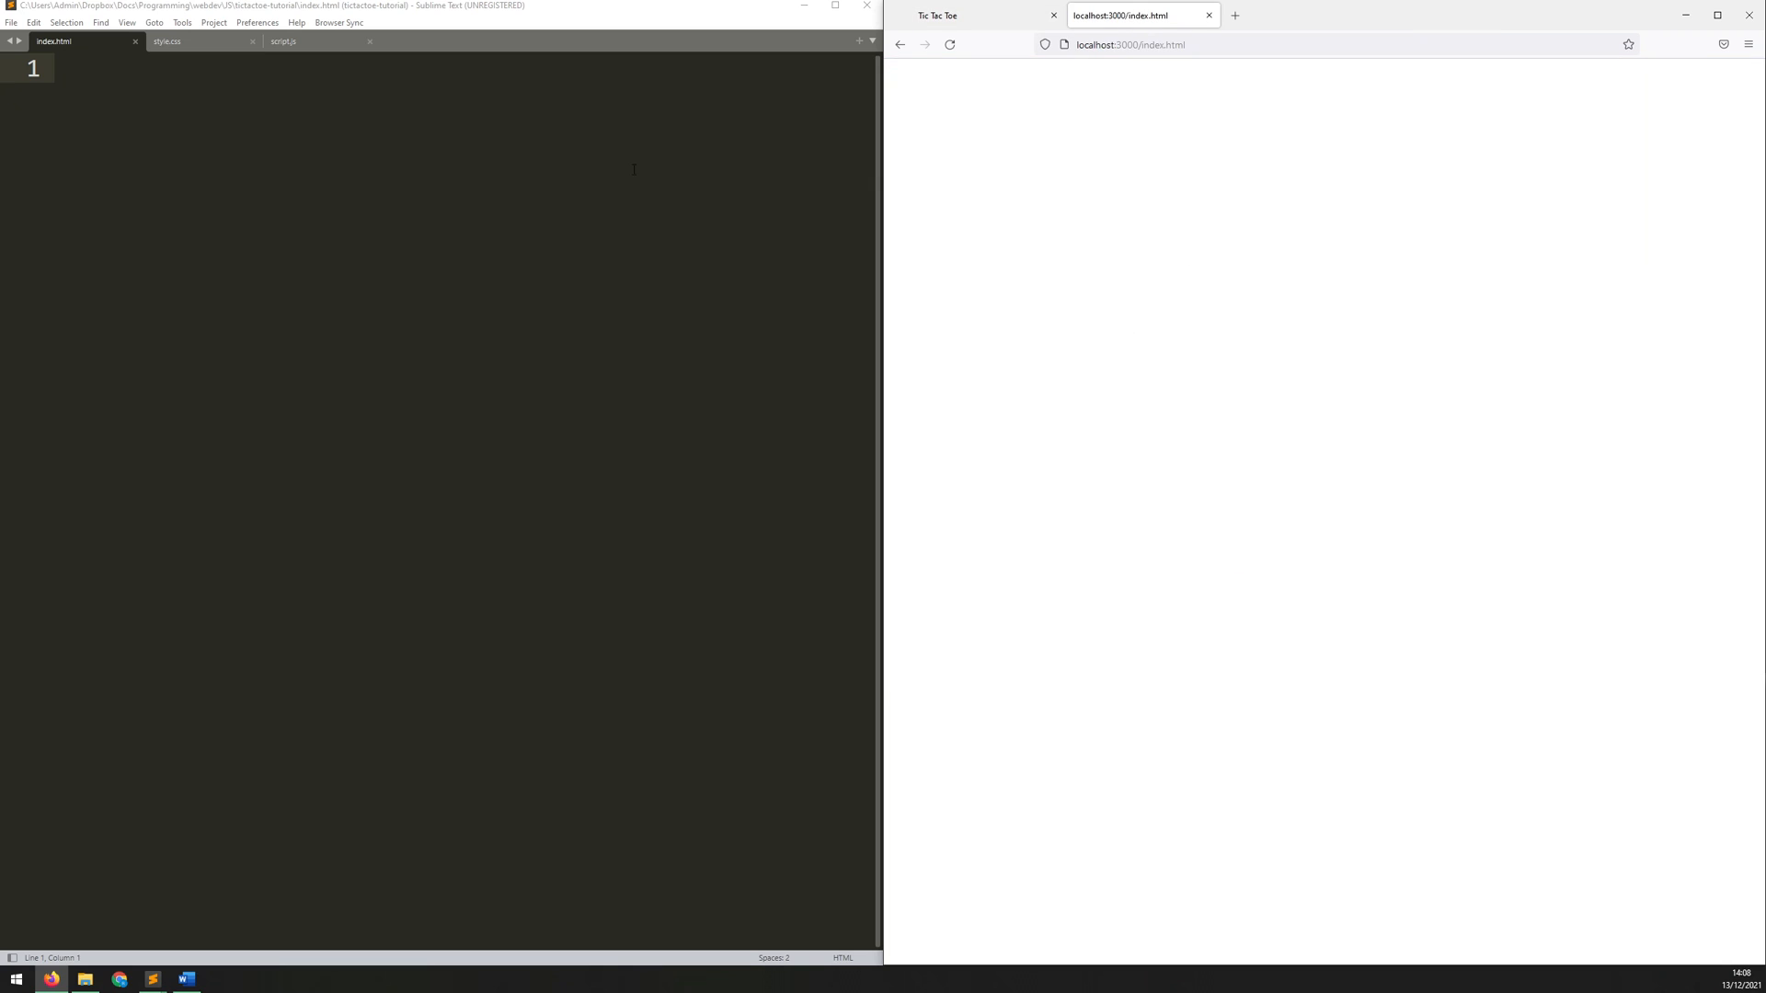
# Step: Set the index.html page title to 'Tic Tac Toe'
pyautogui.click(281, 41)
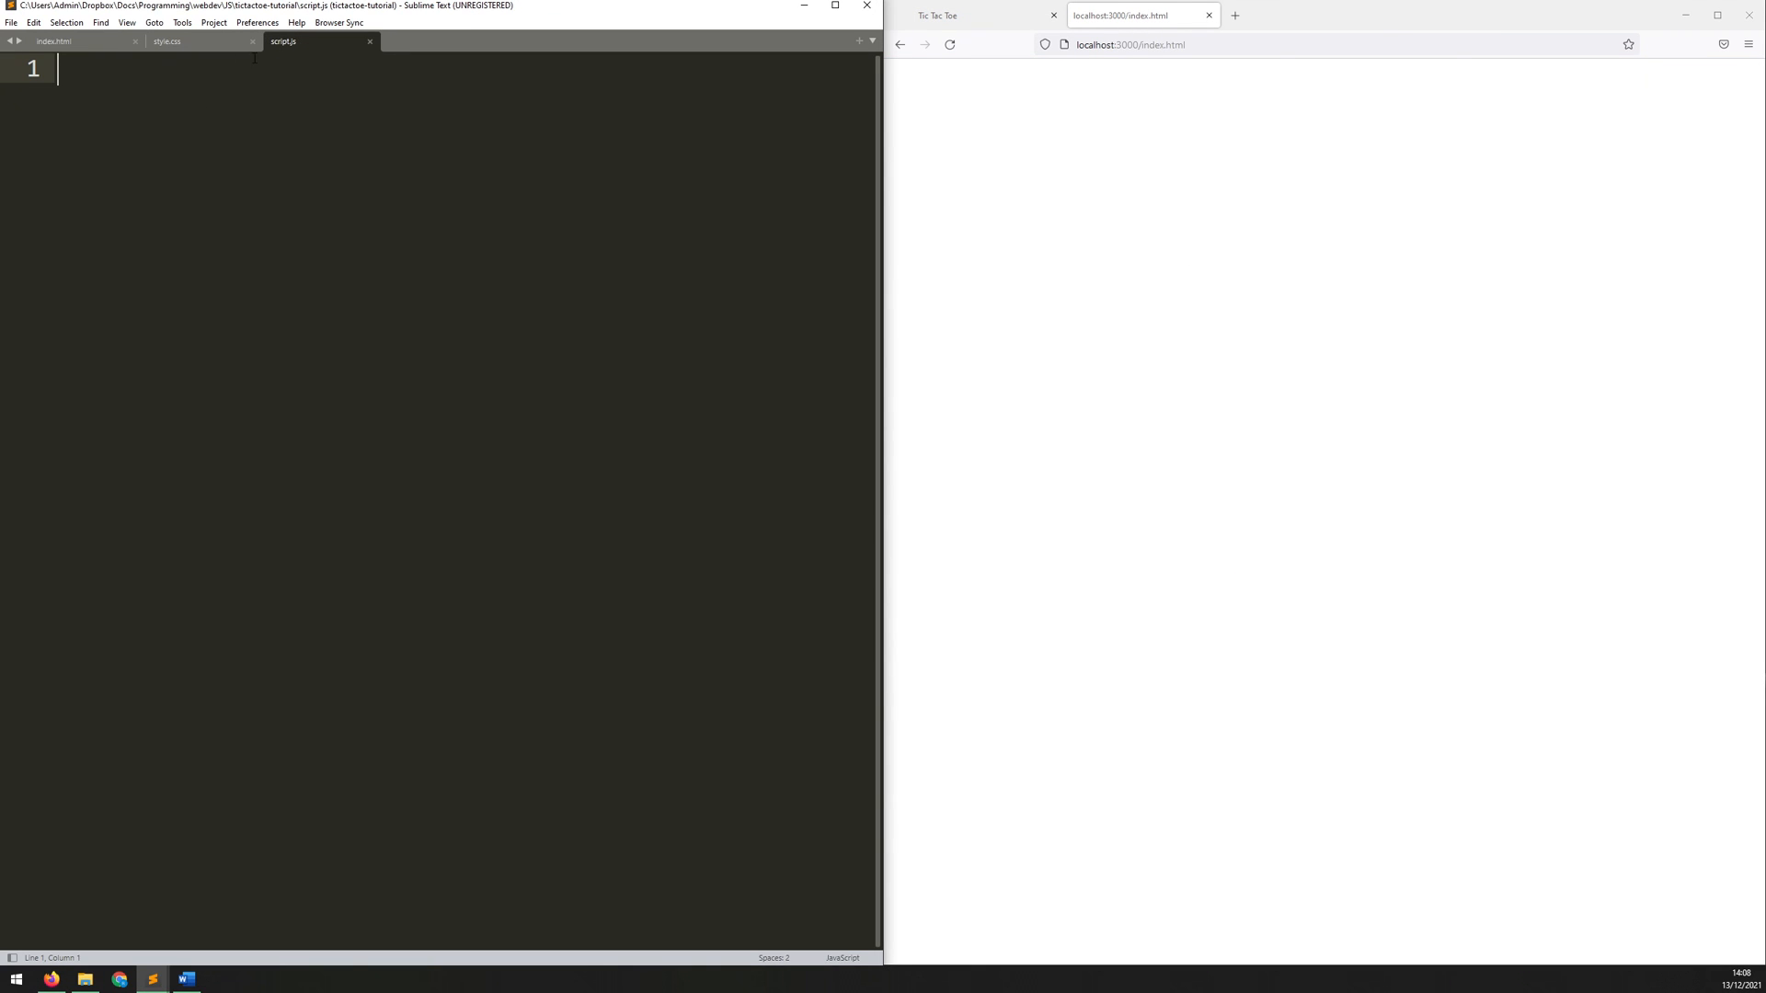
pyautogui.click(54, 41)
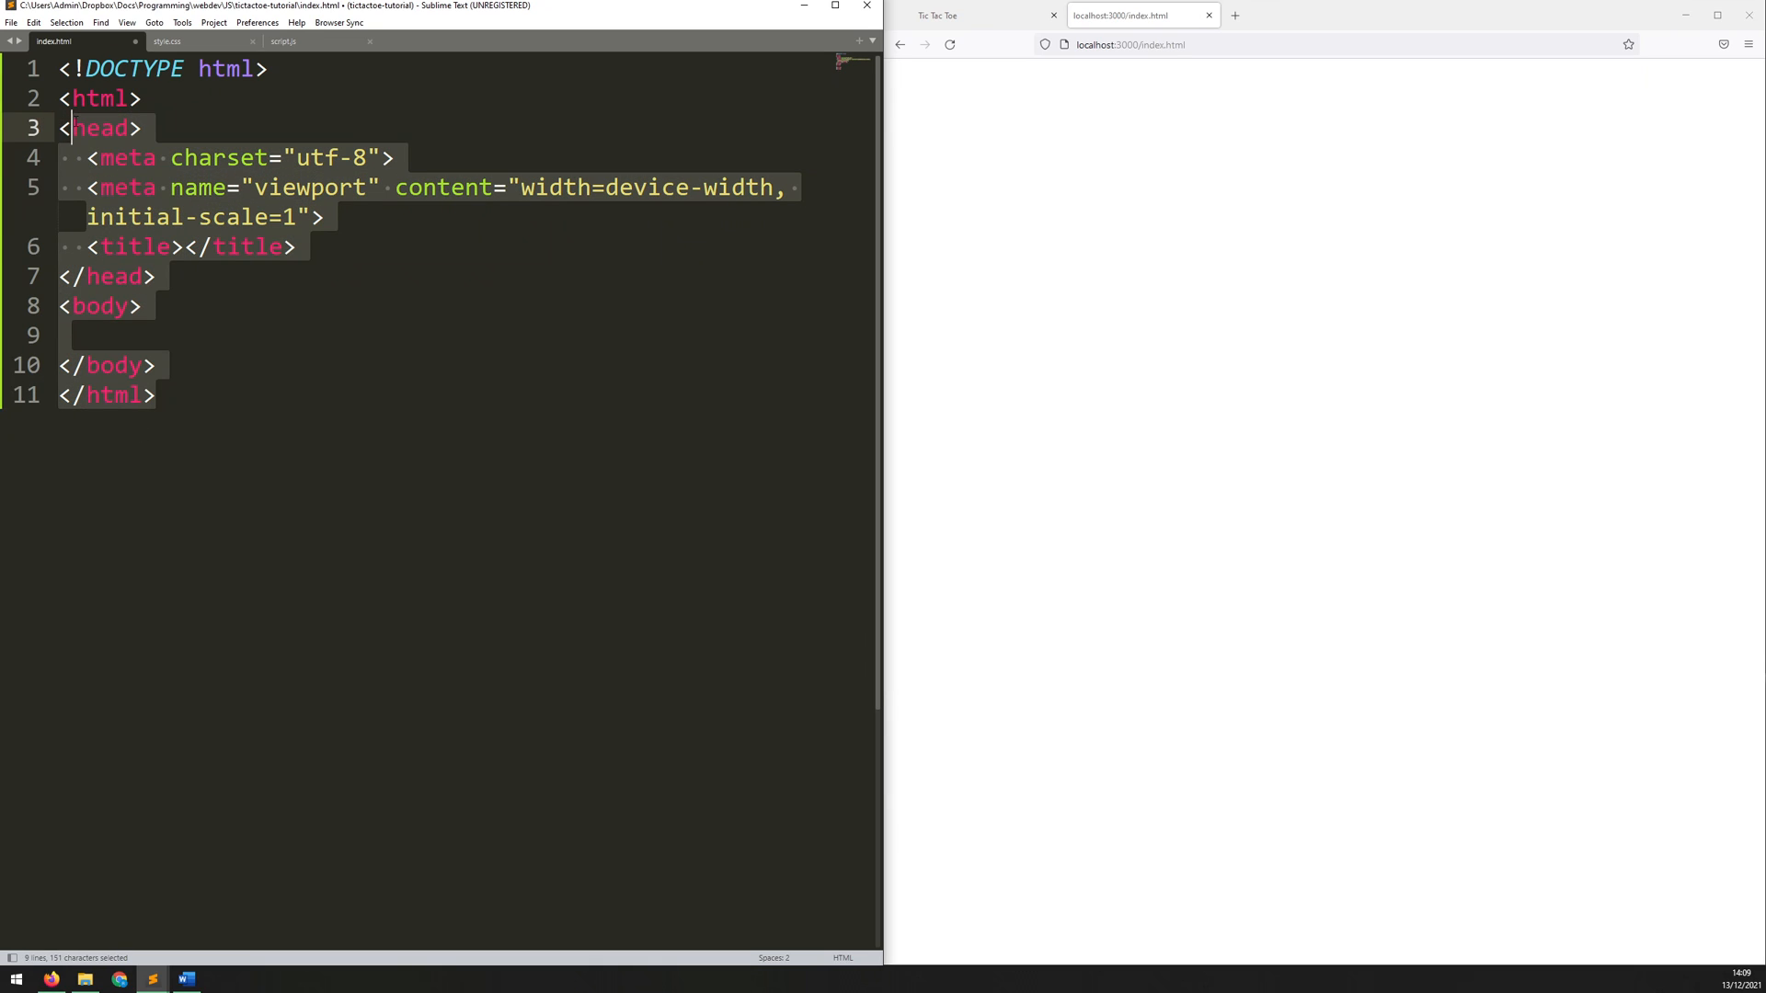
pyautogui.click(182, 246)
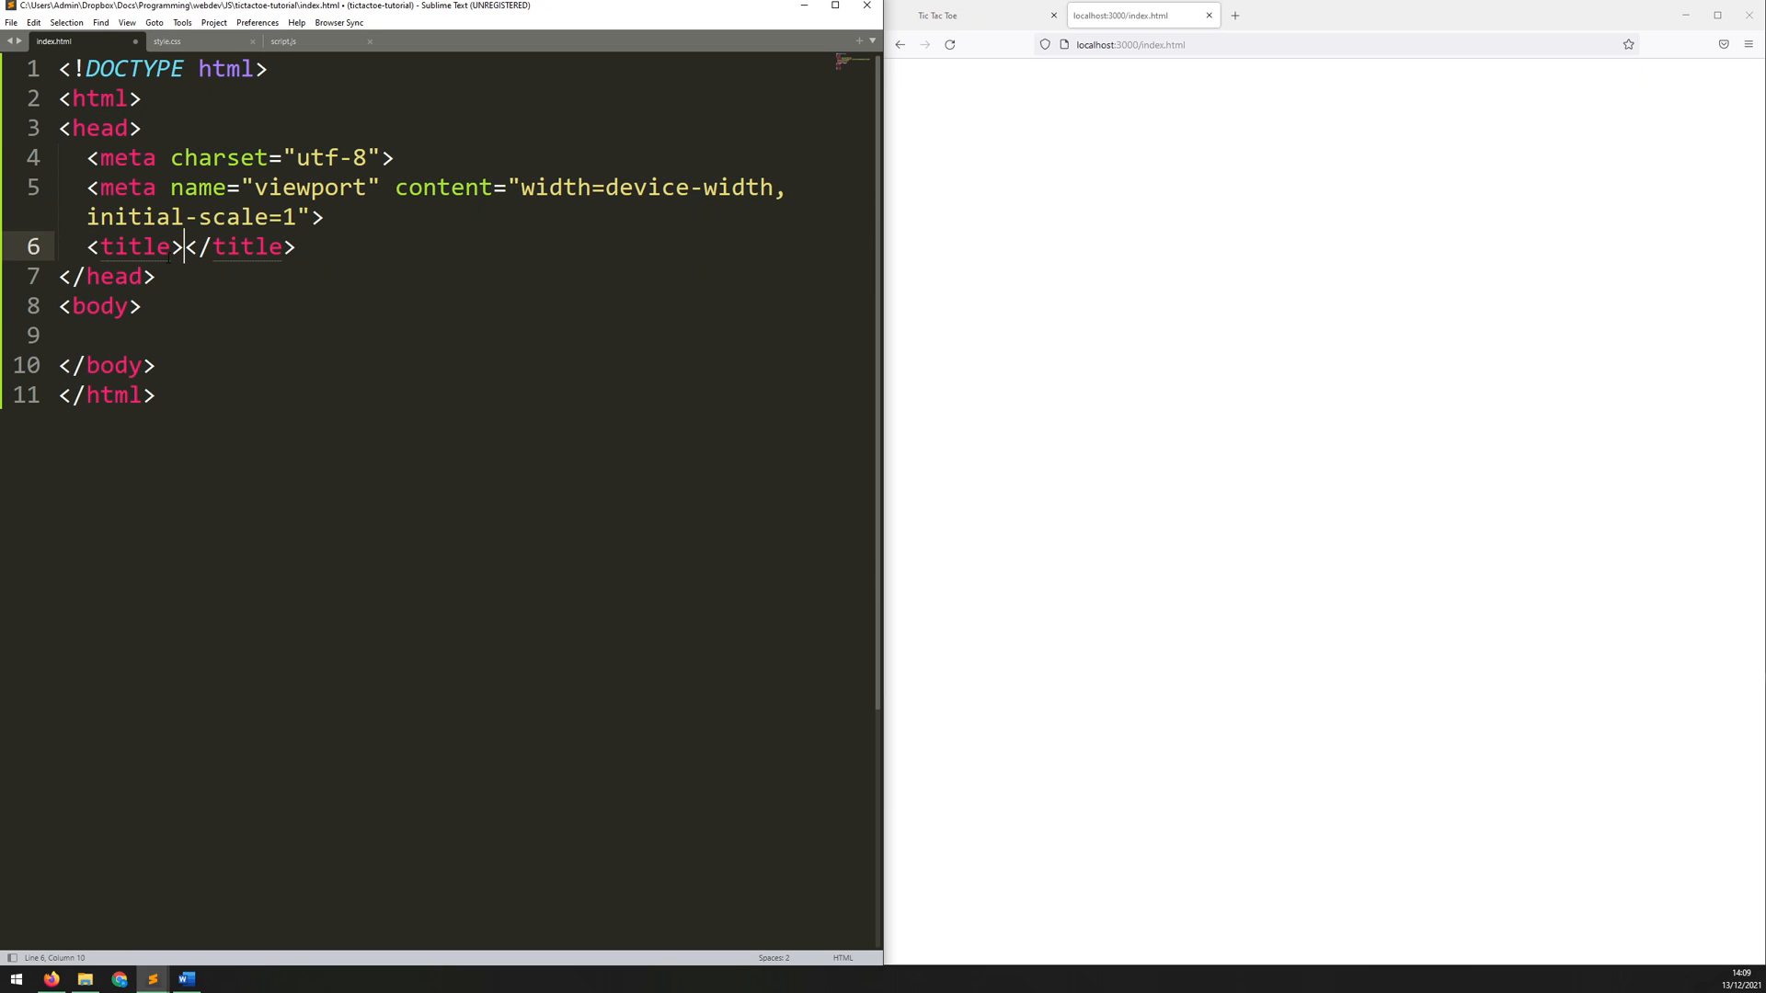
pyautogui.write('Tic T')
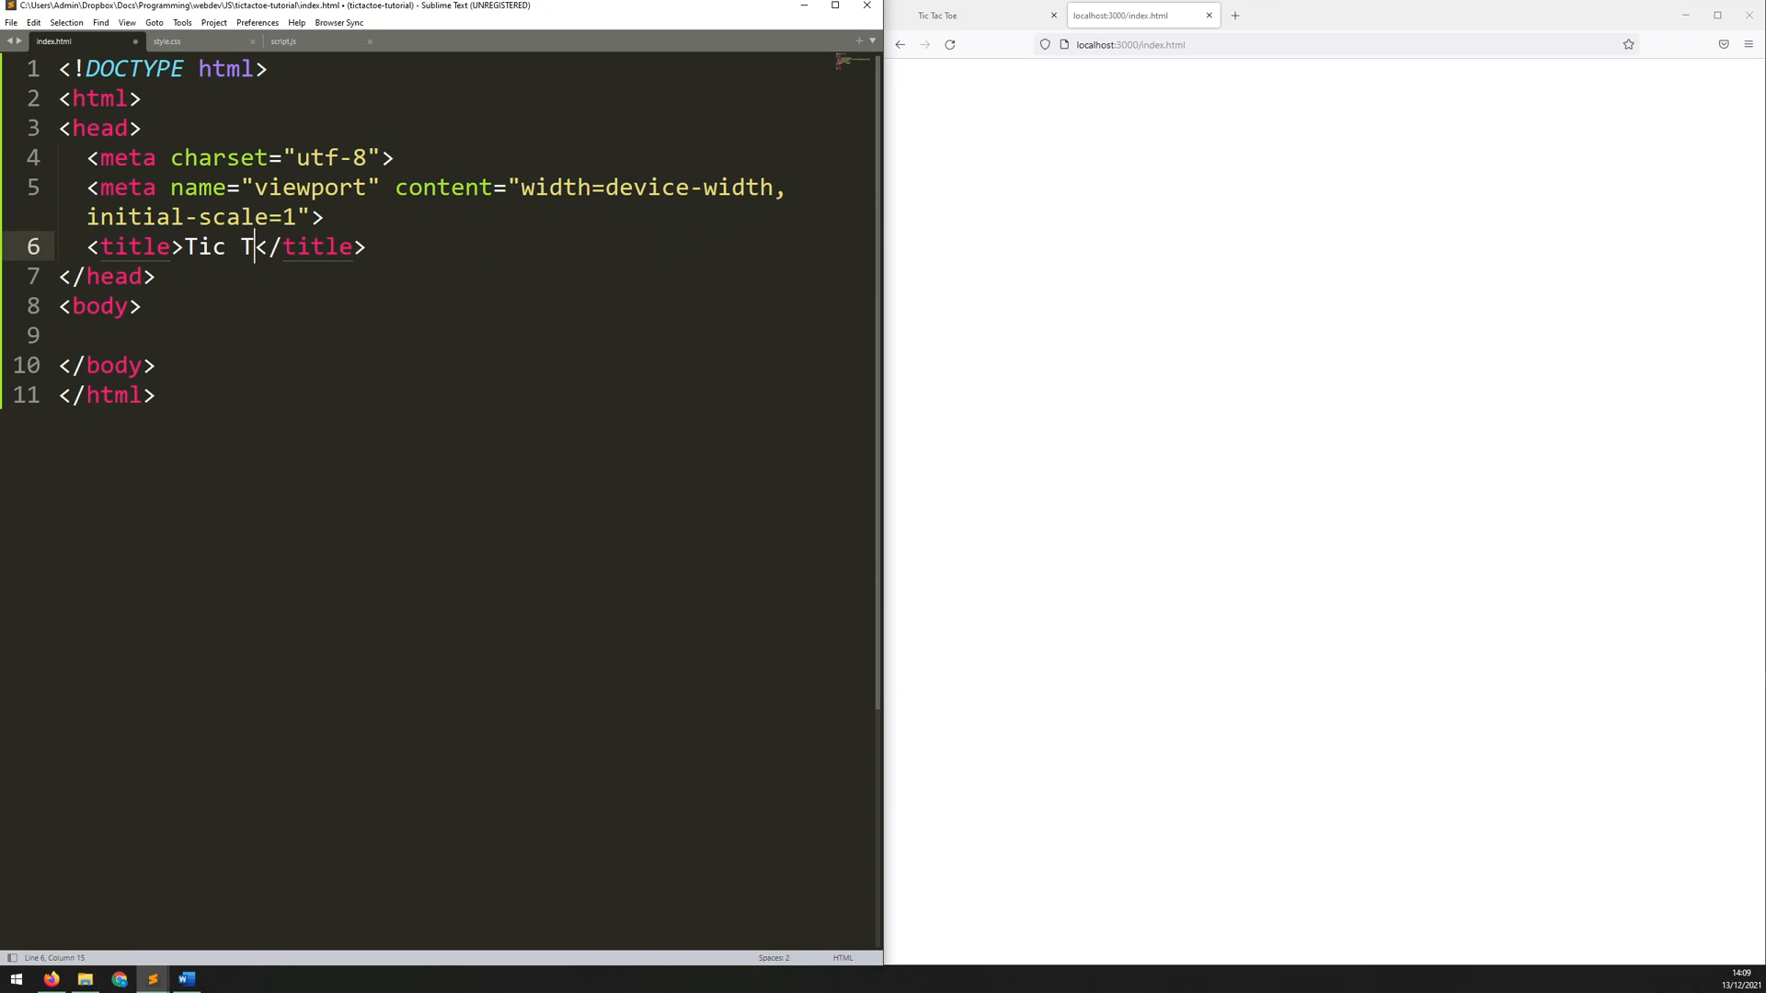
pyautogui.write('ac Toe')
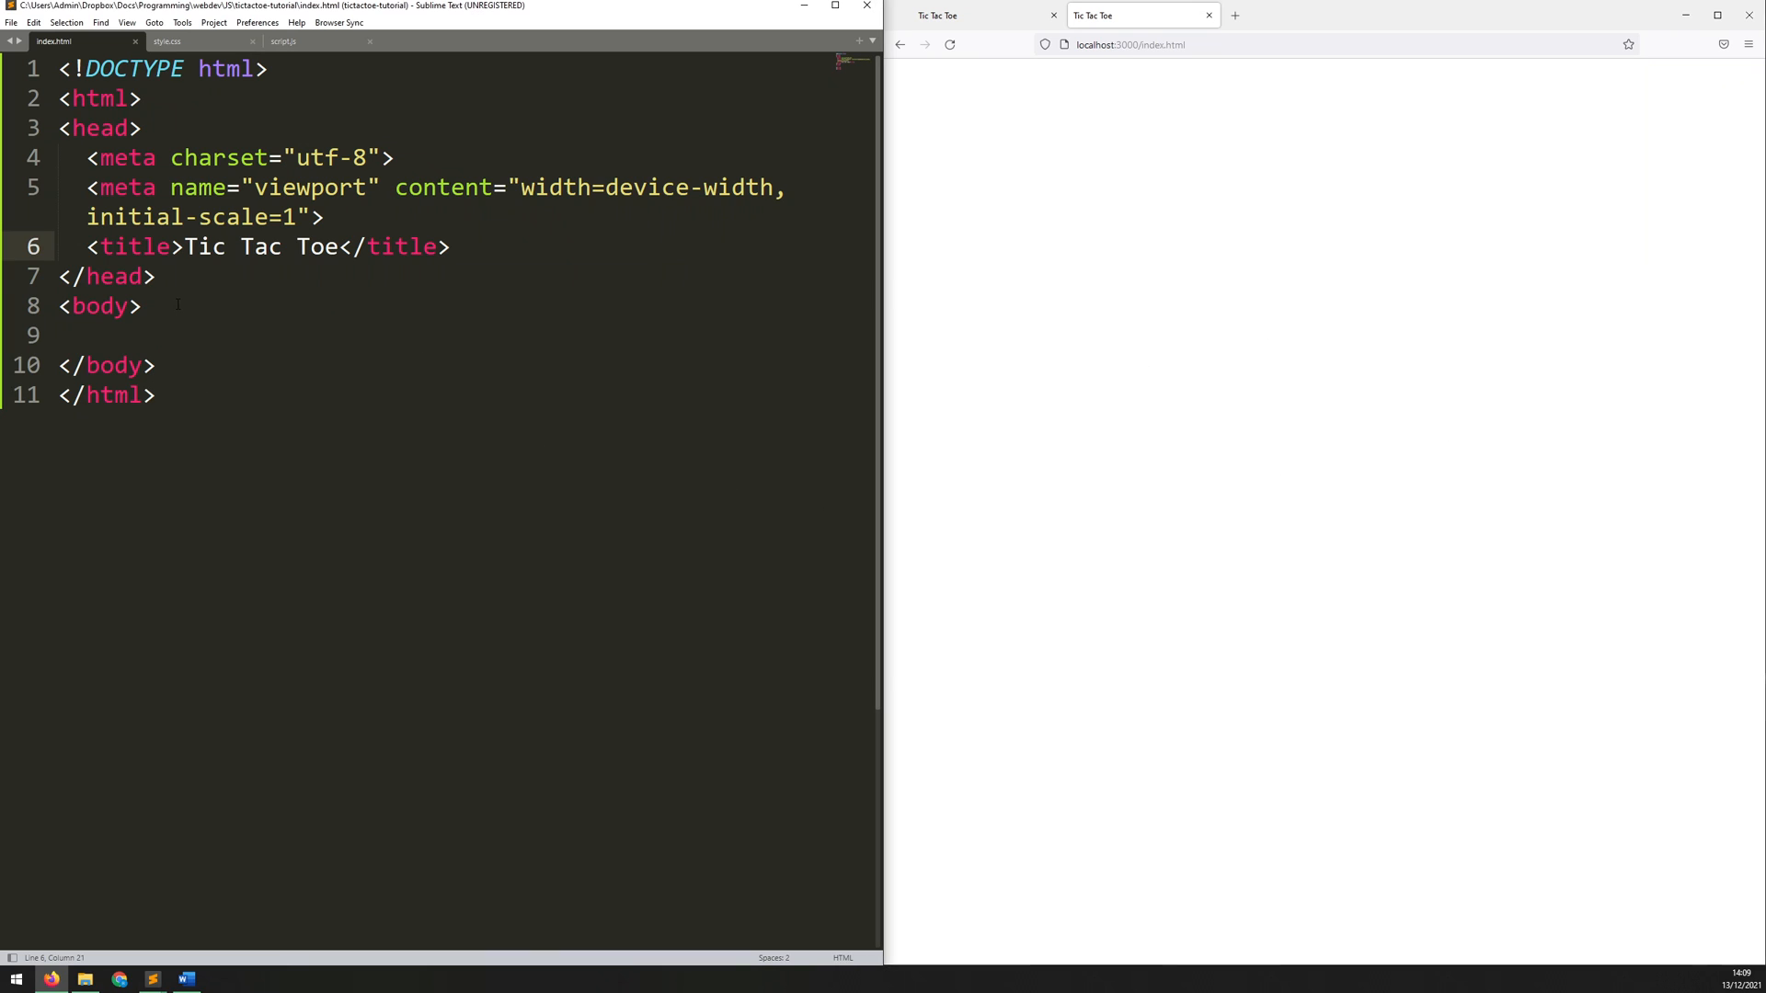
# Step: Add an empty <section class="board"></section> to the body and save index.html
pyautogui.write('<se')
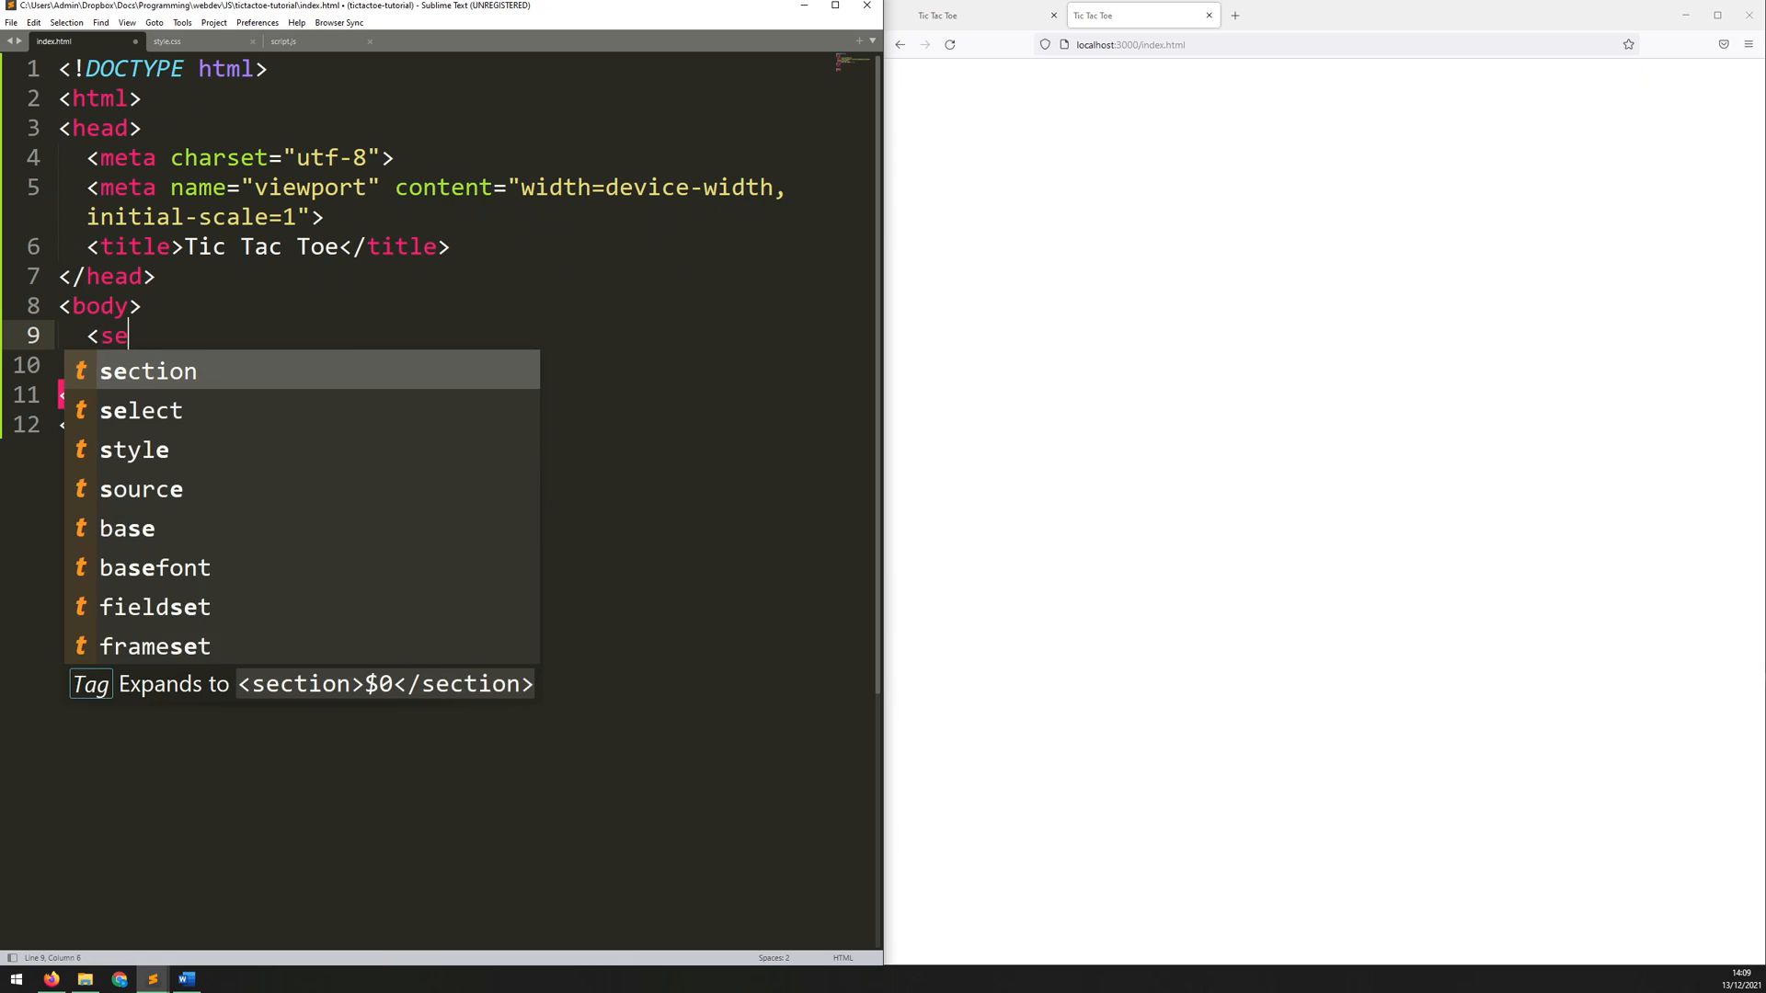
pyautogui.press('Tab')
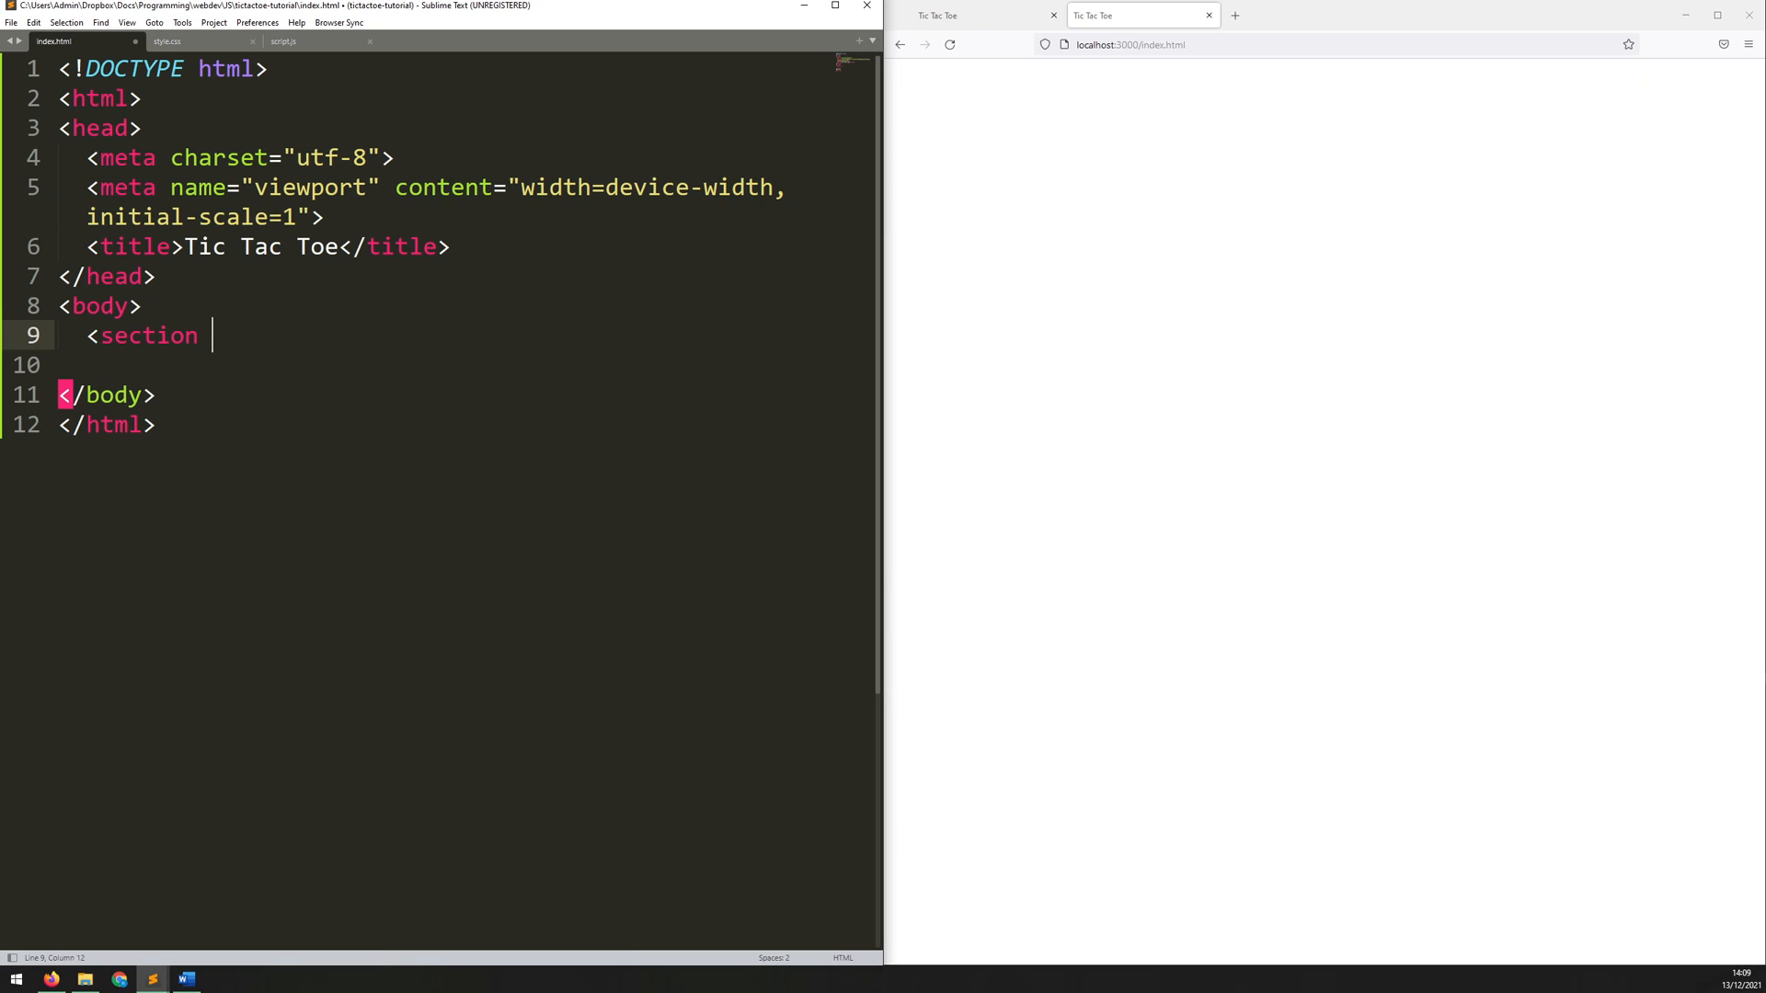
pyautogui.write('class')
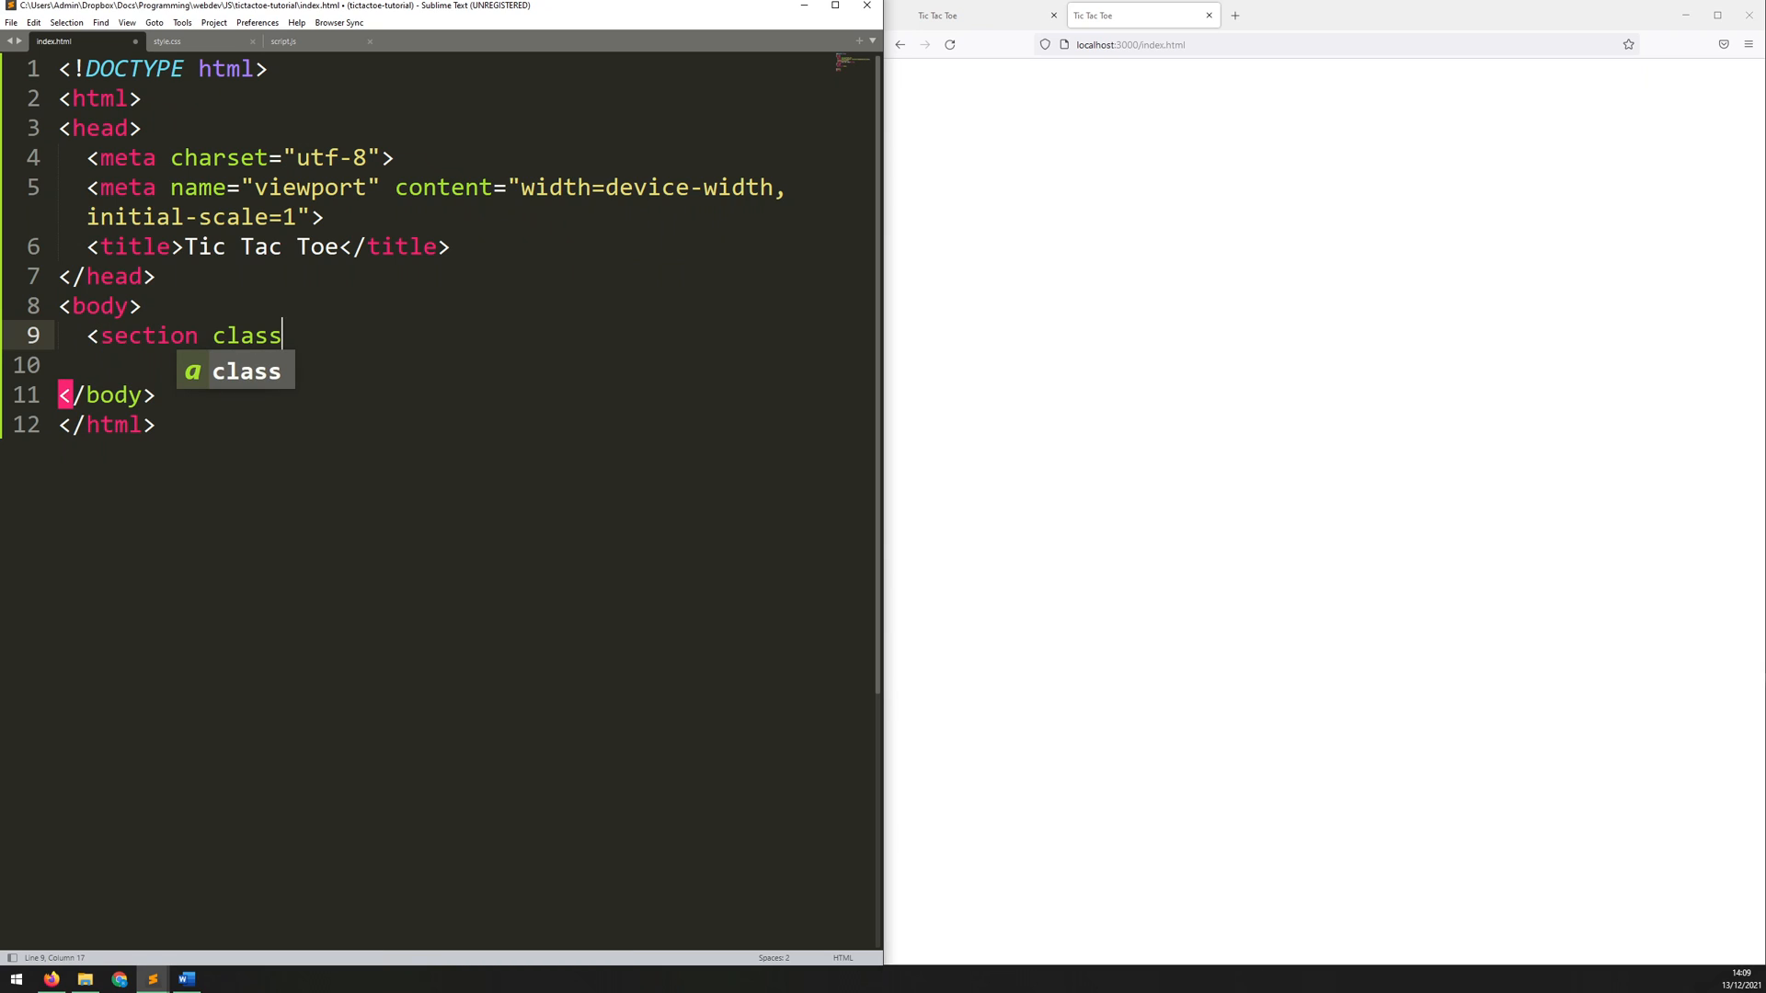
pyautogui.write('="board"')
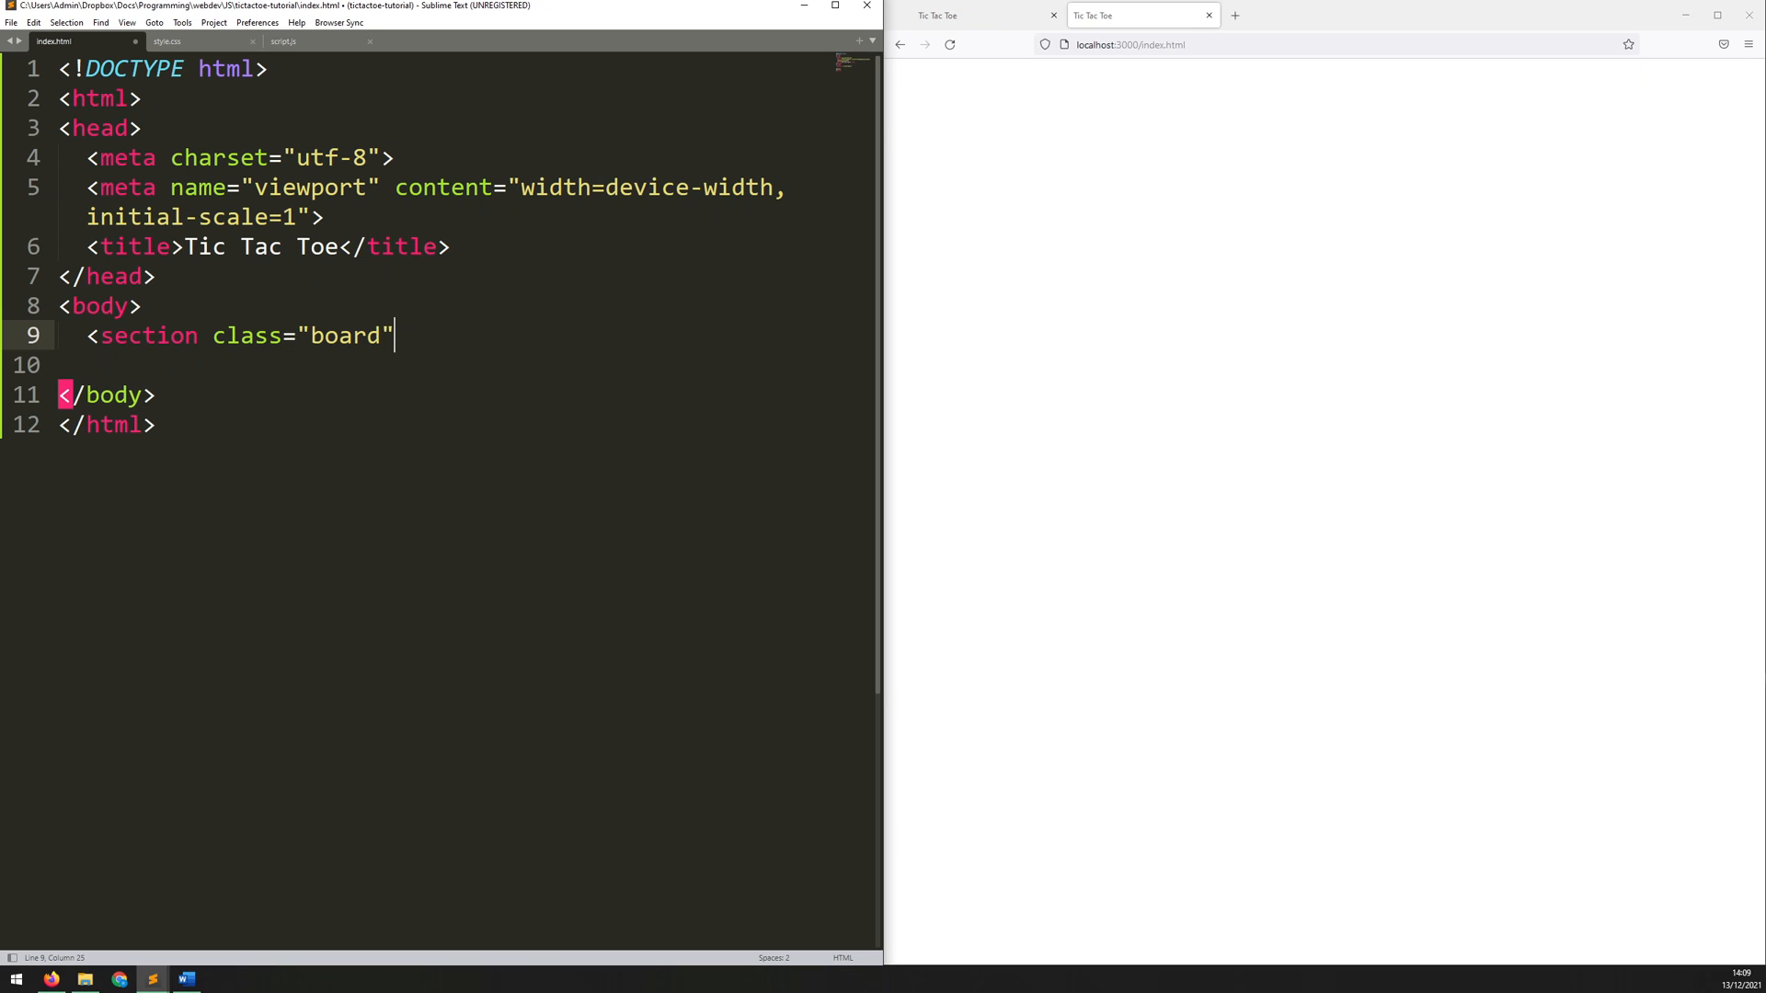
pyautogui.write('>')
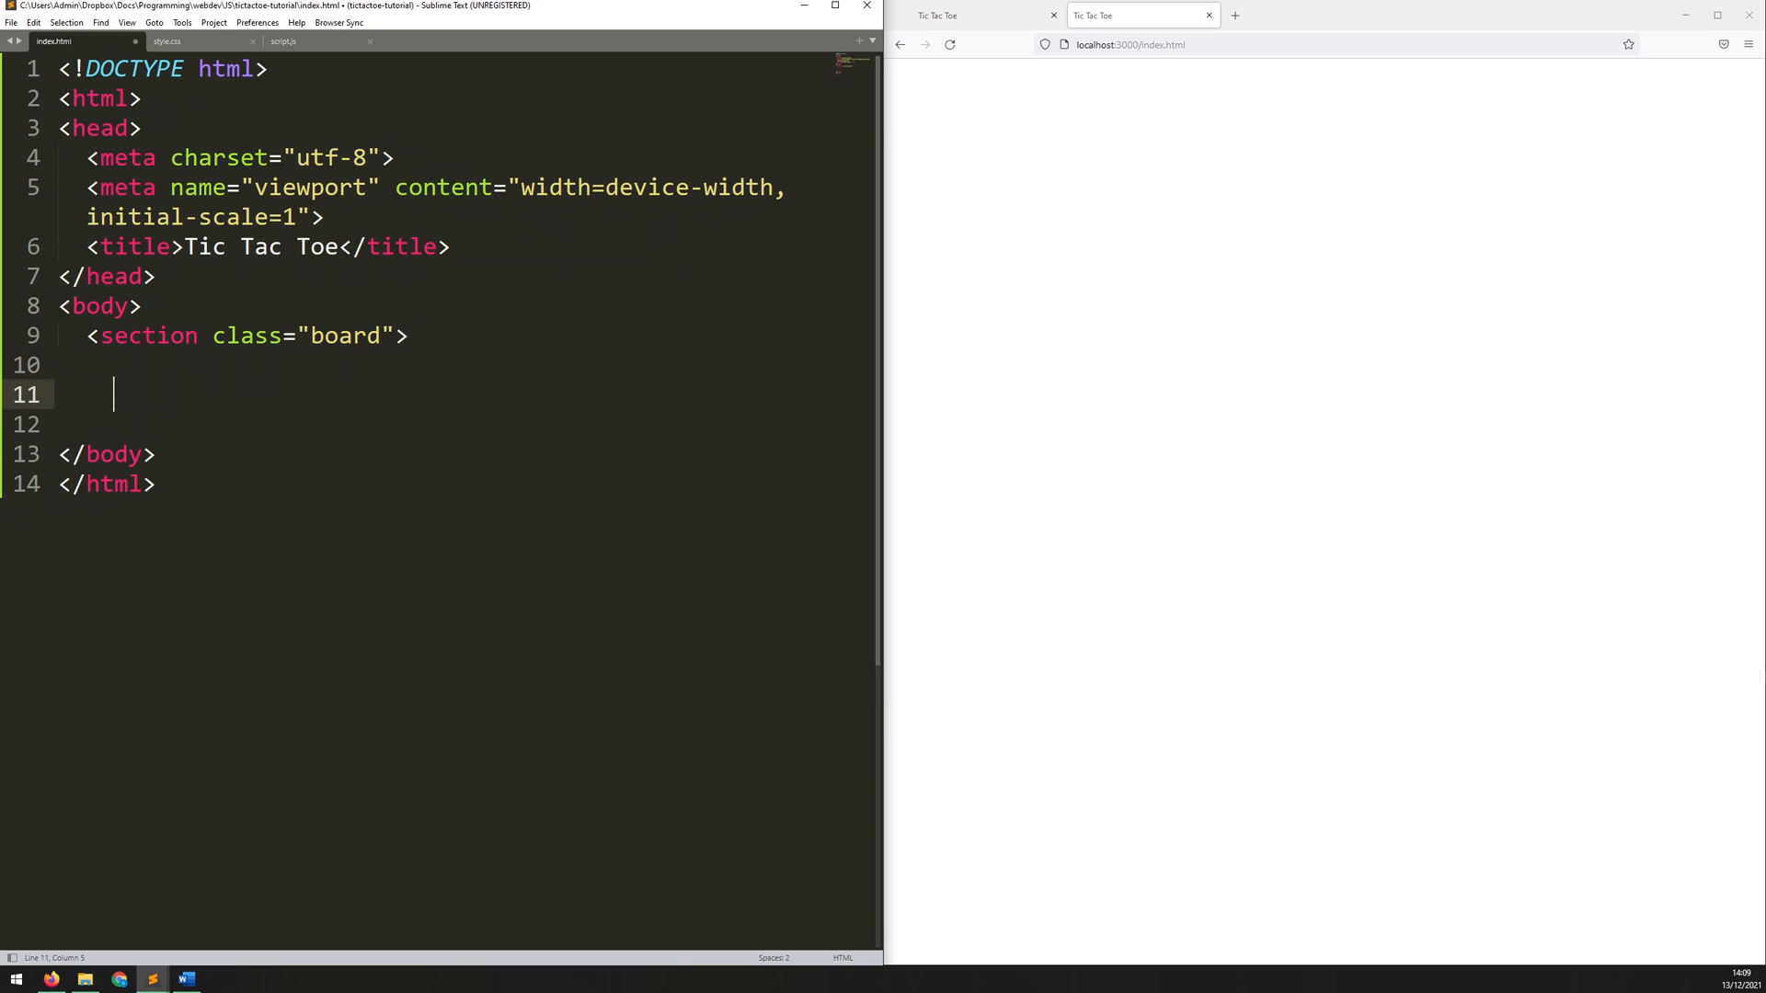
pyautogui.write('</section>')
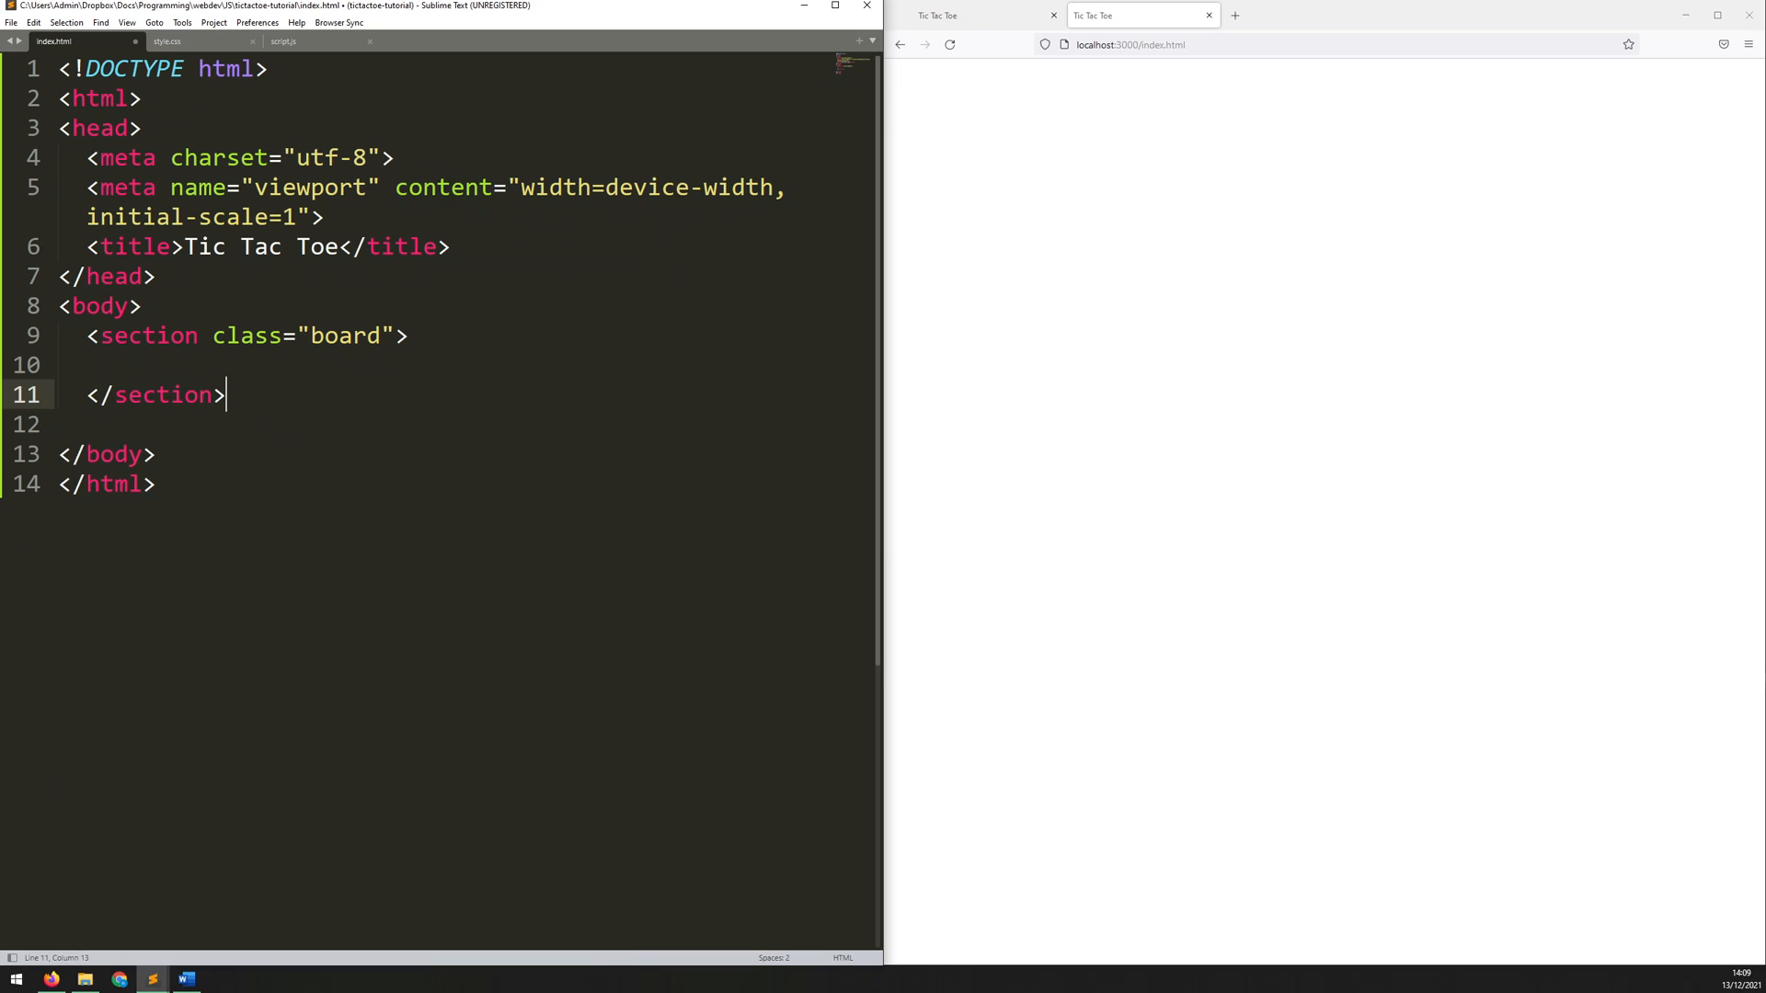
pyautogui.press('Backspace')
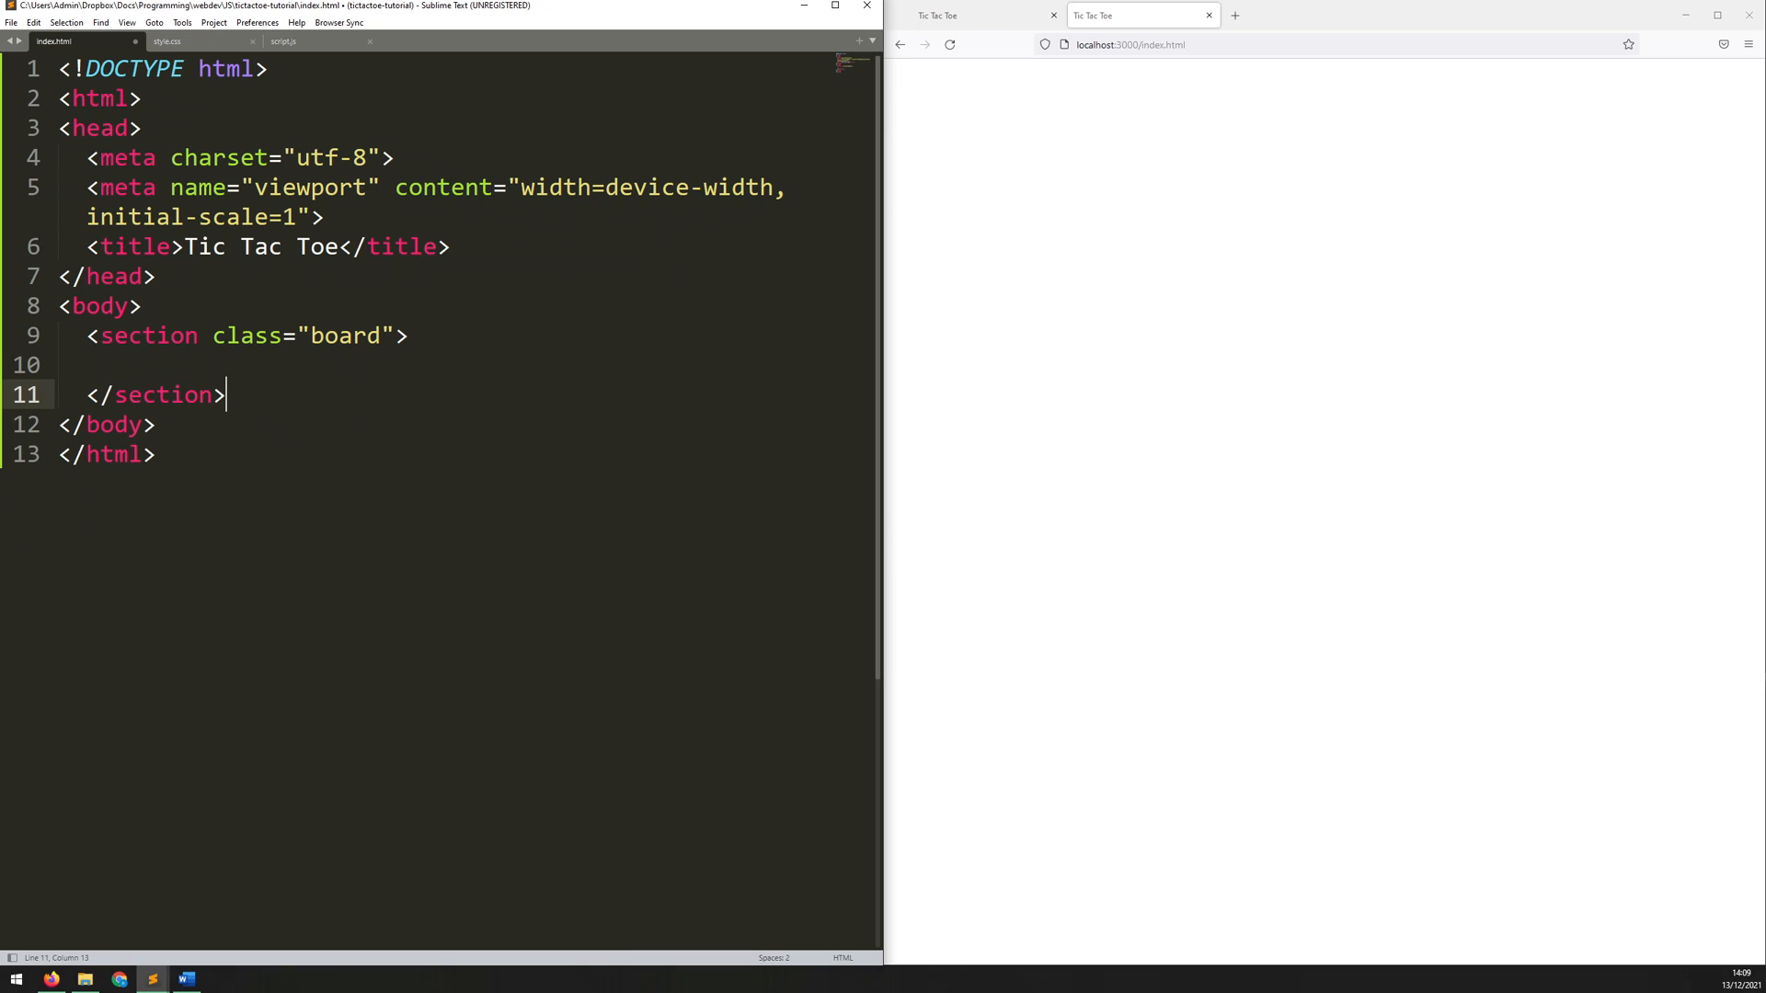
pyautogui.press('ctrl+s')
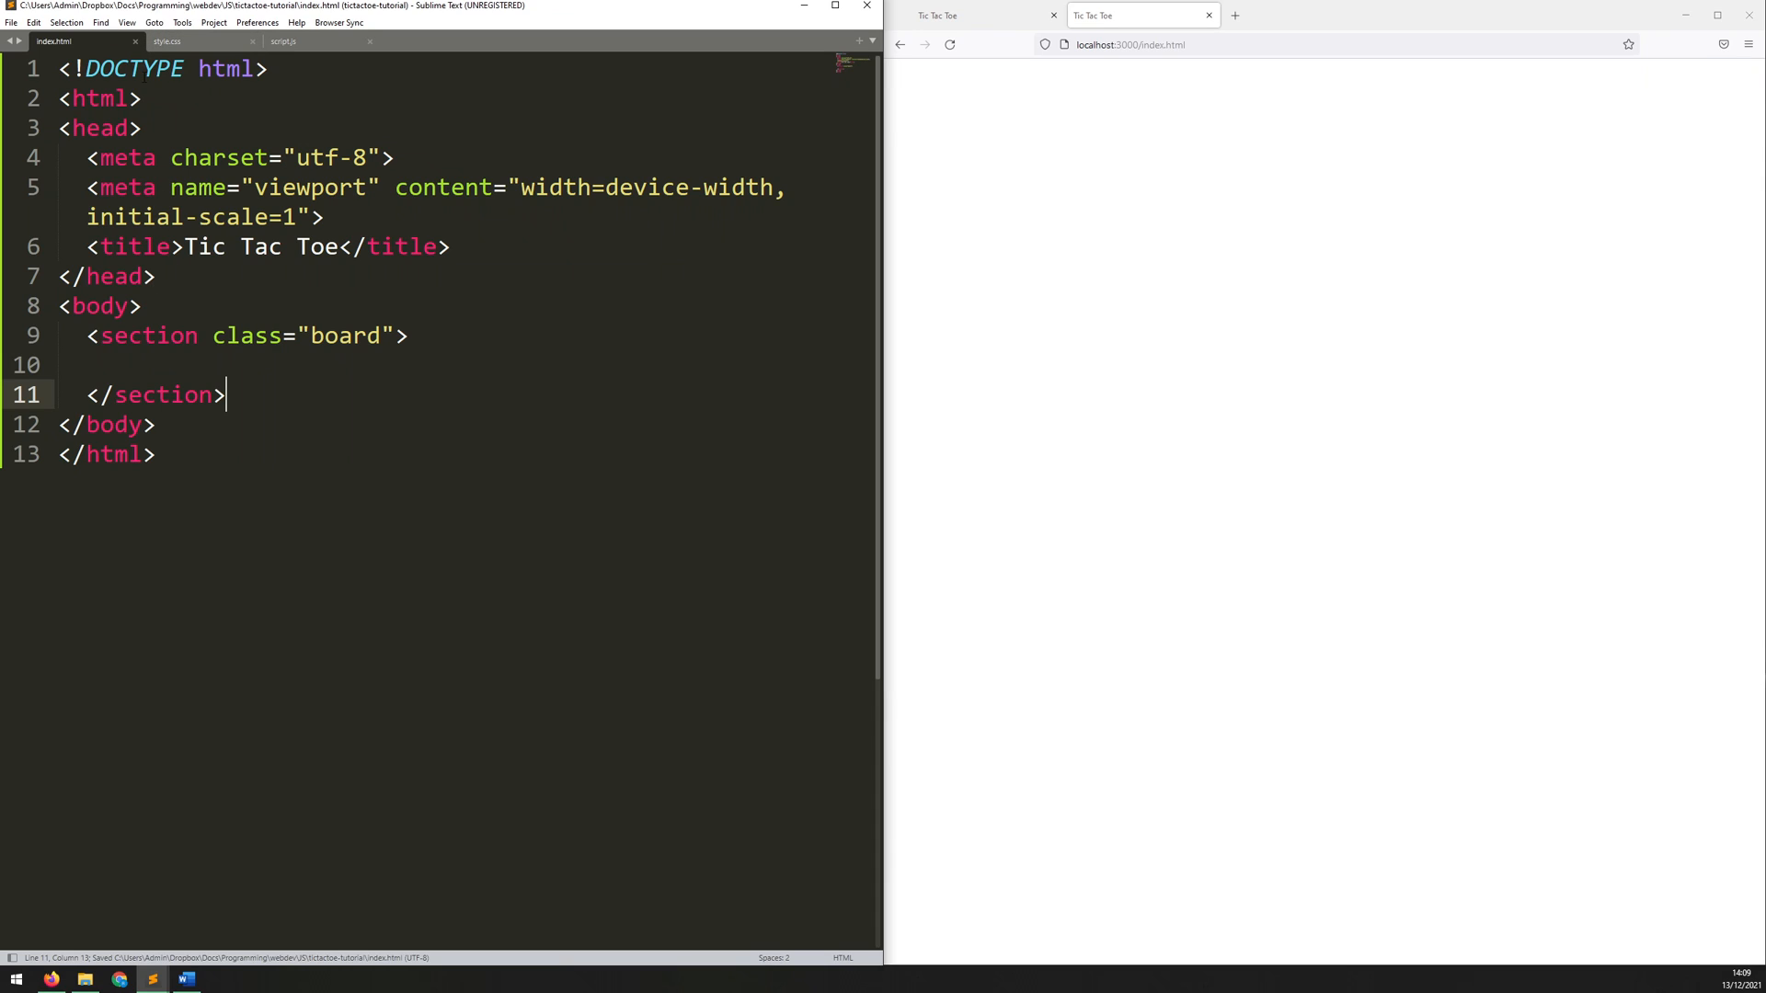
# Step: Add a <link> to style.css above the title in index.html and save
pyautogui.click(167, 40)
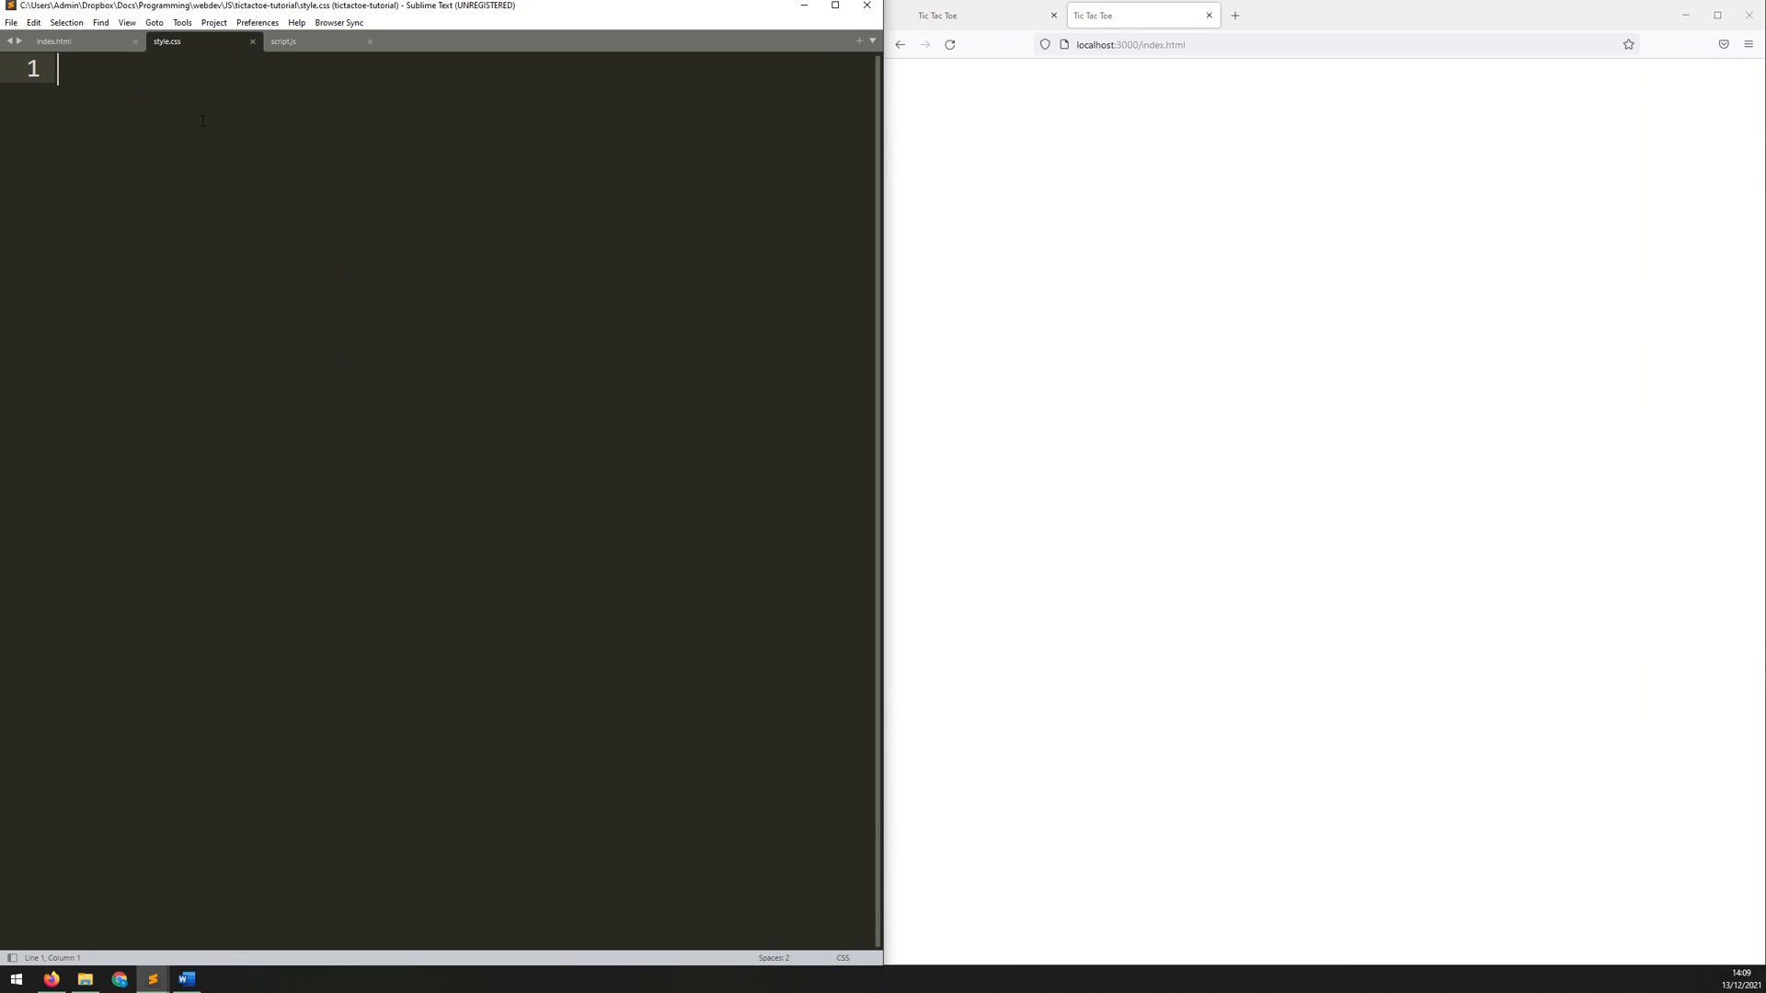
pyautogui.click(53, 41)
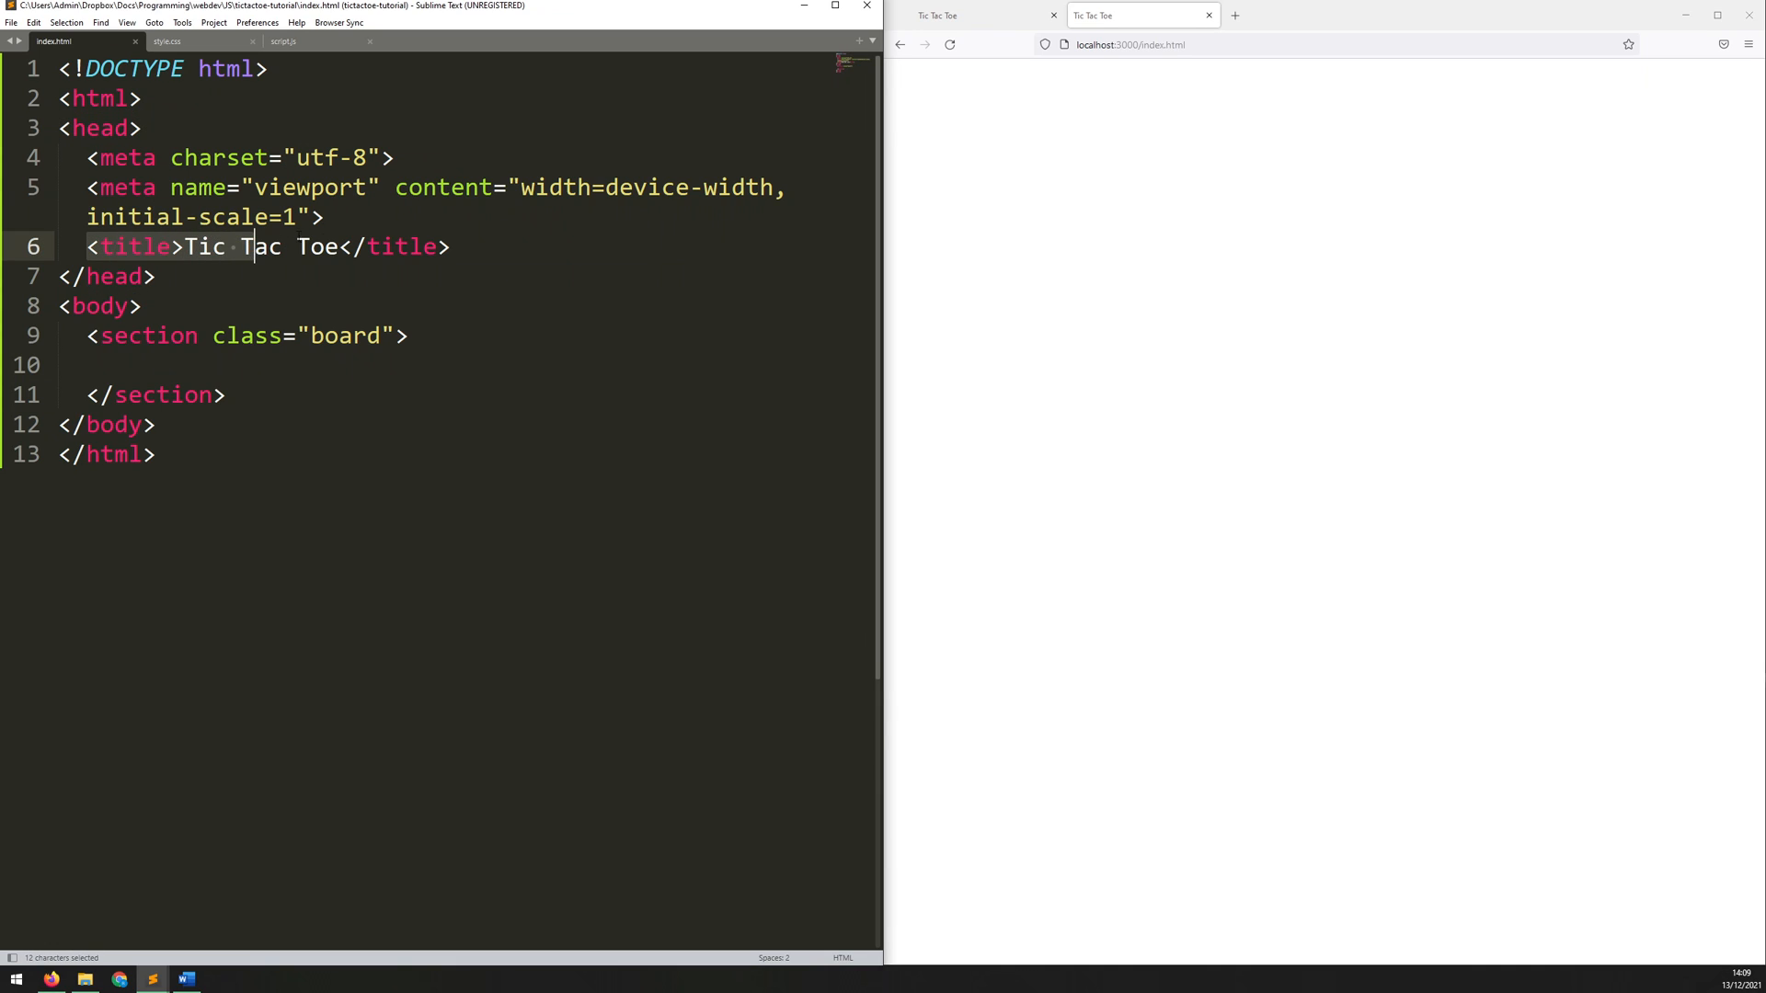
pyautogui.write('<')
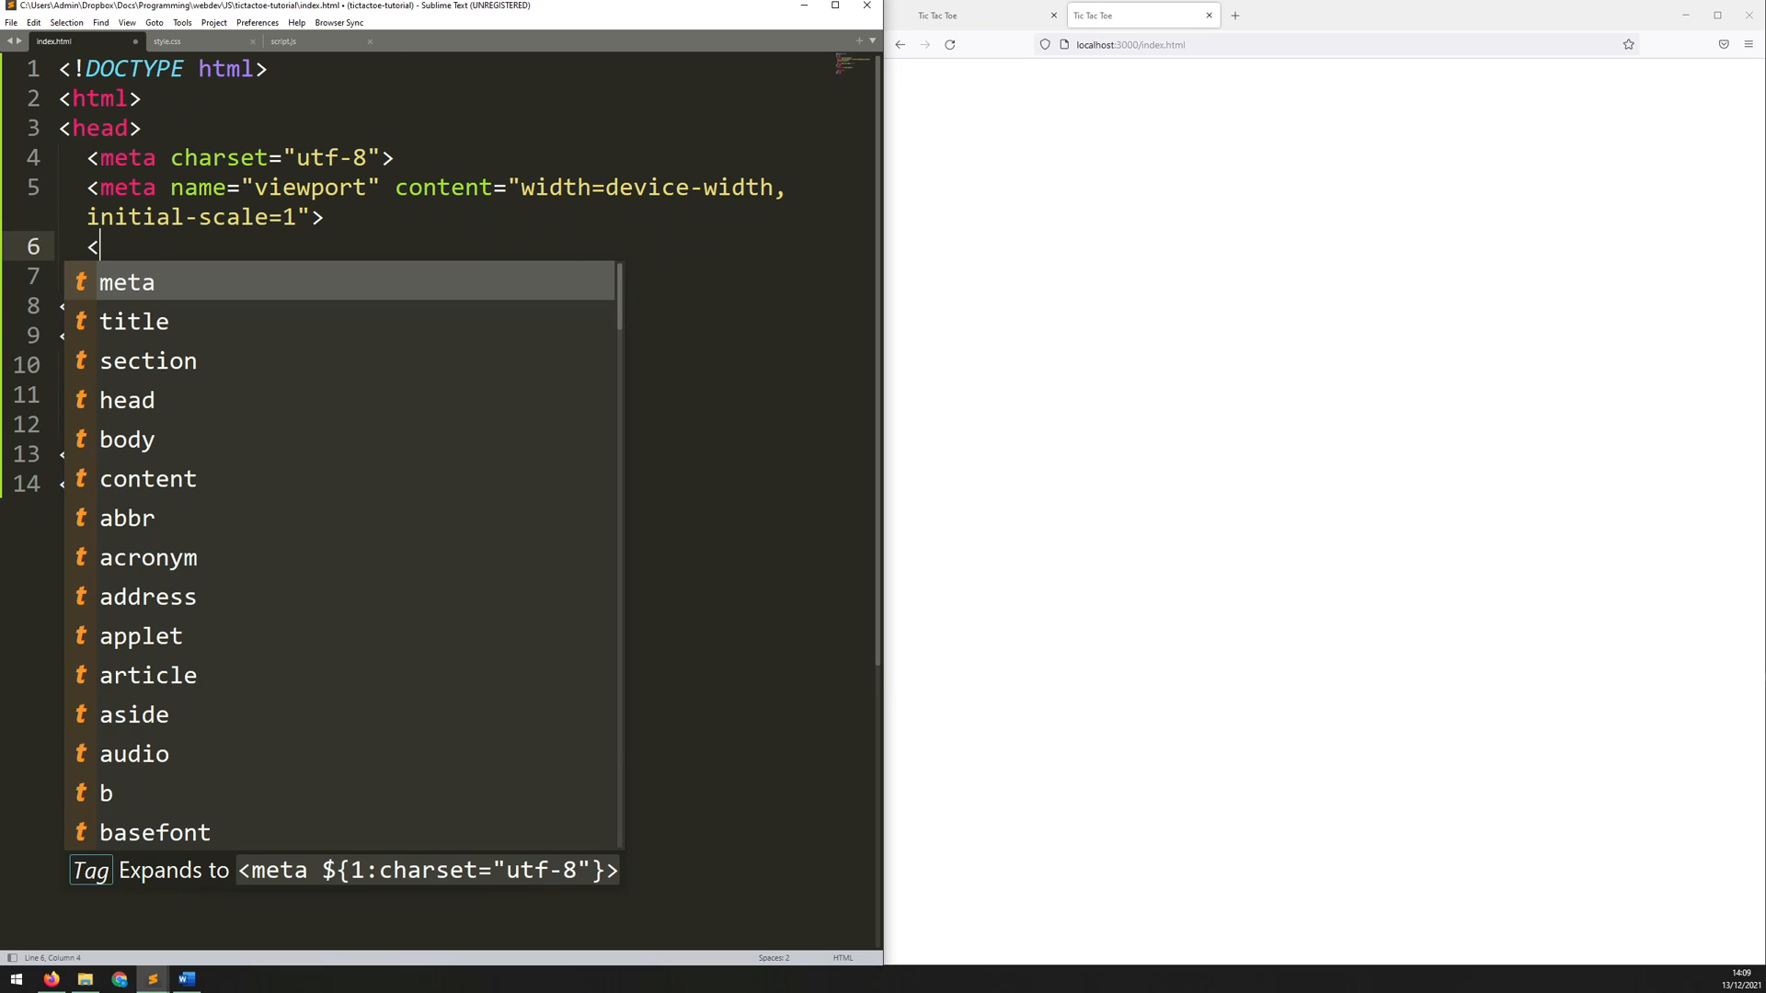
pyautogui.write('li')
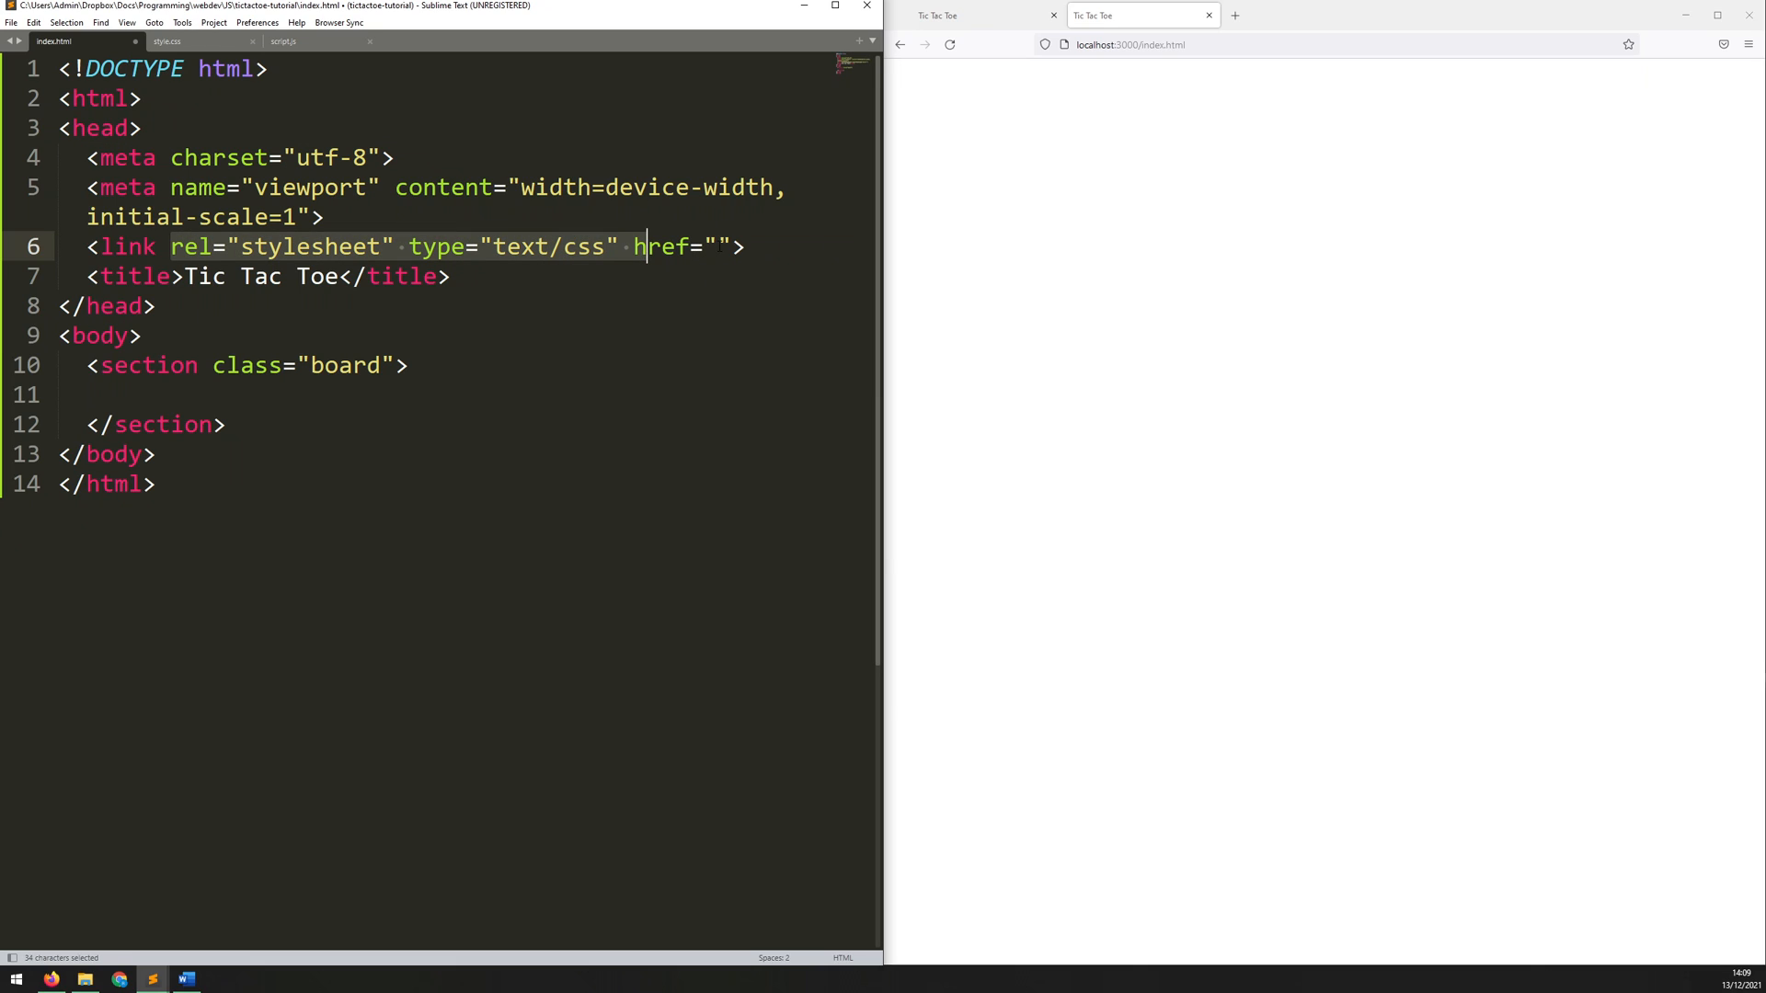
pyautogui.write('style.c')
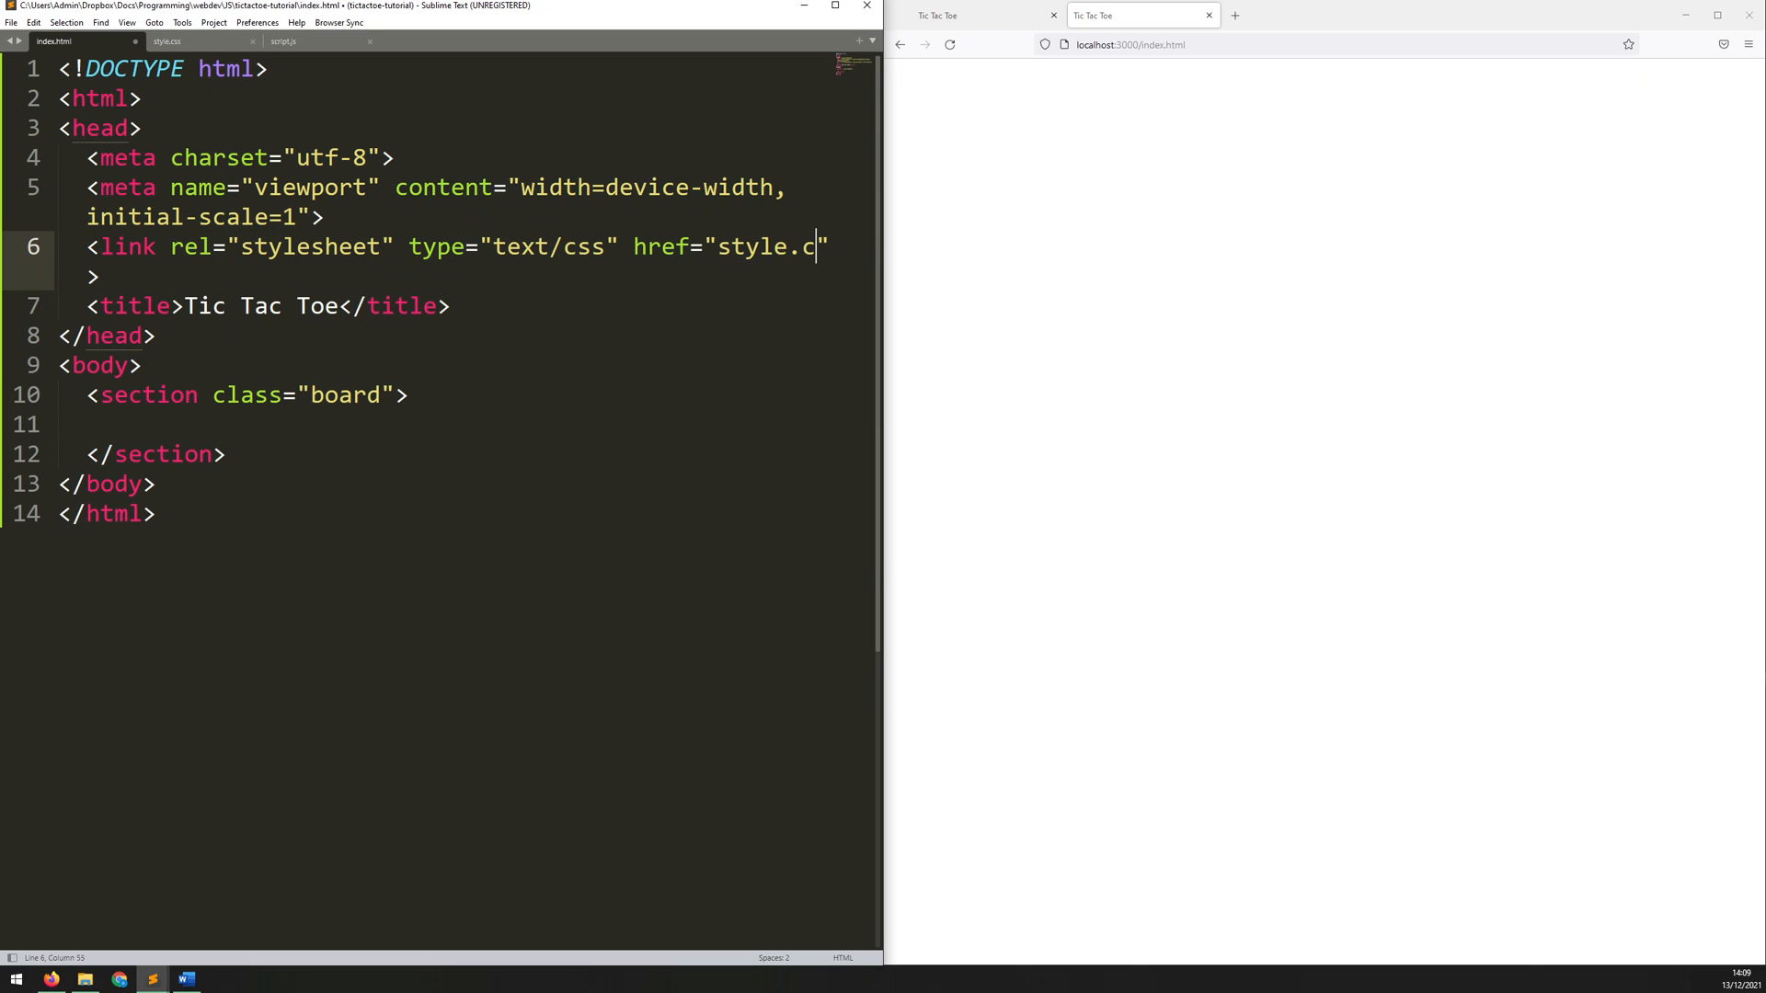
pyautogui.write('ss')
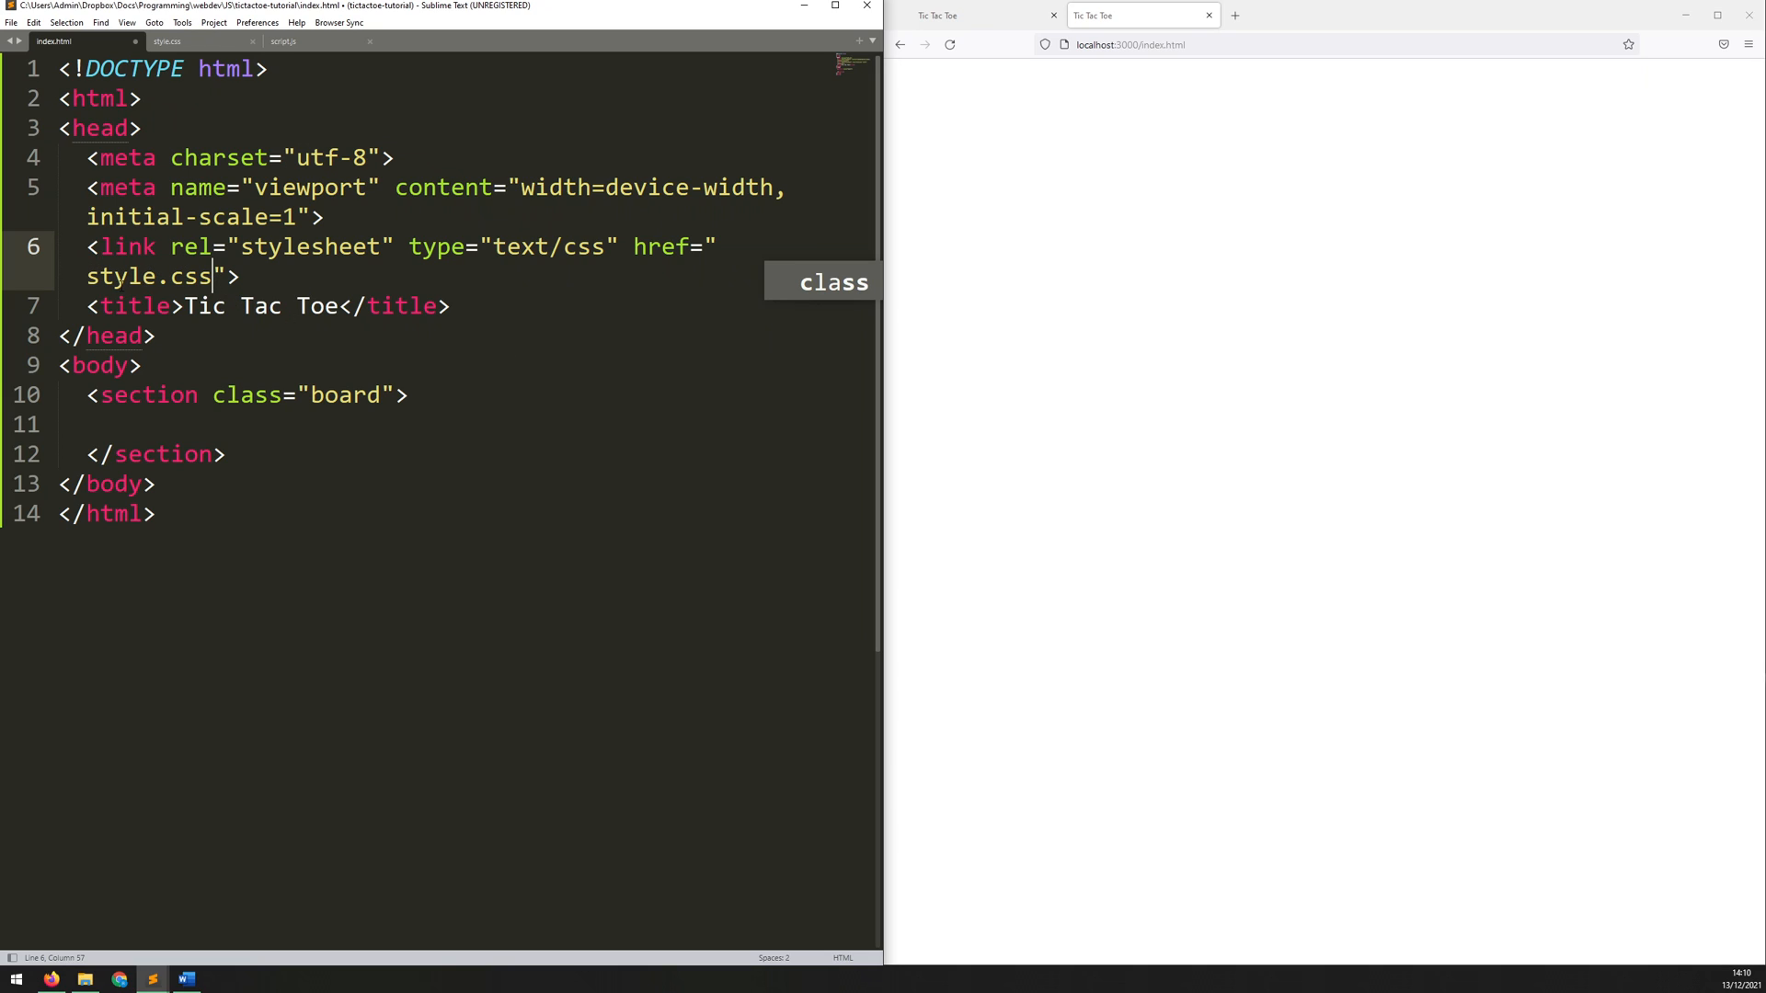
pyautogui.click(116, 275)
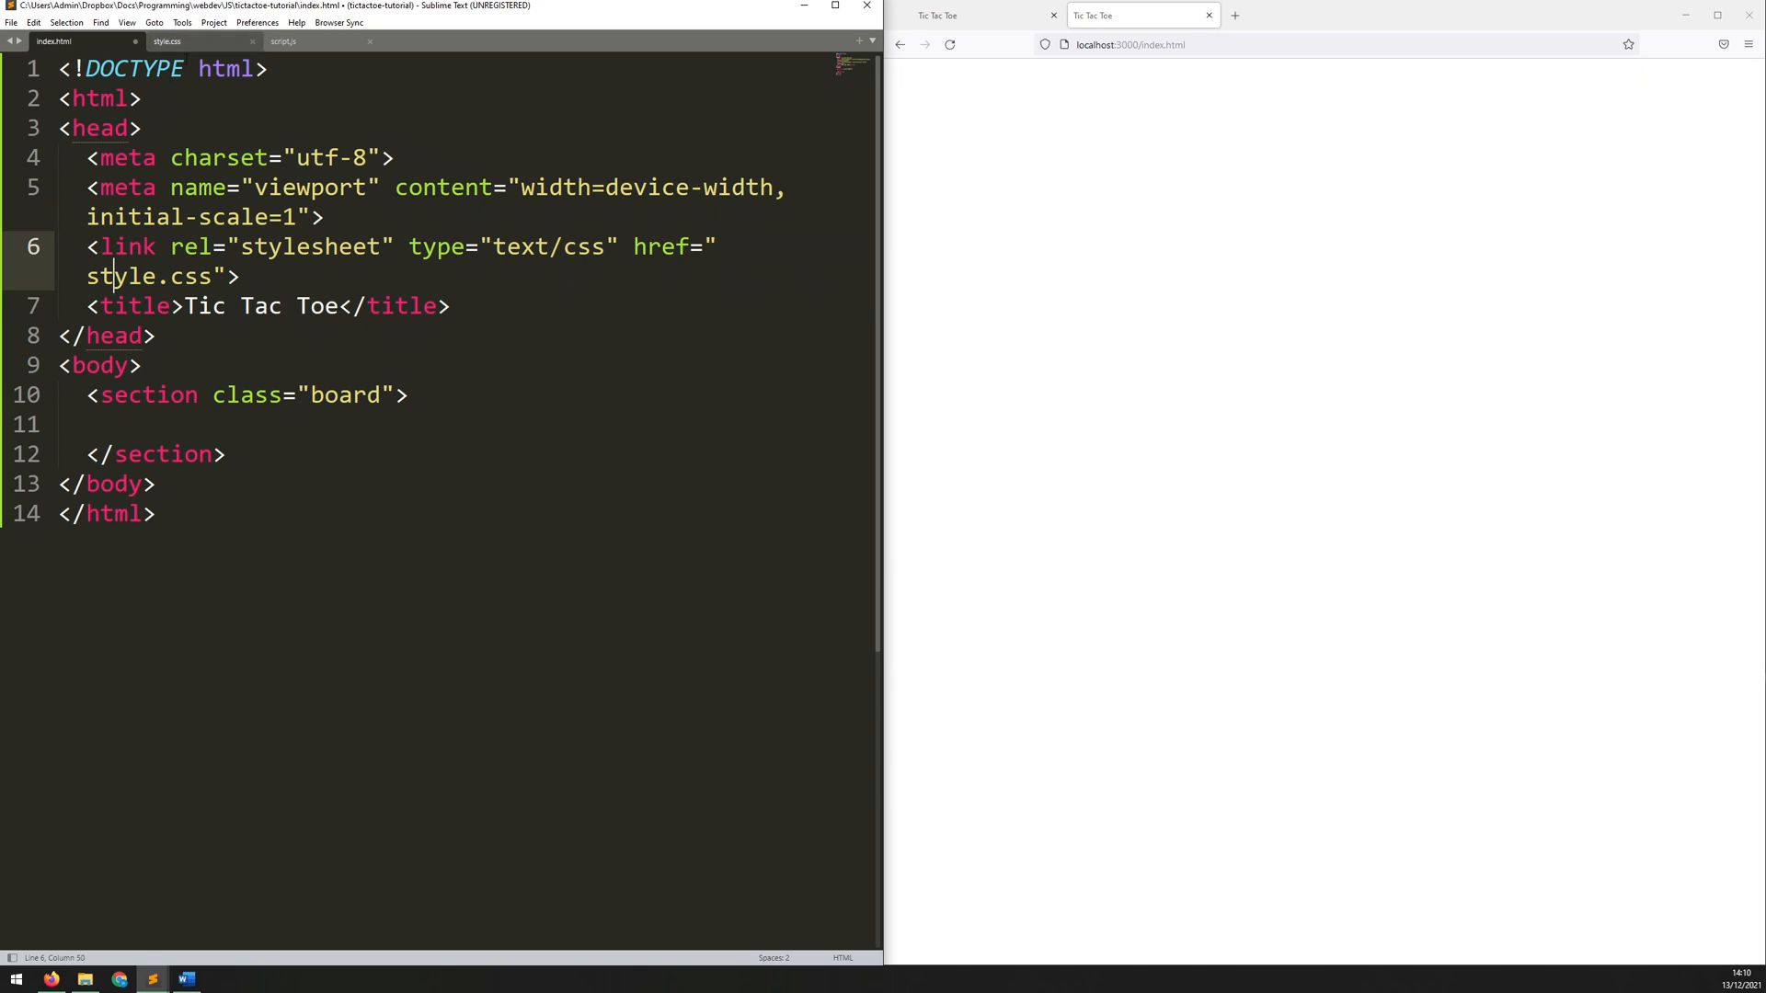
pyautogui.press('ctrl+s')
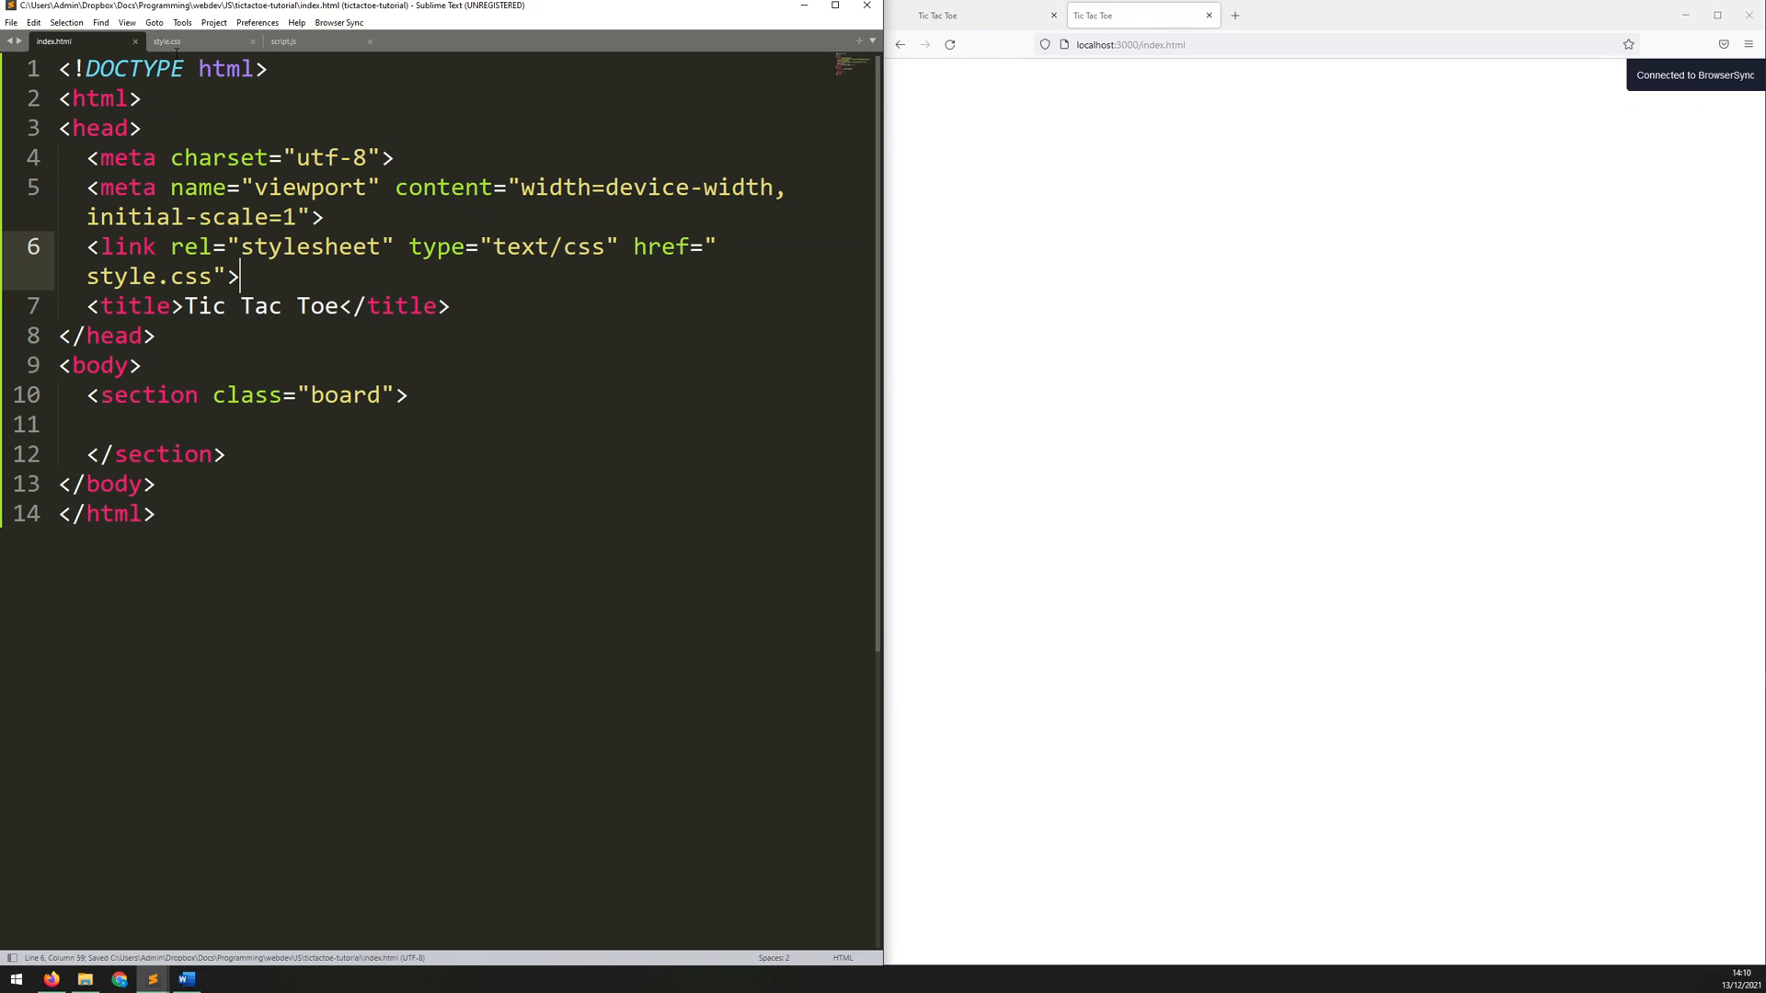
pyautogui.click(166, 41)
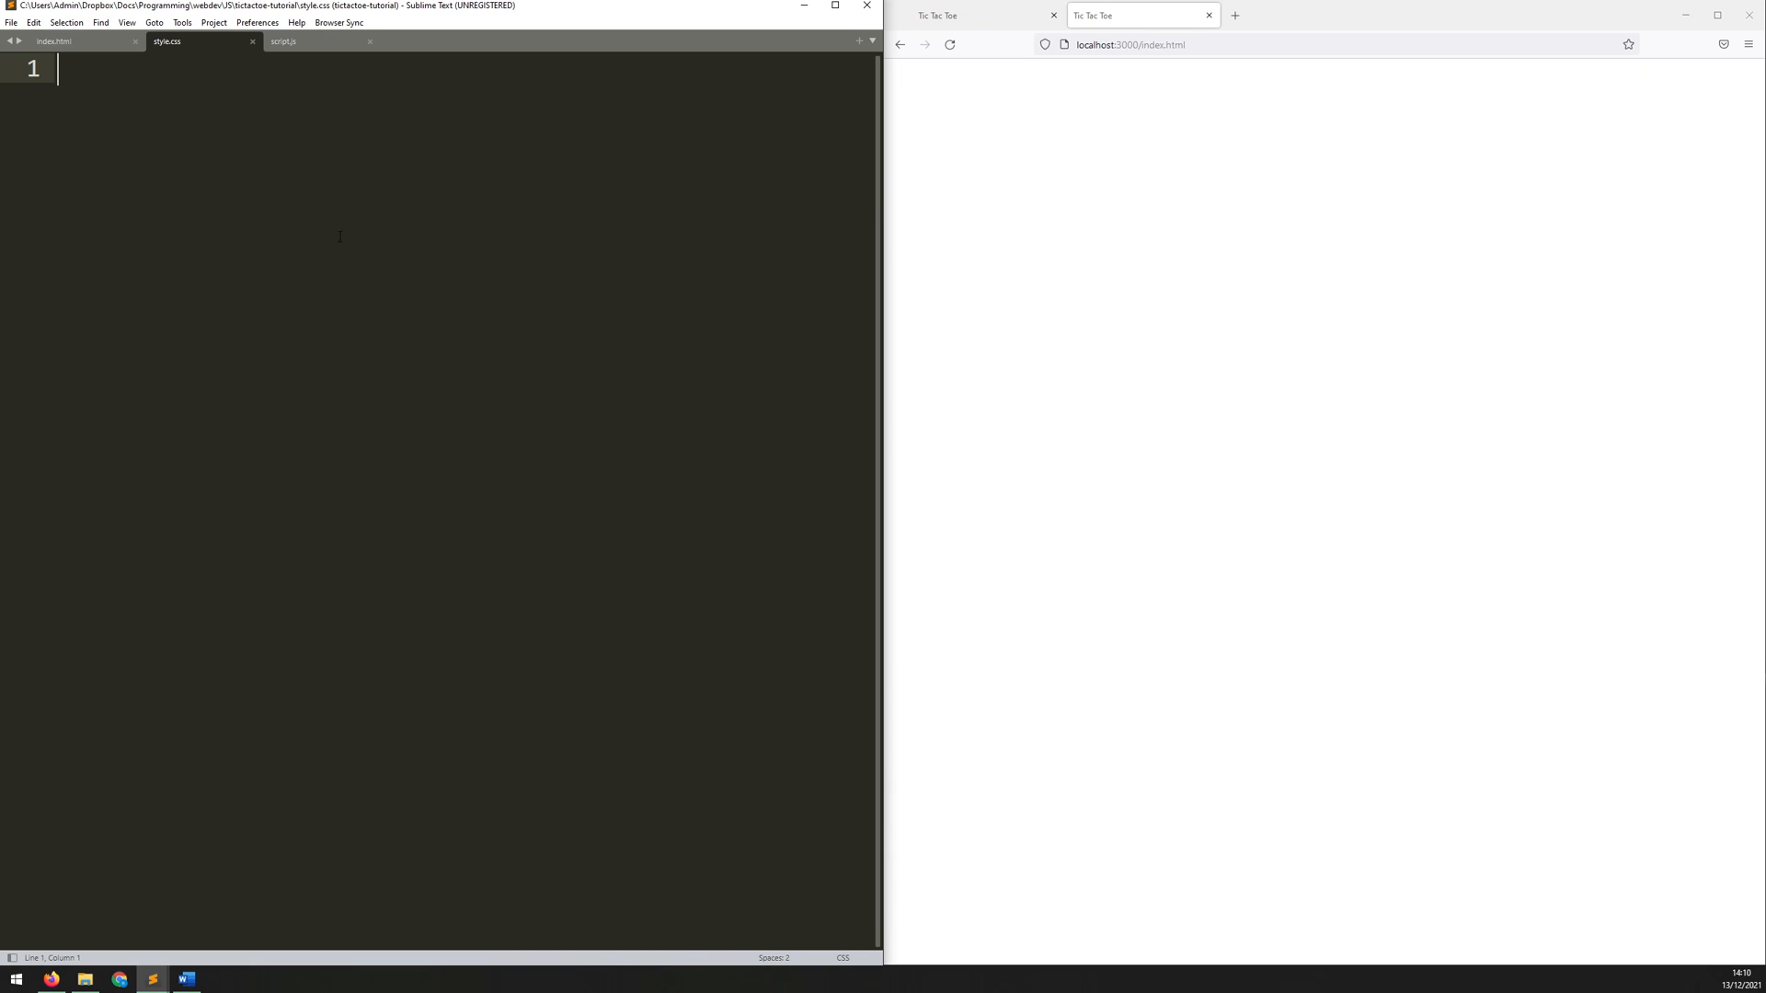
pyautogui.moveTo(143, 98)
pyautogui.write('* {')
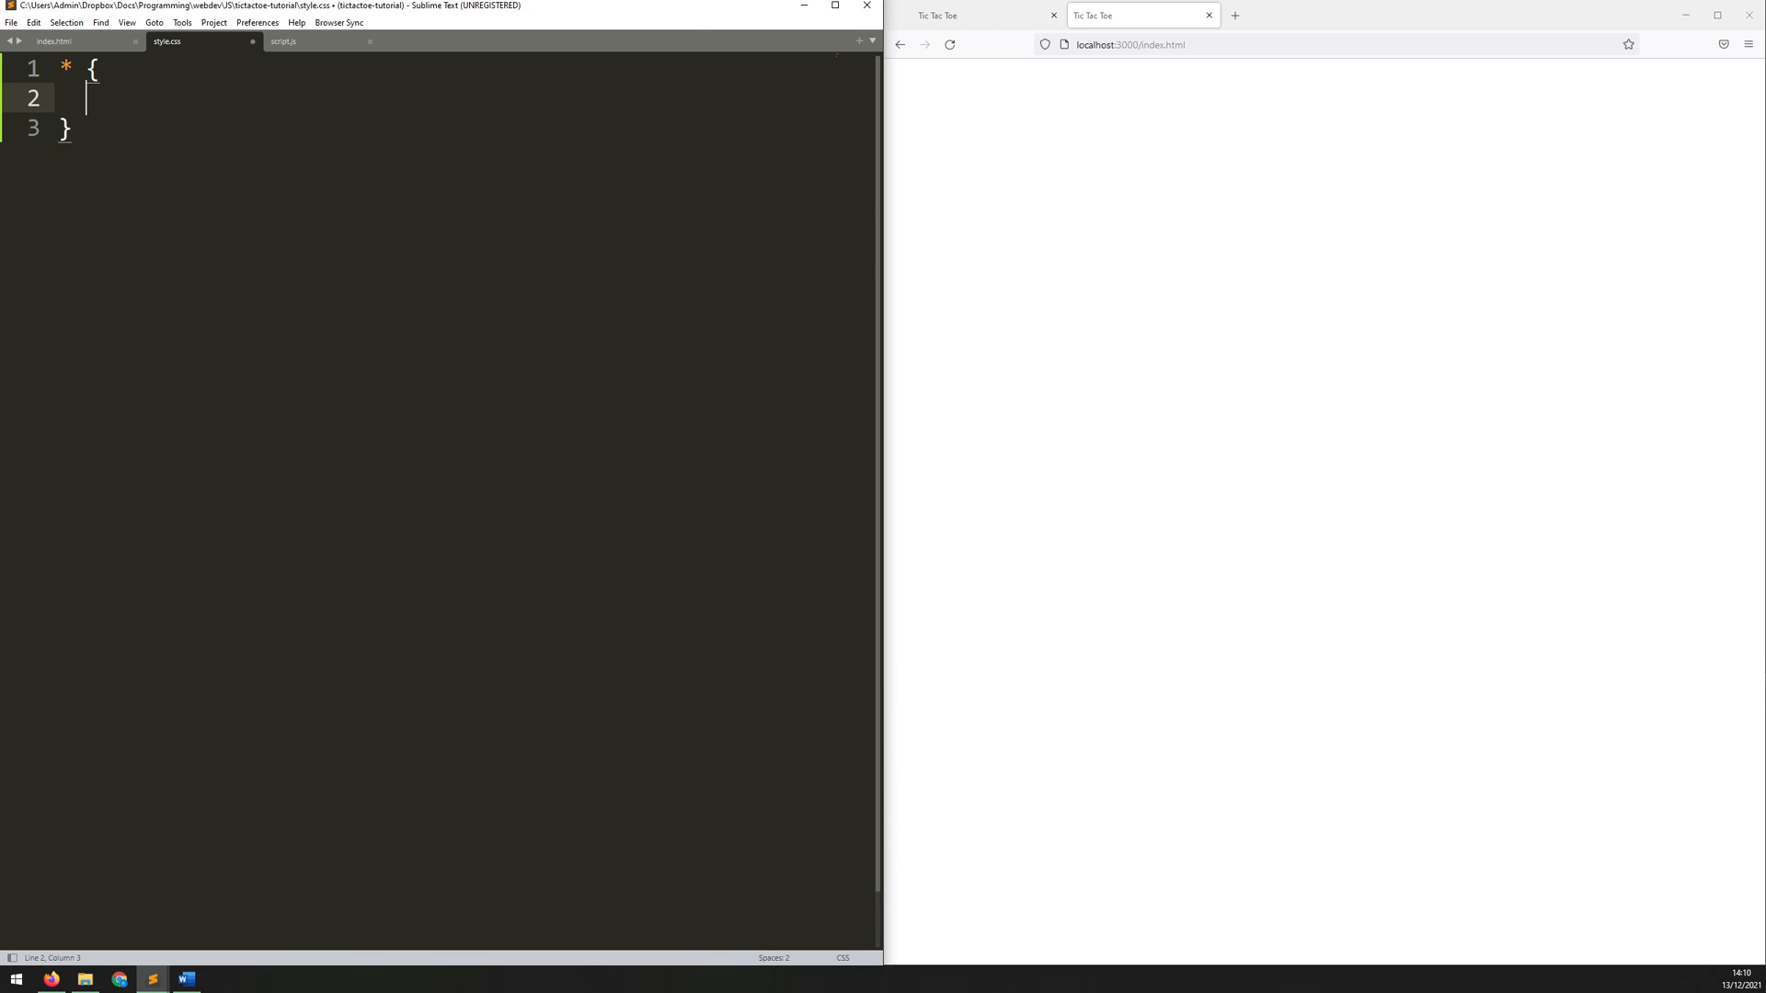
# Step: Write a margin: 0 reset and a 320px by 320px .board rule with url(grid.png) background
pyautogui.write('margin')
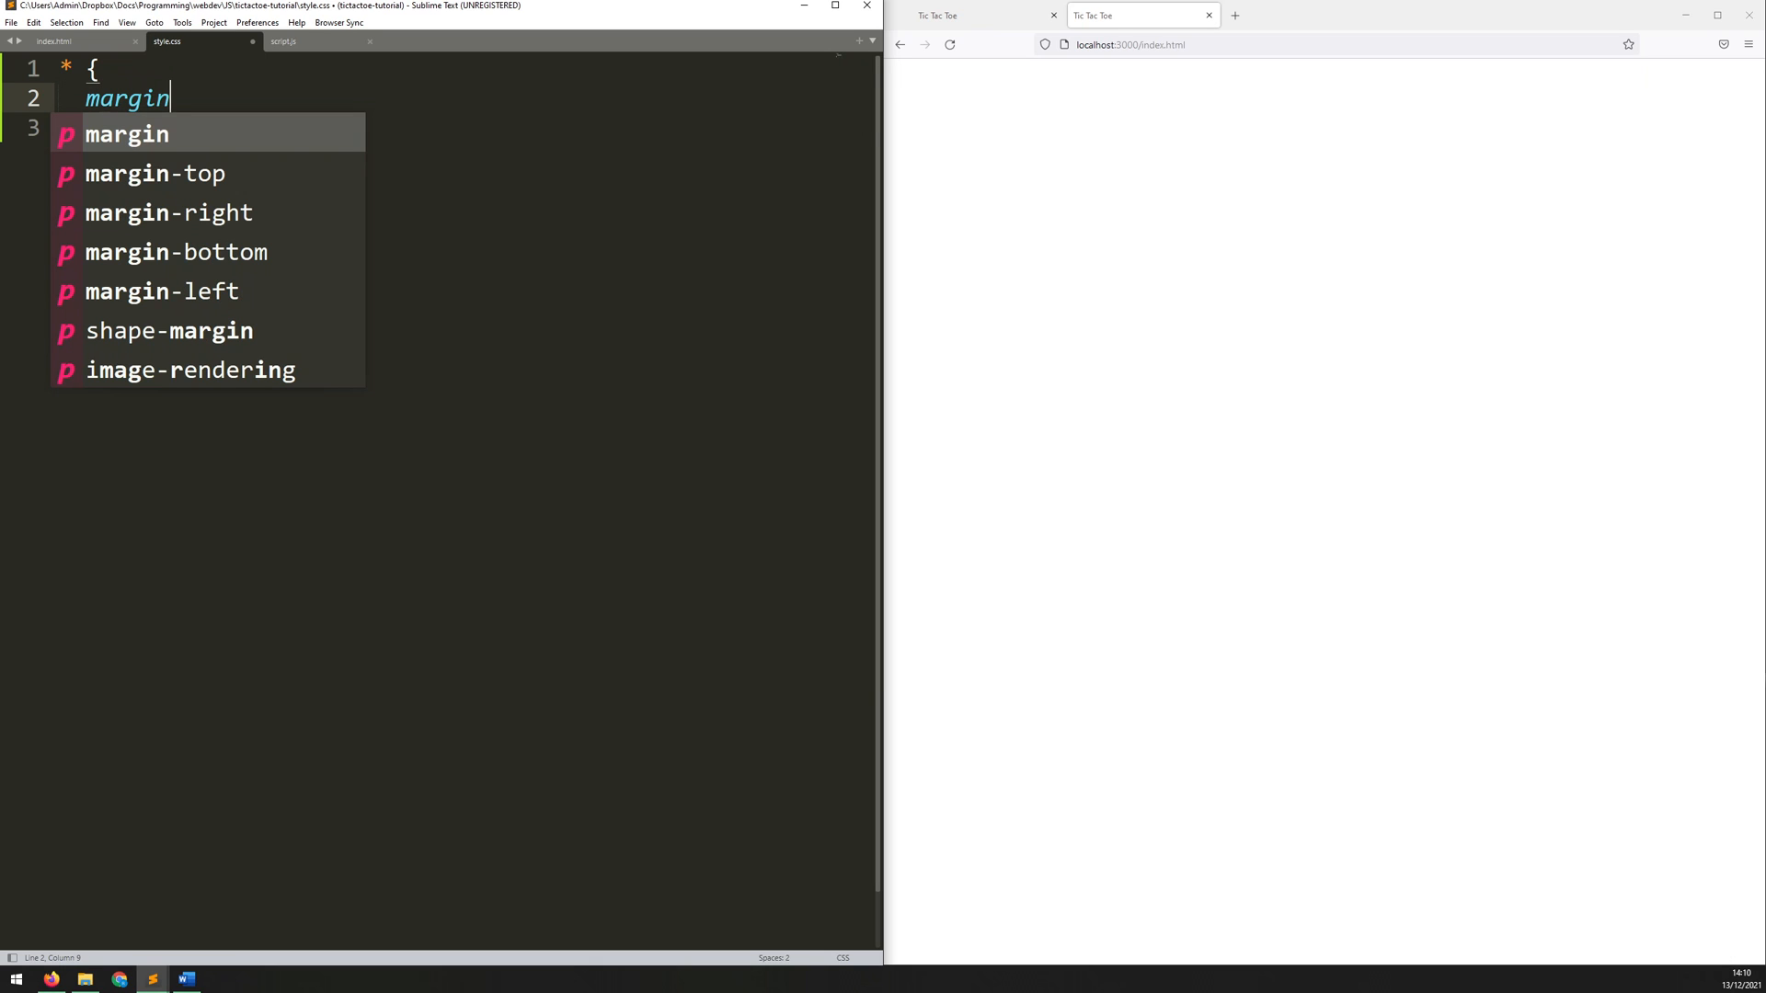
pyautogui.write(': 0;')
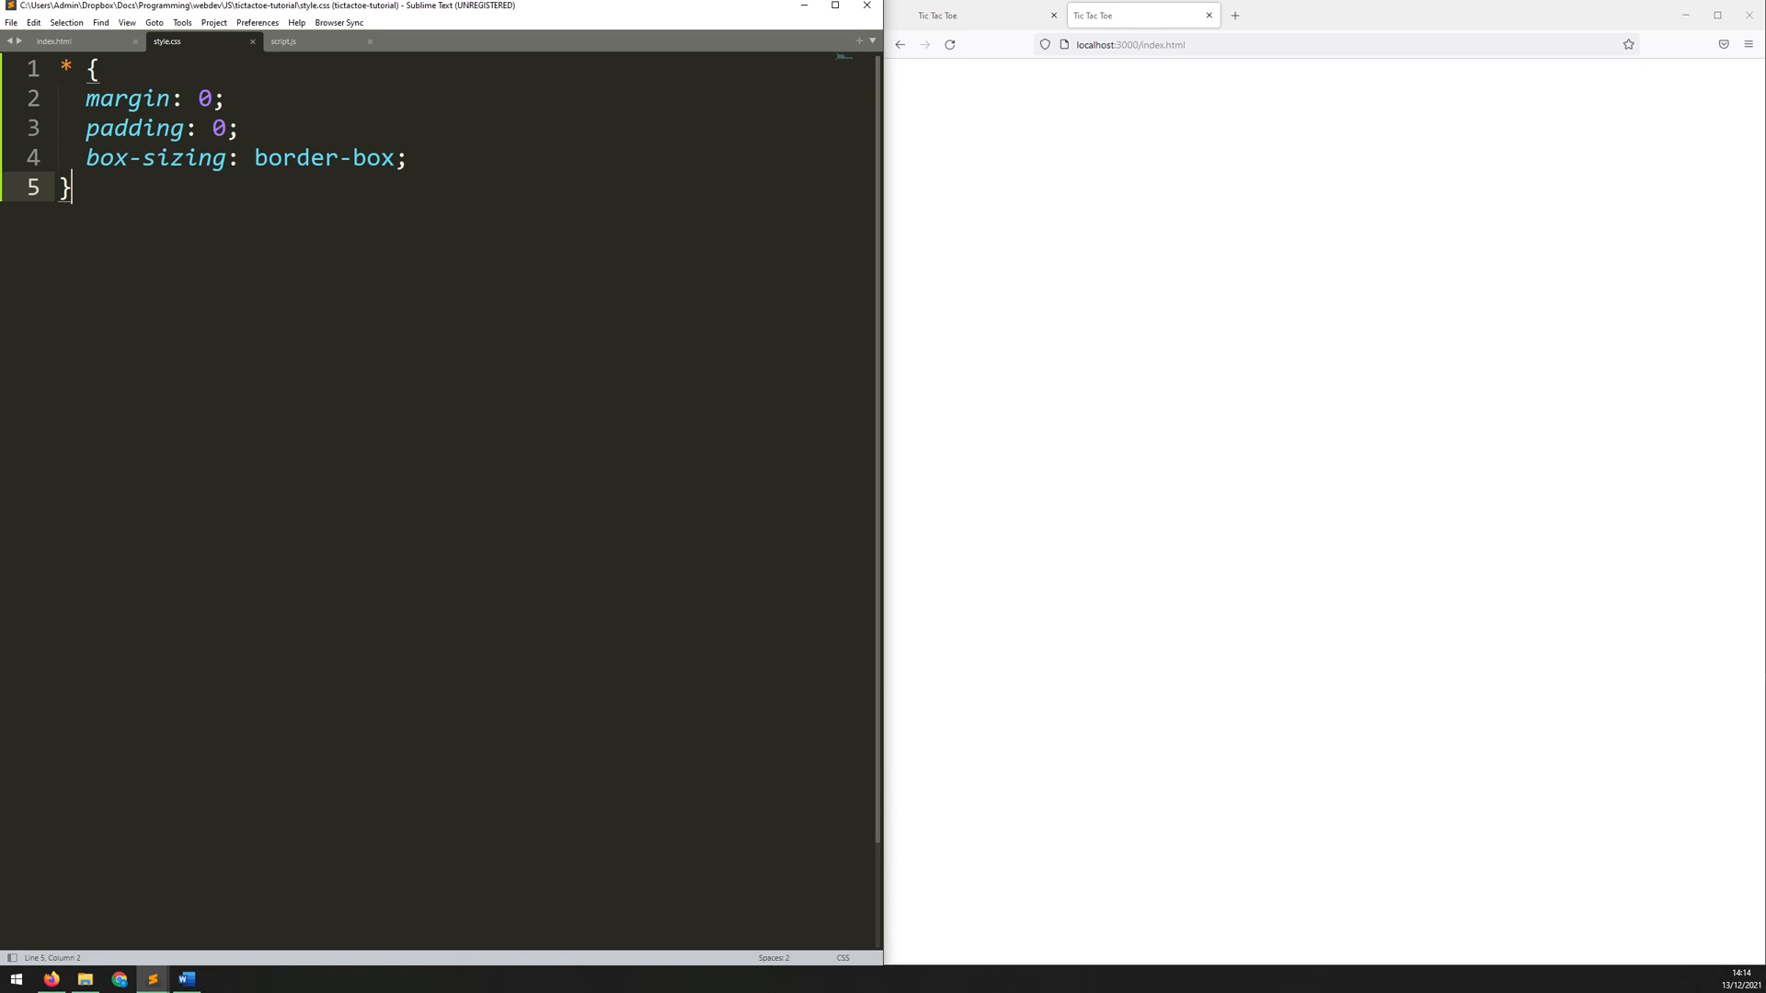
pyautogui.write('.')
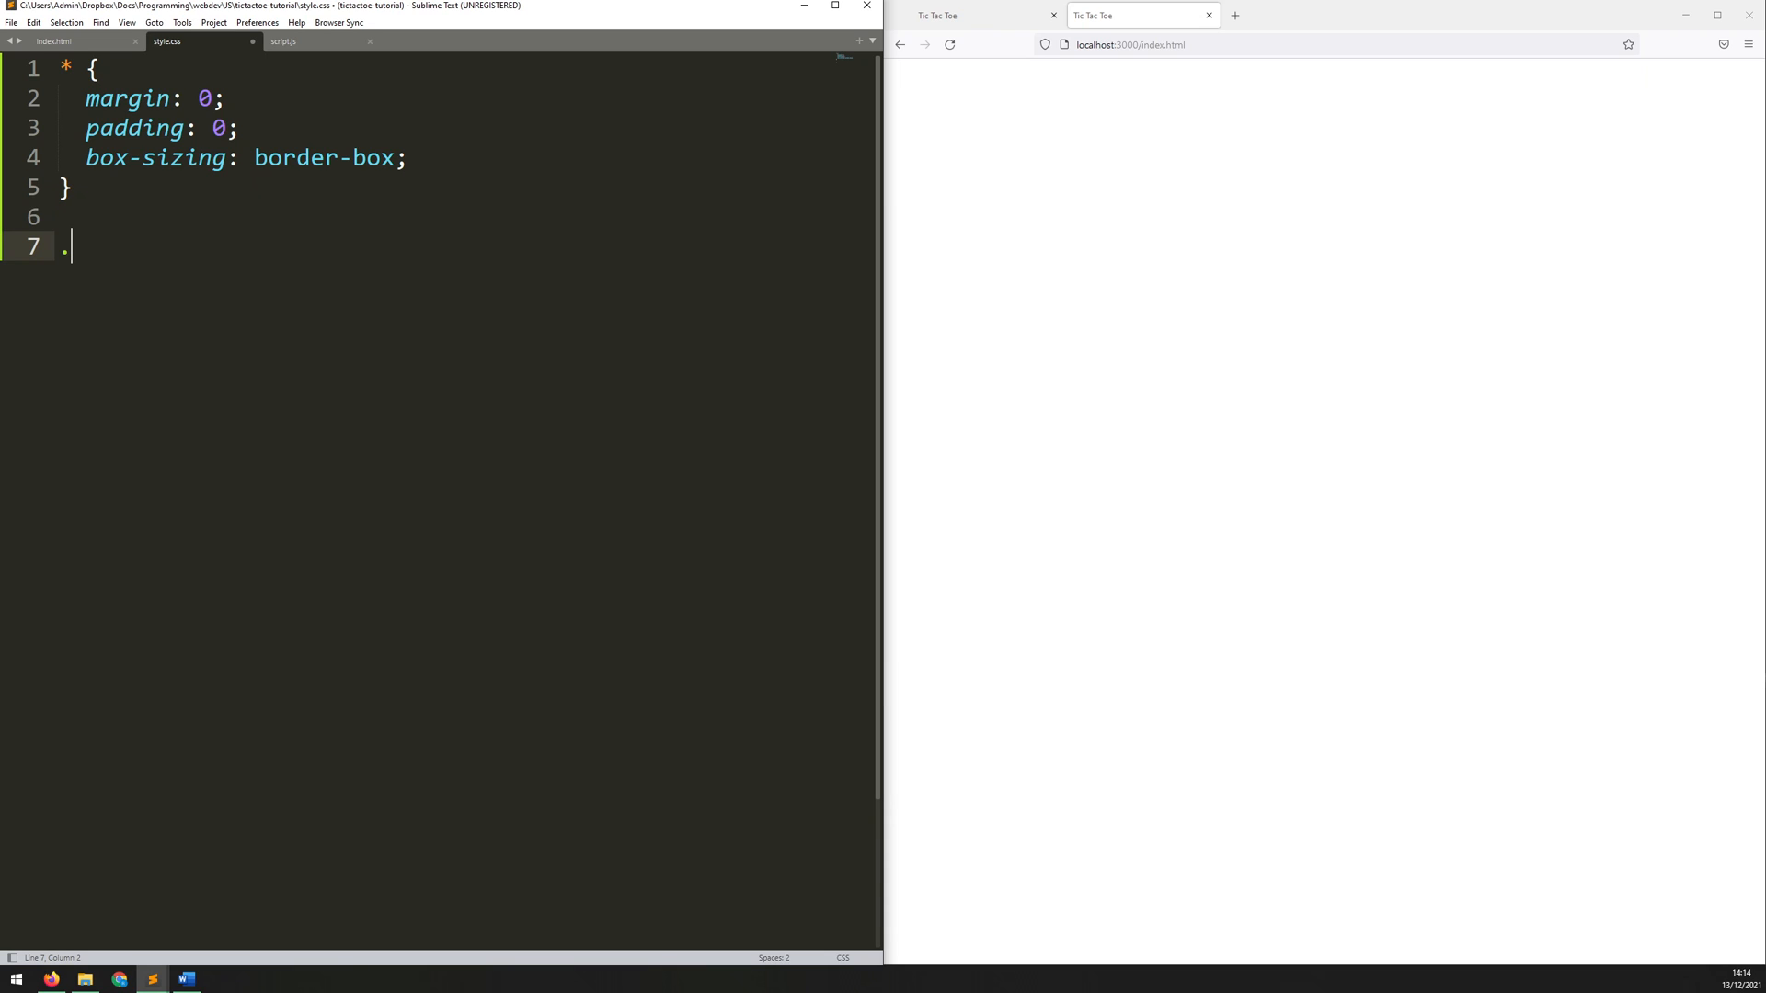
pyautogui.write('board {')
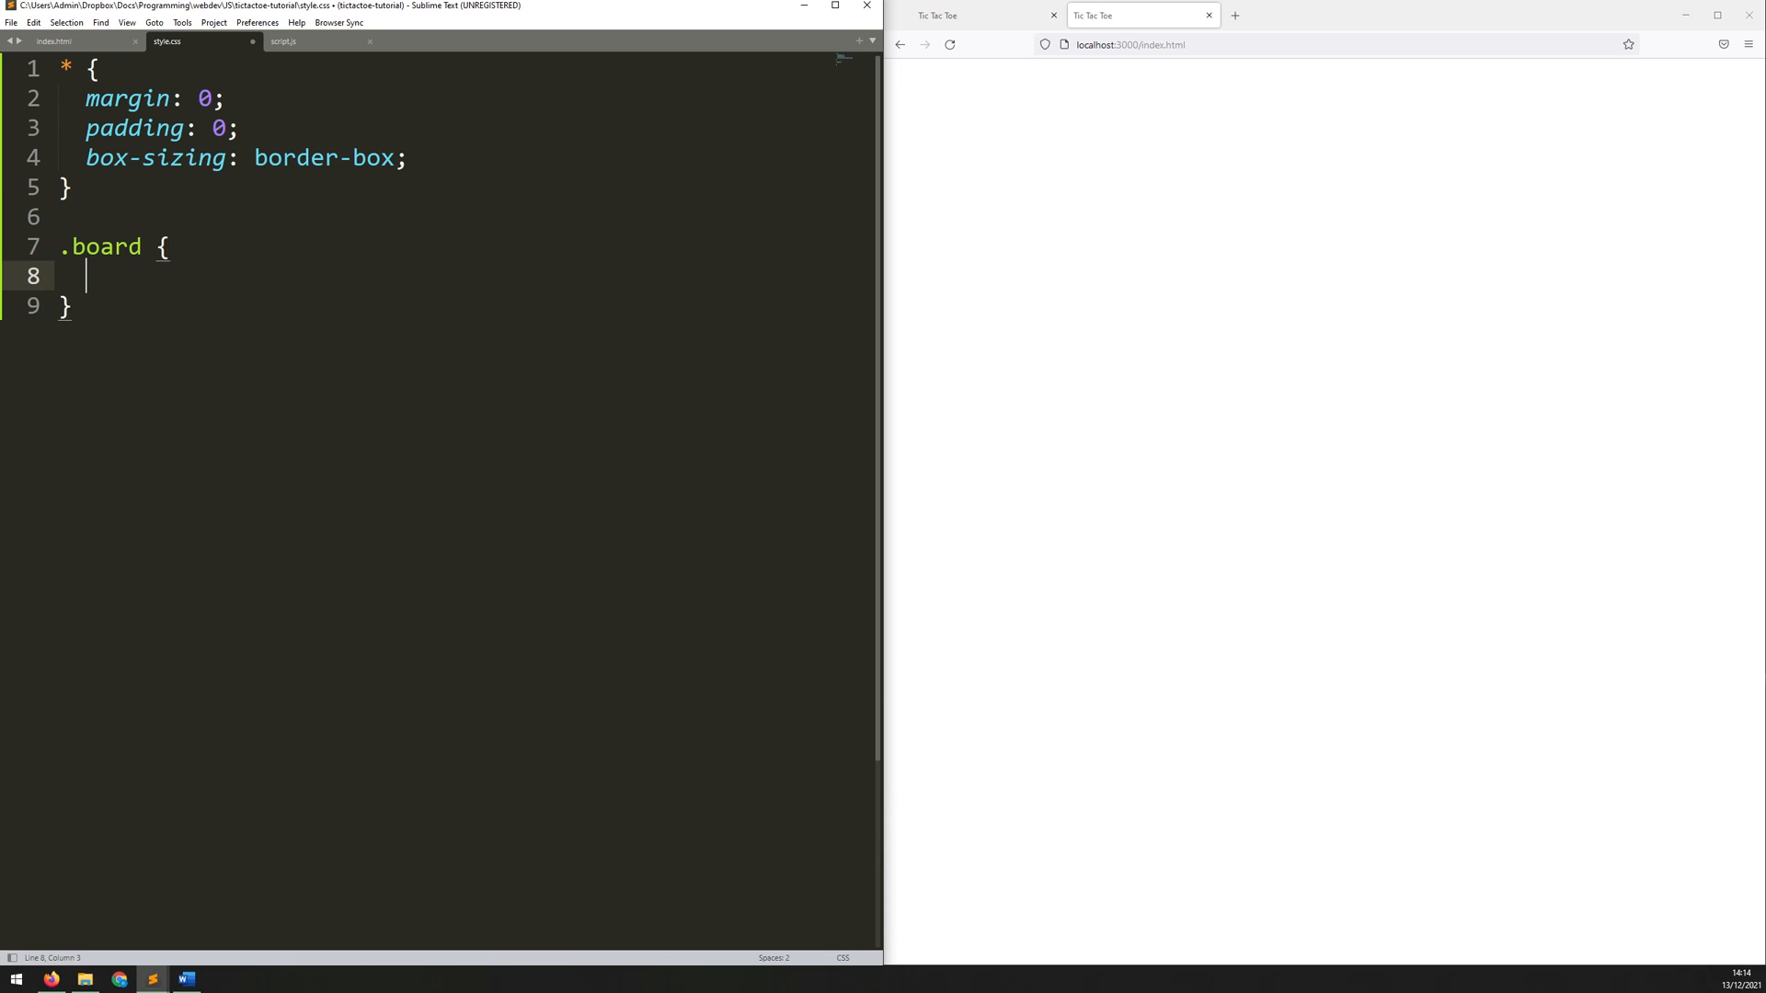
pyautogui.write('width: 320;')
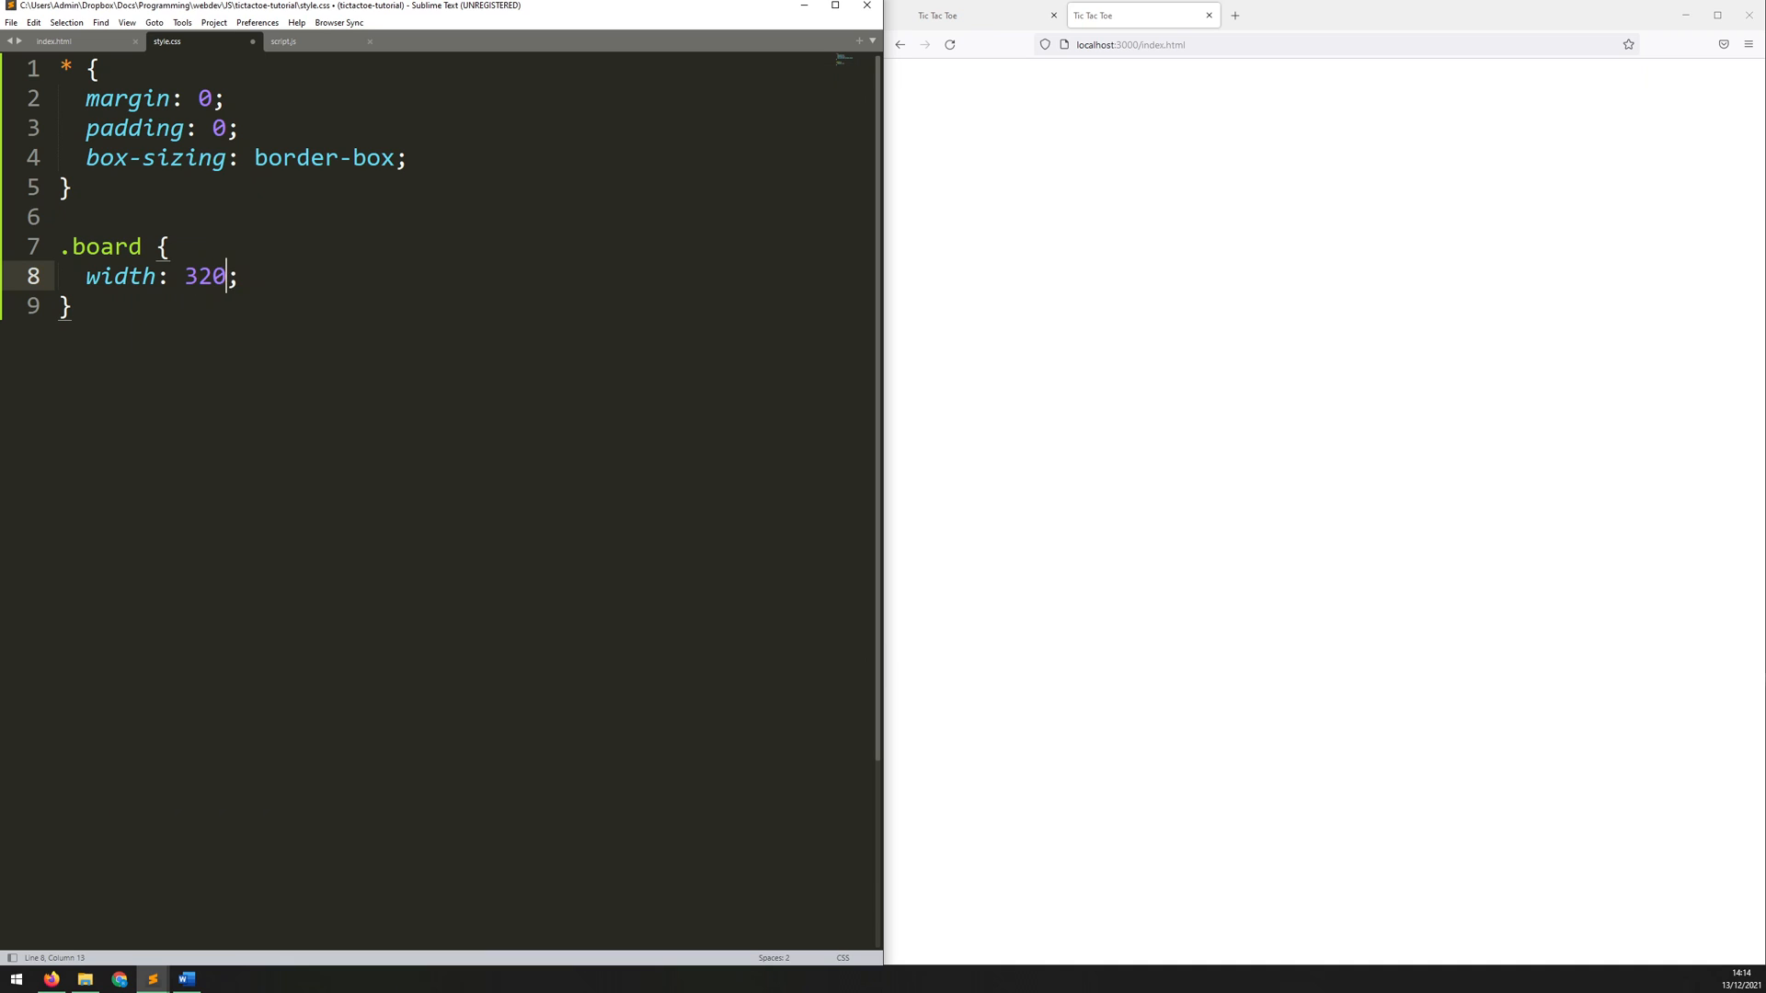
pyautogui.write('px;')
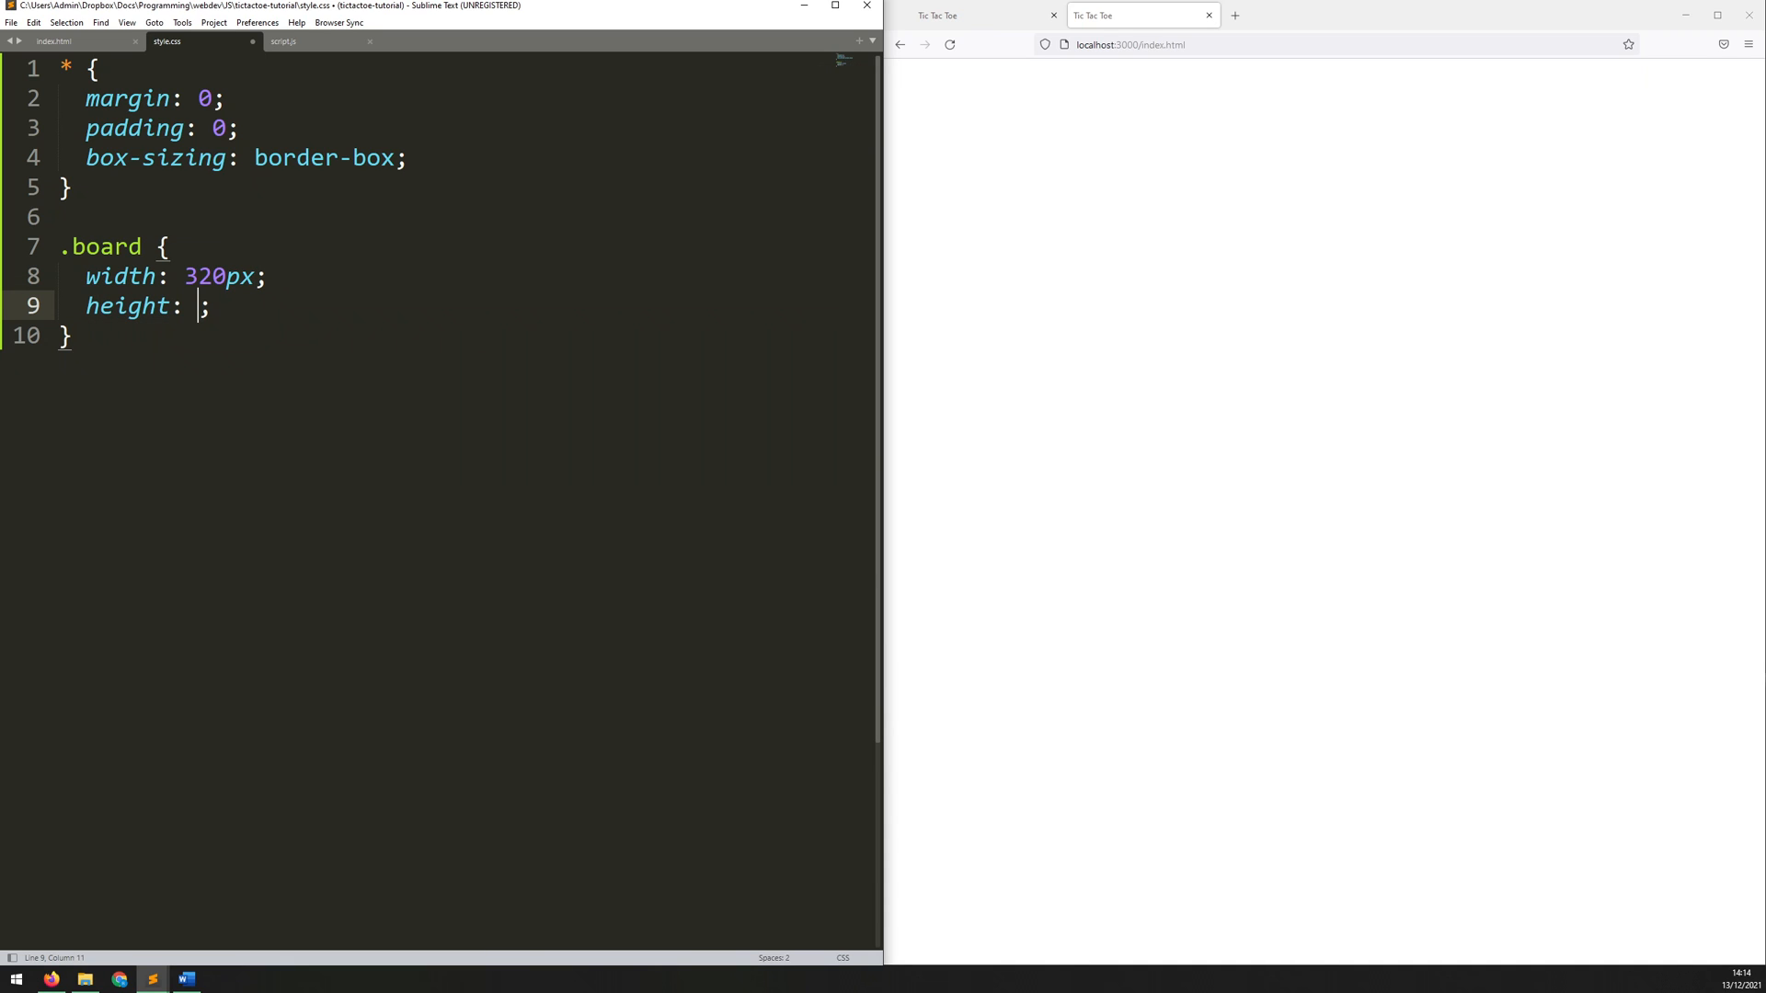
pyautogui.write('320px')
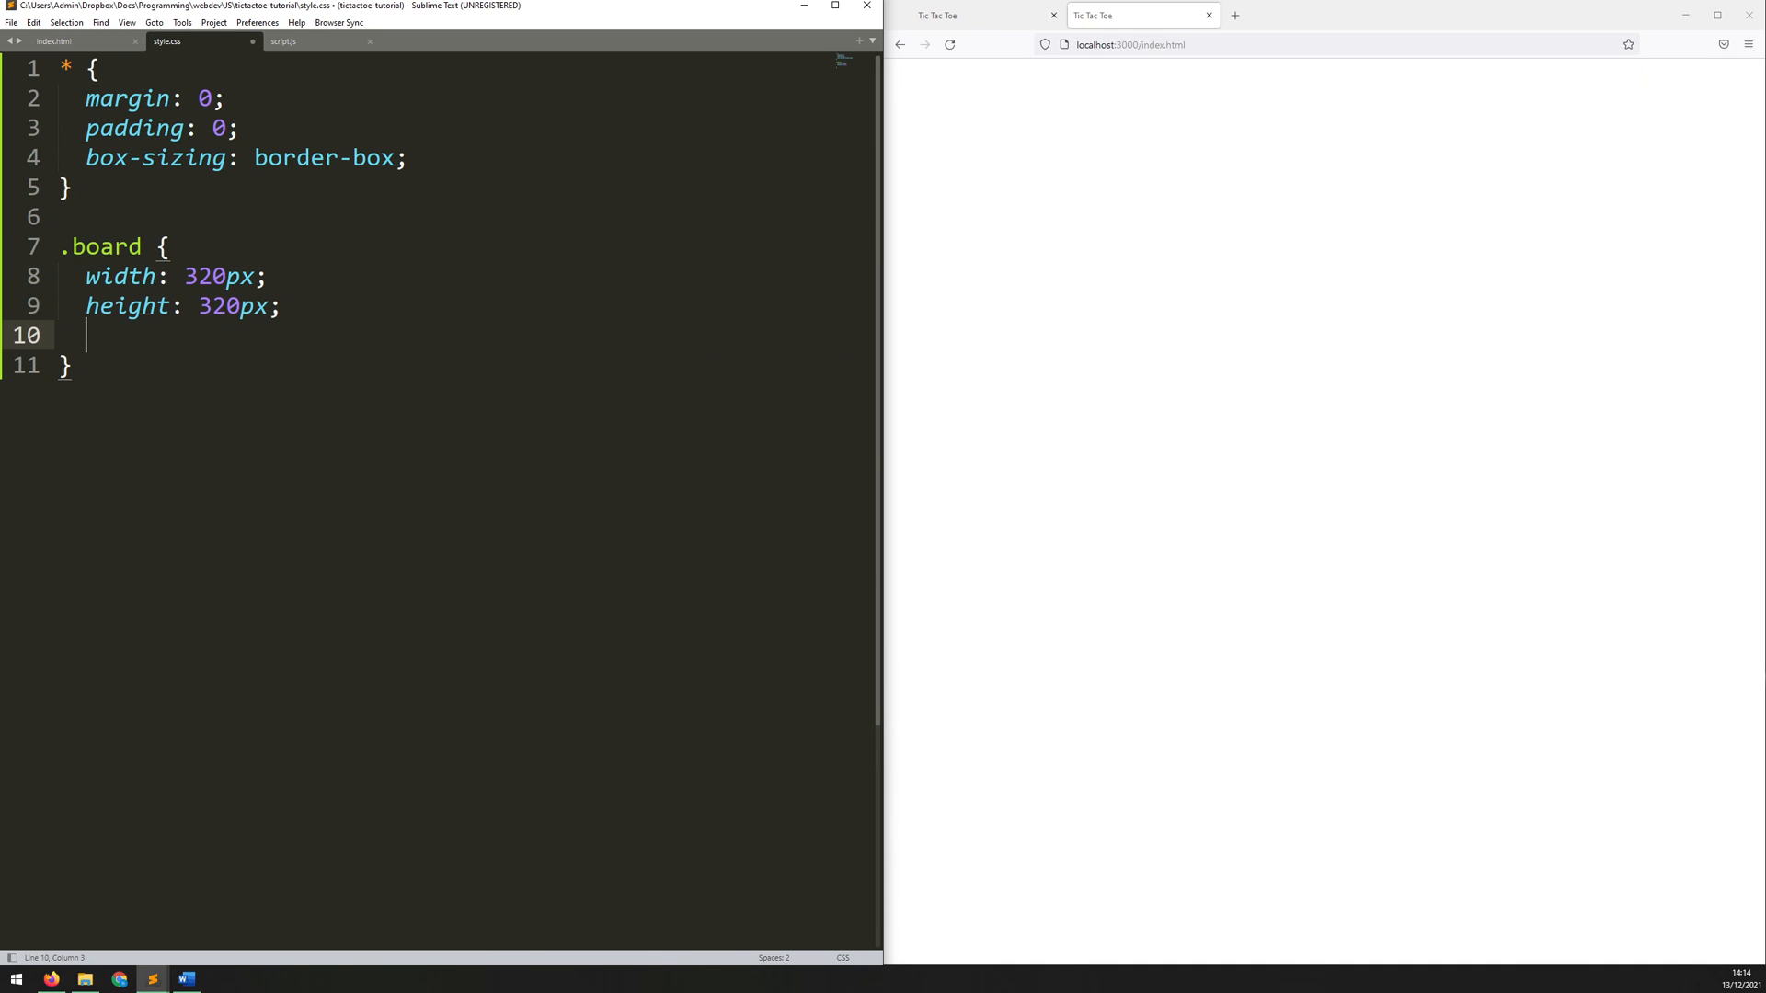
pyautogui.write('background-image: ;')
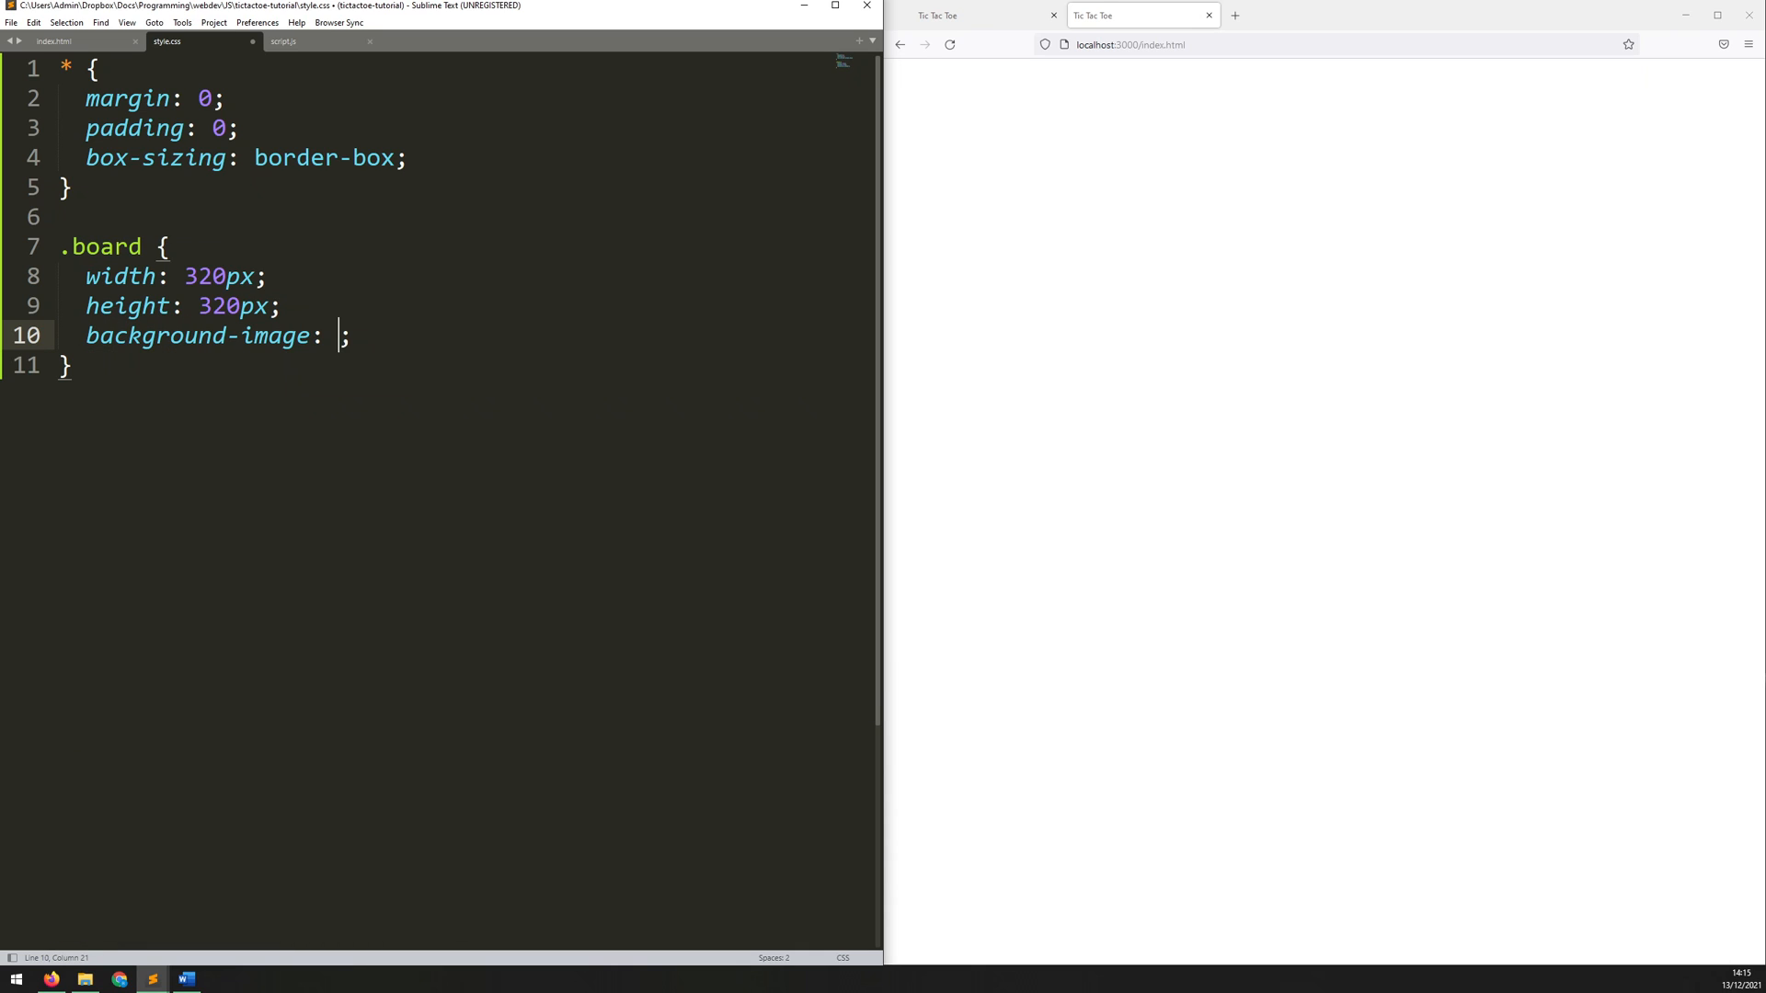
pyautogui.write('url(grip)')
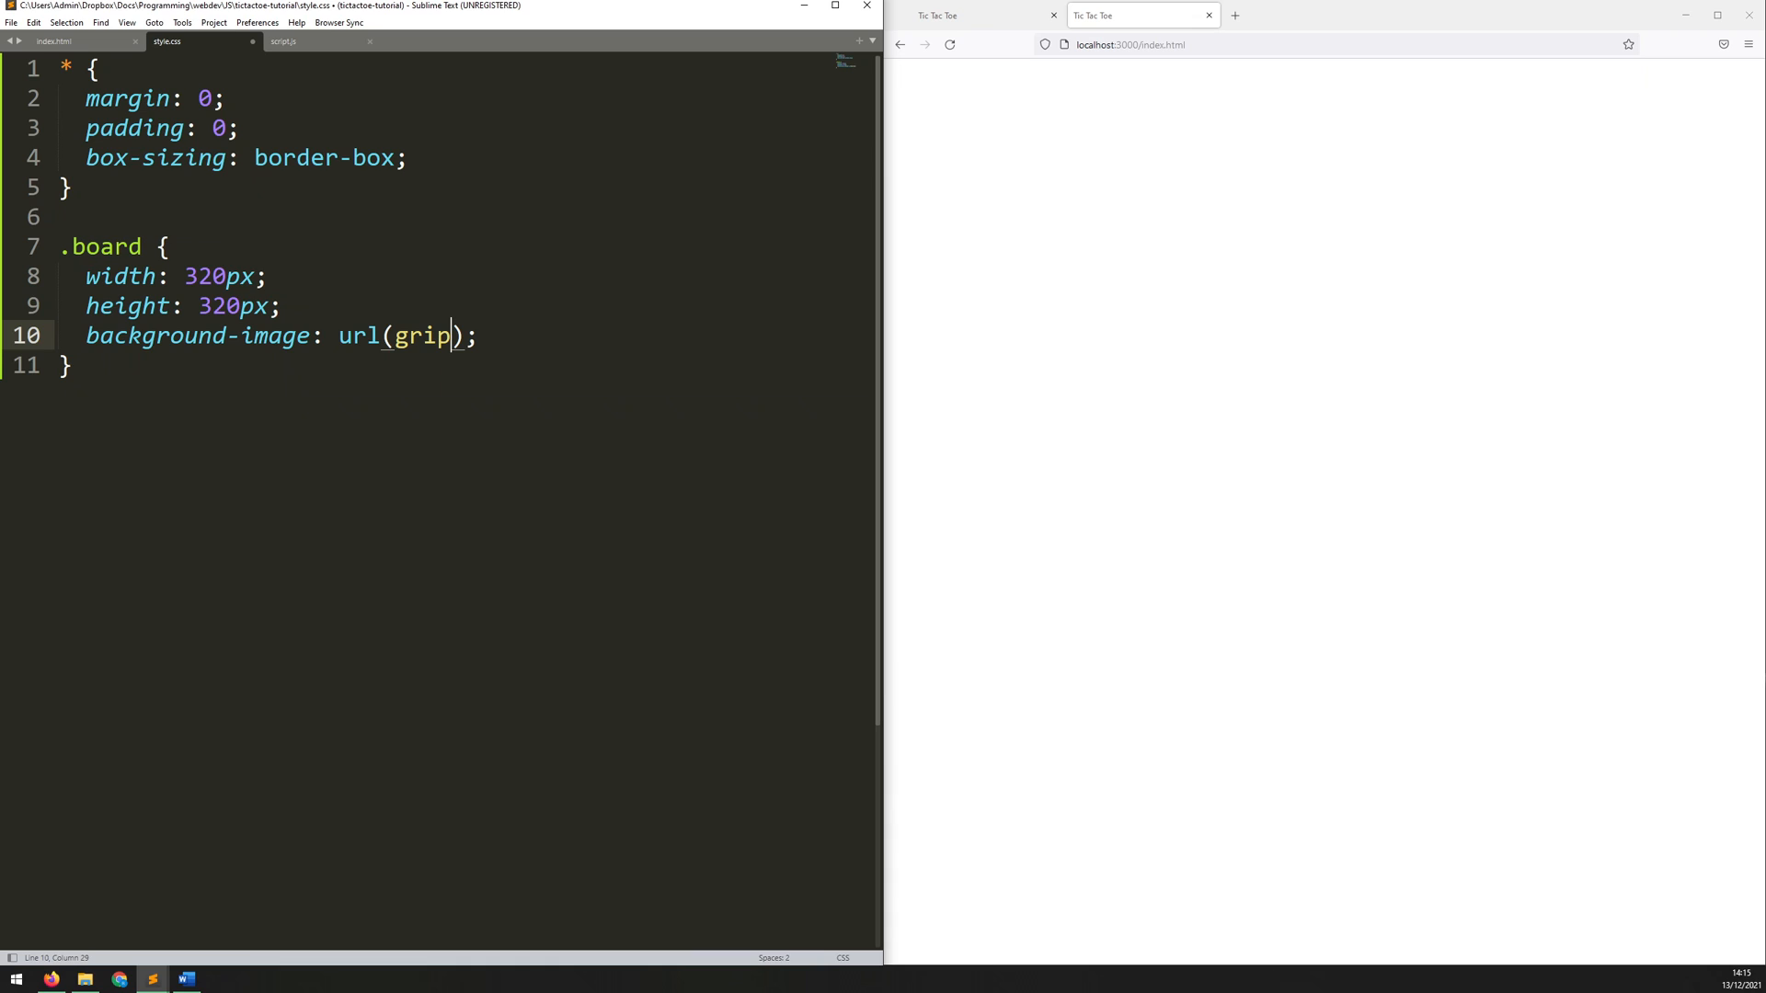
pyautogui.write('d.png')
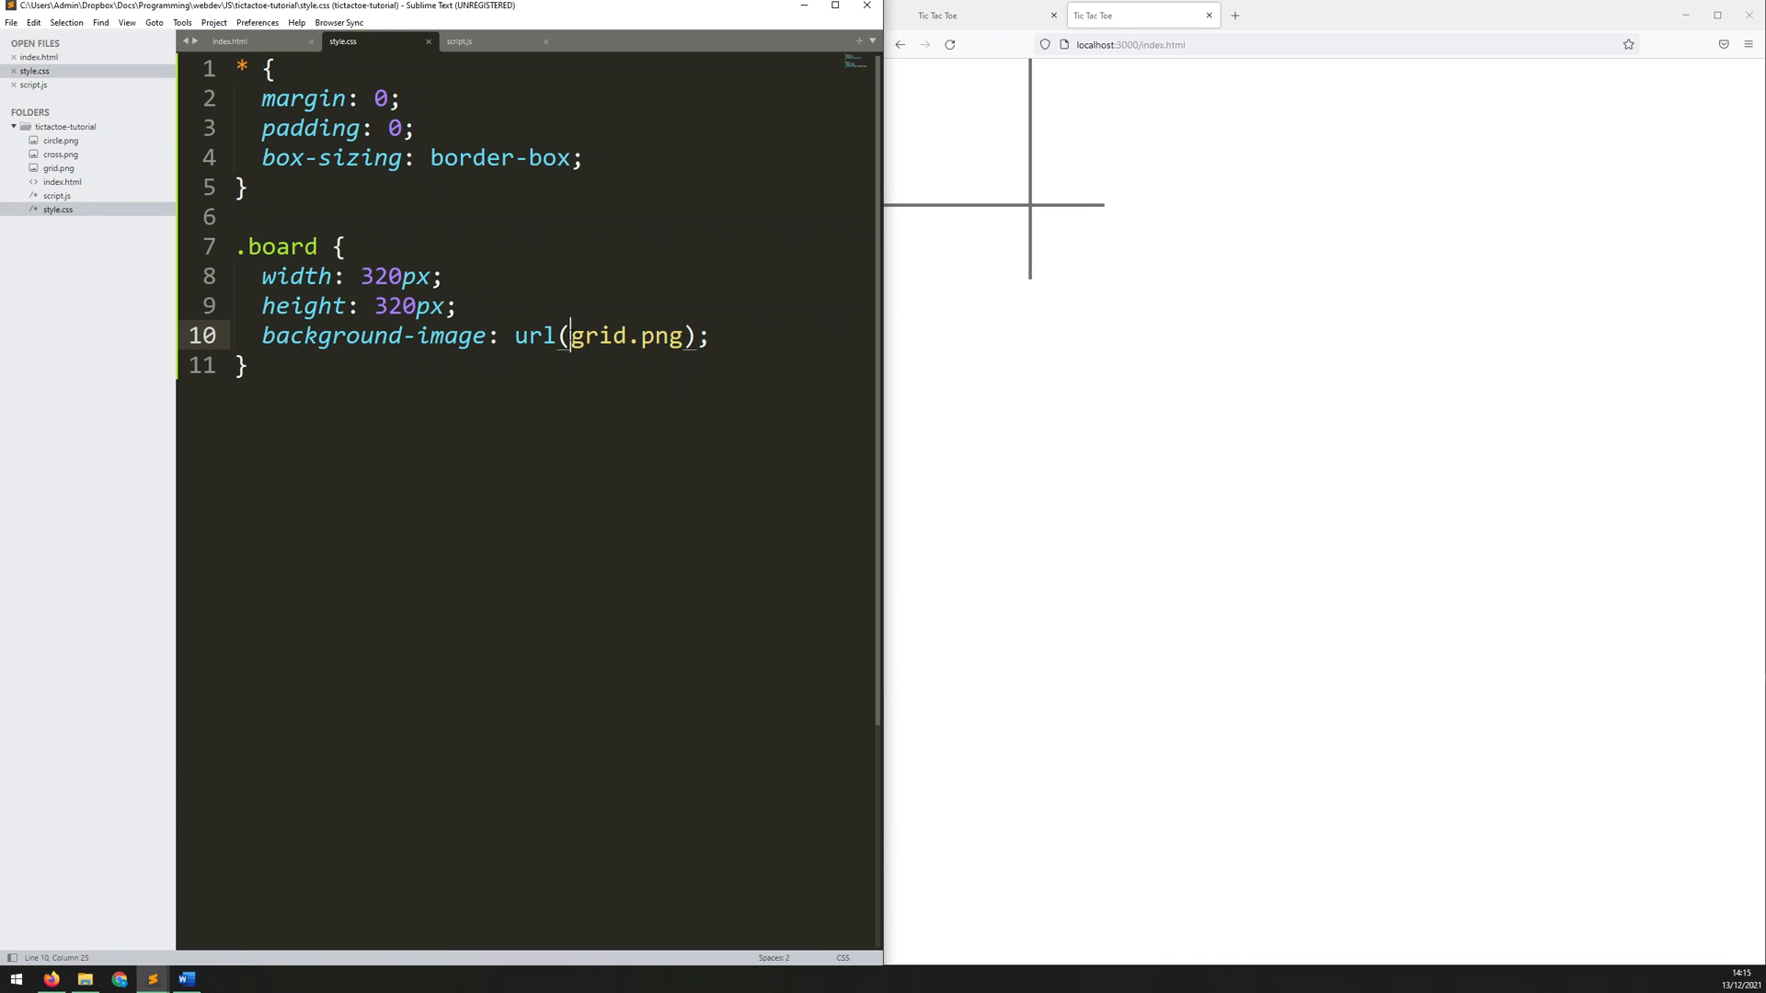
# Step: Preview cross.png and grid.png from the project sidebar
pyautogui.doubleClick(598, 335)
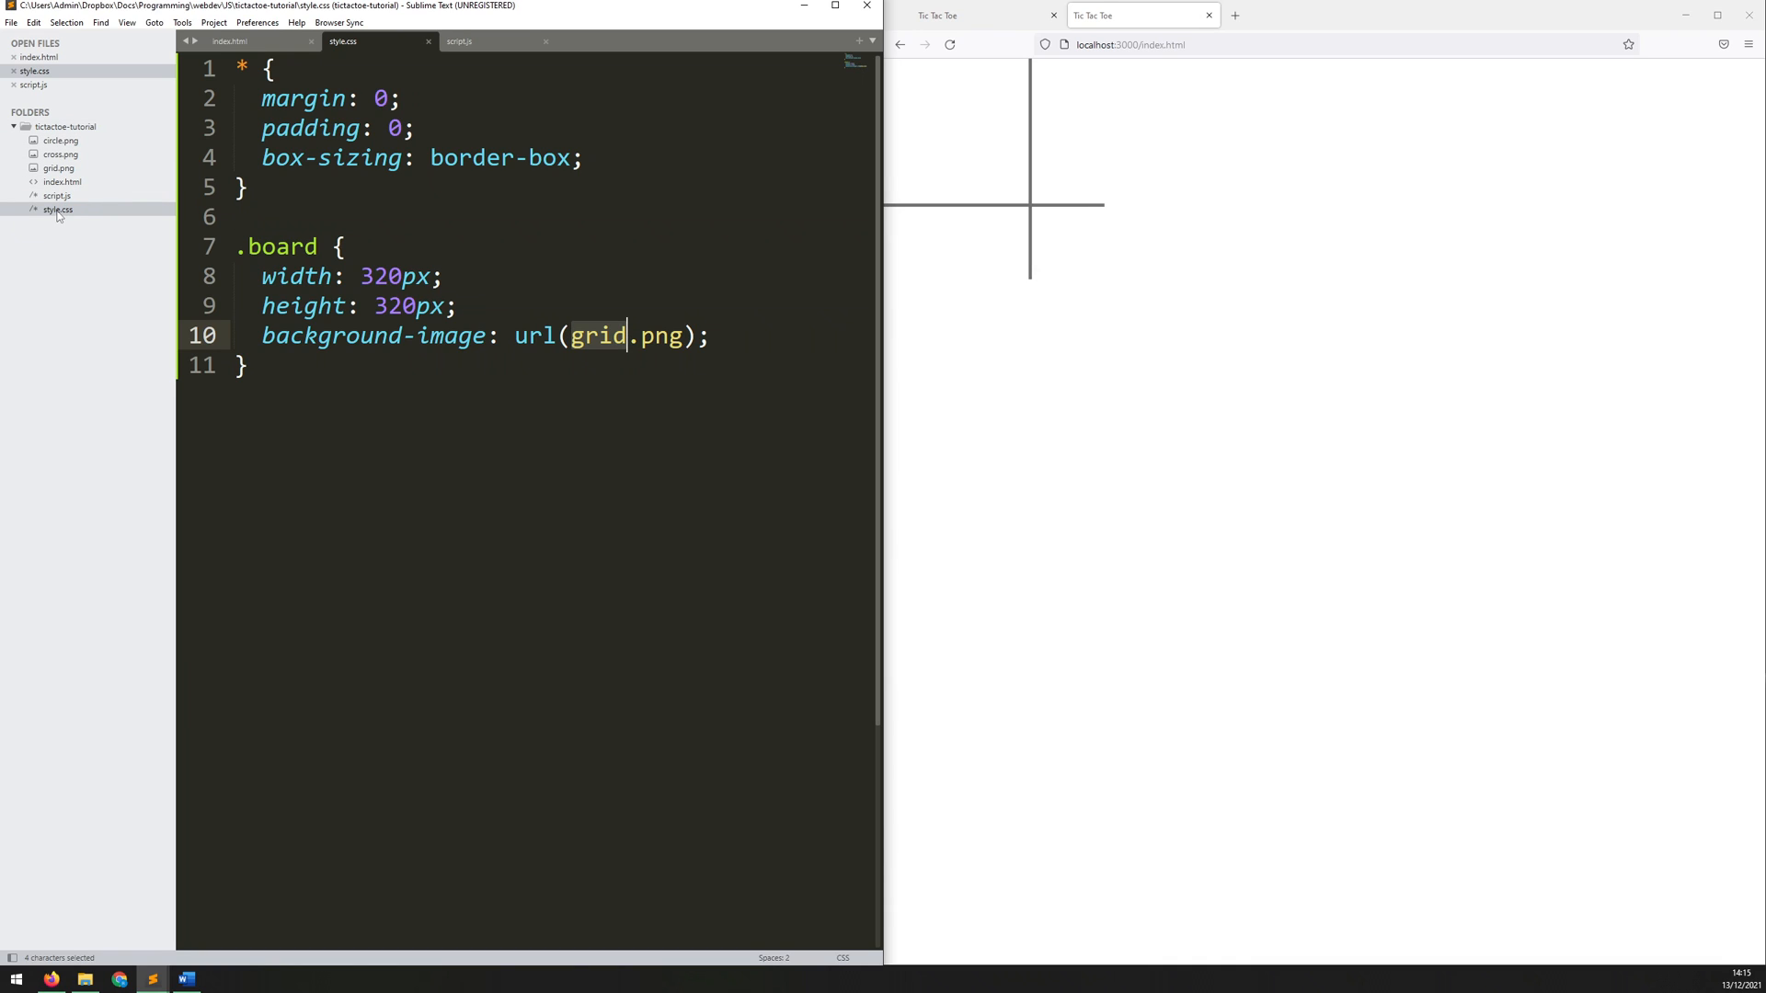
pyautogui.click(61, 155)
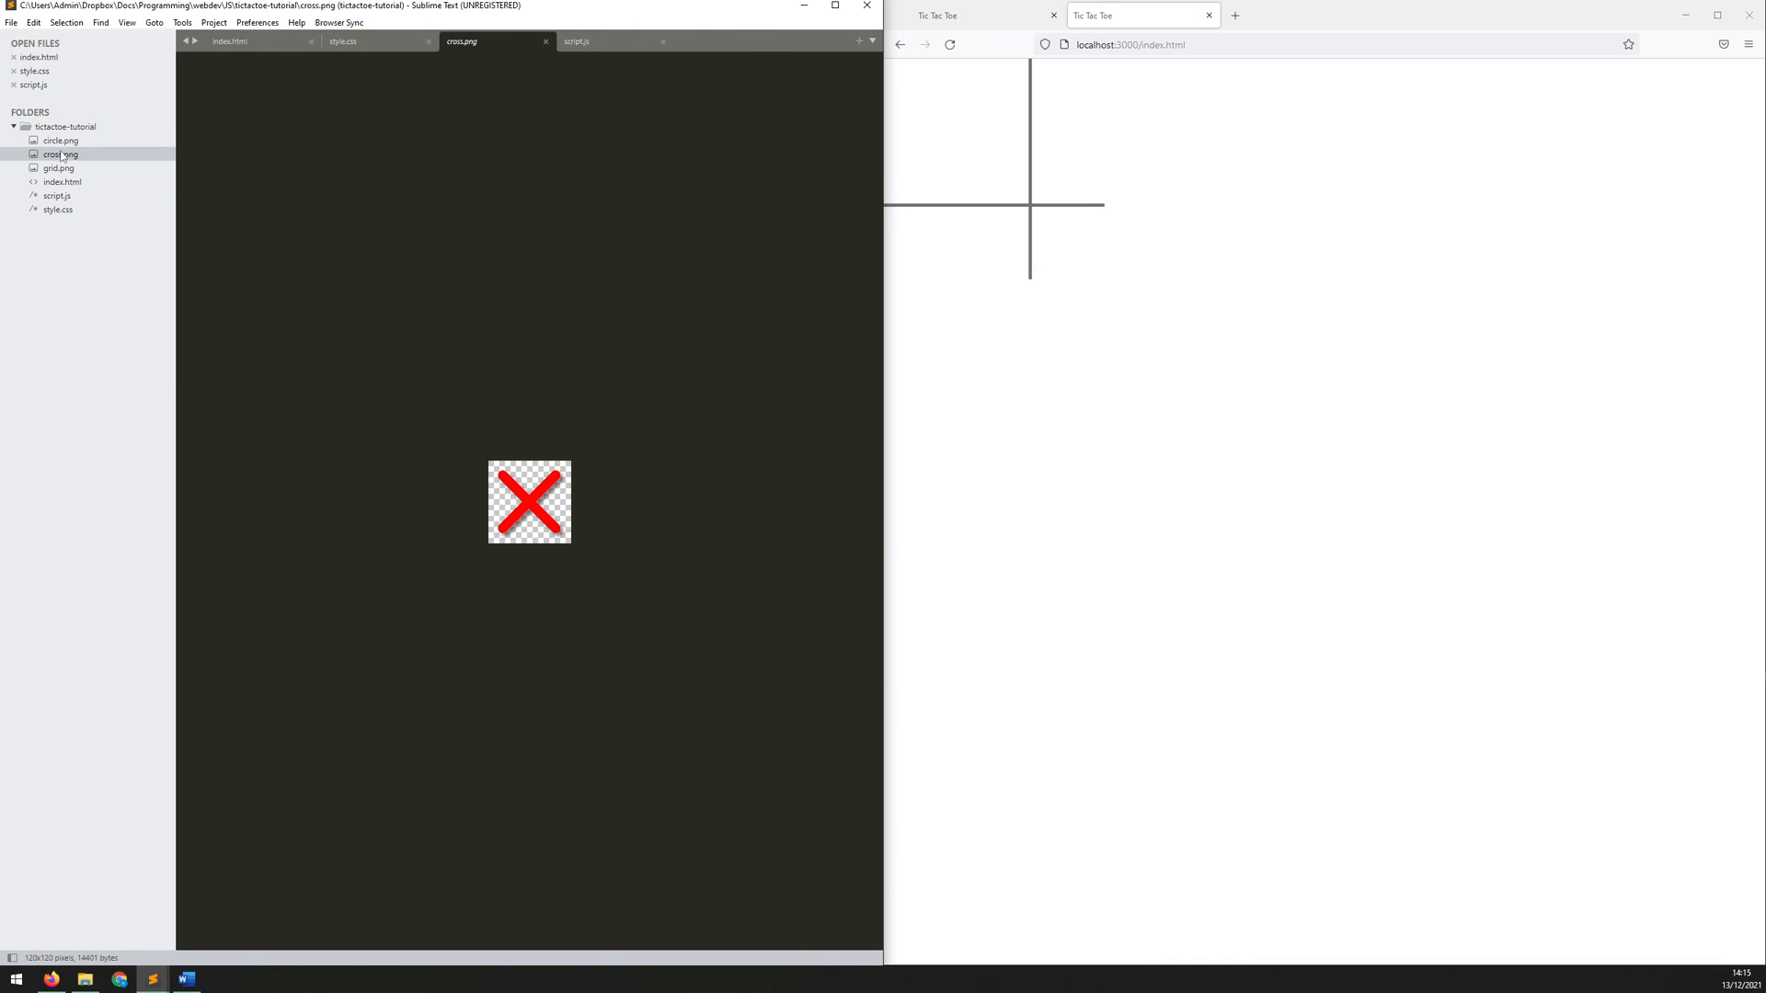
pyautogui.click(57, 167)
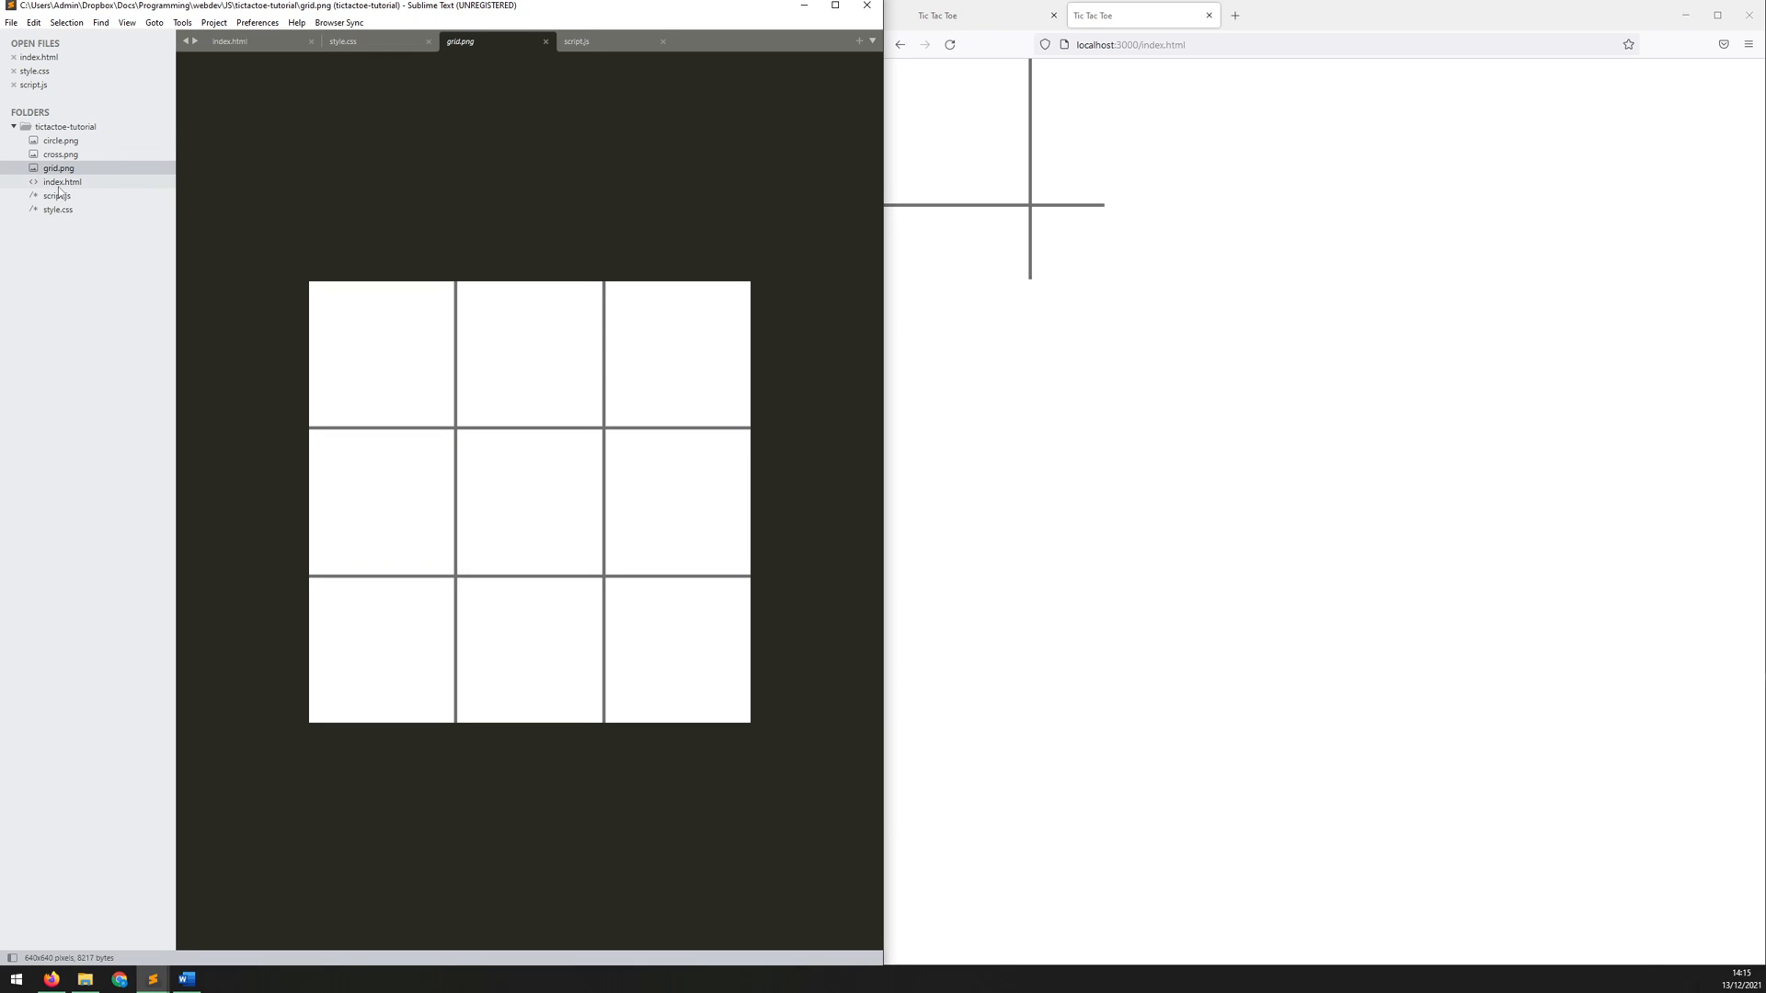
pyautogui.click(342, 41)
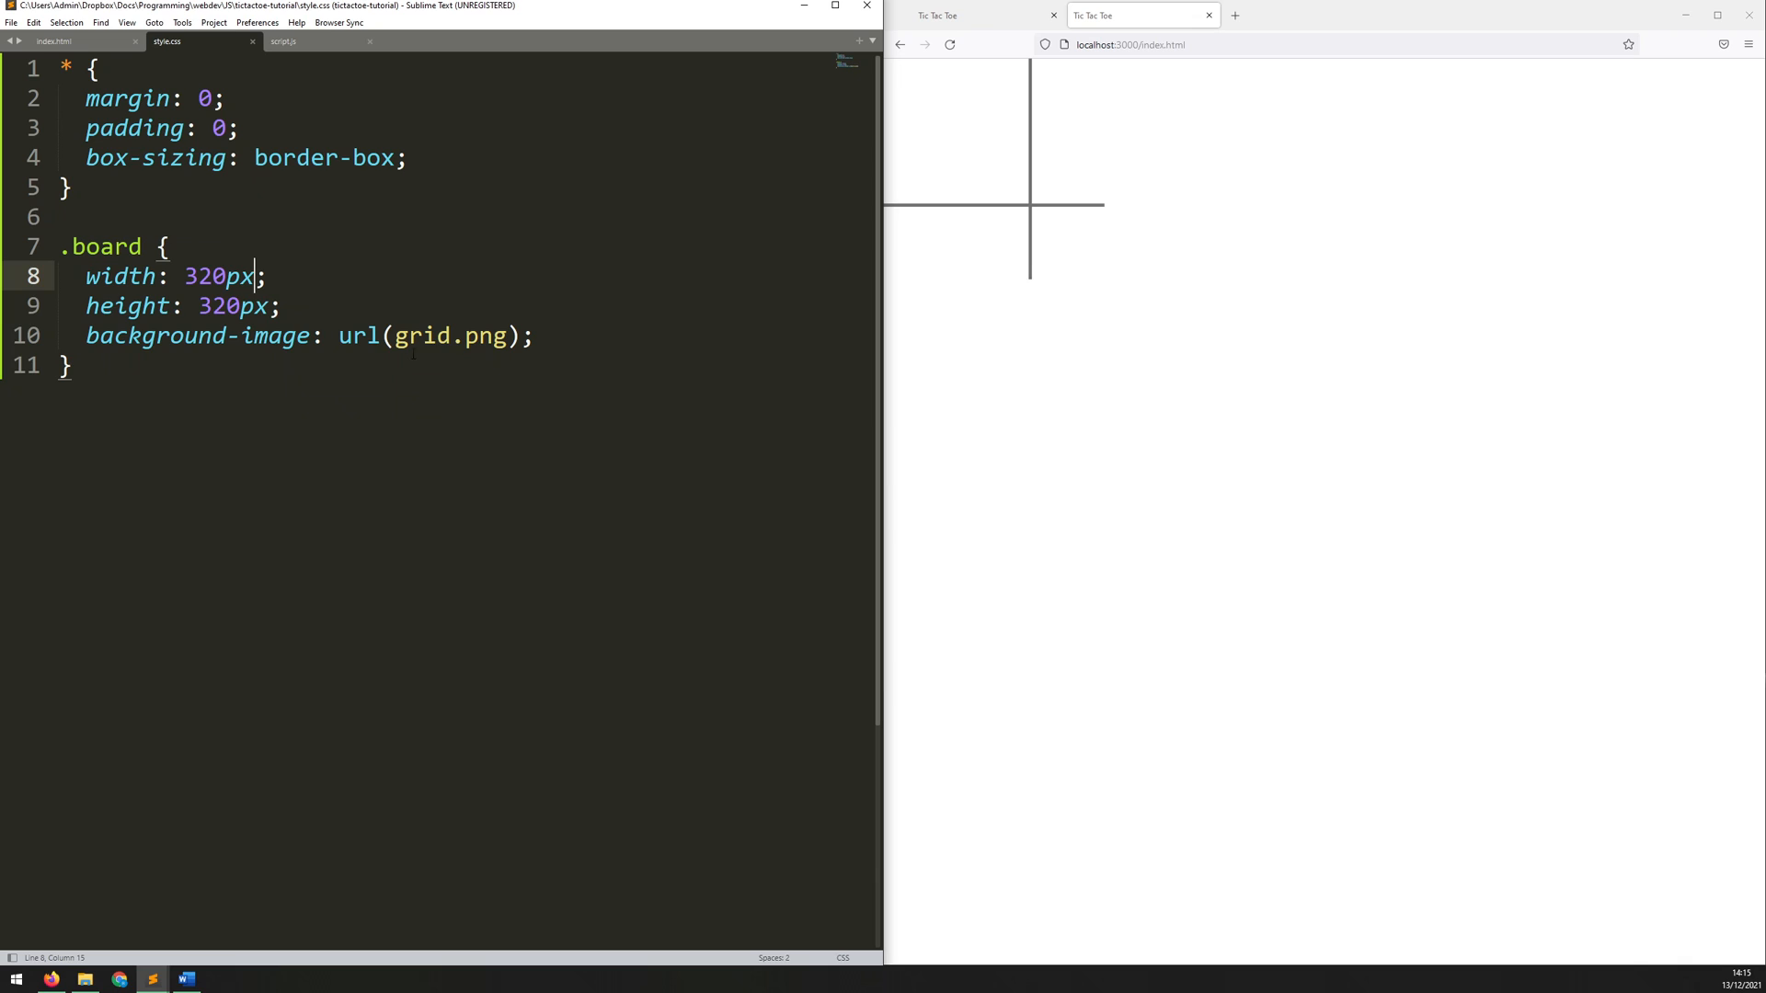
# Step: Add background-size: cover to the .board rule
pyautogui.doubleClick(448, 335)
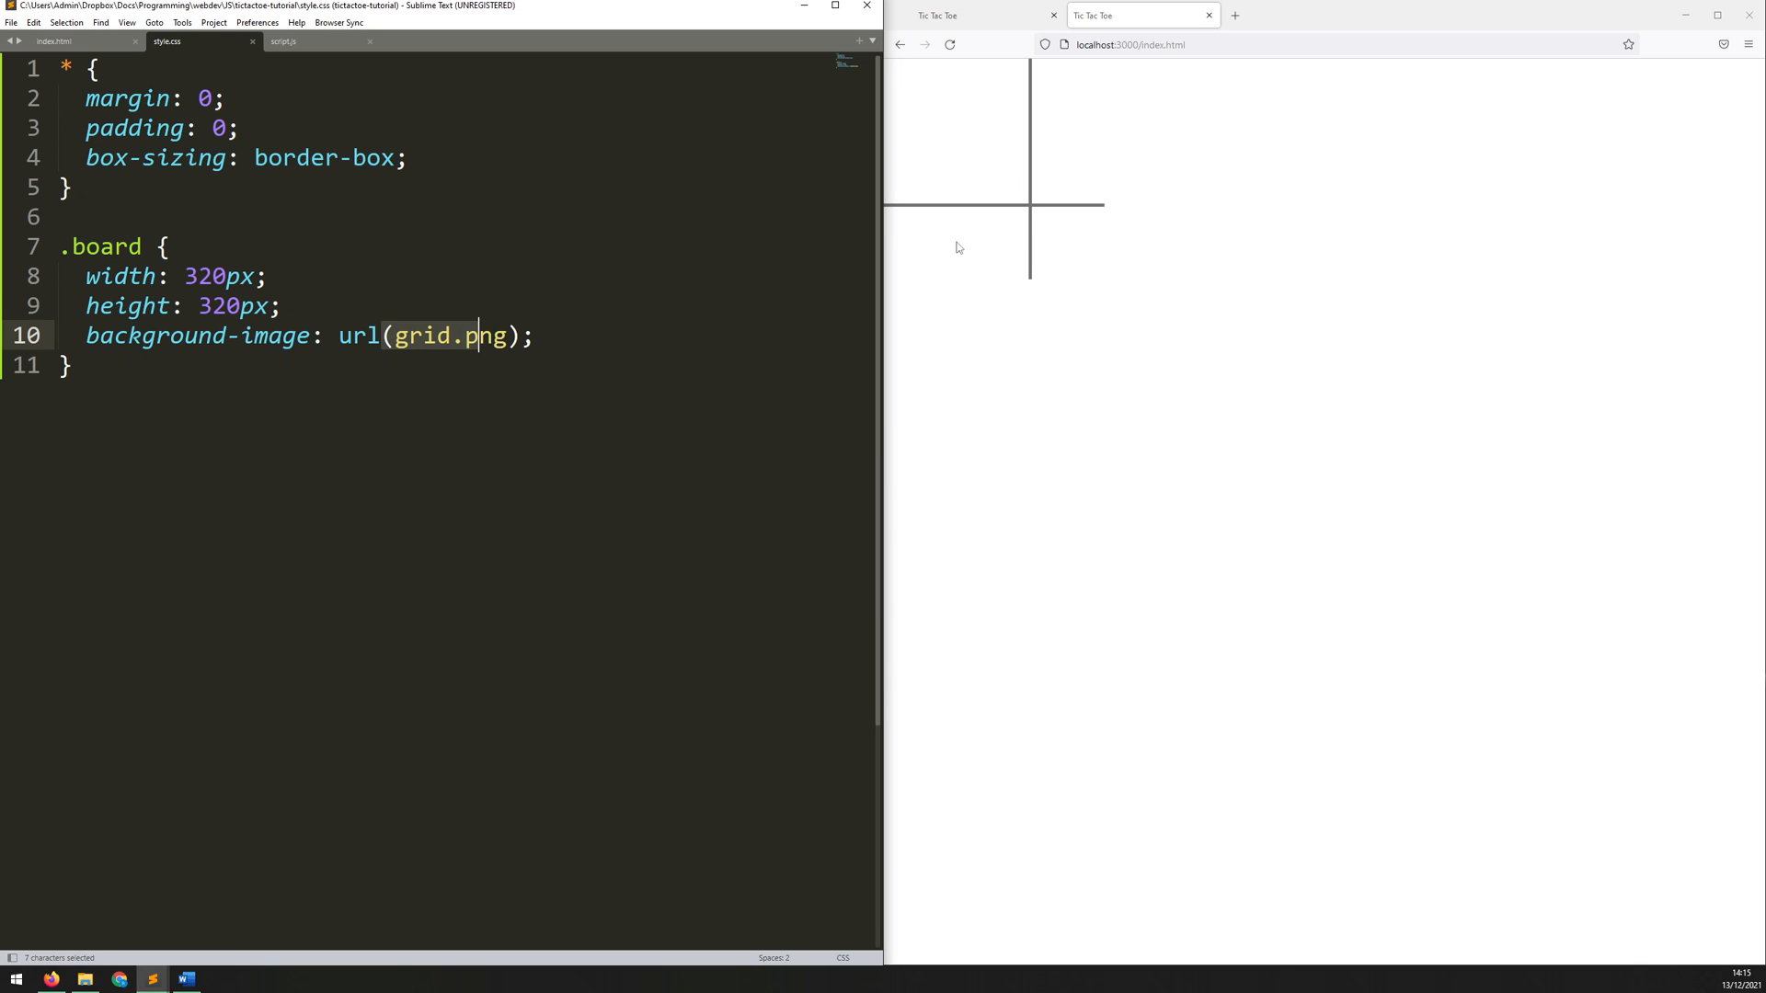
pyautogui.moveTo(1020, 221)
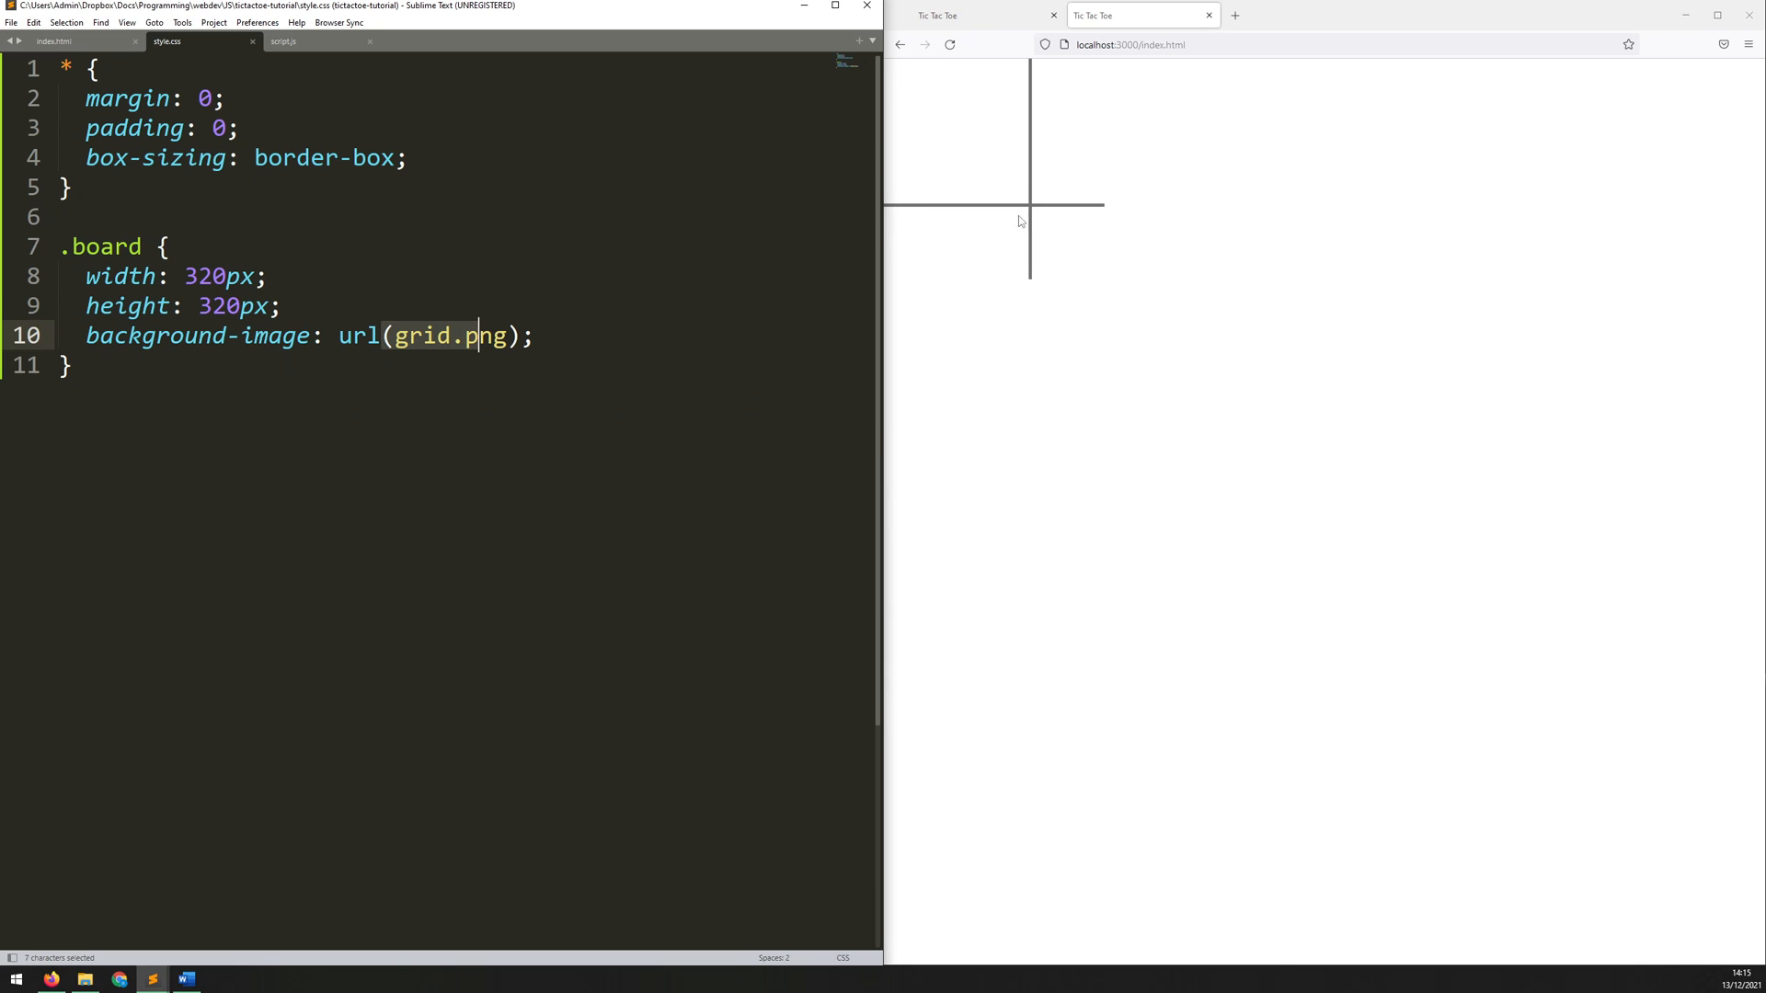
pyautogui.moveTo(424, 350)
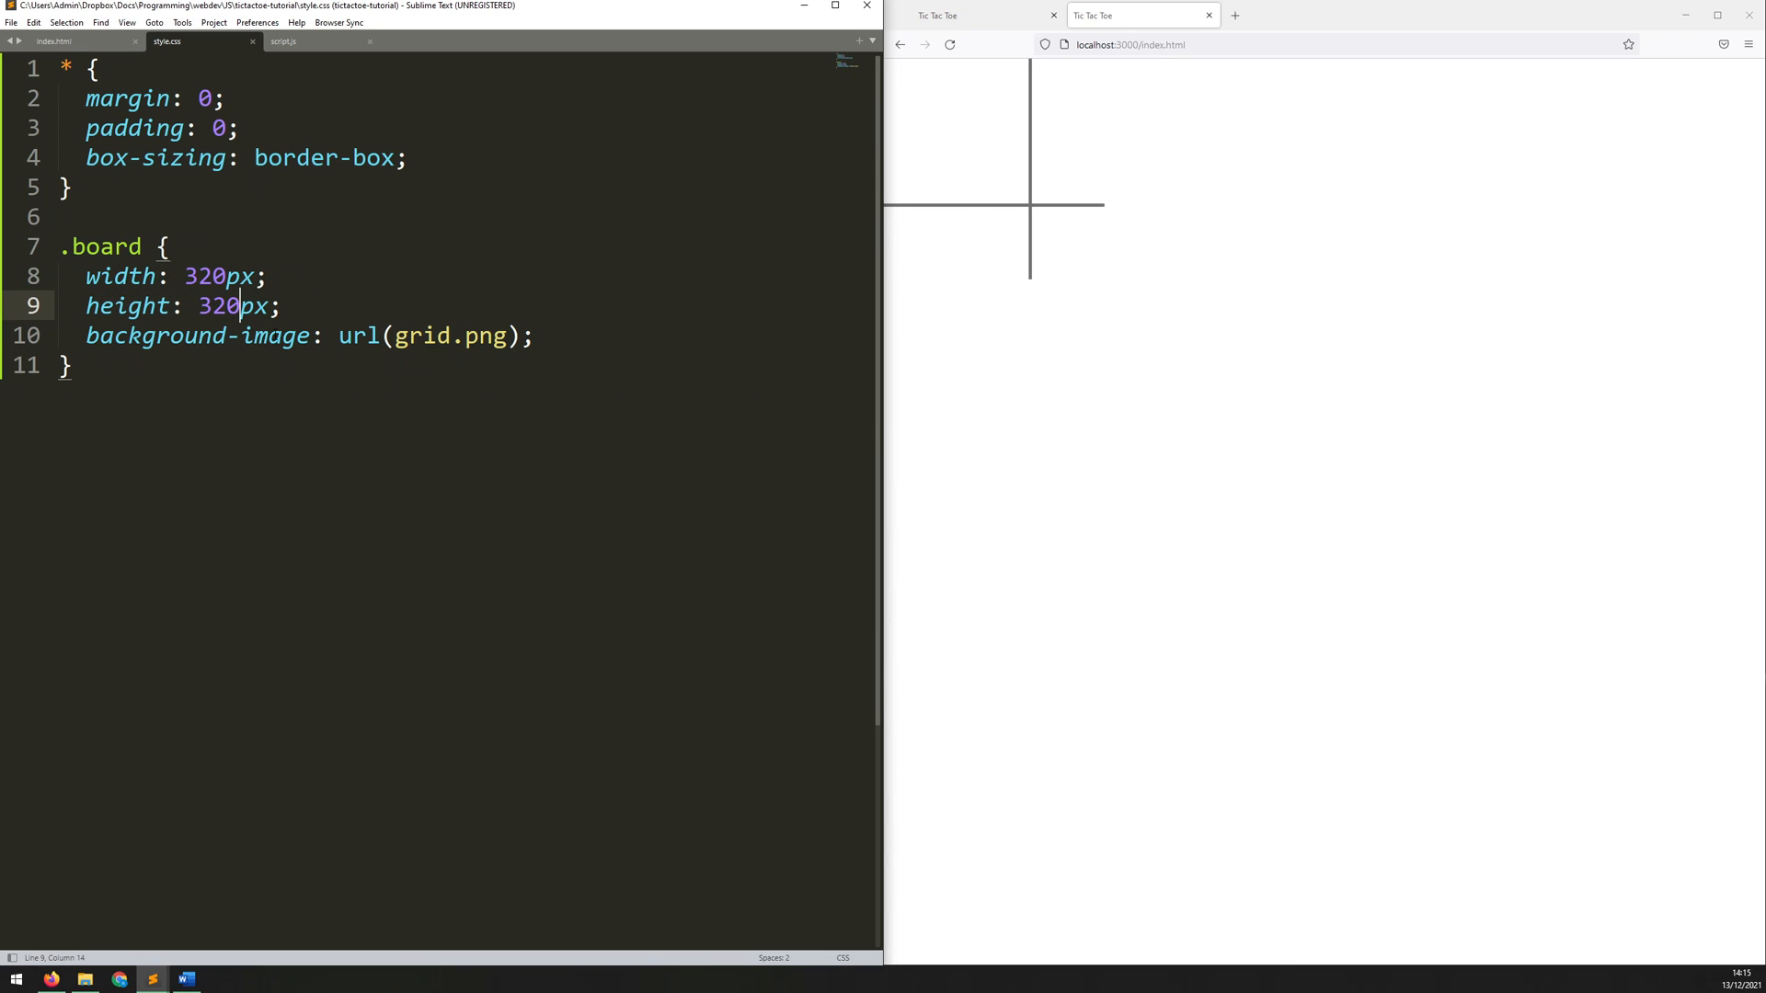
pyautogui.press('enter')
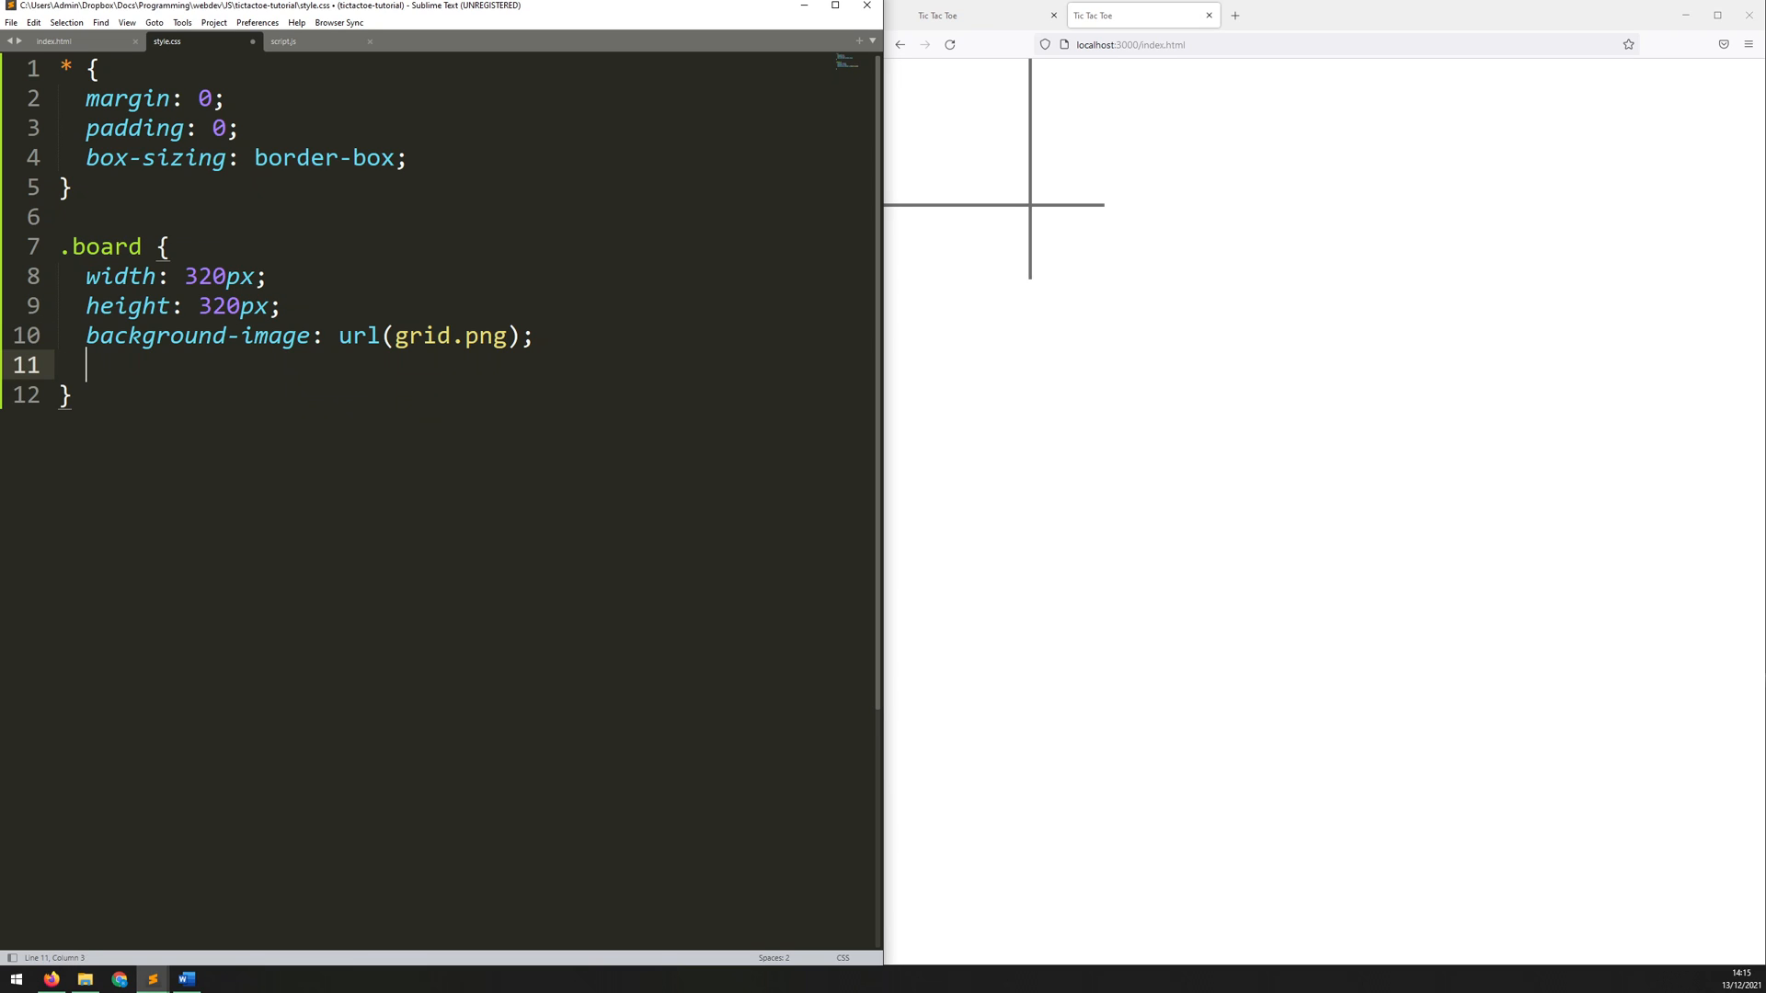
pyautogui.write('back')
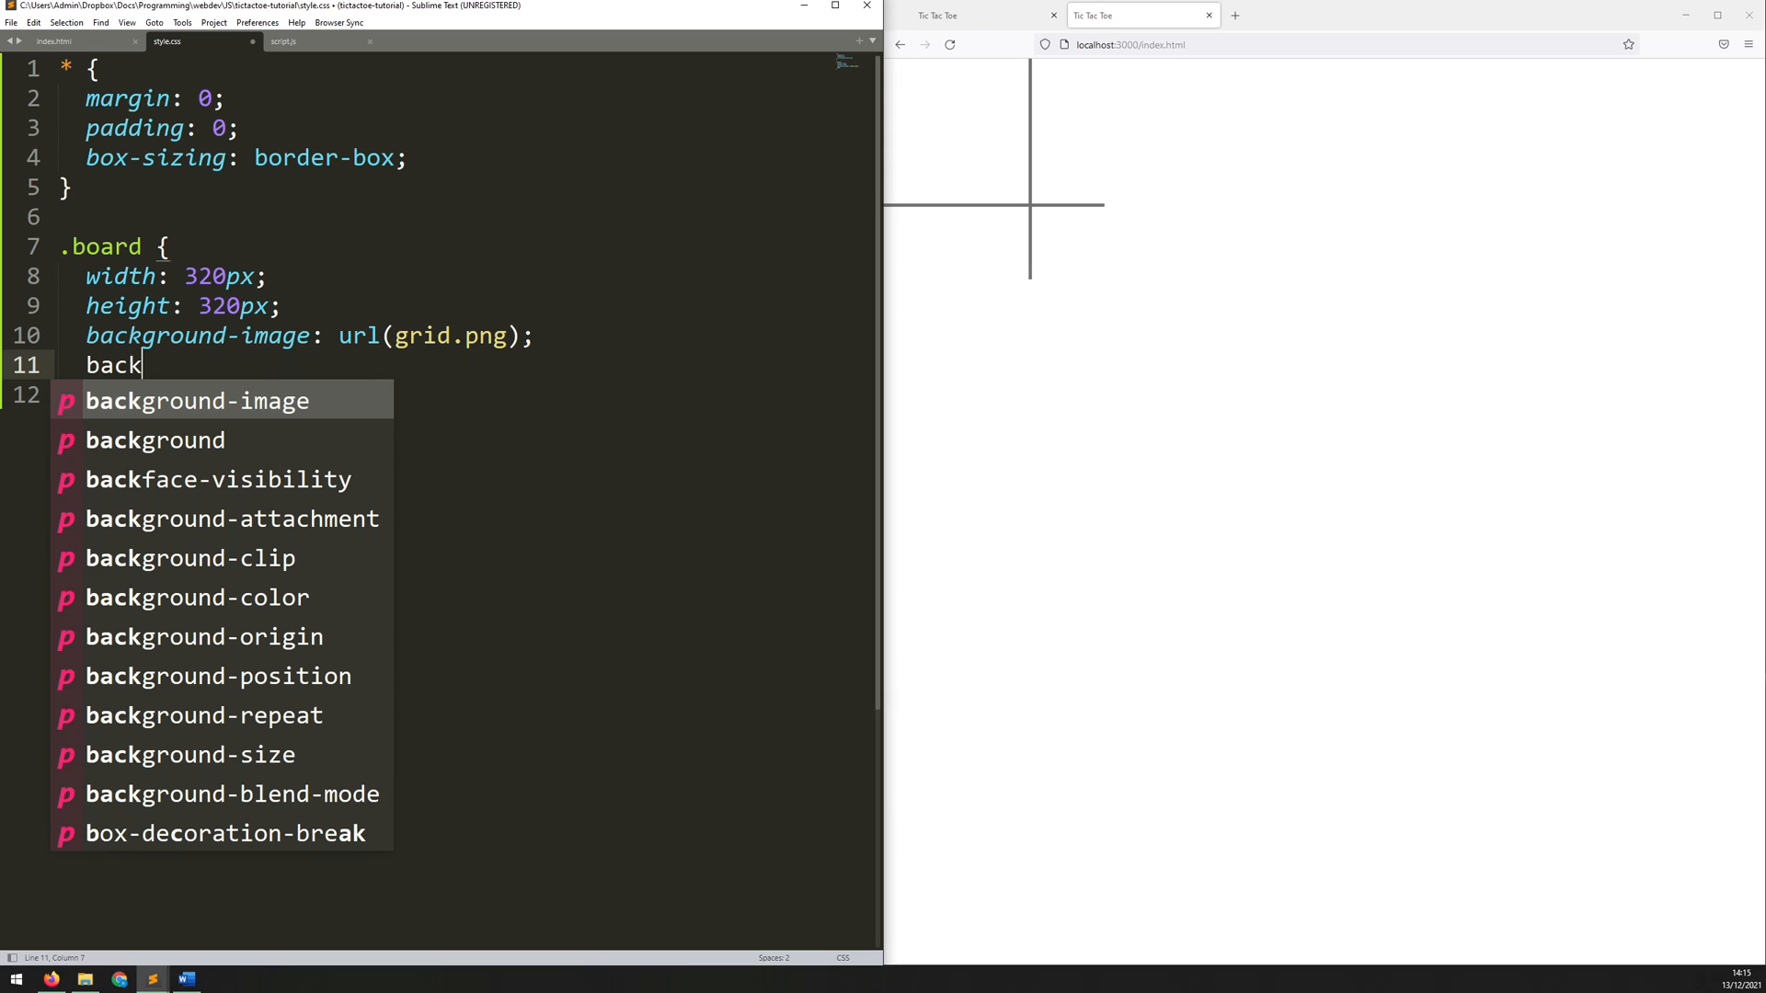
pyautogui.write('ground-size: cover;')
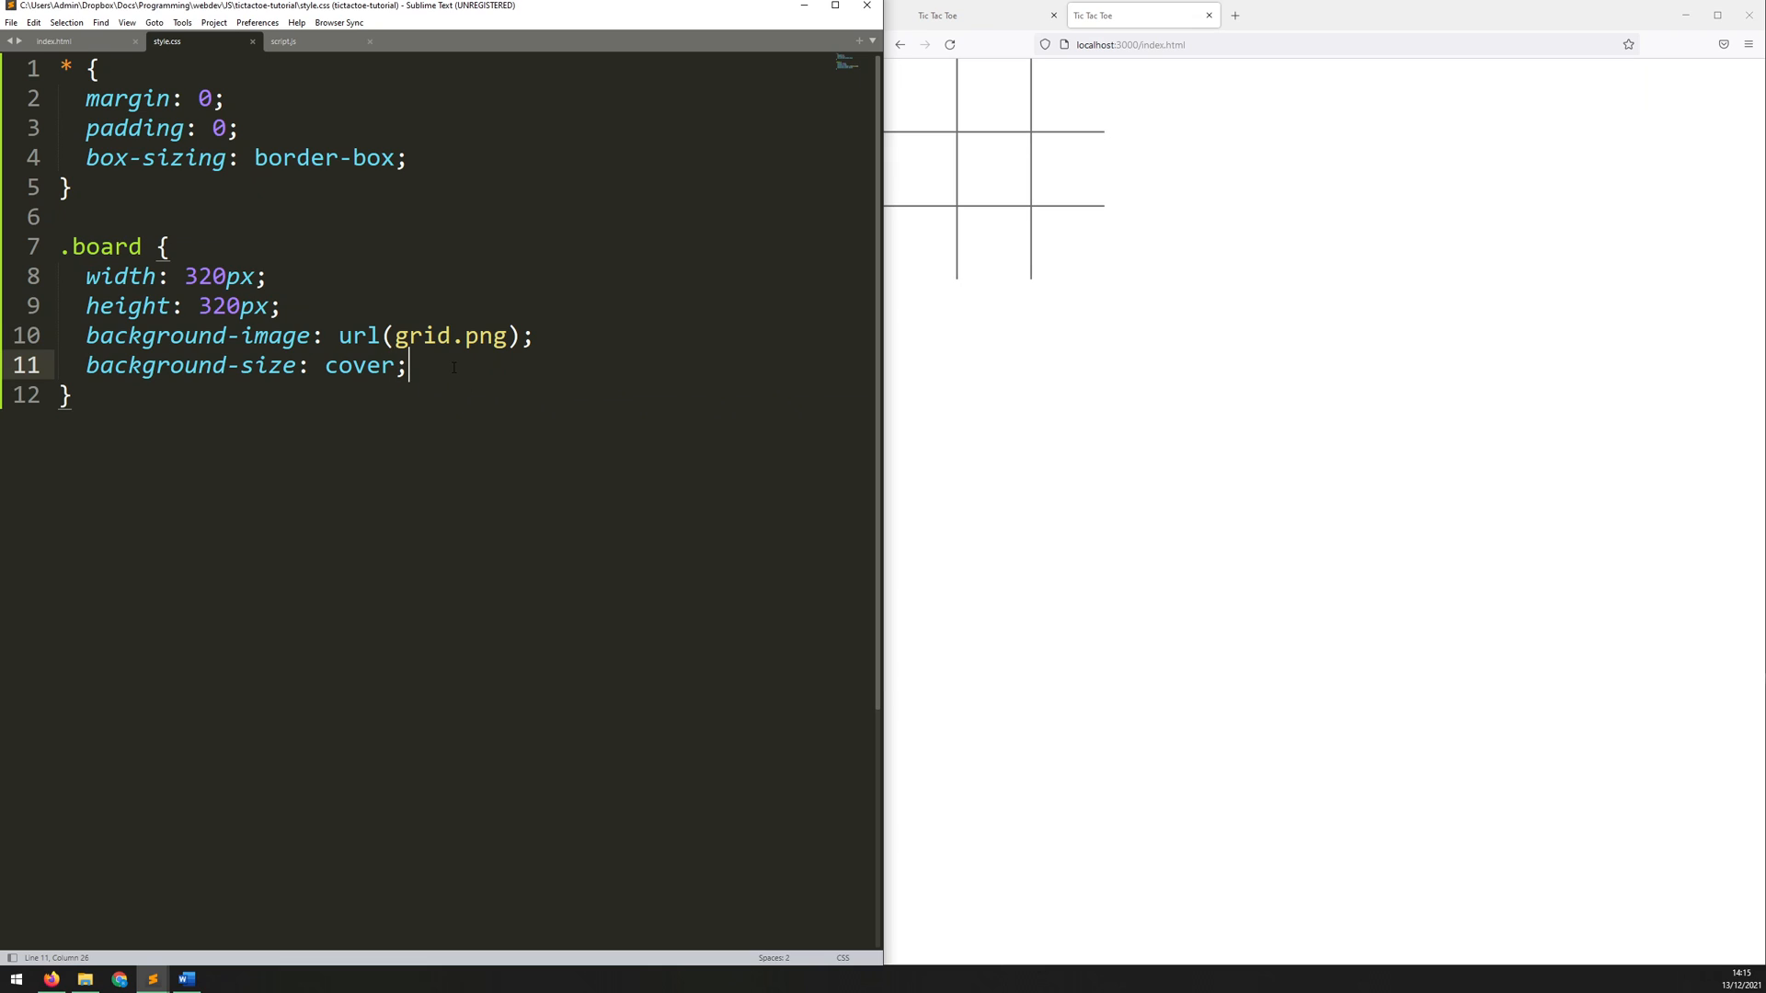
pyautogui.click(125, 217)
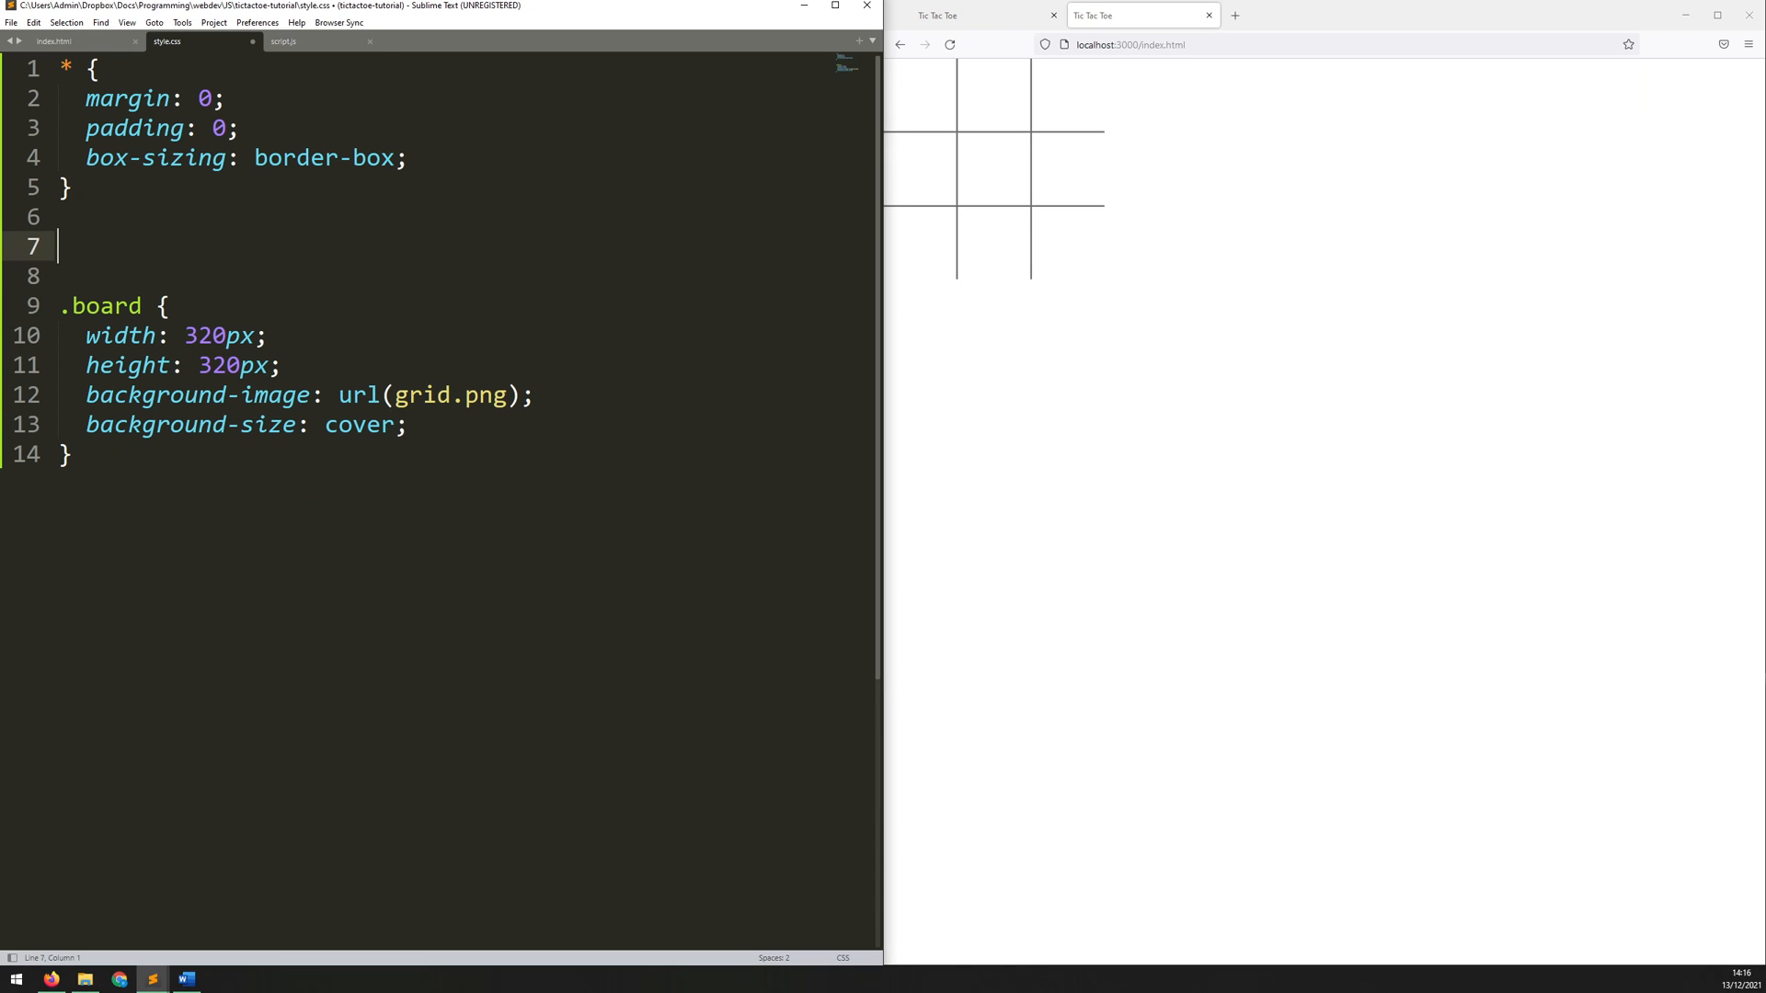
# Step: Add a body rule with lightseagreen background and 100vh height, and save
pyautogui.write('body')
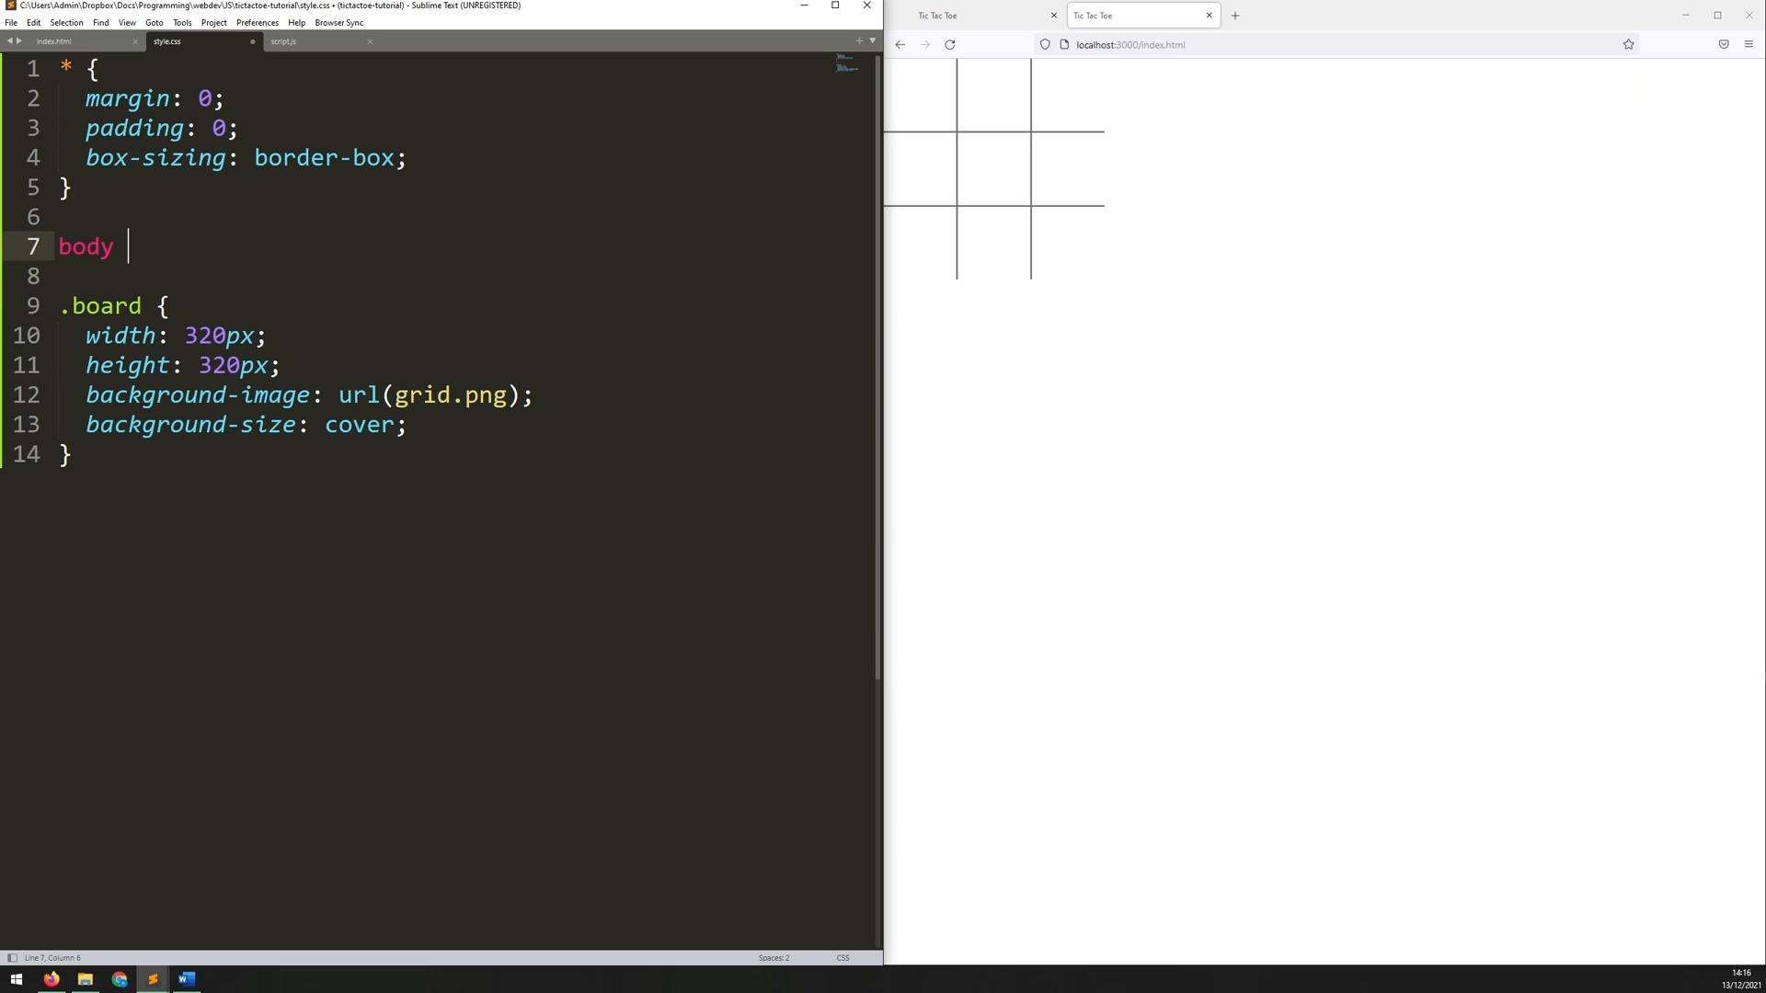
pyautogui.write('{')
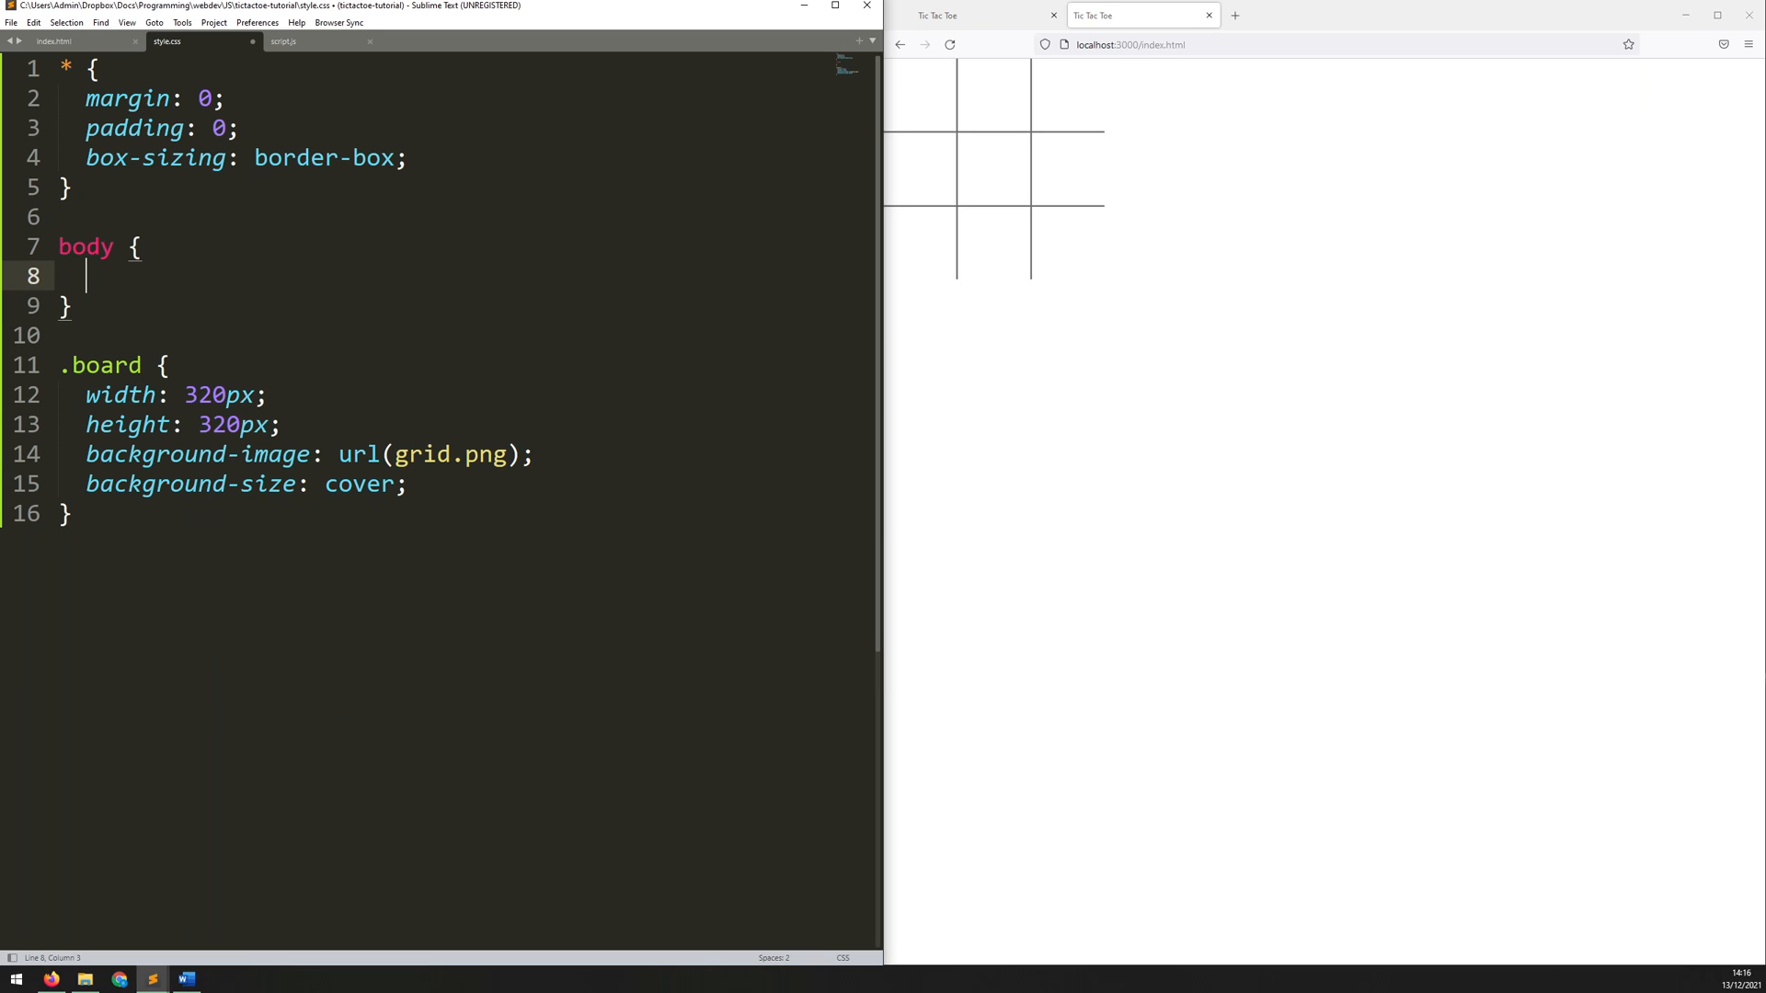
pyautogui.write('background-color: ;')
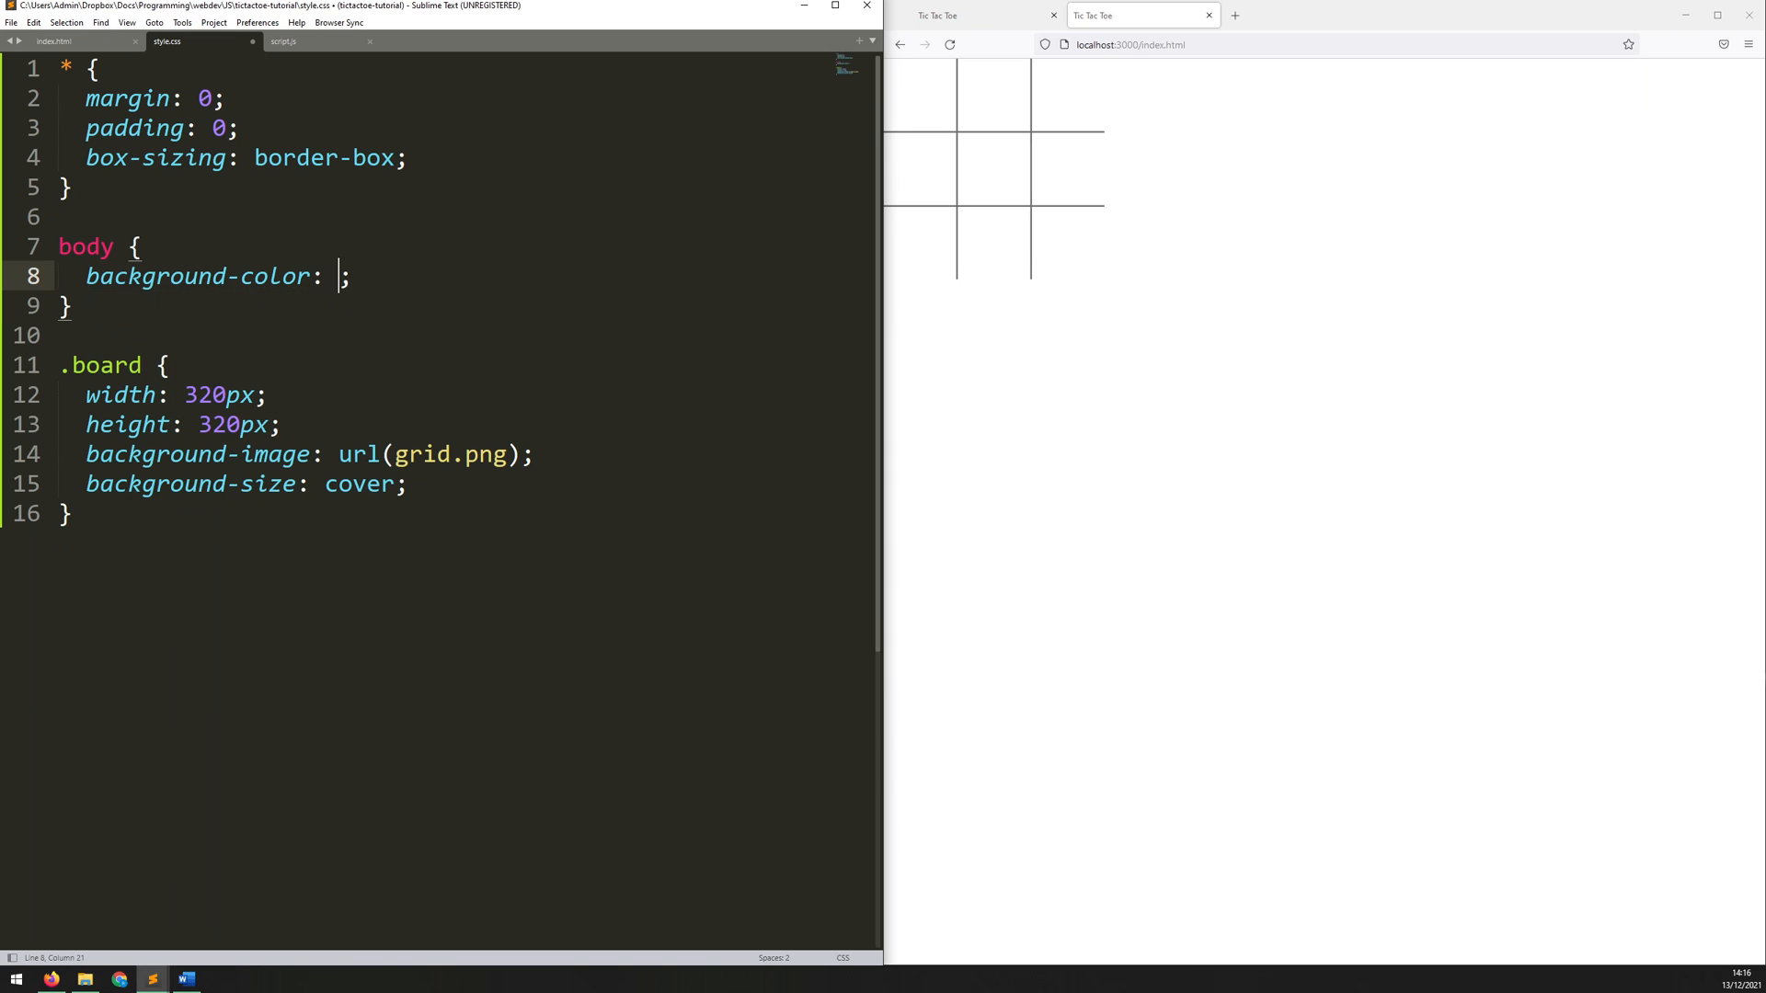
pyautogui.write('lightseagreen')
pyautogui.write('height: ;')
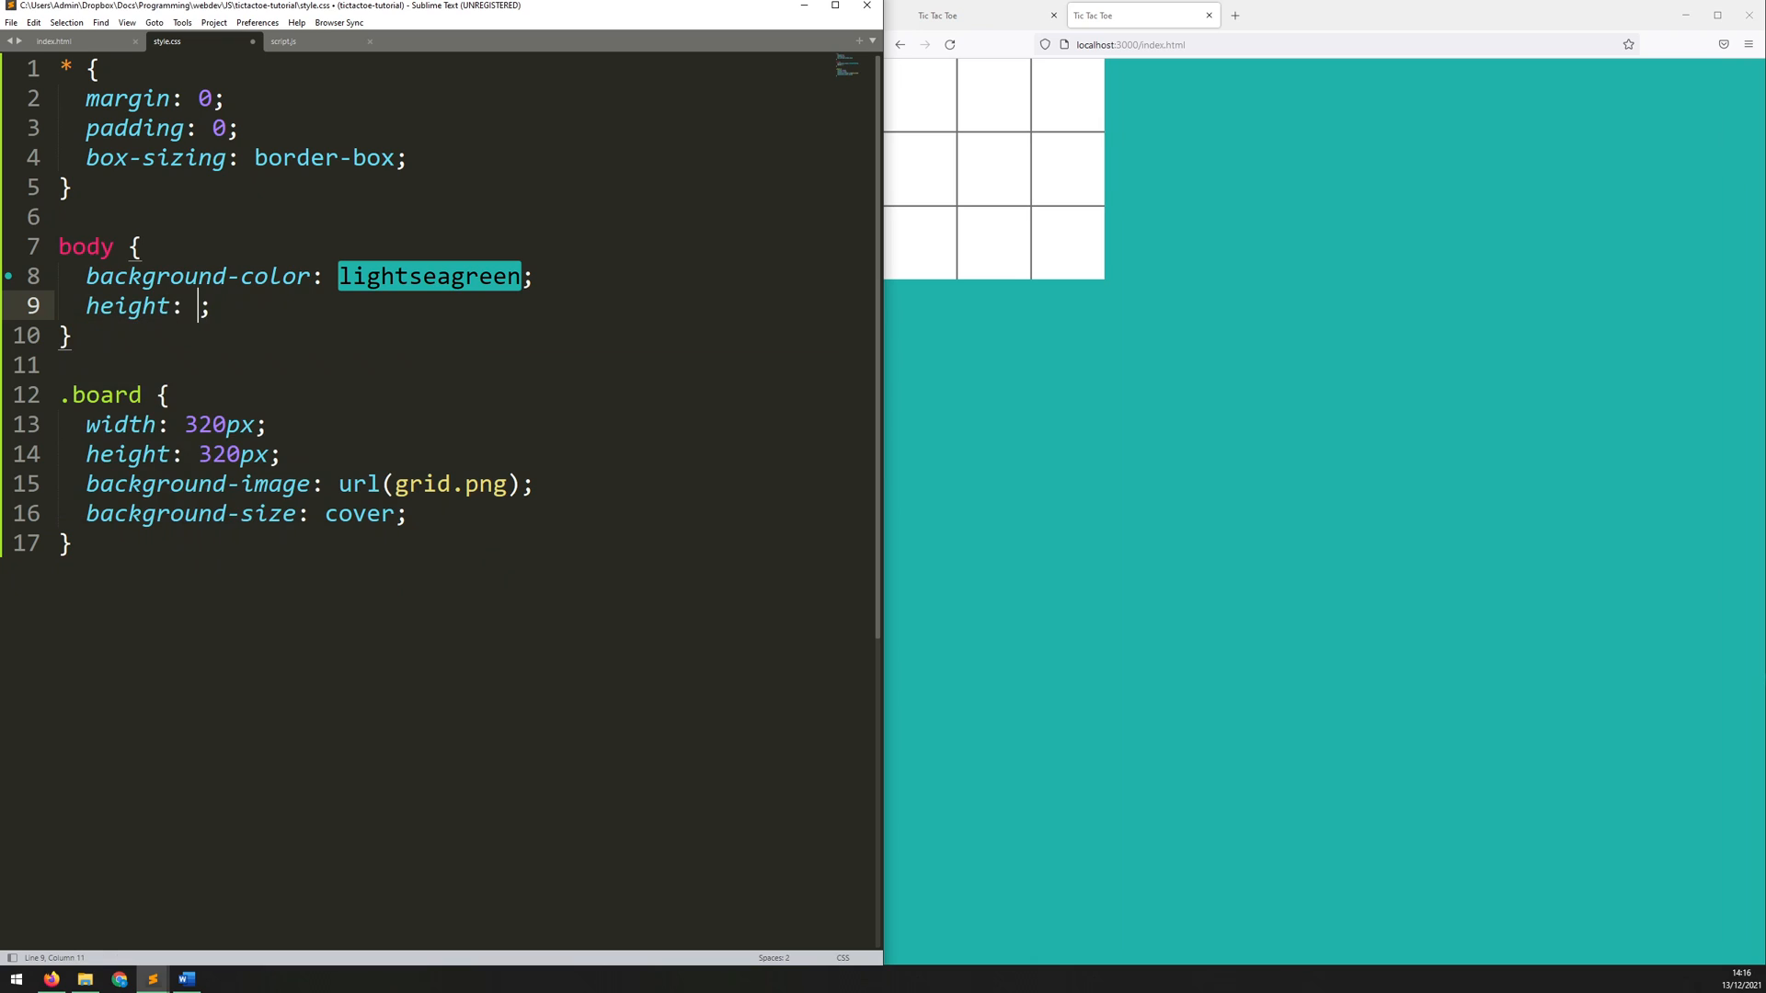
pyautogui.write('100vh')
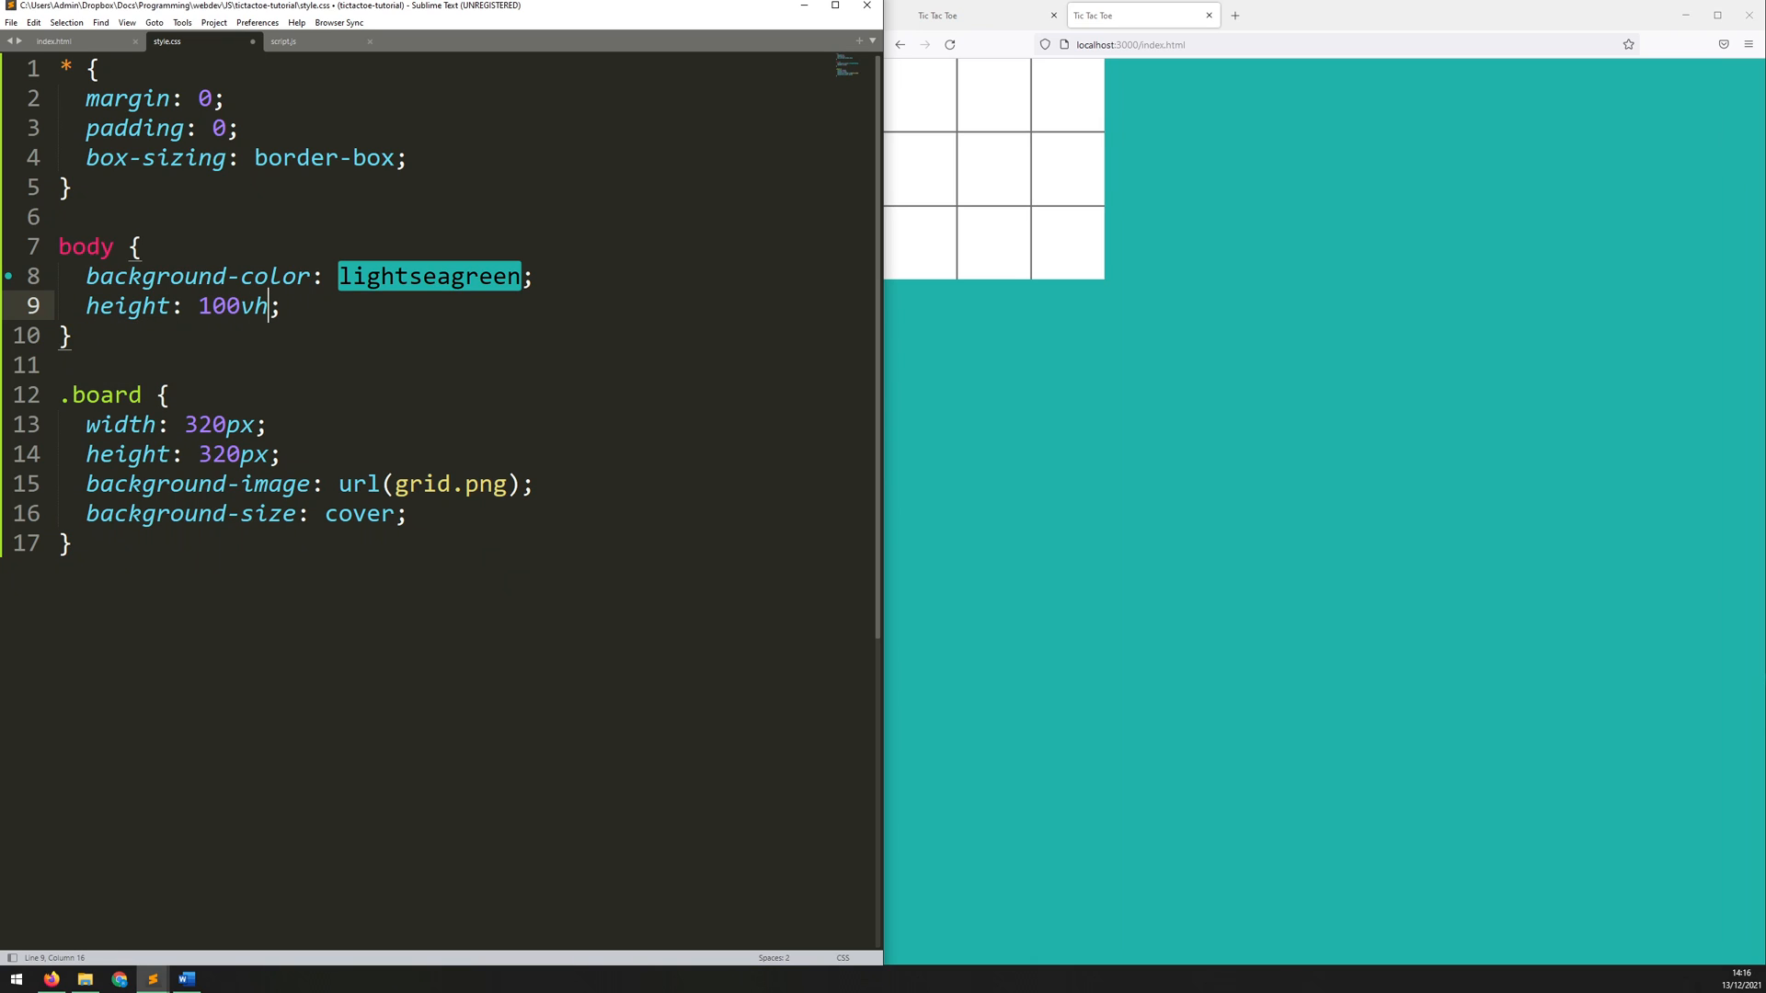
pyautogui.press('ctrl+s')
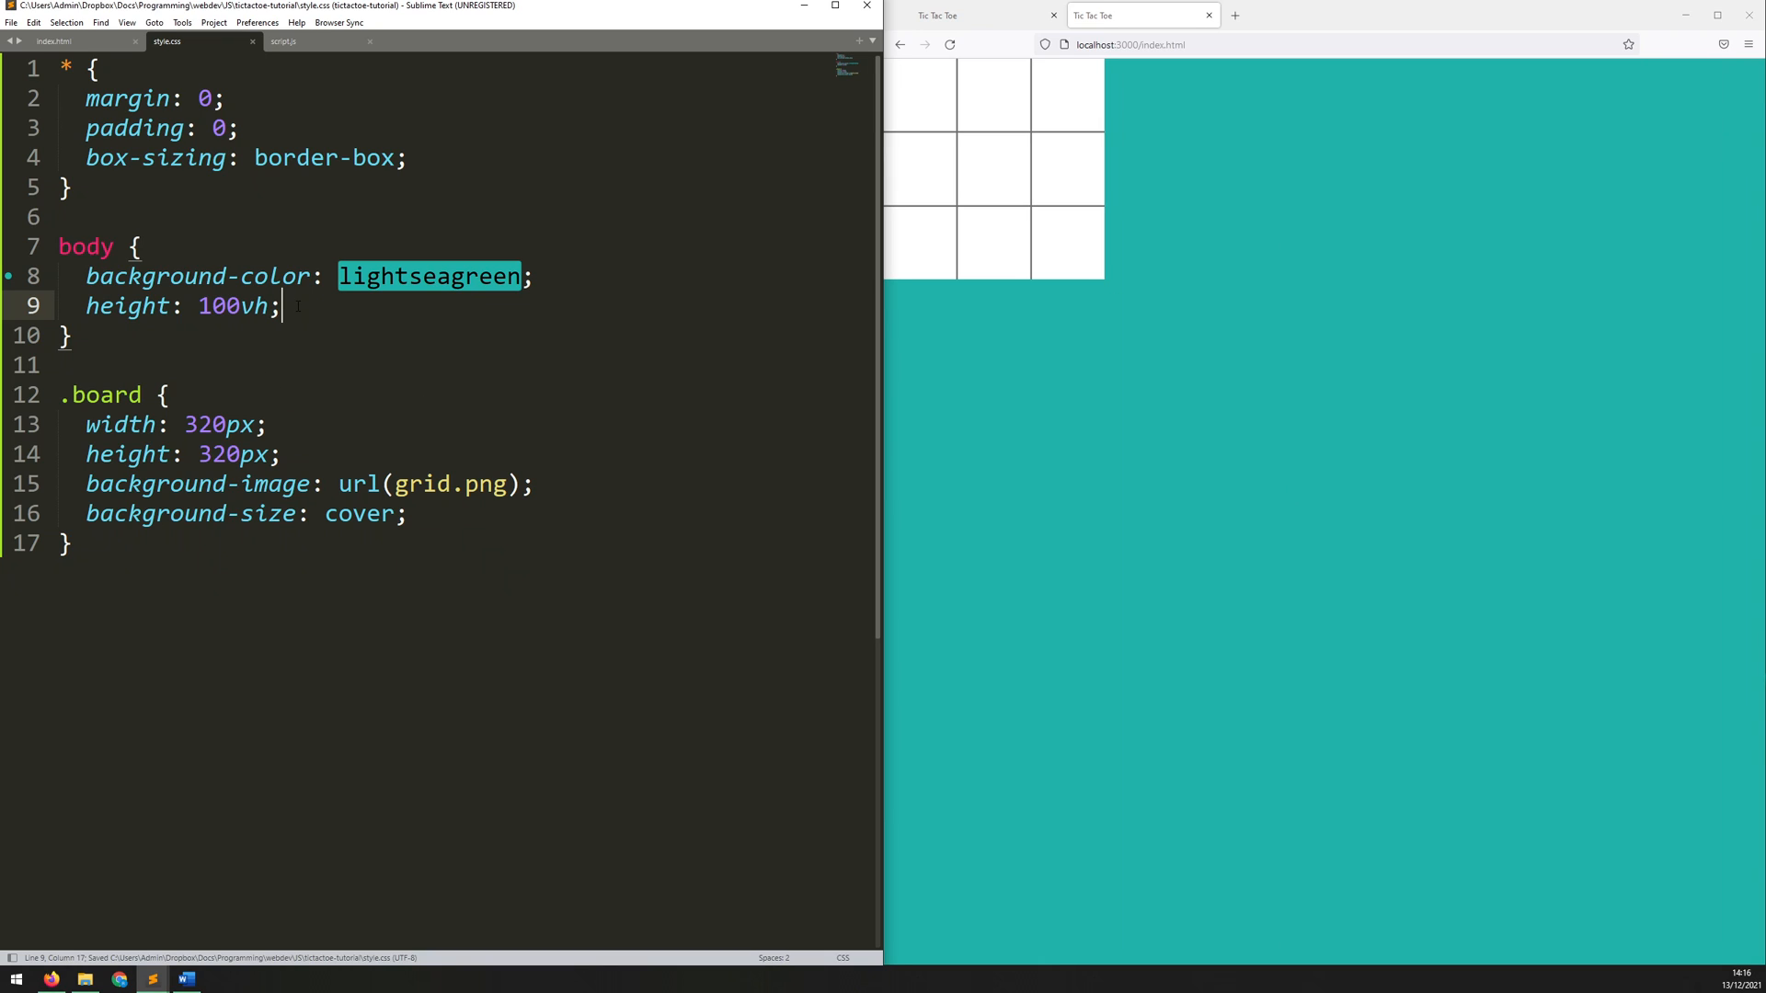
# Step: Set the body font-family to Helvetica, sans-serif
pyautogui.write('font-family: ;')
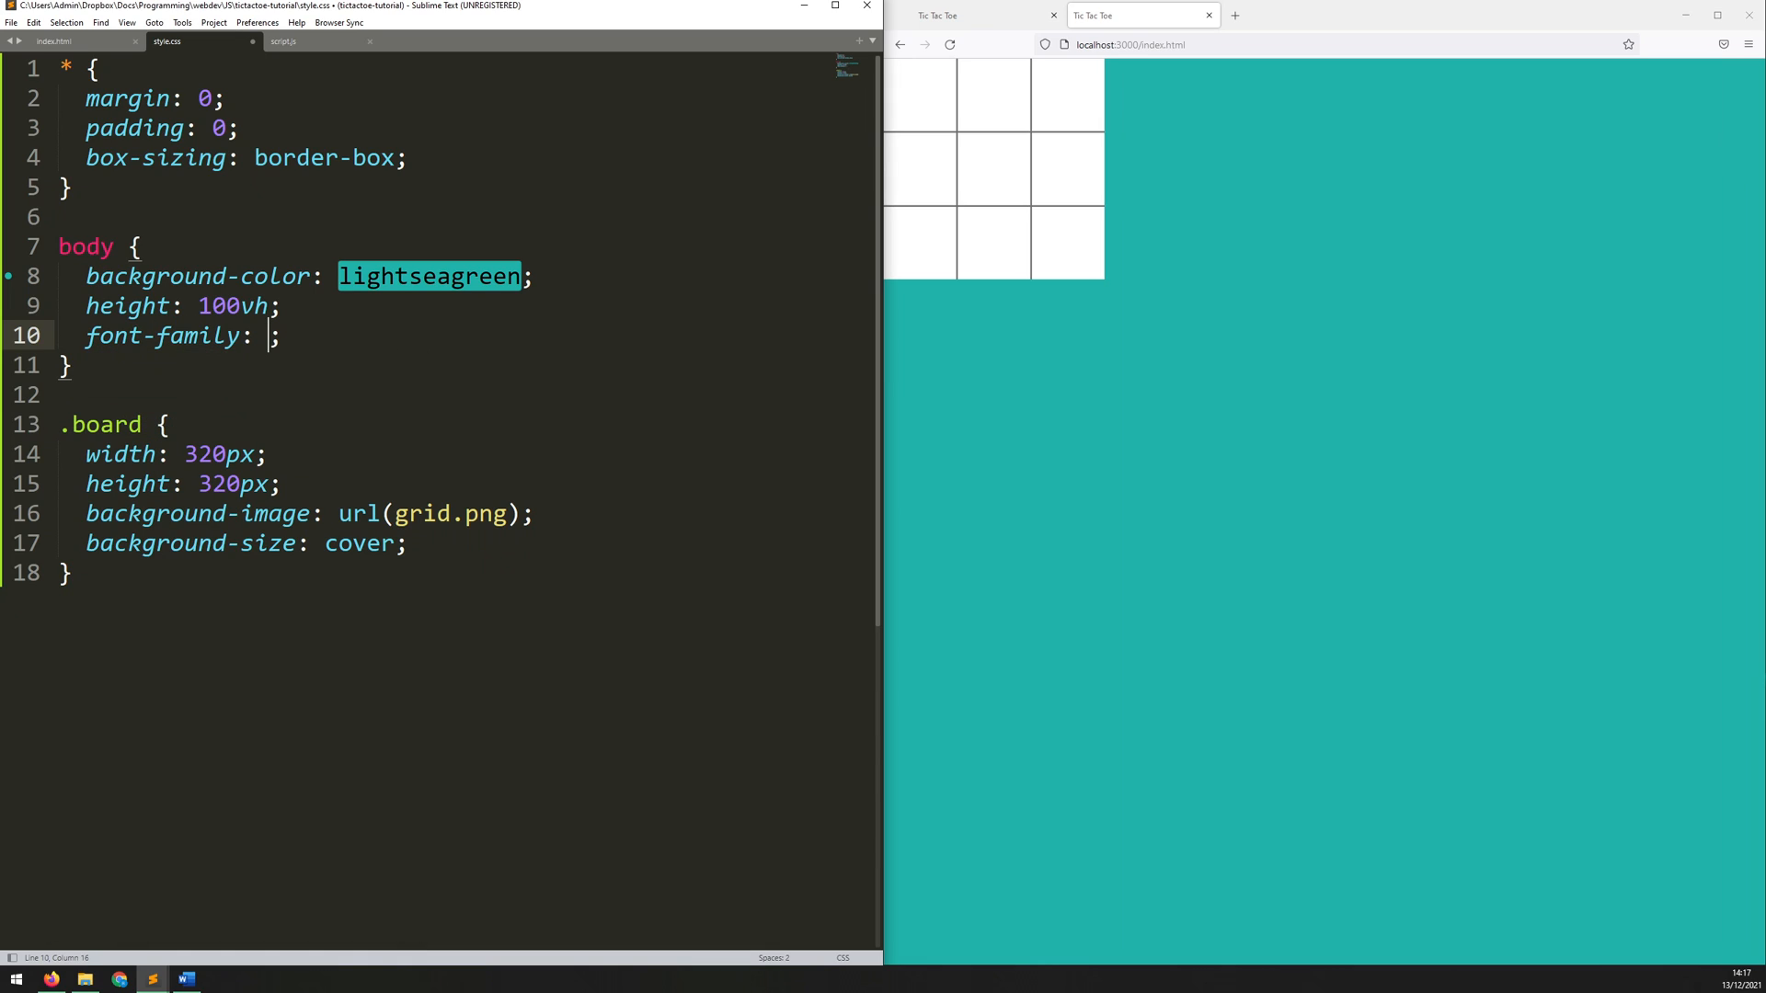
pyautogui.write('Helvetica, sa')
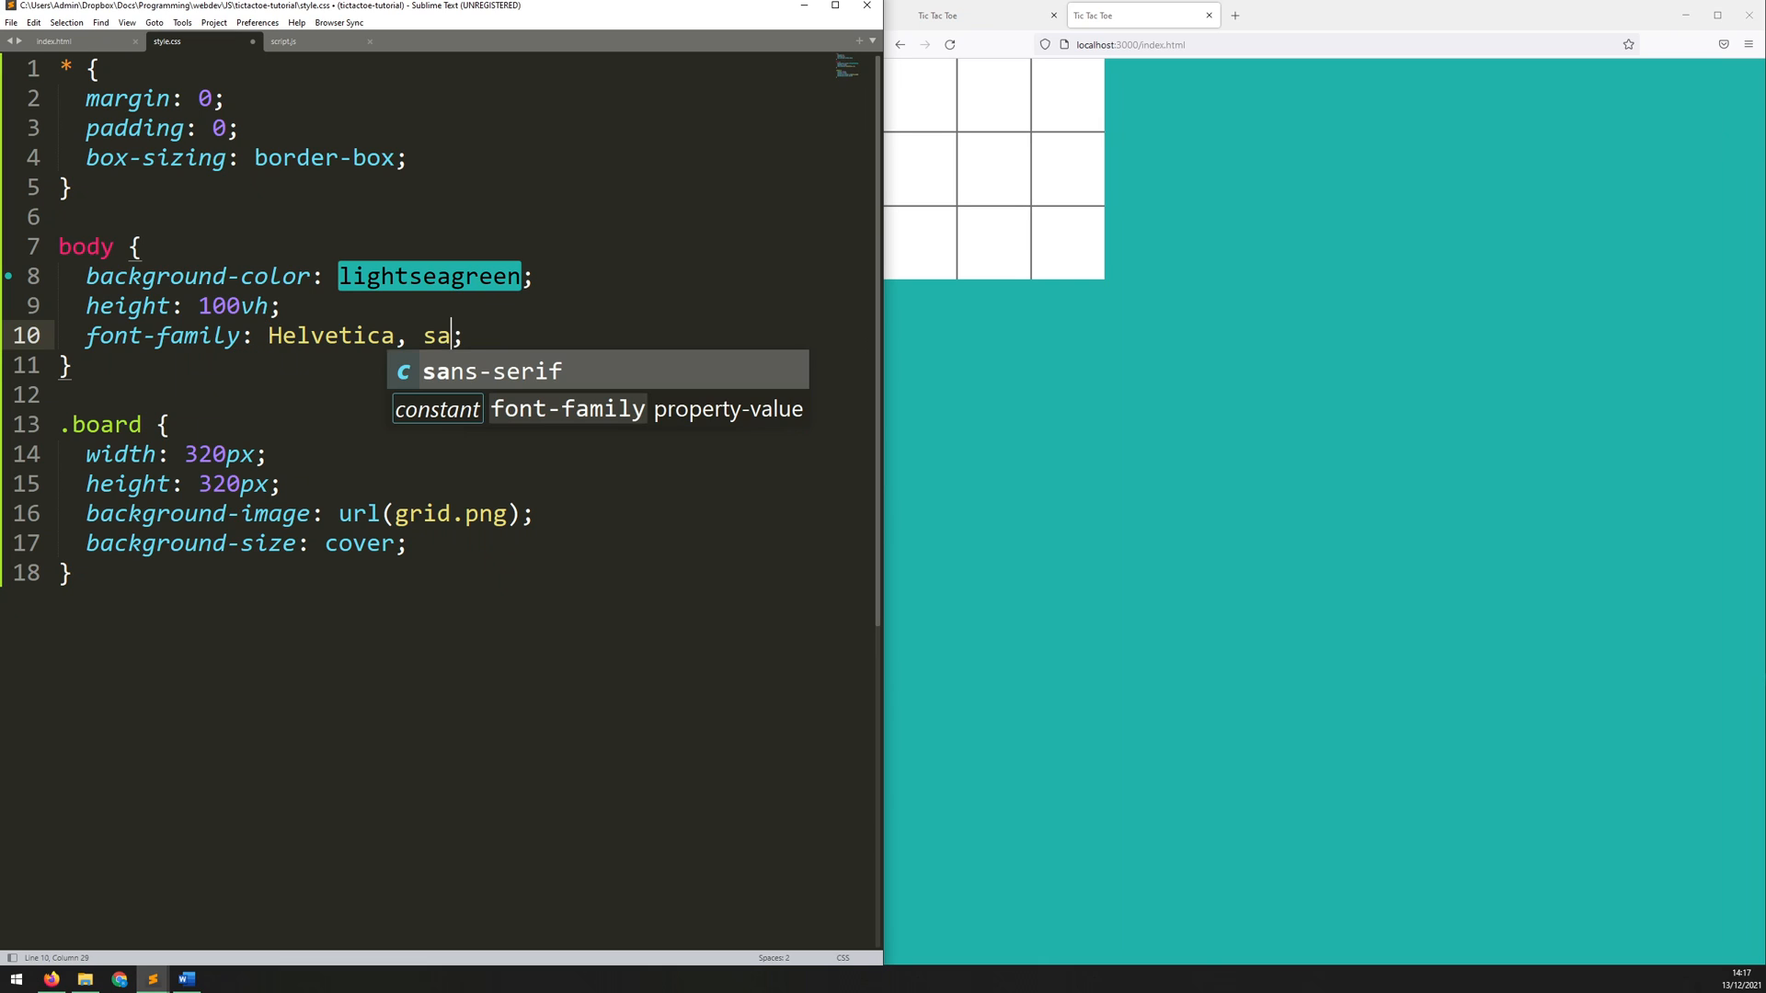
pyautogui.press('tab')
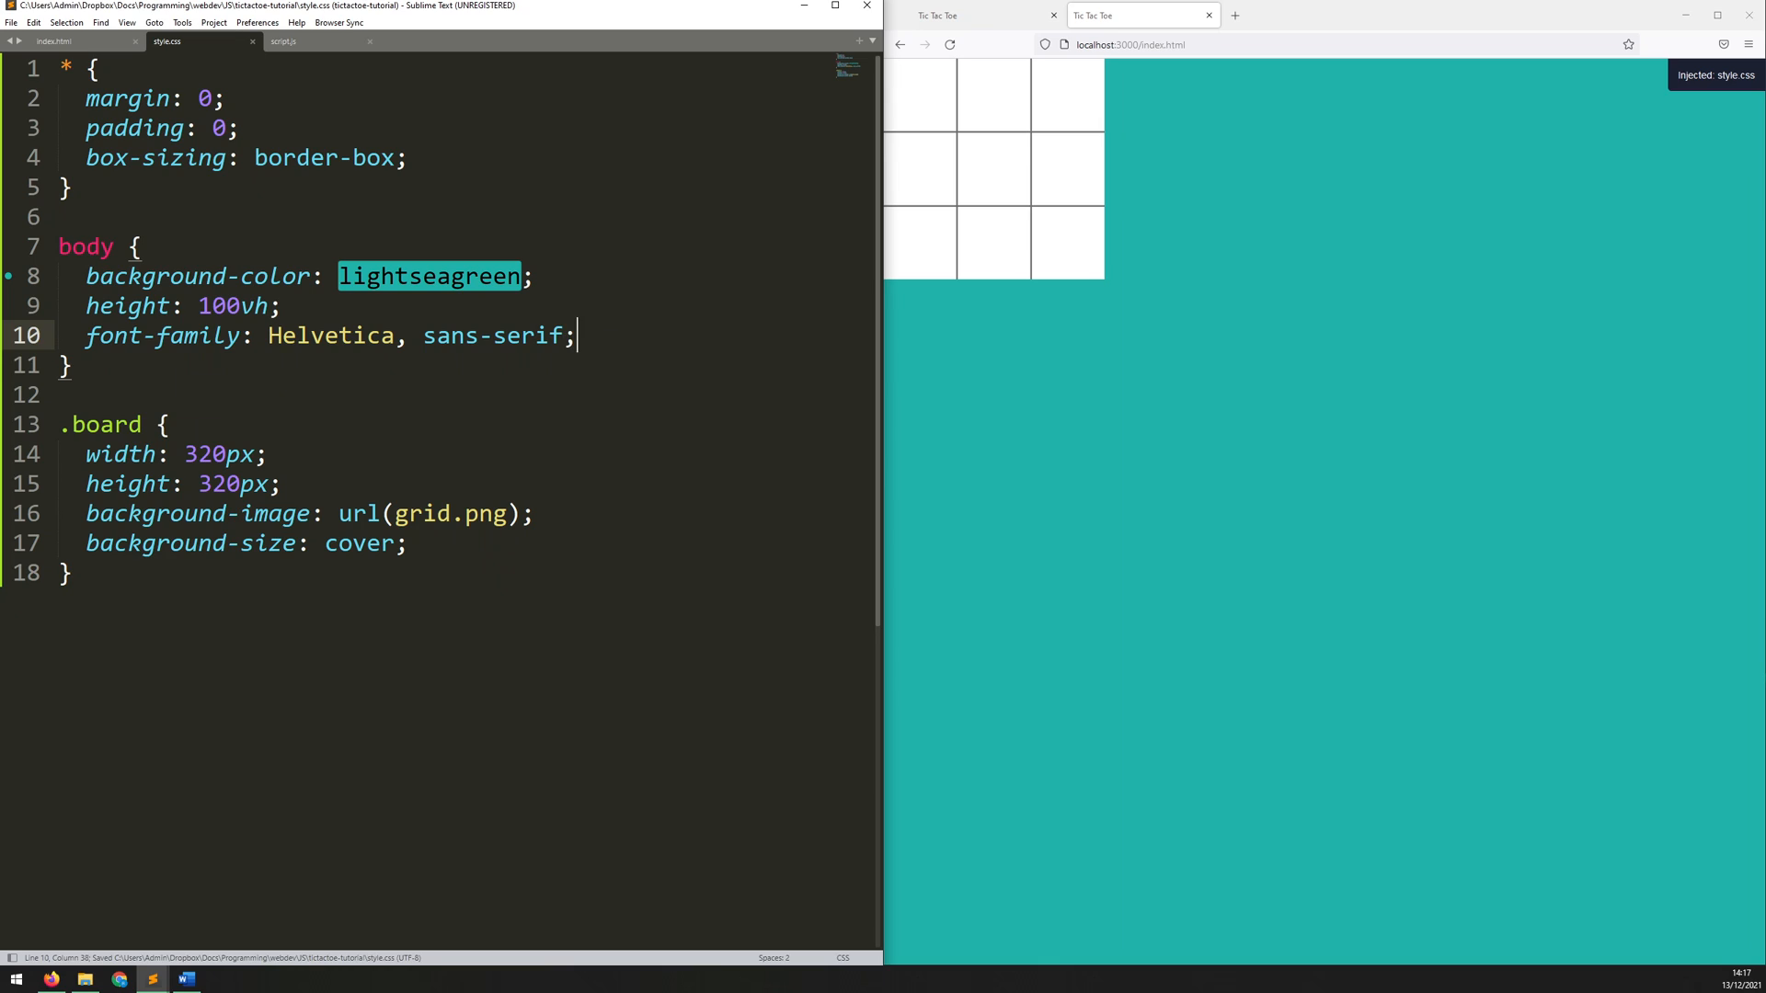
pyautogui.press('enter')
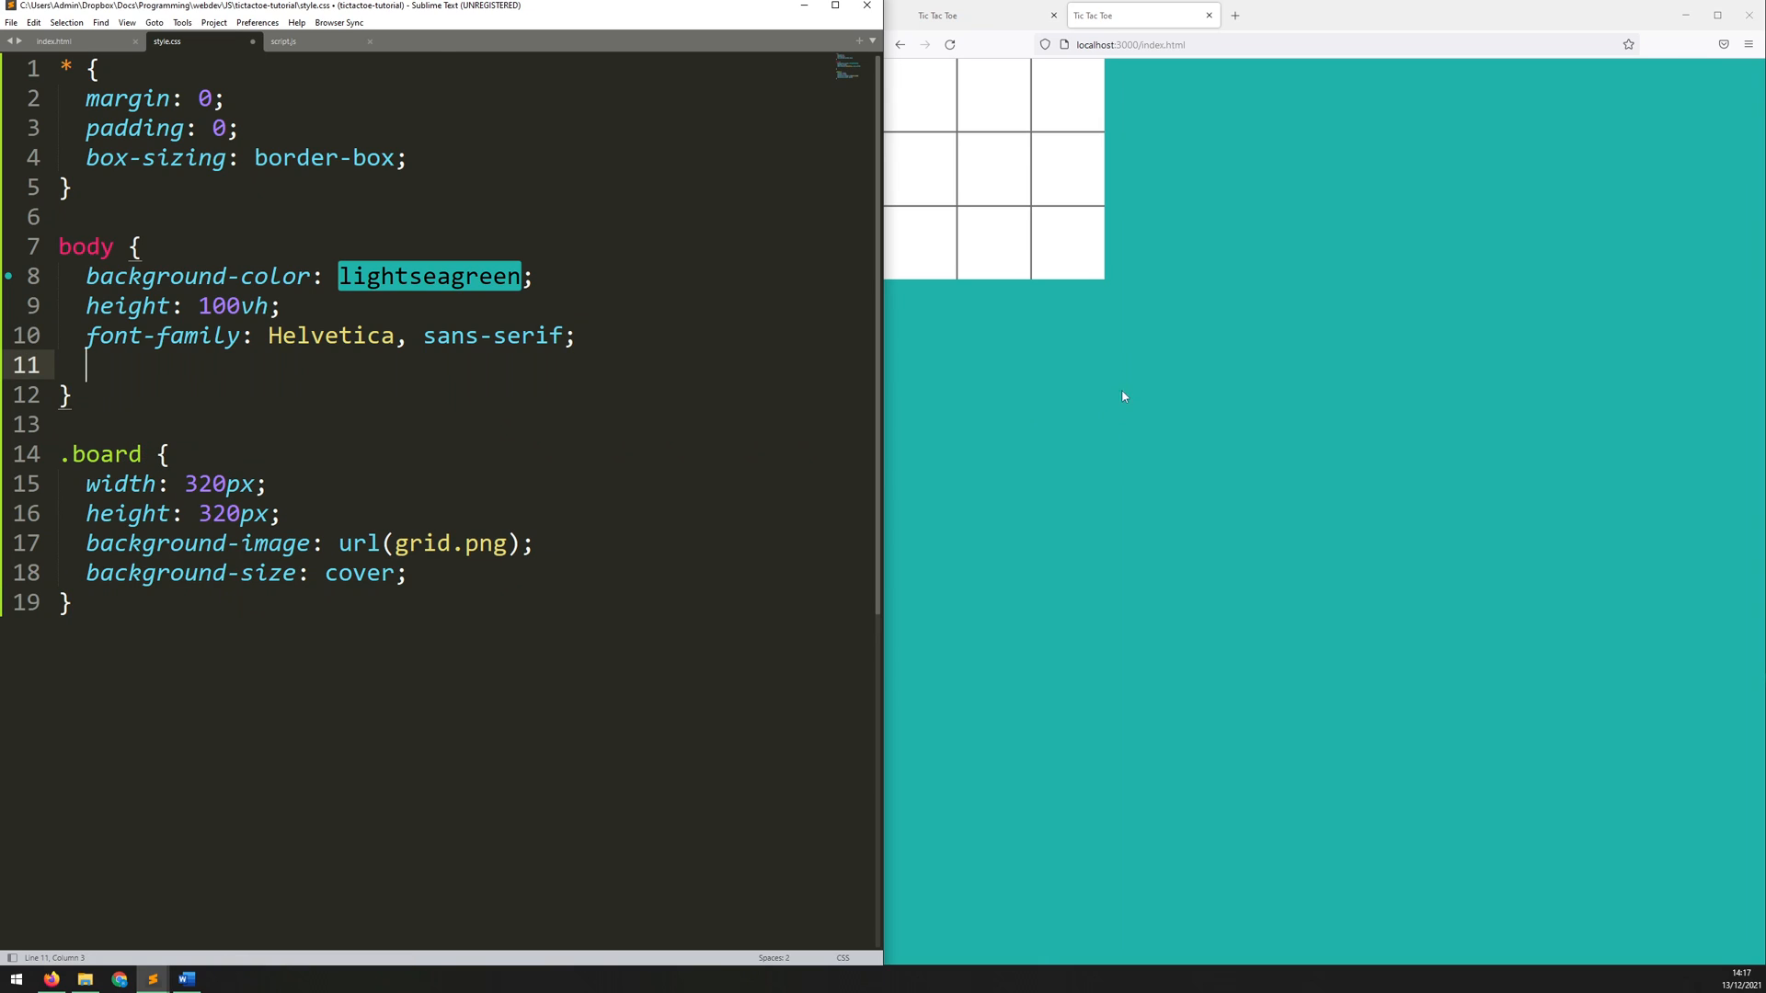
pyautogui.moveTo(1222, 448)
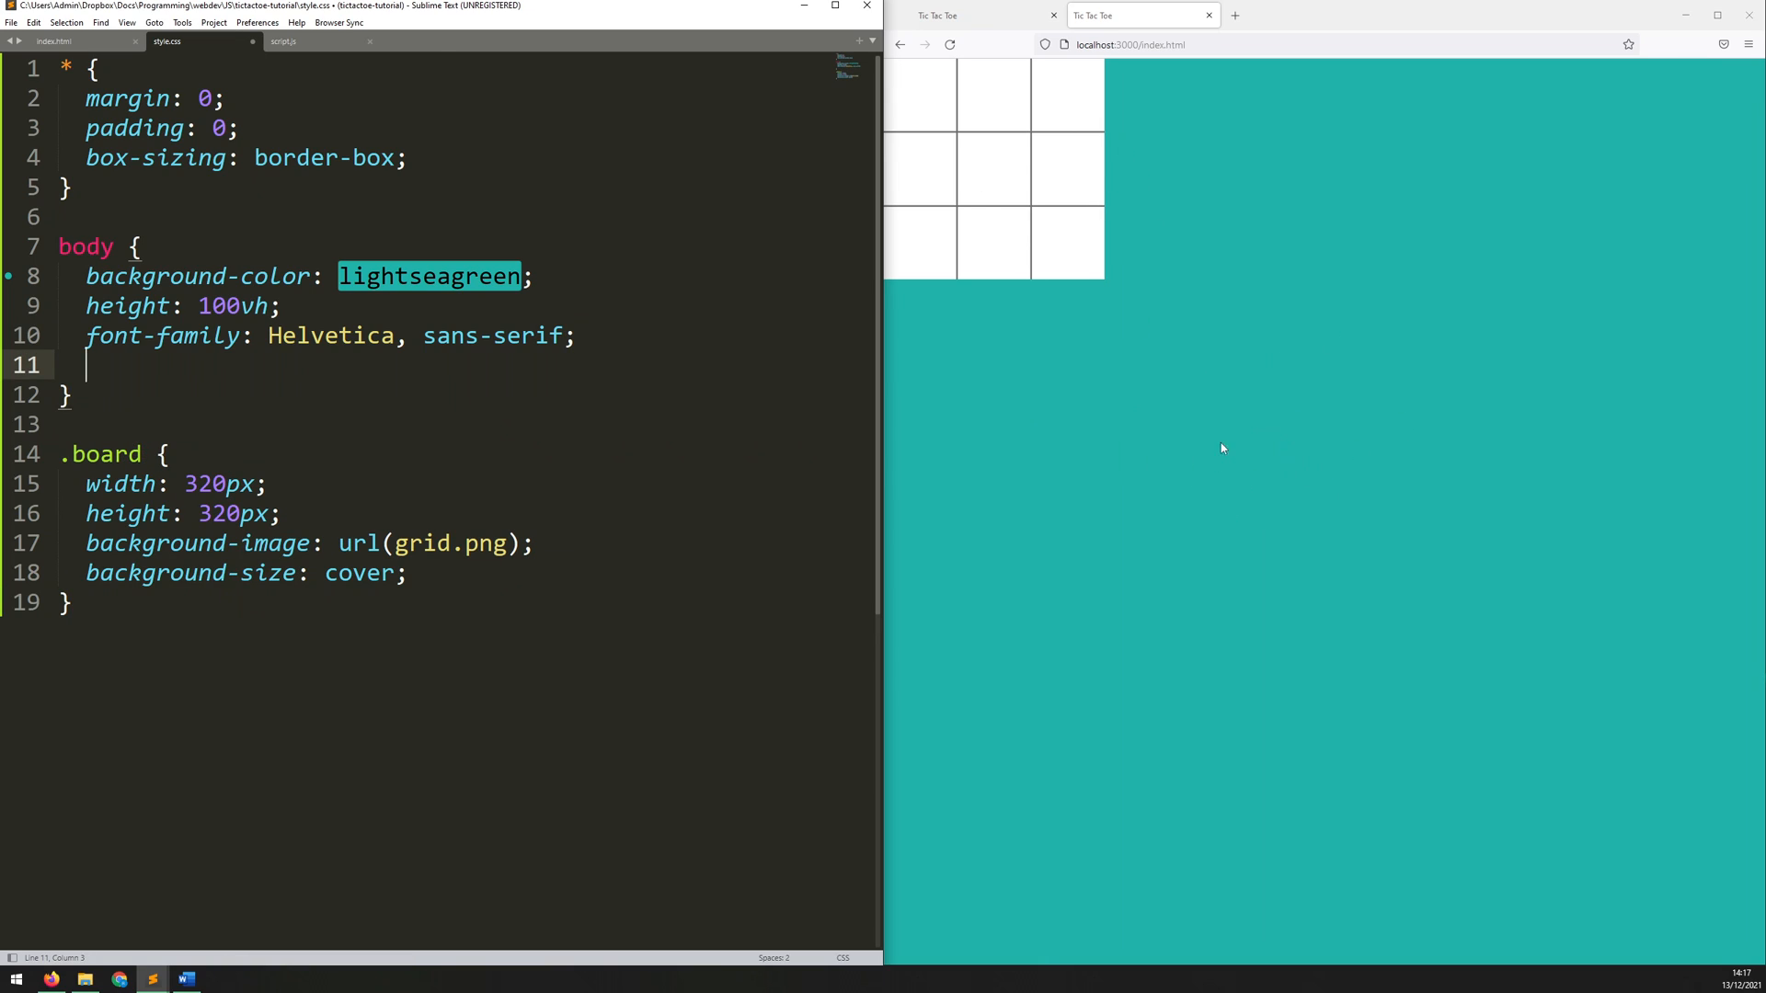
# Step: Add display: flex, justify-content: center and align-items: center to the body rule
pyautogui.write('disp')
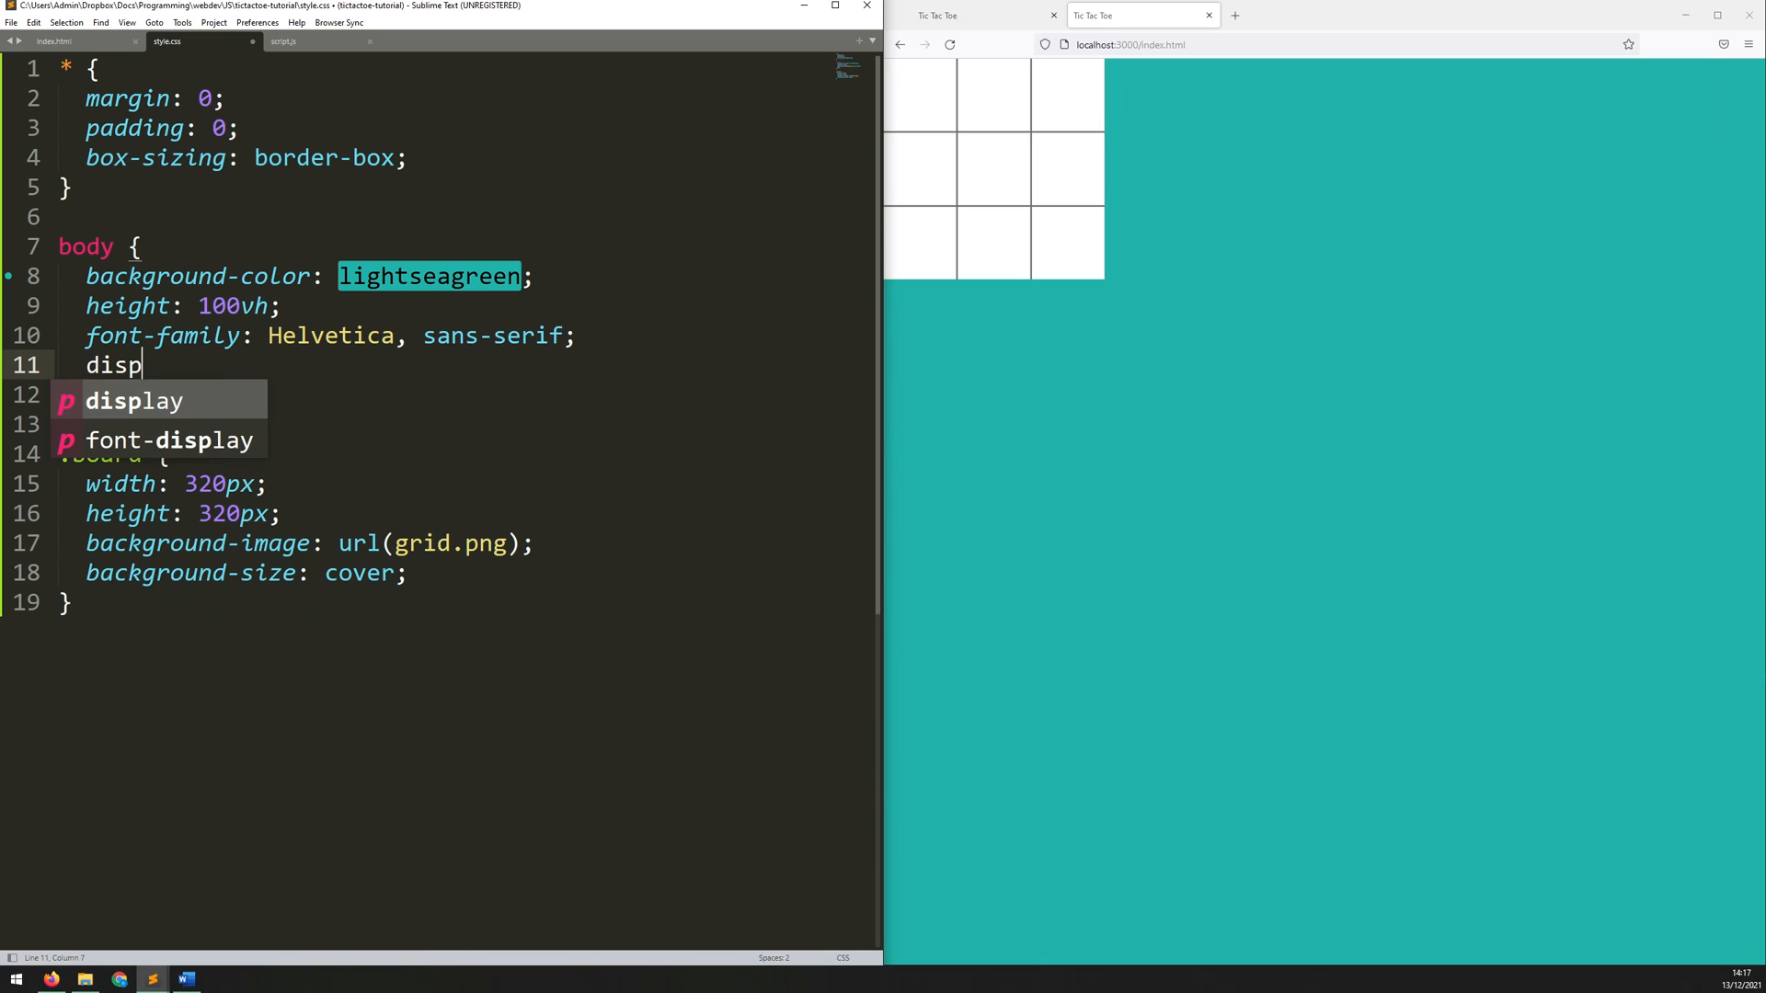
pyautogui.write('lay: flex;')
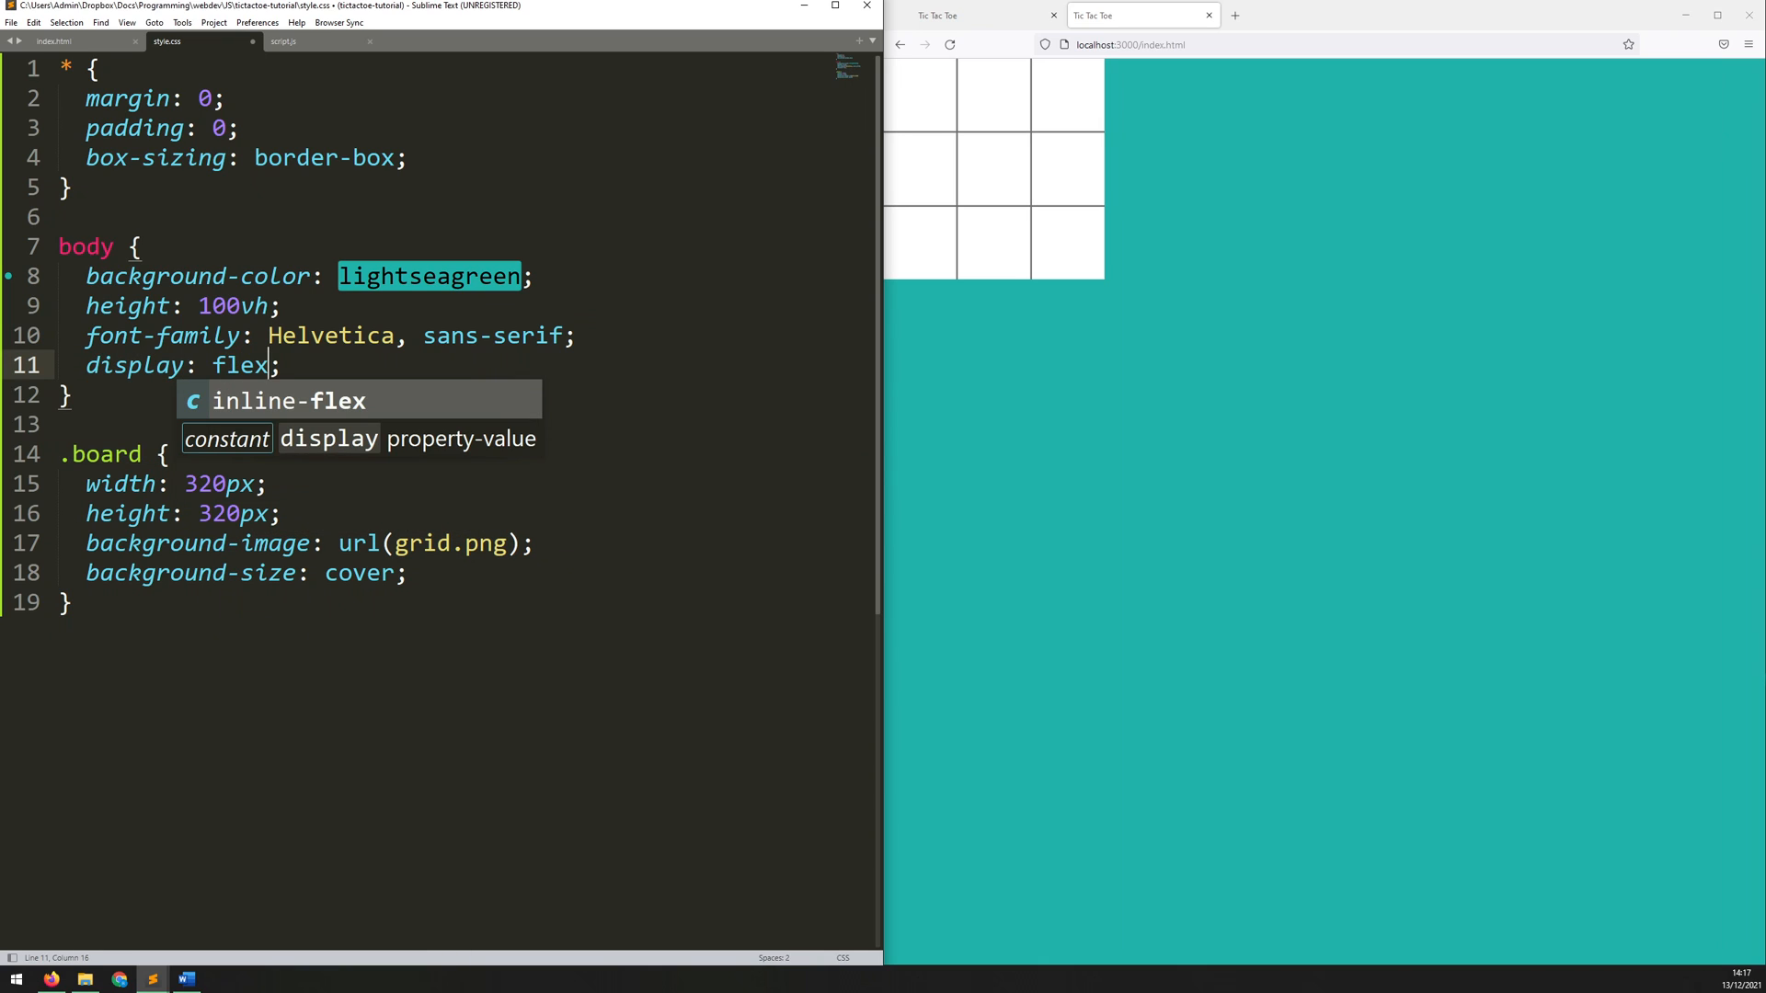
pyautogui.press('enter')
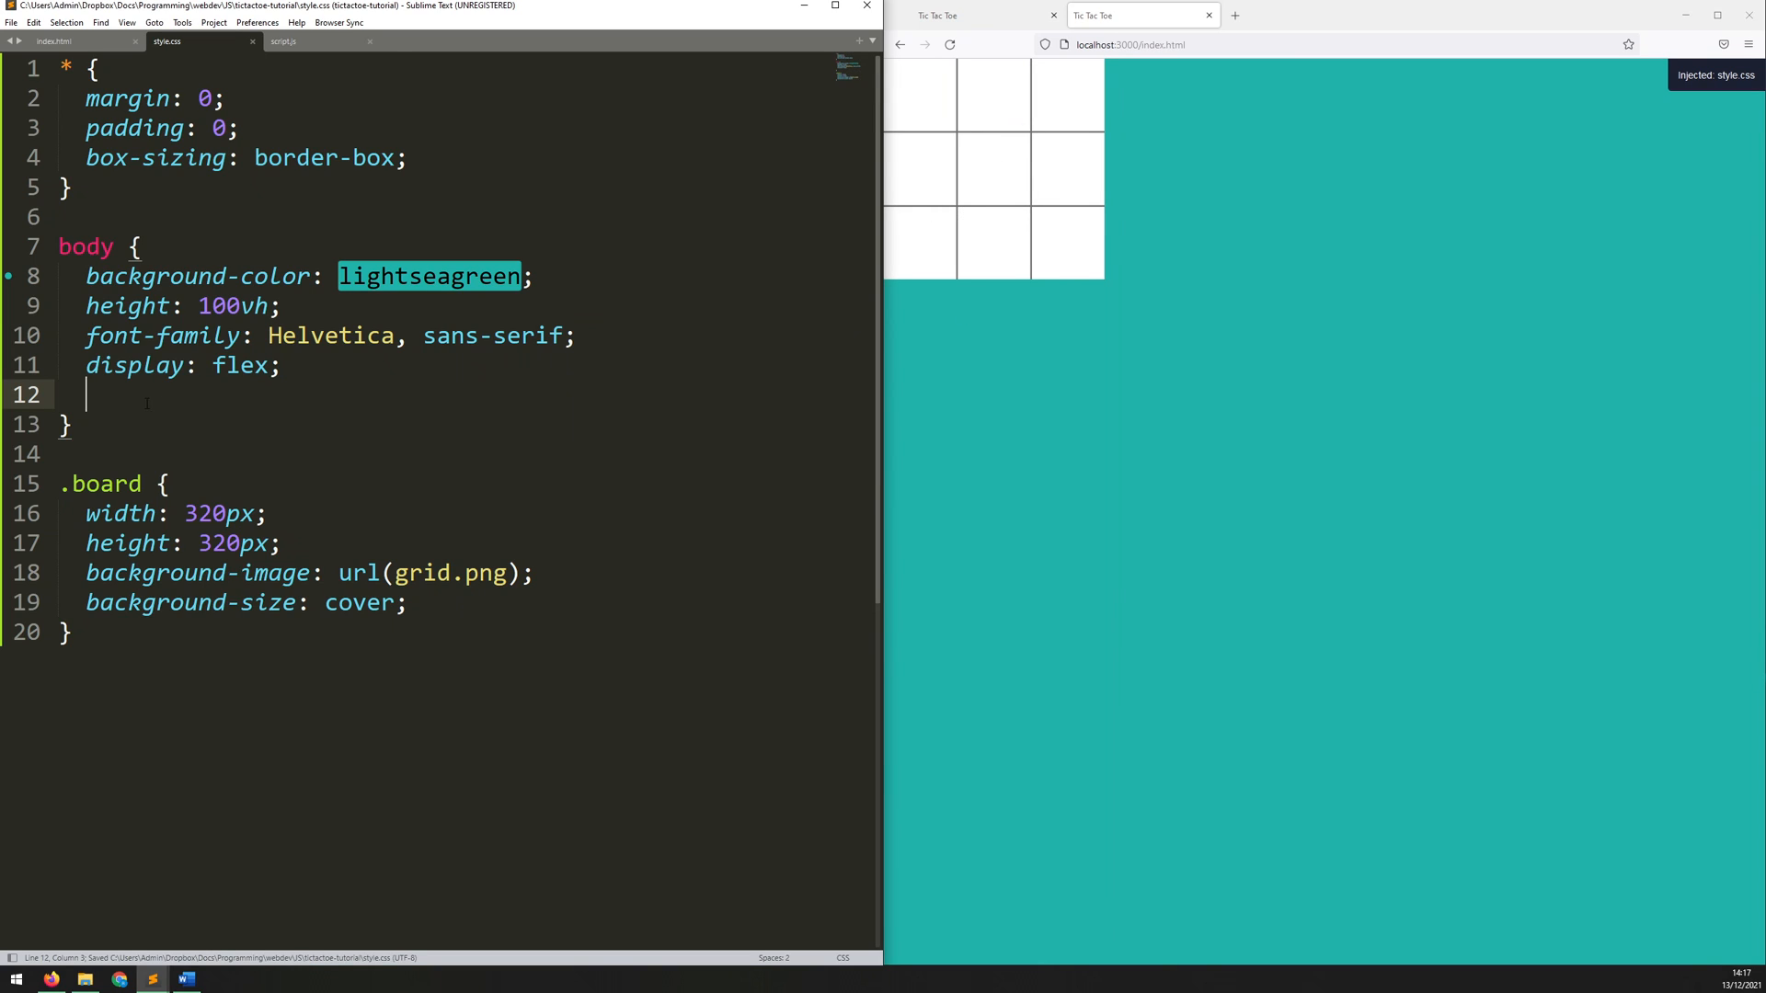
pyautogui.write('justi')
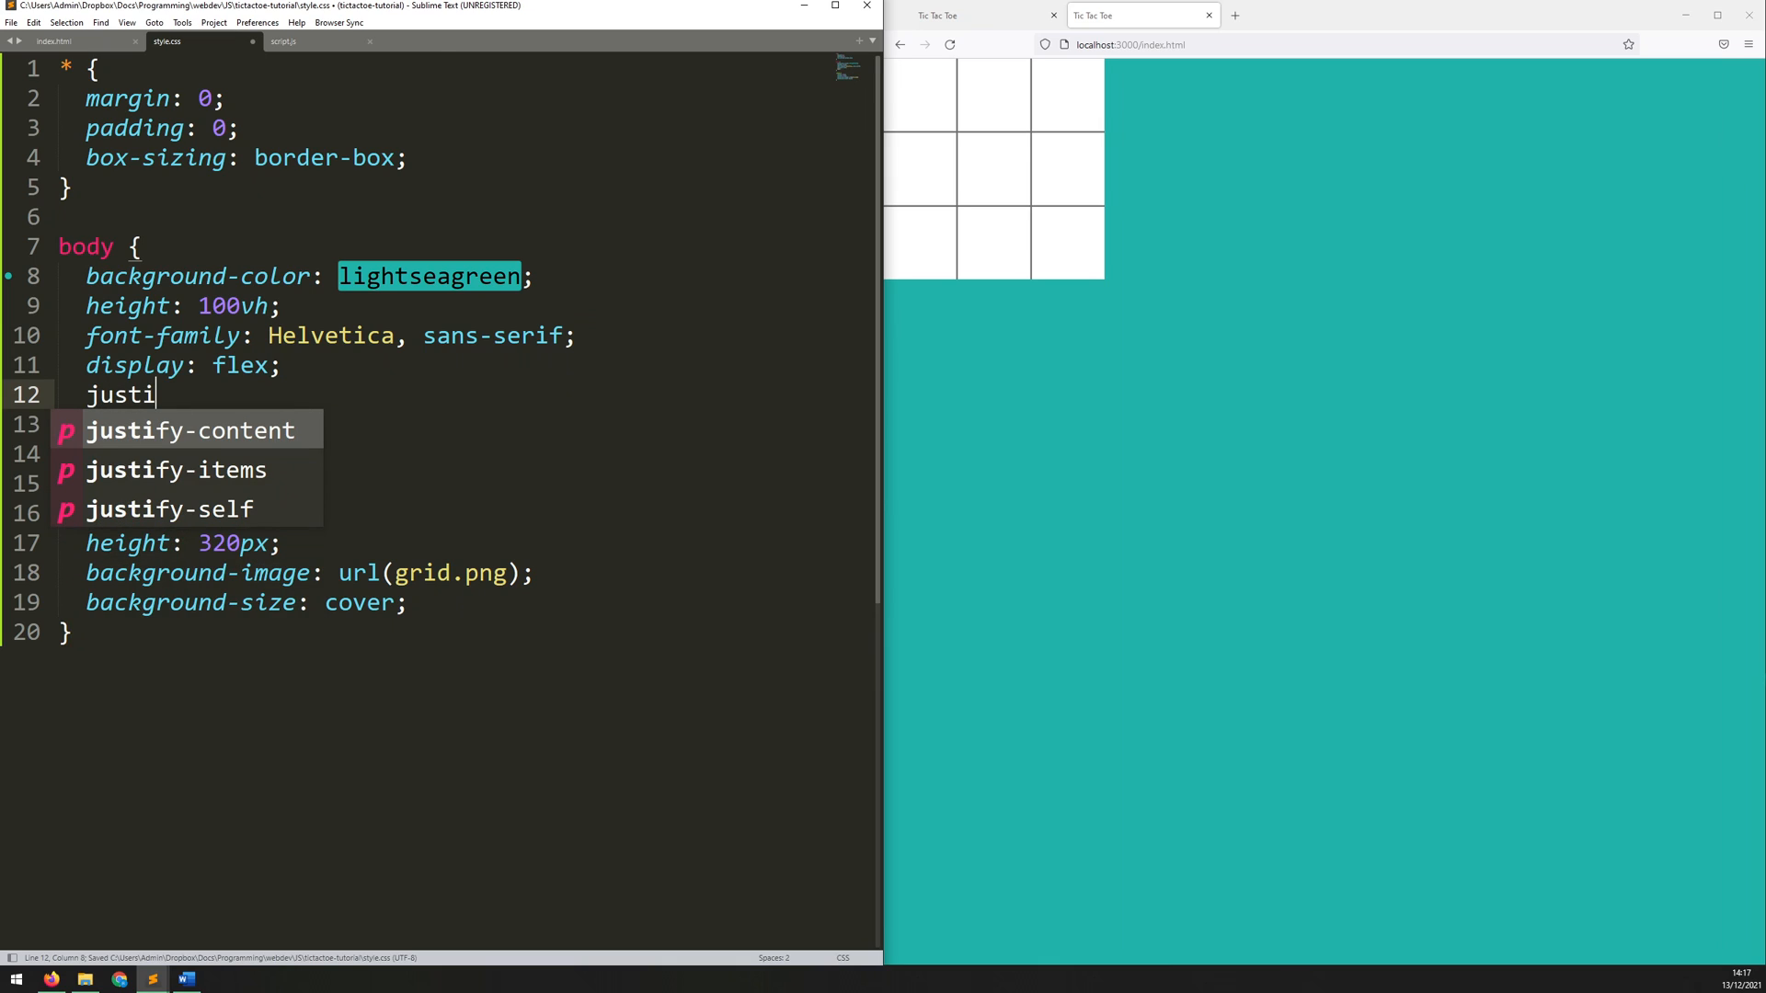
pyautogui.write('fy;')
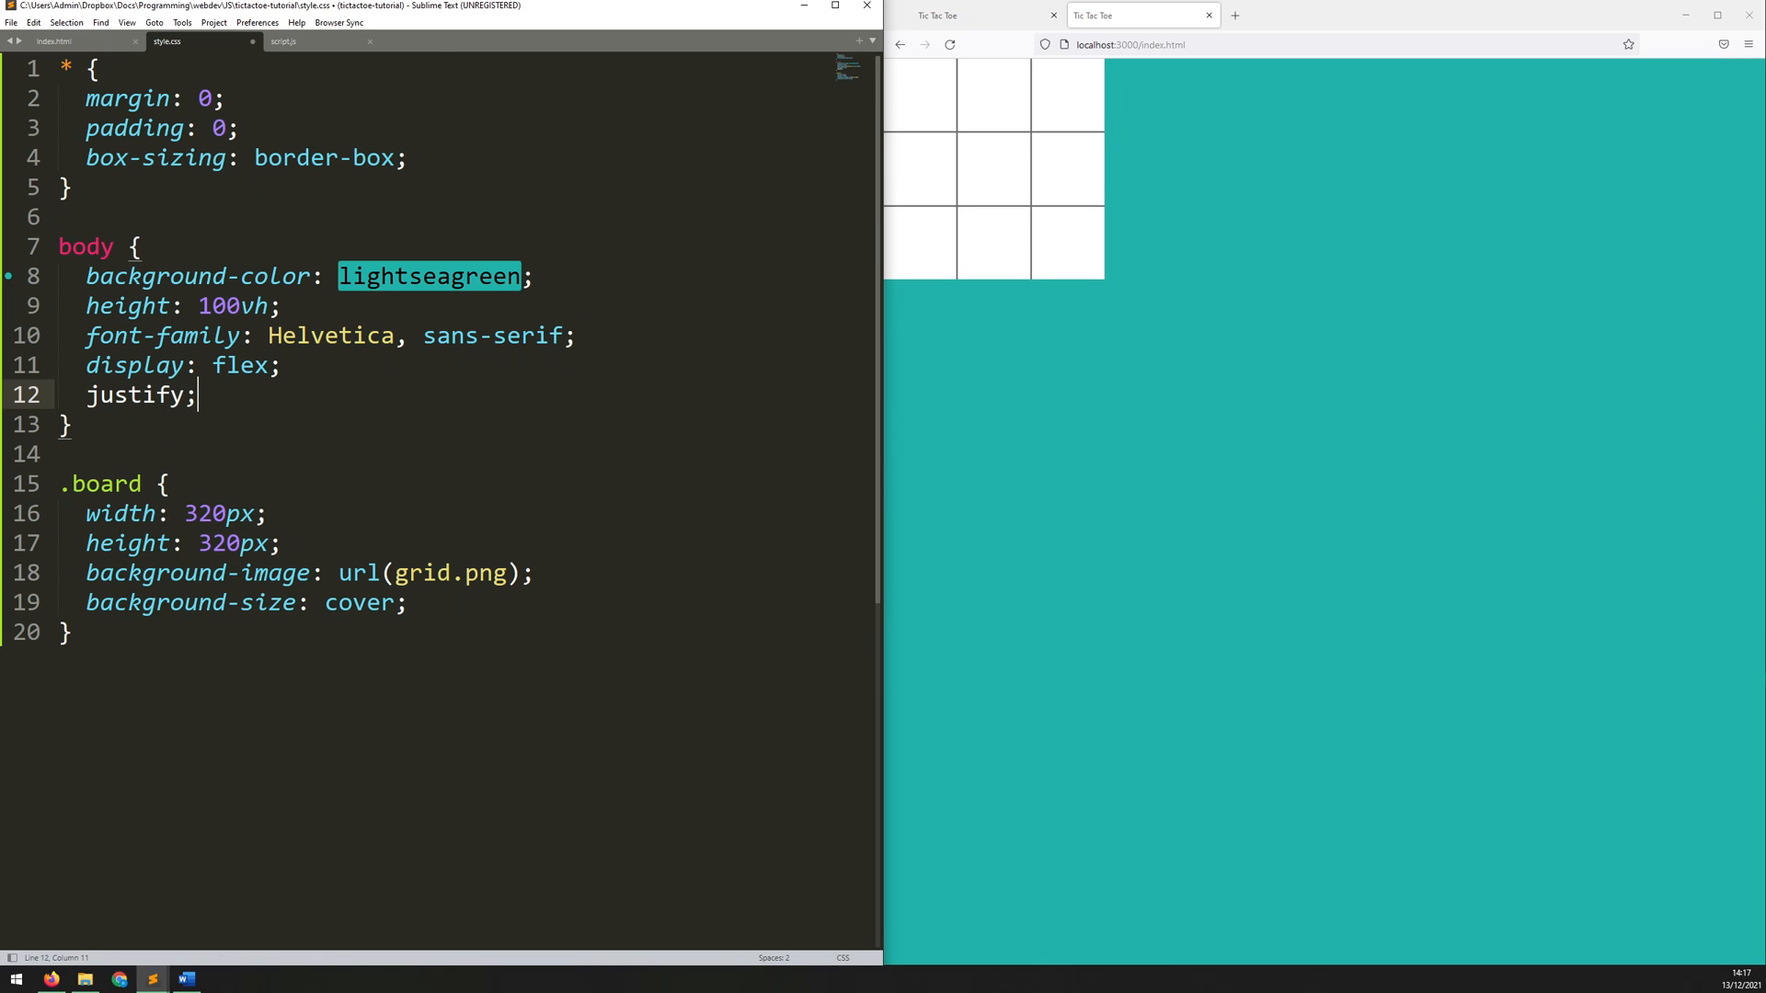
pyautogui.write('-contern')
pyautogui.write('align-items: ;')
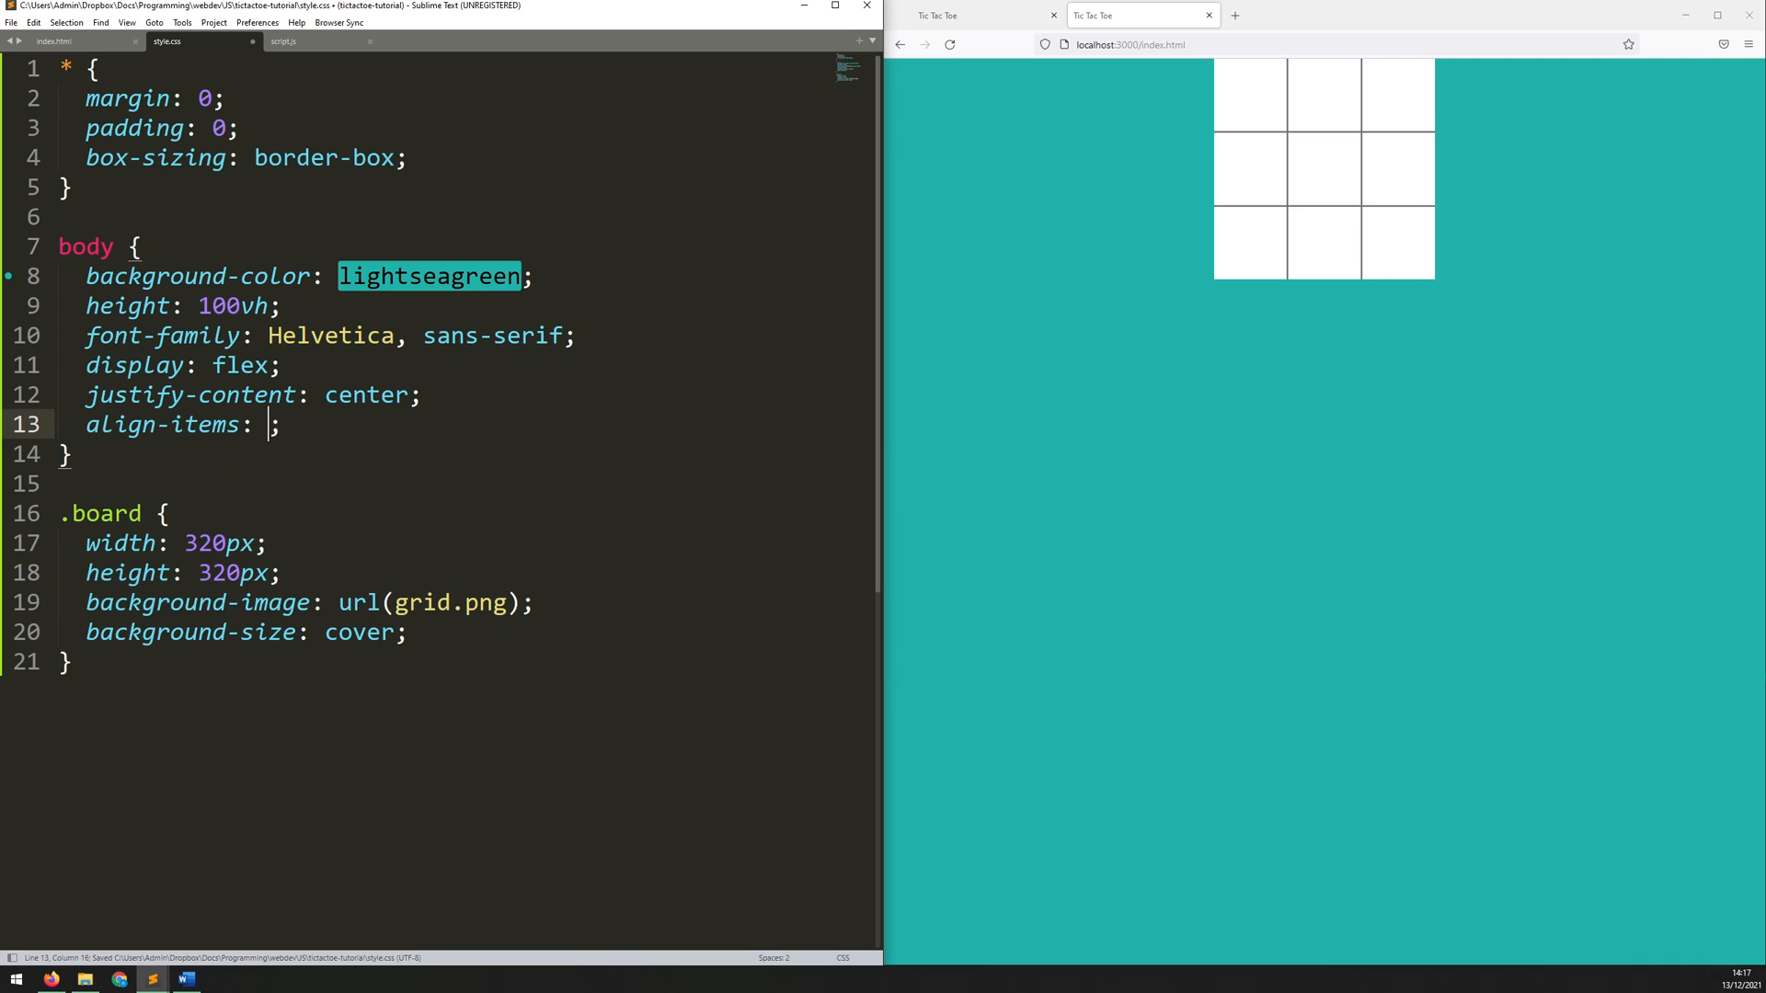
pyautogui.write('center')
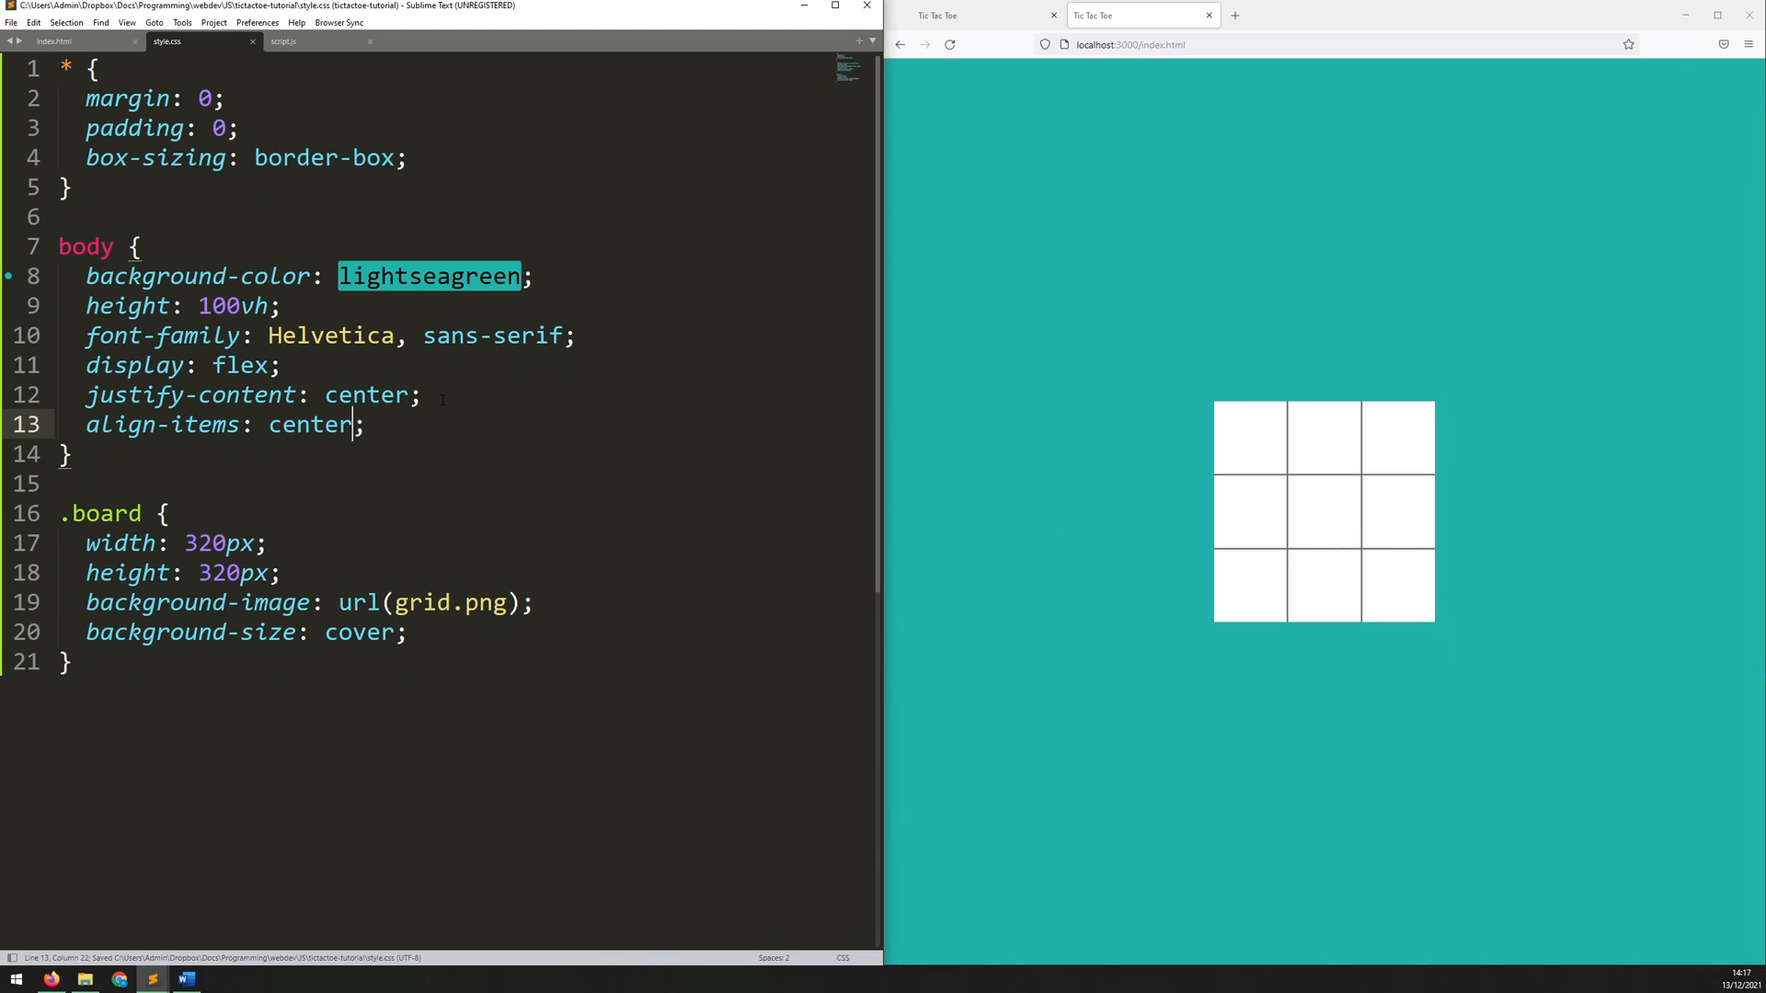
pyautogui.click(422, 394)
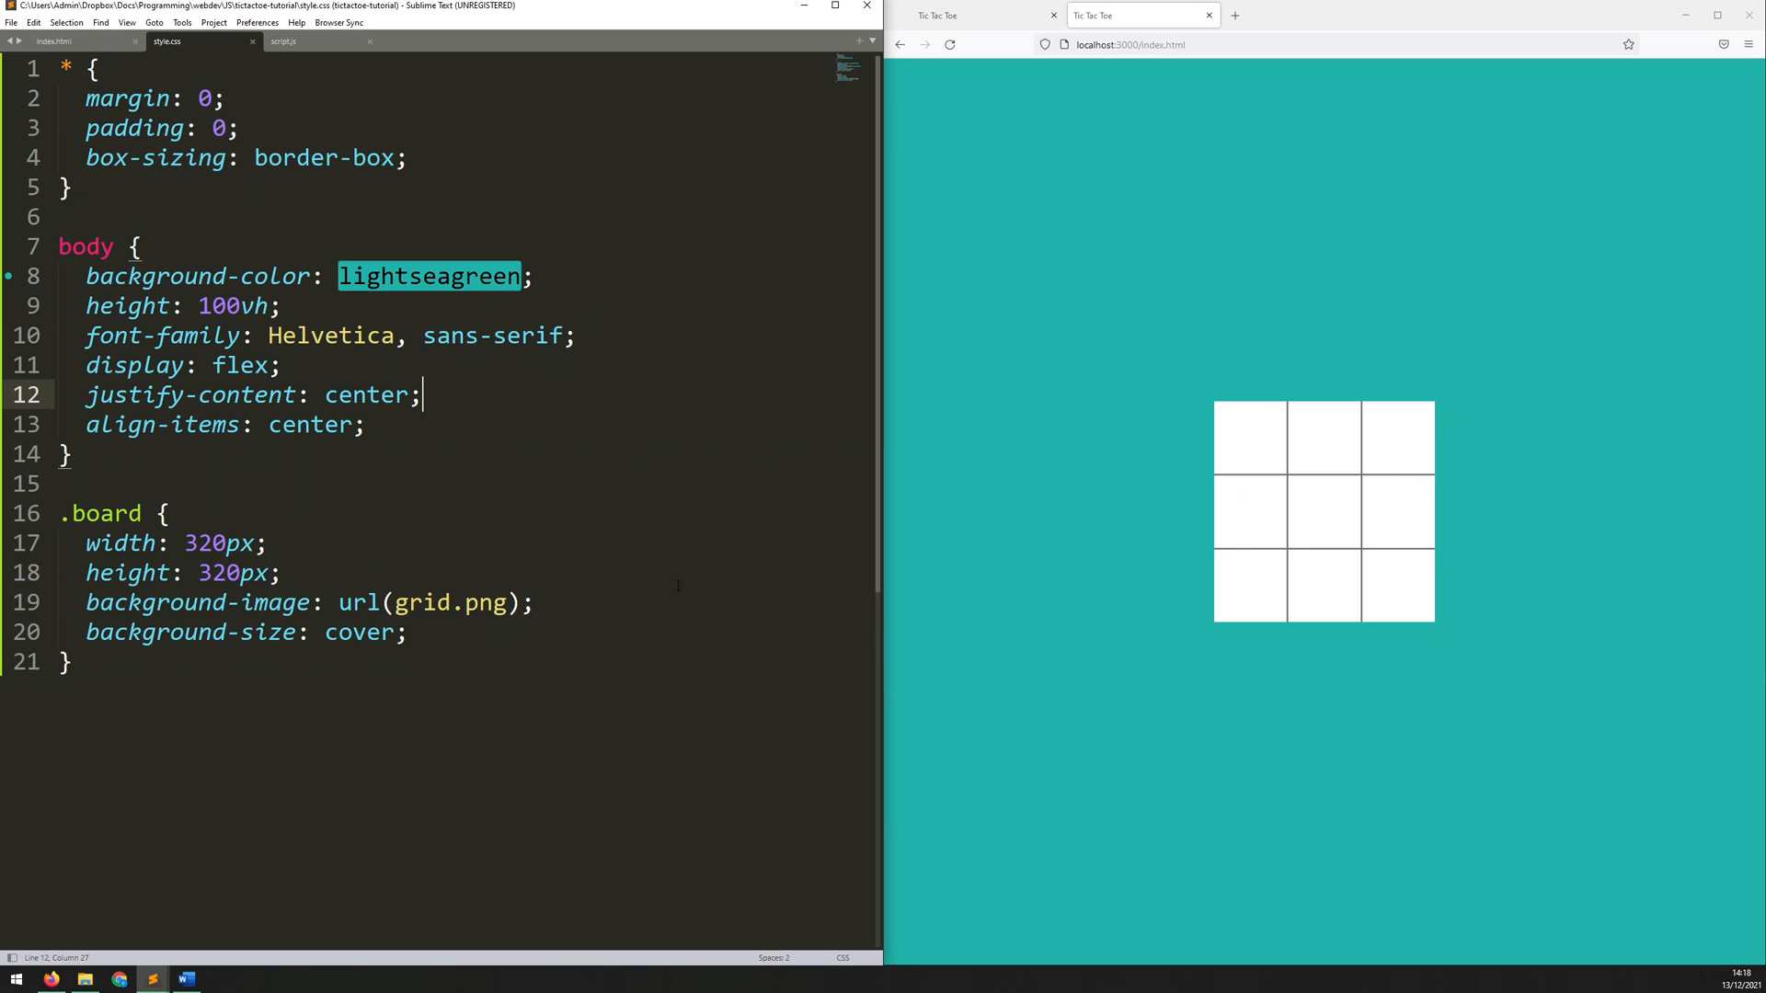
# Step: Give .board a border-radius of 3rem
pyautogui.write('bo')
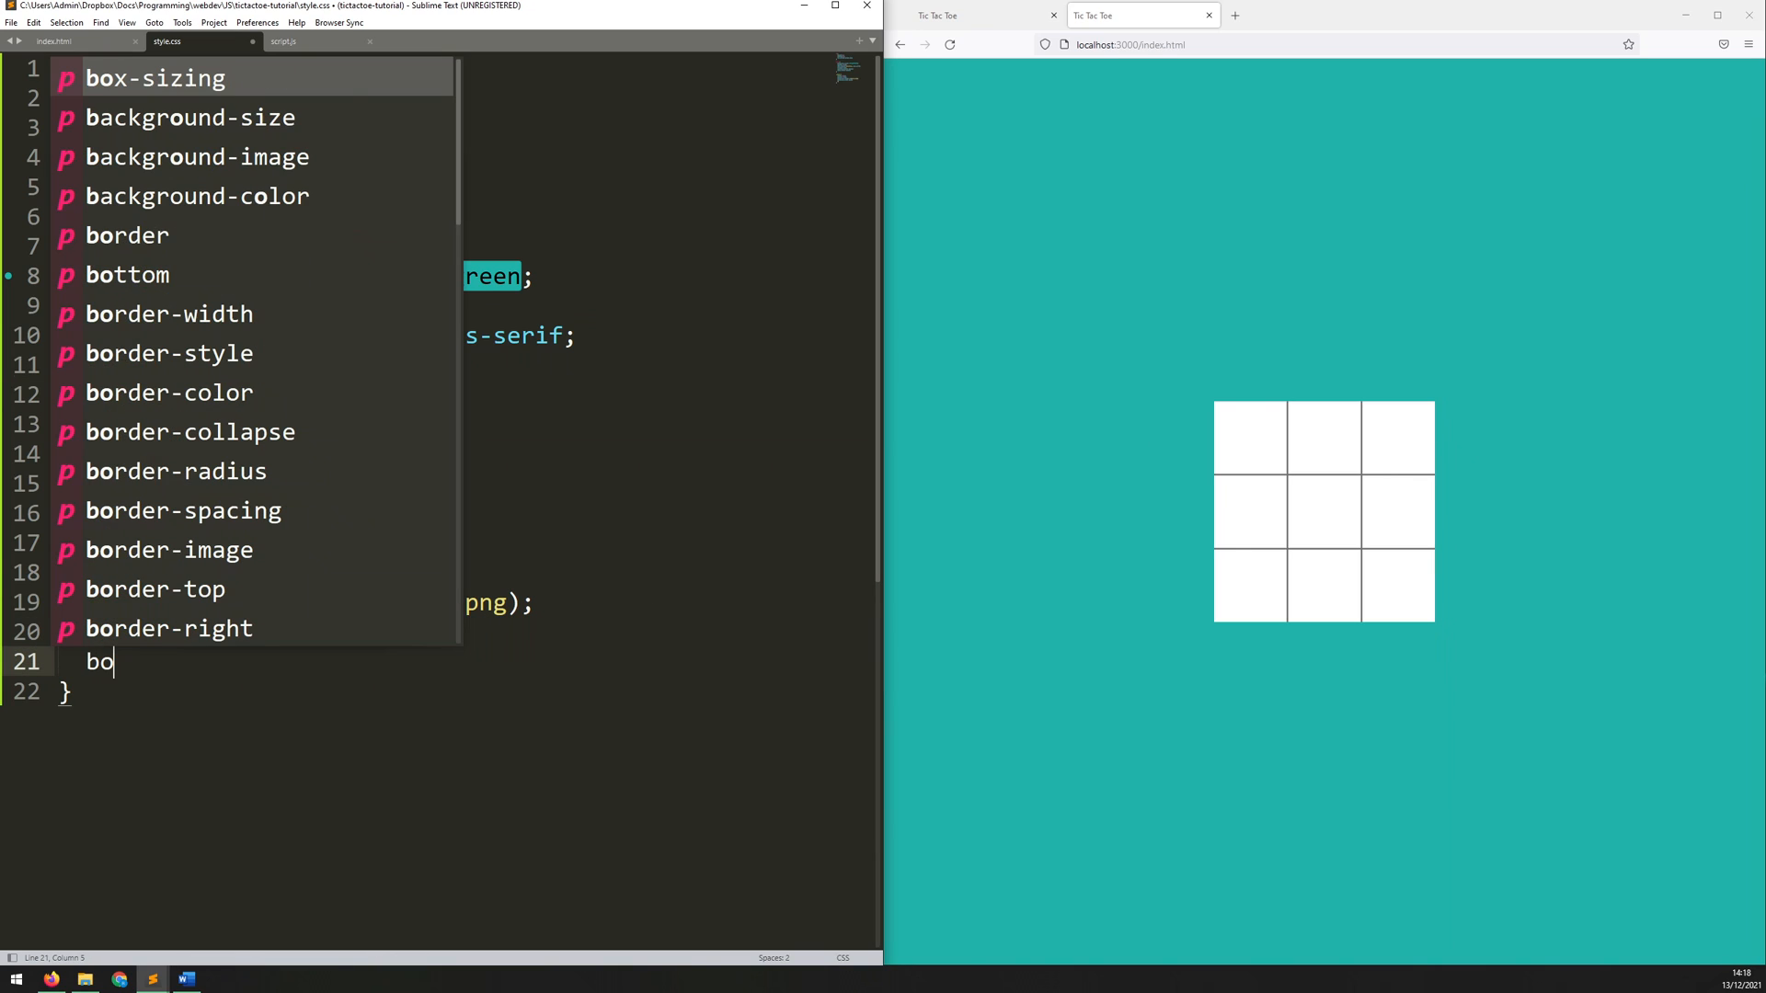
pyautogui.write('rder-radius: ;')
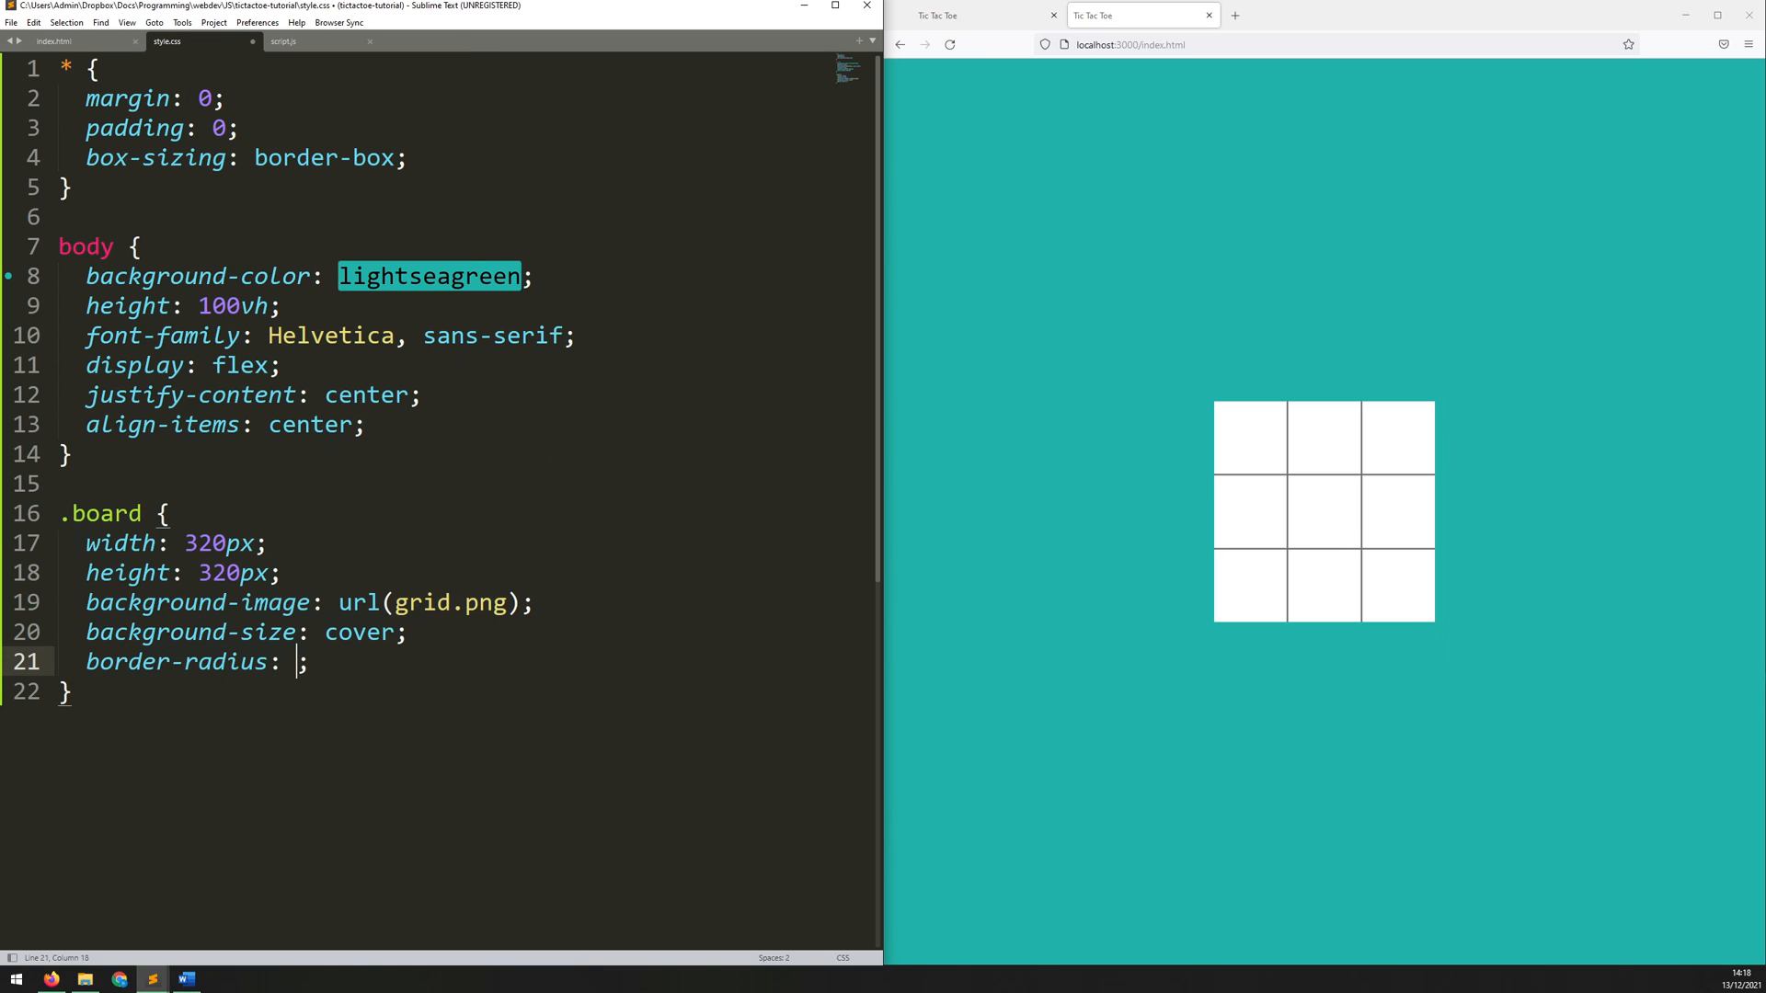
pyautogui.write('3rem1')
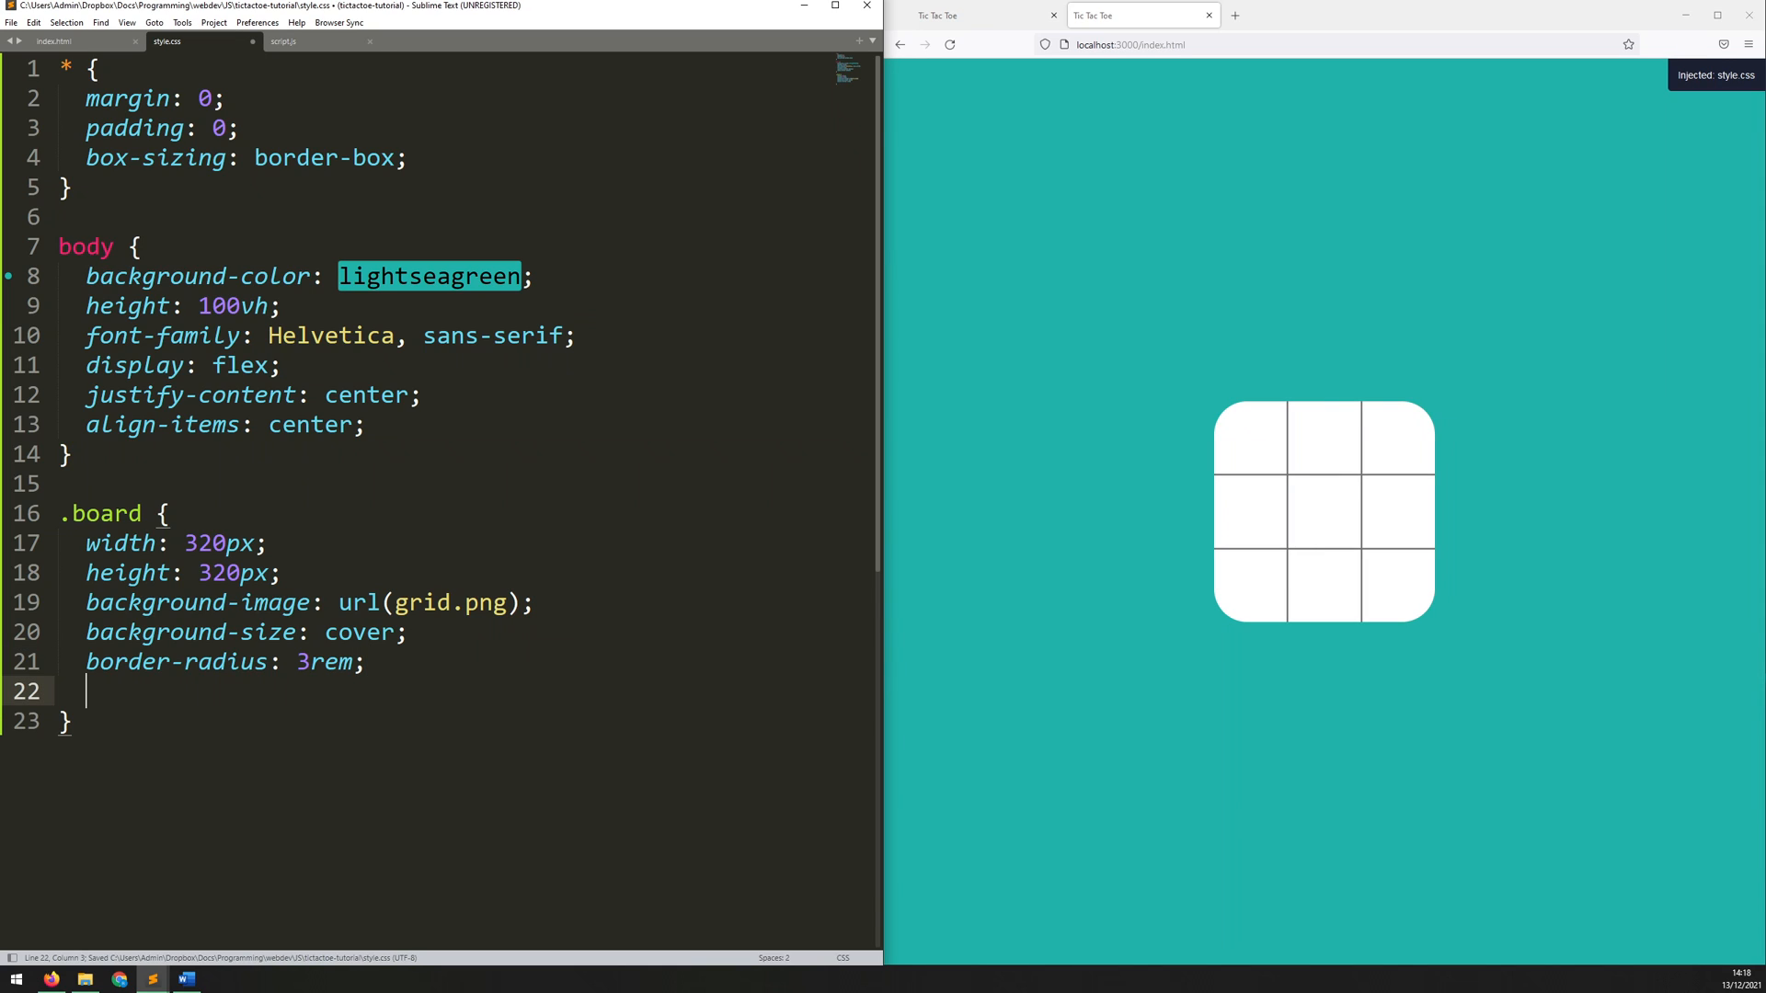
# Step: Add box-shadow: 0 0 15px 5px rgba(50, 50, 50, 0.5) to .board
pyautogui.write('box-shadow: 0 0 ;')
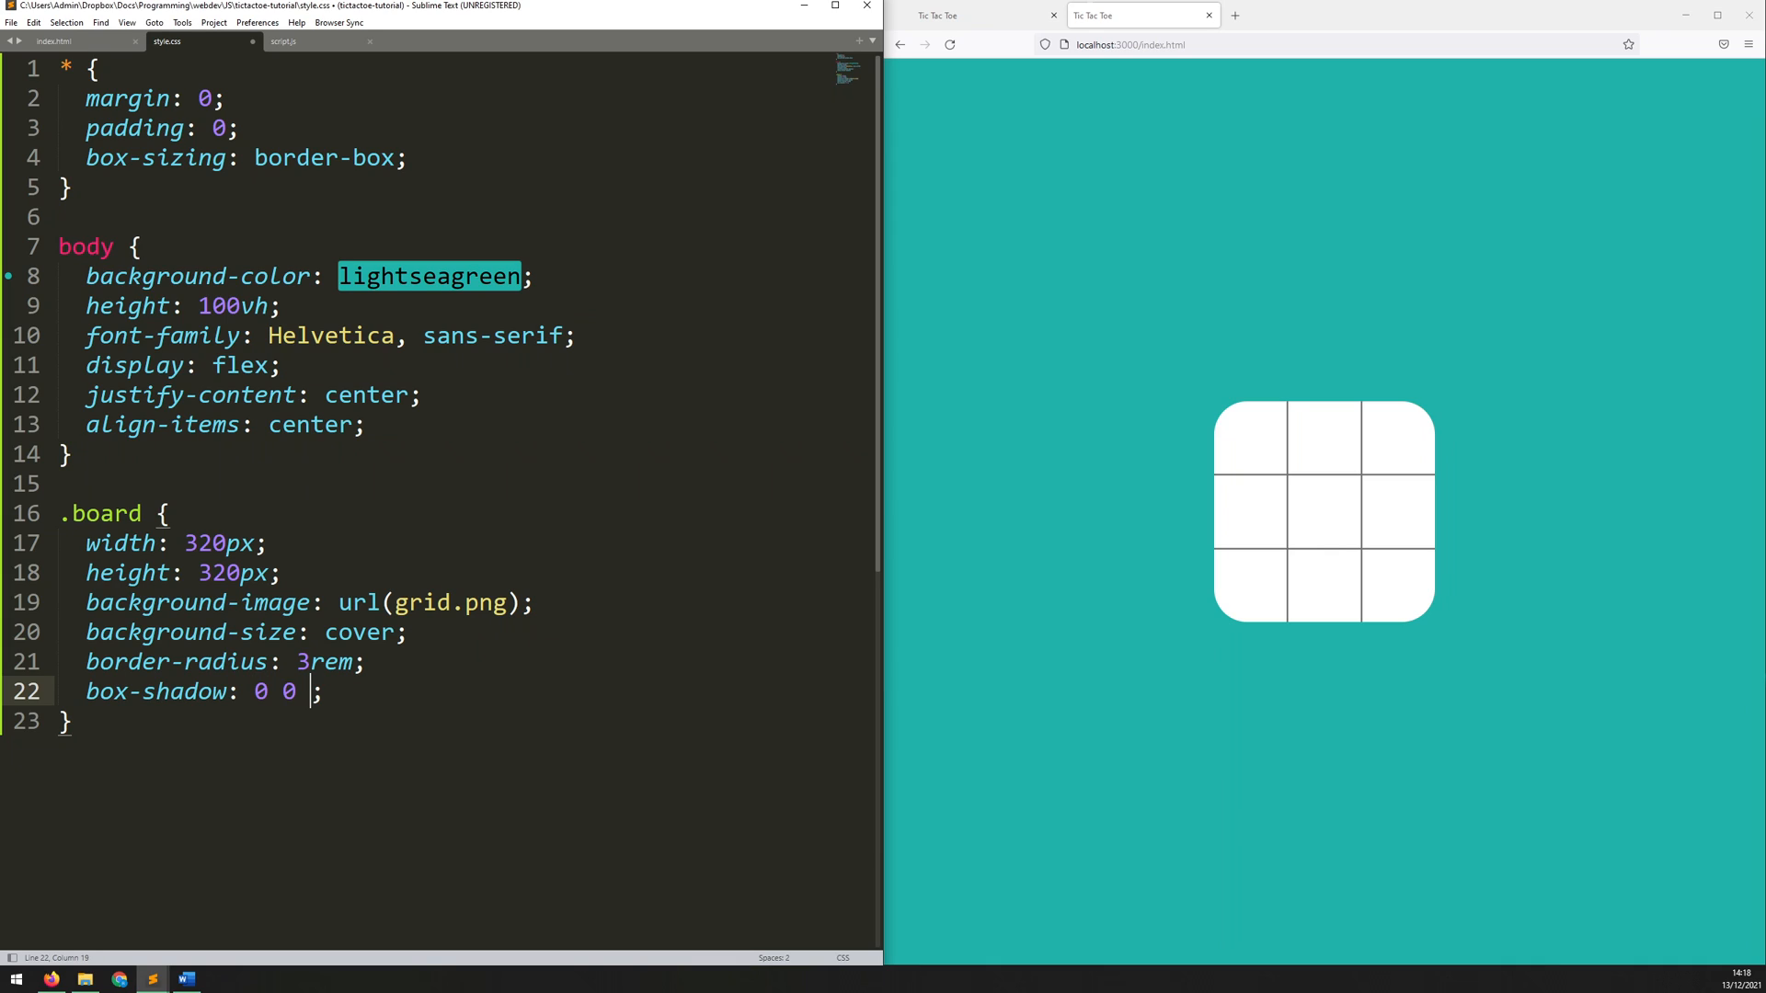
pyautogui.write('15px 5px')
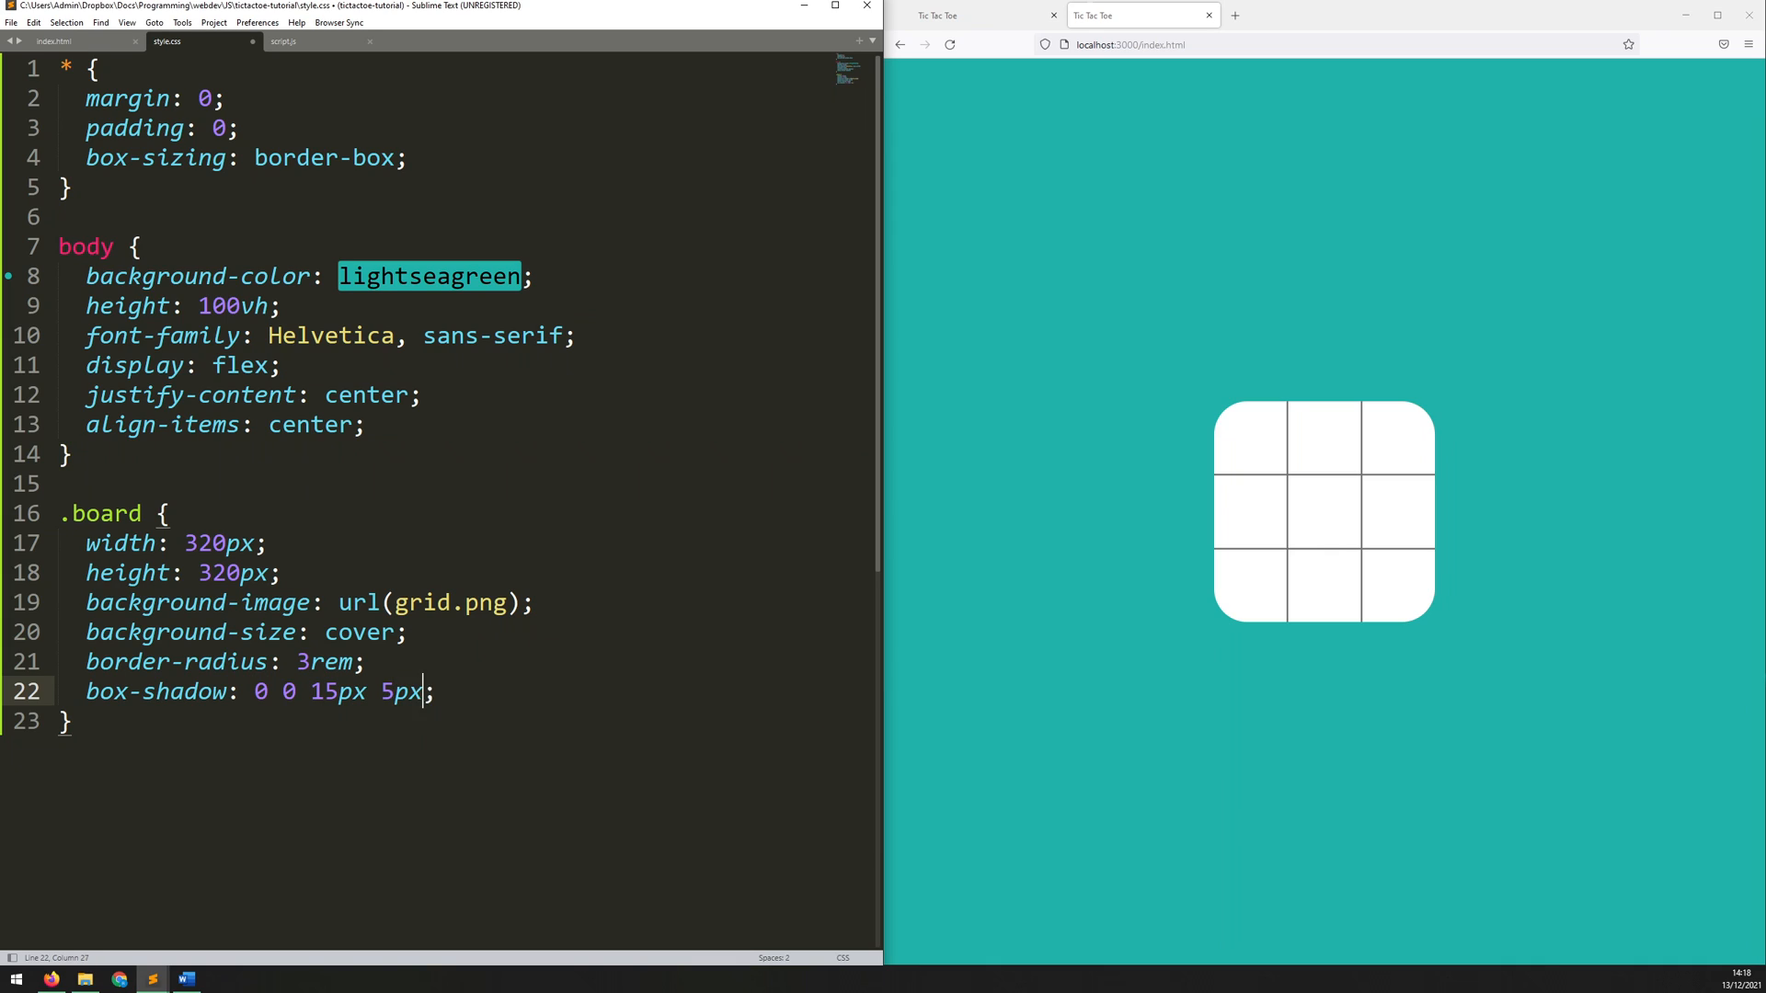
pyautogui.write('rgba(')
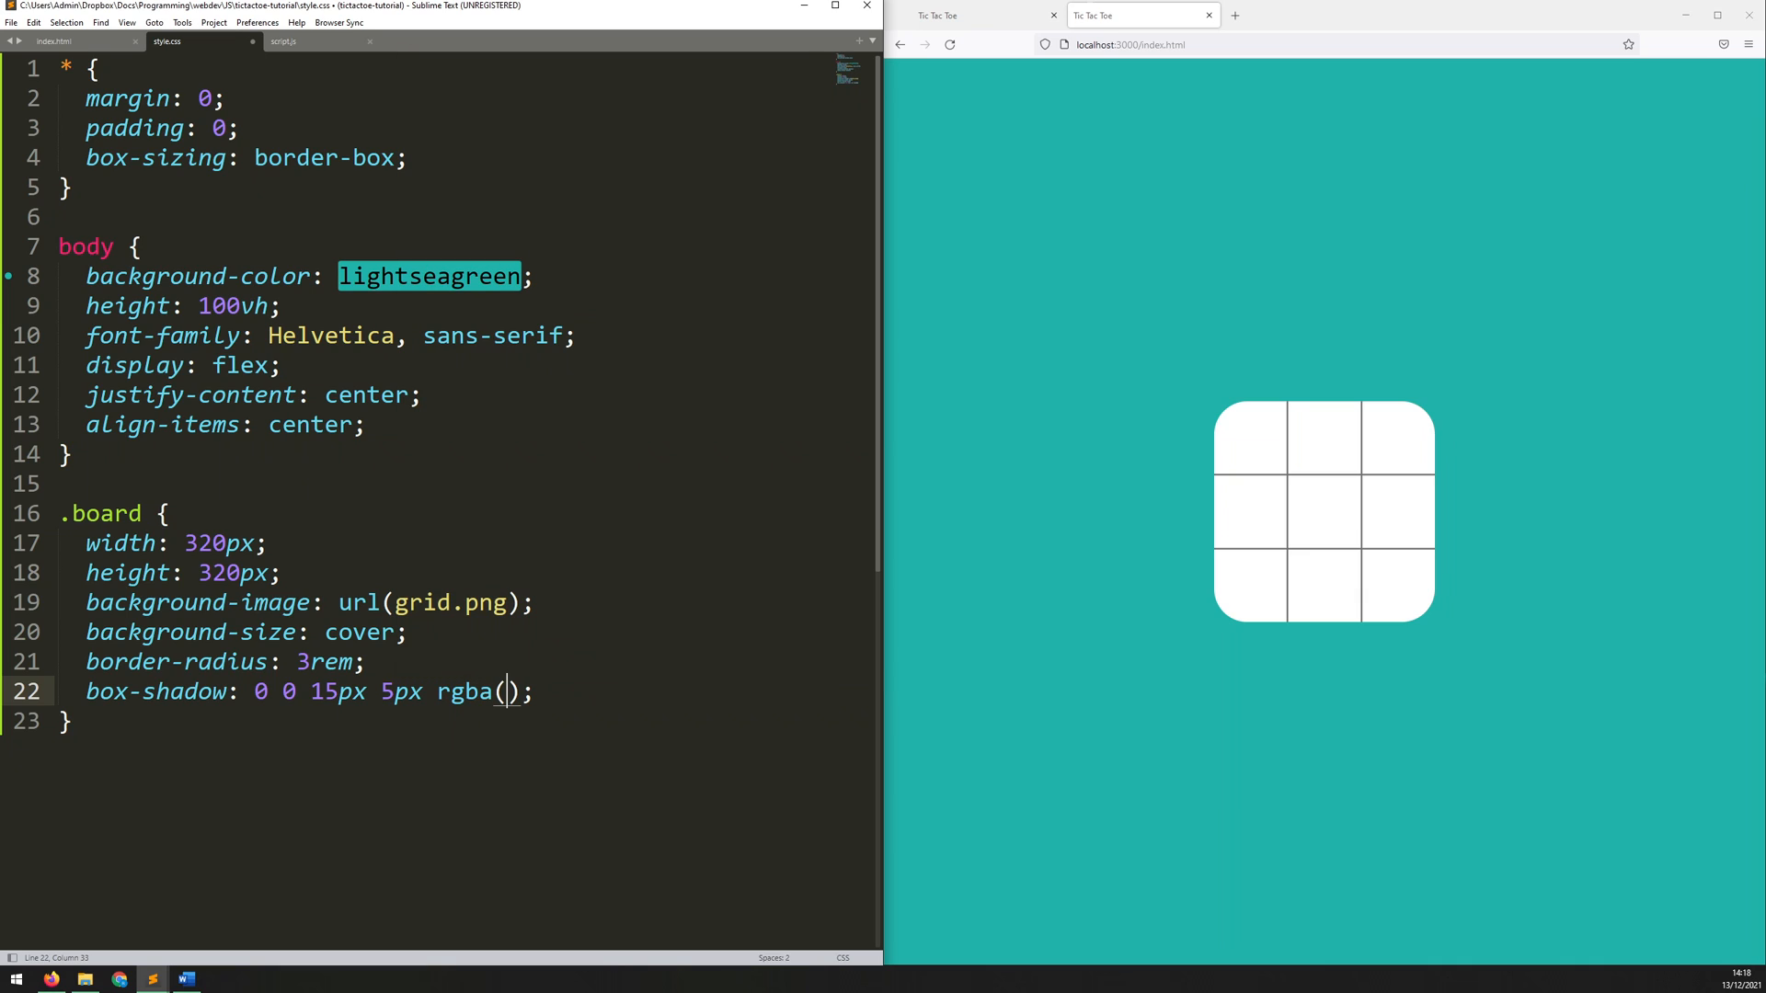
pyautogui.write('50, 50, 50')
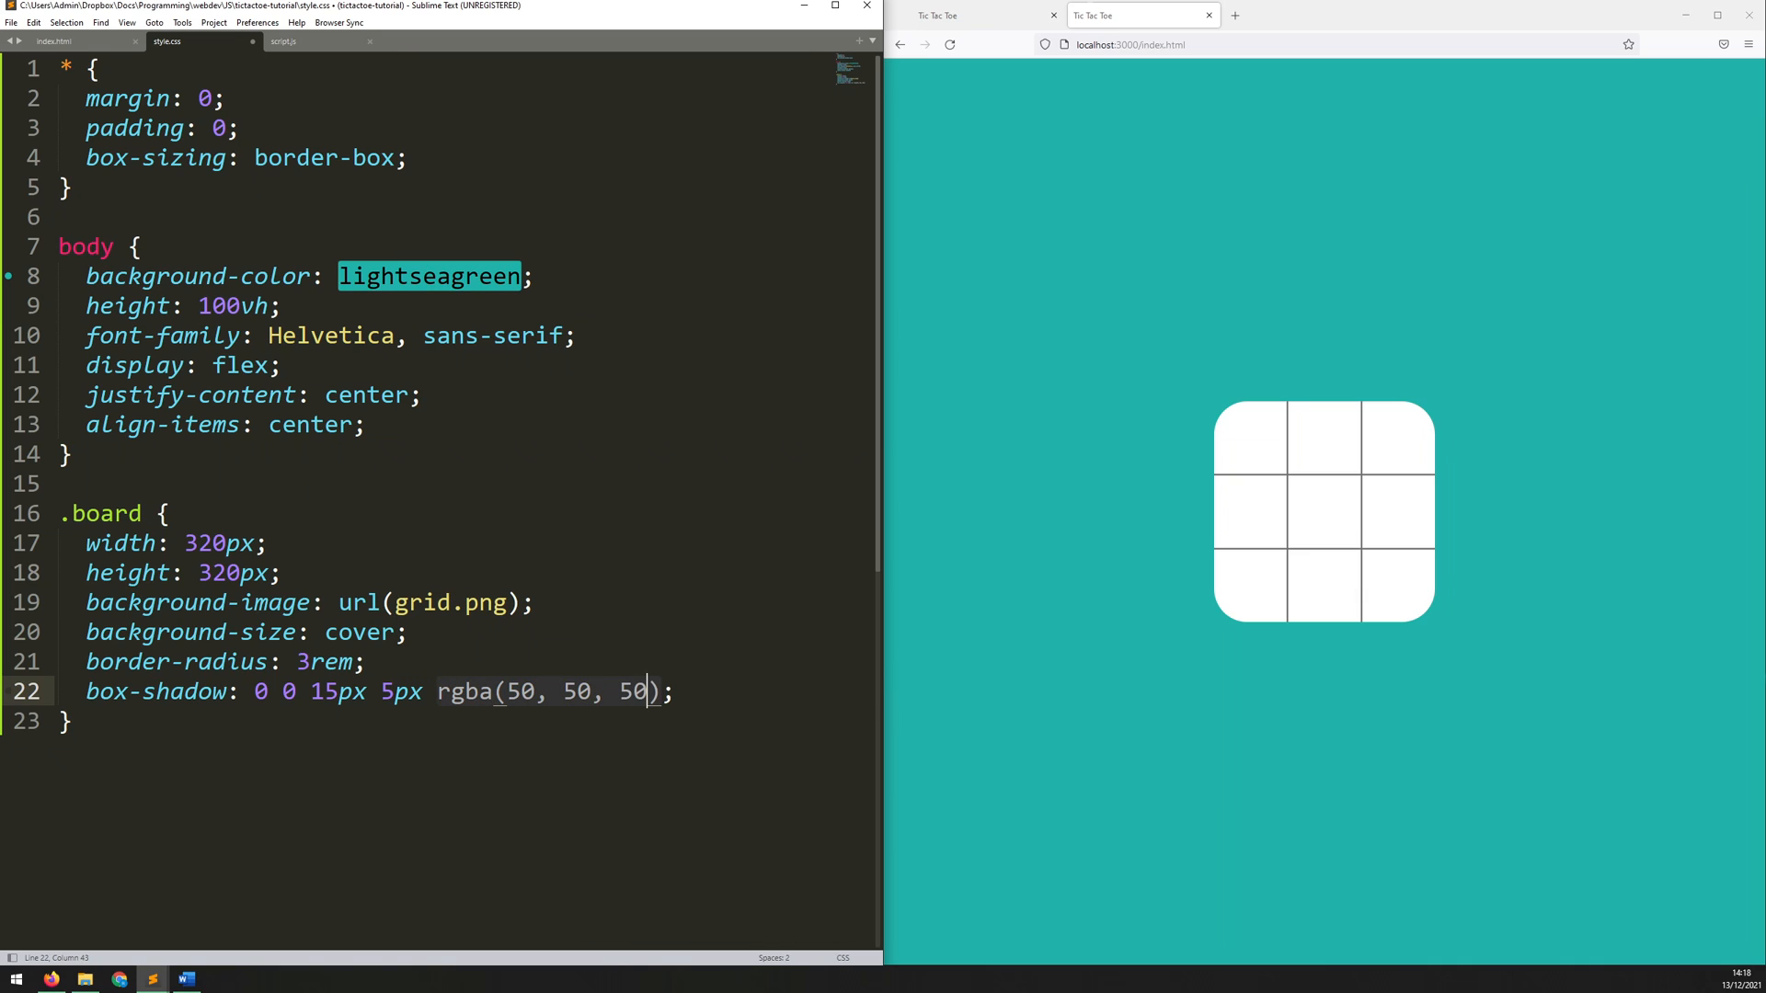
pyautogui.write(', 0.5')
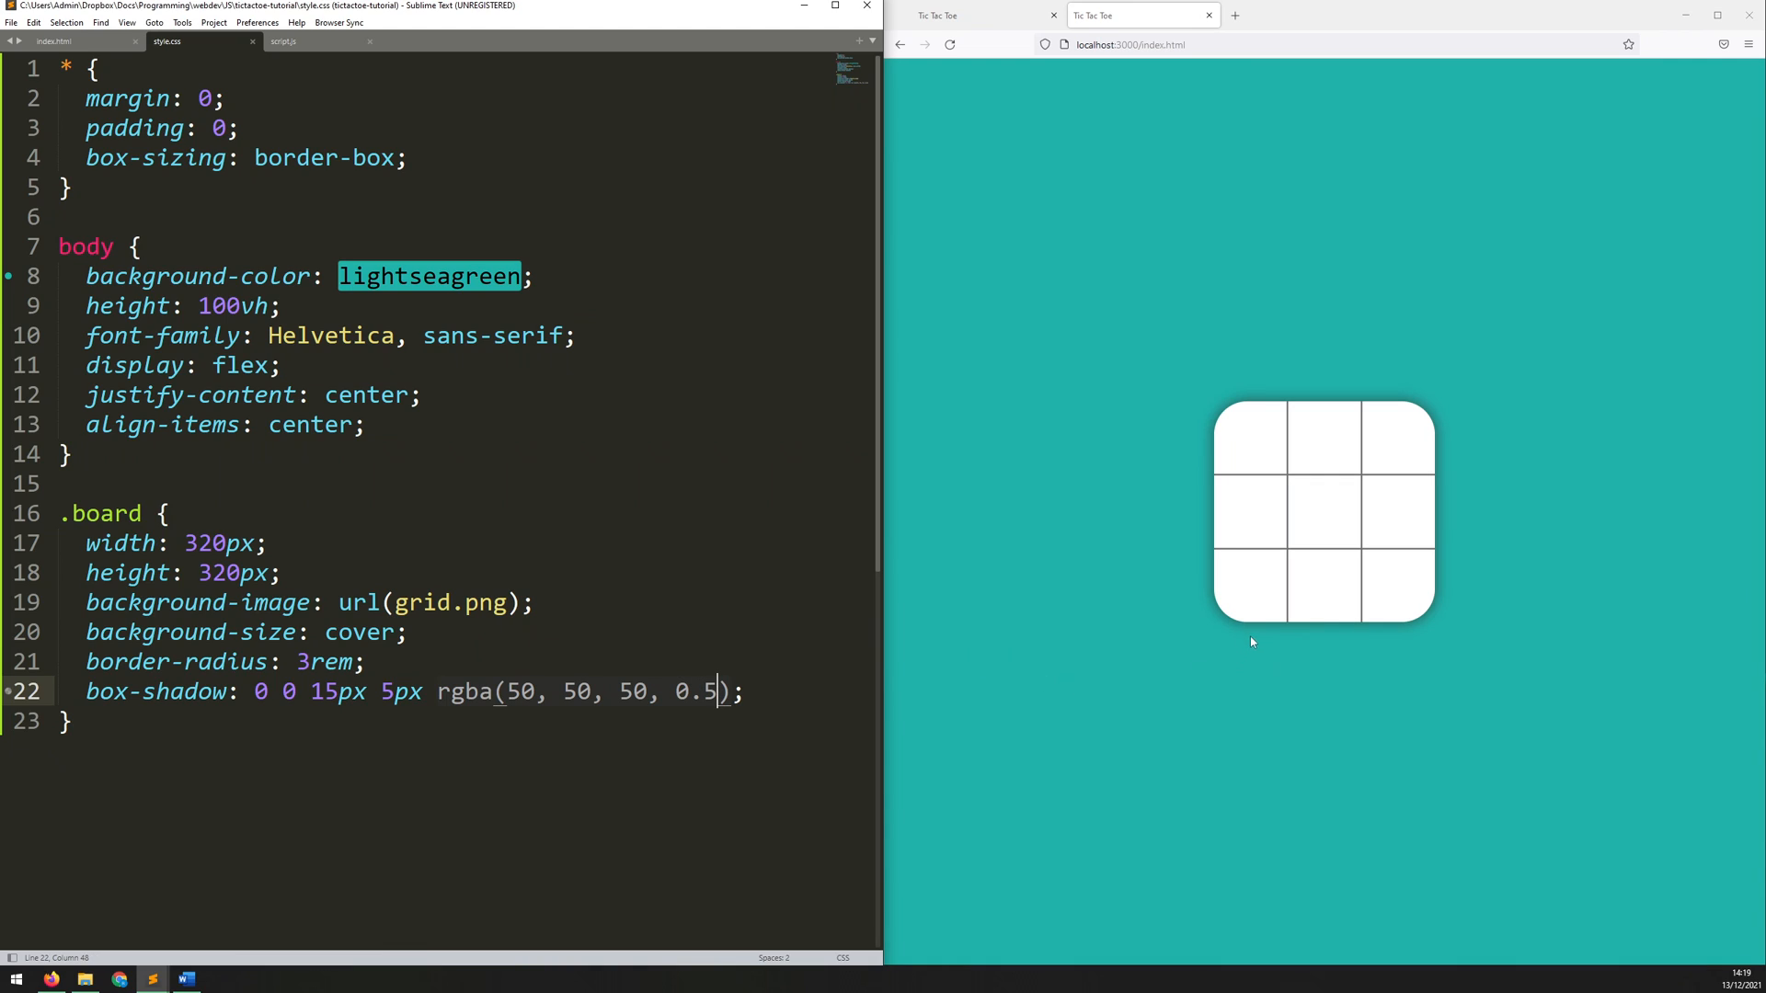
pyautogui.moveTo(1155, 423)
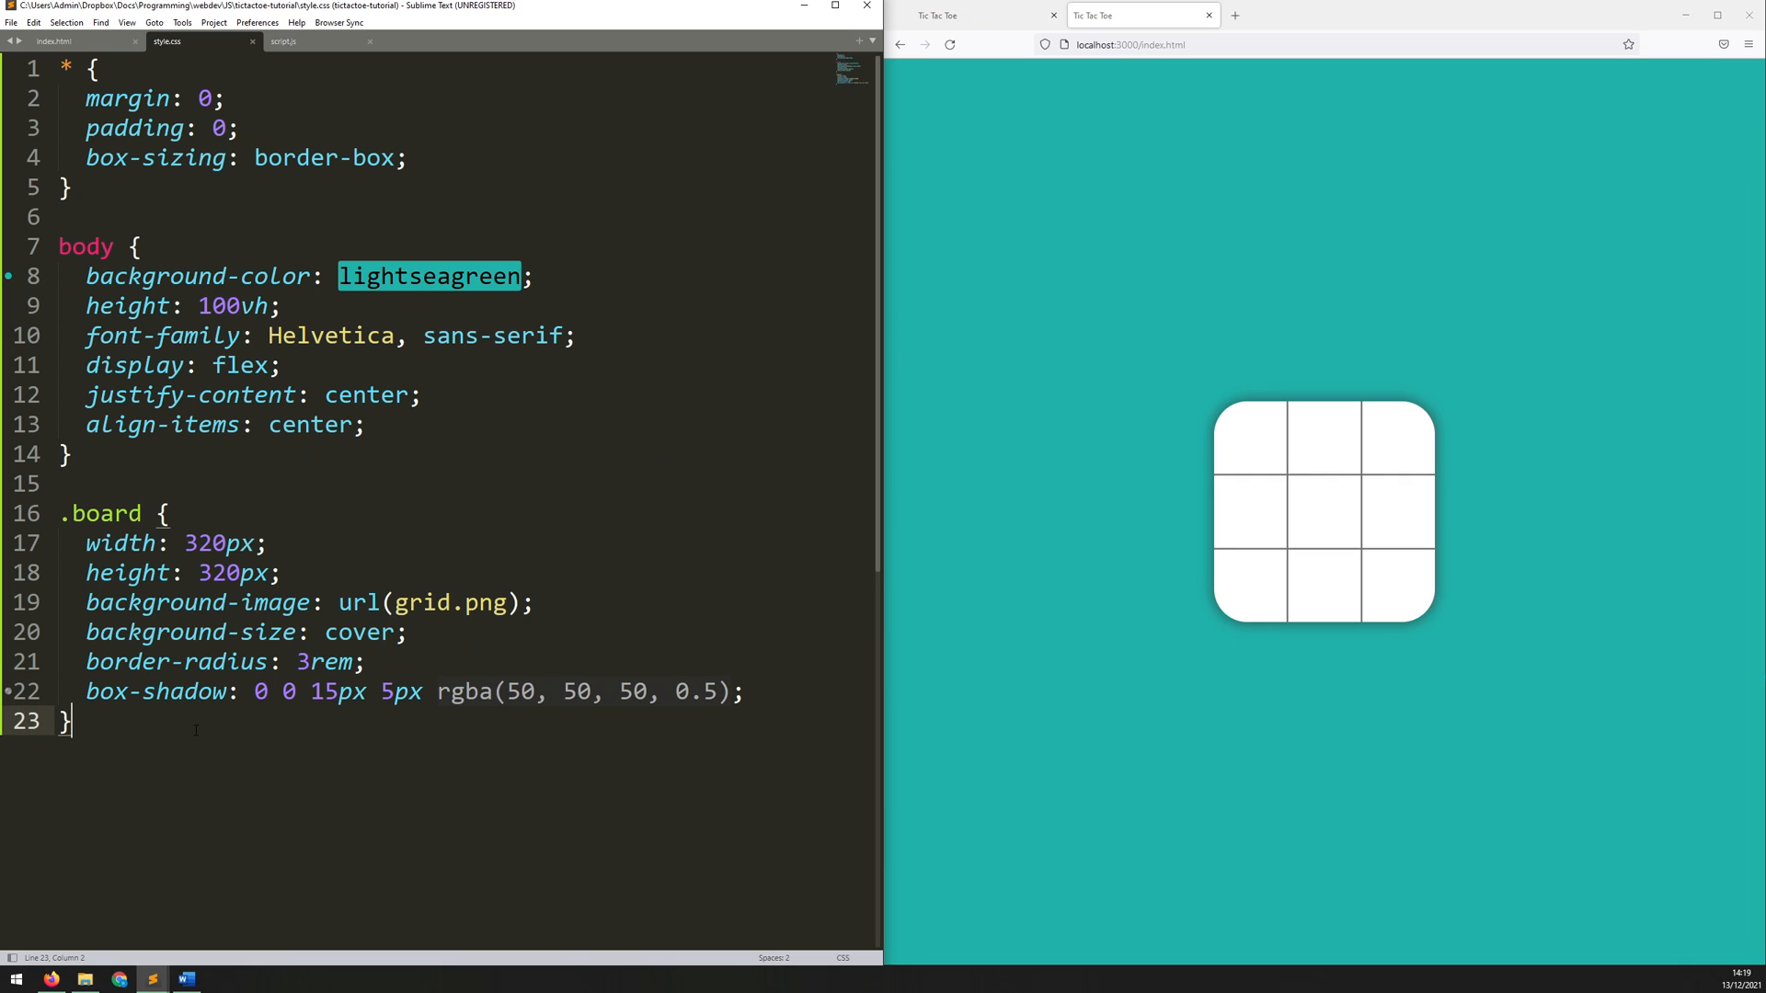
# Step: Add a .board:hover rule with cursor: pointer, then return to index.html
pyautogui.write('.boa')
pyautogui.write('cu')
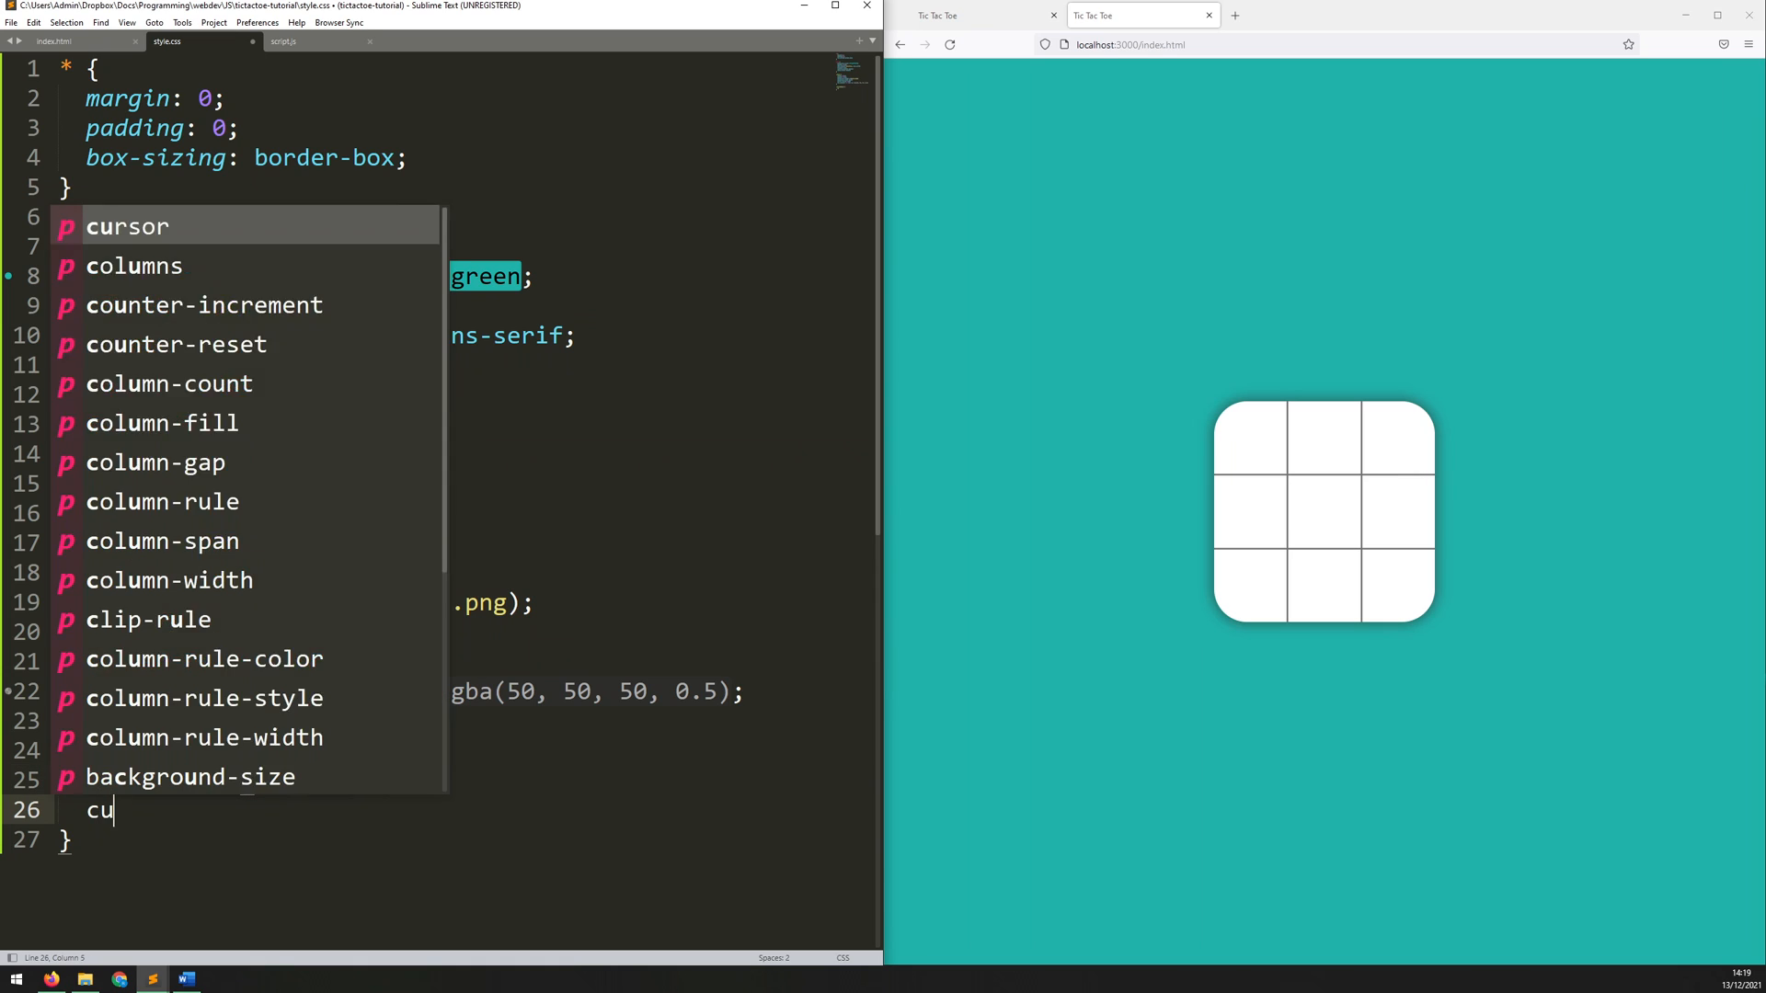
pyautogui.write('rsor: pointer;')
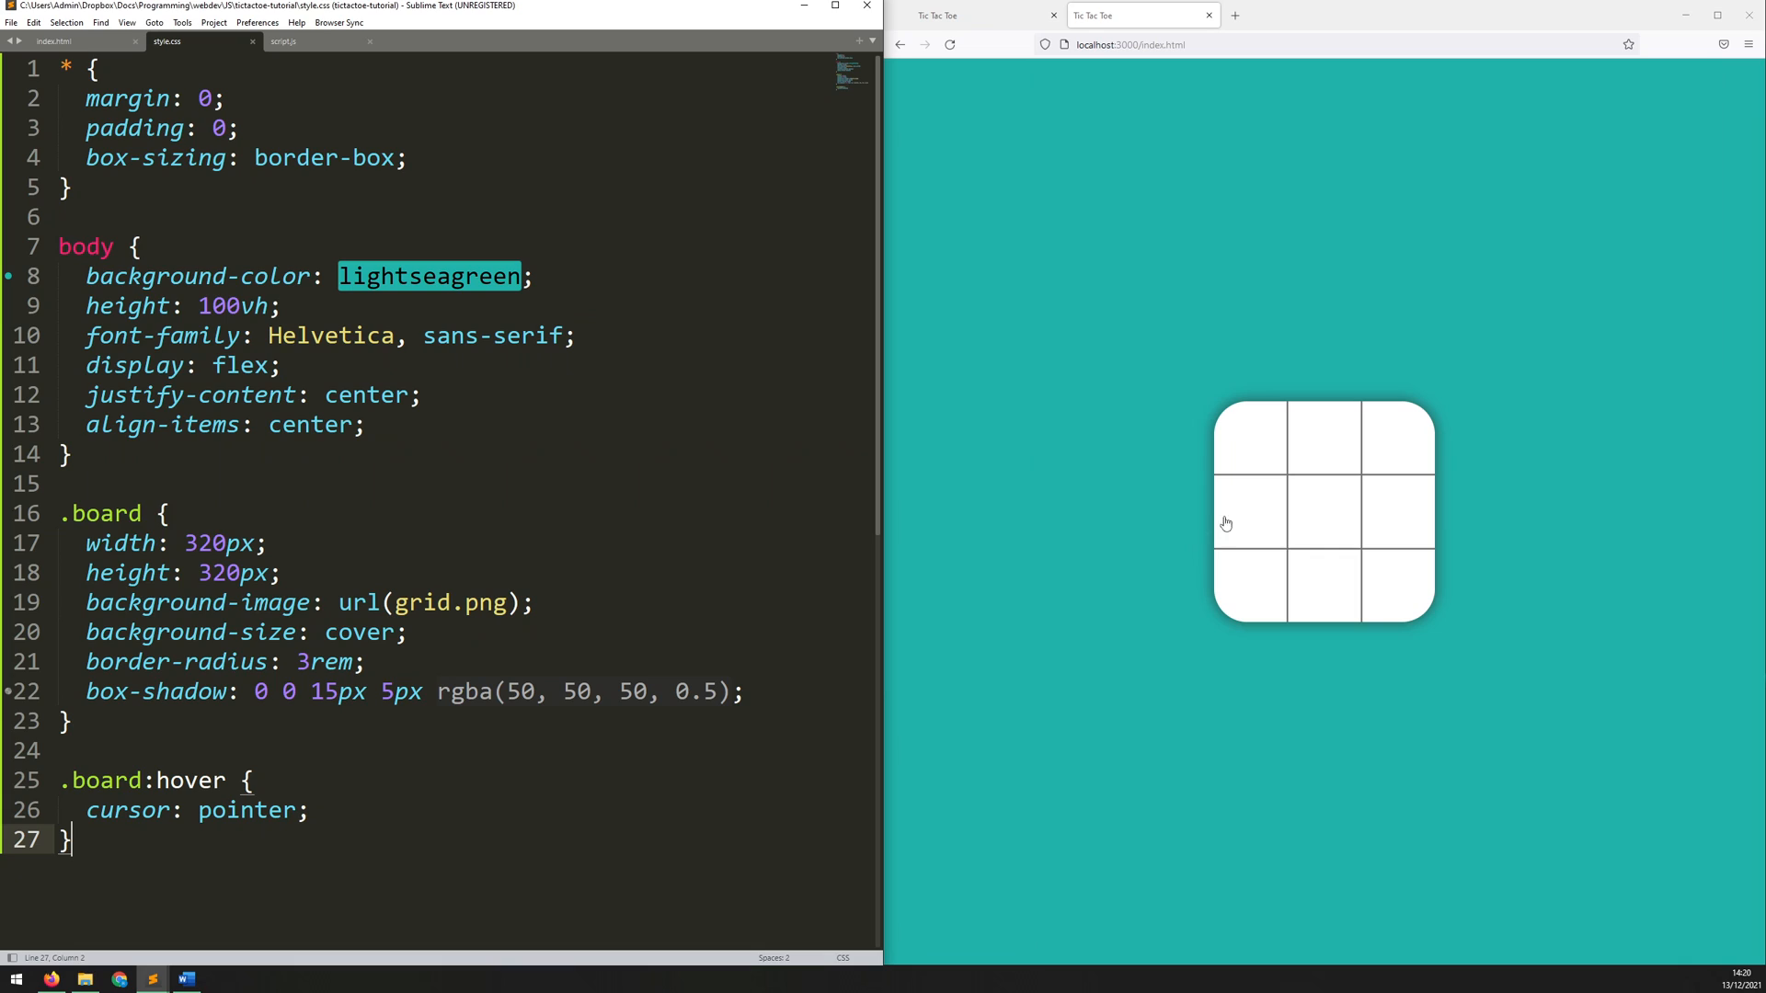
pyautogui.moveTo(1222, 410)
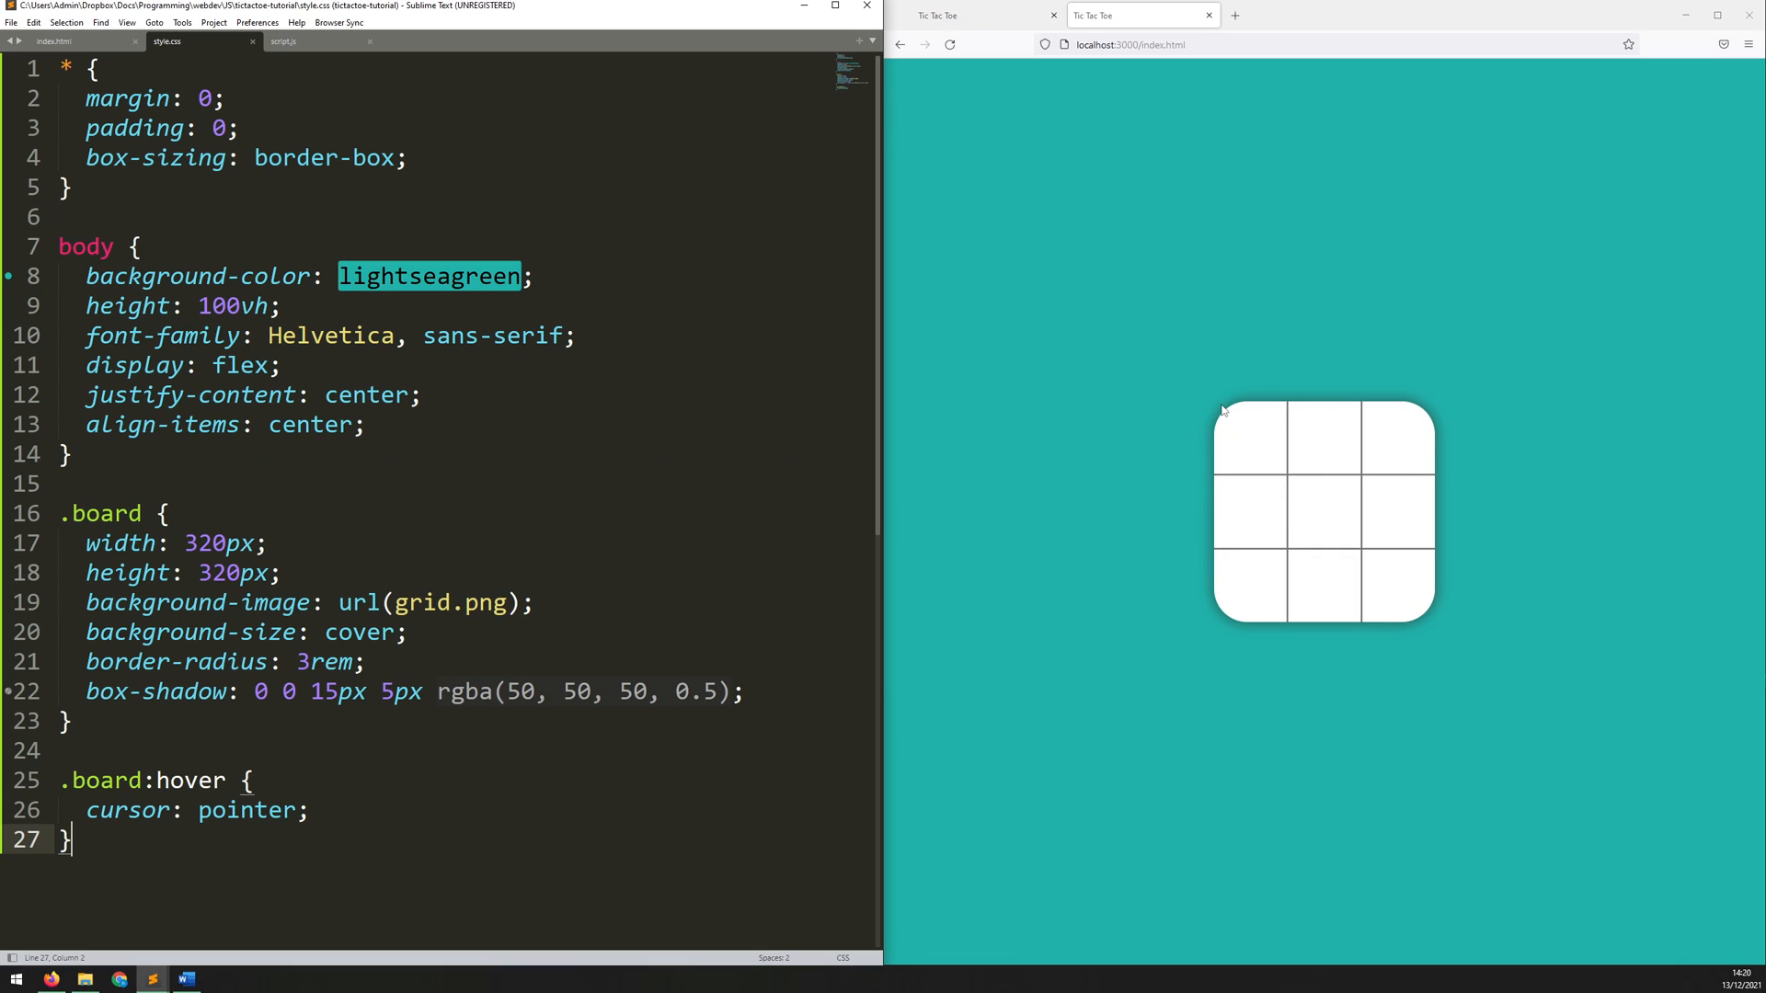
pyautogui.moveTo(1350, 422)
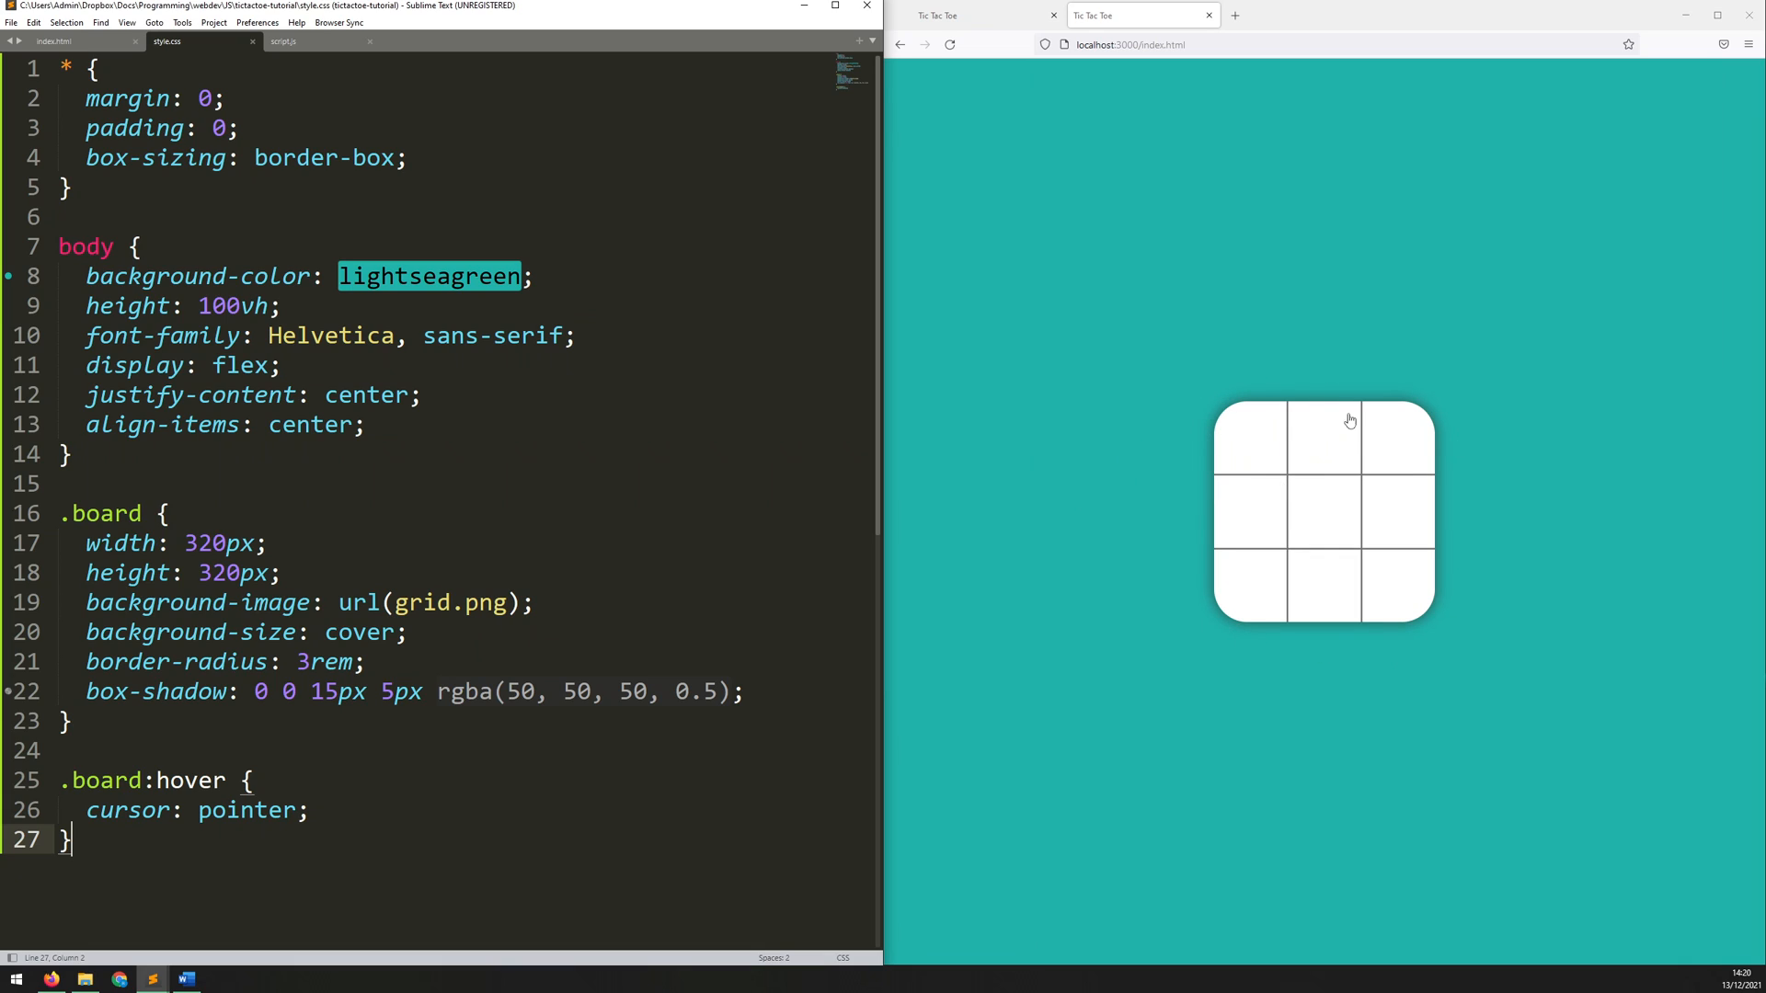
pyautogui.moveTo(1305, 562)
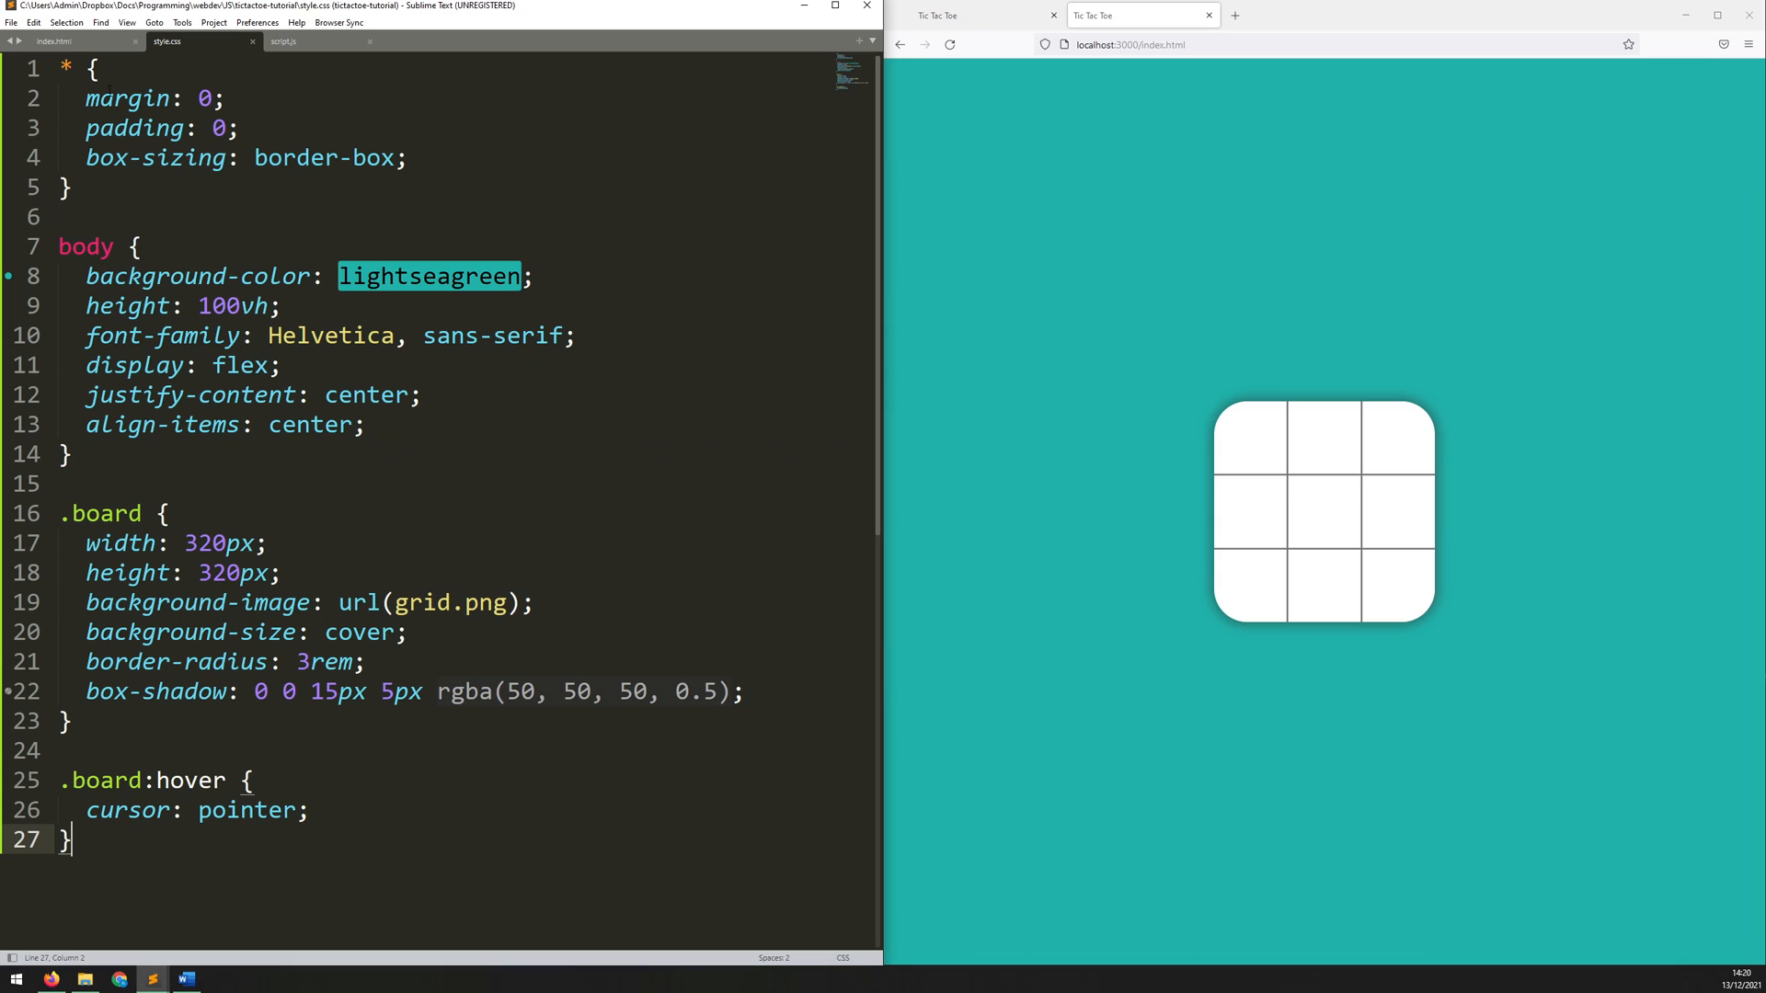
pyautogui.click(54, 41)
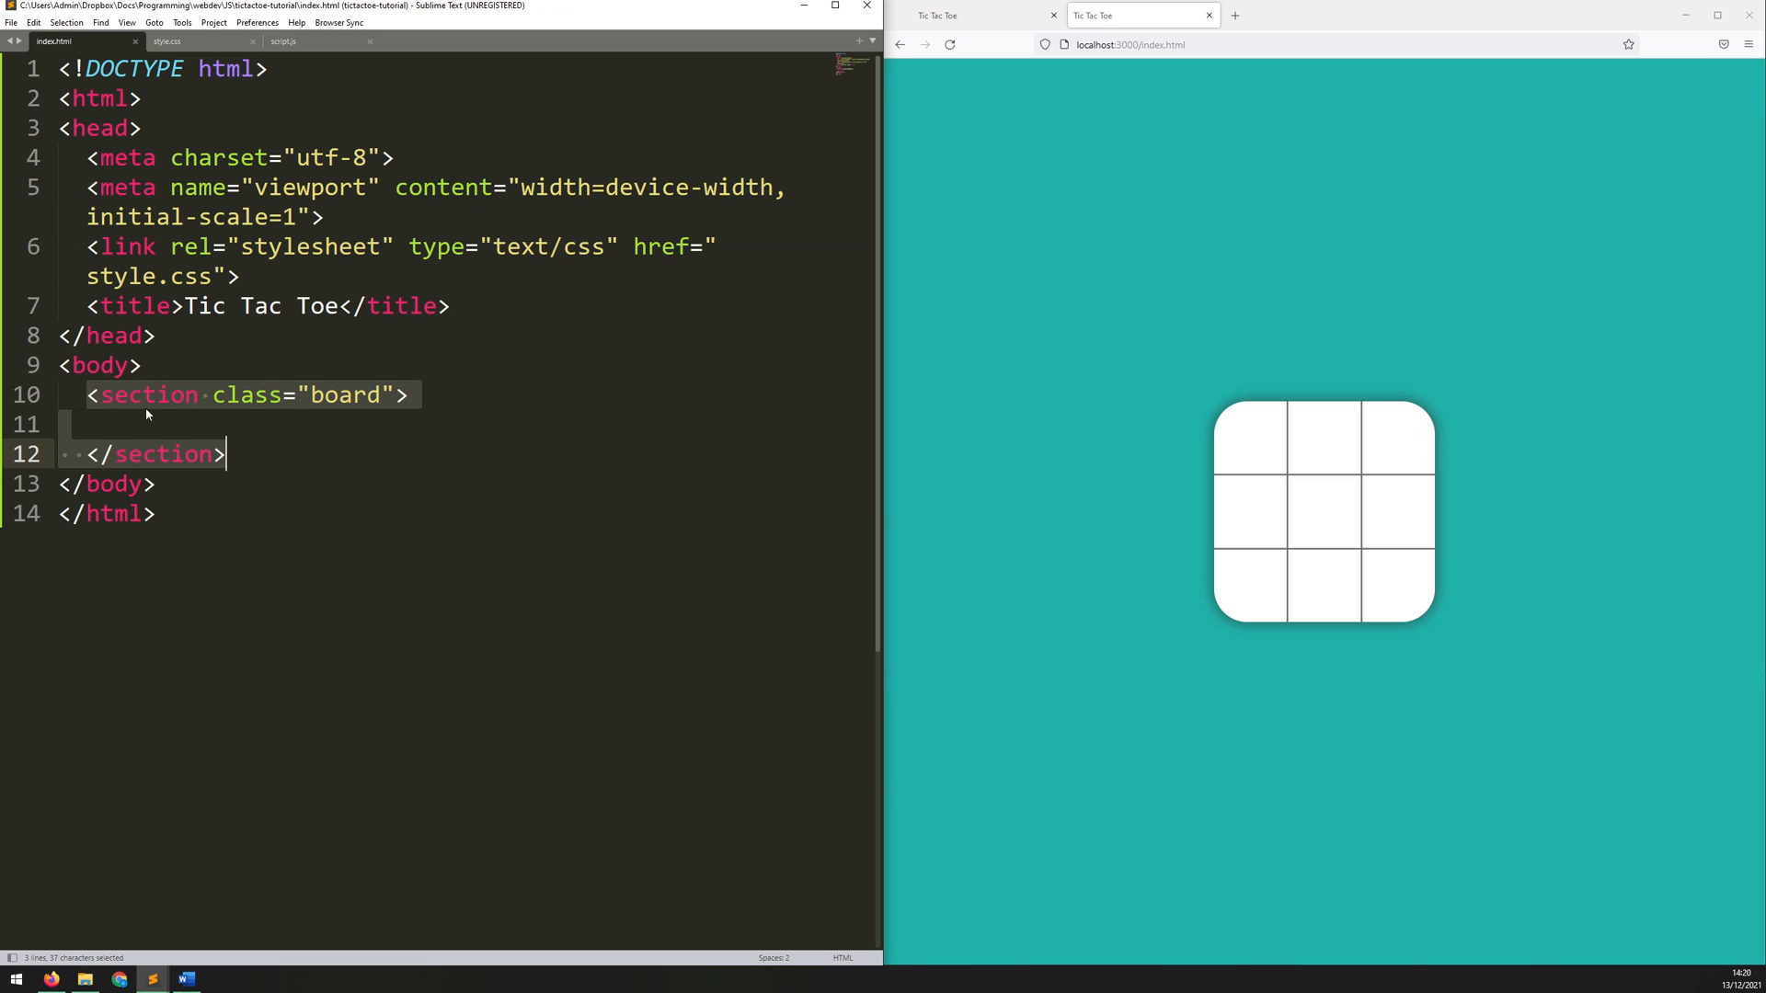
# Step: Type a <div class="cell"></div> in the board section, duplicate it to nine, and save
pyautogui.click(135, 423)
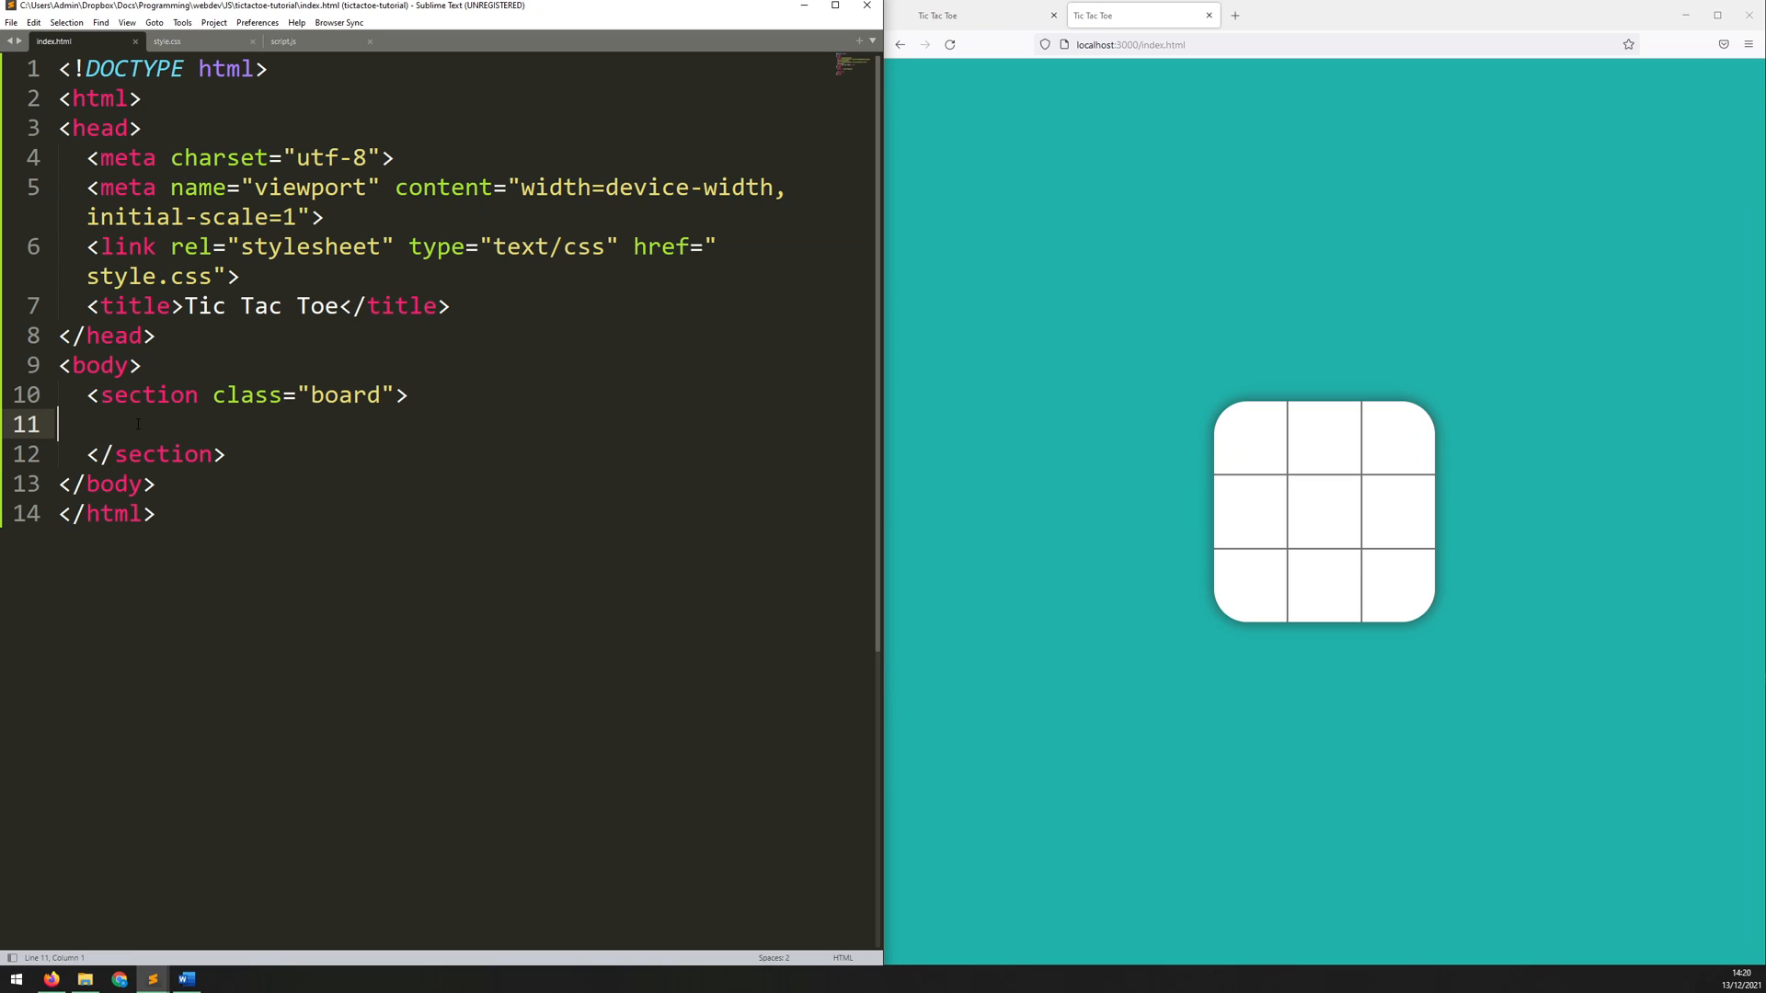
pyautogui.write('<')
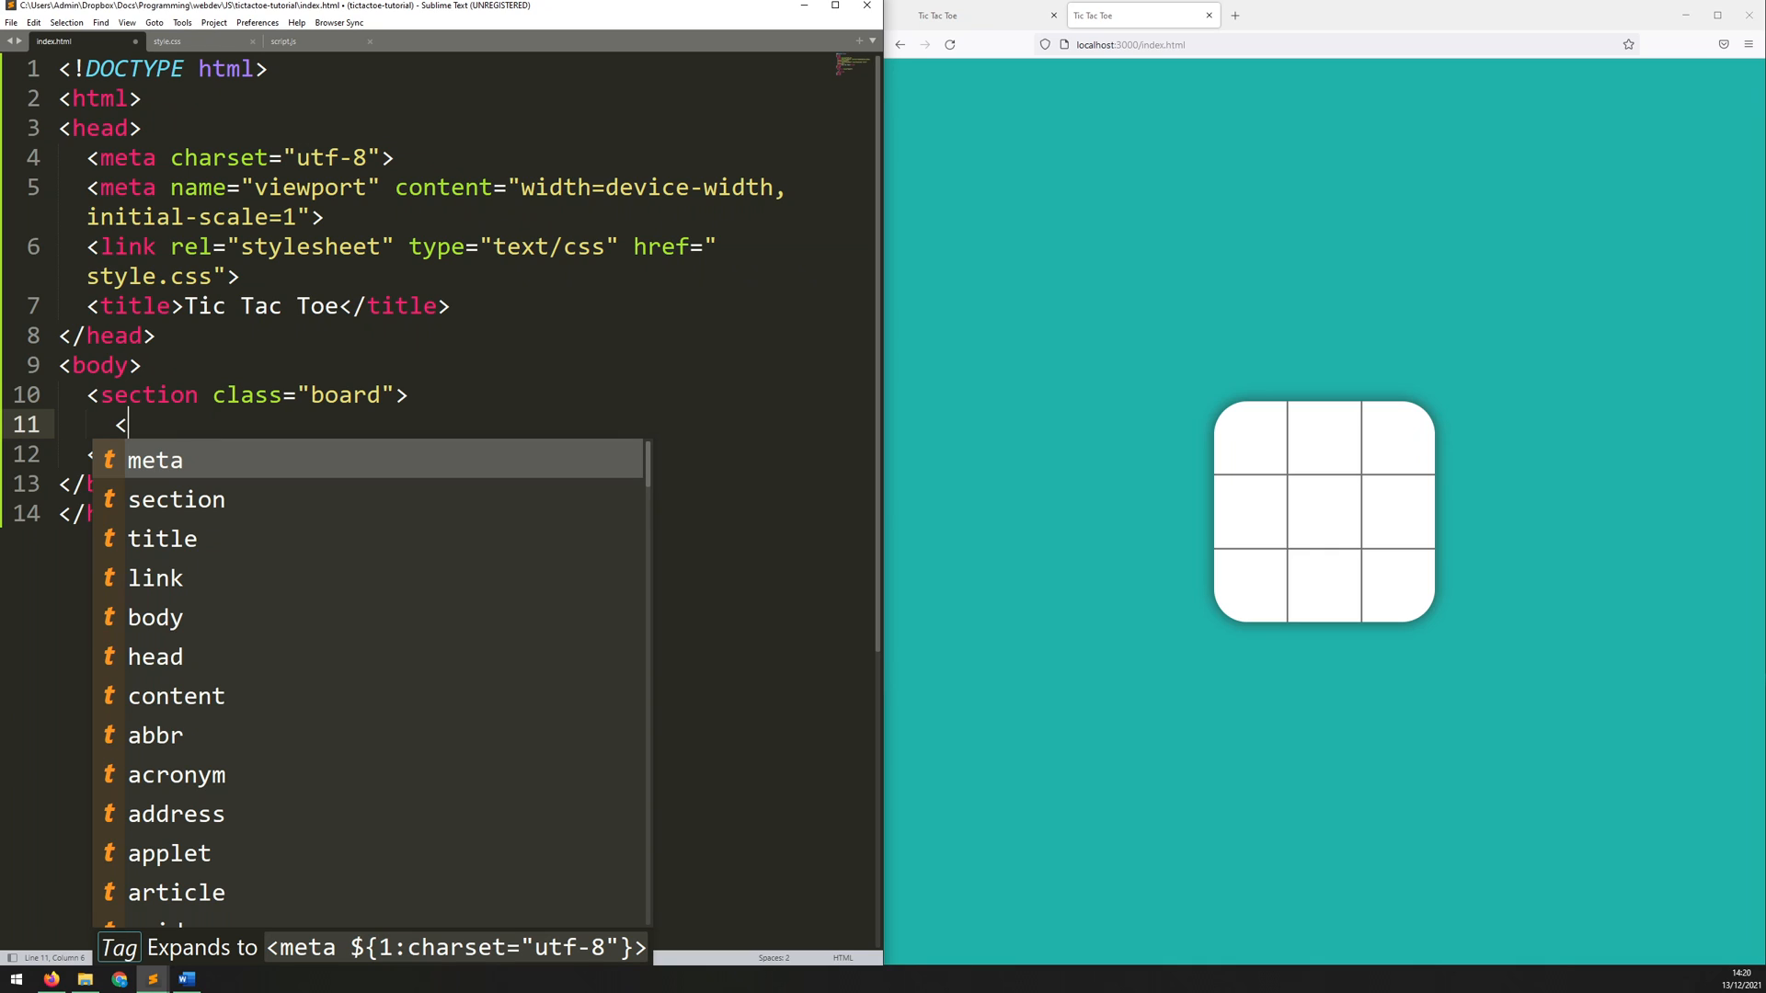
pyautogui.write('div')
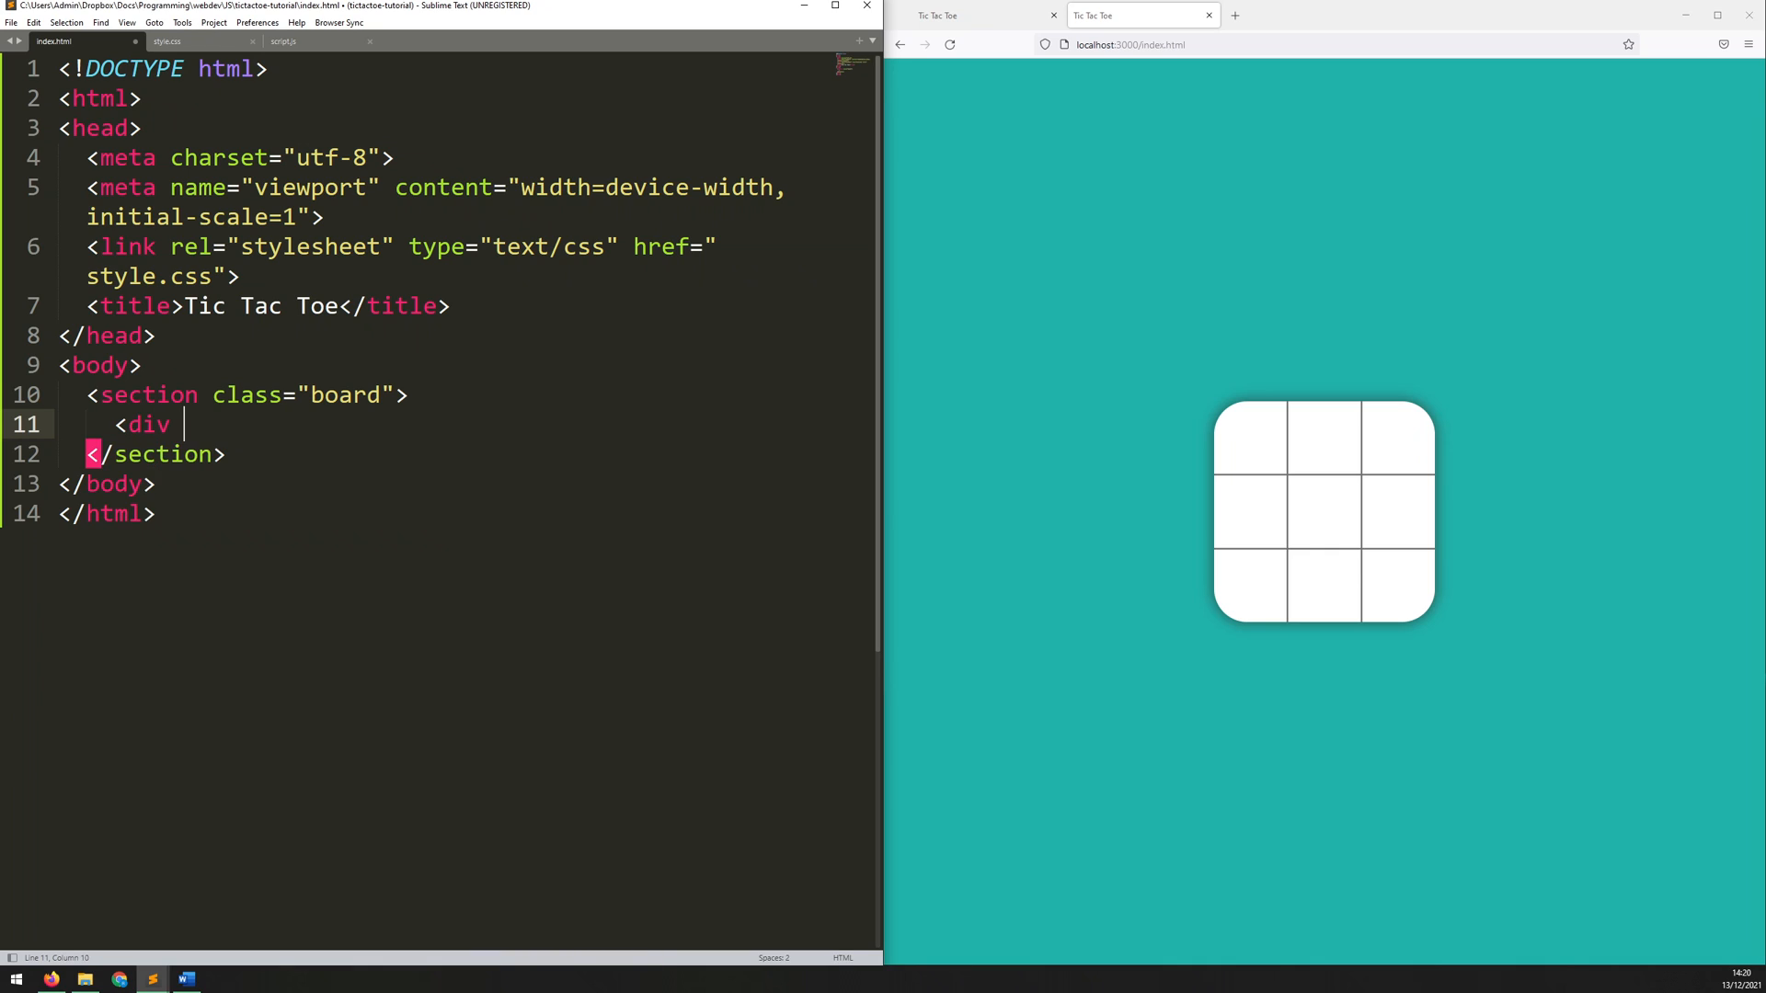
pyautogui.write('class=""')
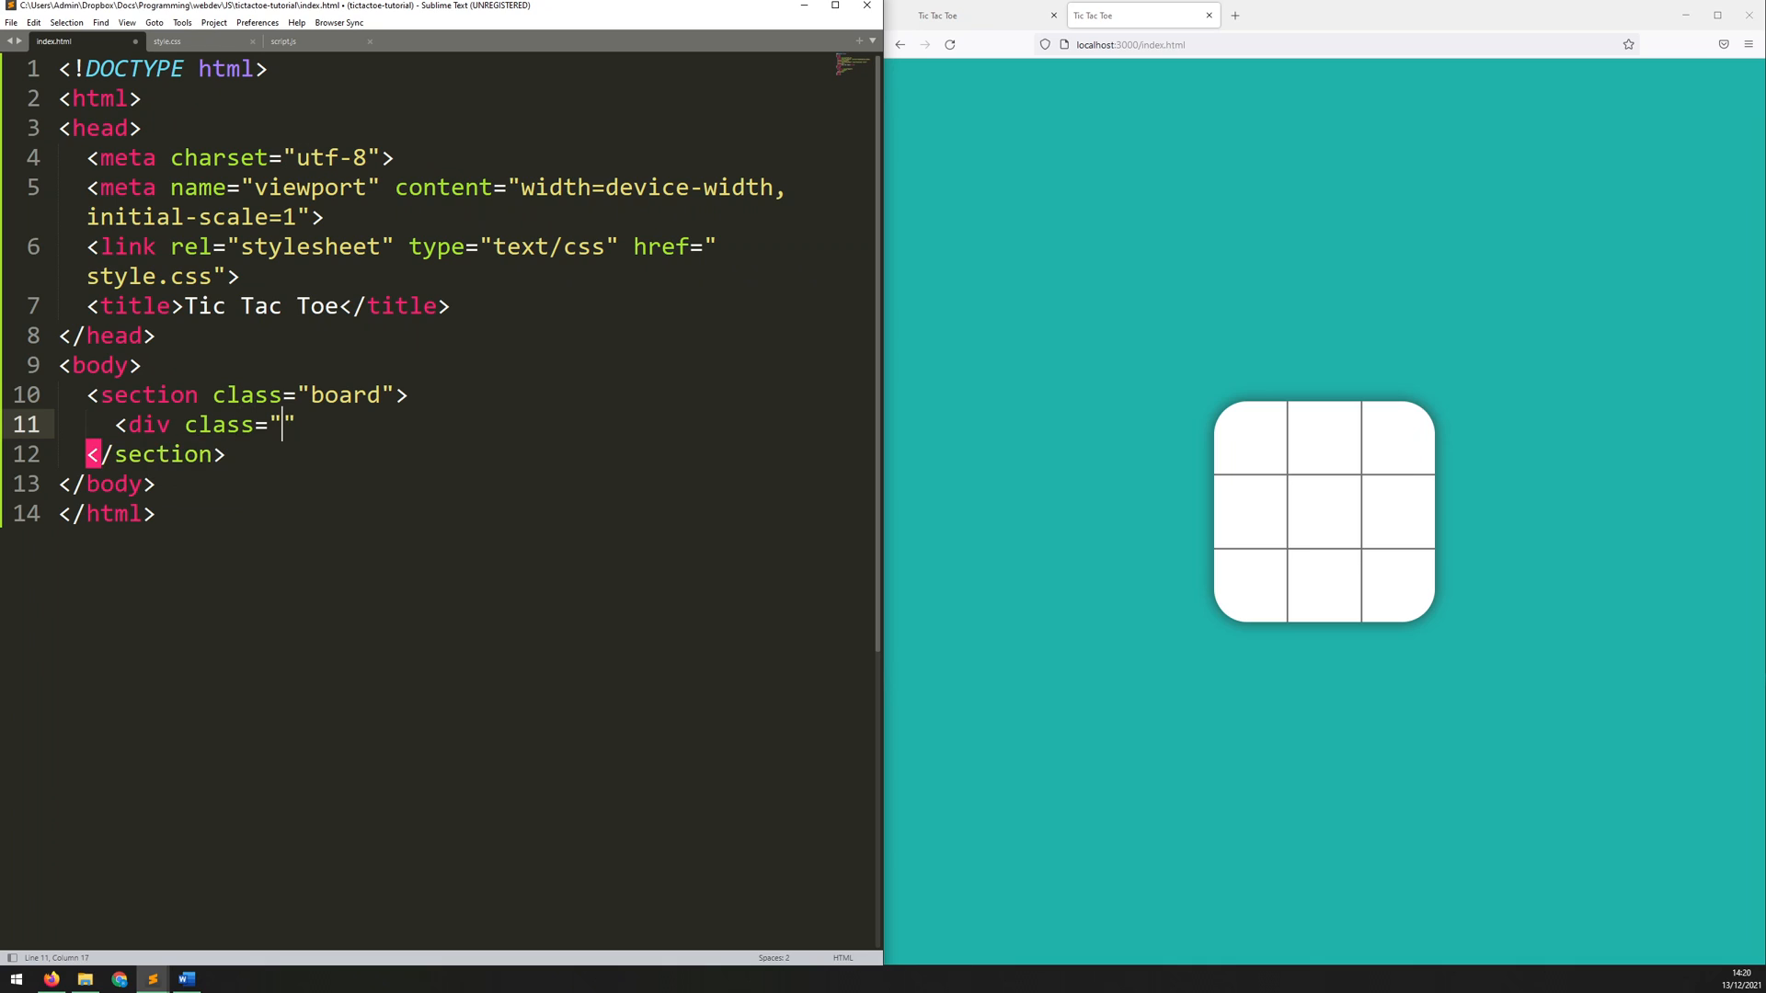
pyautogui.write('cell')
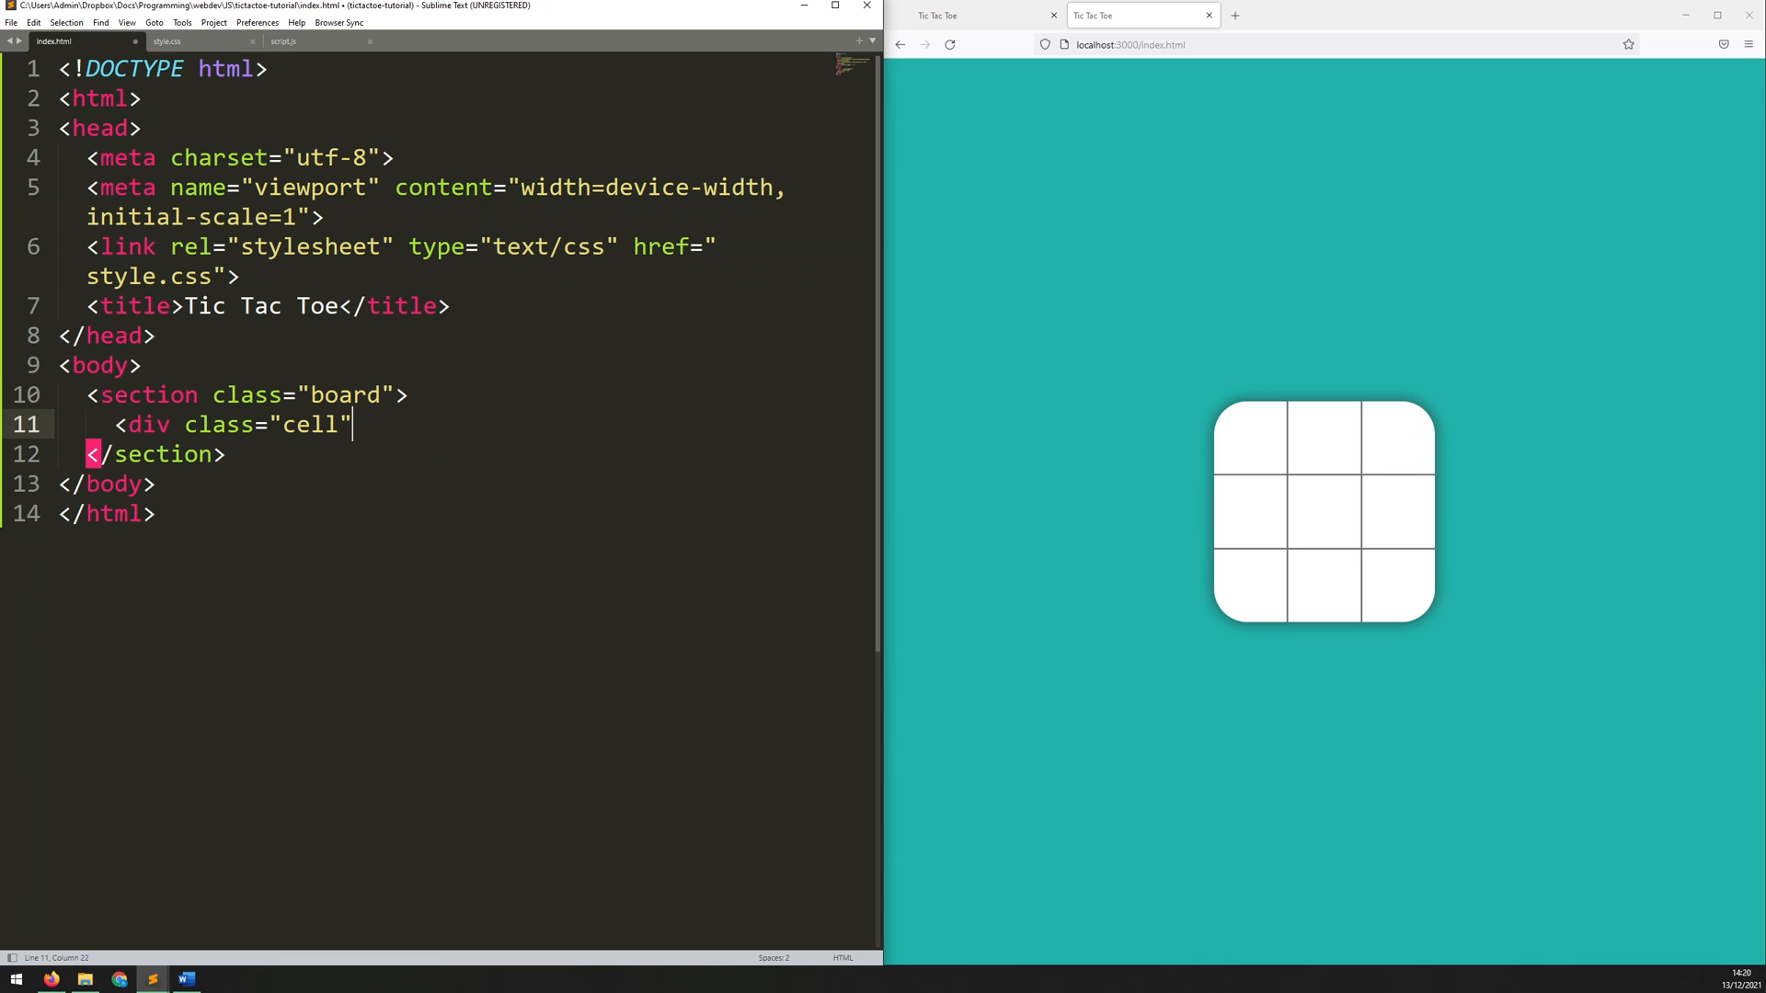
pyautogui.write('>')
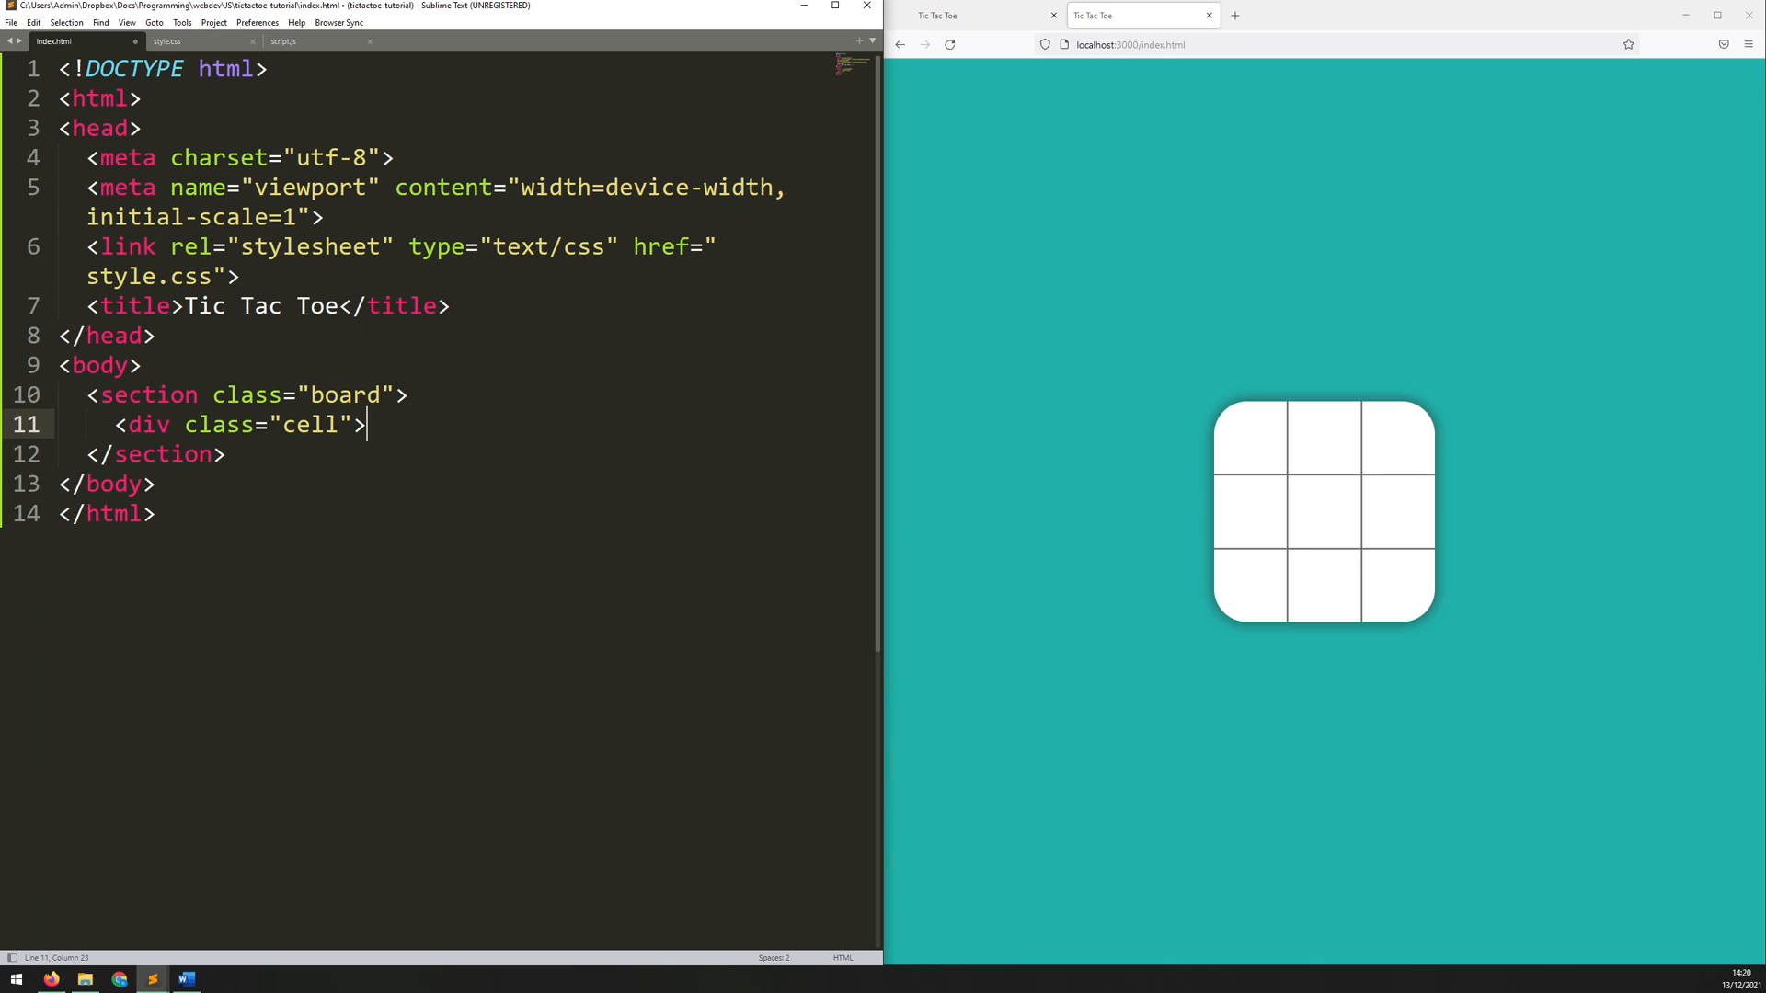
pyautogui.write('</div>')
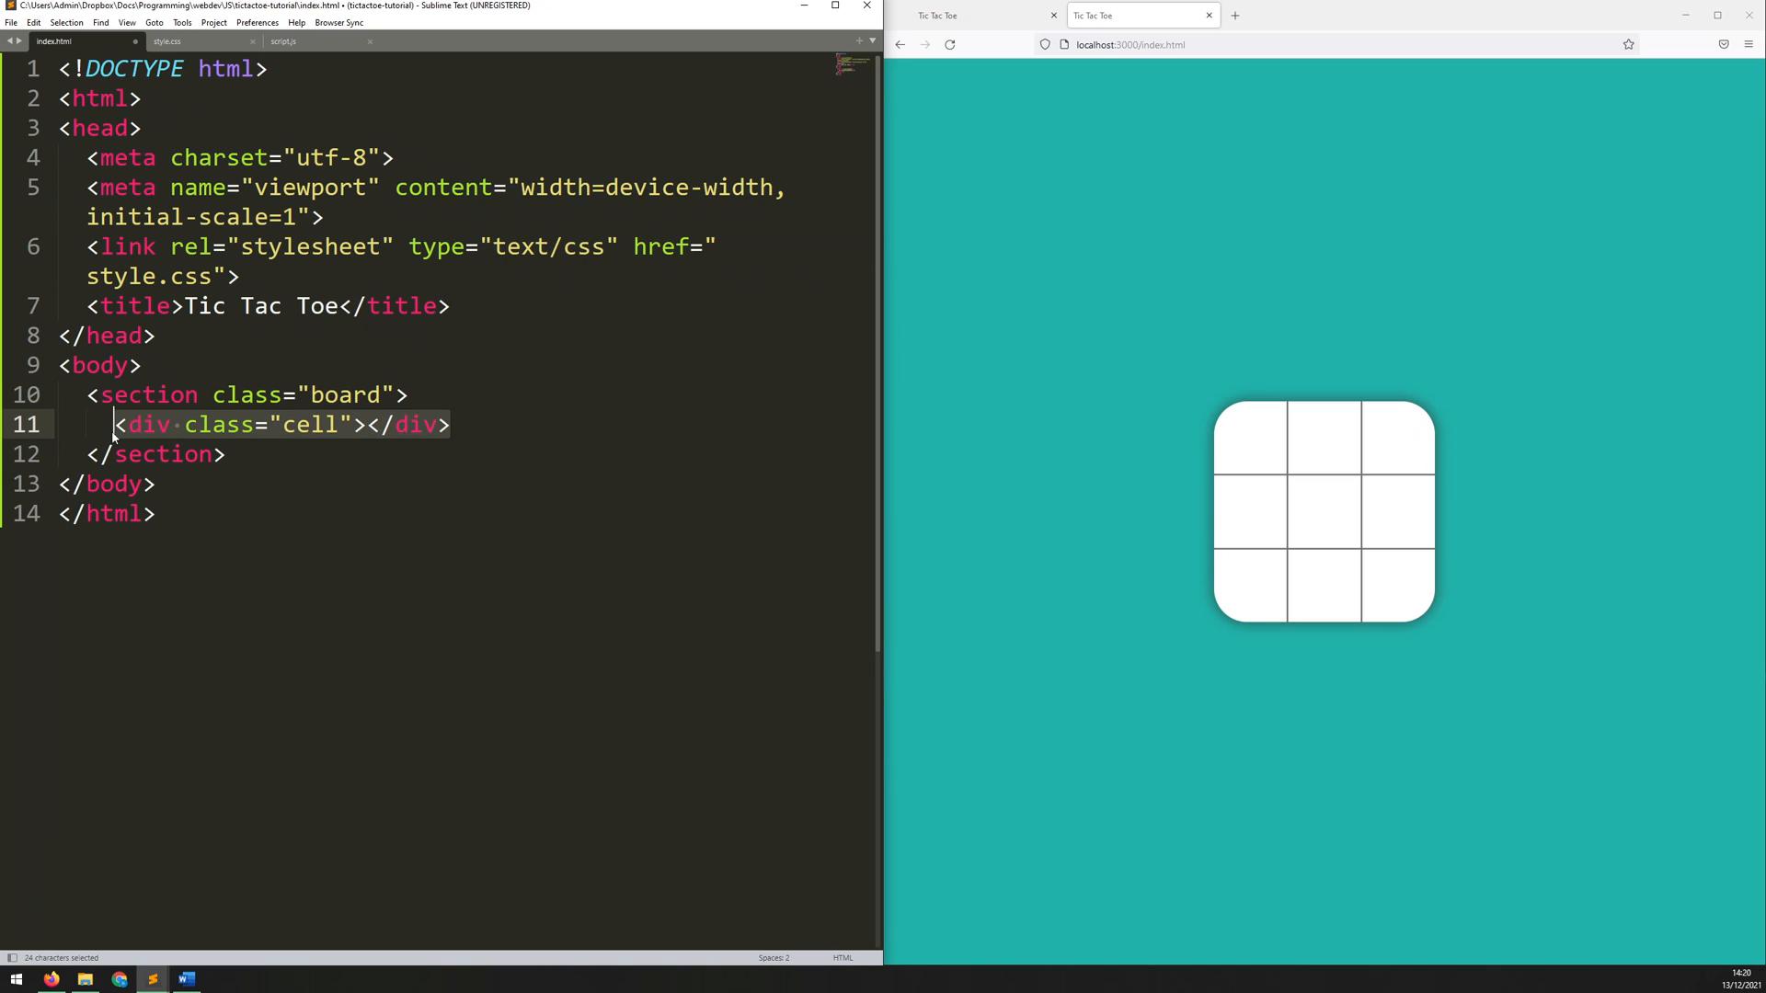
pyautogui.press('ctrl+v')
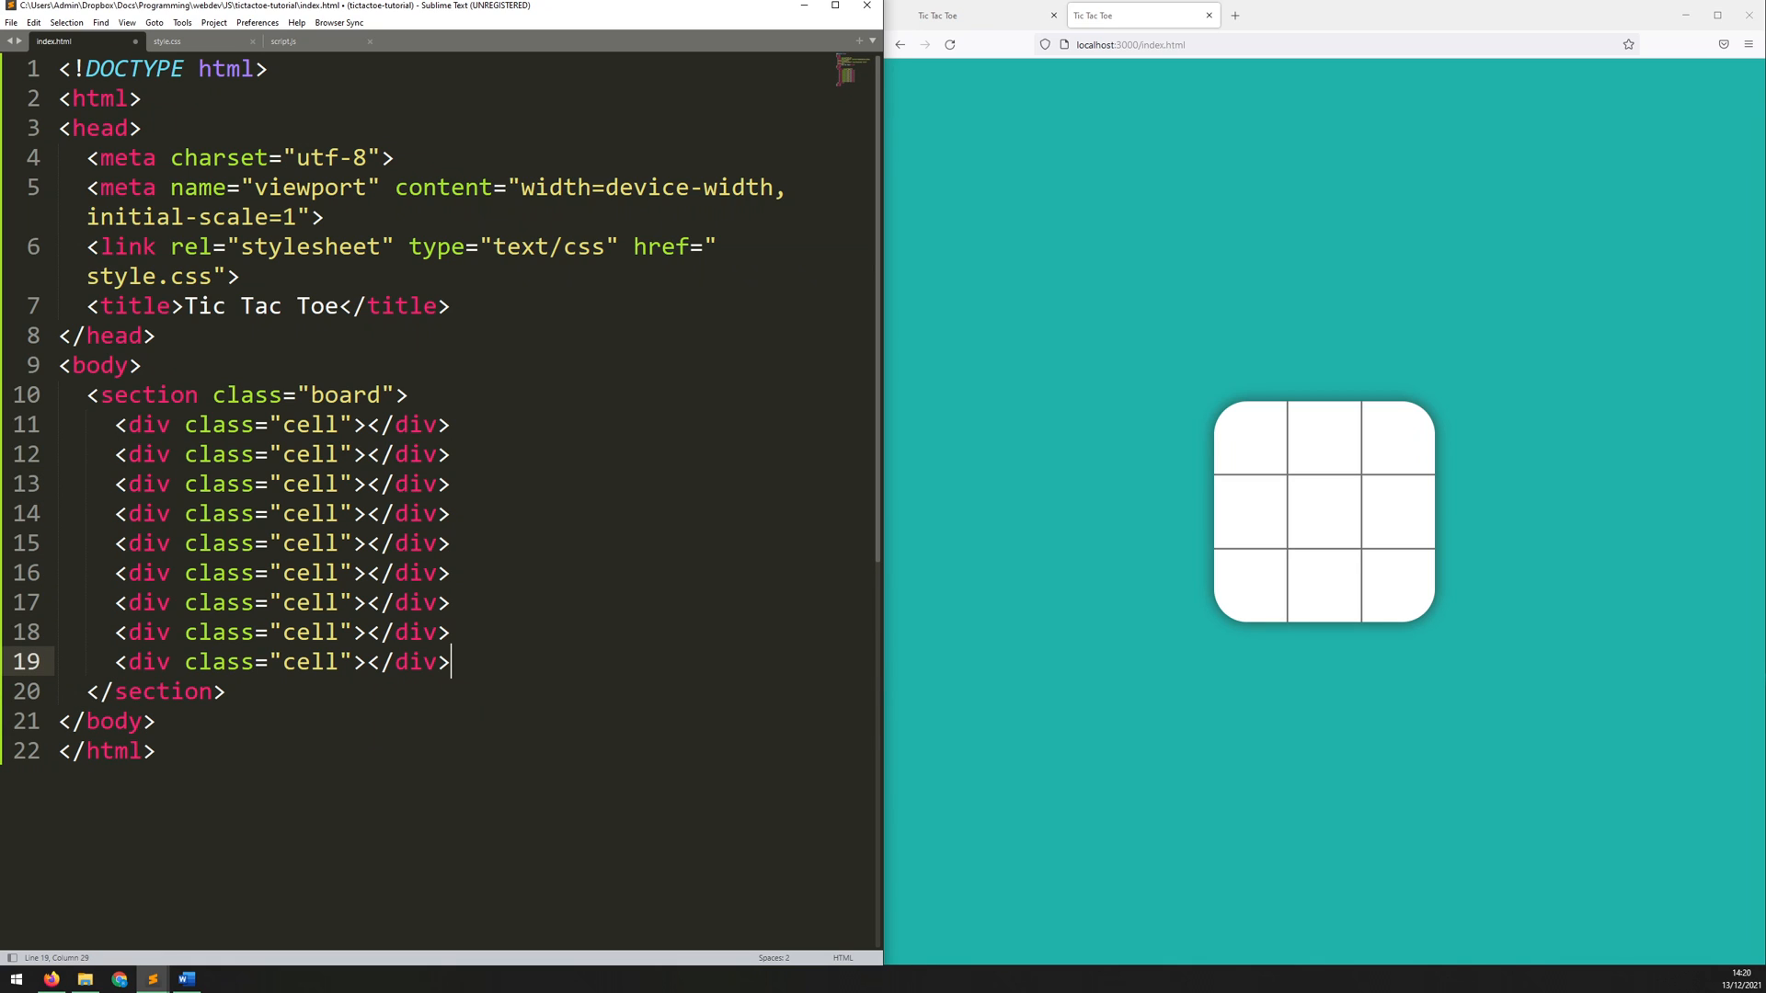
pyautogui.press('ctrl+s')
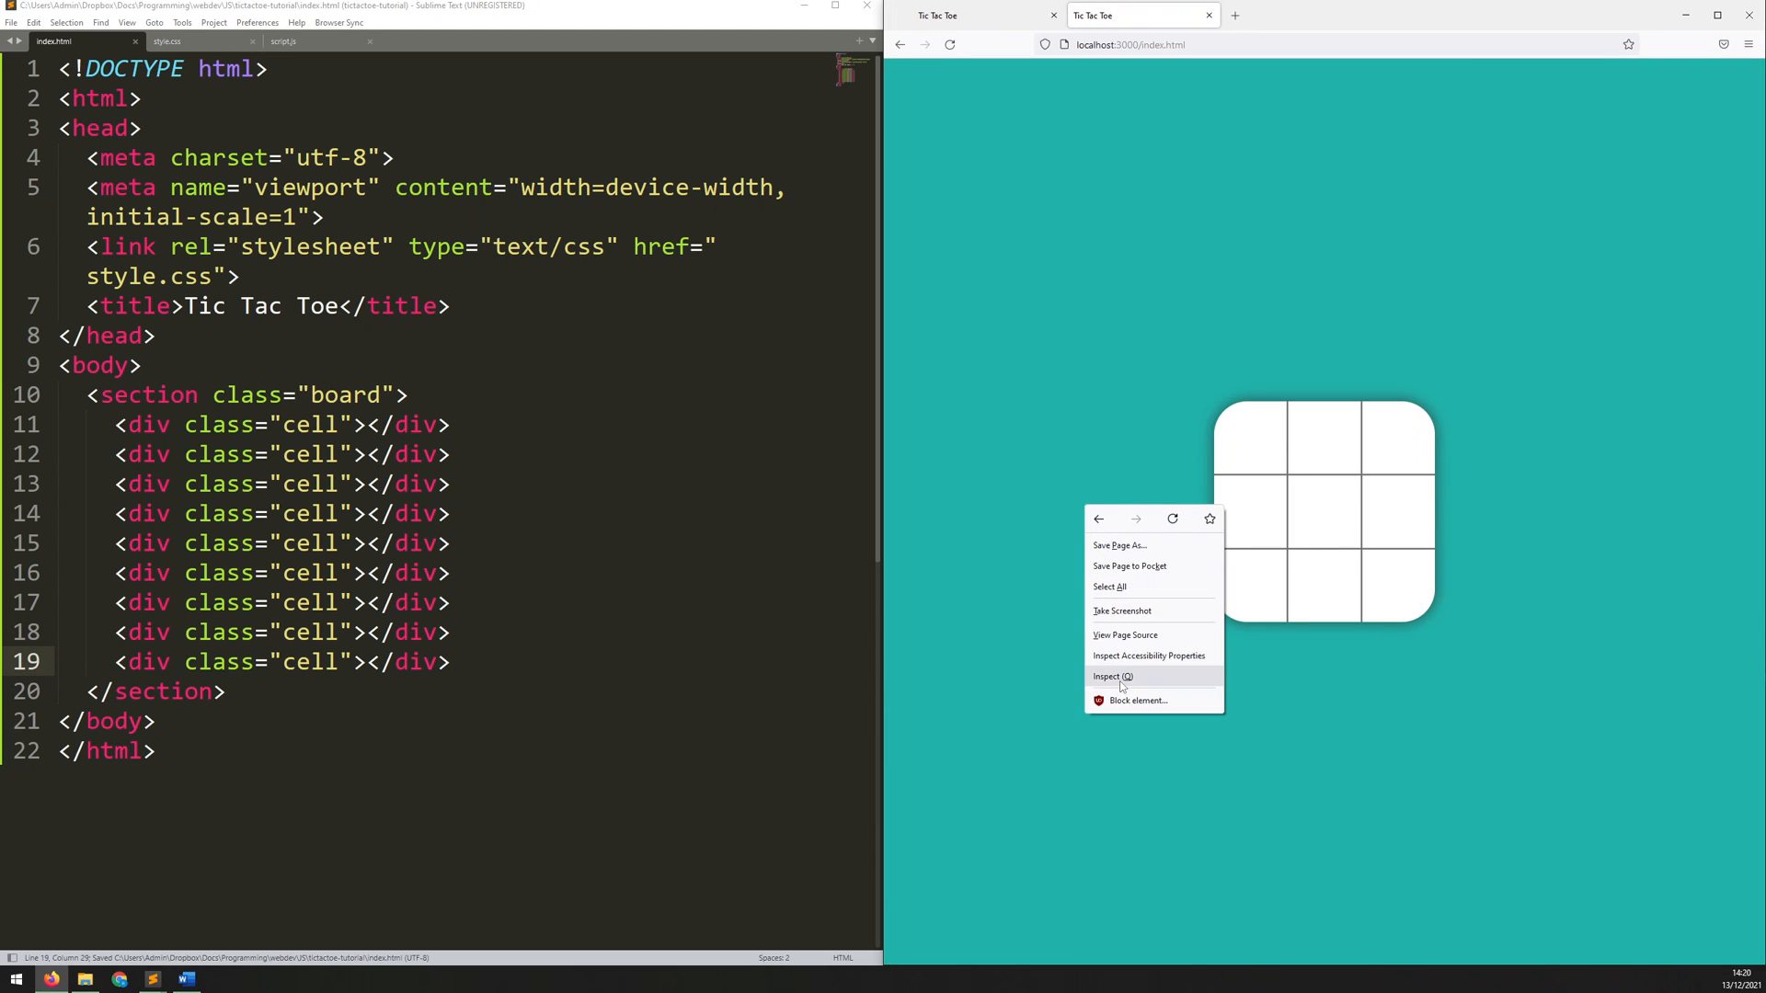
# Step: Open Firefox's Inspector to list the board section and its nine cell divs
pyautogui.click(1112, 676)
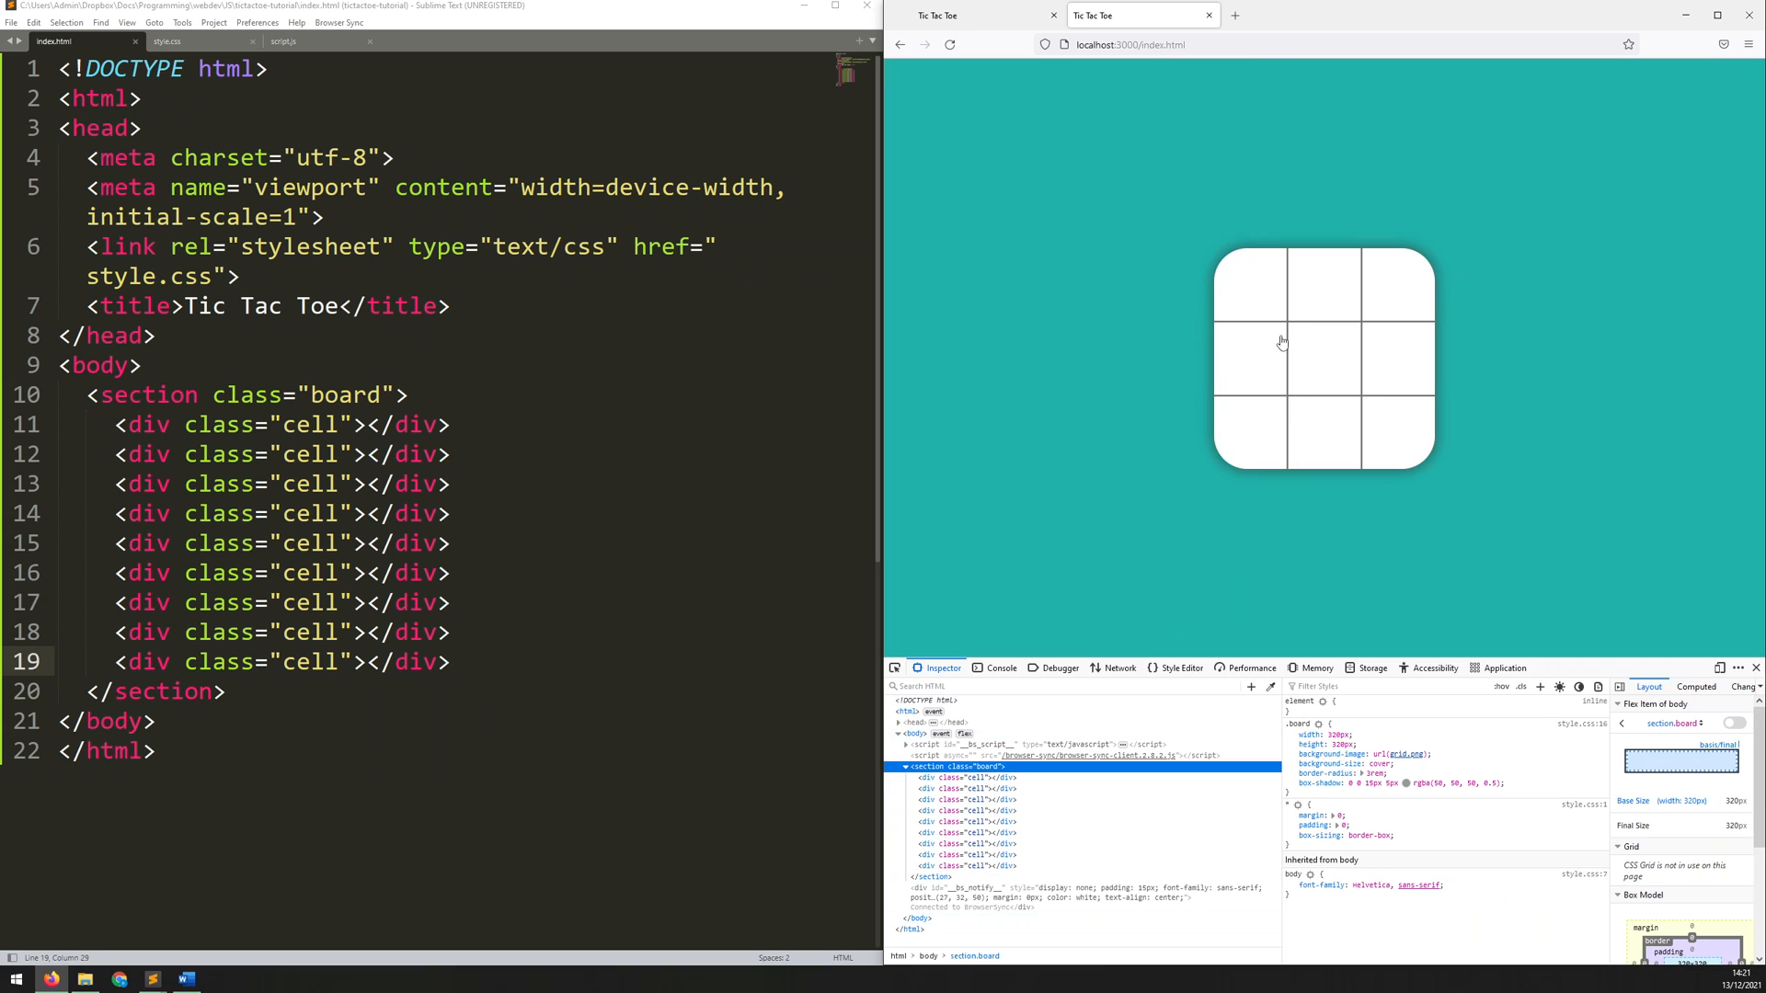
pyautogui.moveTo(958, 821)
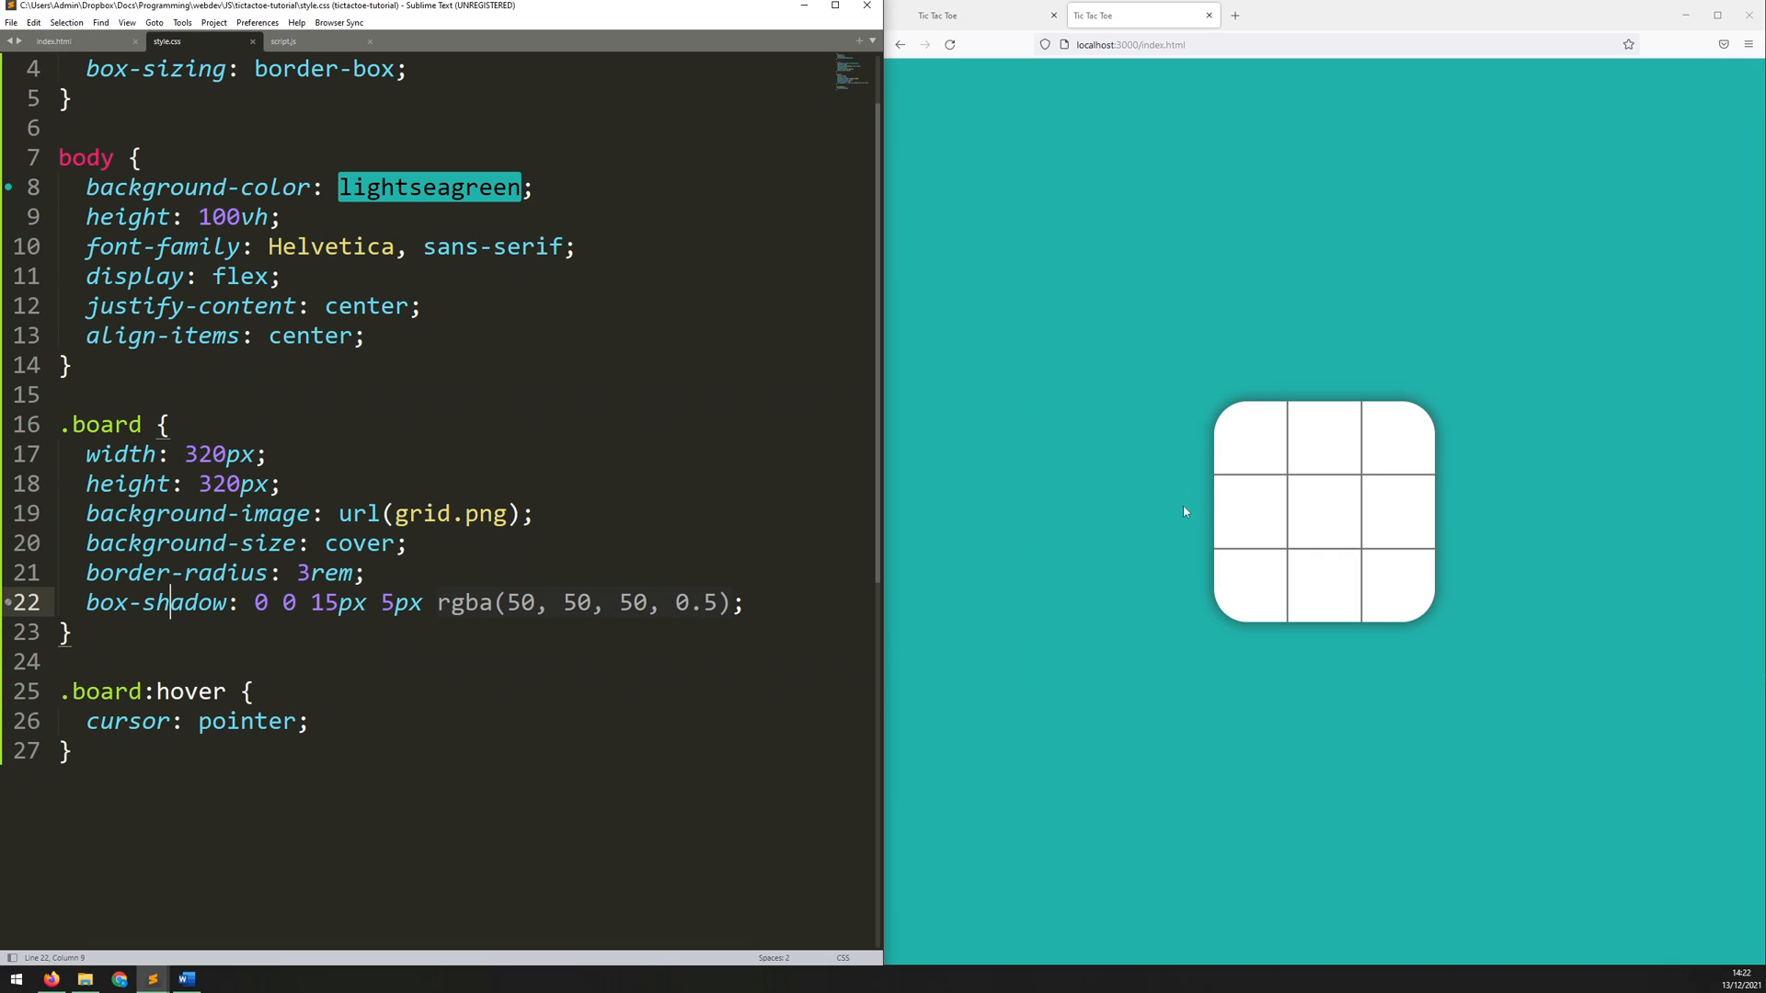
pyautogui.moveTo(1387, 482)
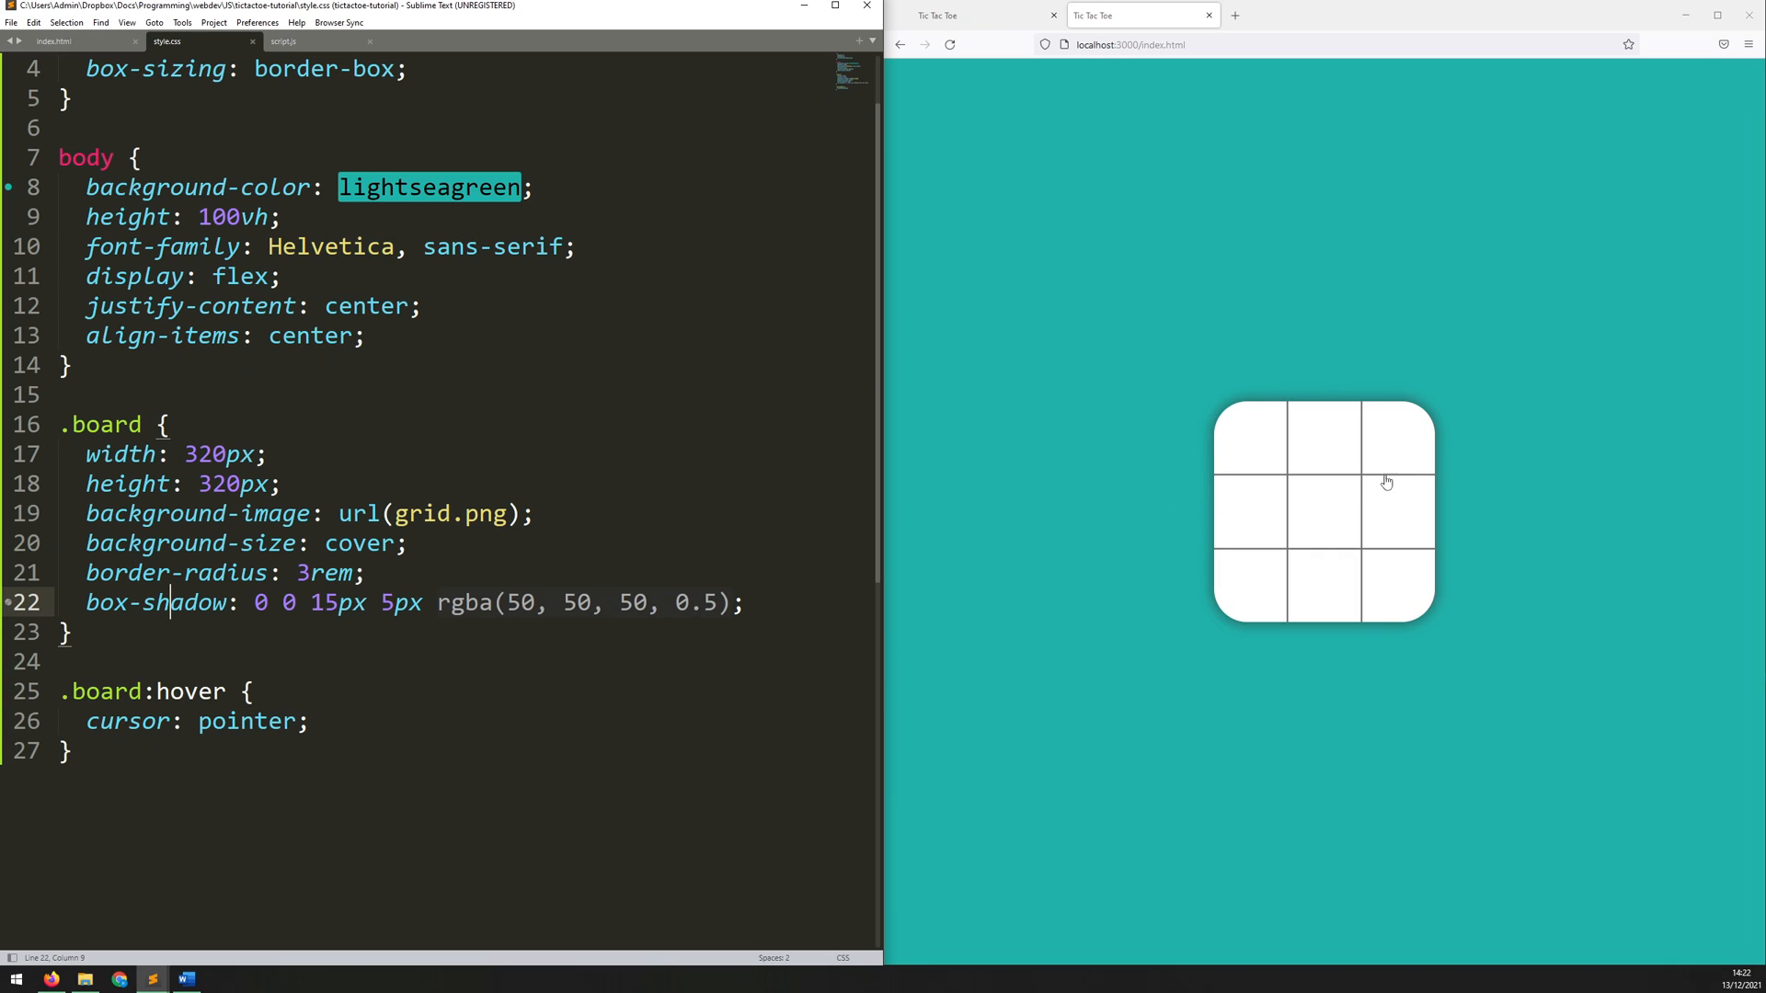
pyautogui.moveTo(1298, 497)
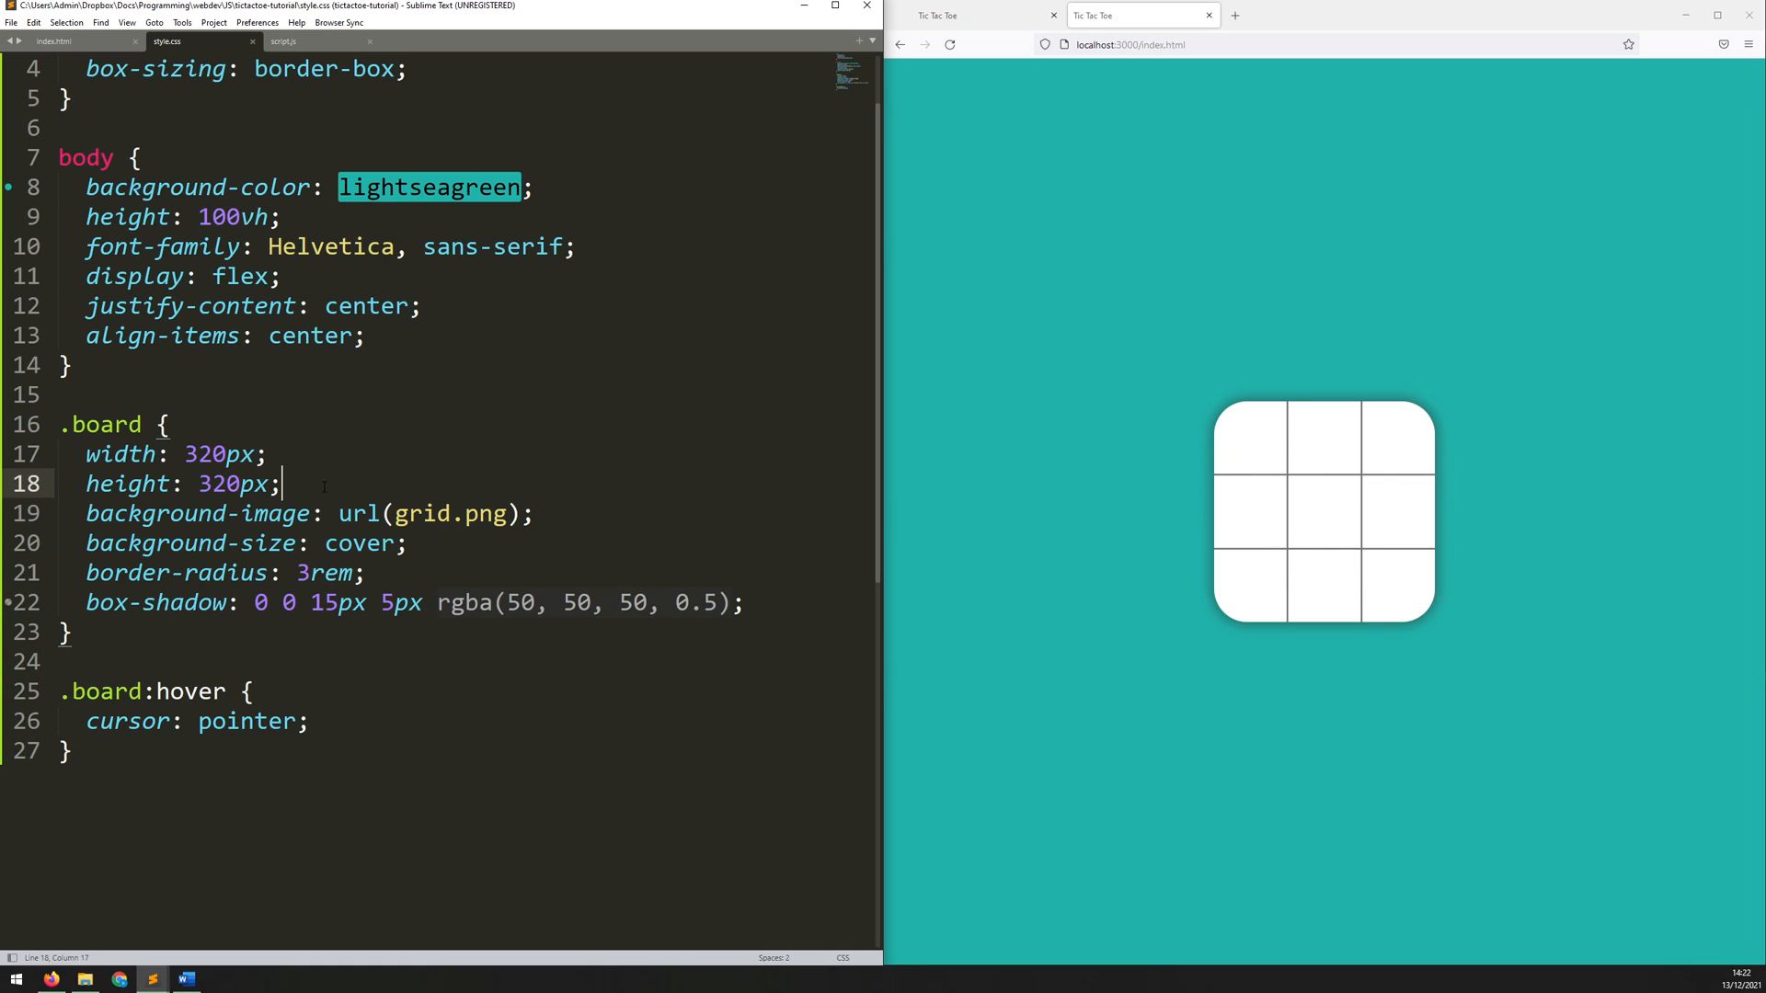
# Step: Add display: grid and grid-template-columns: repeat(3, 1fr) to the .board rule
pyautogui.press('enter')
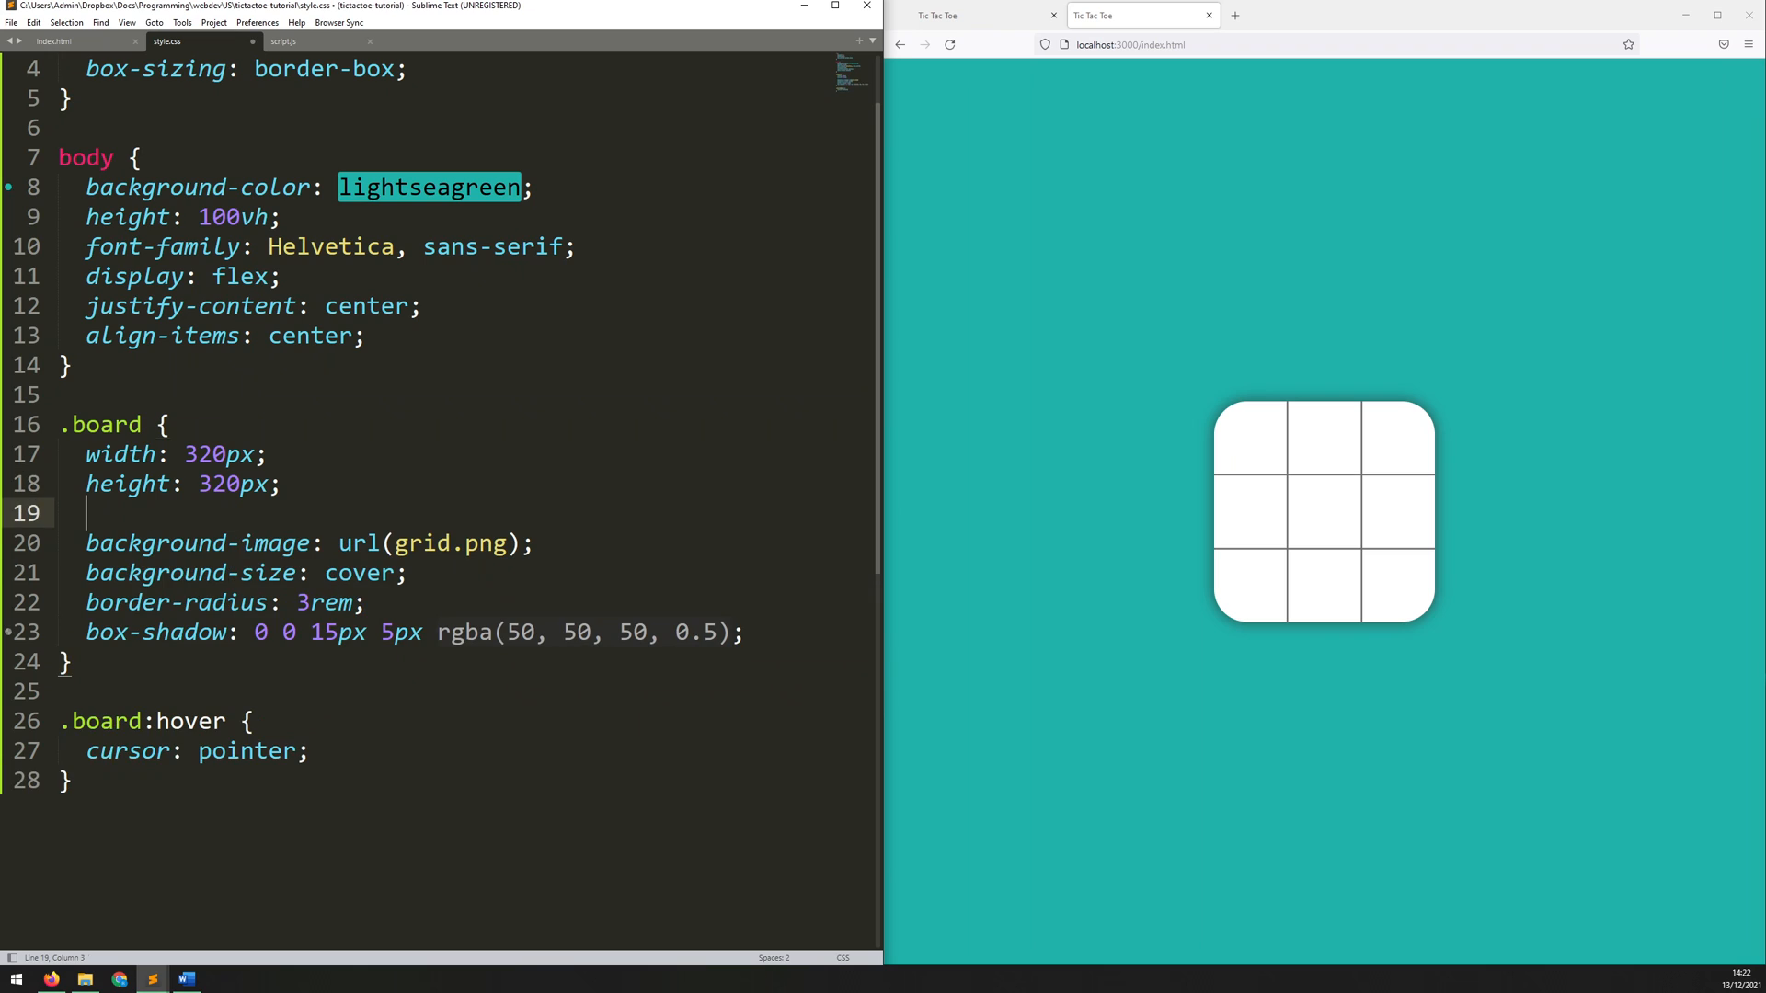
pyautogui.write('d')
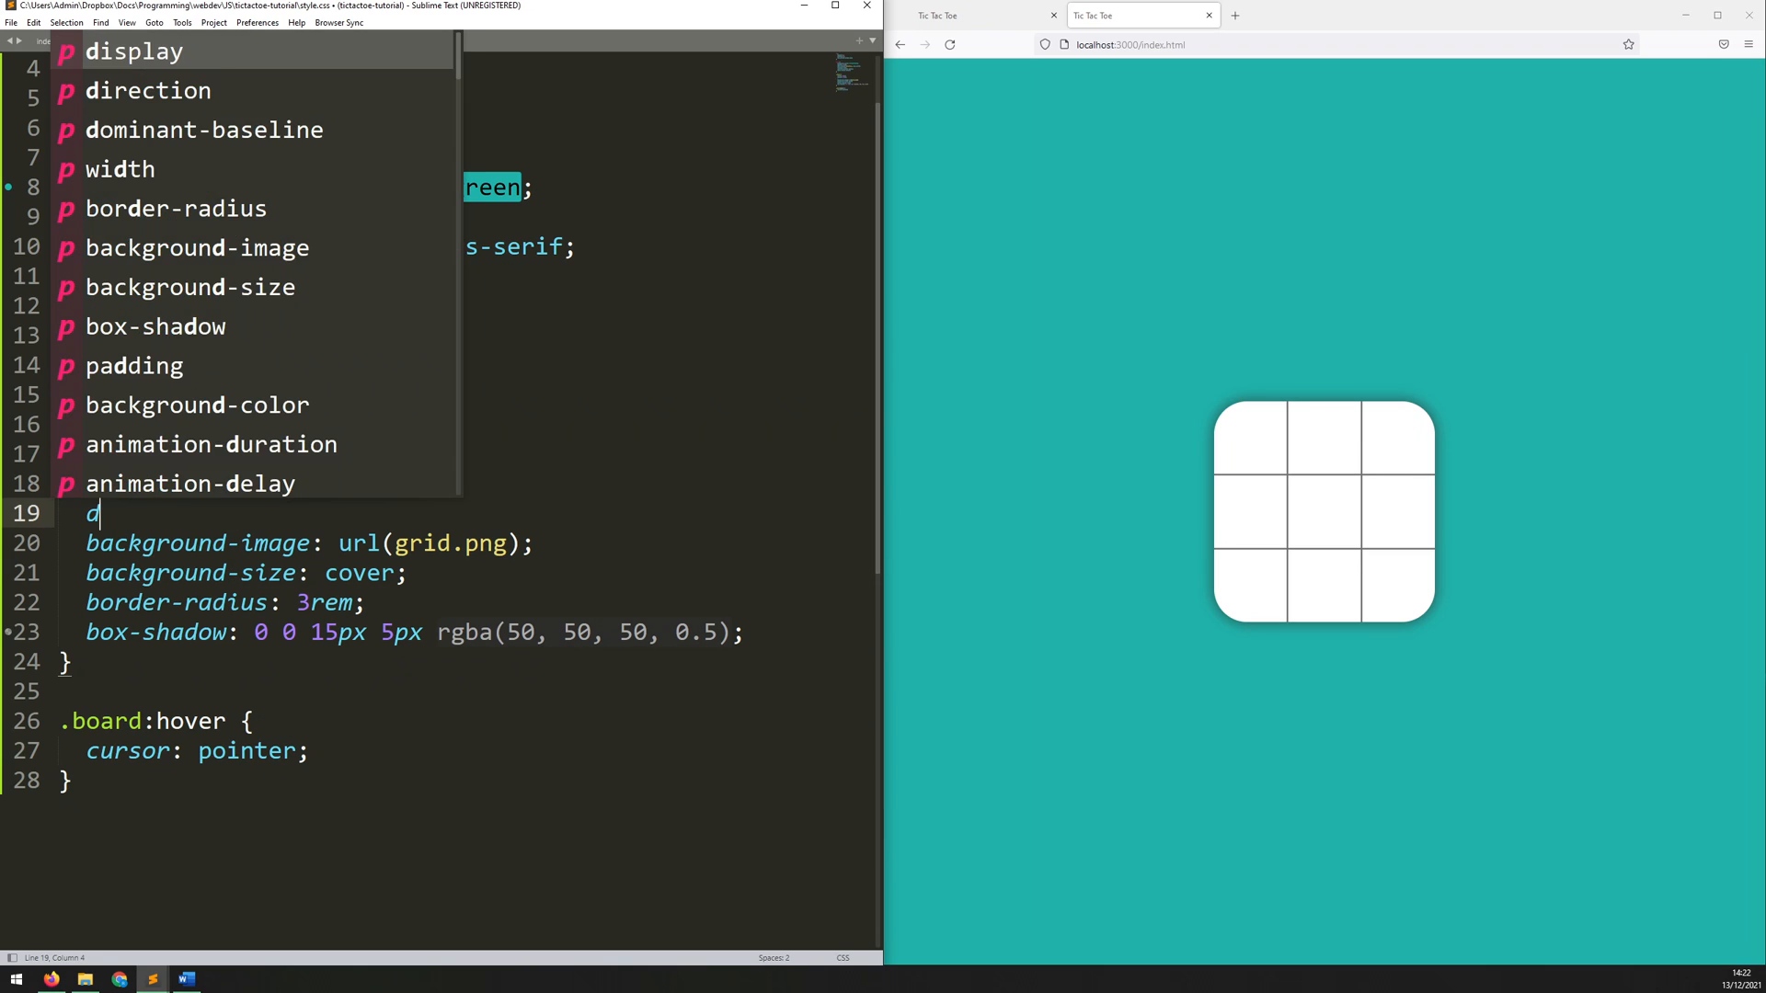
pyautogui.write('isplay: grid;')
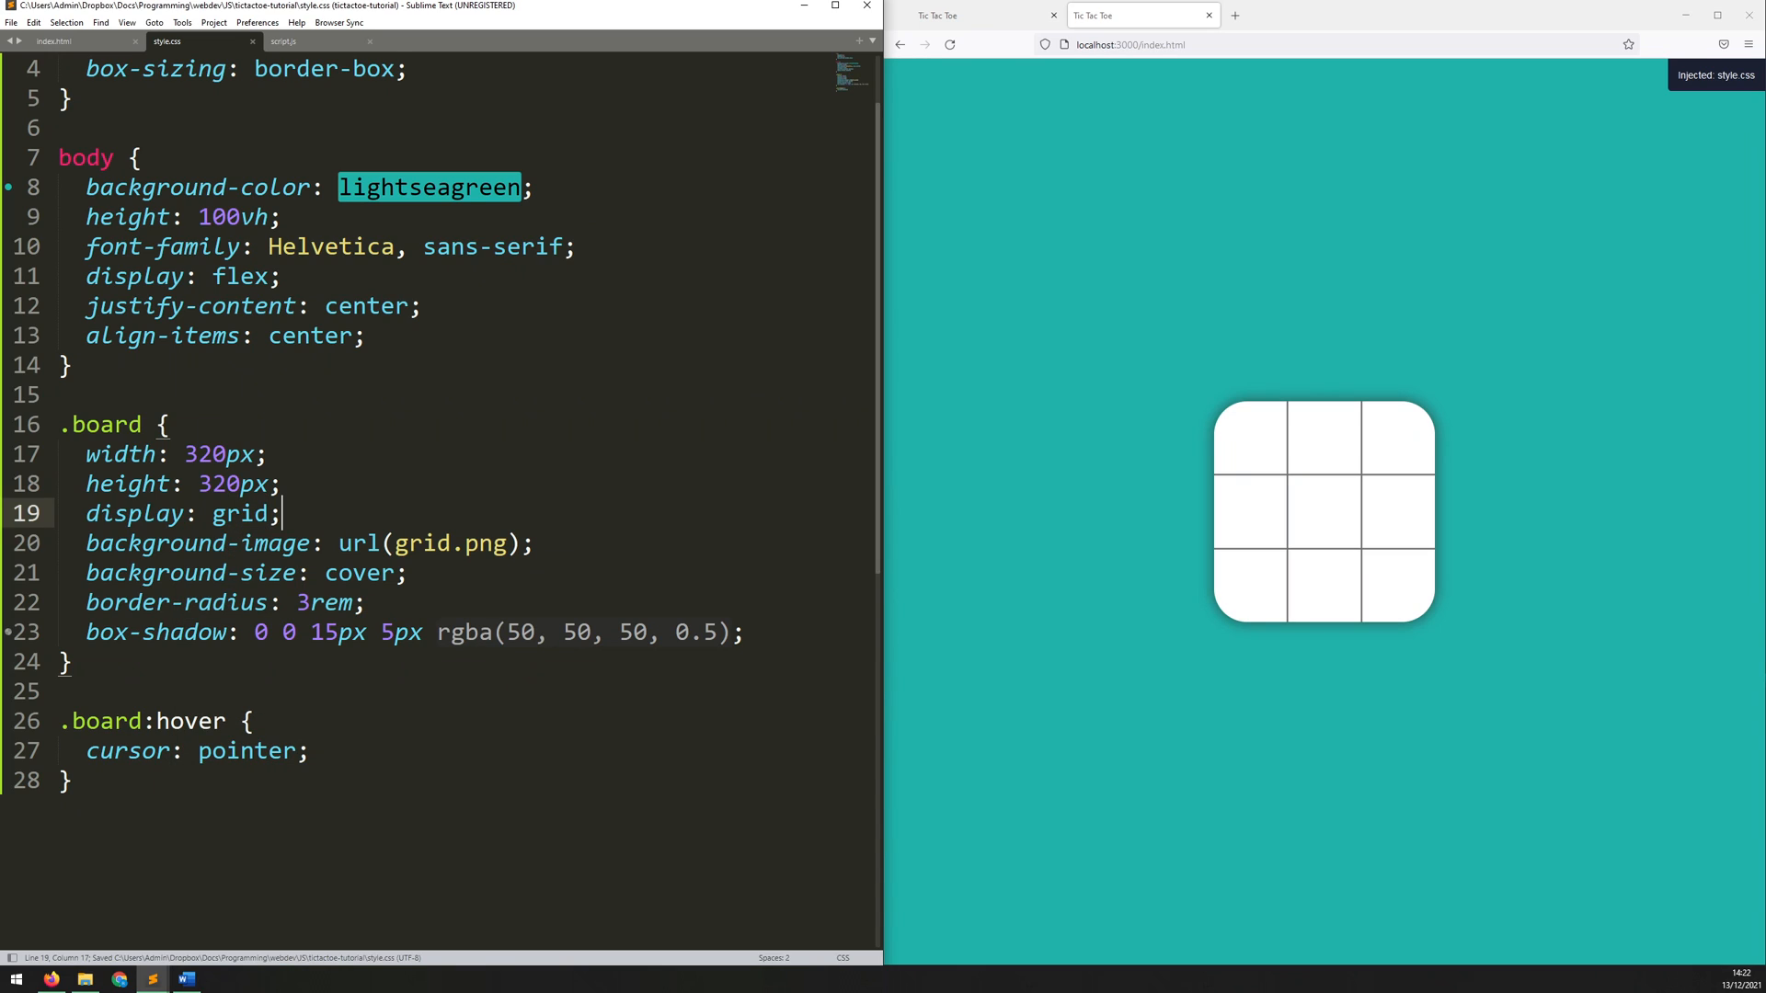
pyautogui.press('enter')
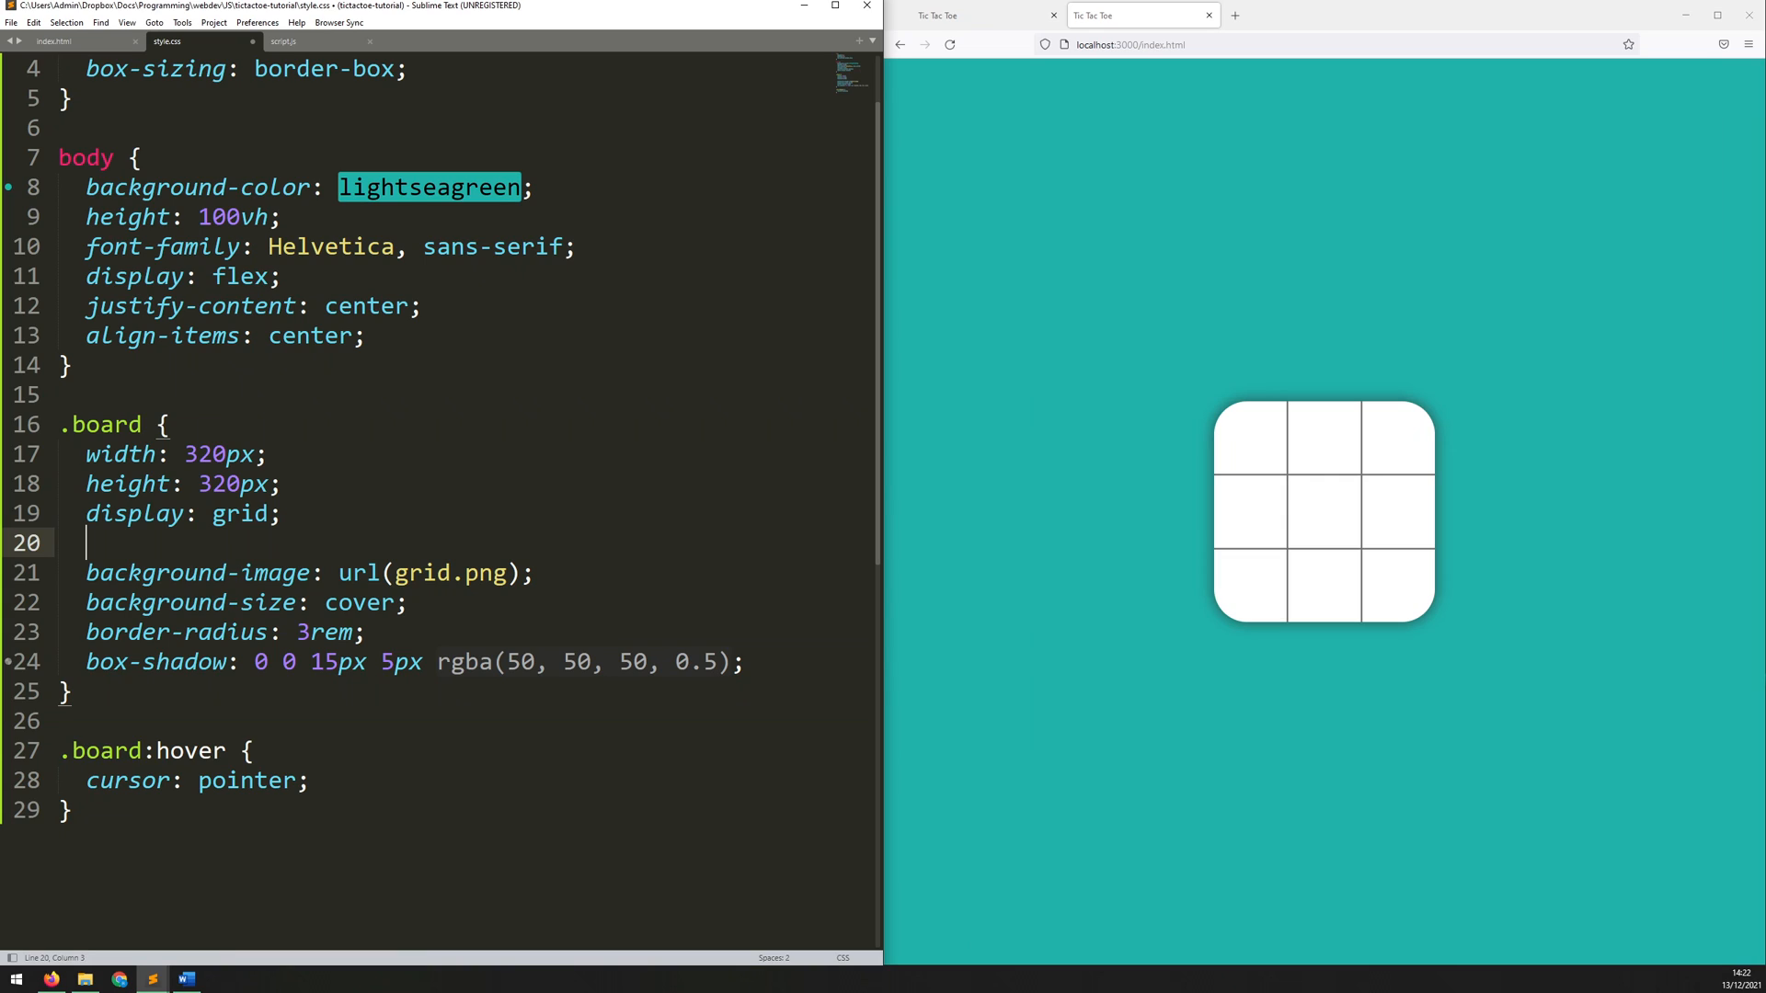
pyautogui.write('gri')
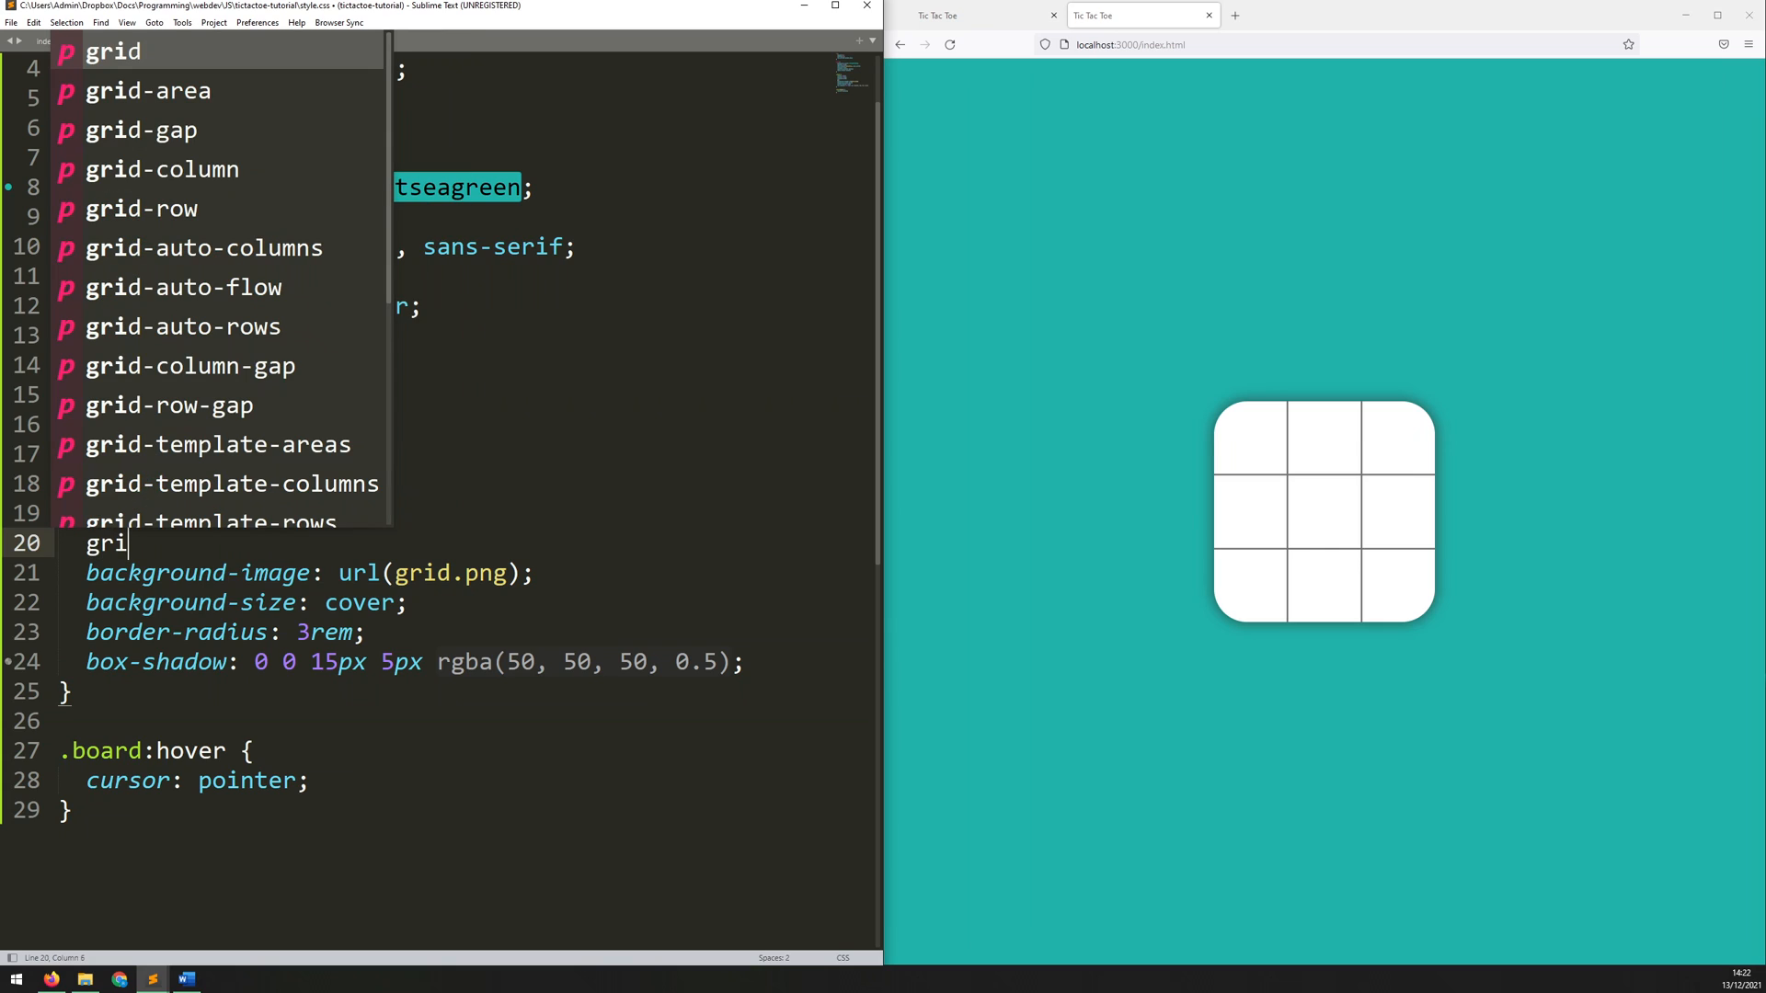
pyautogui.write('d-template-columns: ;')
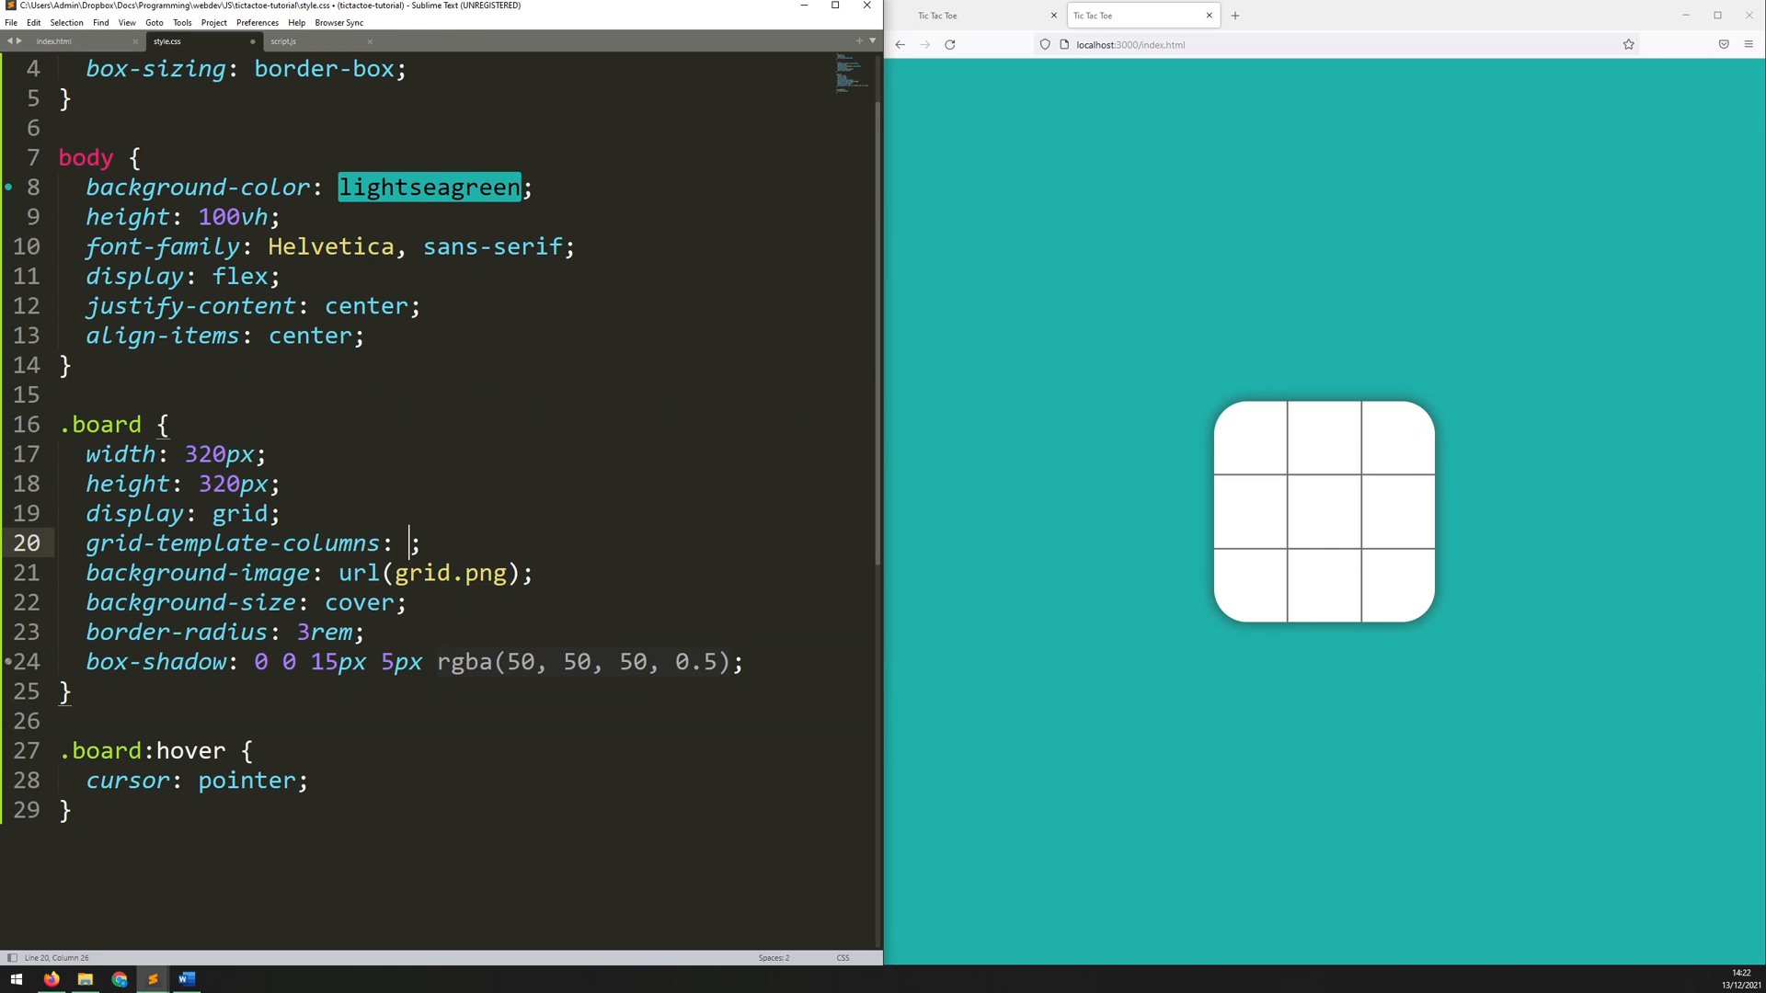
pyautogui.write('repeat(')
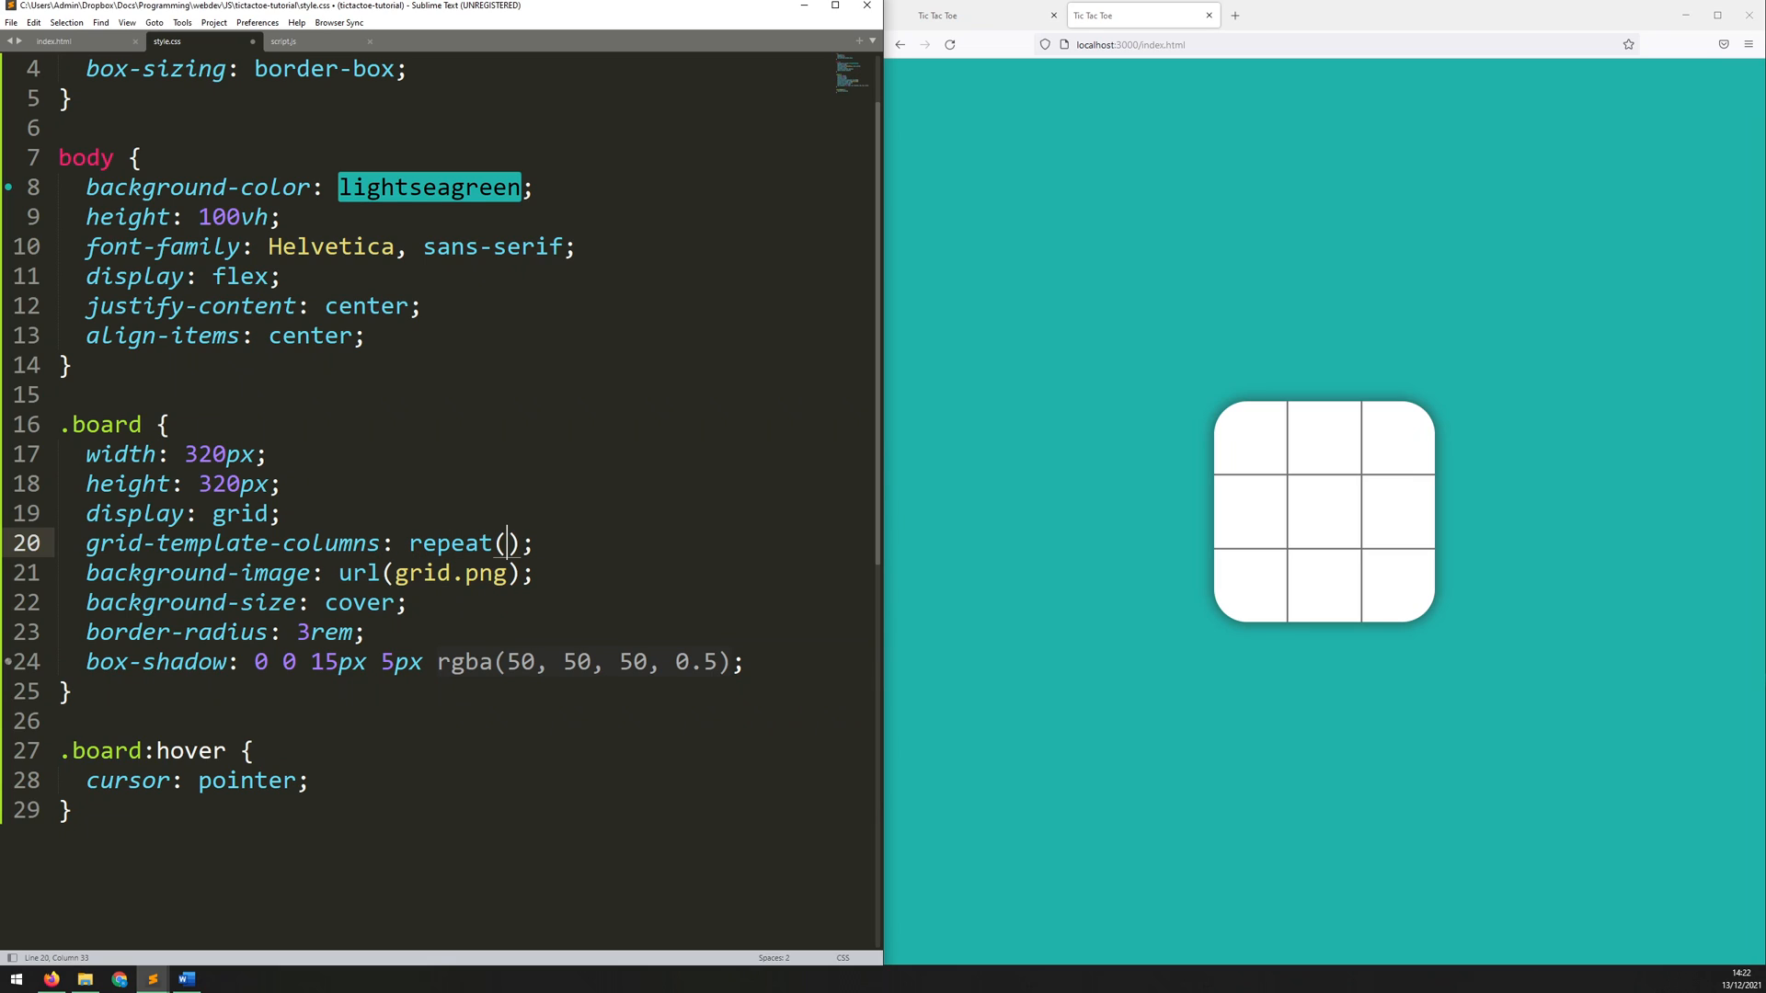
pyautogui.write('3,')
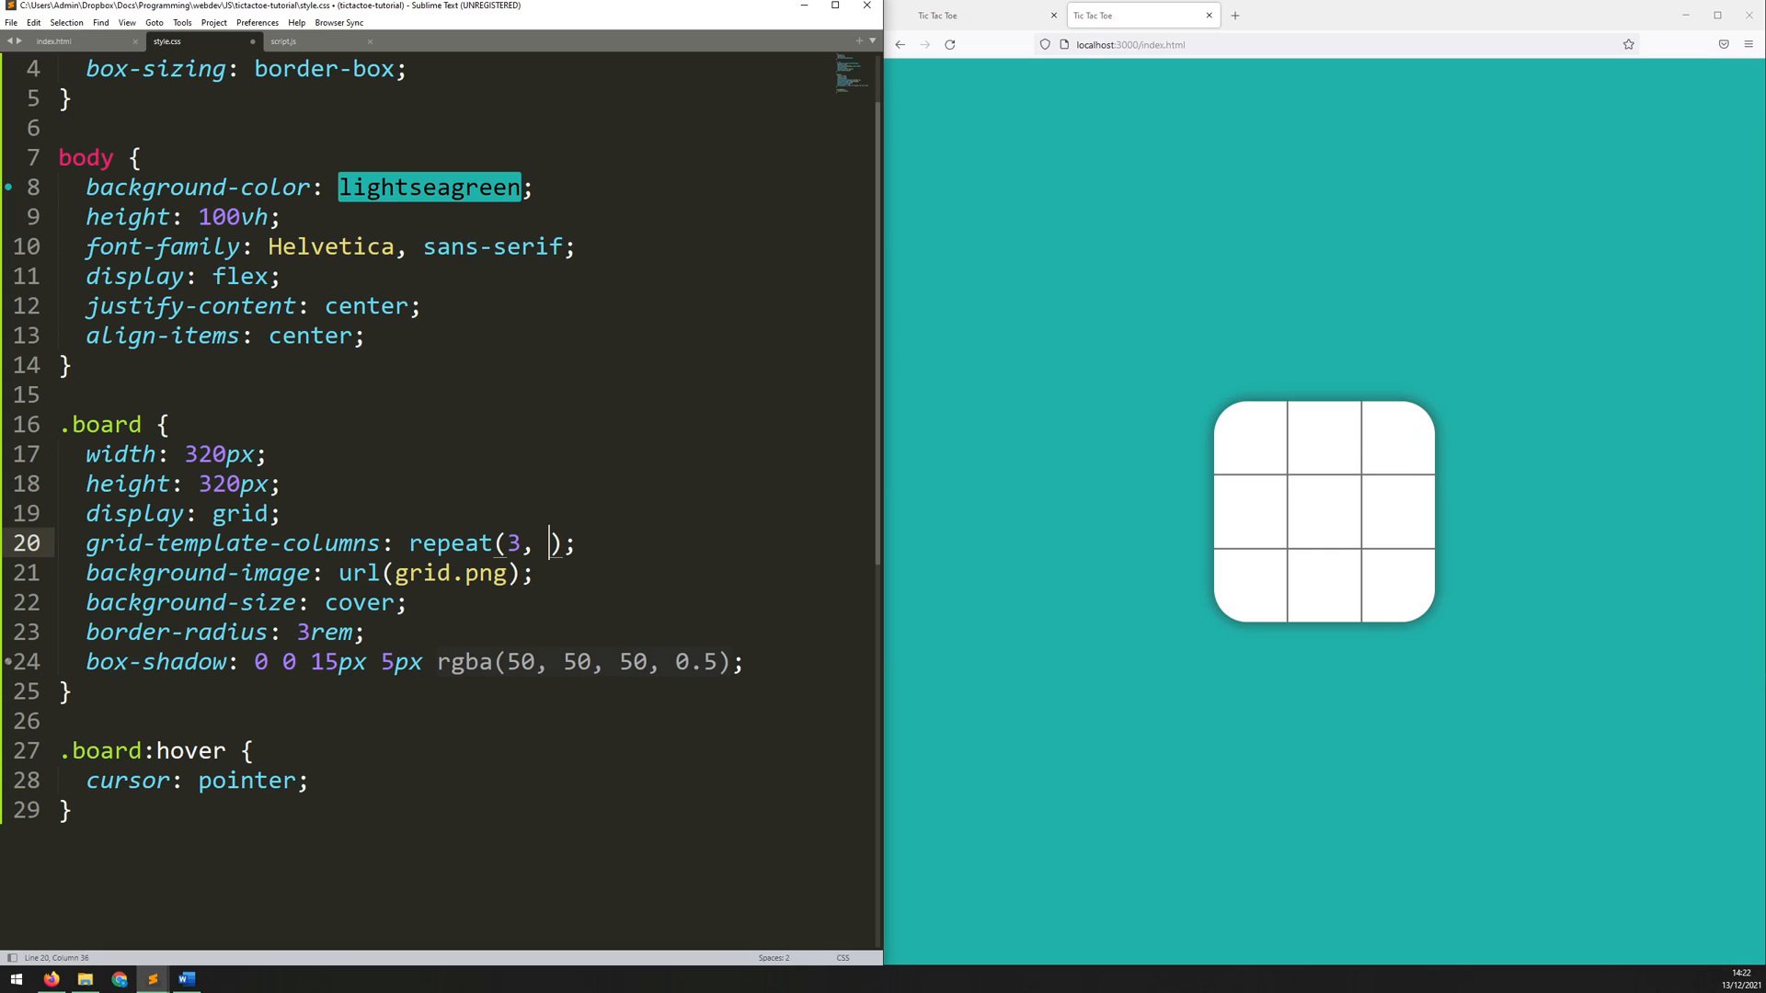
pyautogui.write('1')
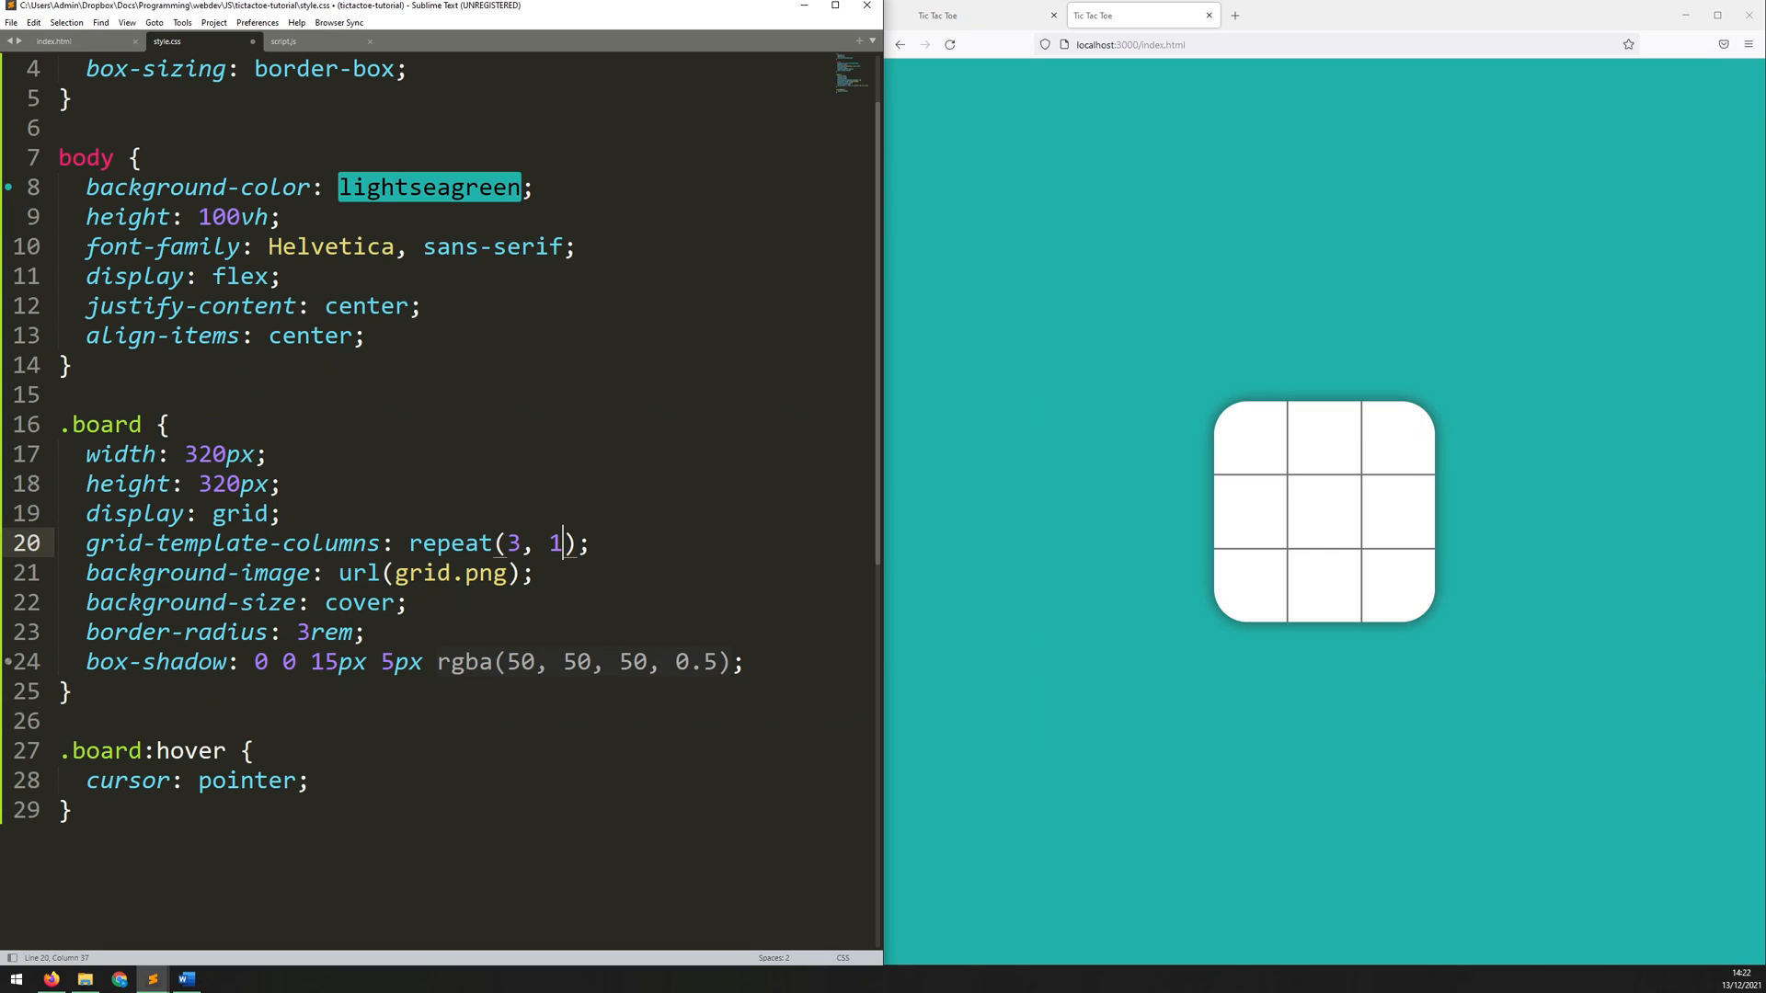
pyautogui.write('fr')
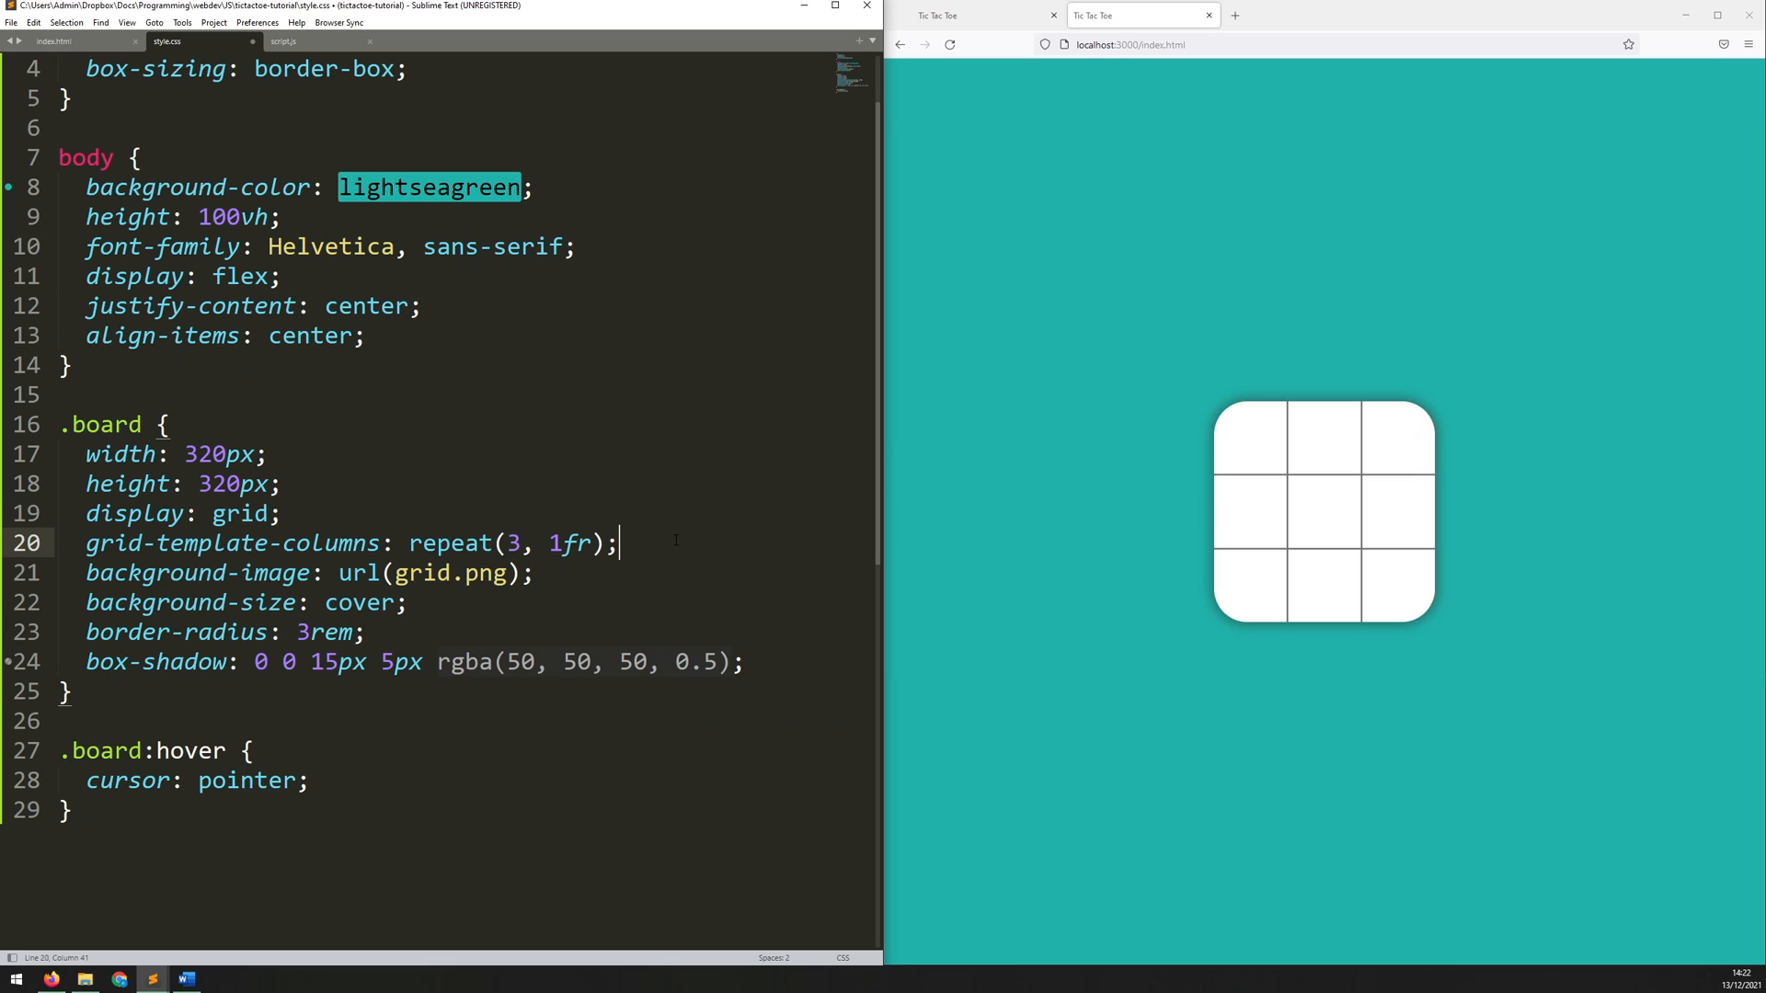
# Step: Add grid-template-rows: repeat(3, 1fr) to the .board rule
pyautogui.press('enter')
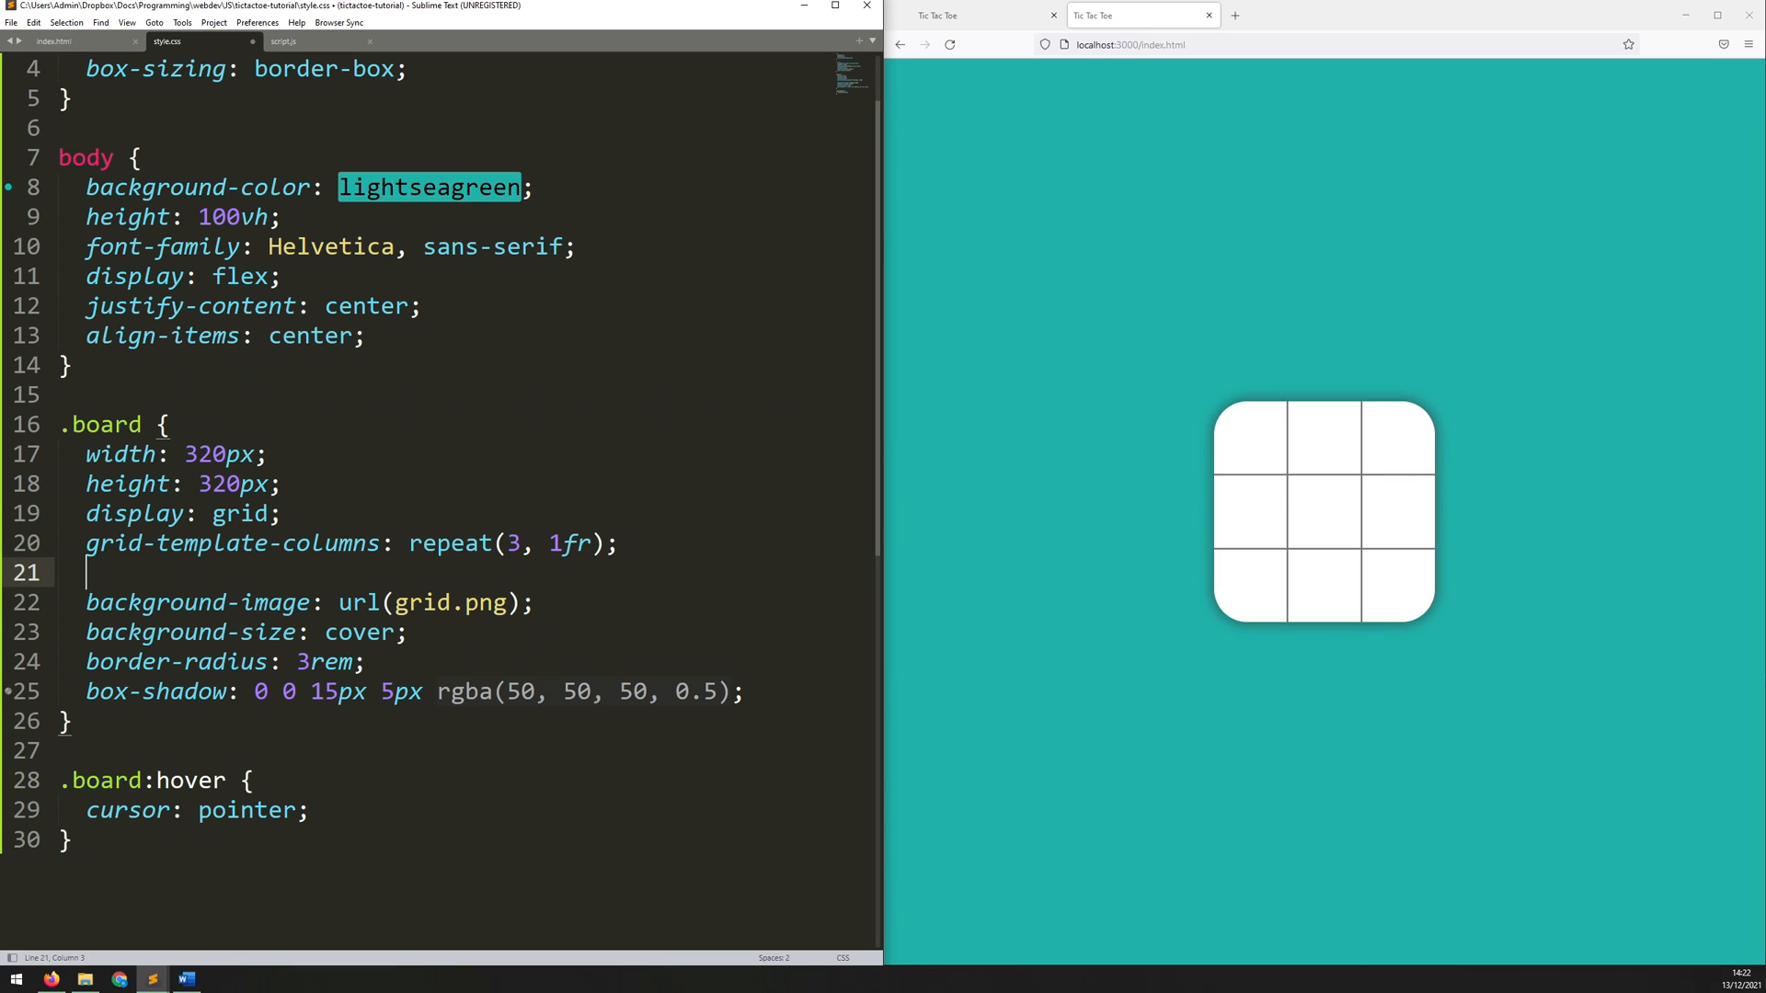
pyautogui.write('grid-template-rows: reea;')
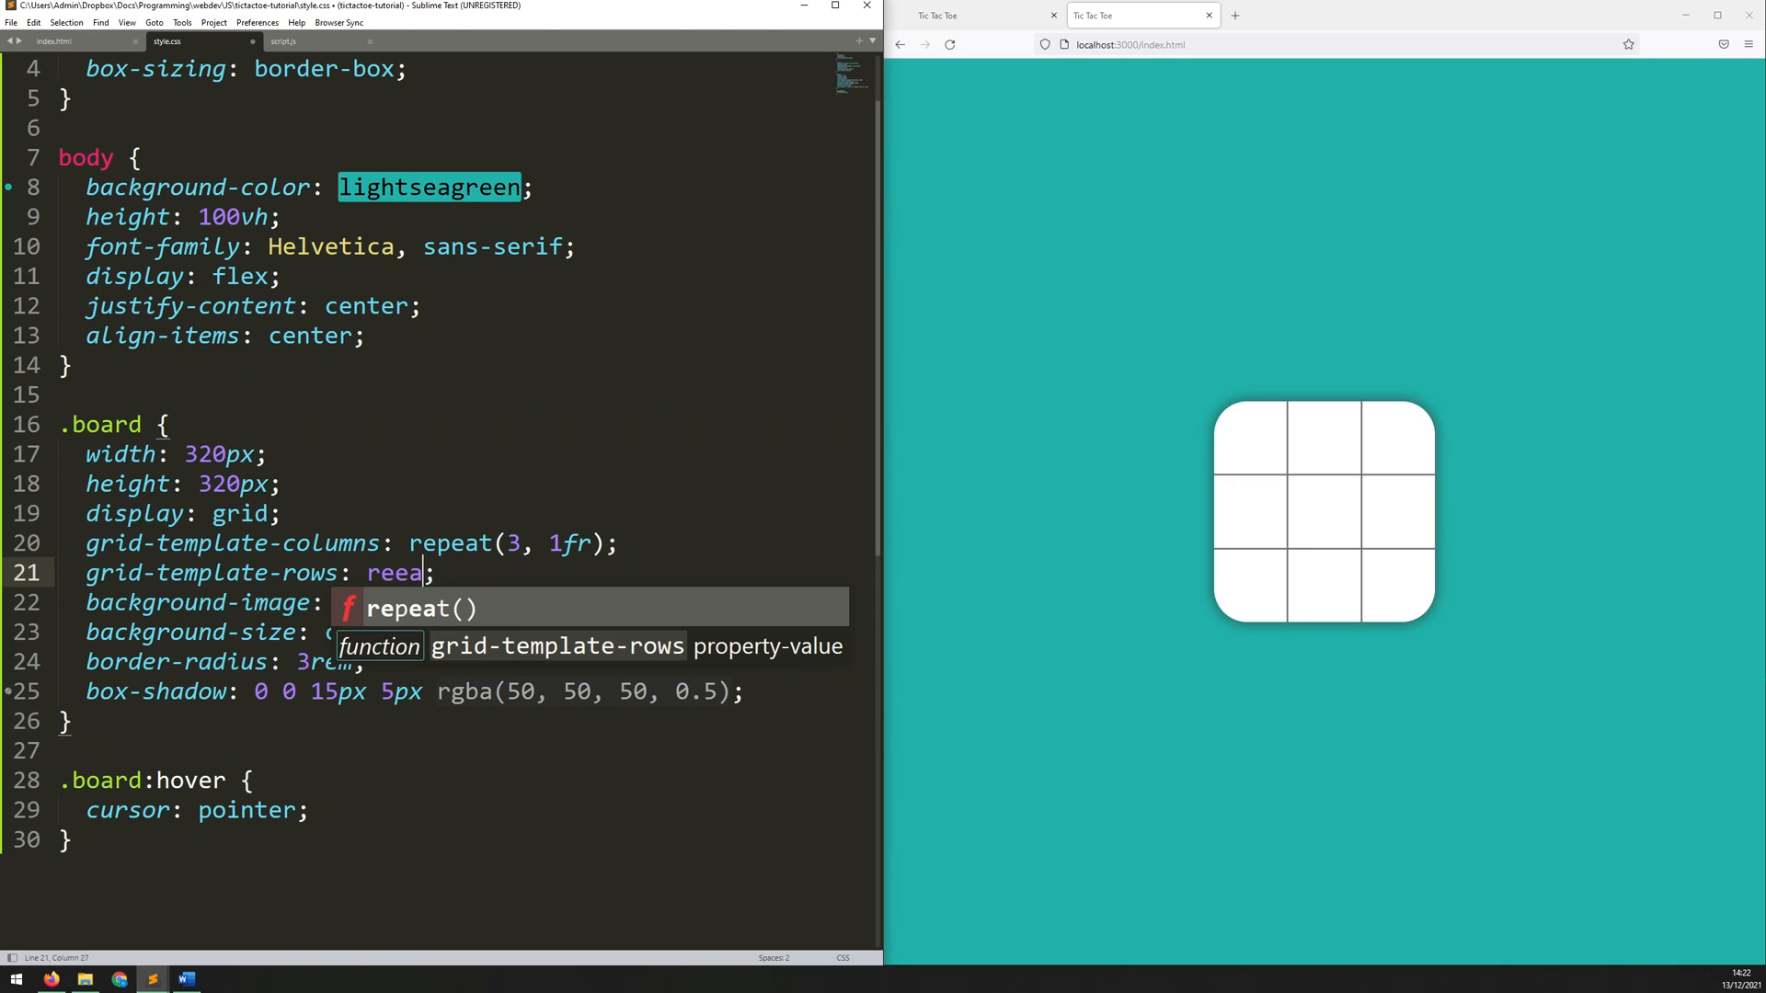
pyautogui.press('Tab')
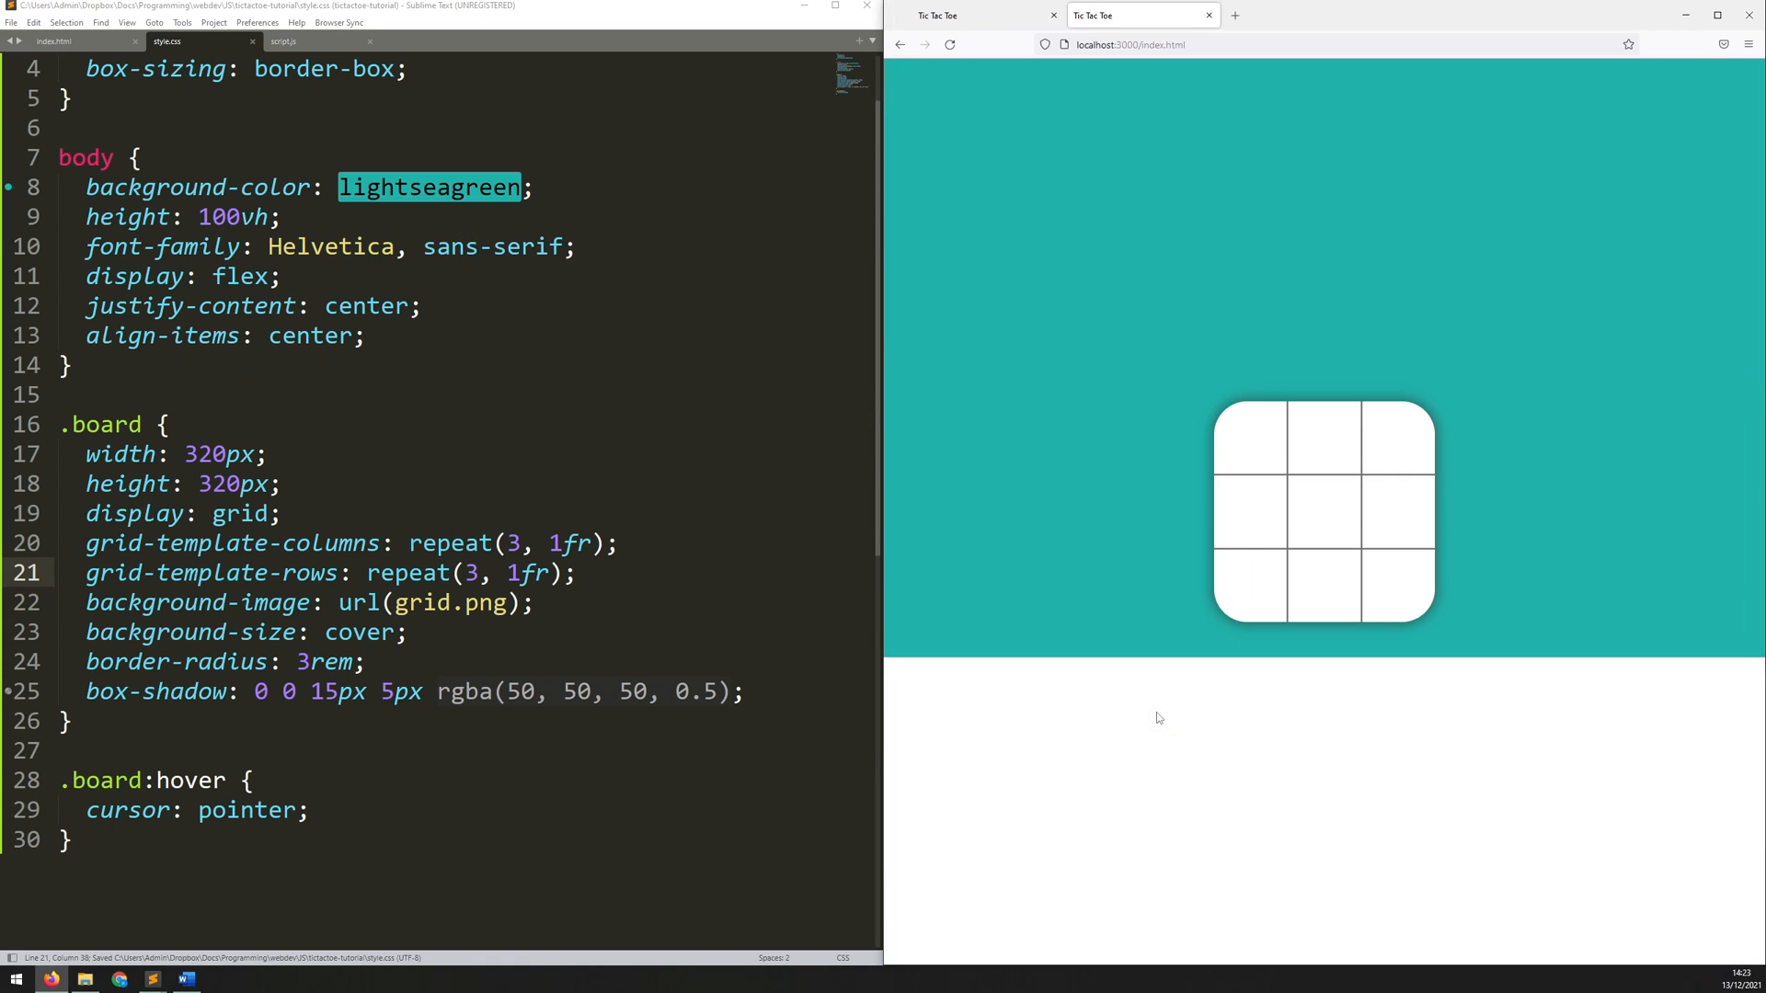
# Step: Show the section.board grid overlay in DevTools, expand its cells, then close DevTools
pyautogui.press('F12')
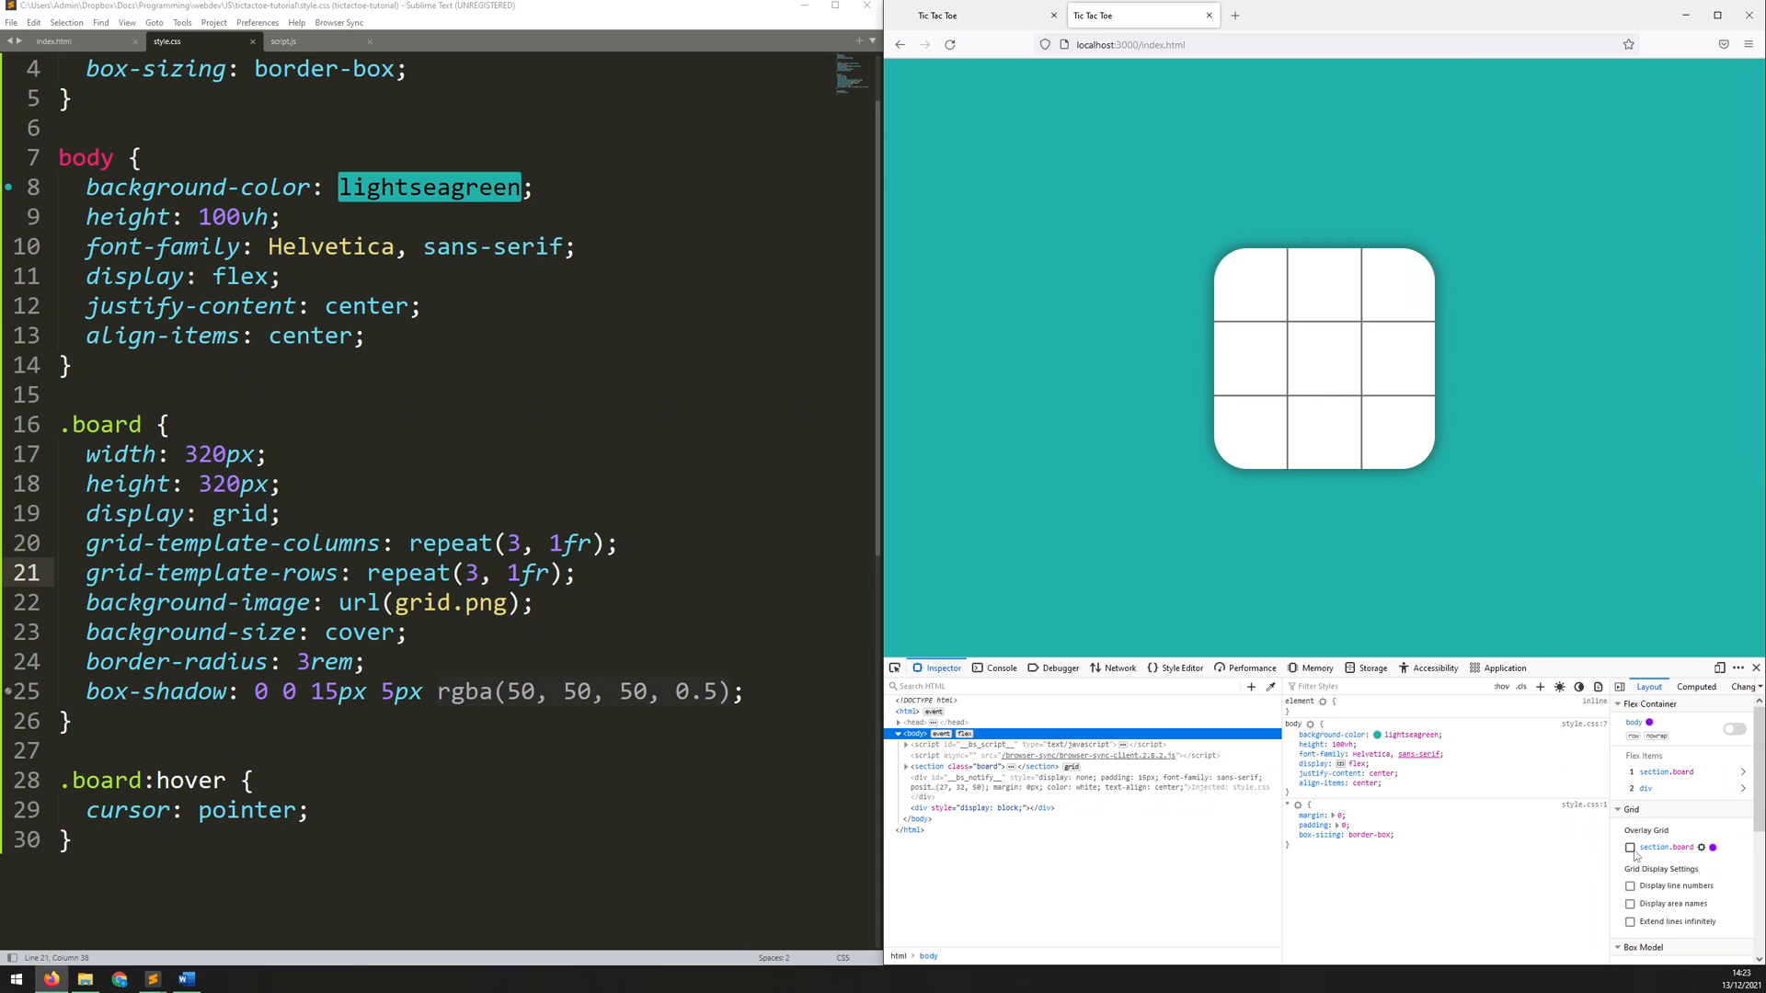
pyautogui.click(1630, 722)
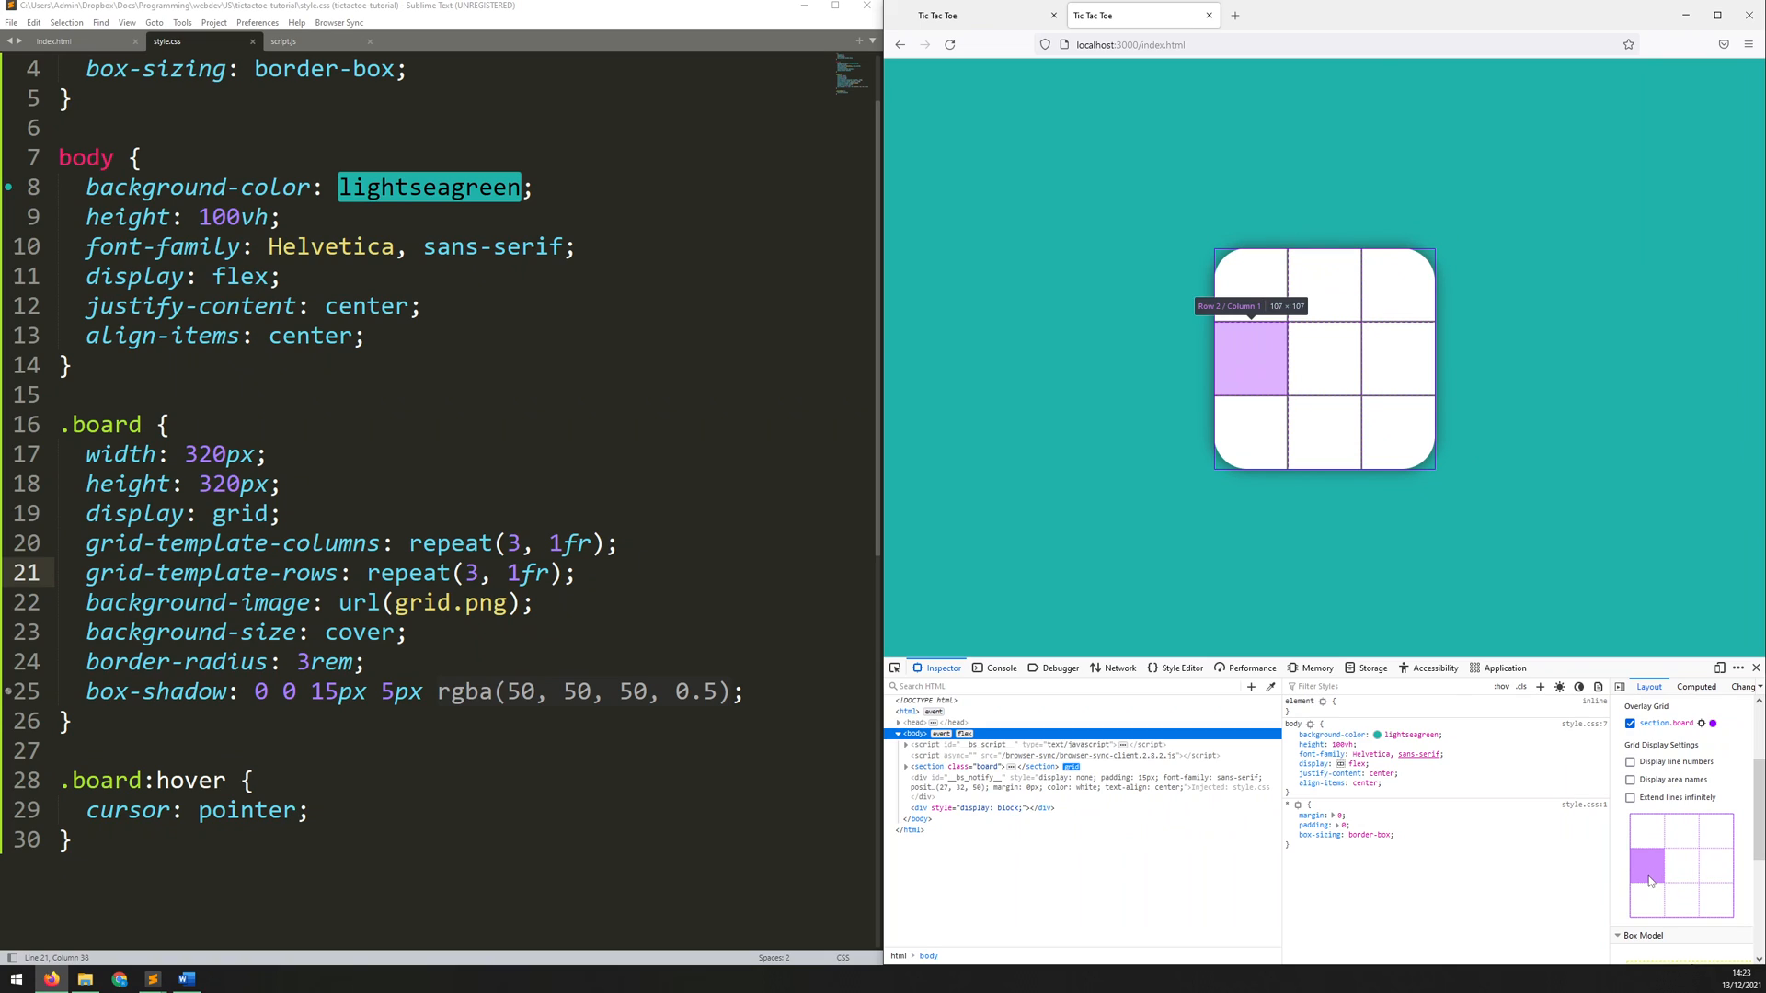
pyautogui.moveTo(1258, 311)
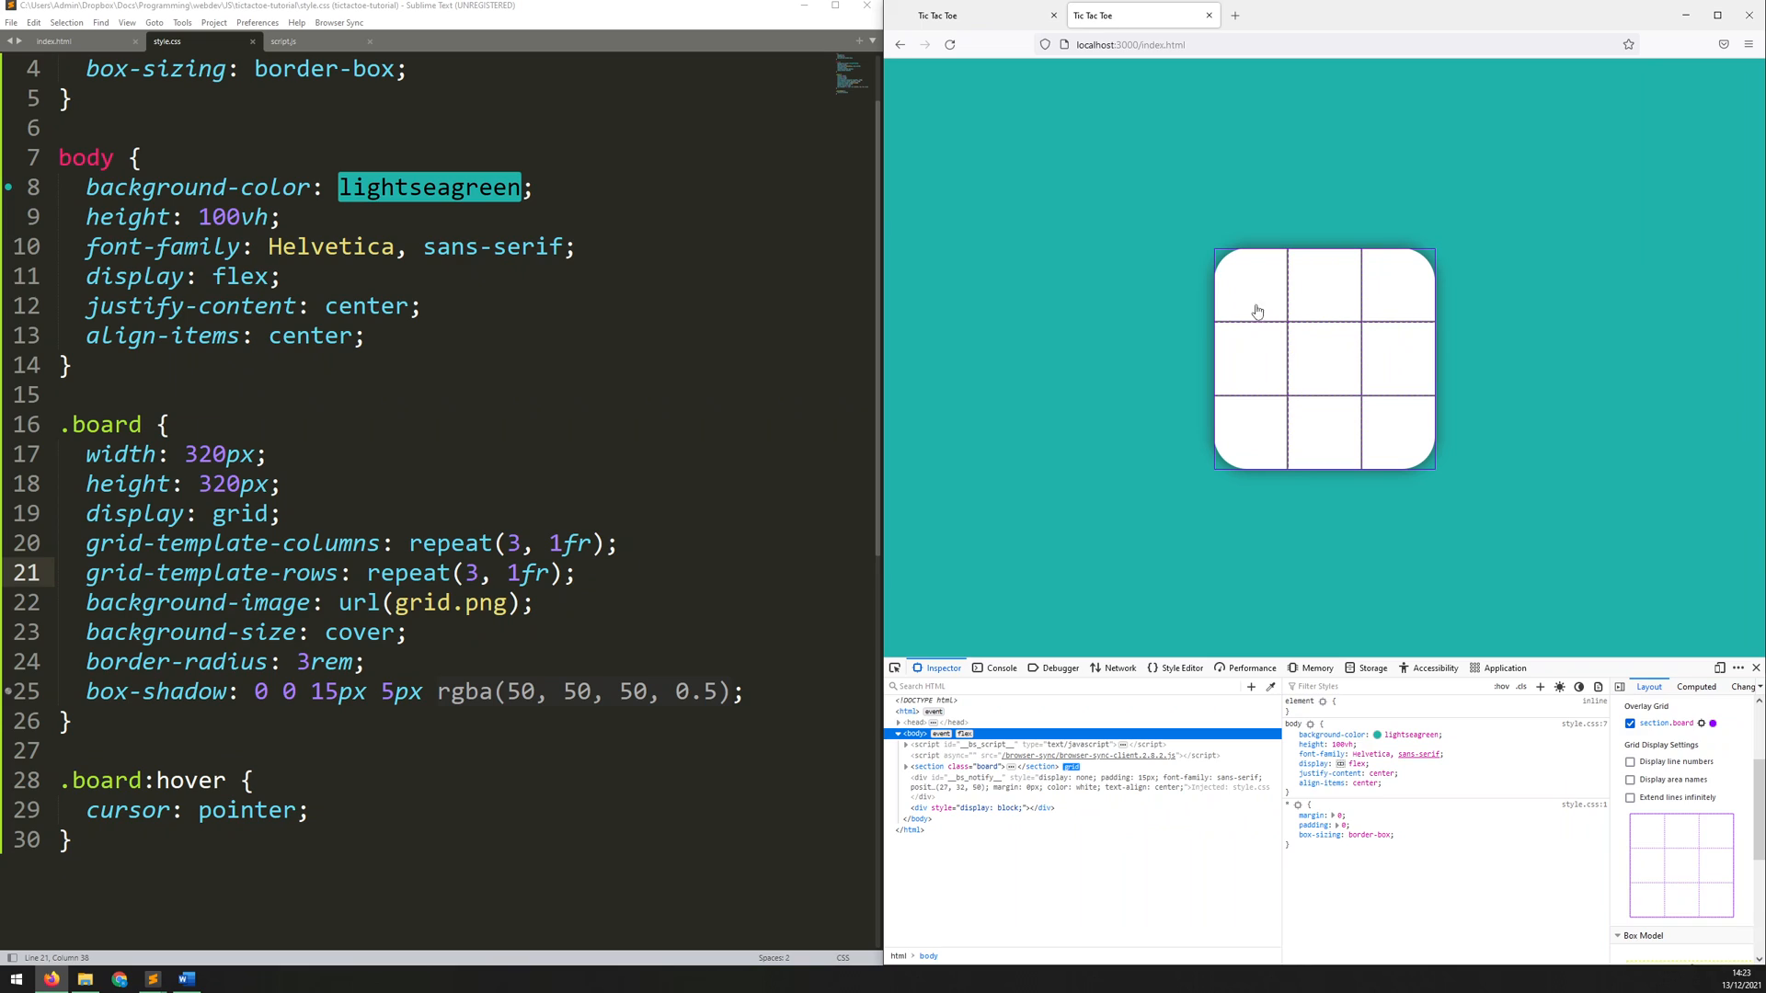
pyautogui.moveTo(1247, 359)
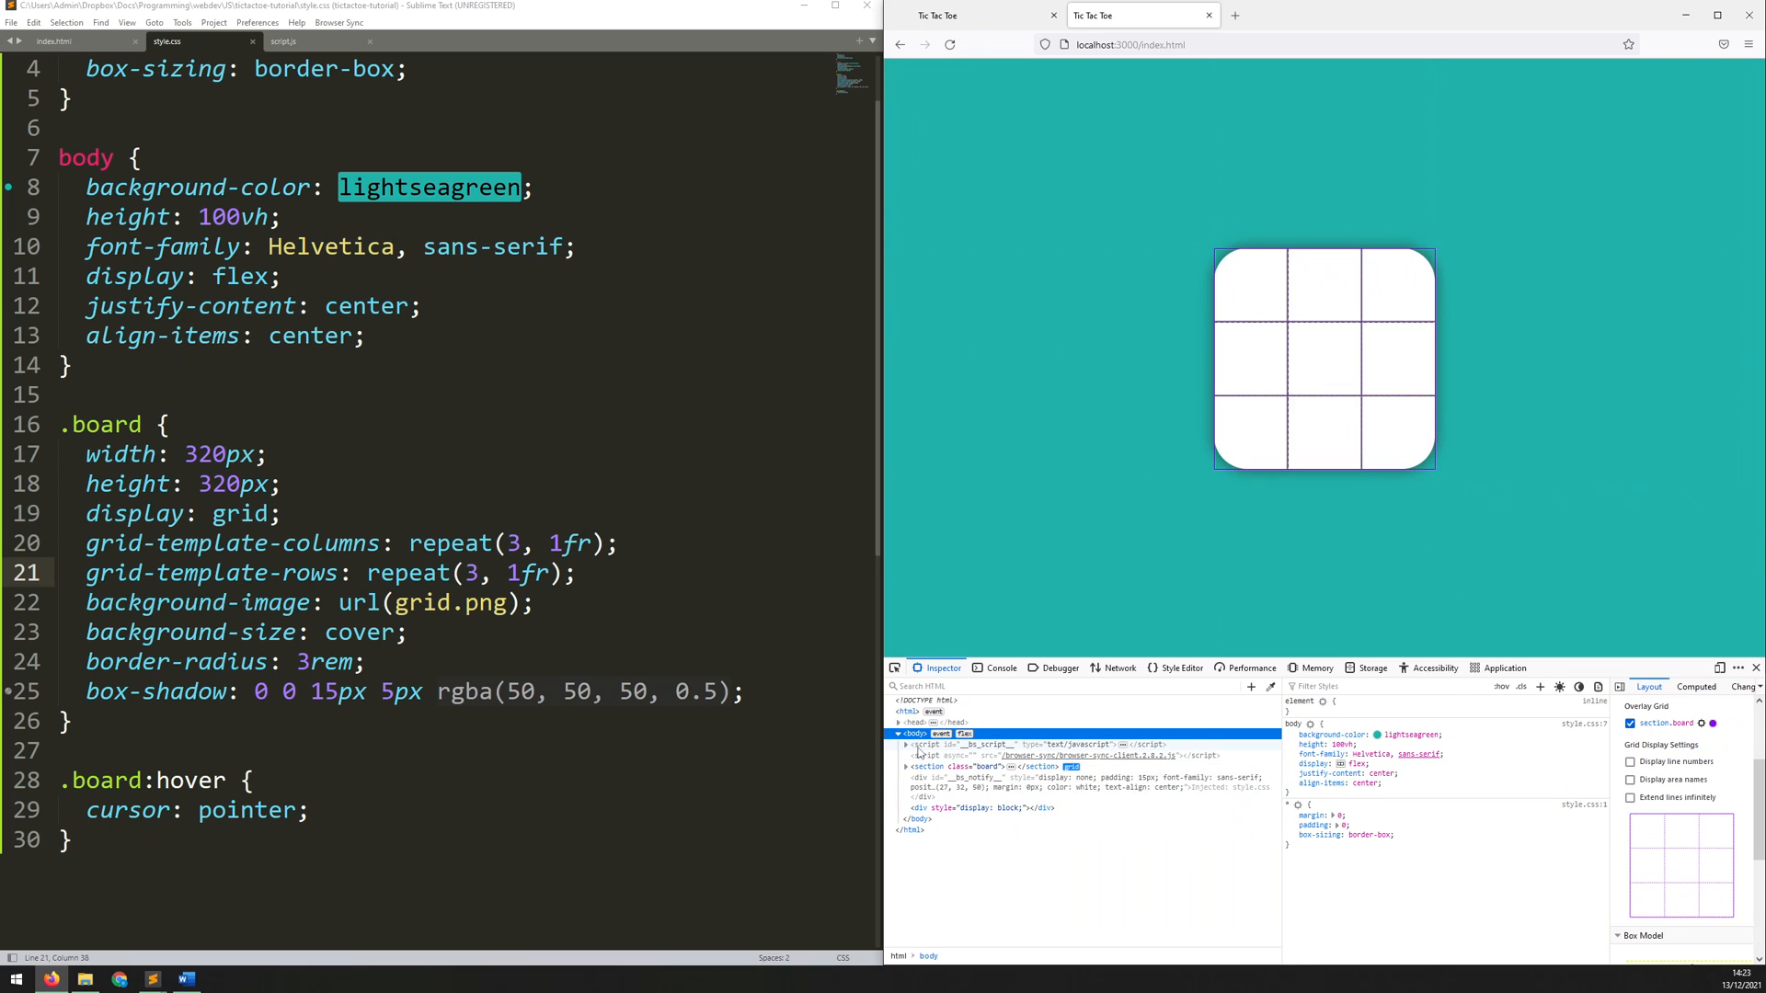
pyautogui.click(905, 767)
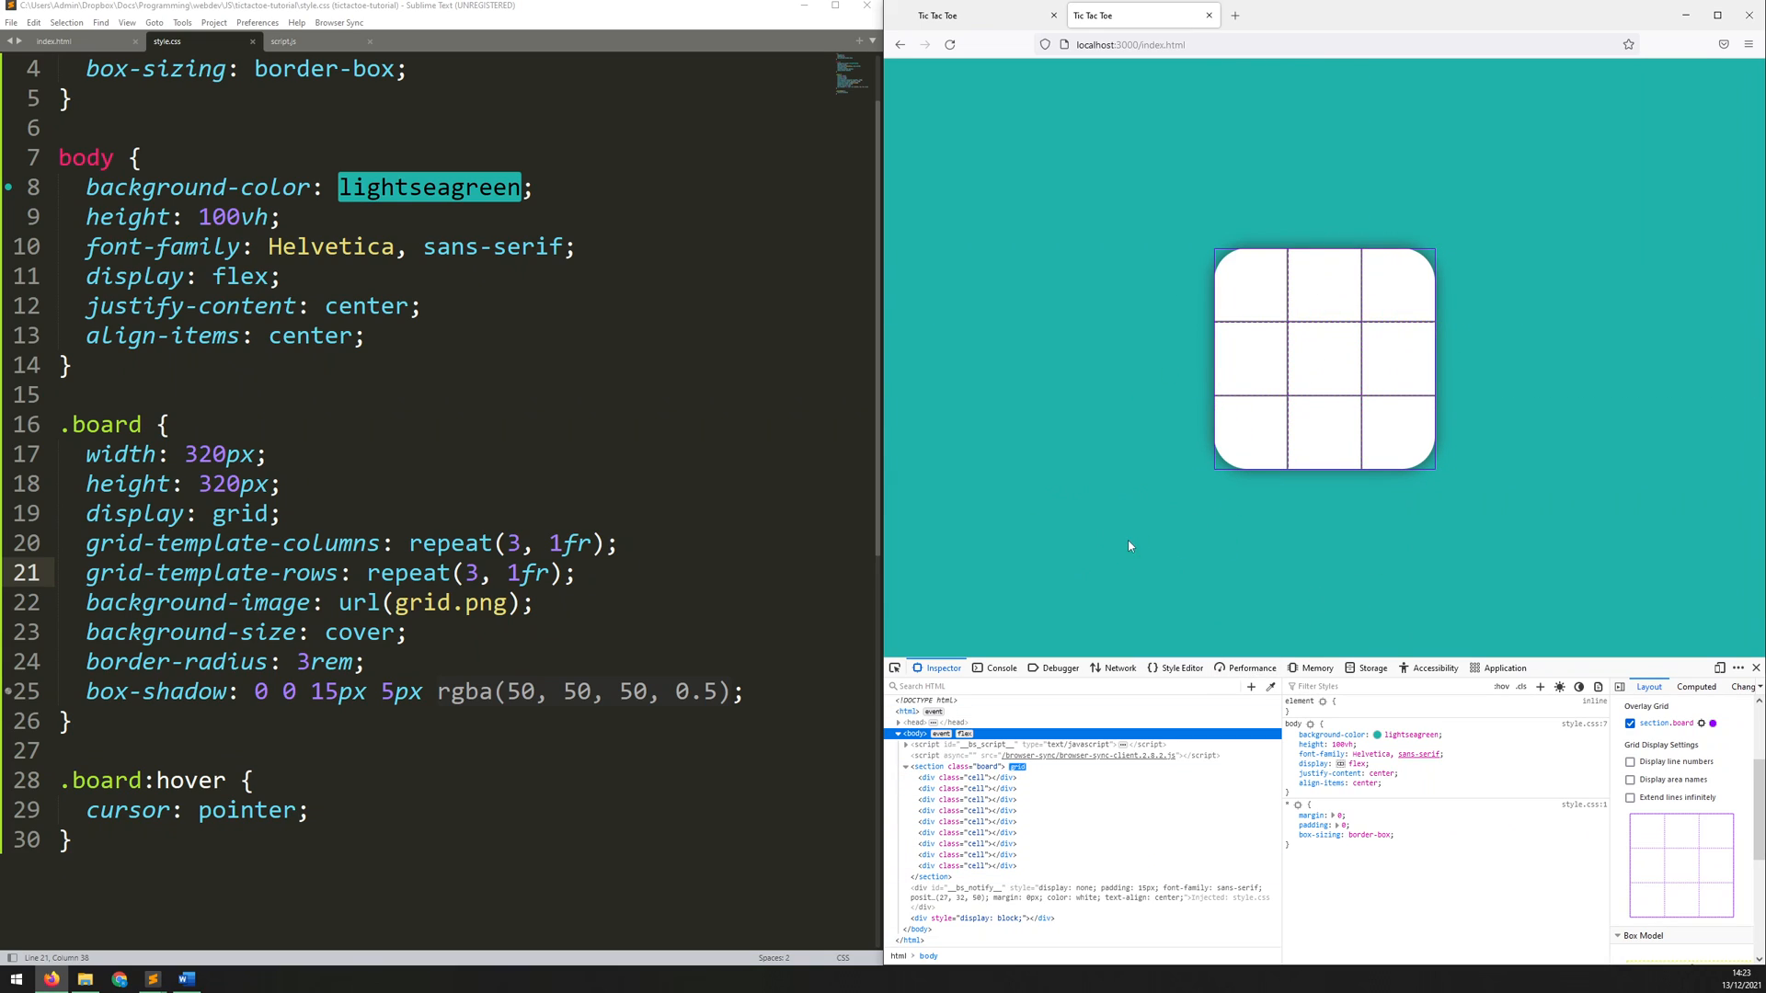
pyautogui.moveTo(1271, 341)
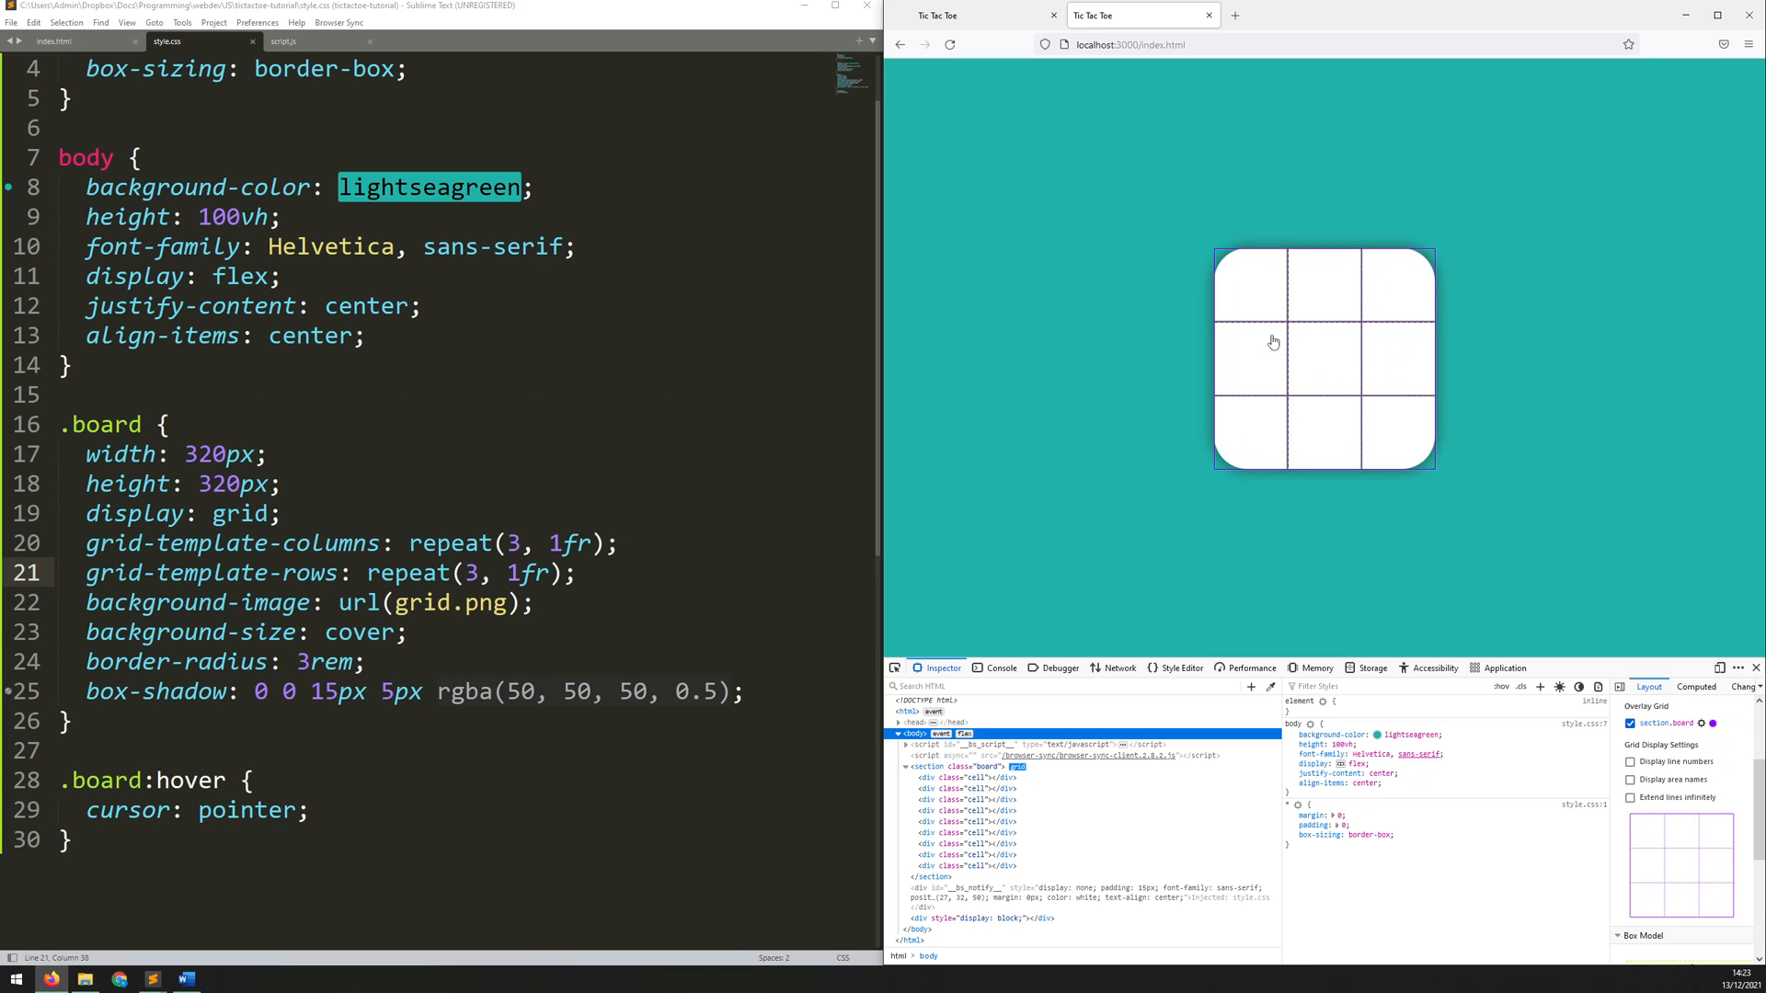
pyautogui.moveTo(1272, 357)
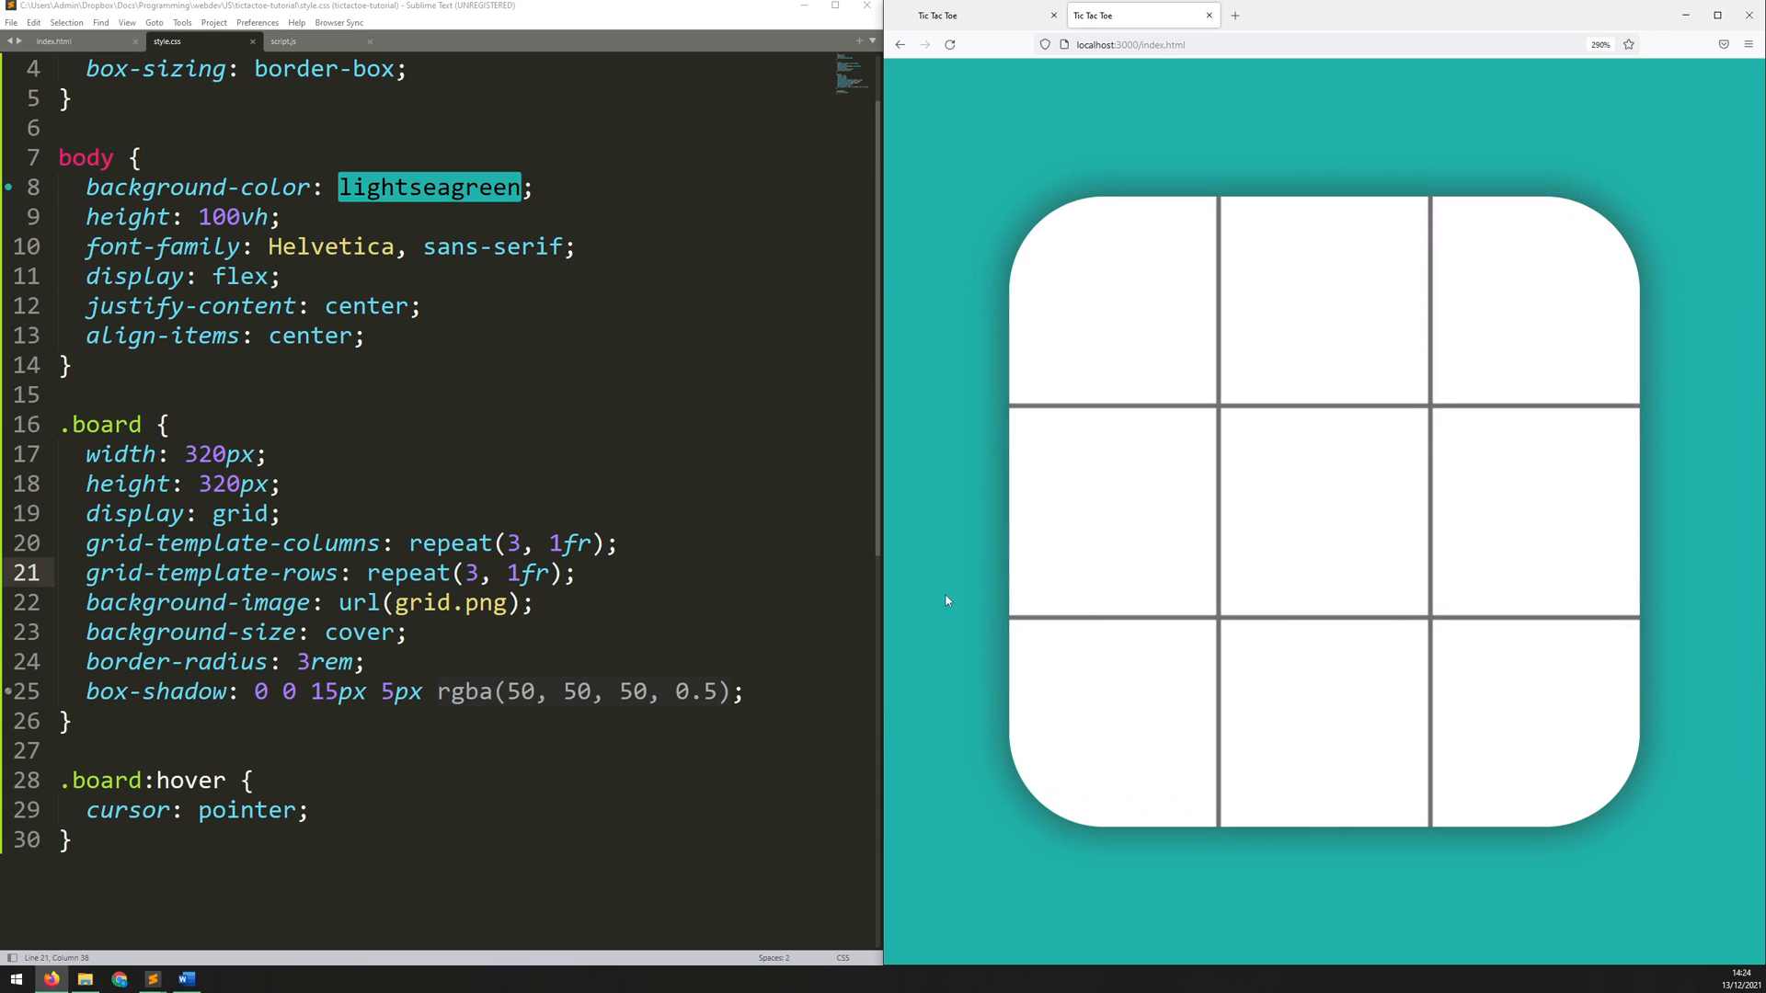
pyautogui.press('F12')
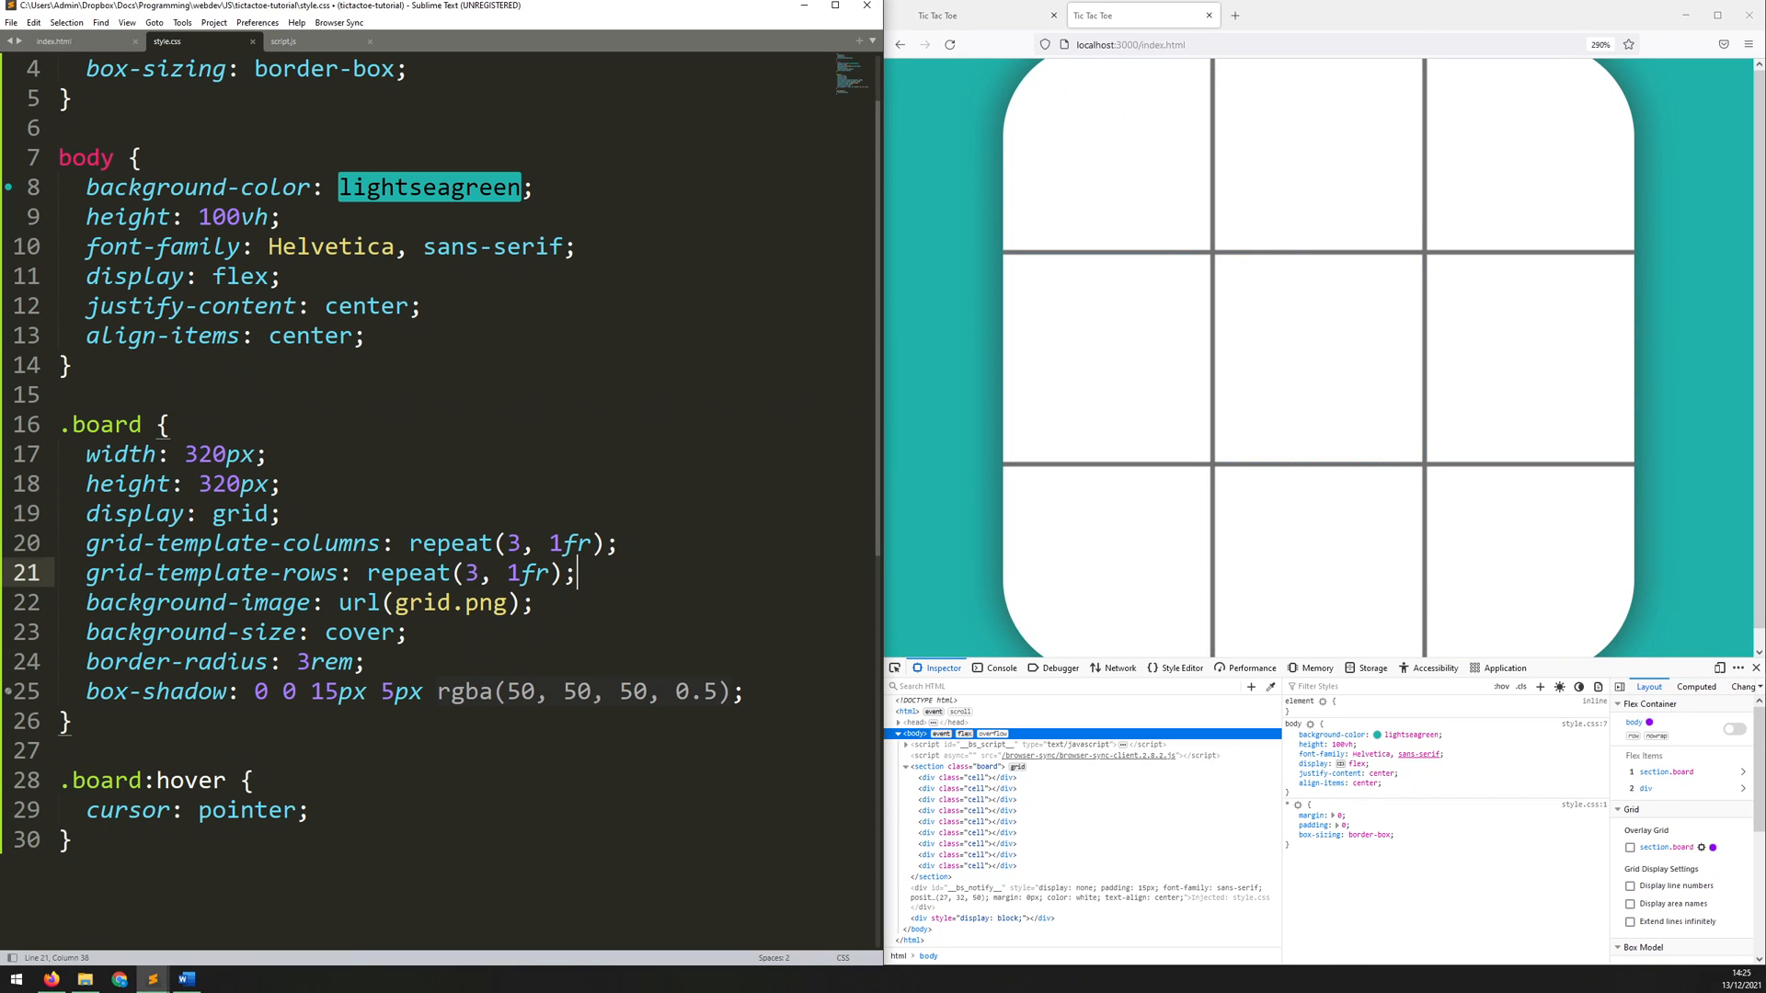
# Step: Add gap: 2px to the .board rule and save style.css
pyautogui.write('gap: 2p;')
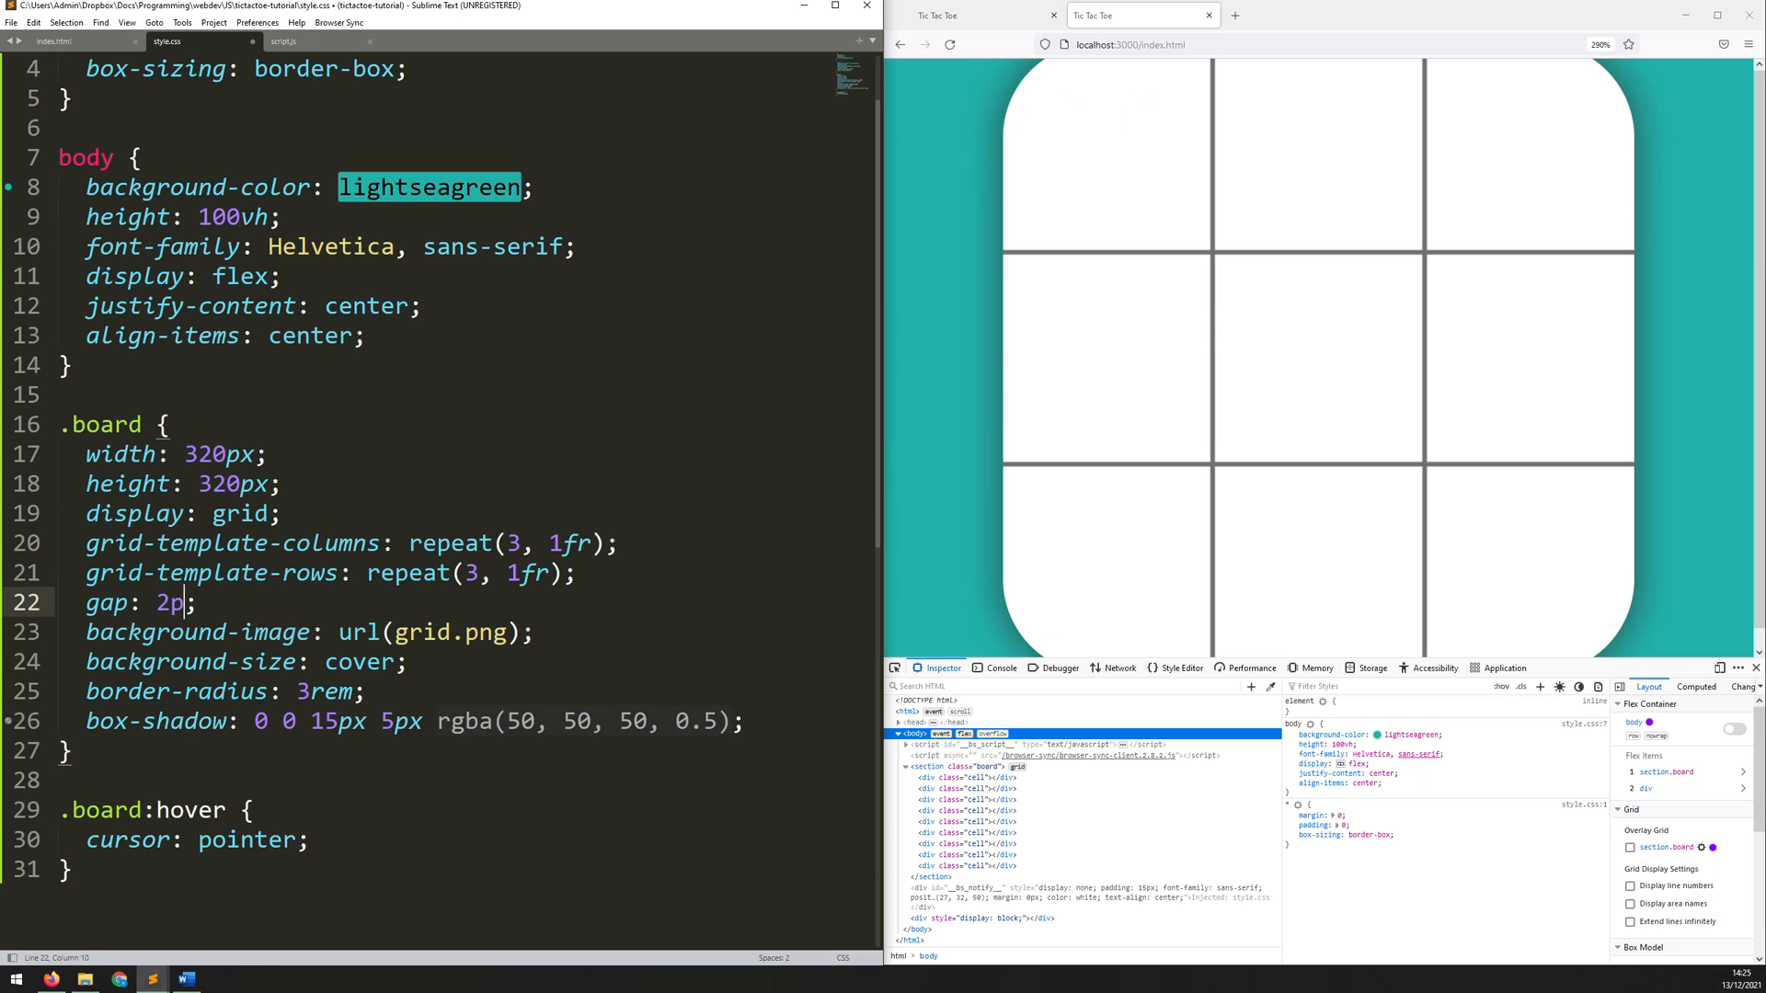
pyautogui.write('x')
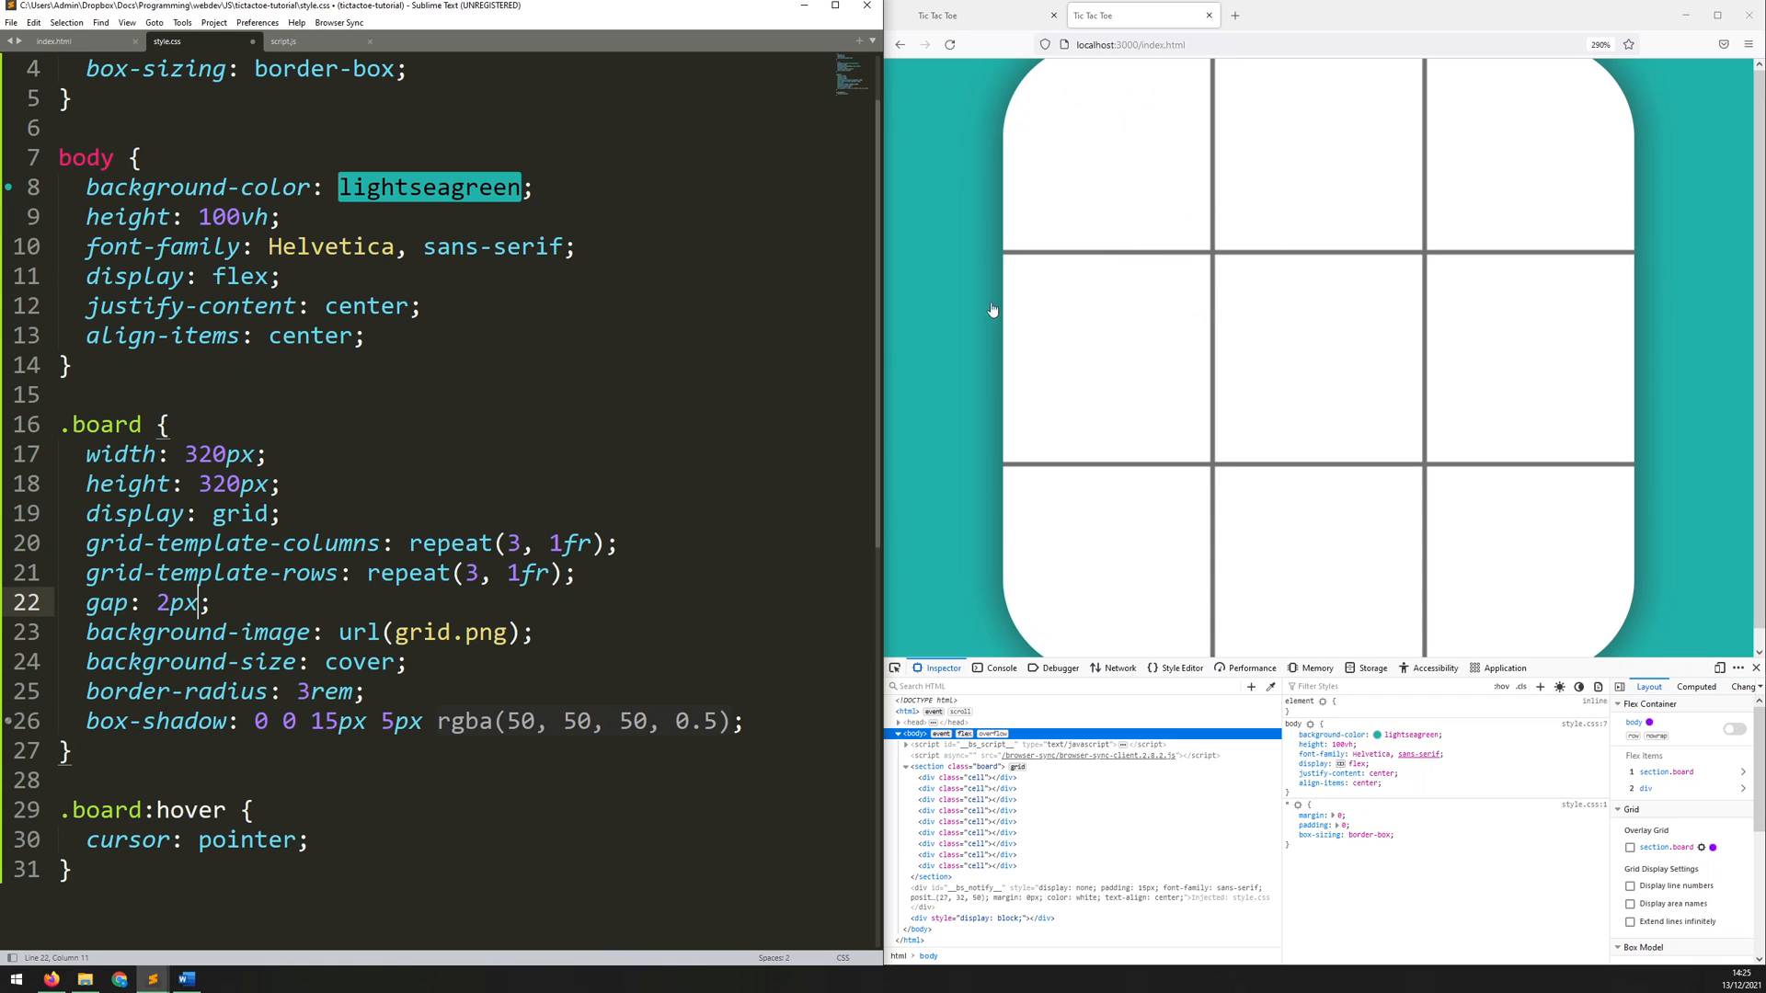
pyautogui.press('ctrl+s')
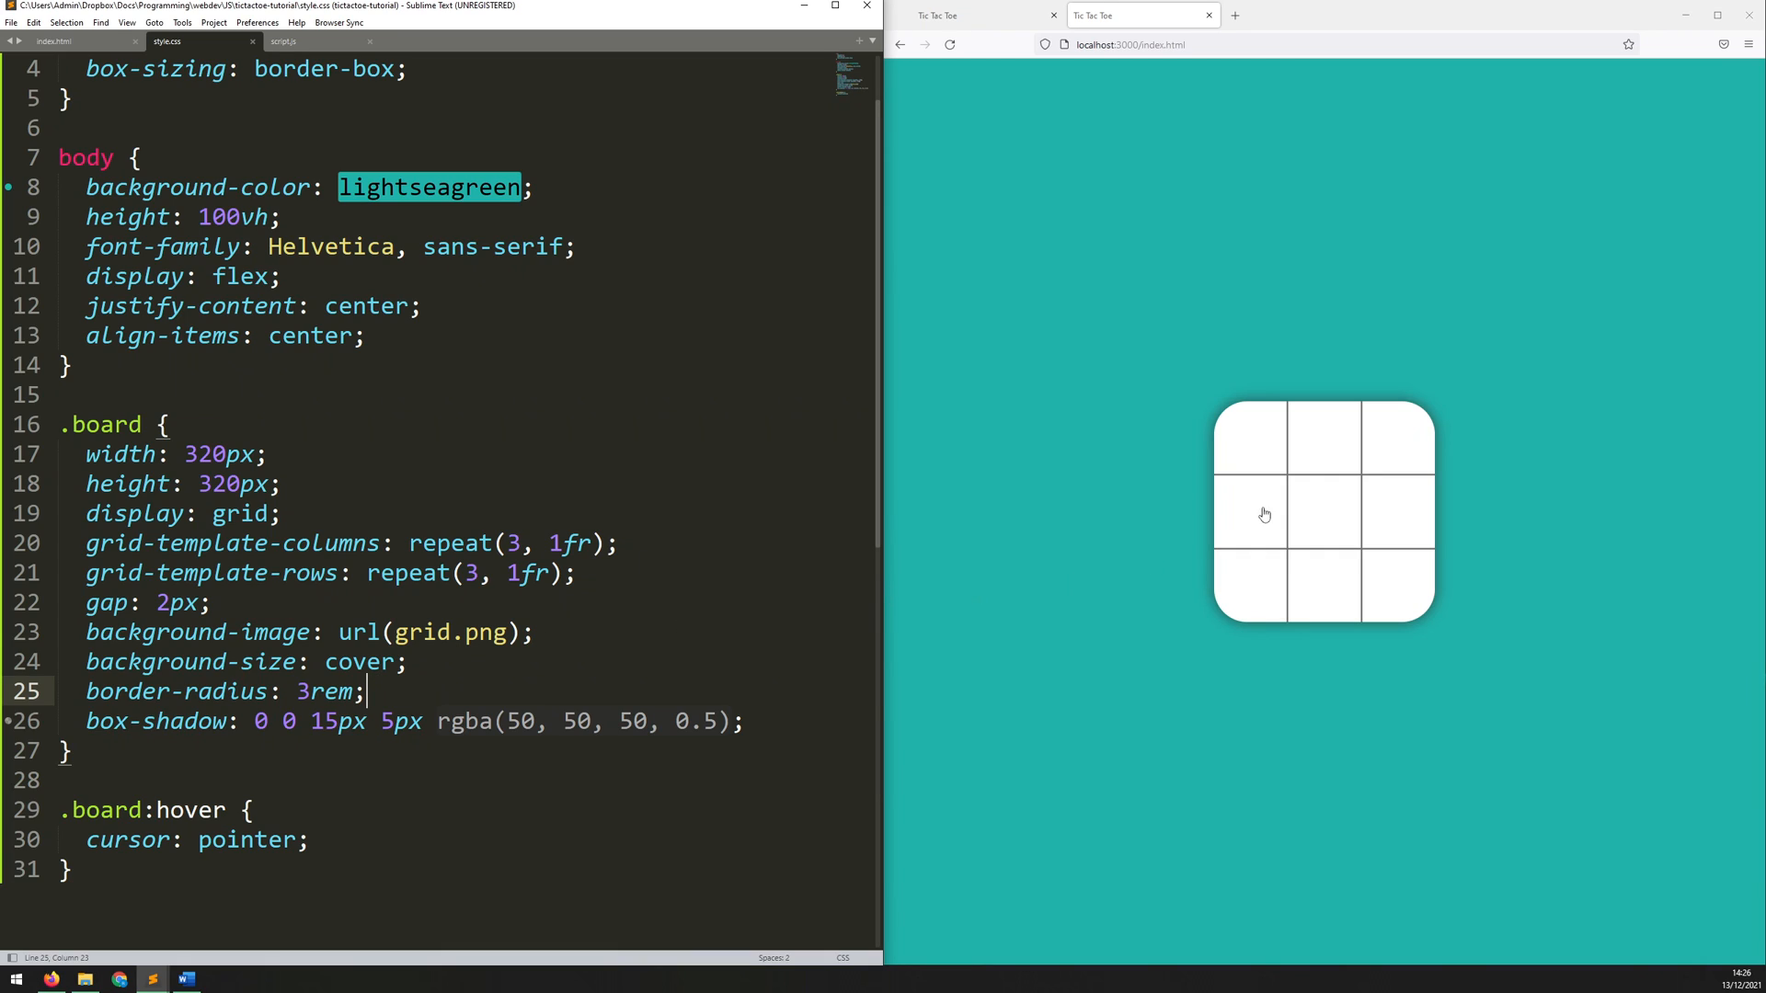
pyautogui.moveTo(1247, 421)
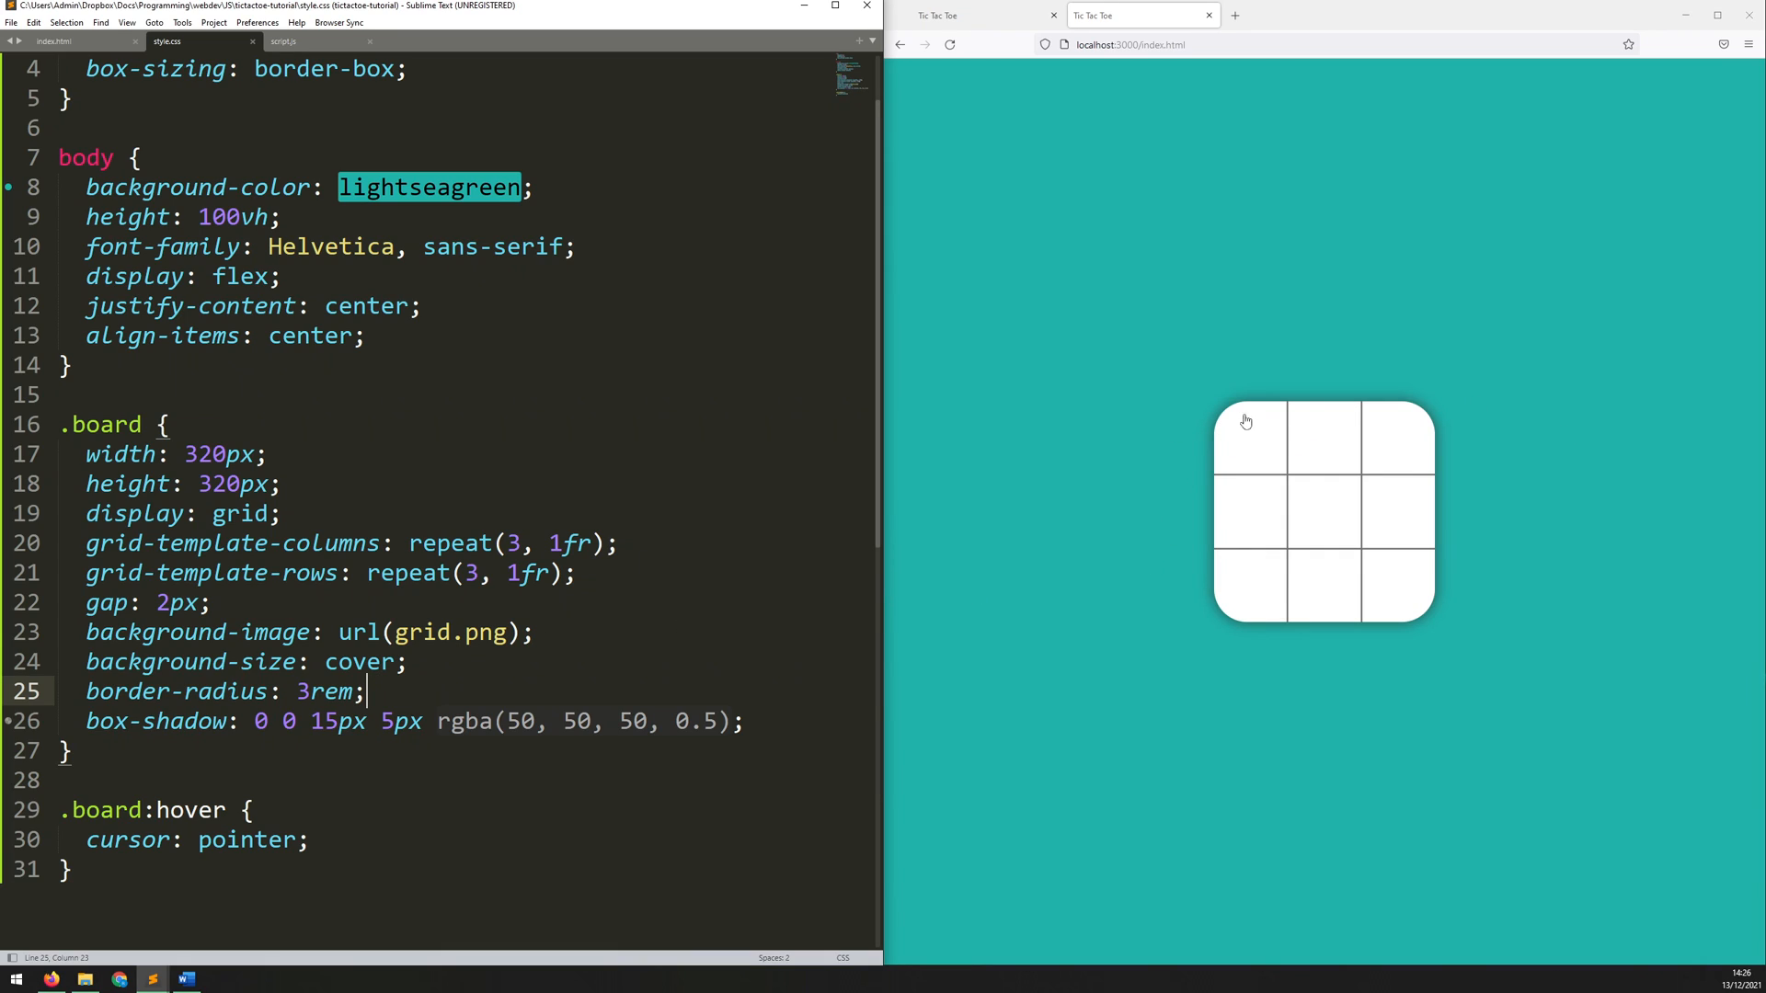
pyautogui.moveTo(1309, 441)
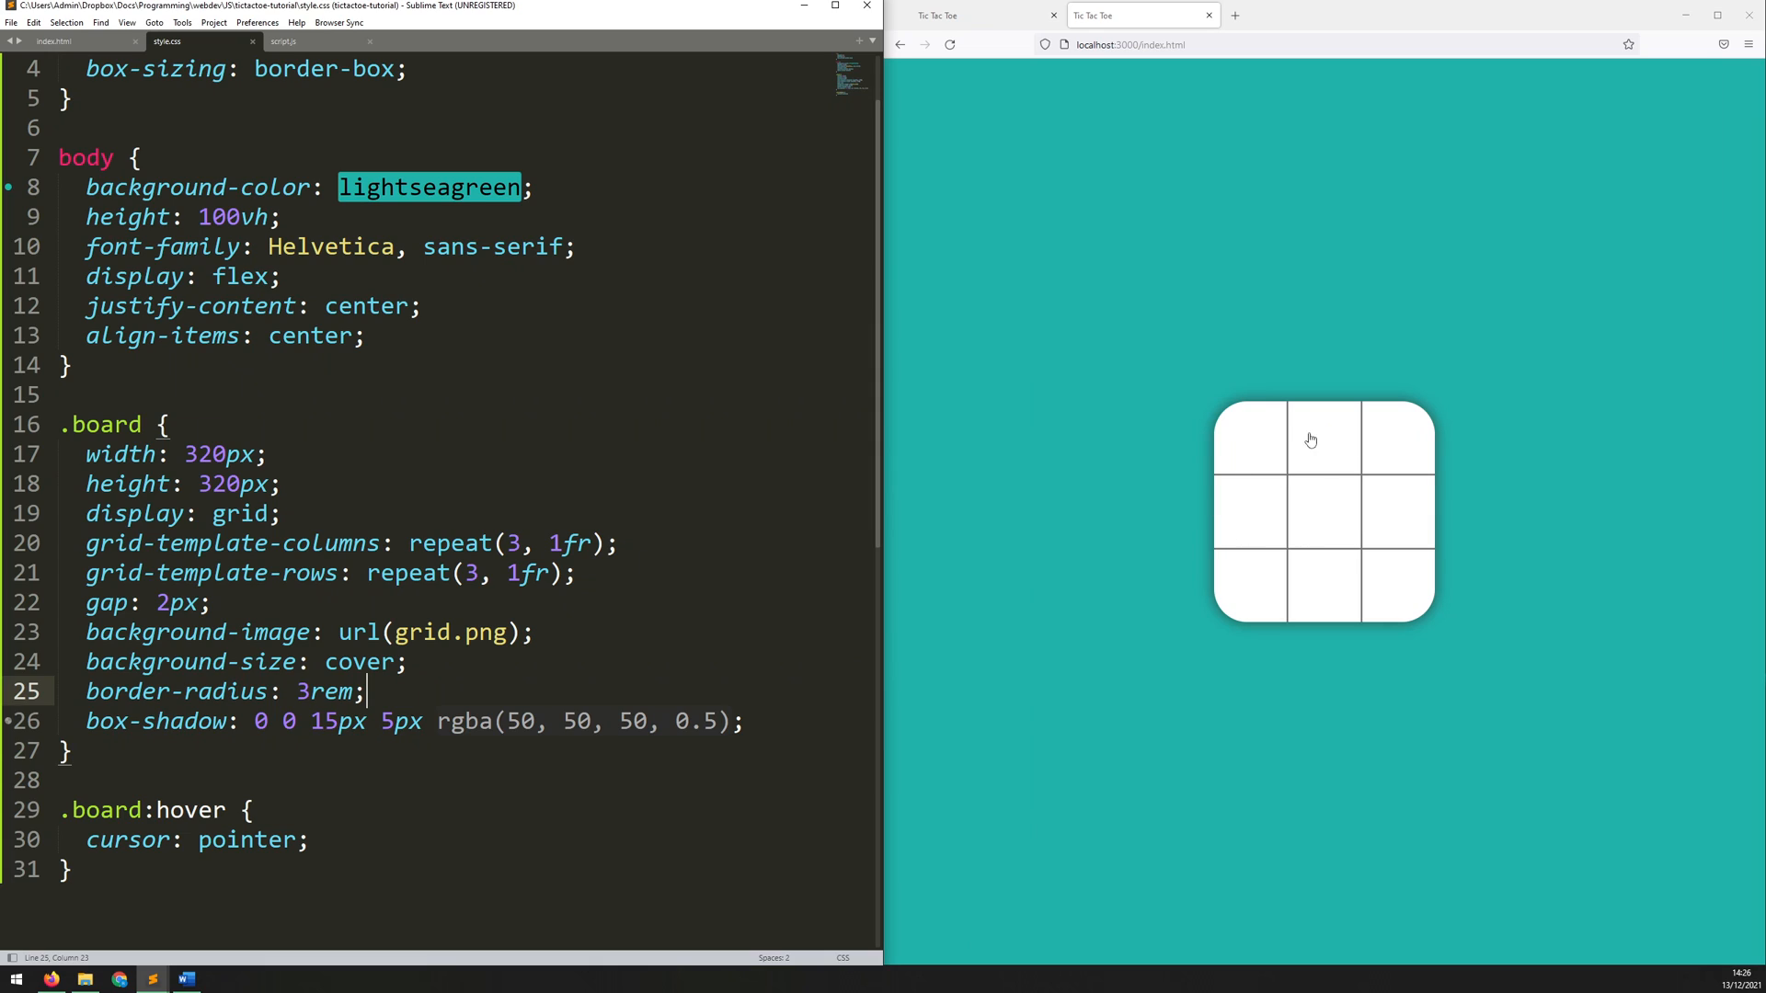
pyautogui.moveTo(1258, 598)
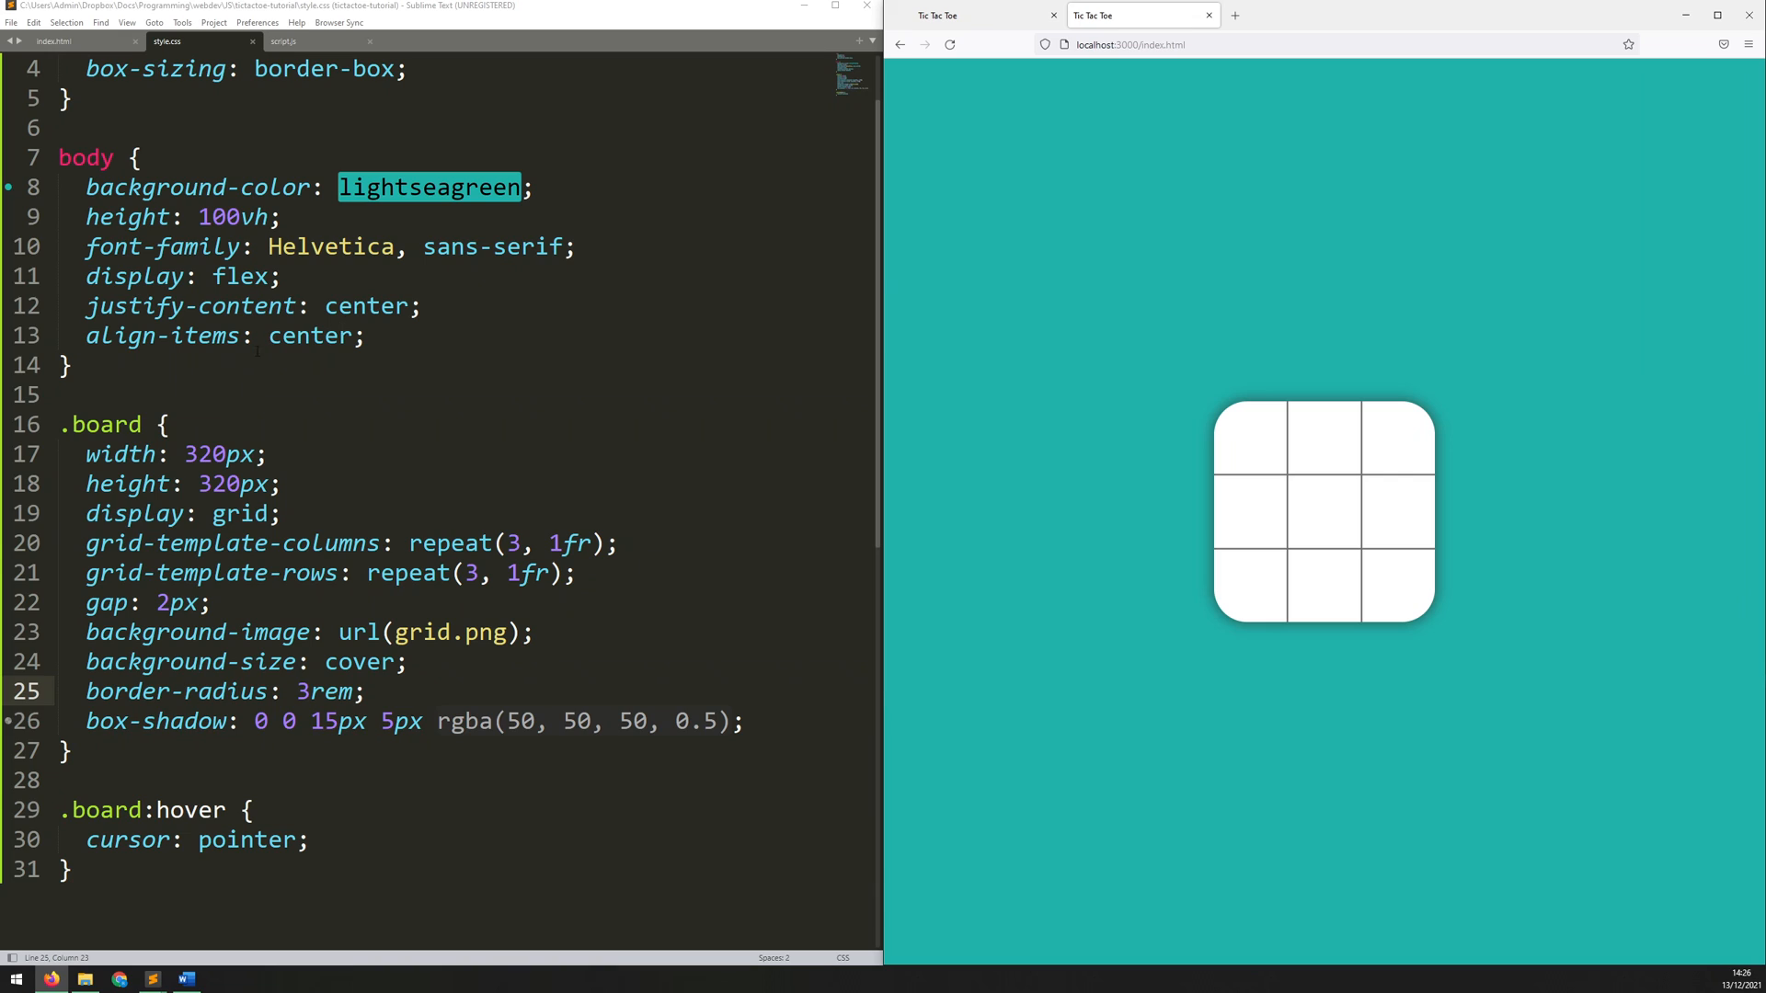
pyautogui.click(53, 41)
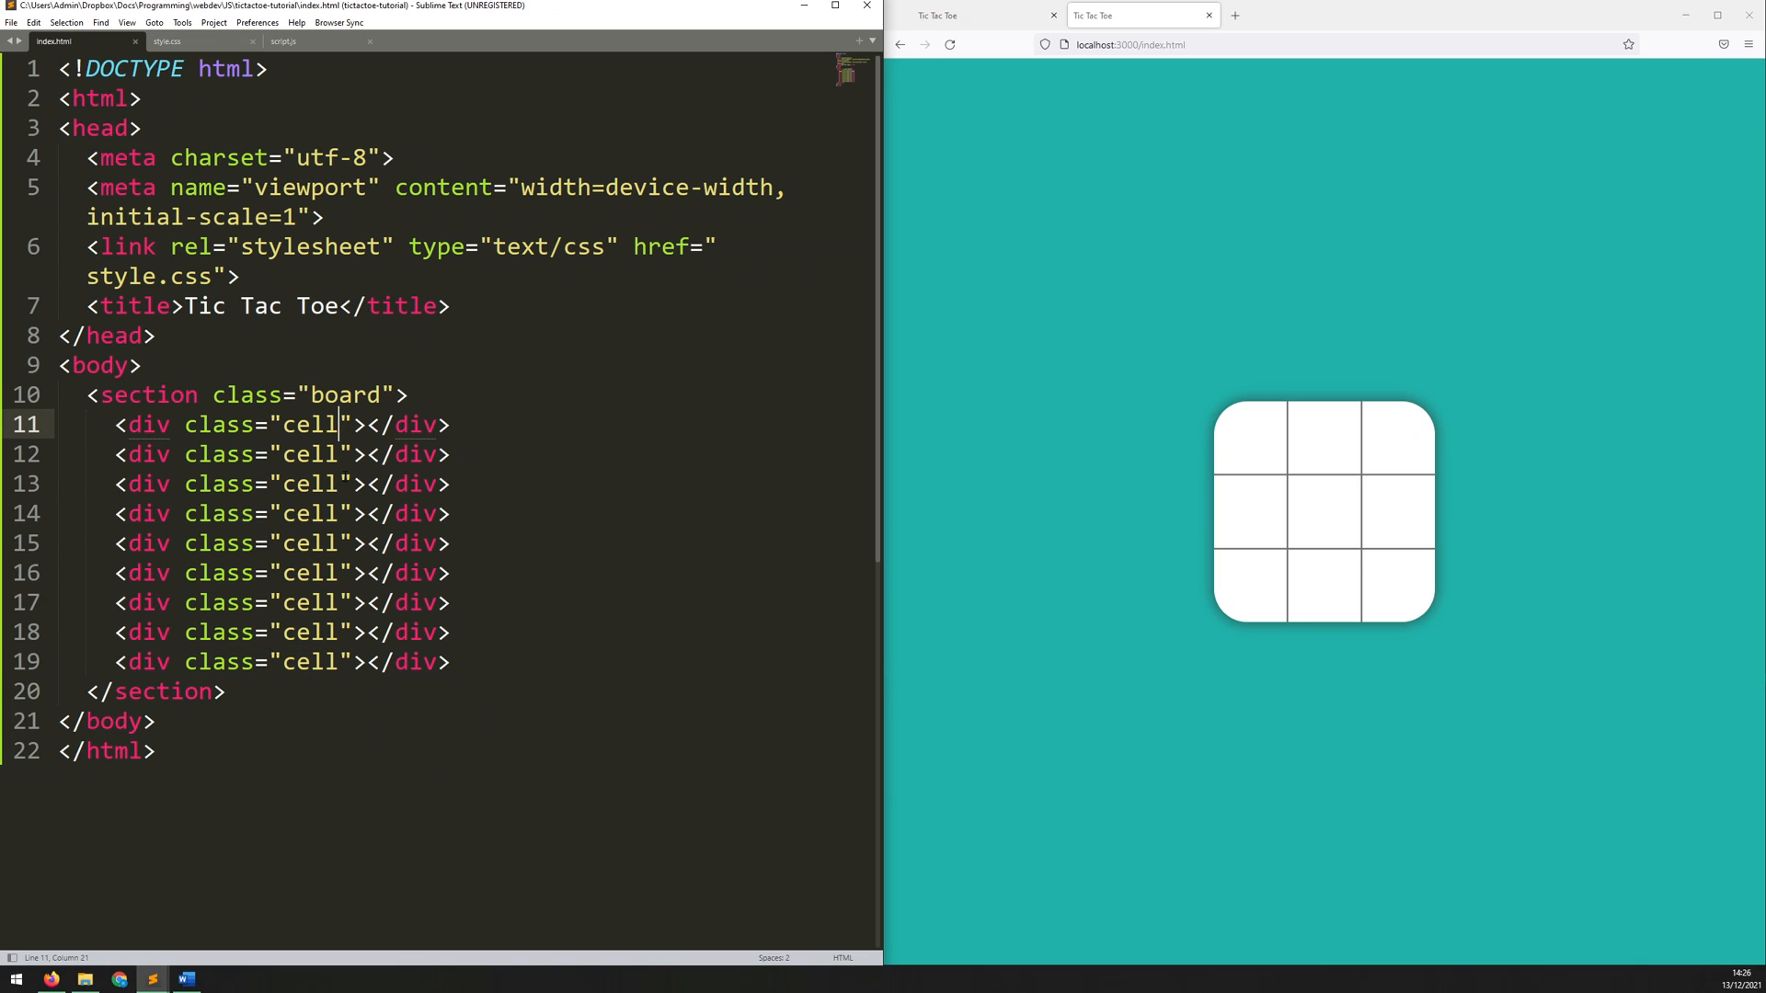
# Step: Give the first cell div the class 'circle' in index.html
pyautogui.write('" "')
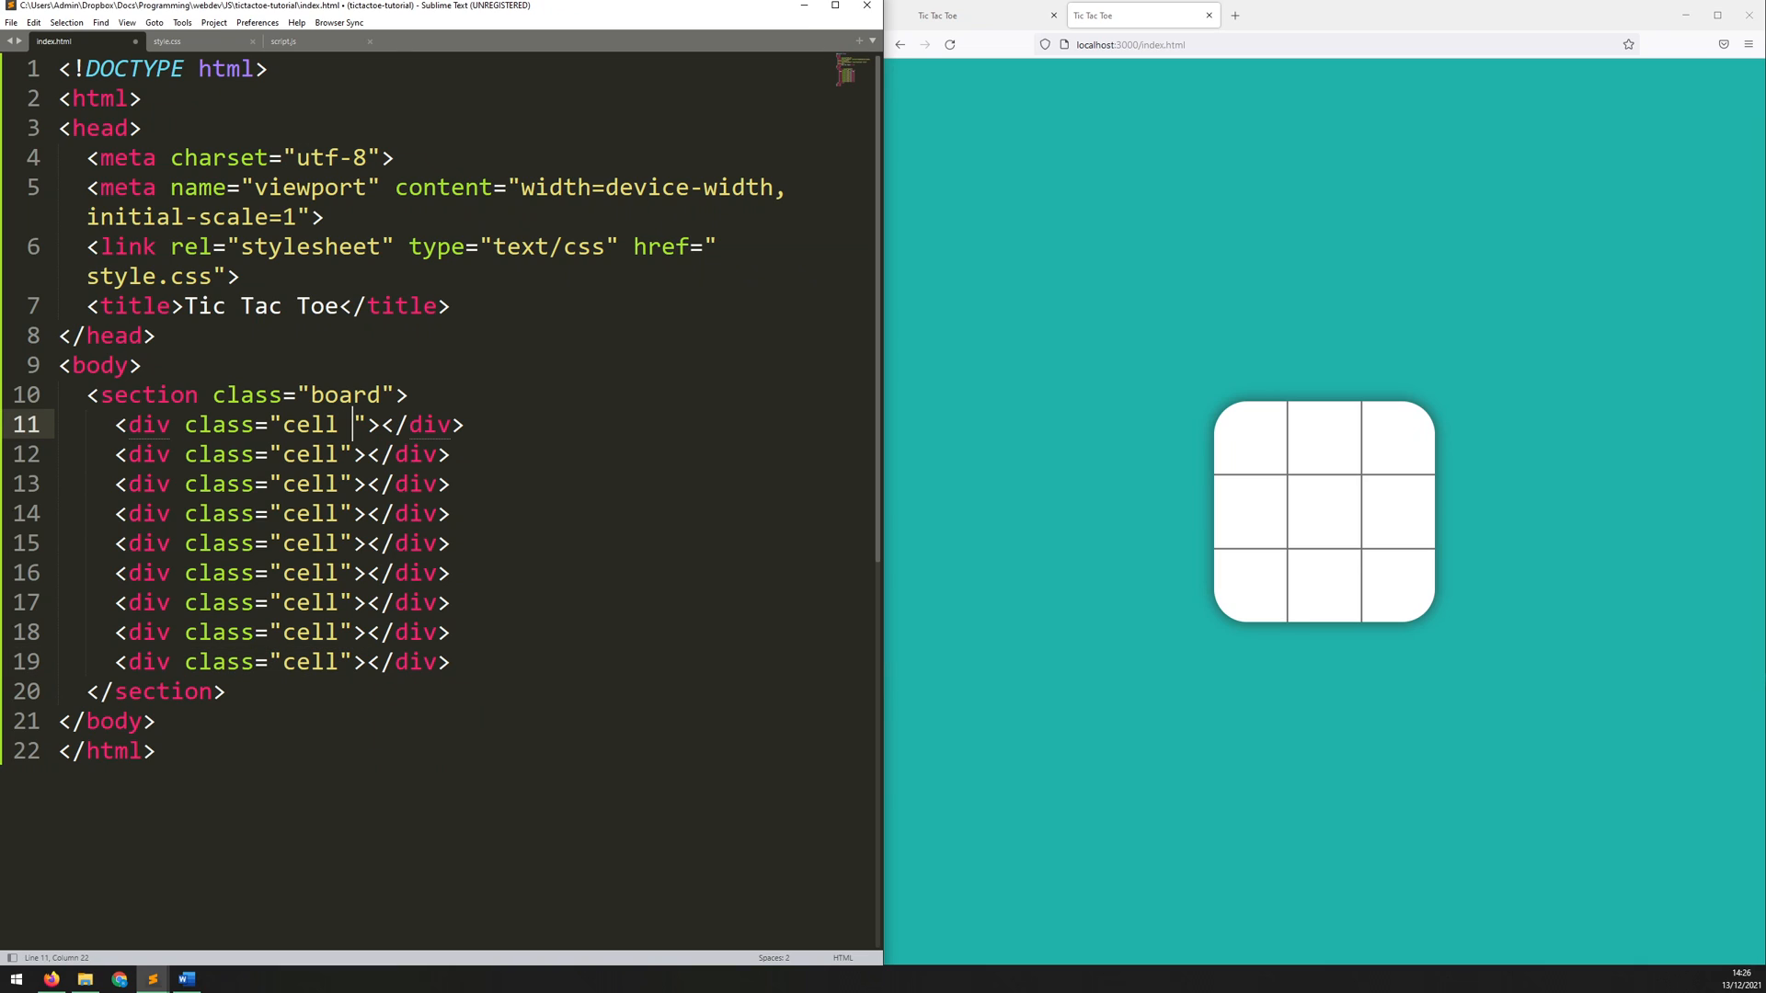
pyautogui.write('circle')
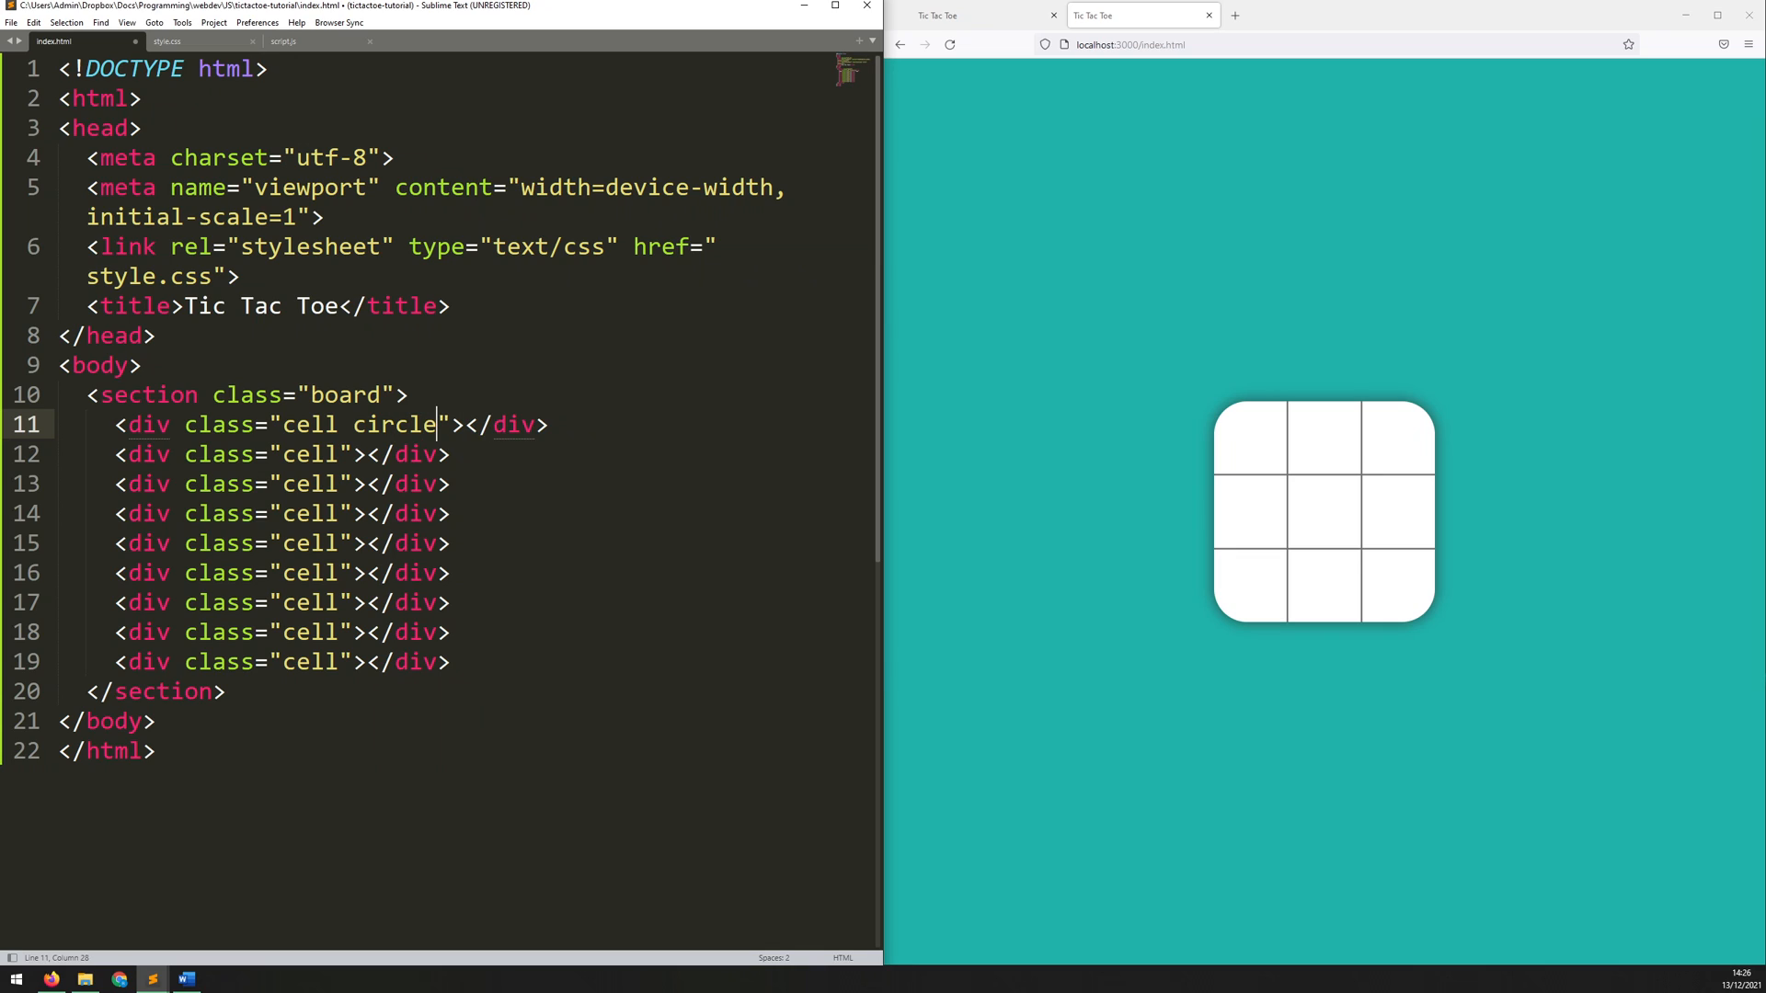
pyautogui.click(369, 425)
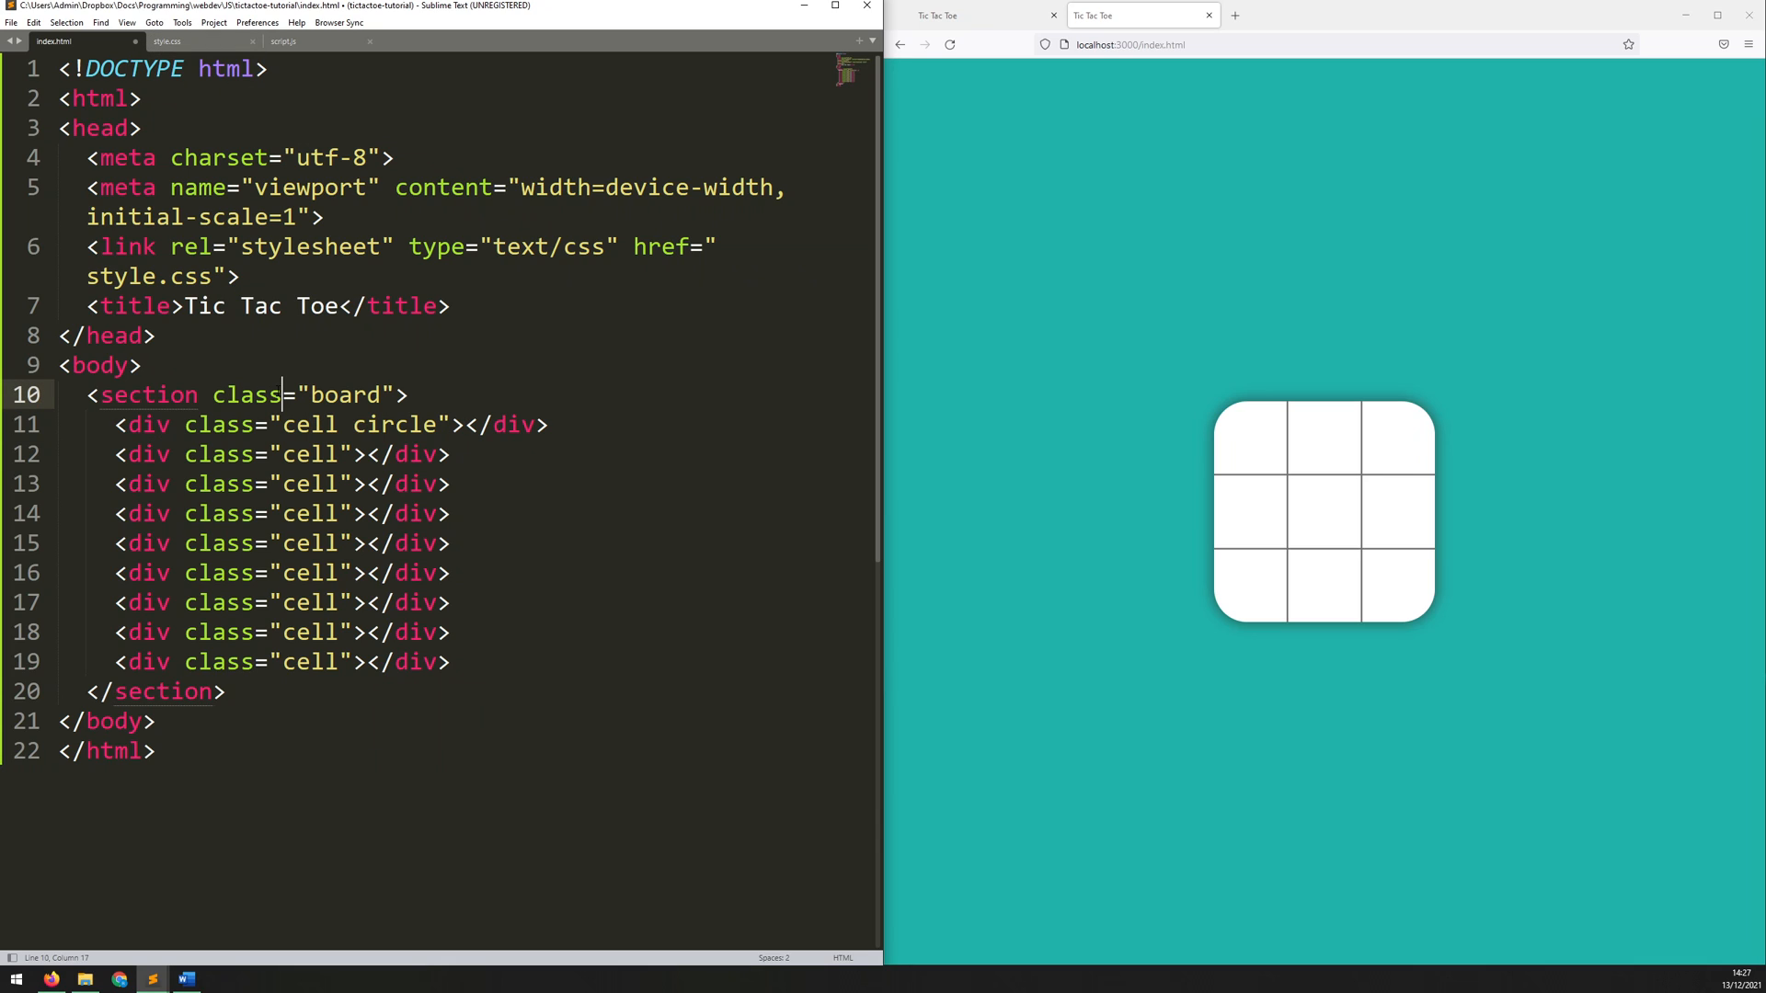
# Step: Add a .circle rule with background-image url(circle.png) in style.css
pyautogui.click(167, 41)
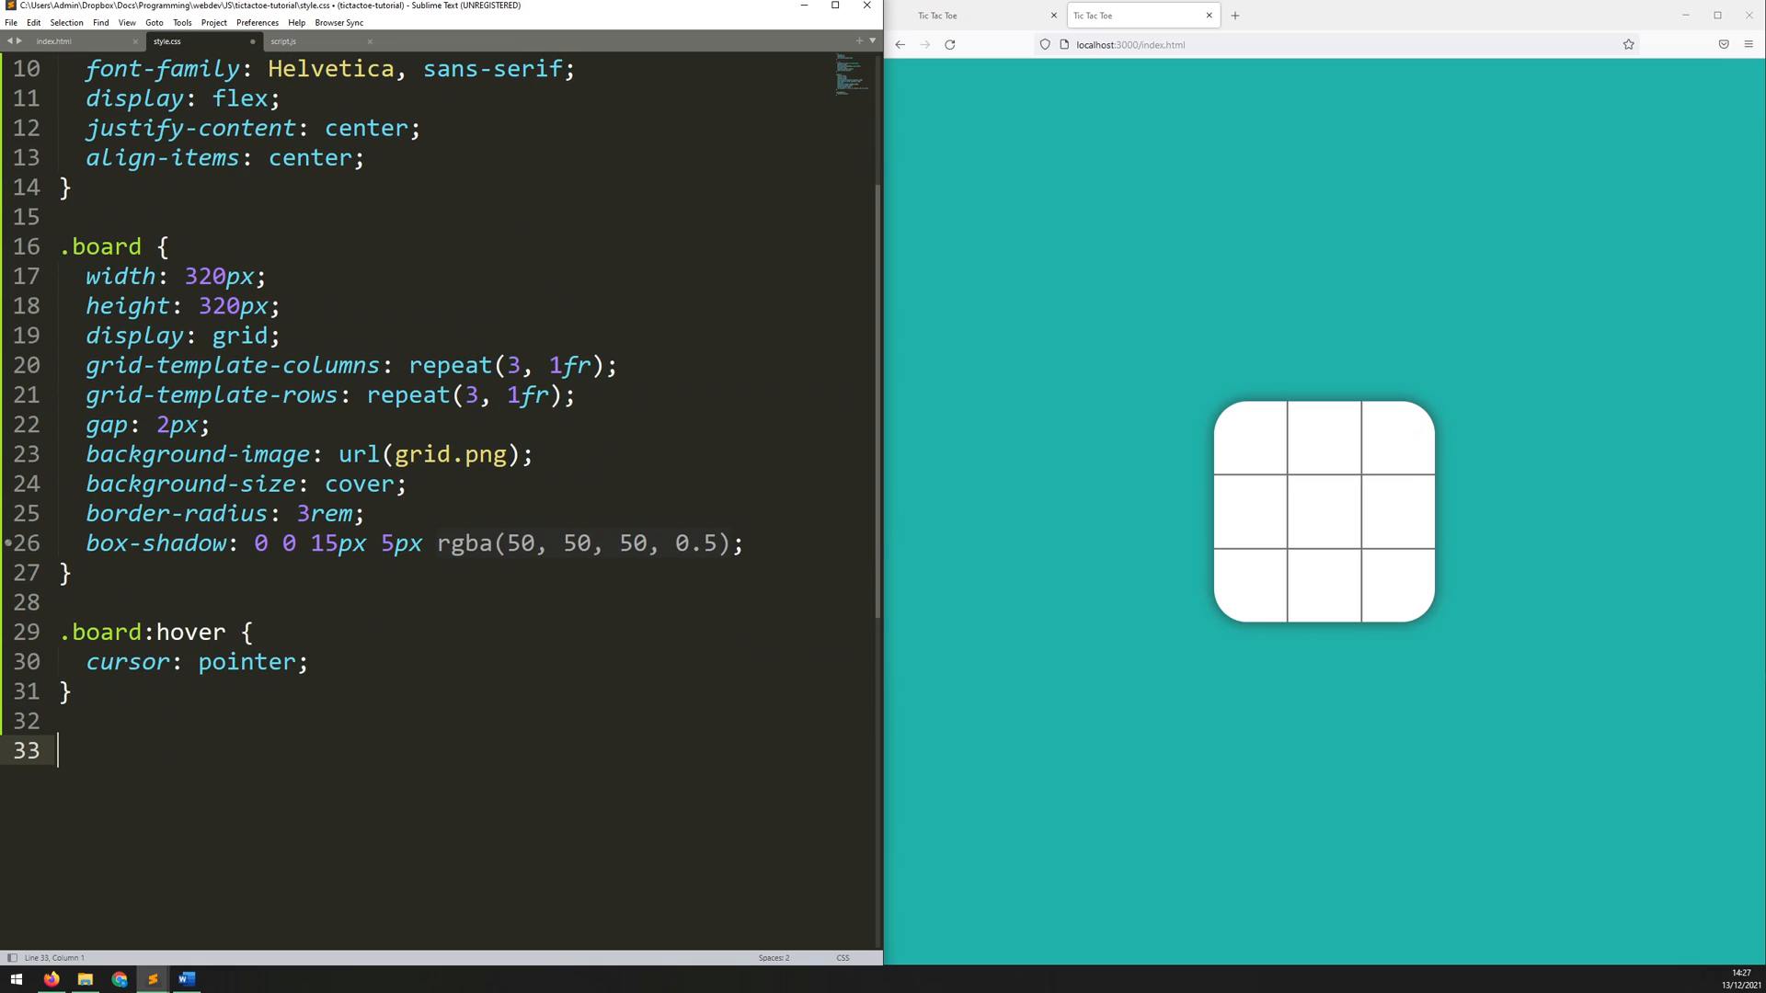
pyautogui.write('.c')
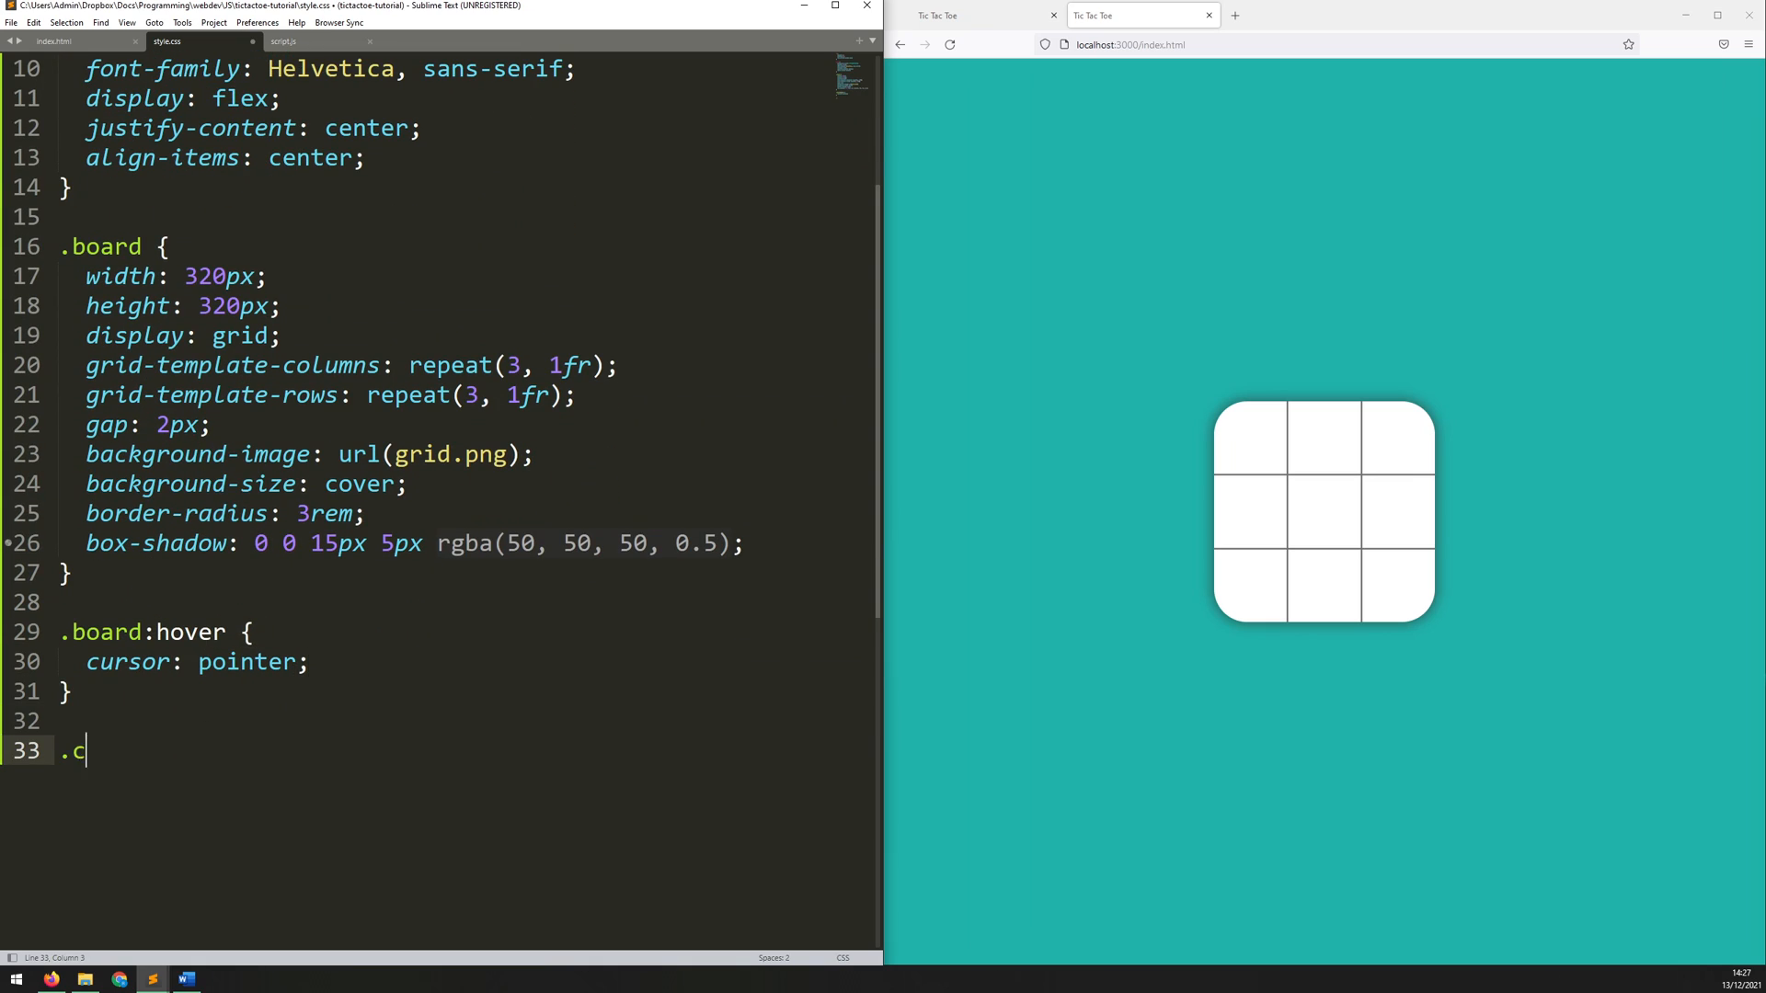
pyautogui.write('ircle')
pyautogui.write('backg')
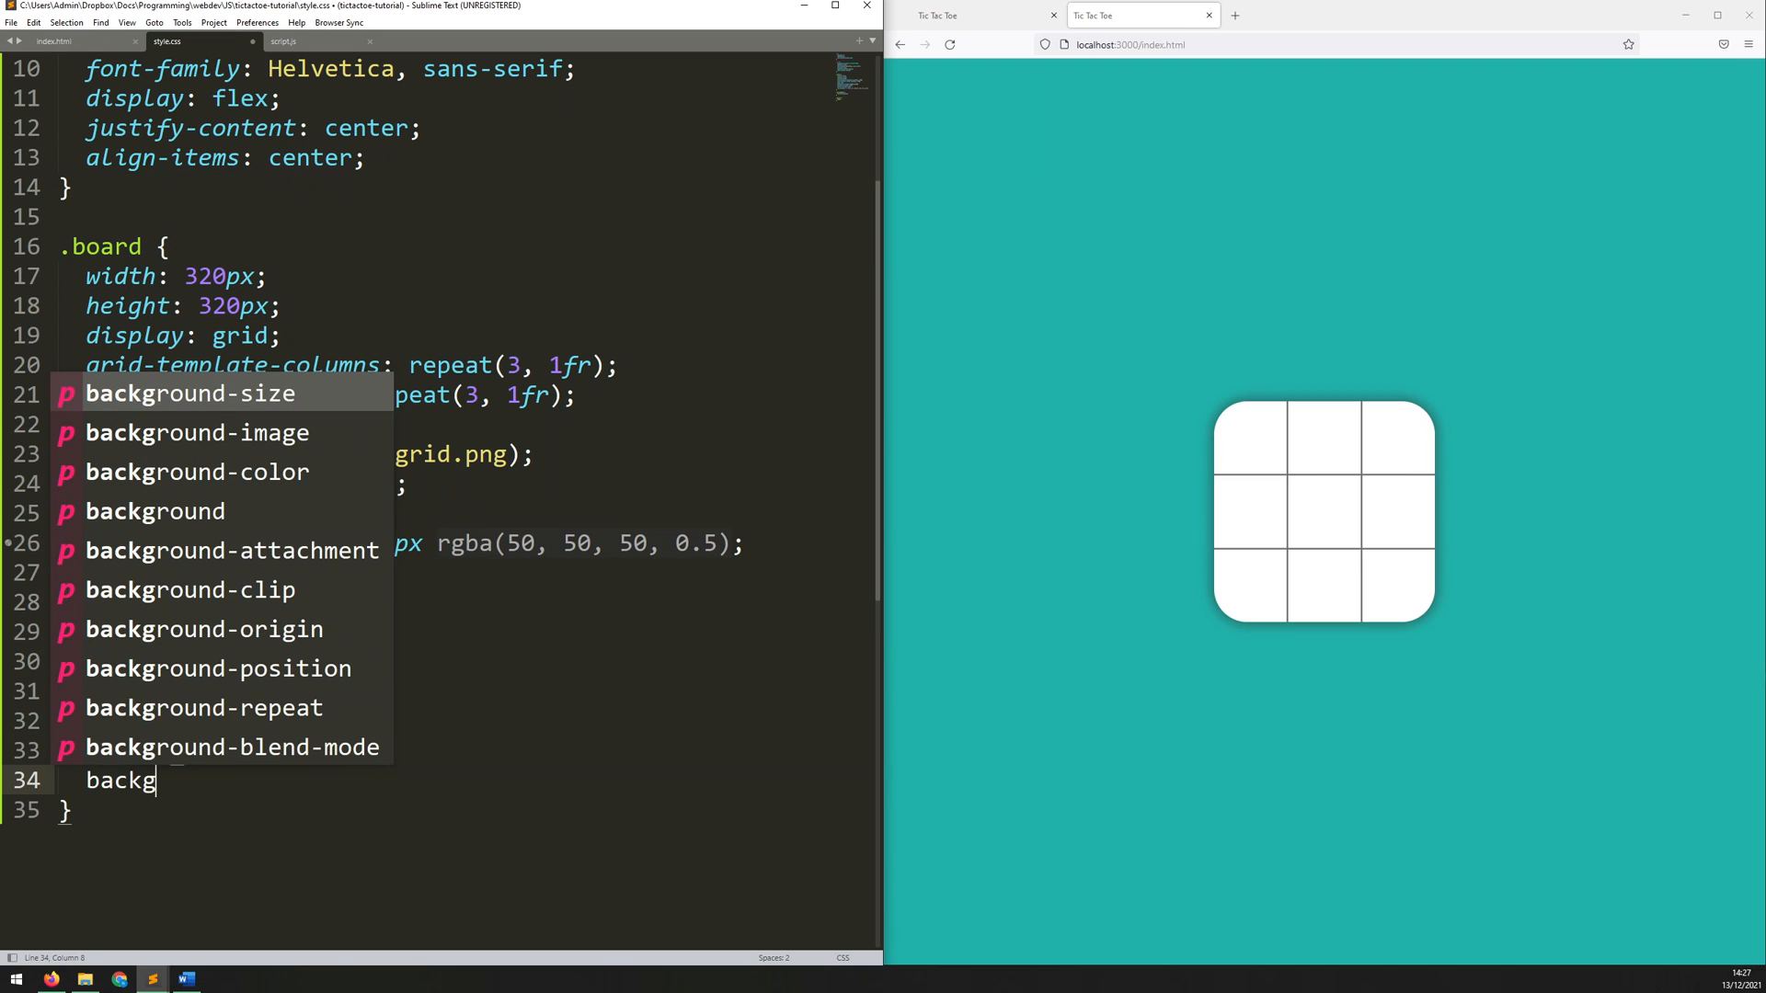
pyautogui.press('Down')
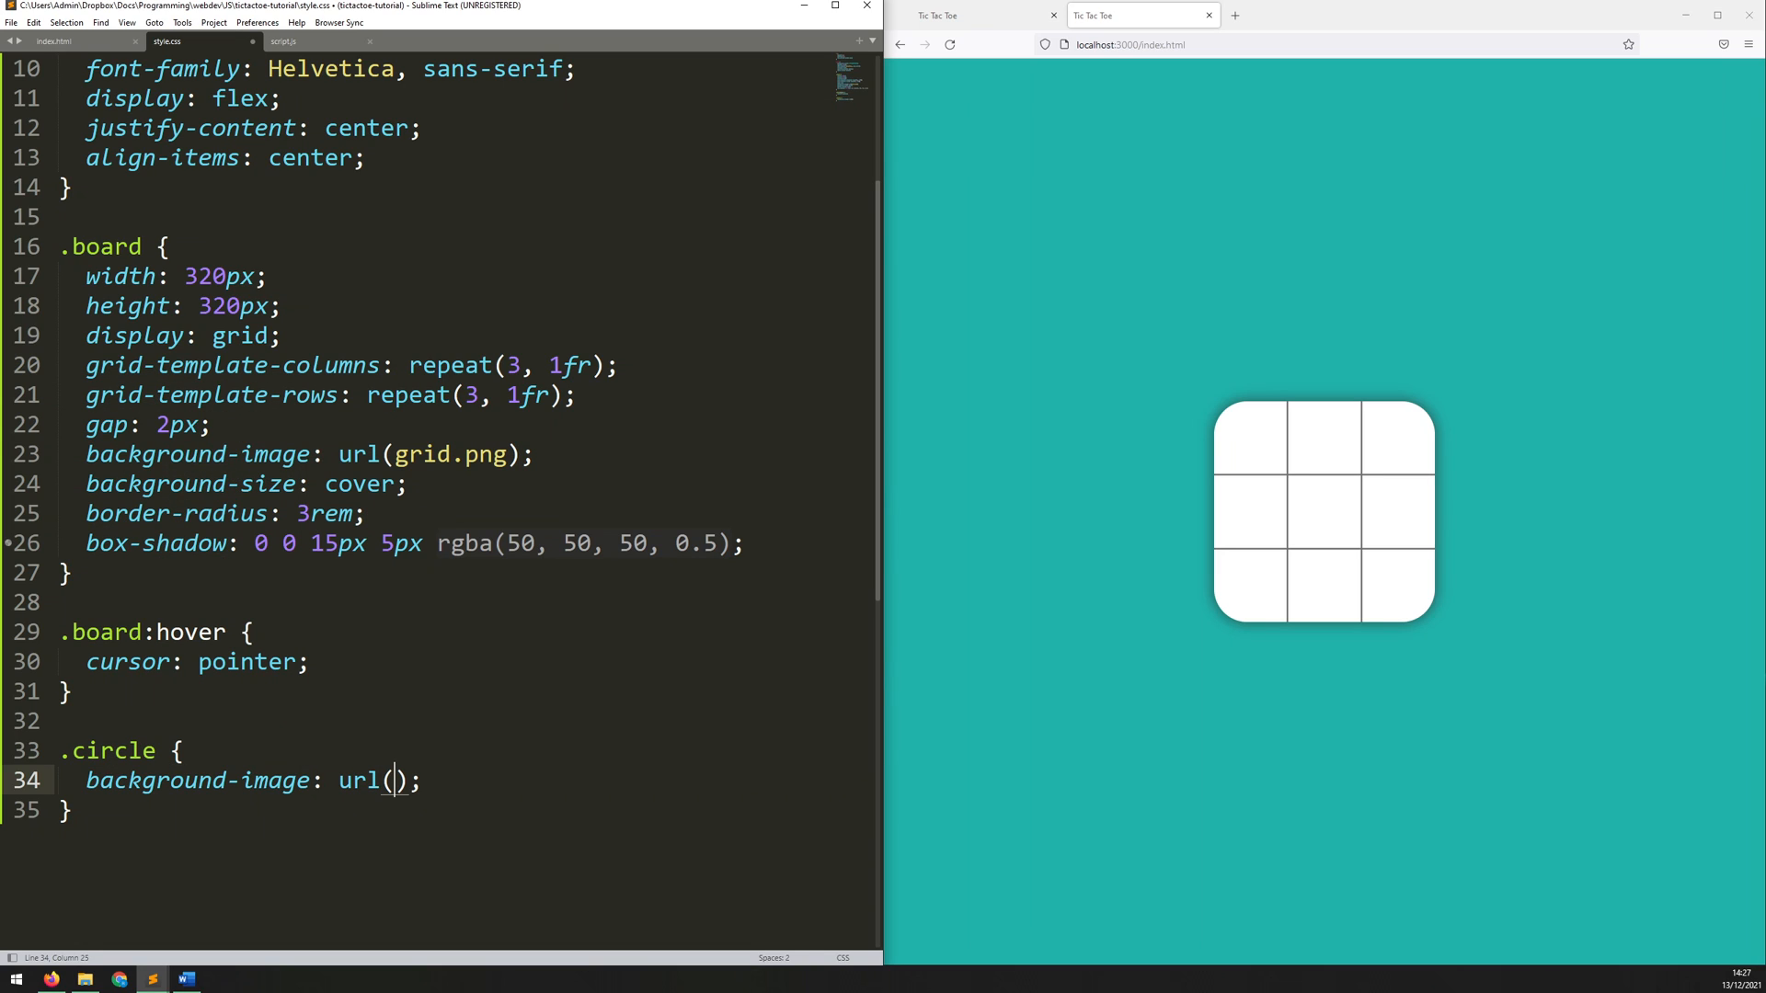
pyautogui.write('circle.png')
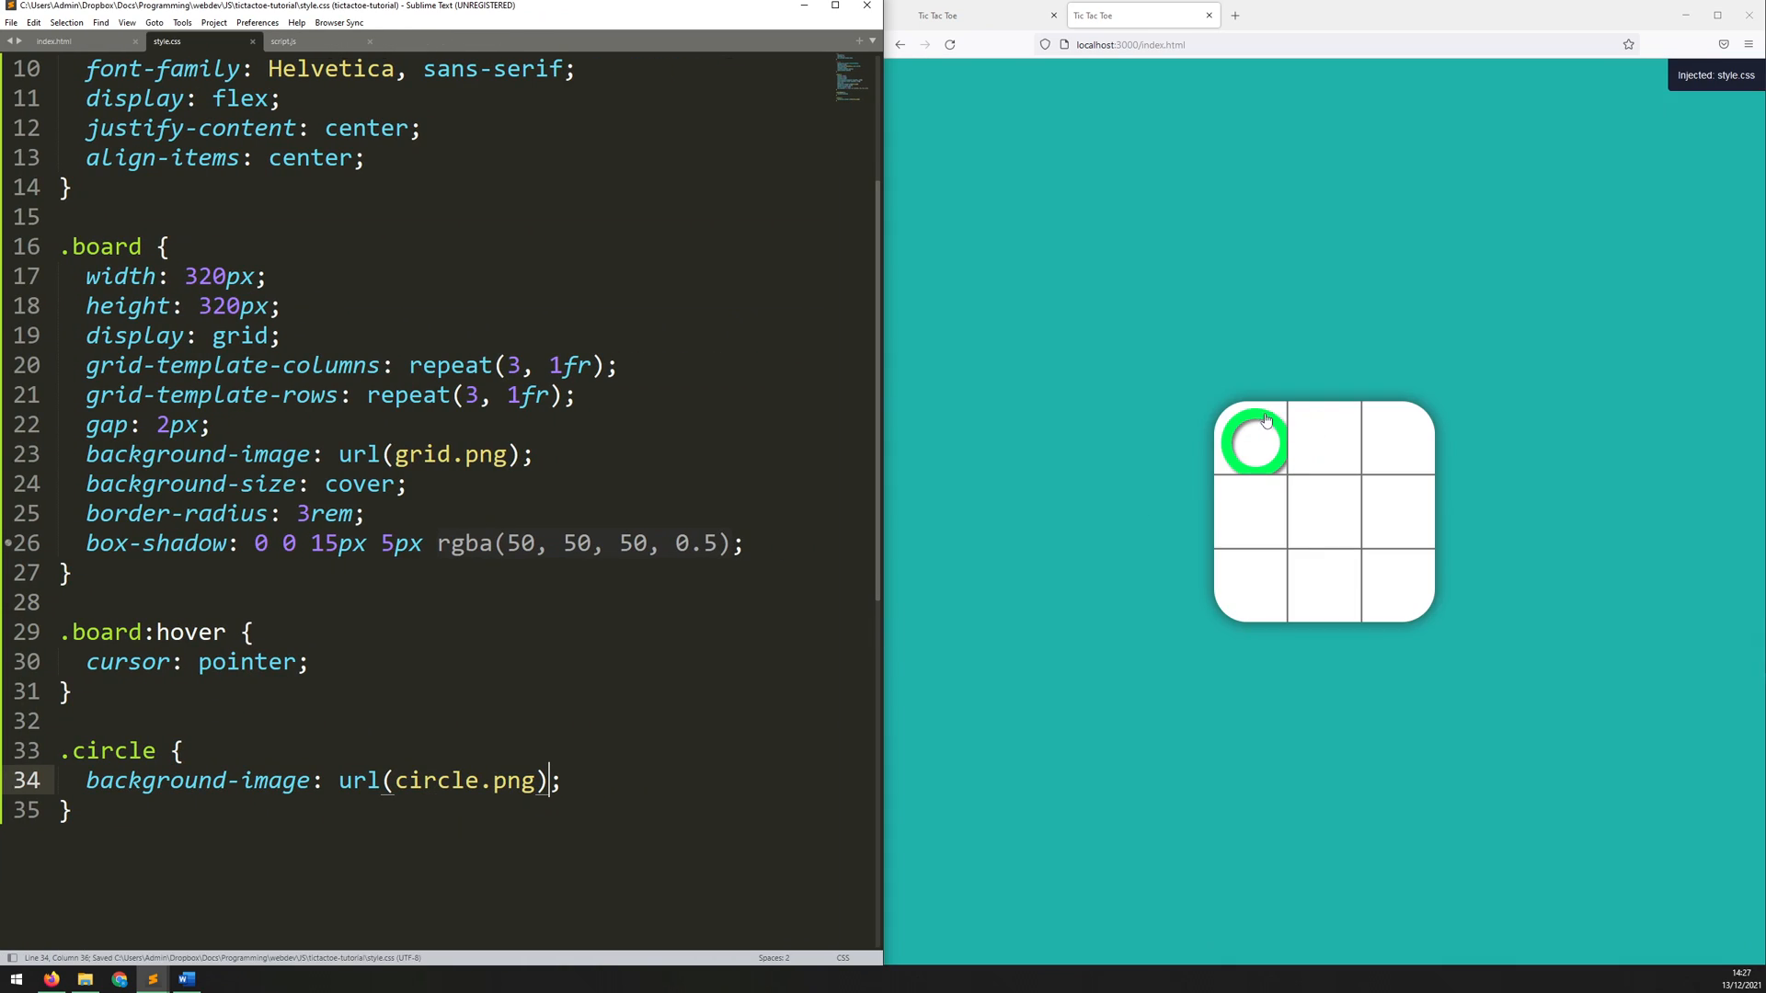
# Step: Check the first cell's circle class, then begin background-size: 80% in .circle
pyautogui.click(51, 41)
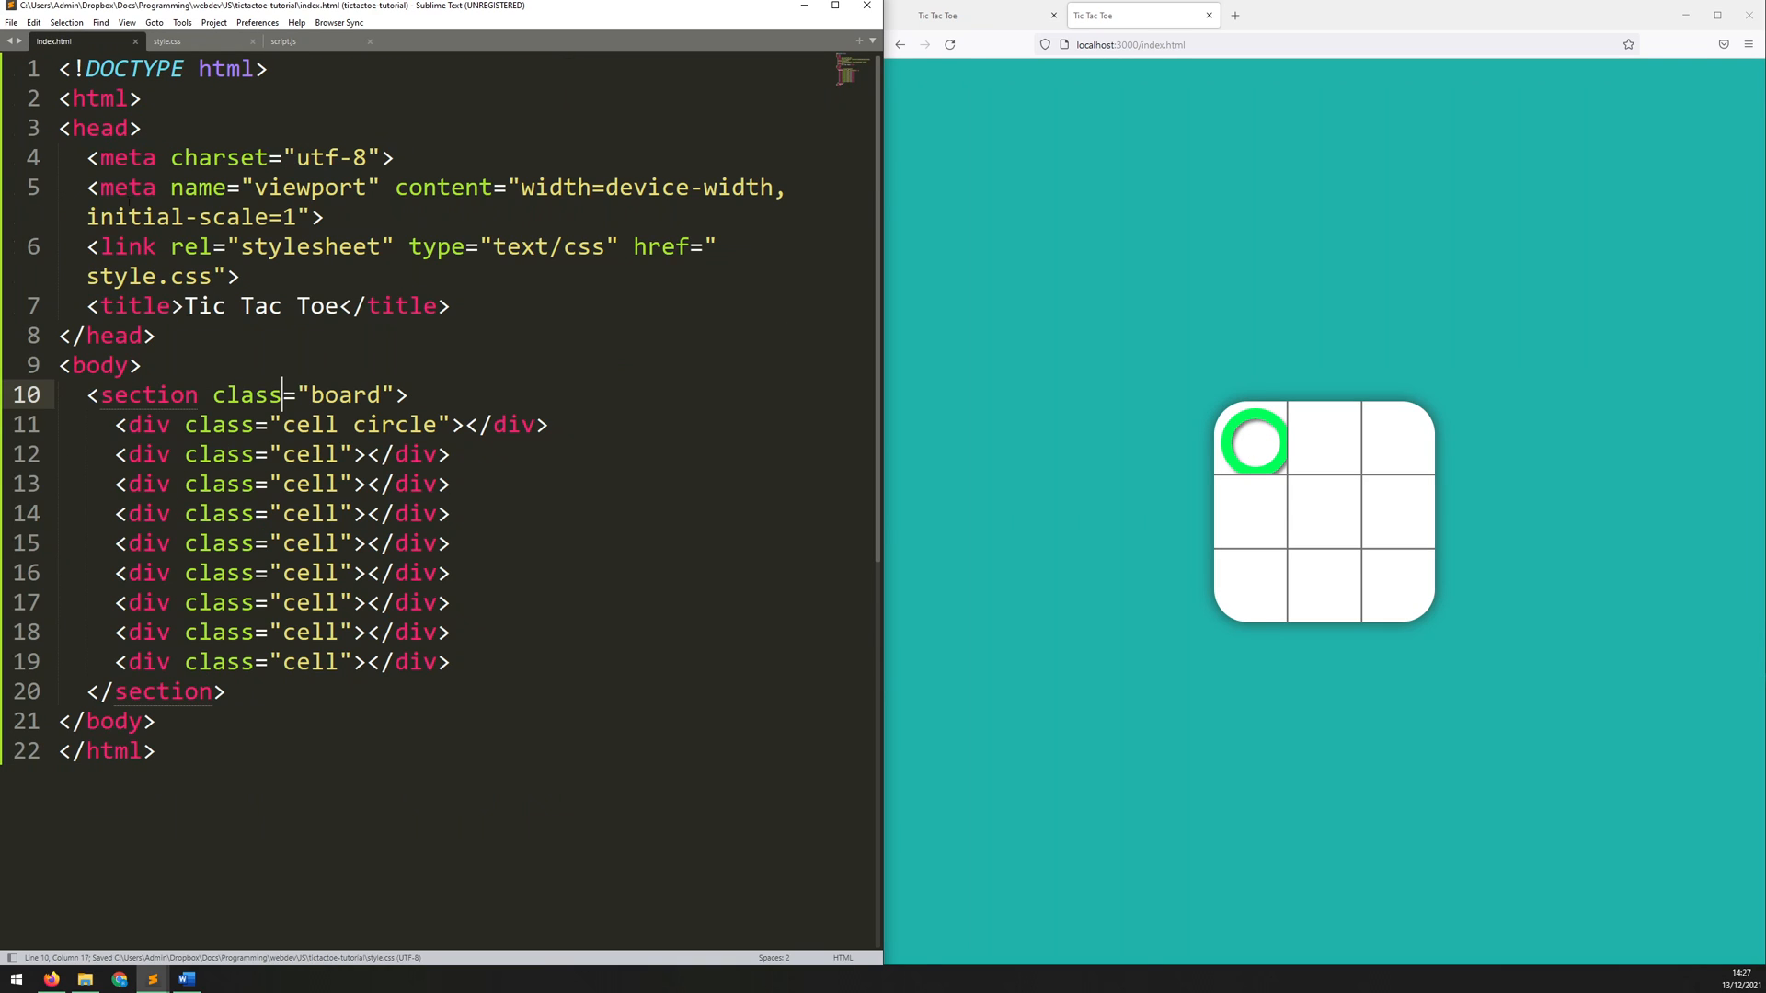
pyautogui.click(304, 424)
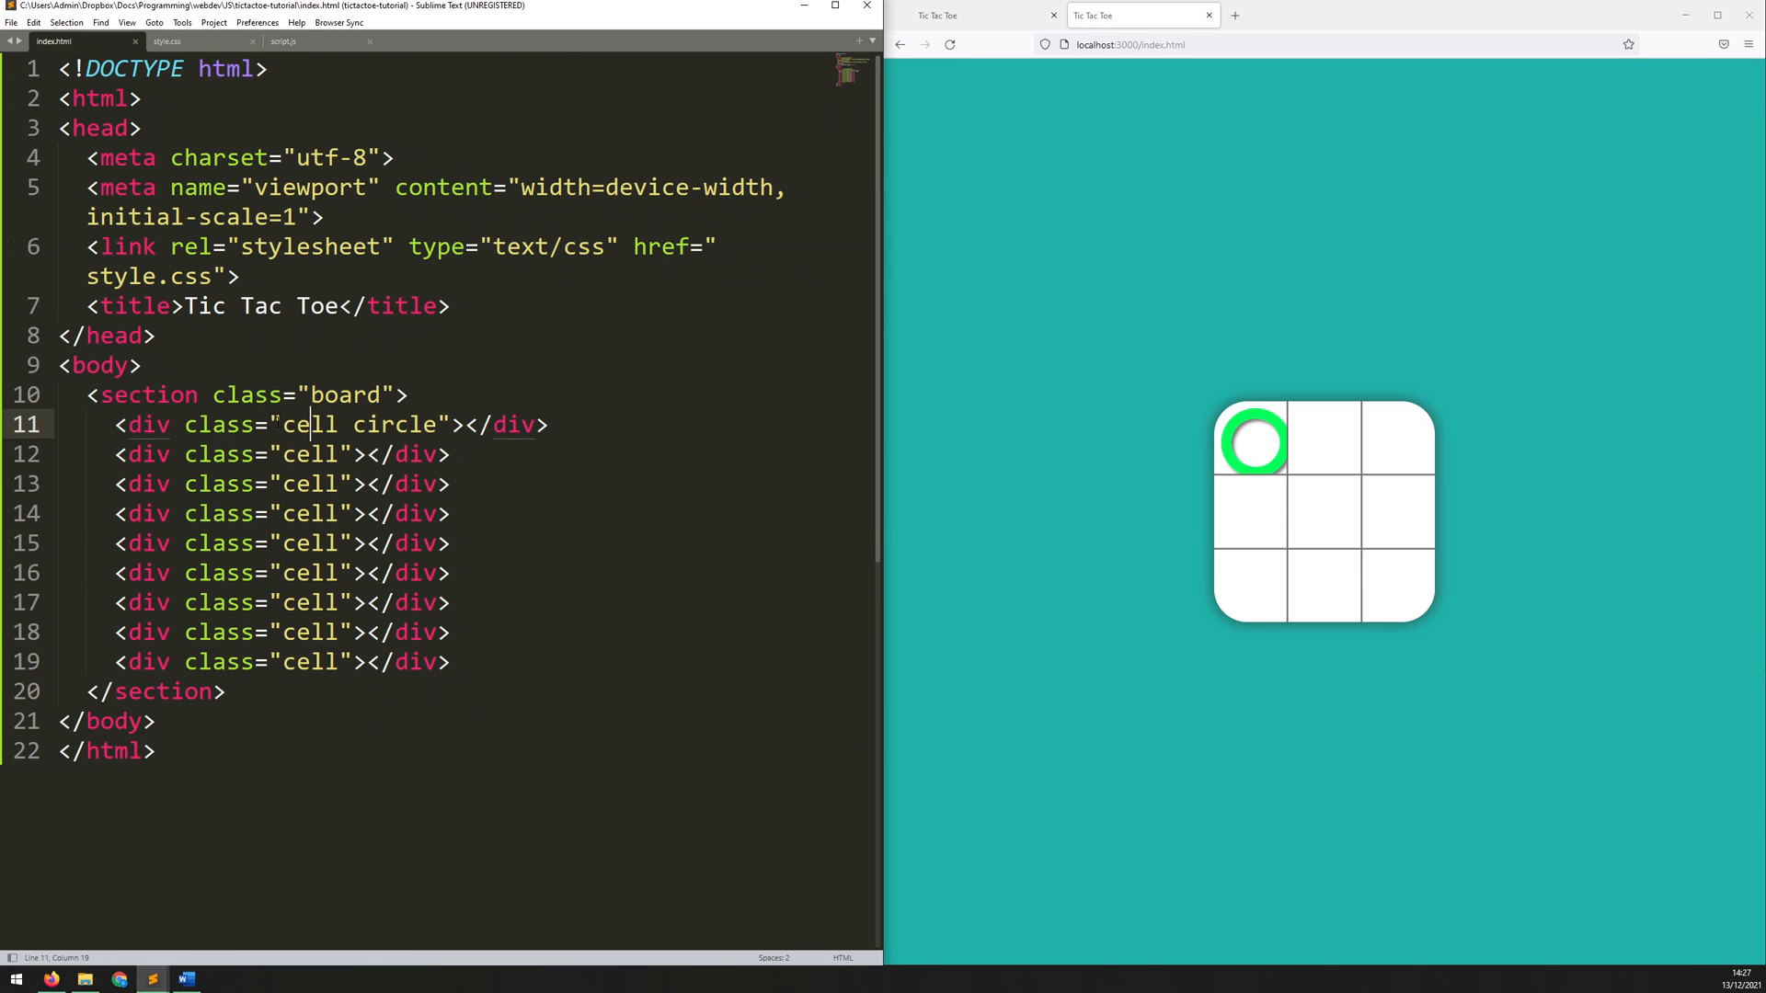
pyautogui.doubleClick(394, 425)
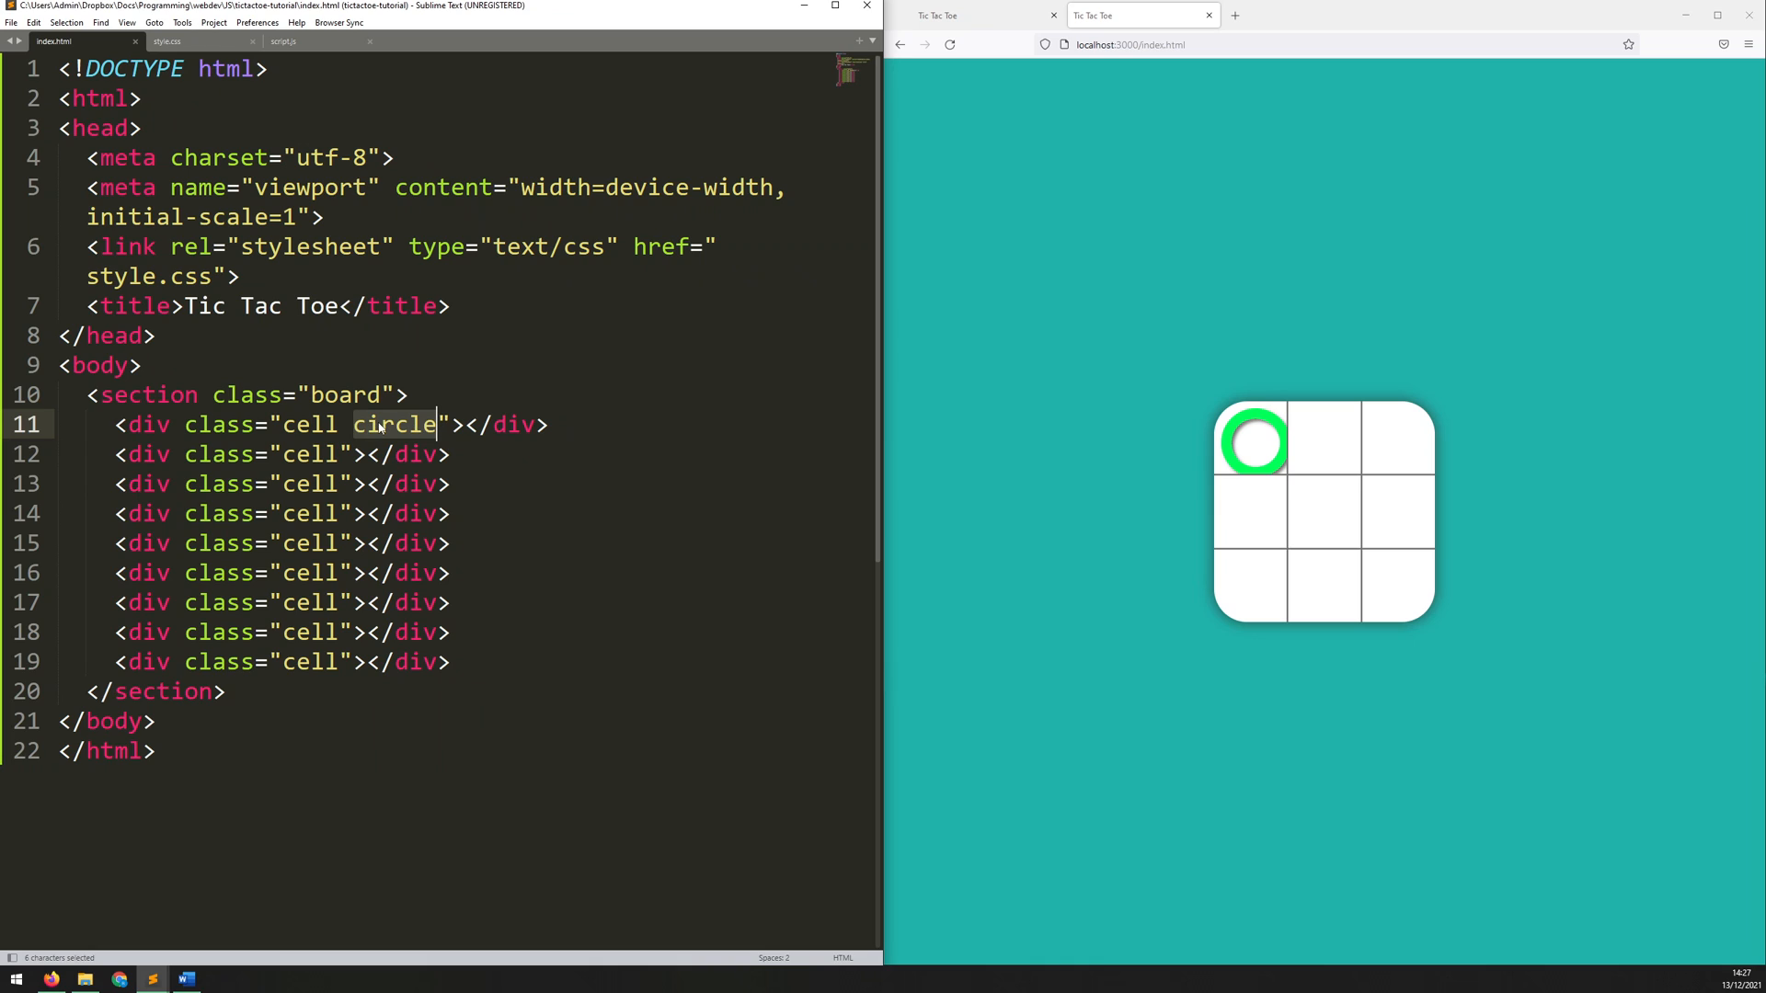
pyautogui.click(380, 425)
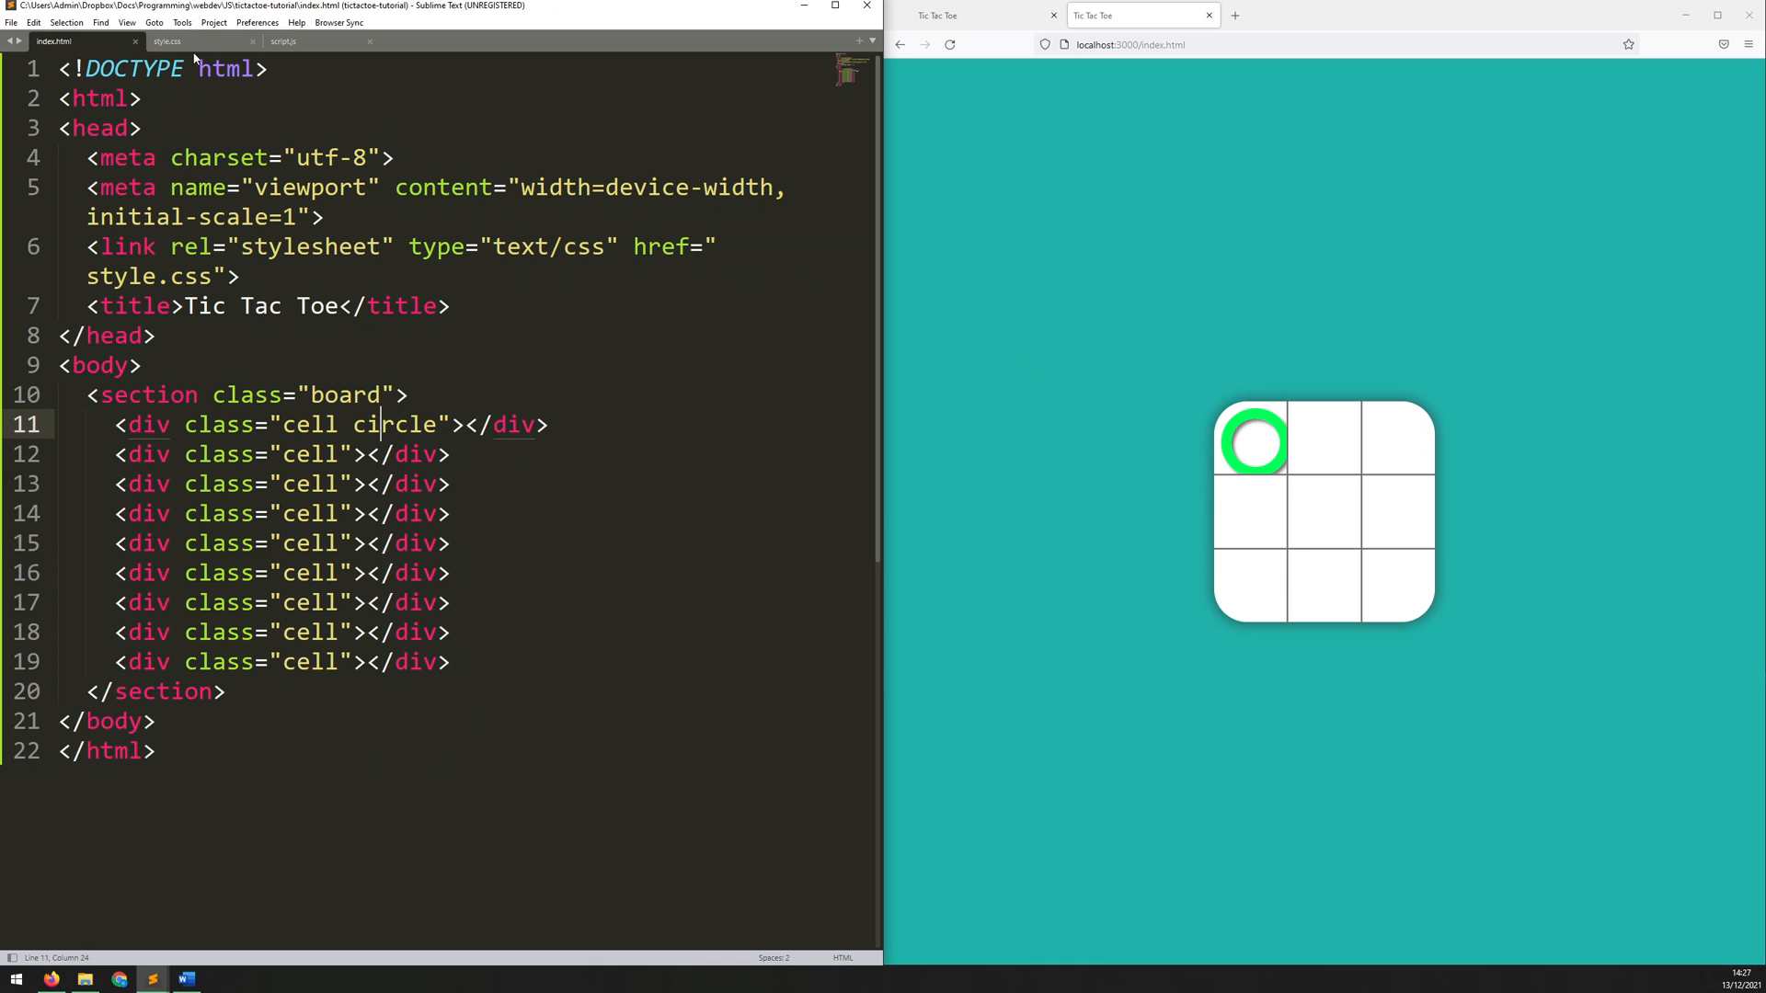
pyautogui.click(167, 42)
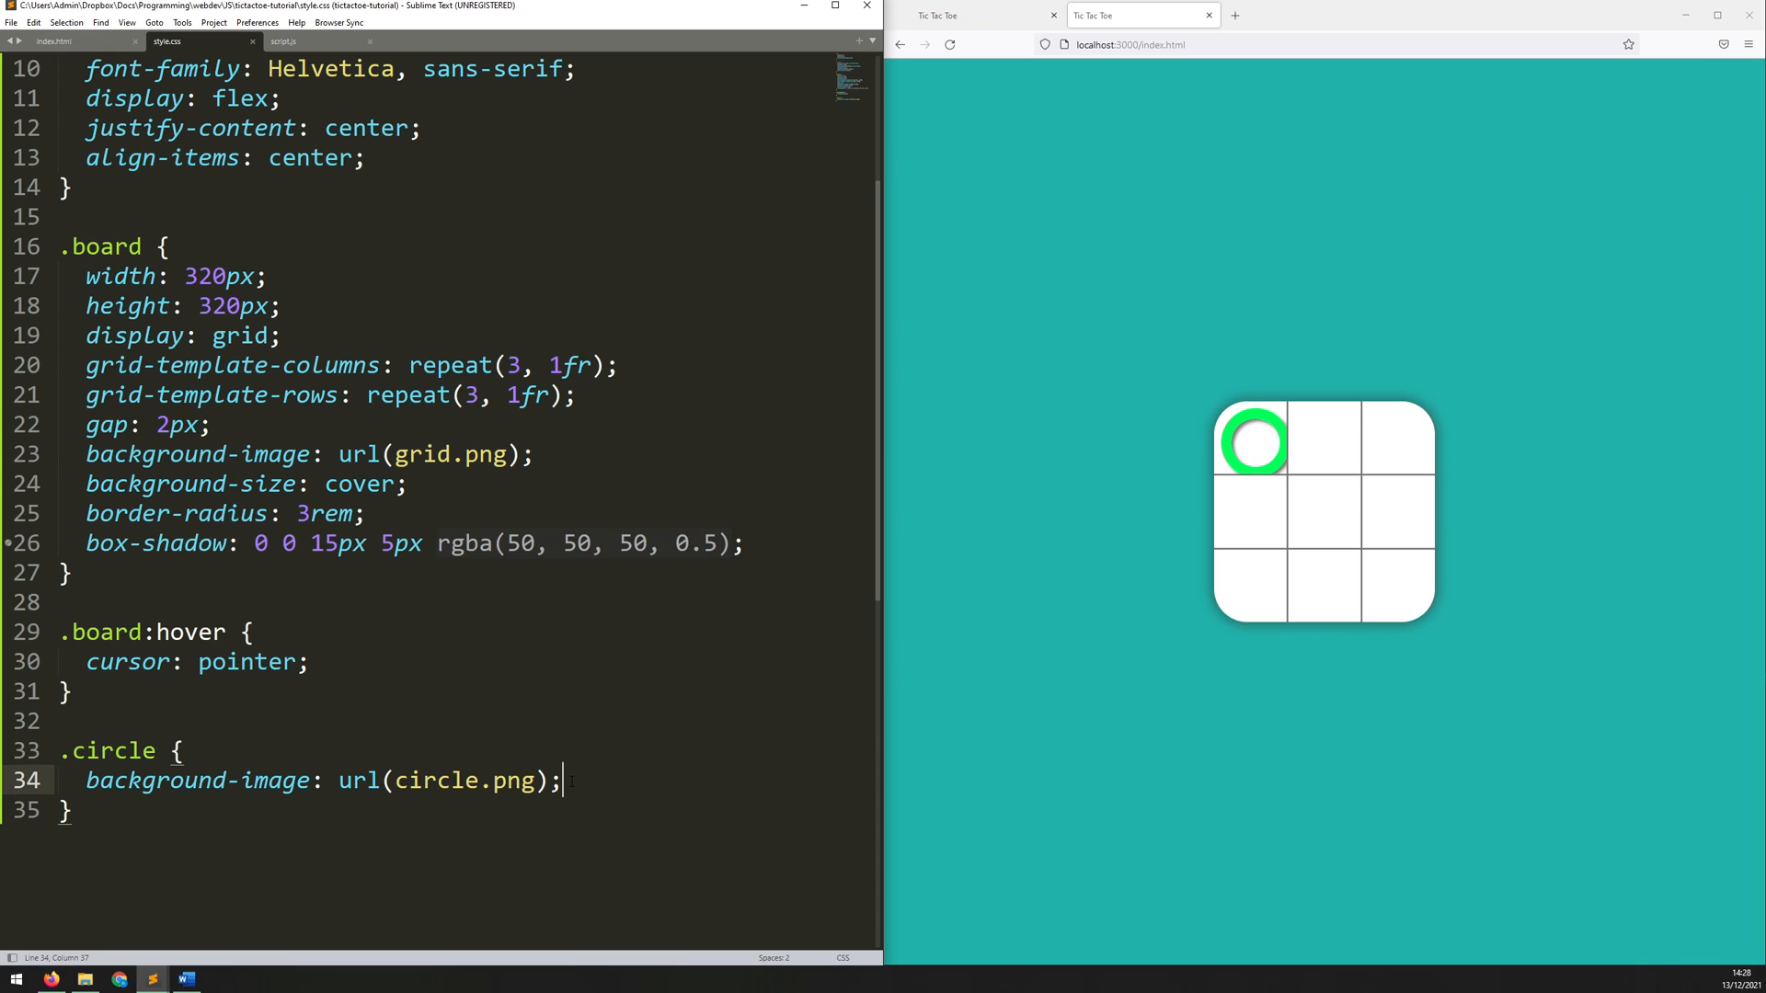
pyautogui.write('background-size: 80%;')
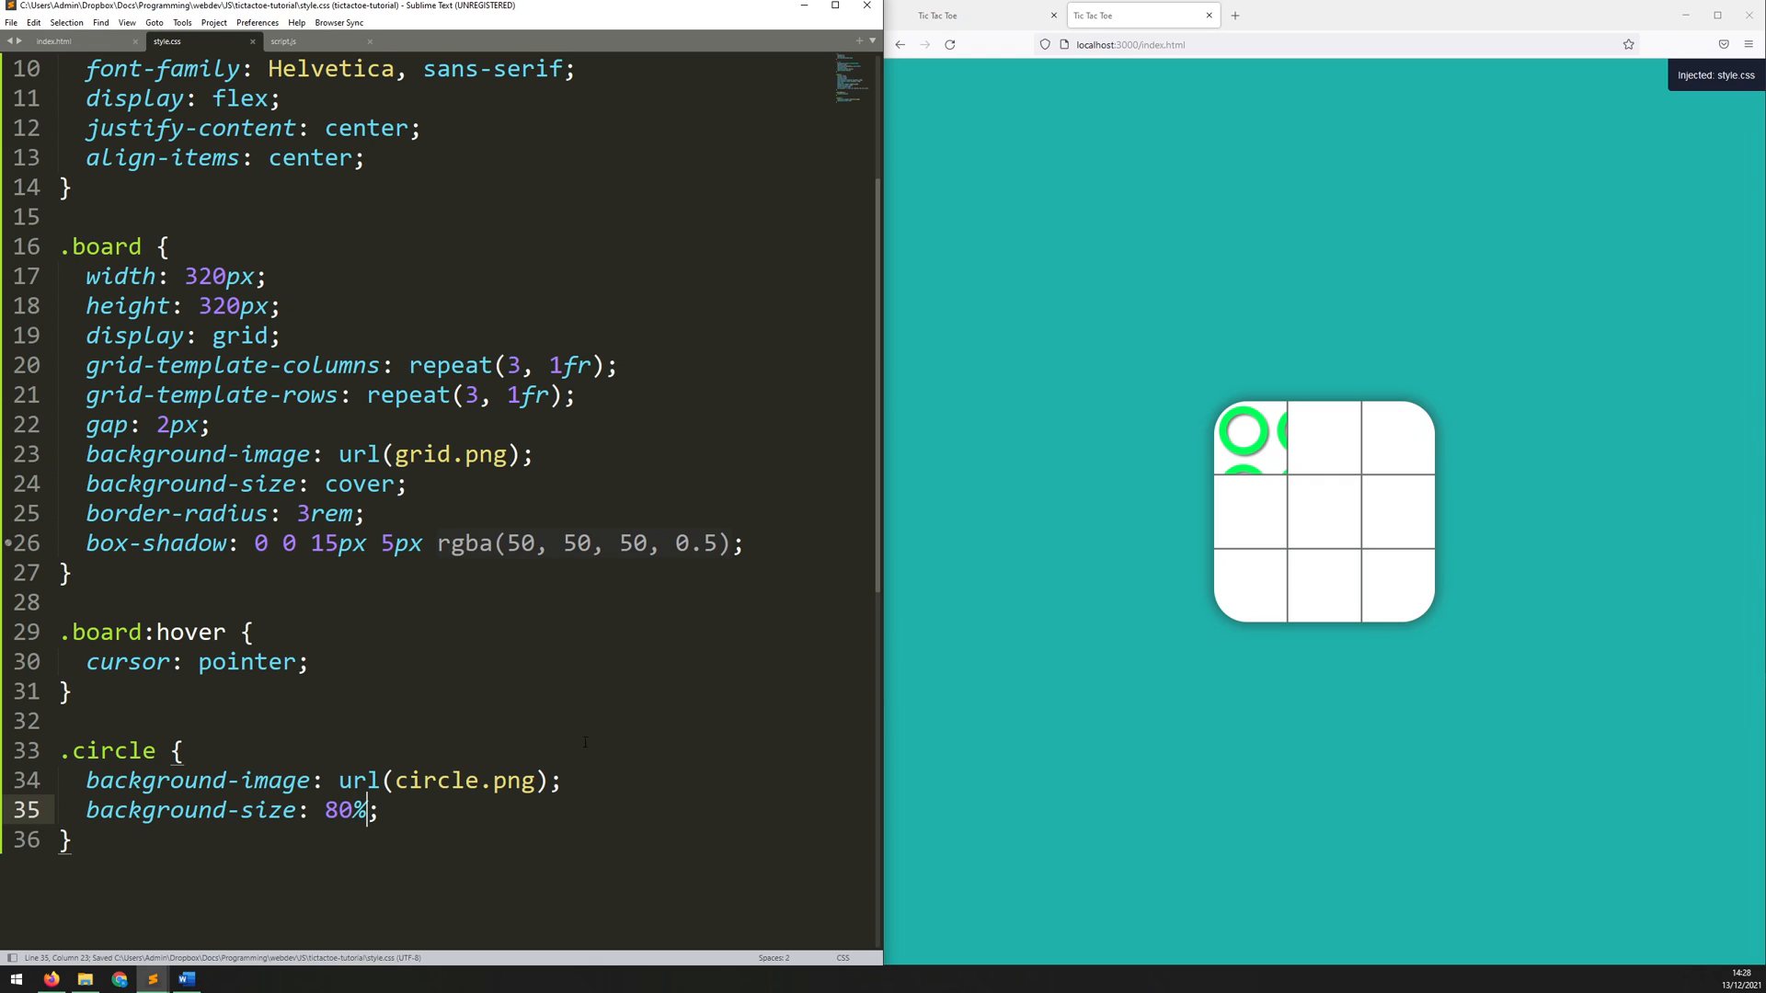
pyautogui.moveTo(1278, 420)
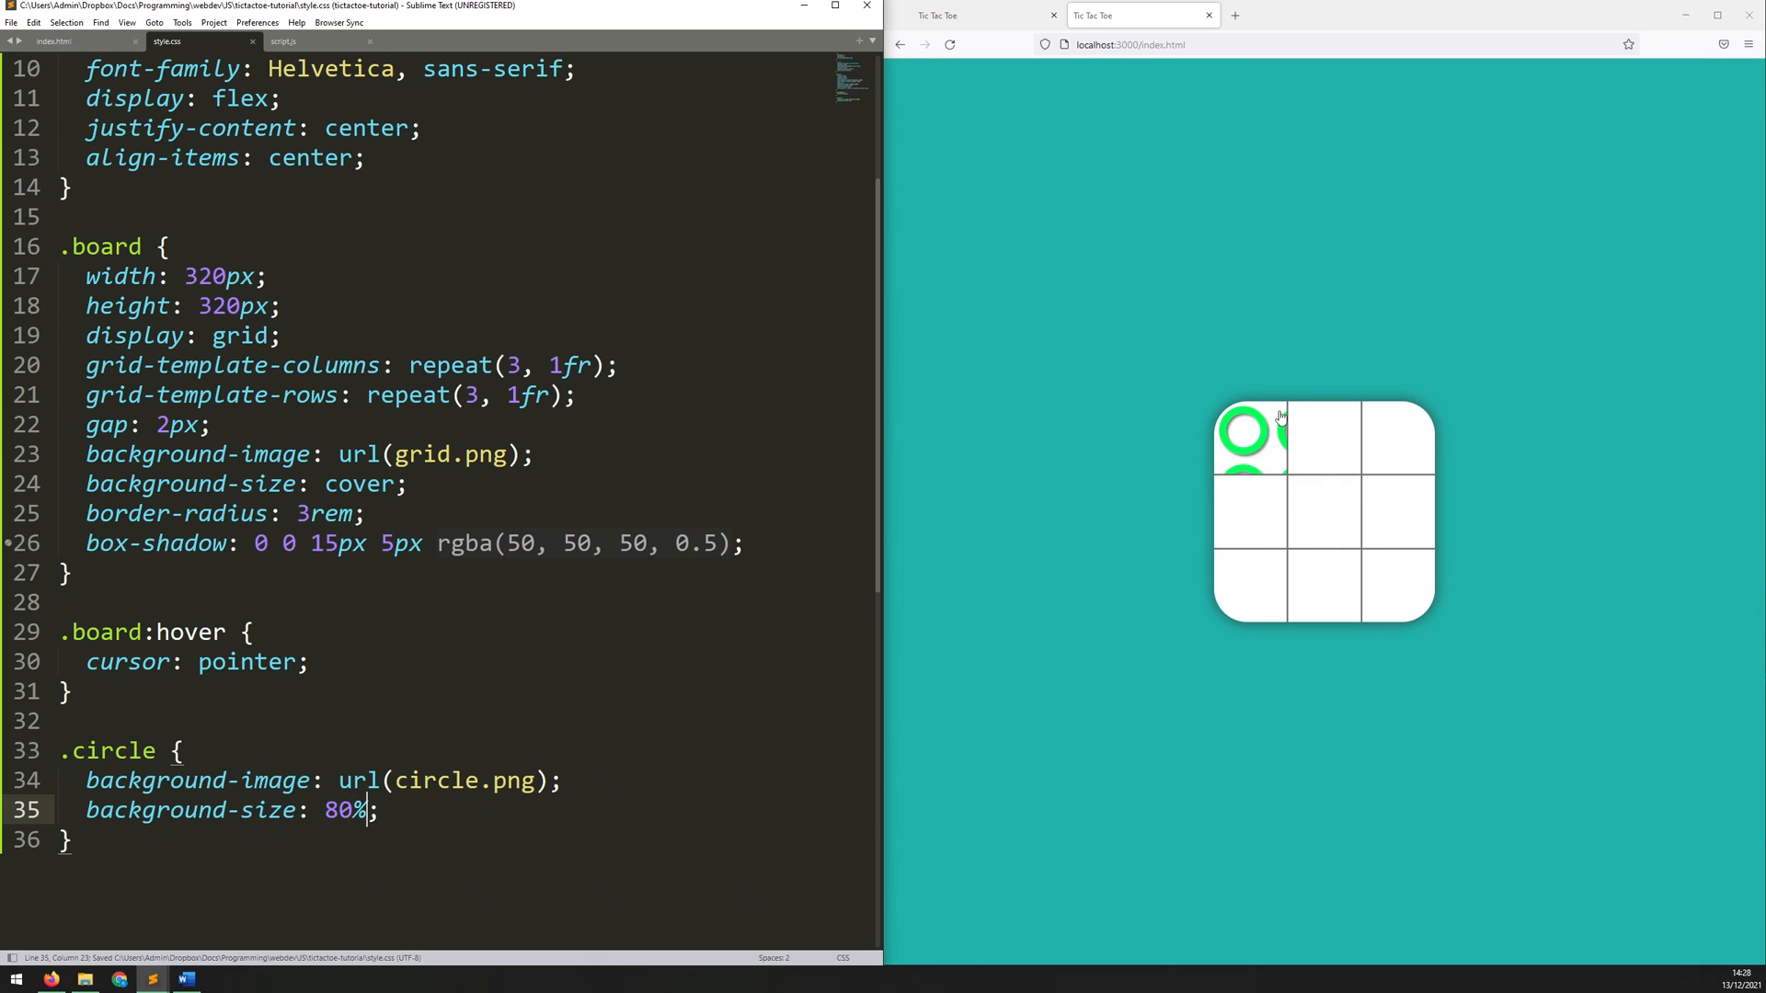
pyautogui.moveTo(1333, 441)
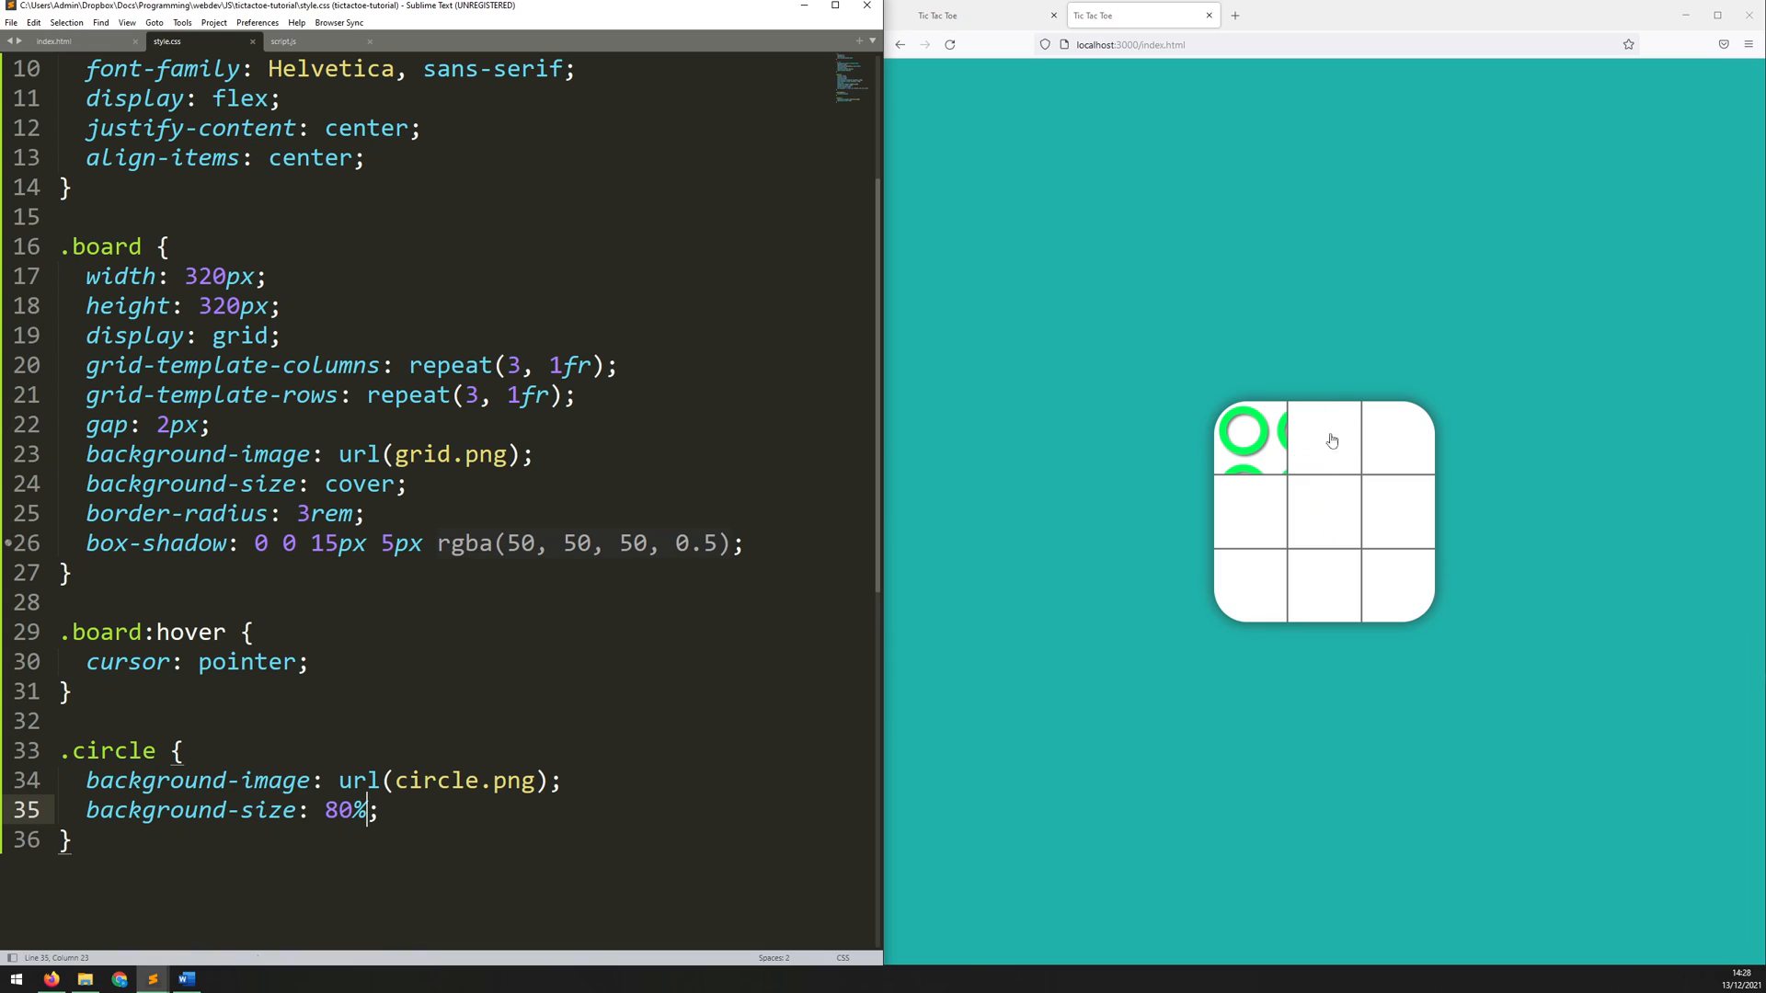
pyautogui.moveTo(1234, 433)
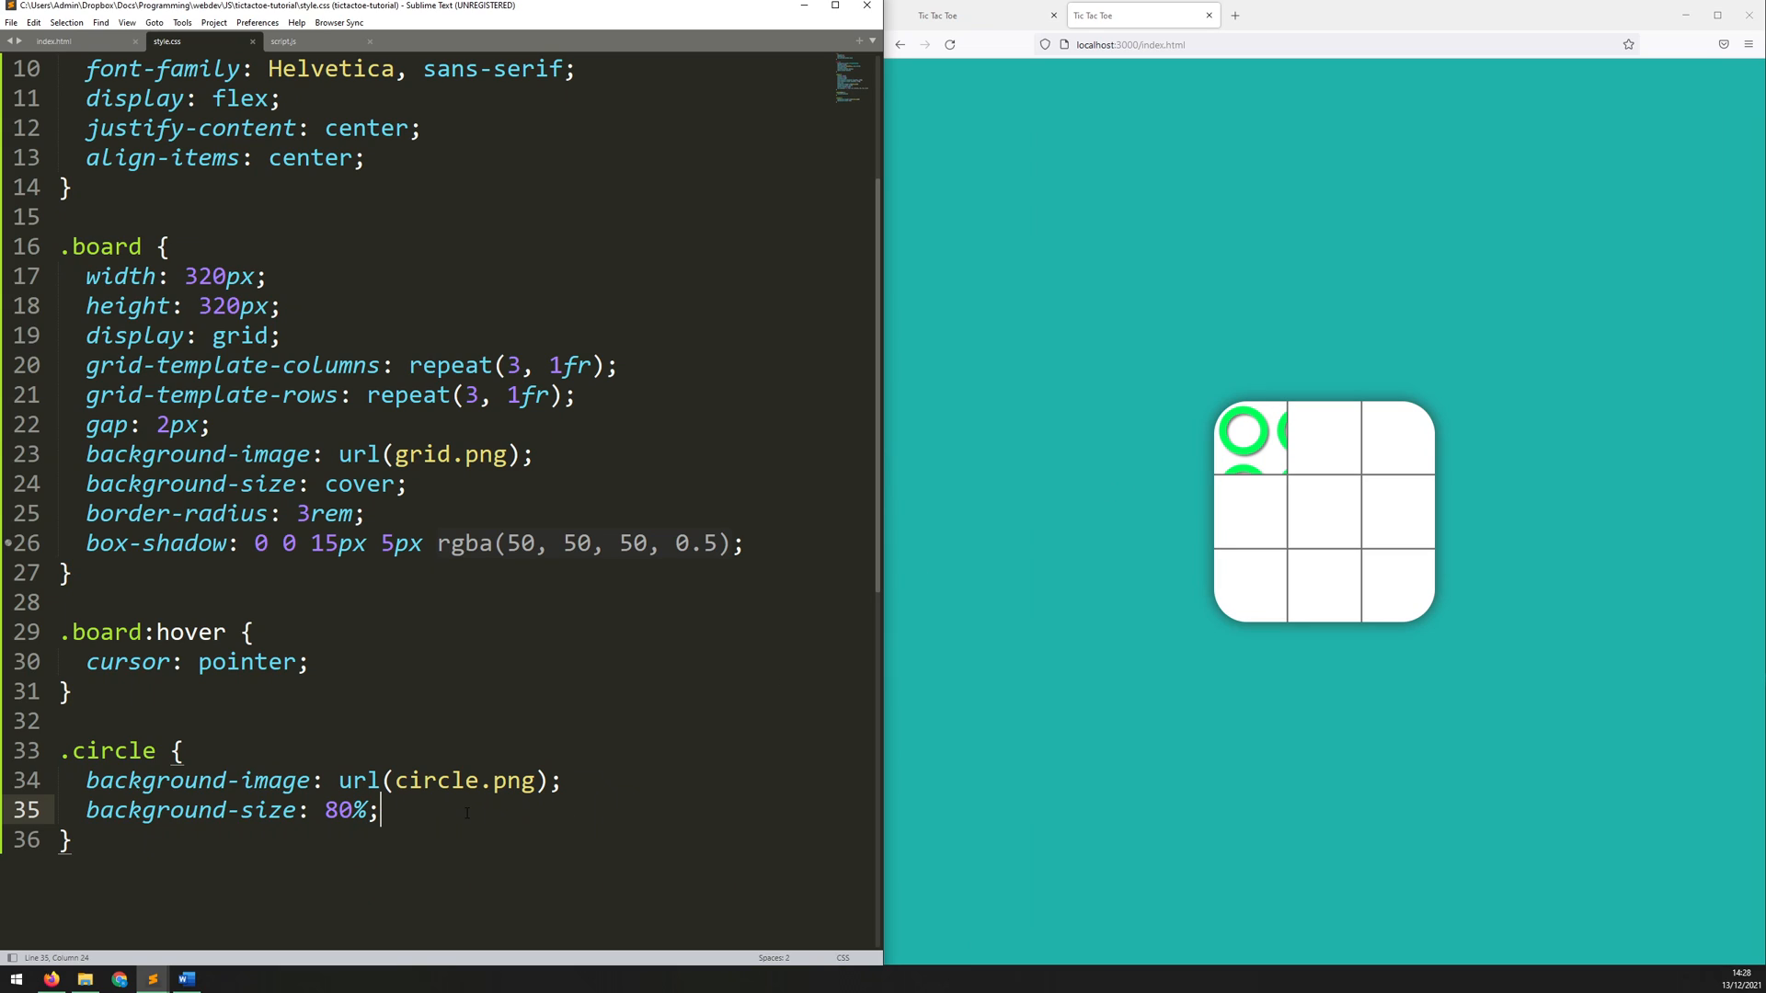
# Step: Add background-size 80%, background-position center and background-repeat no-repeat to .circle
pyautogui.write('back')
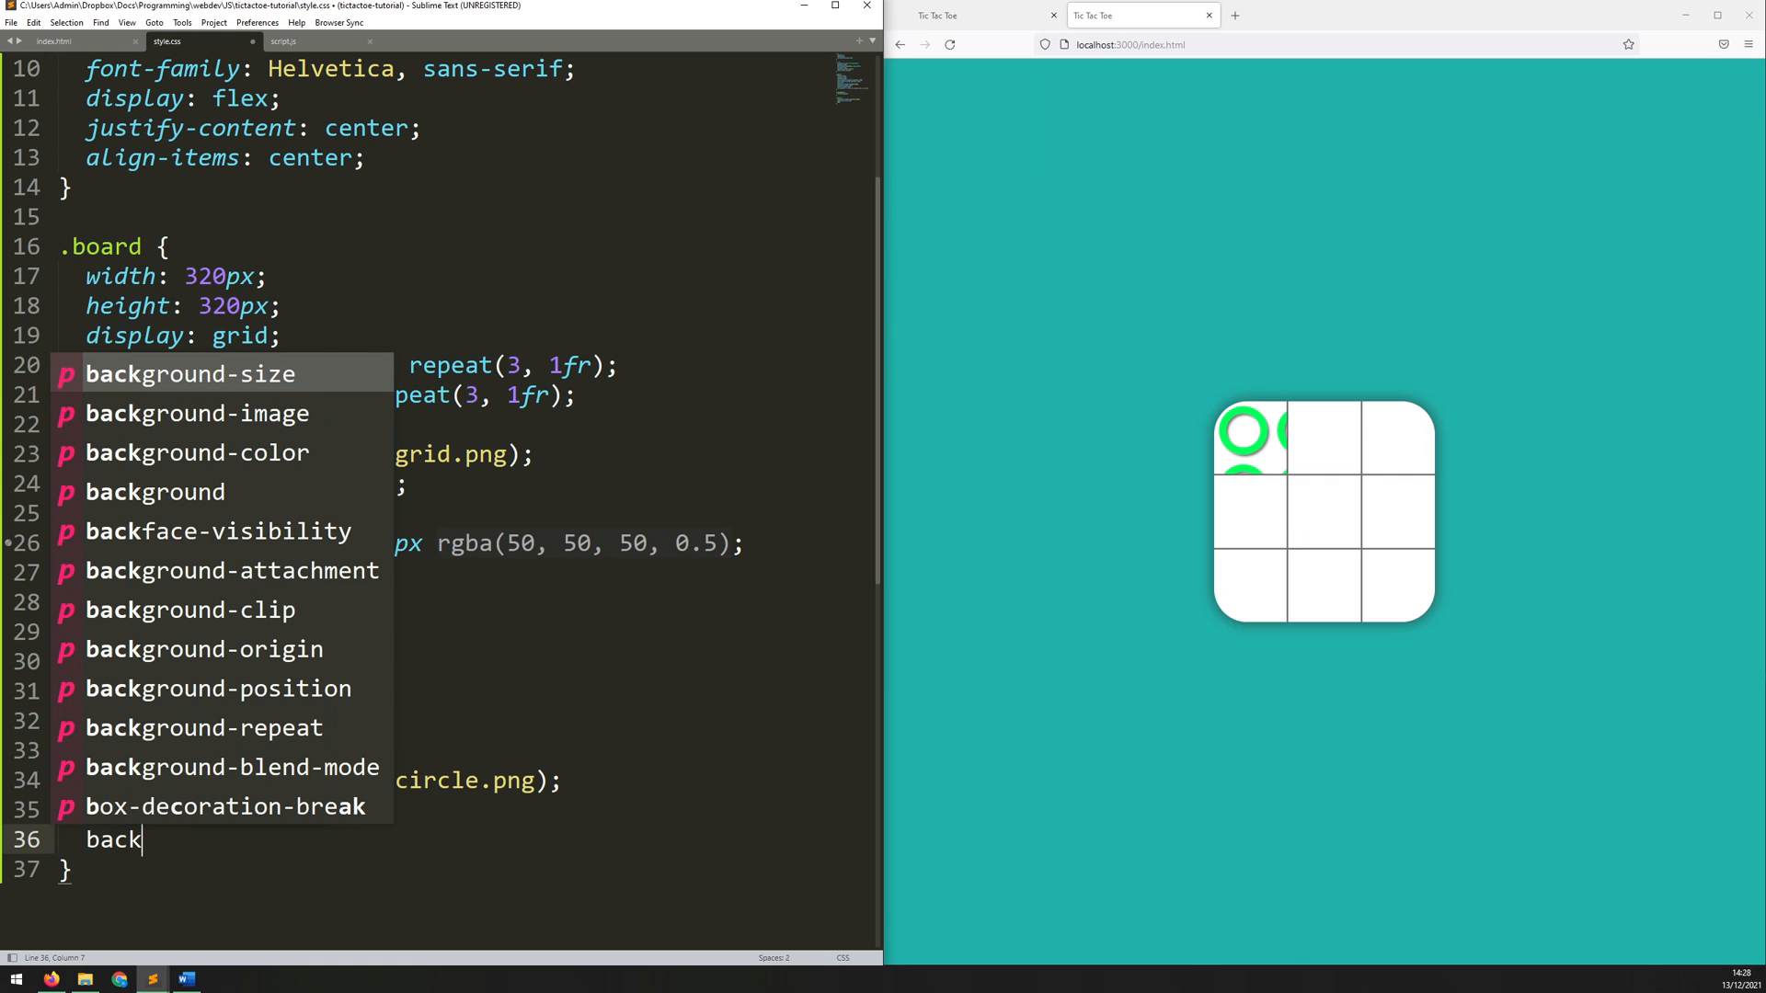
pyautogui.write('ground-position: c;')
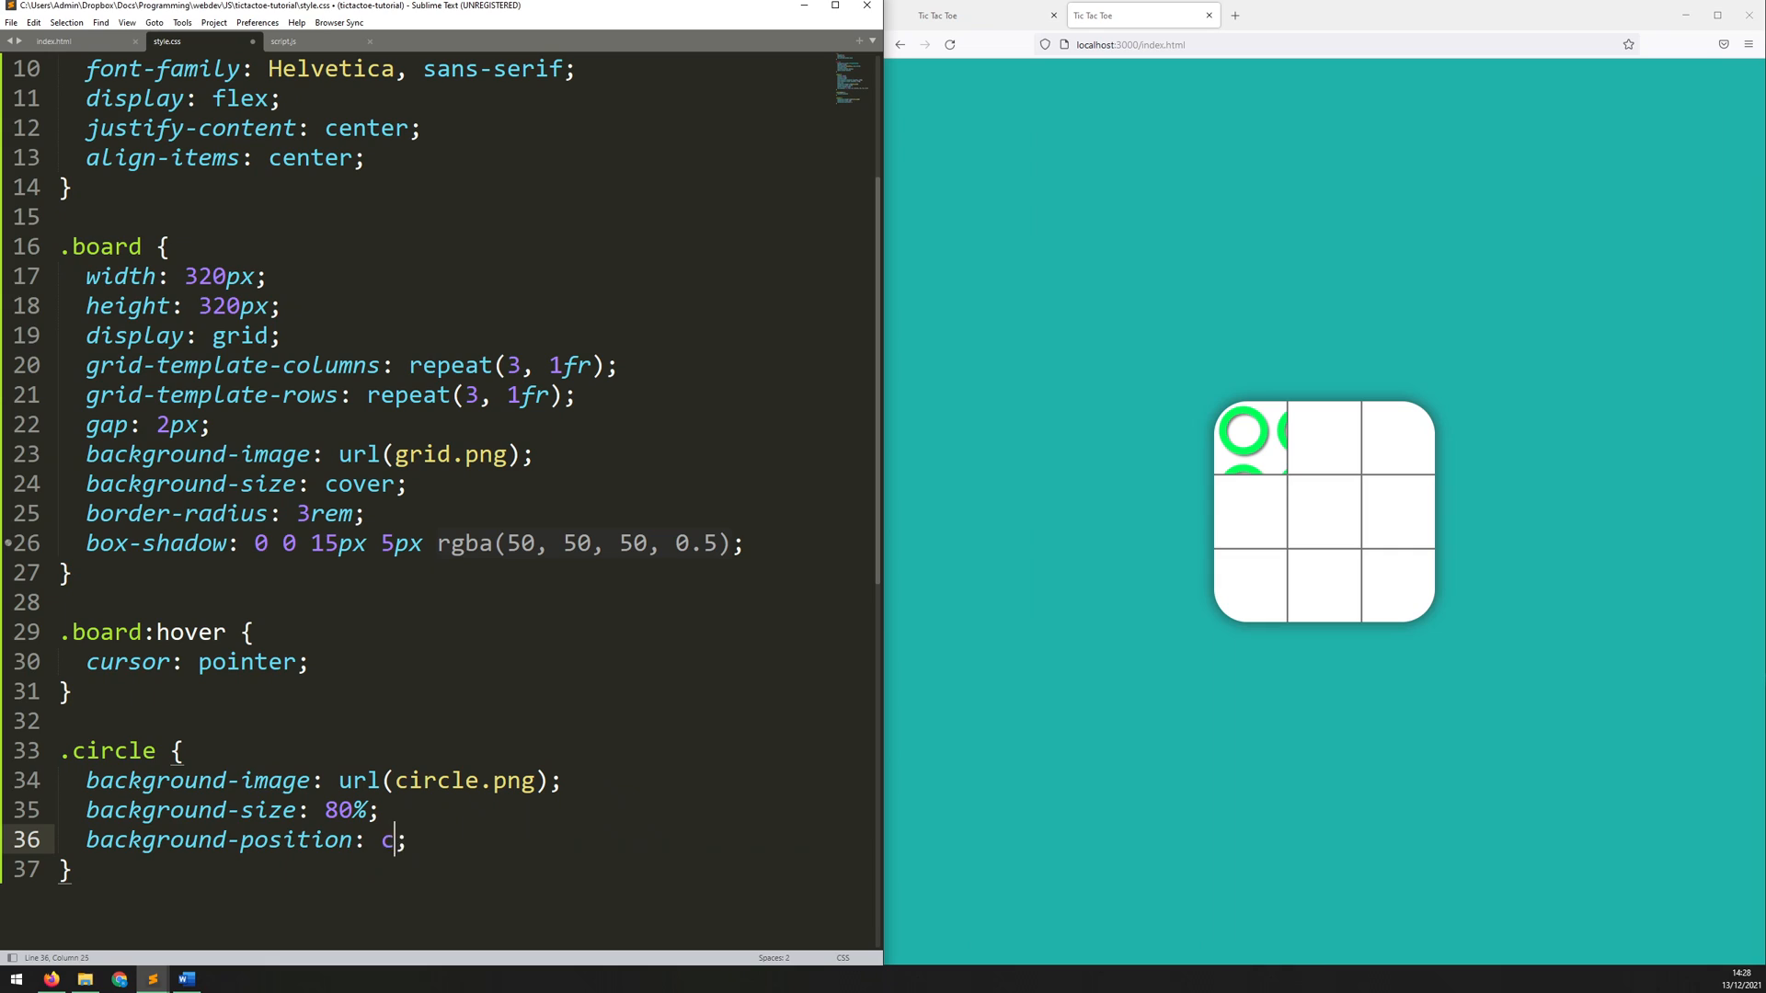
pyautogui.write('enter')
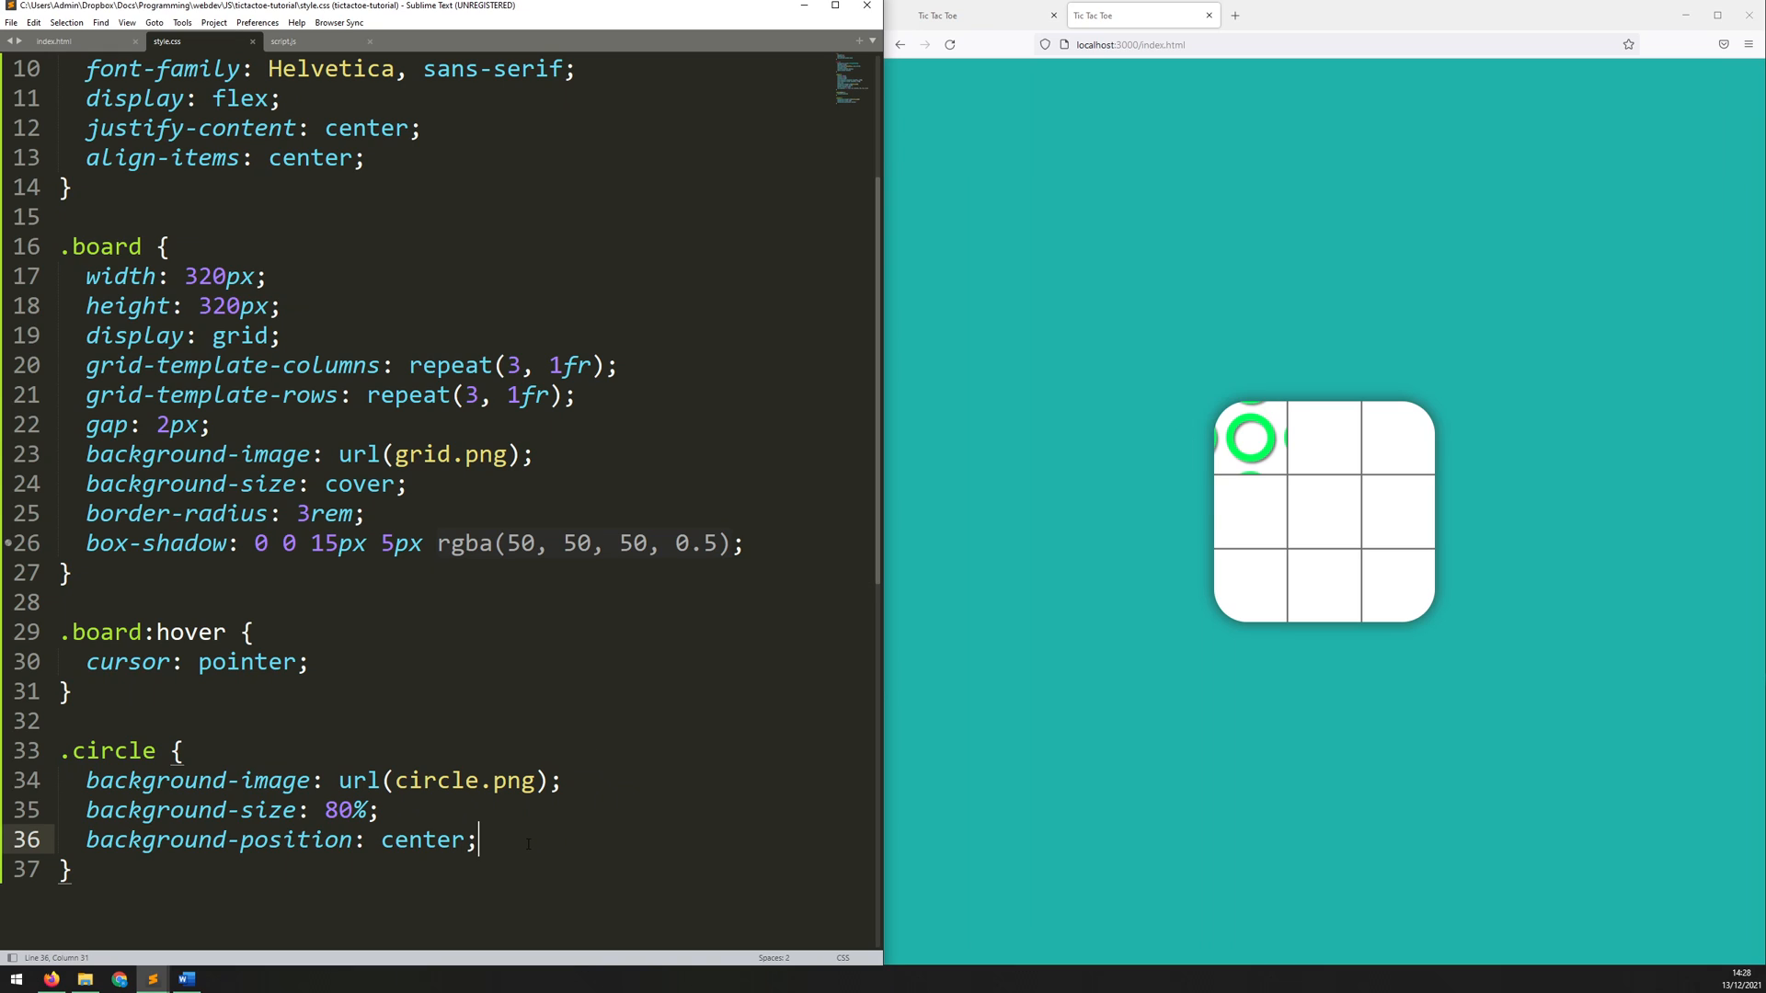
pyautogui.write('background-repeat: no-repeat;')
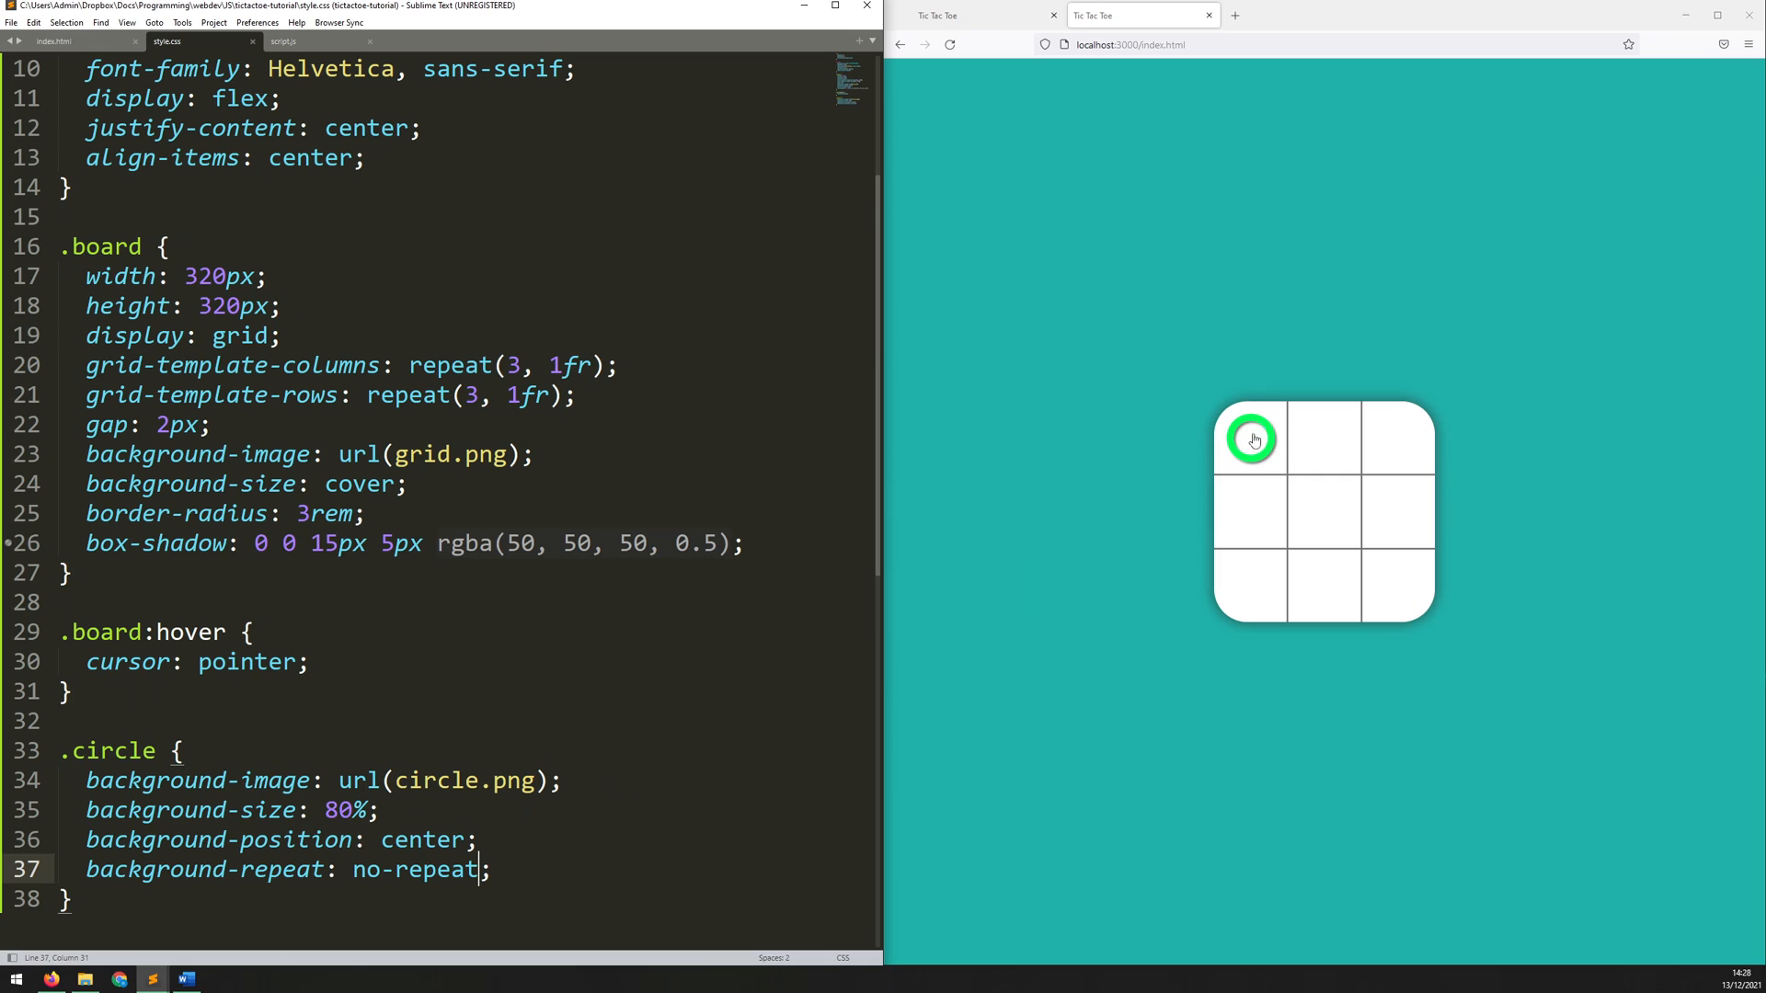
pyautogui.moveTo(1218, 458)
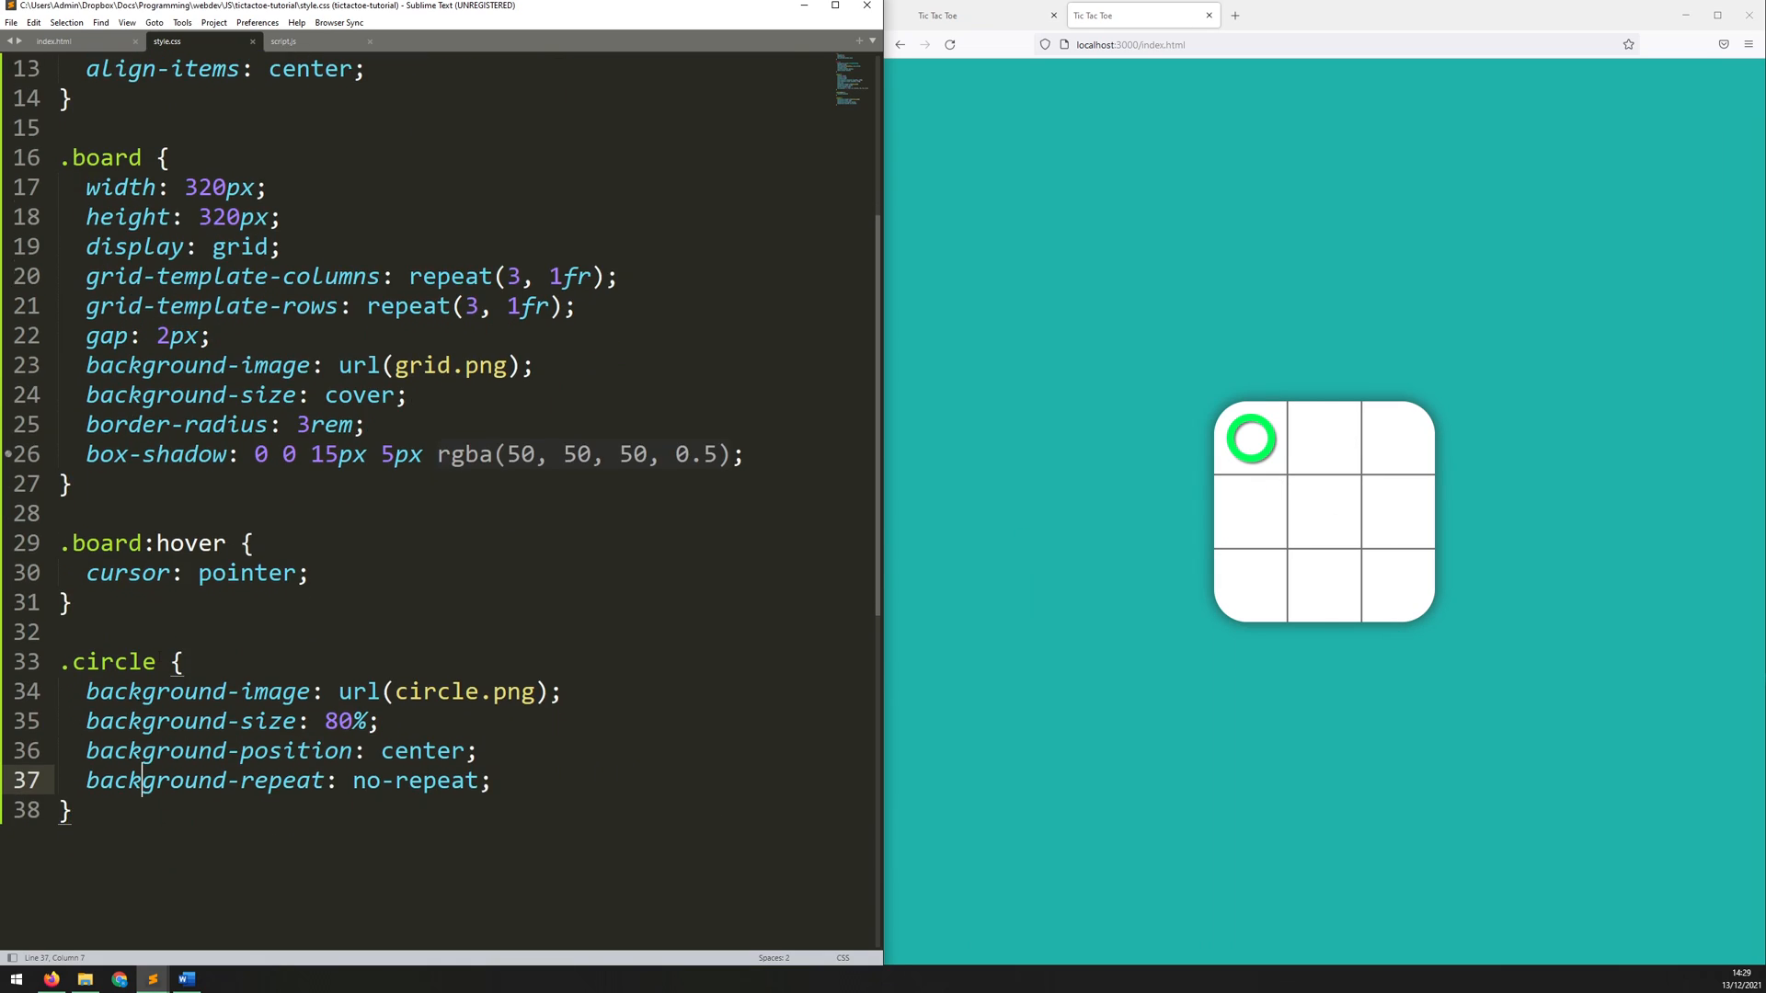
# Step: Add the class 'cross' to the second cell in index.html and save
pyautogui.click(53, 41)
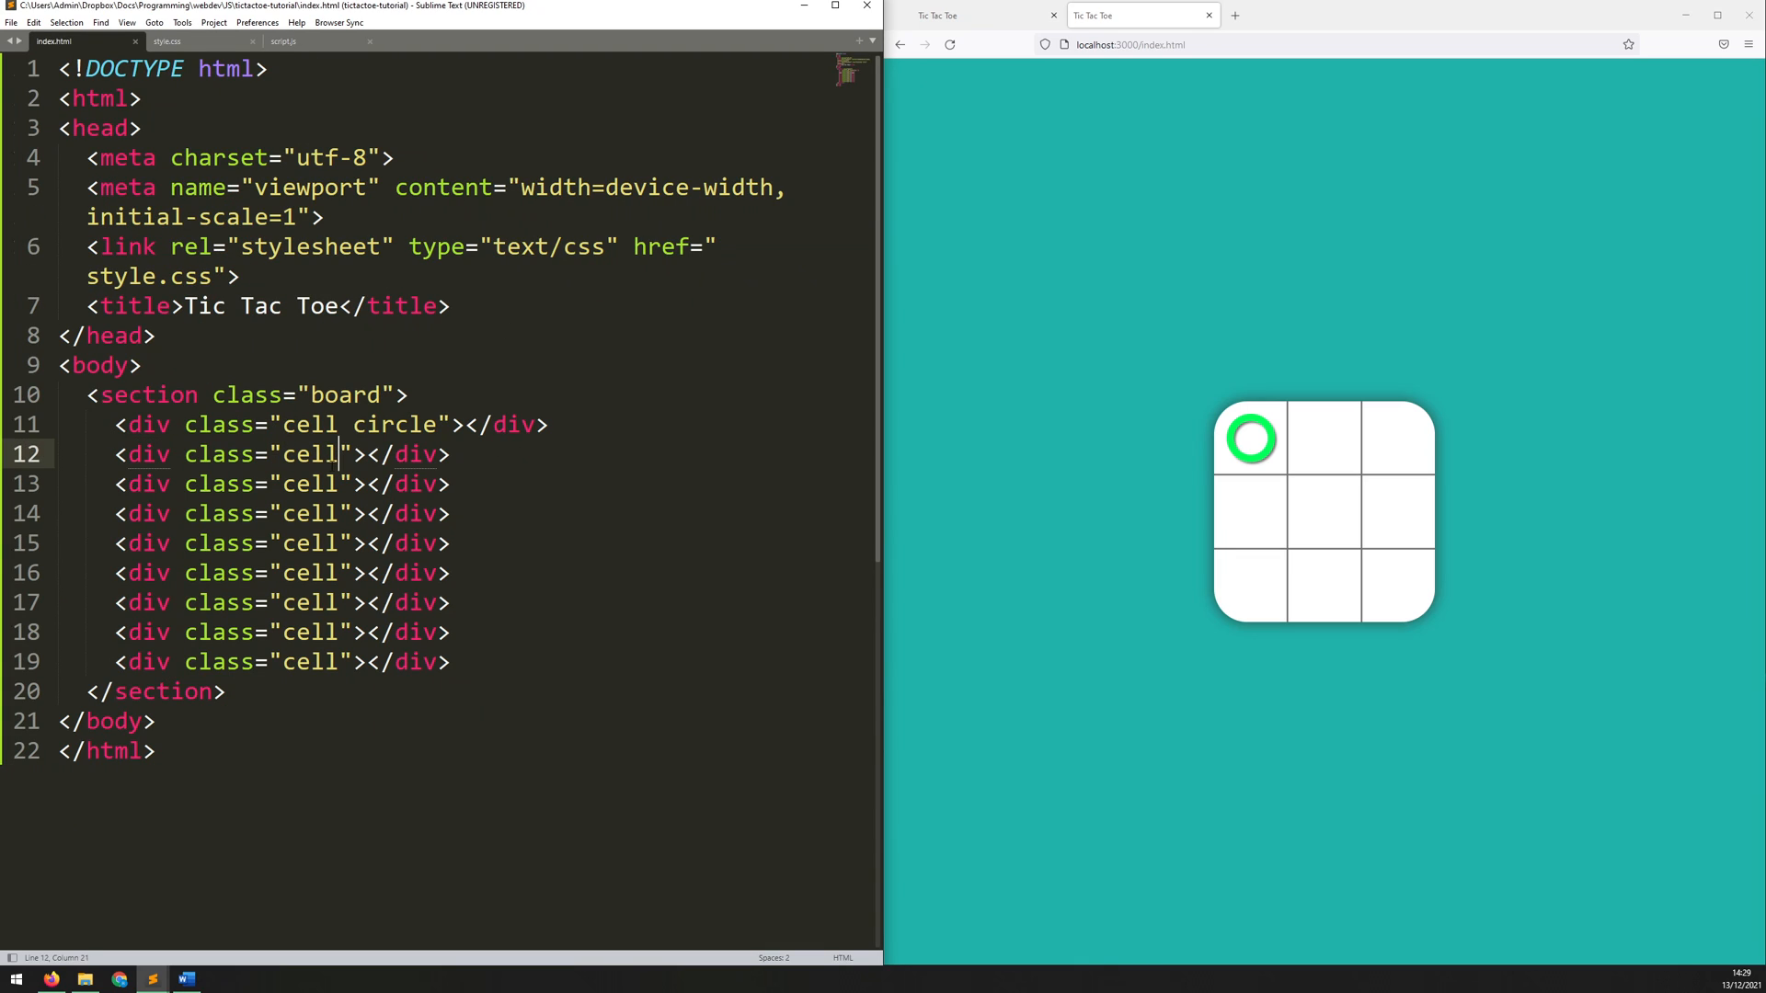
pyautogui.write('cross')
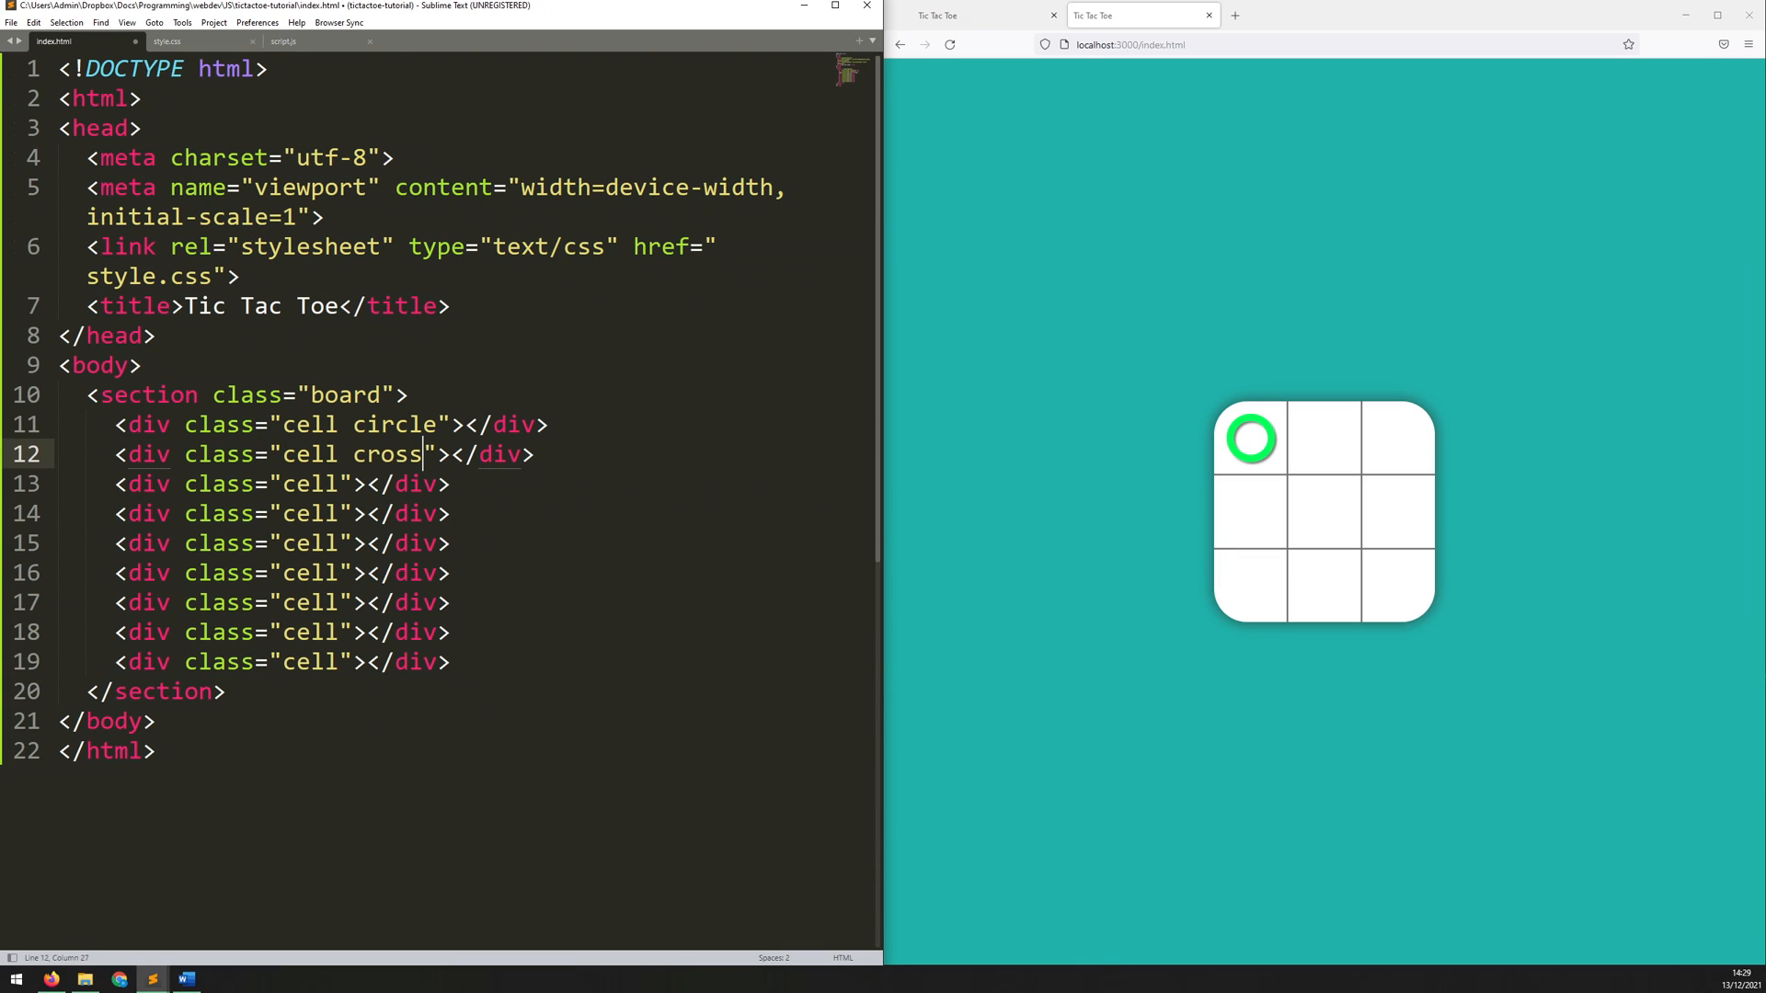
pyautogui.doubleClick(386, 454)
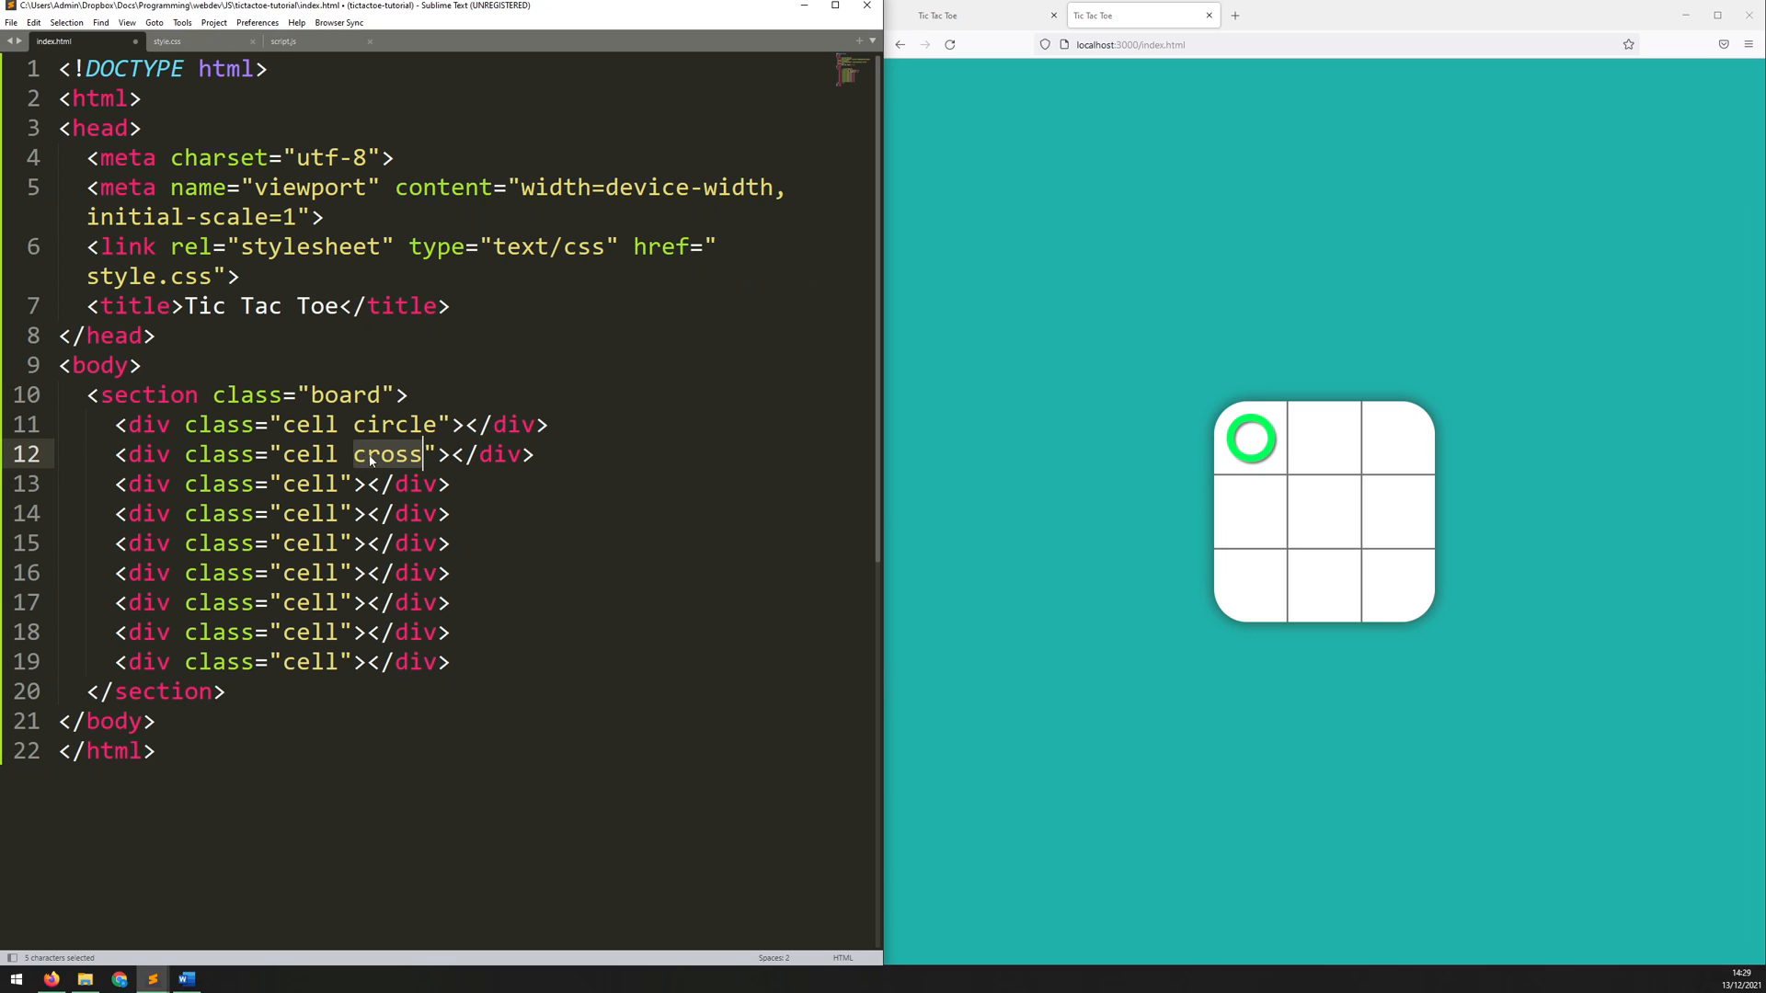
pyautogui.press('ctrl+s')
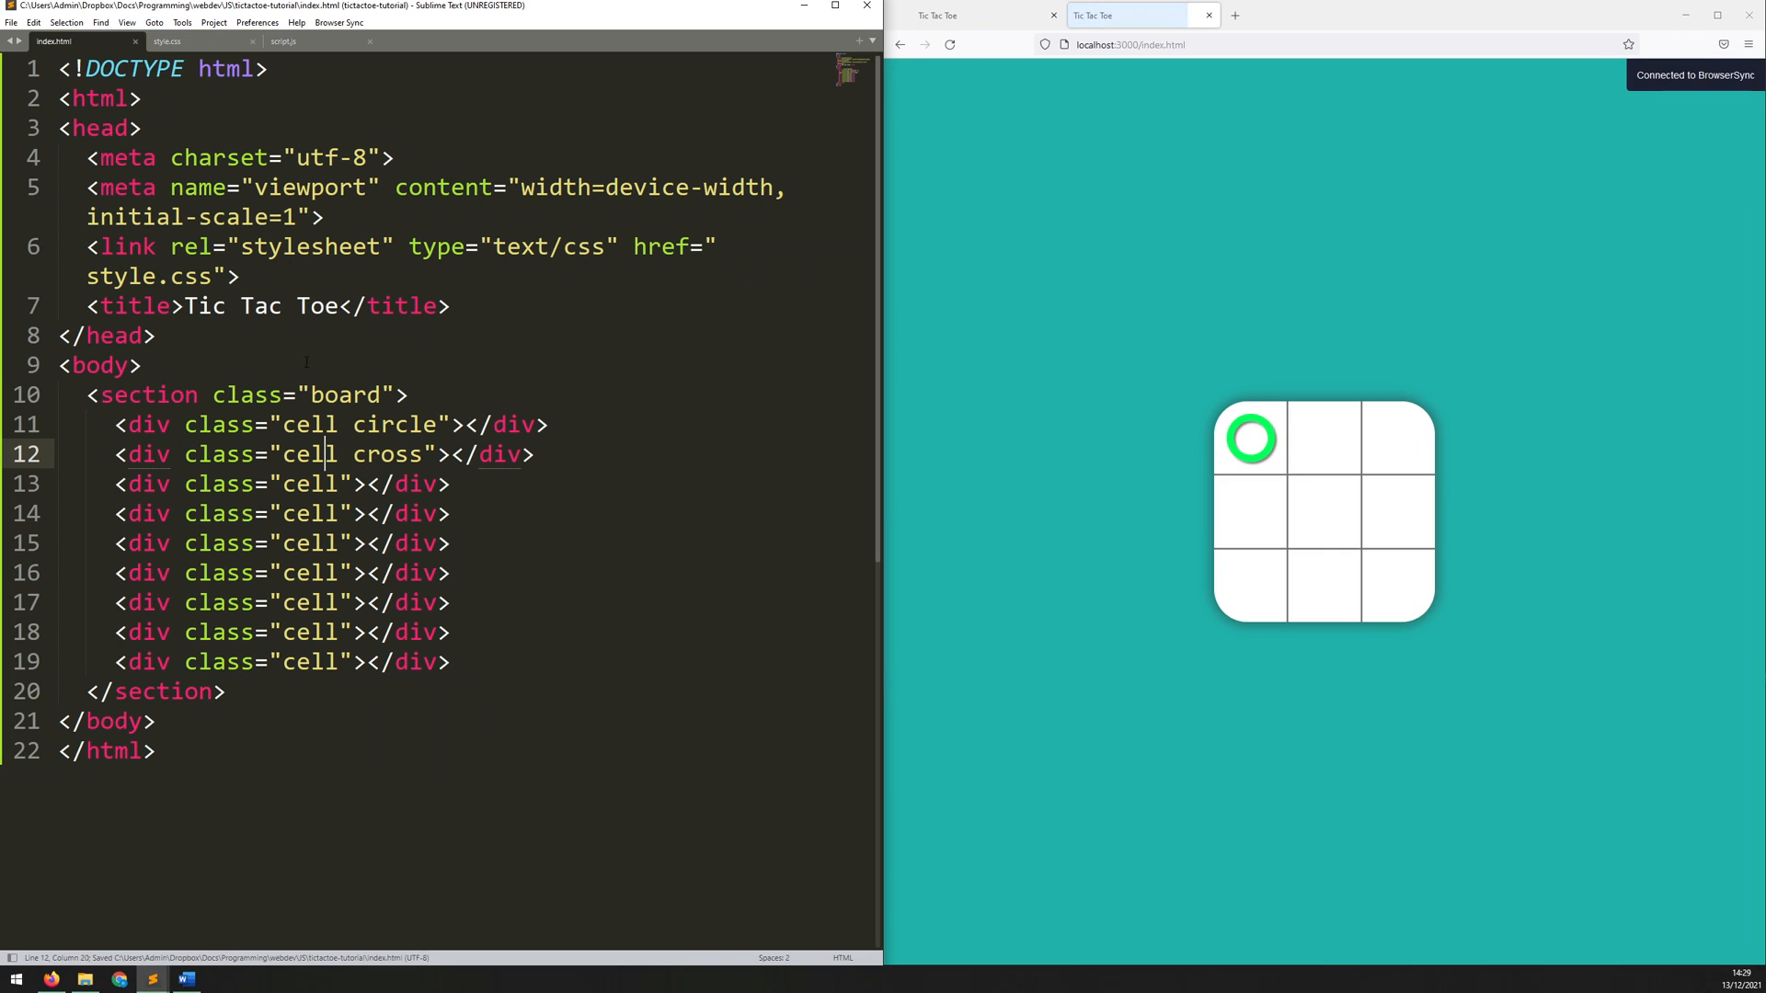
# Step: Create a .cross rule using cross.png in style.css
pyautogui.click(167, 41)
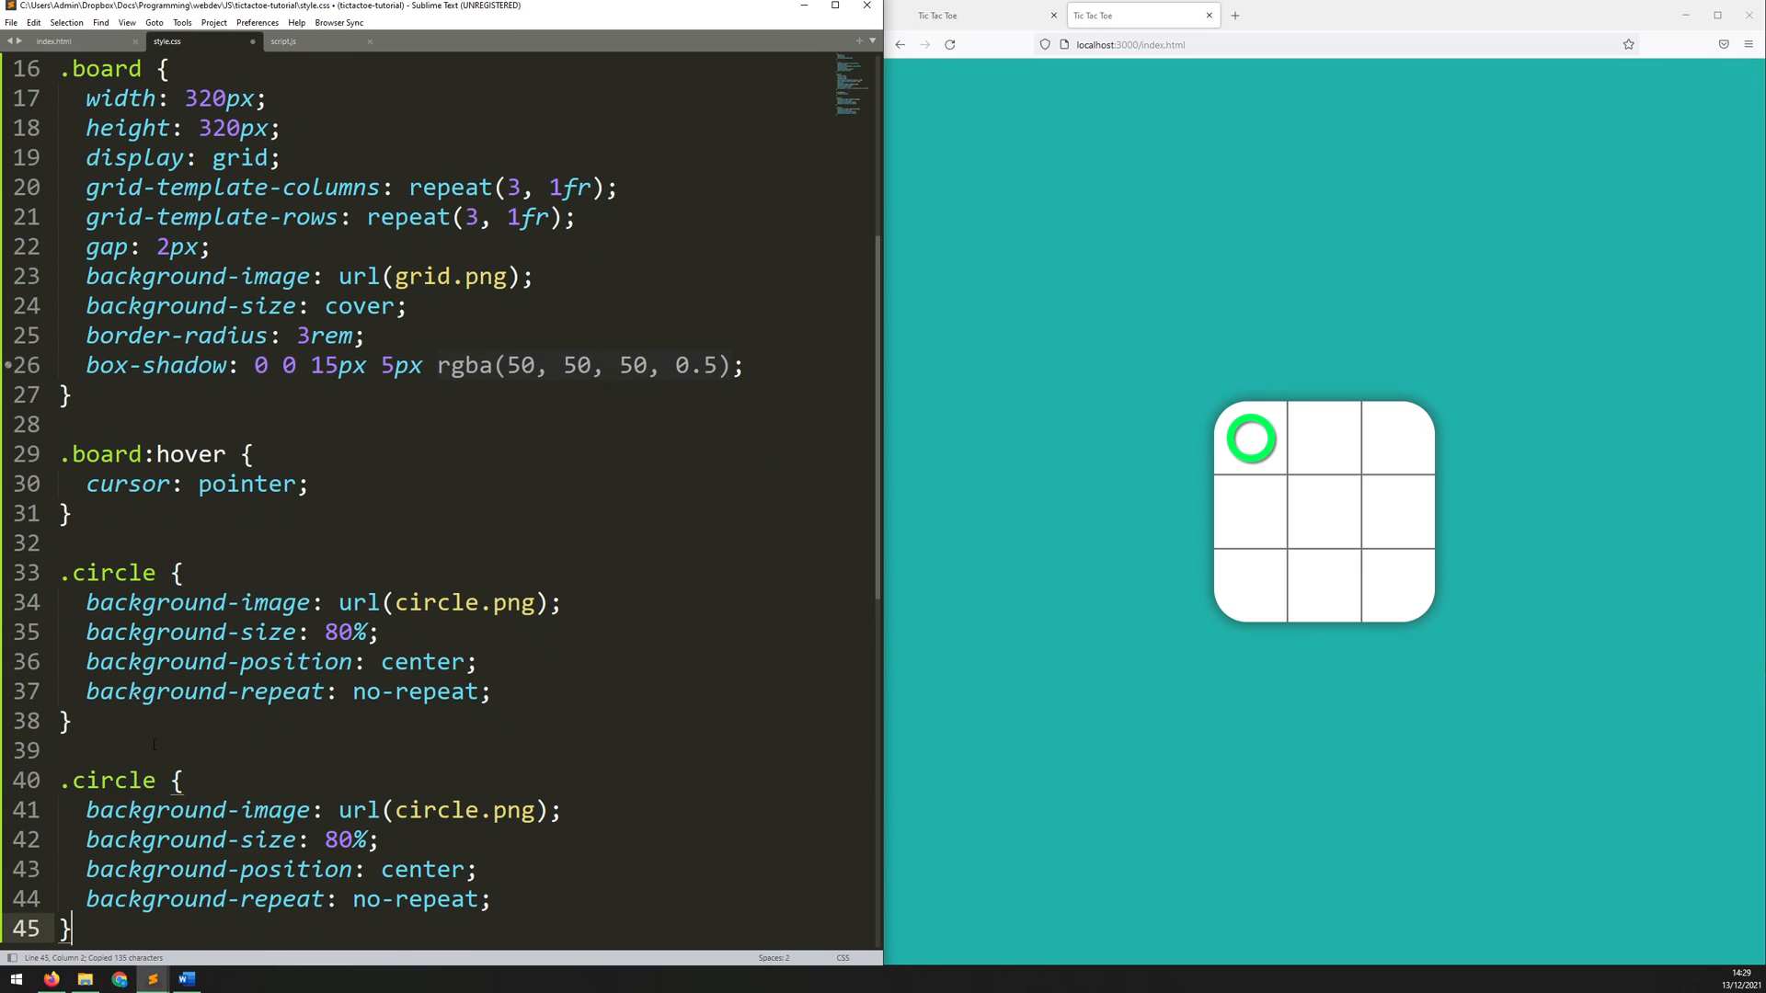
pyautogui.write('cross')
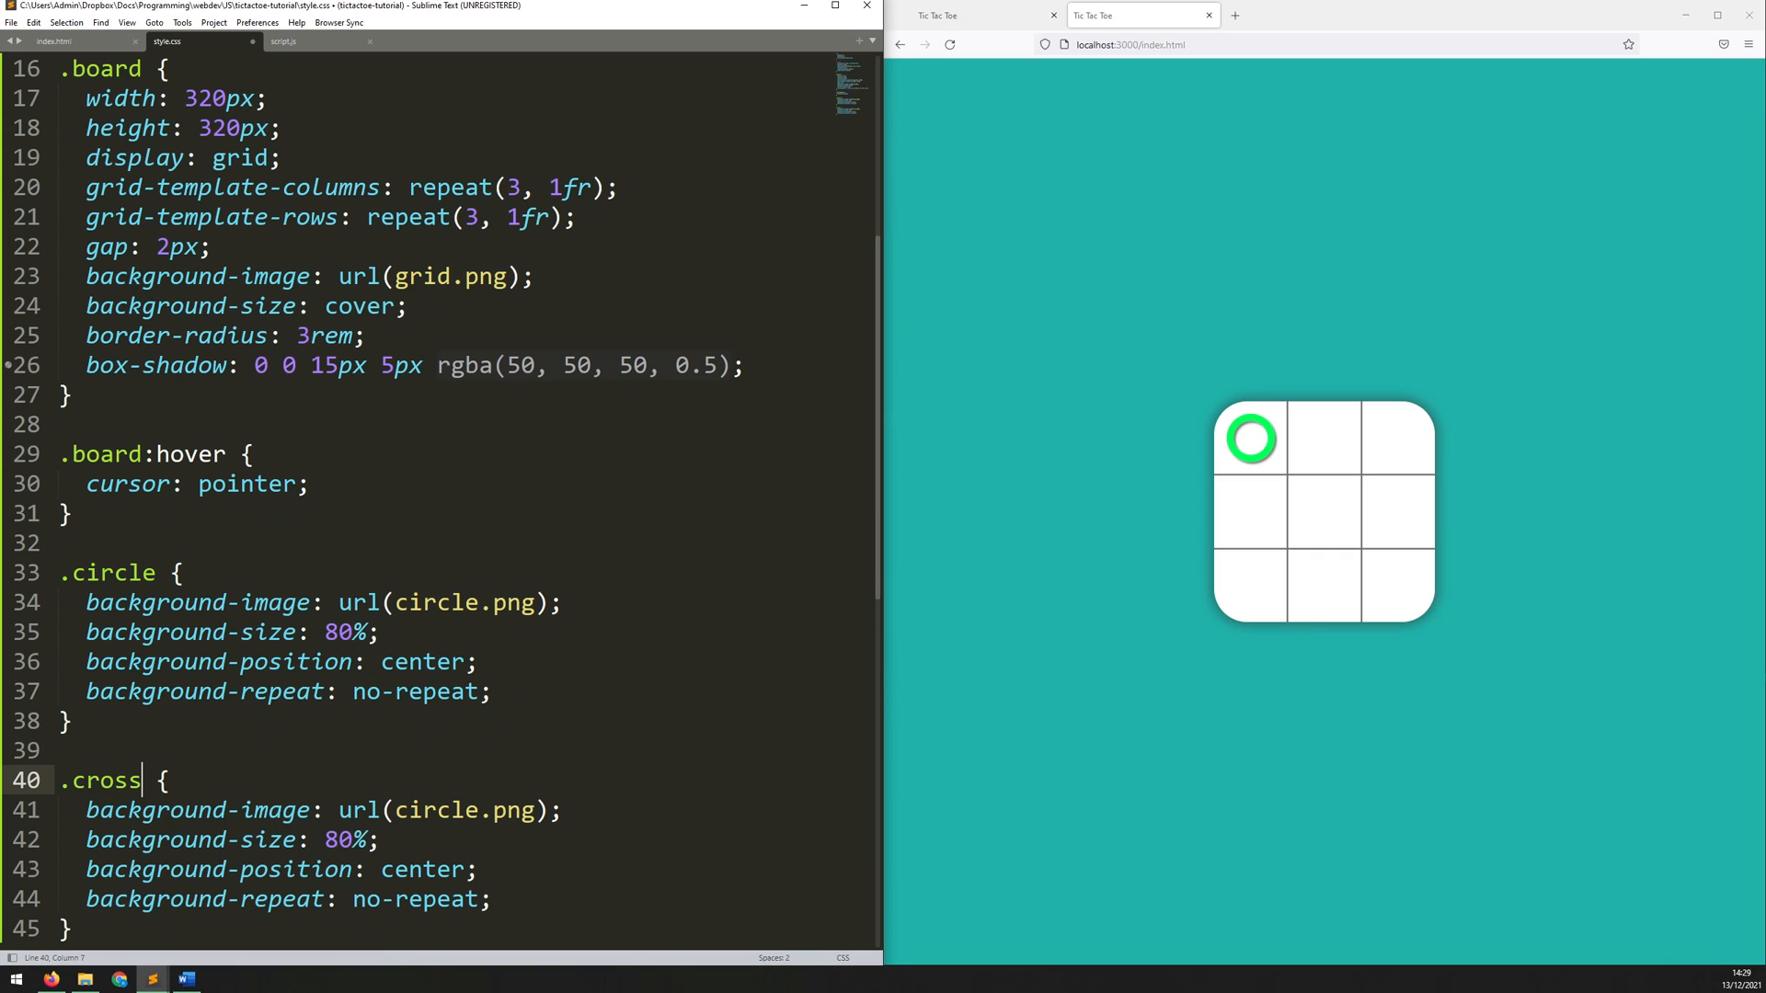
pyautogui.write('cross')
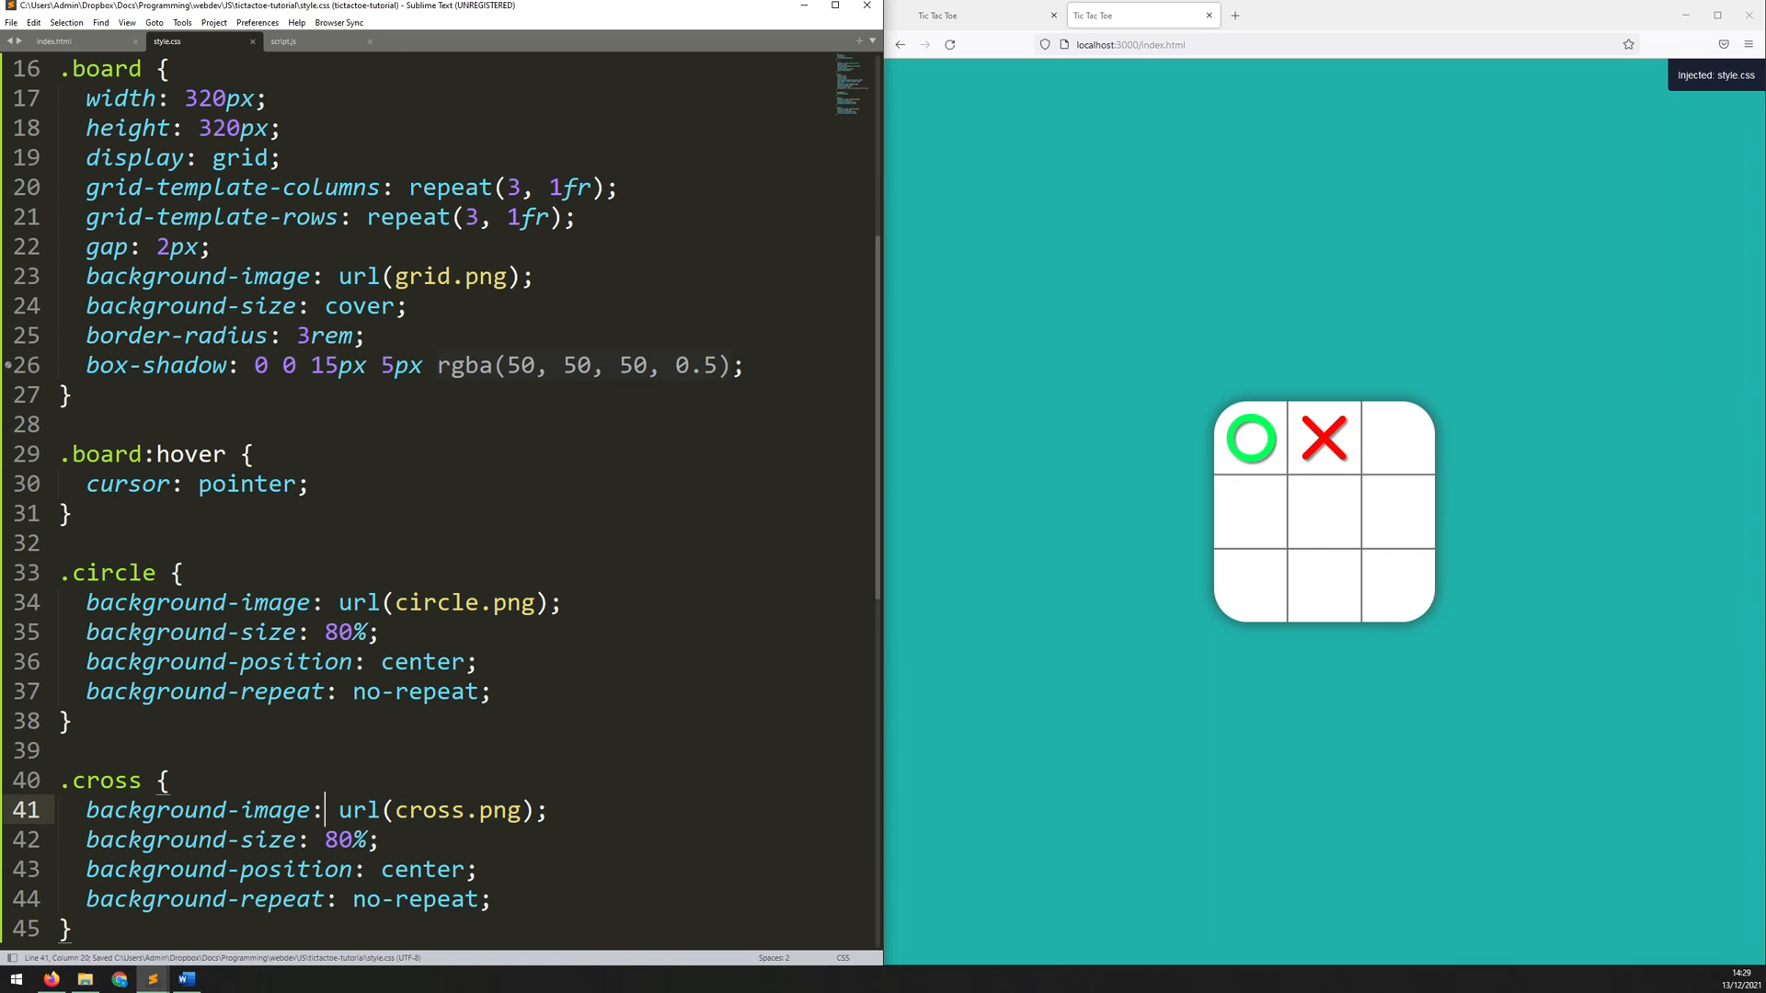
# Step: Create a '.circle, .cross' rule holding background-size 80%, center position and no-repeat
pyautogui.scroll(-3)
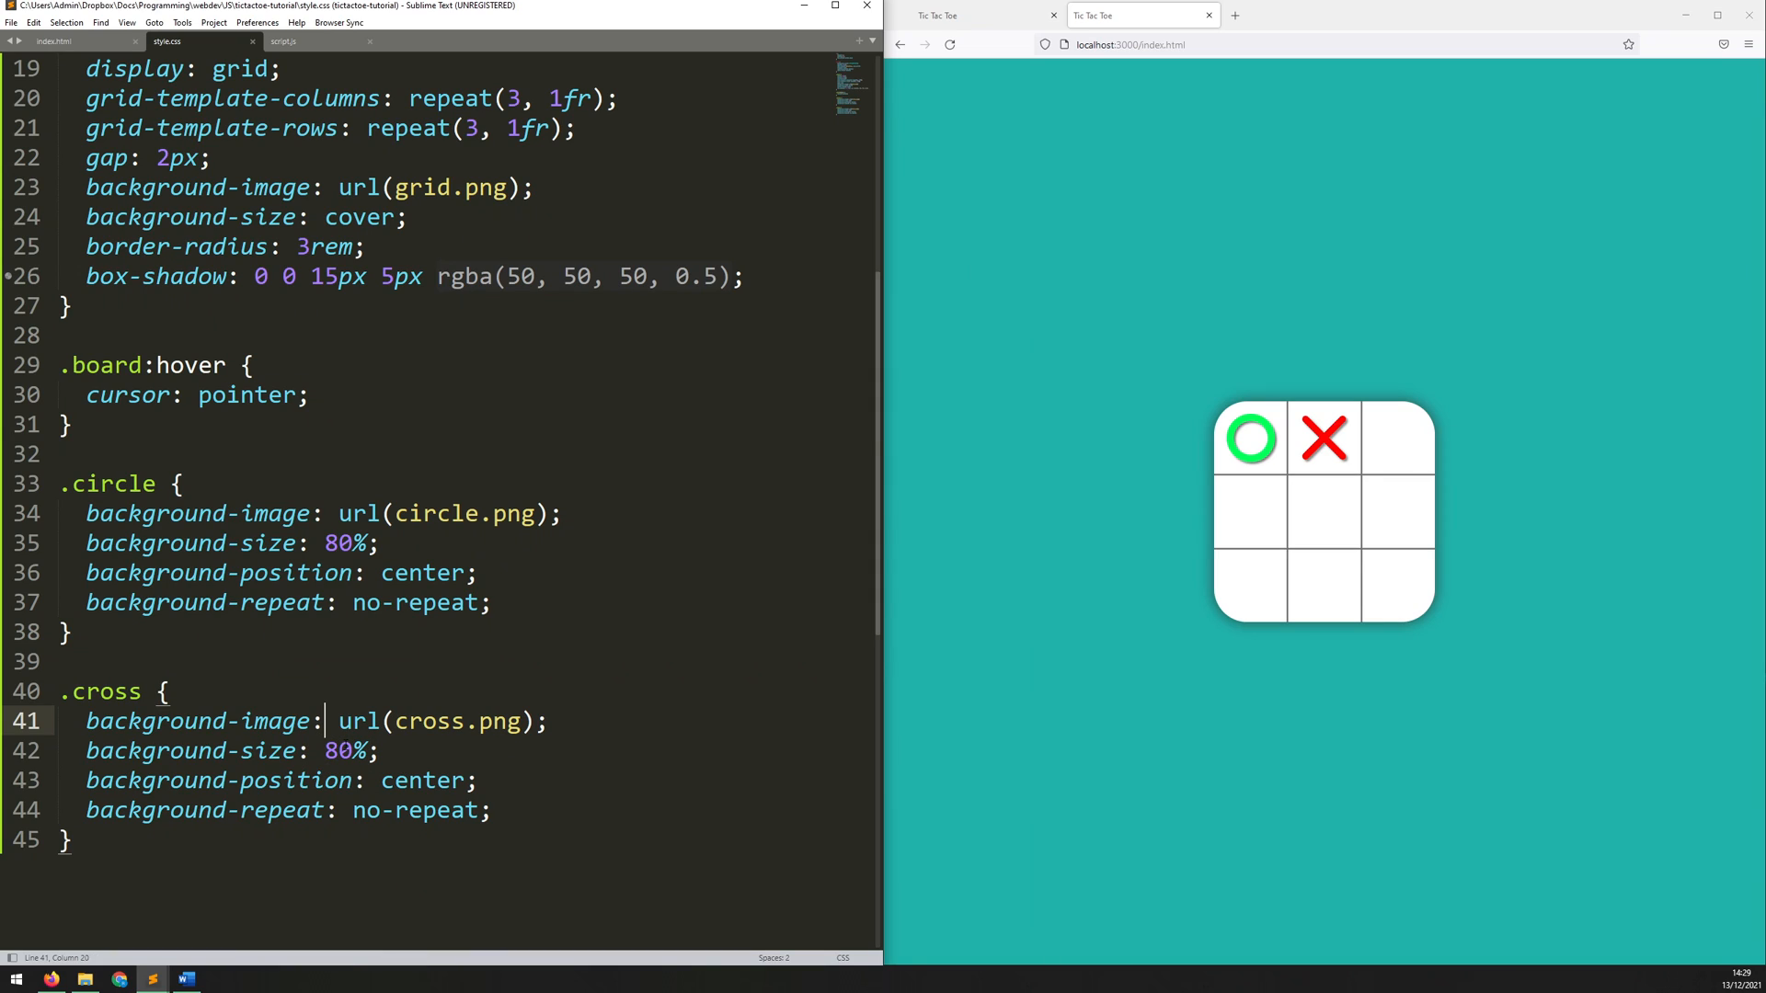
pyautogui.moveTo(1302, 448)
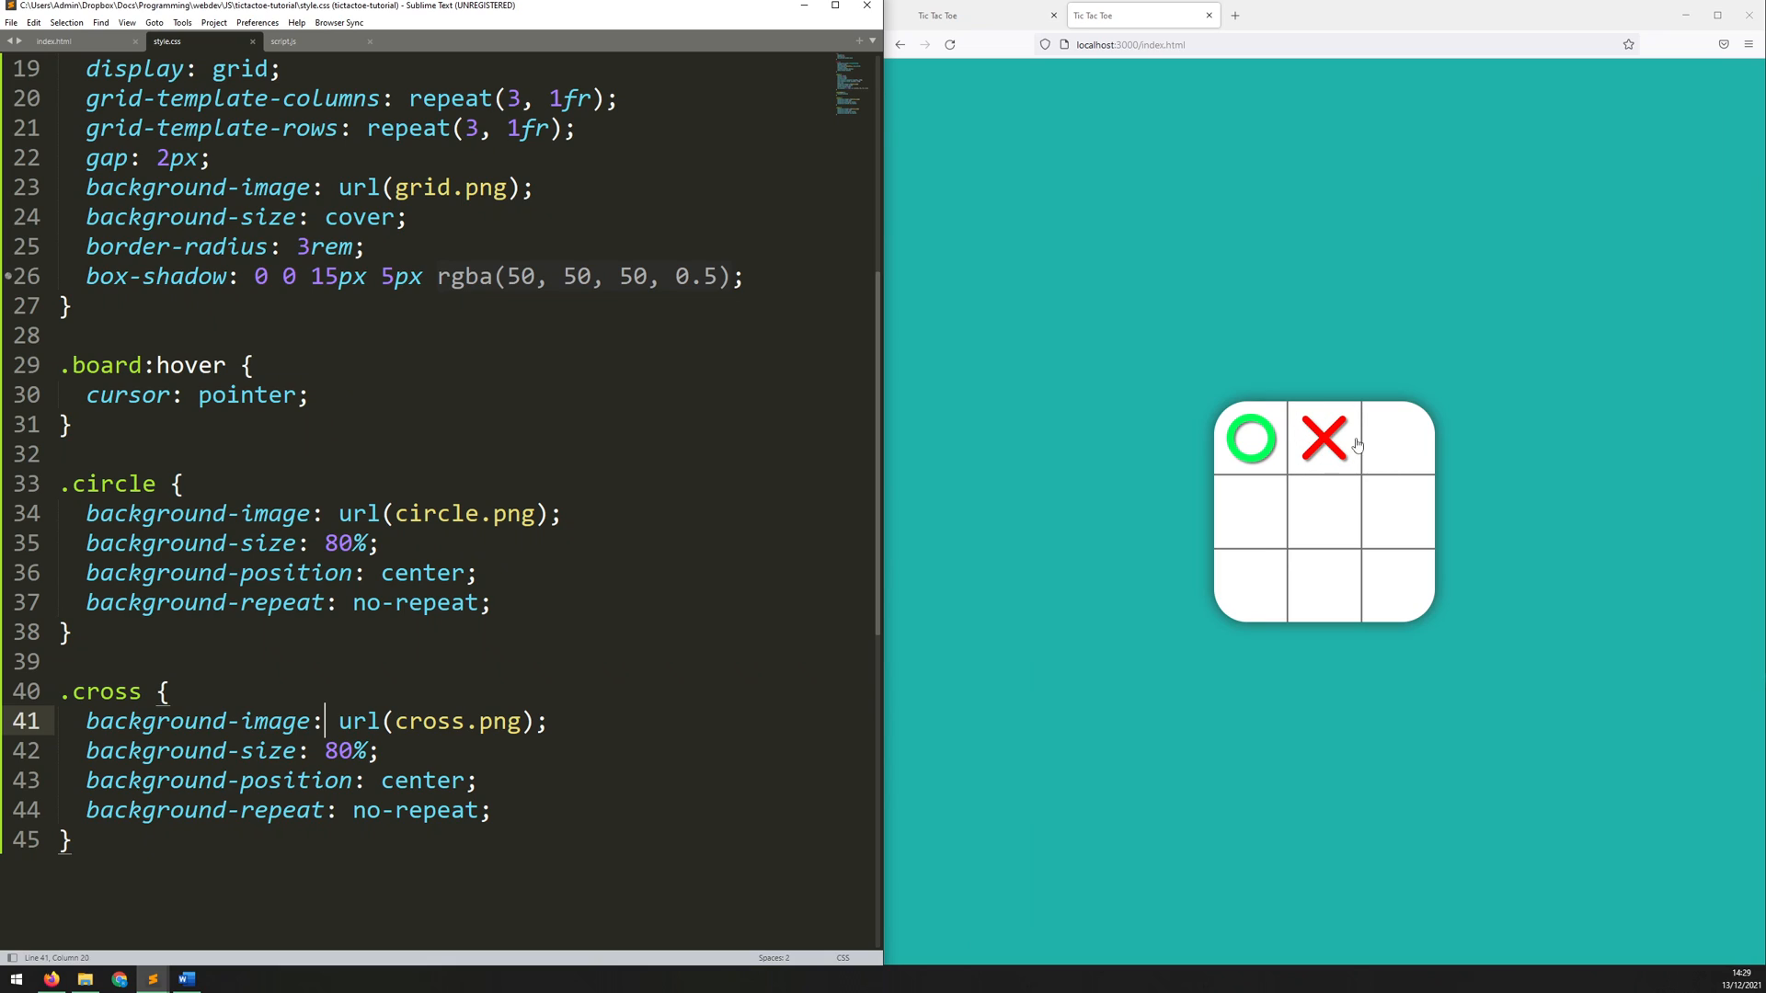
pyautogui.click(240, 778)
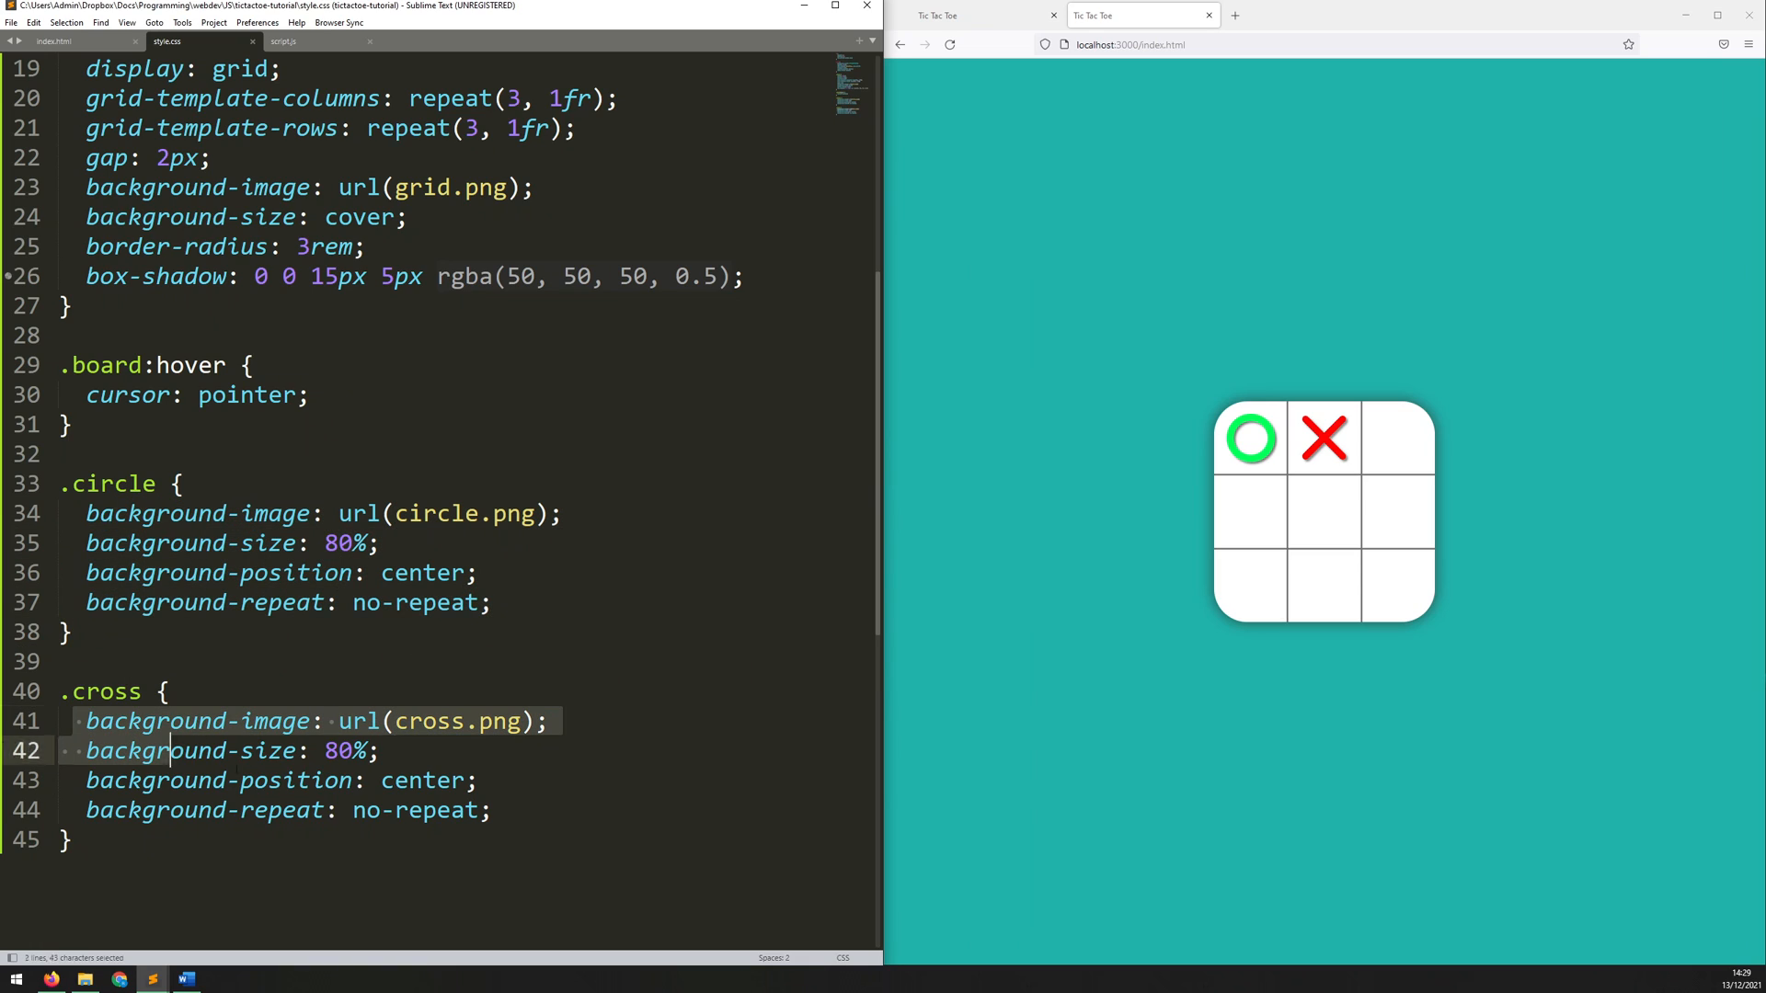
pyautogui.click(112, 750)
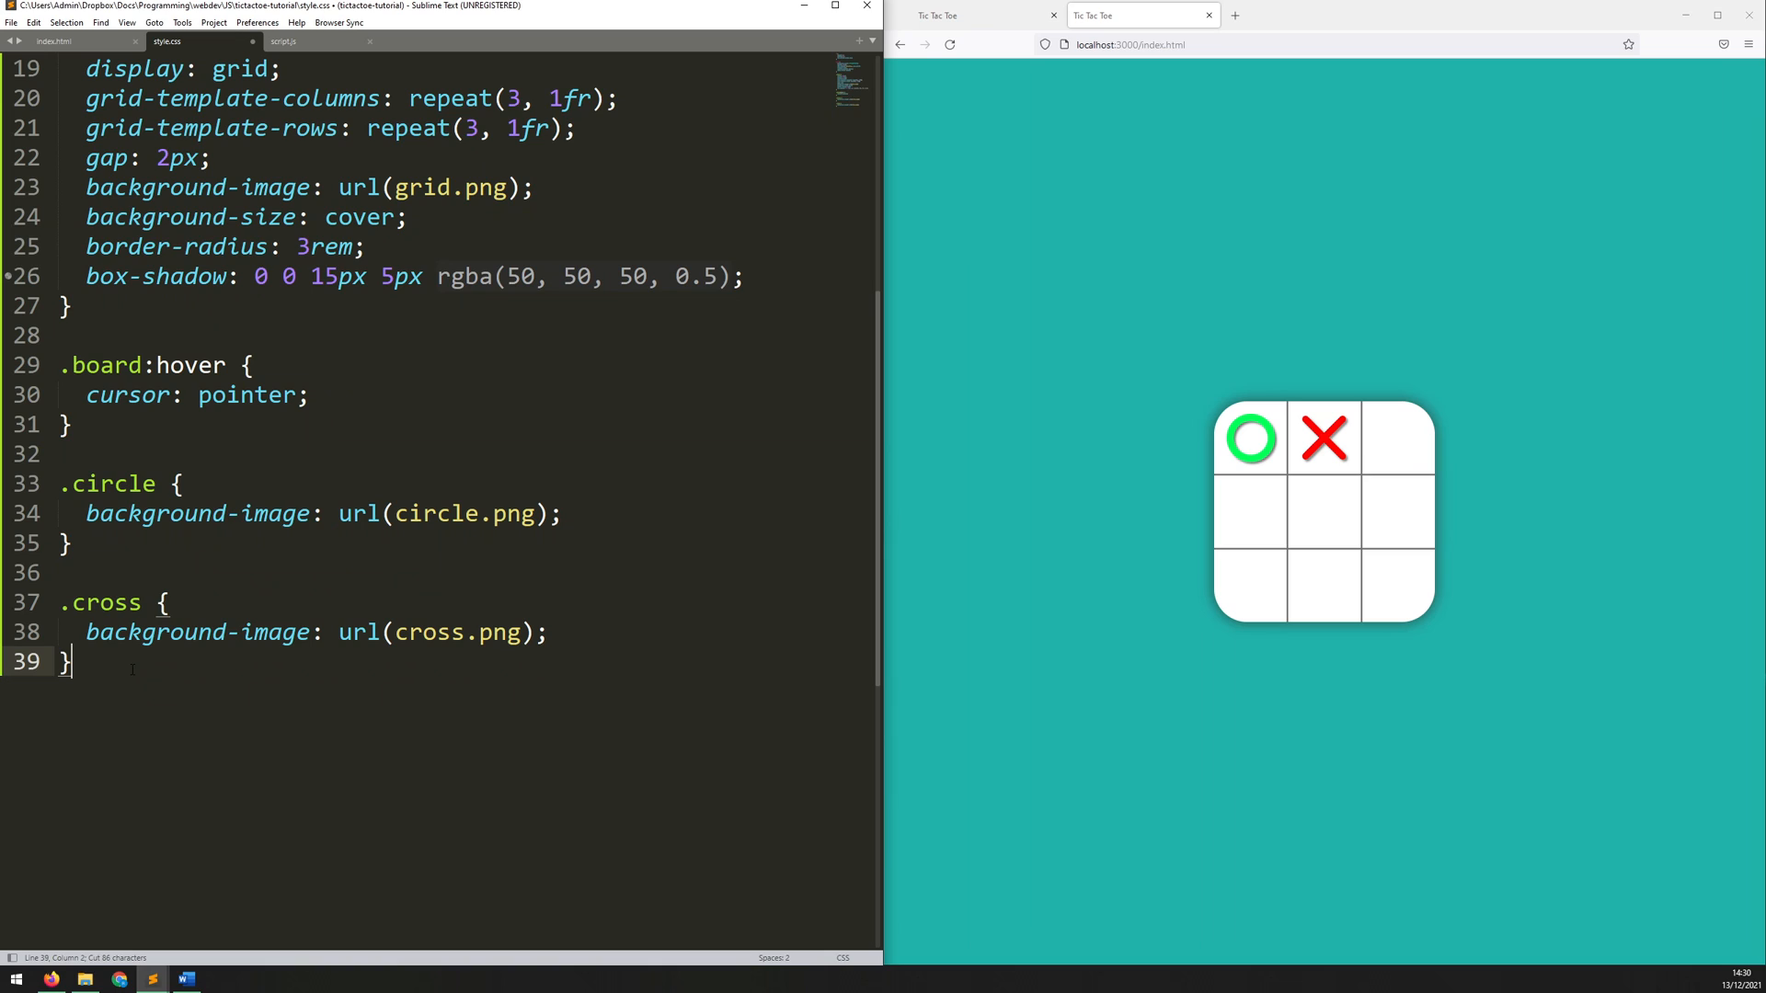
pyautogui.write('.circle,')
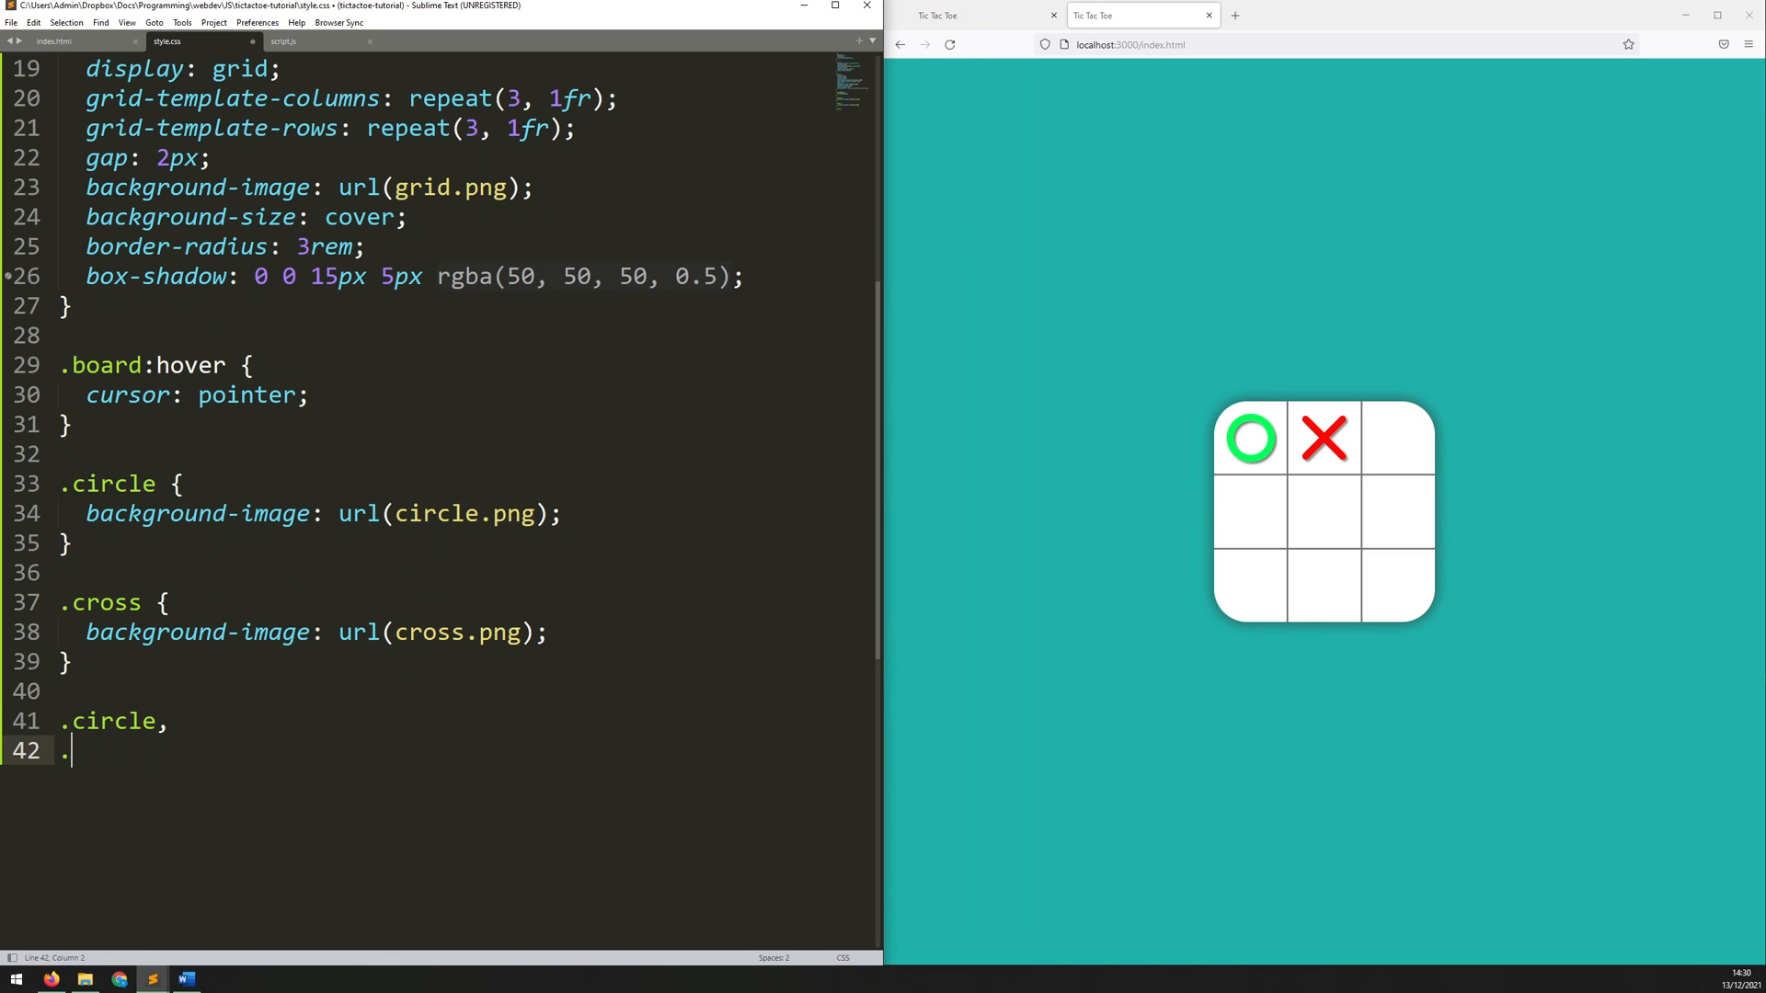
pyautogui.write('.cross')
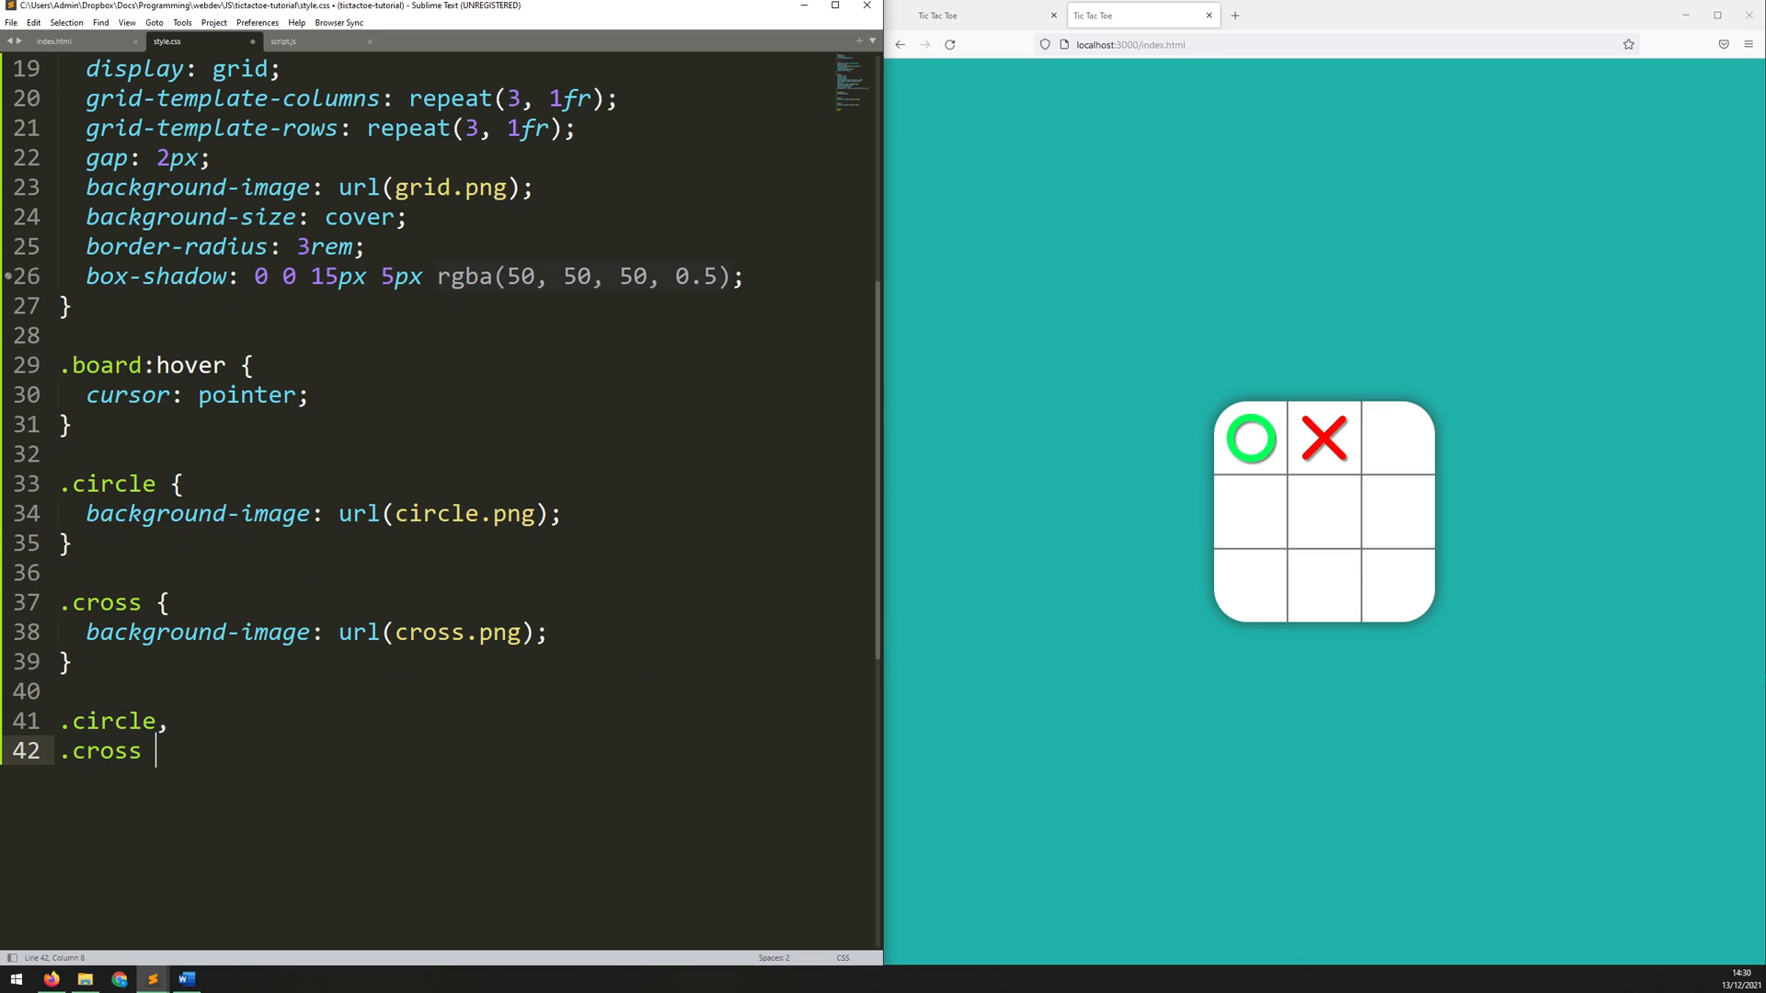
pyautogui.write('{ background-size: 80%; background-position: center; background-repeat: no-repeat; }')
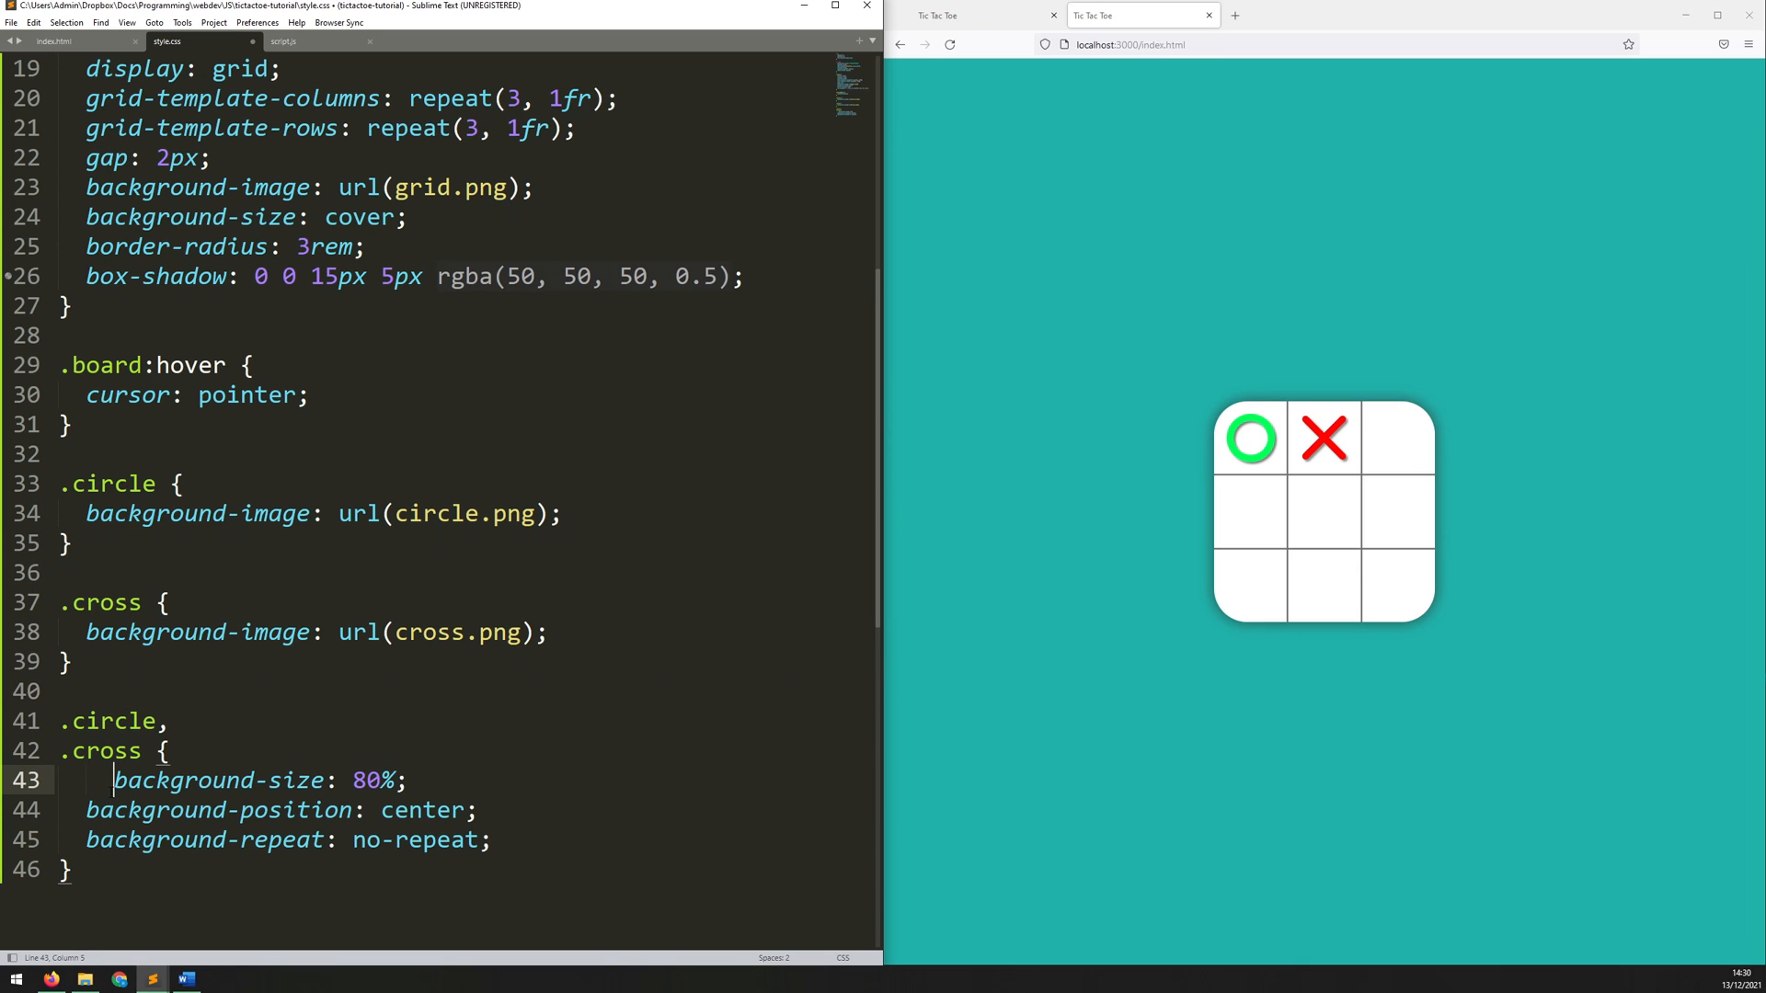
pyautogui.moveTo(112, 779); pyautogui.dragTo(254, 810)
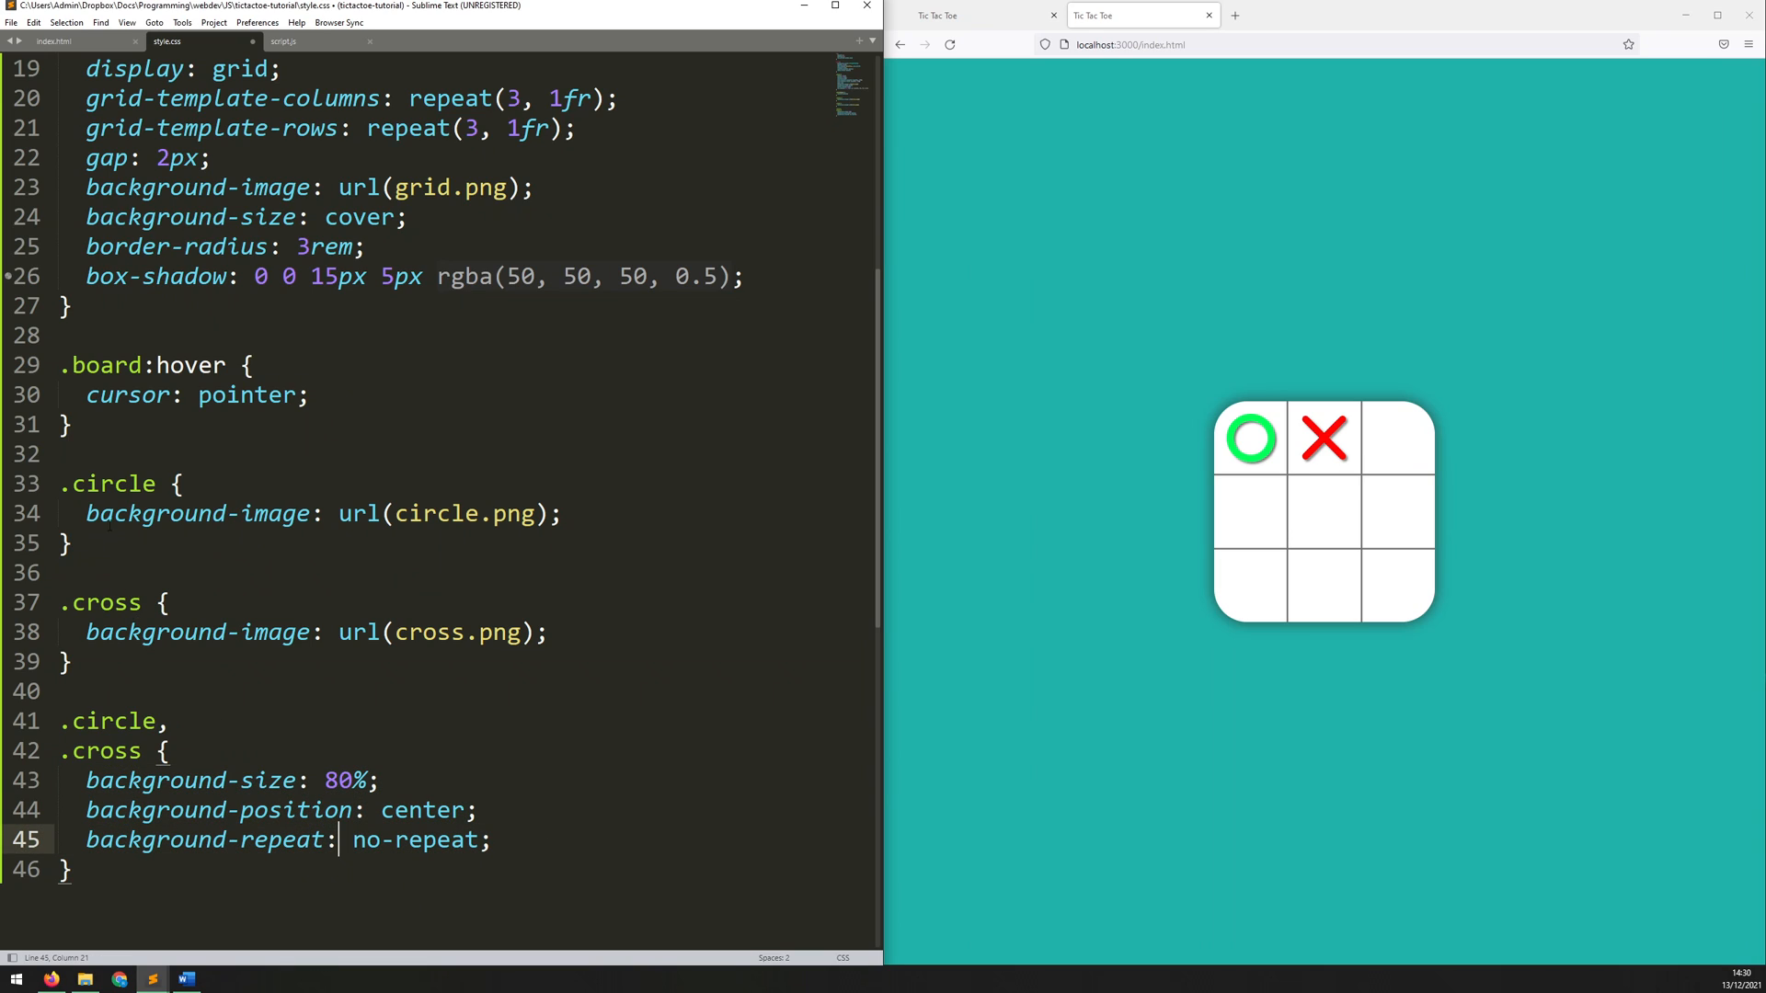
pyautogui.click(462, 514)
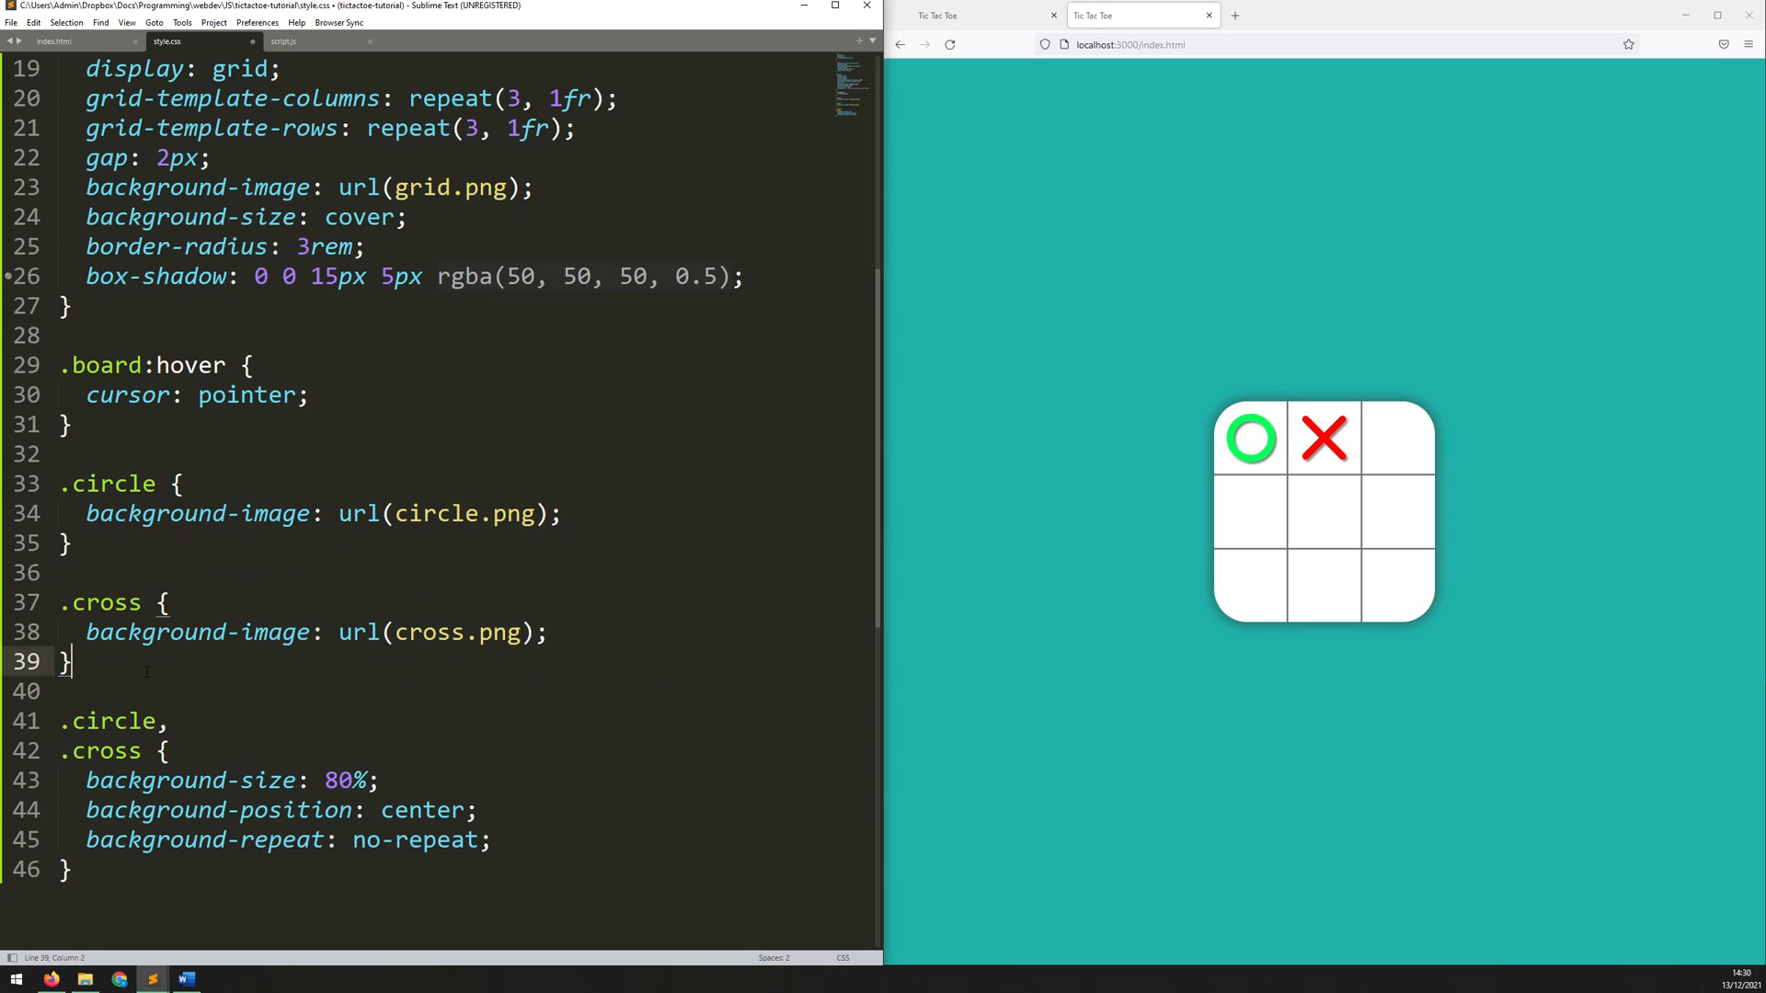
# Step: Save style.css, then give the sixth cell the class 'circle' and save index.html
pyautogui.press('ctrl+s')
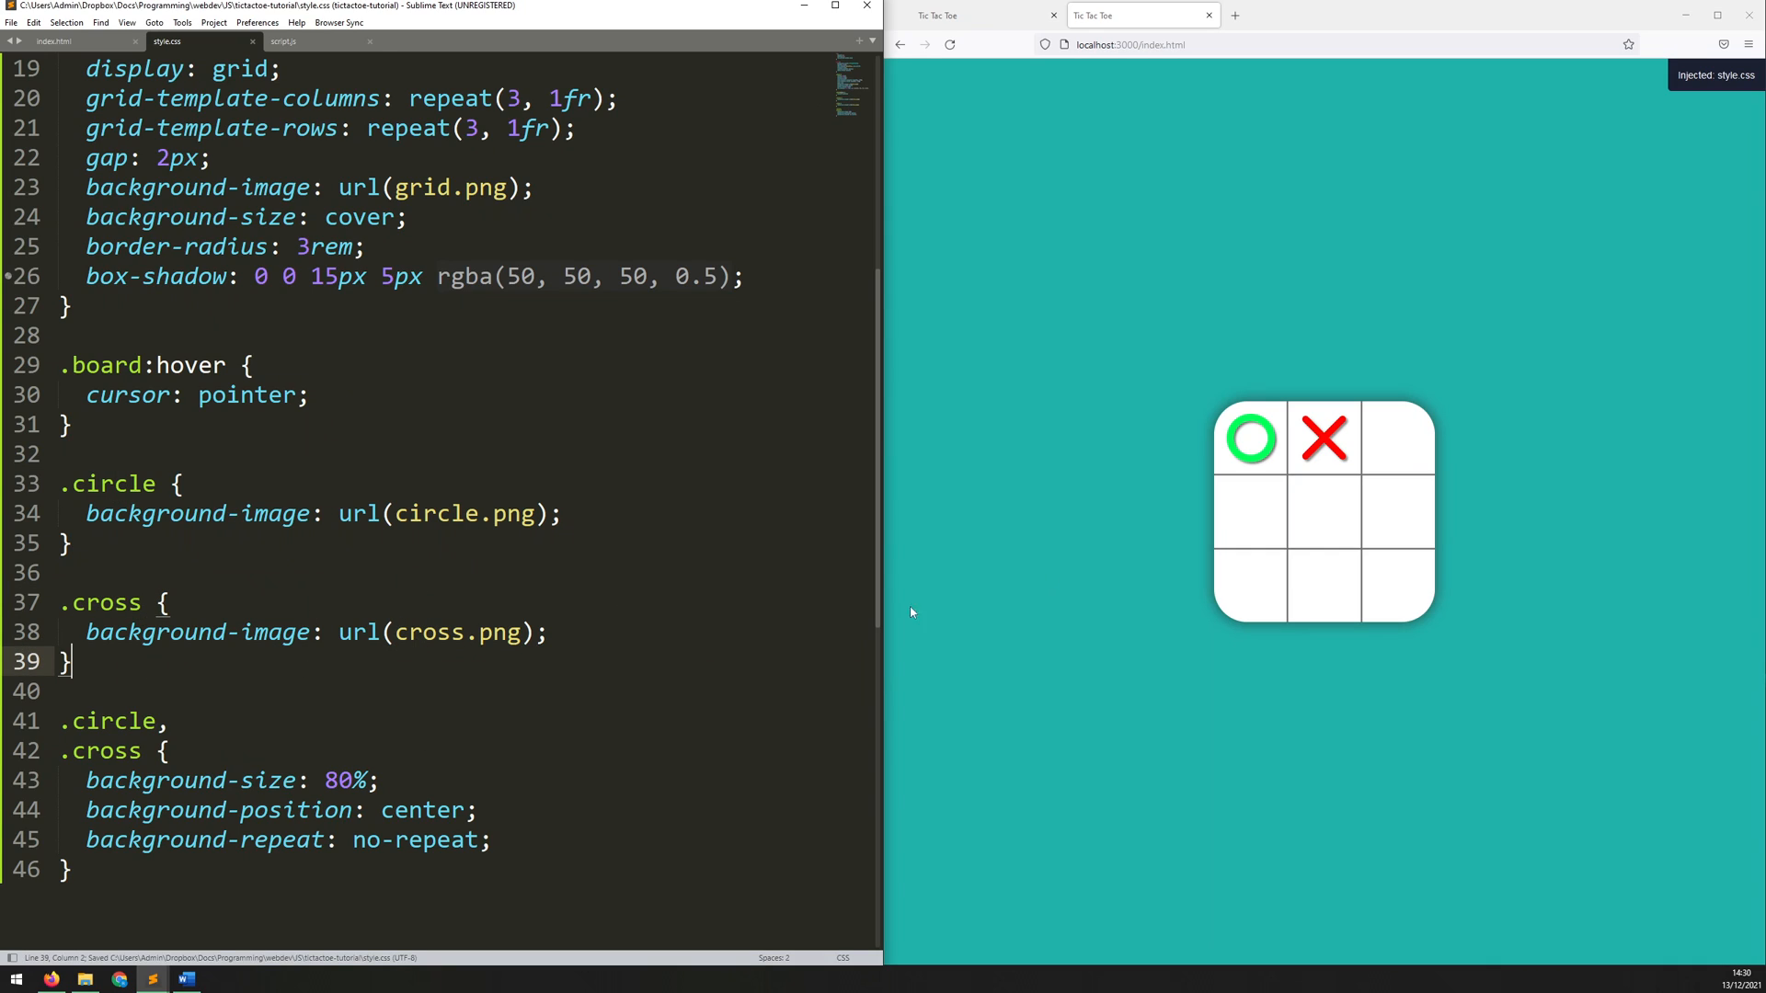
pyautogui.click(51, 42)
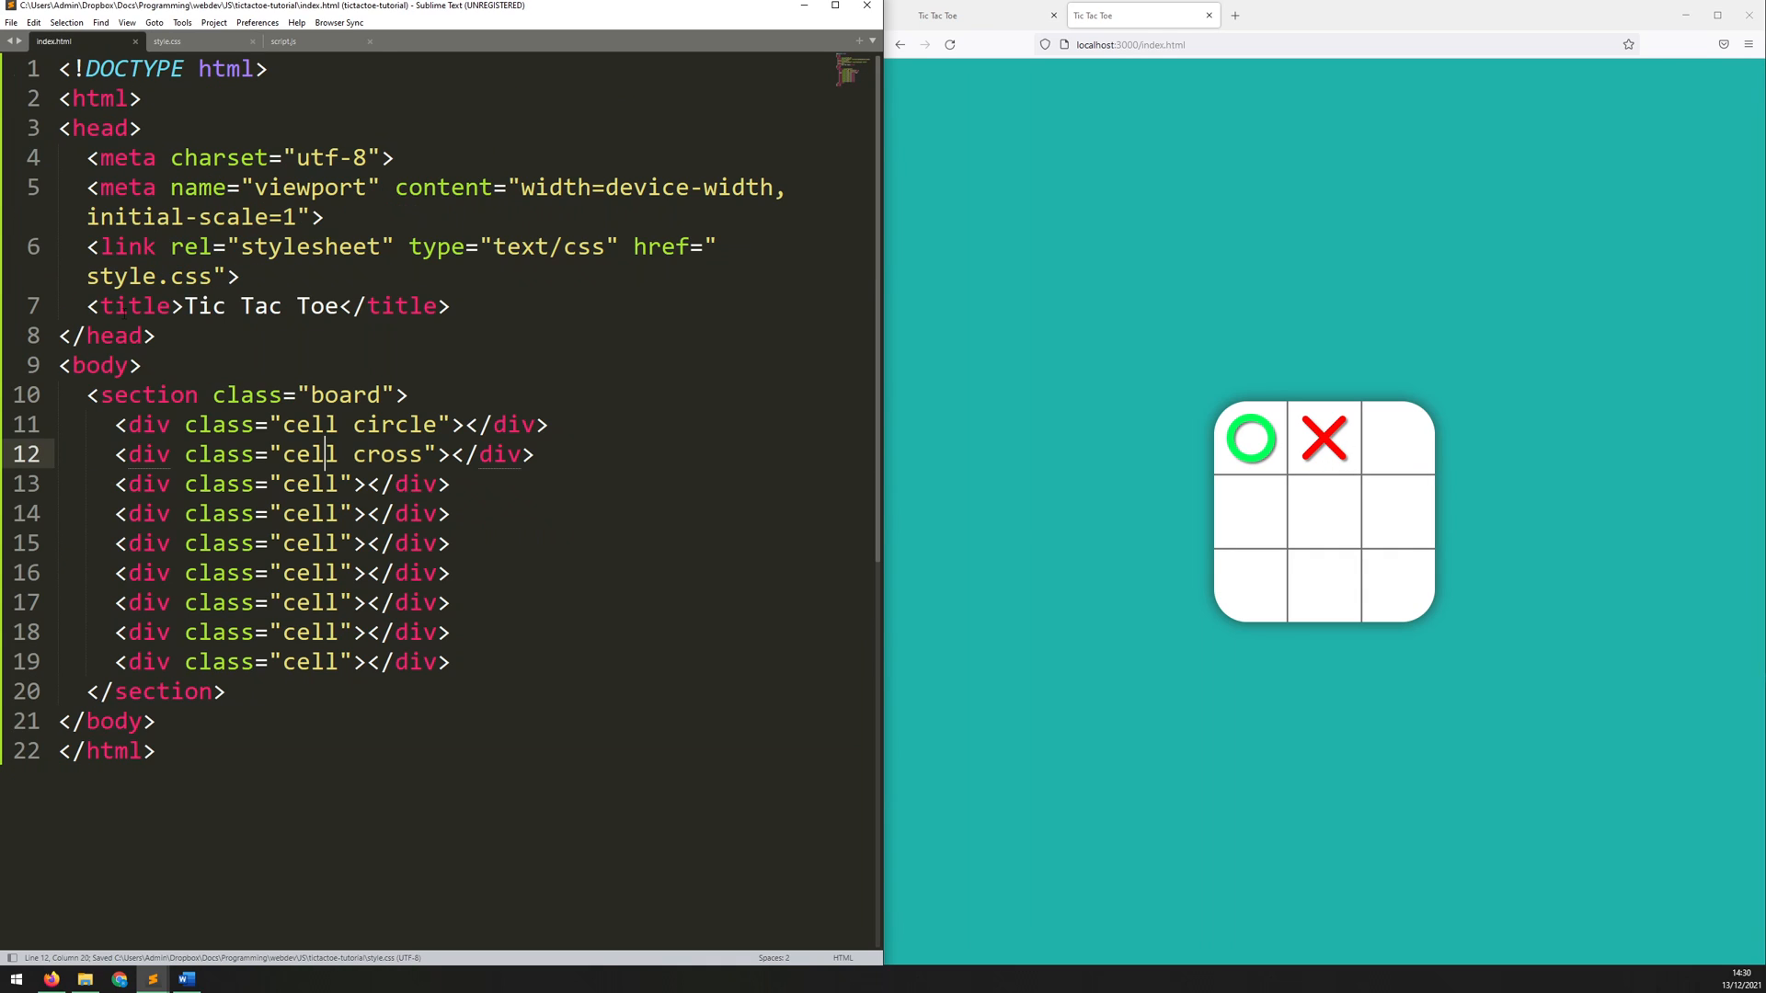
pyautogui.click(338, 572)
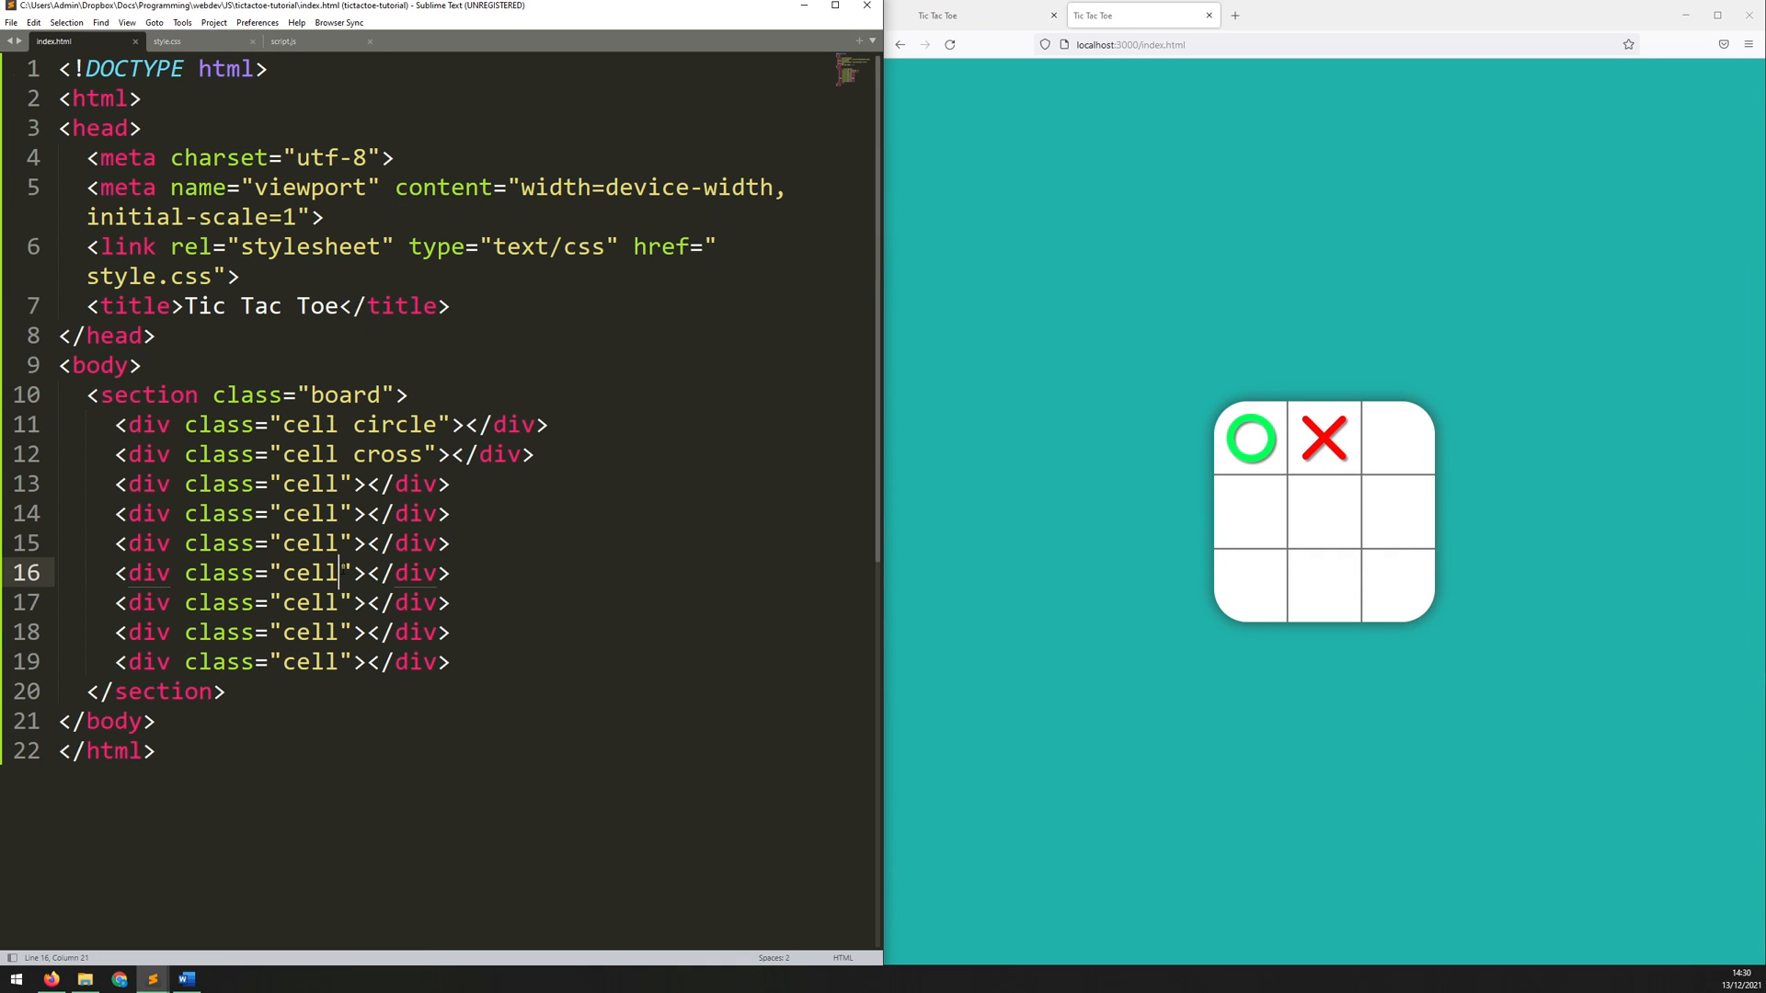
pyautogui.write('circle')
pyautogui.click(282, 632)
pyautogui.write(' cross')
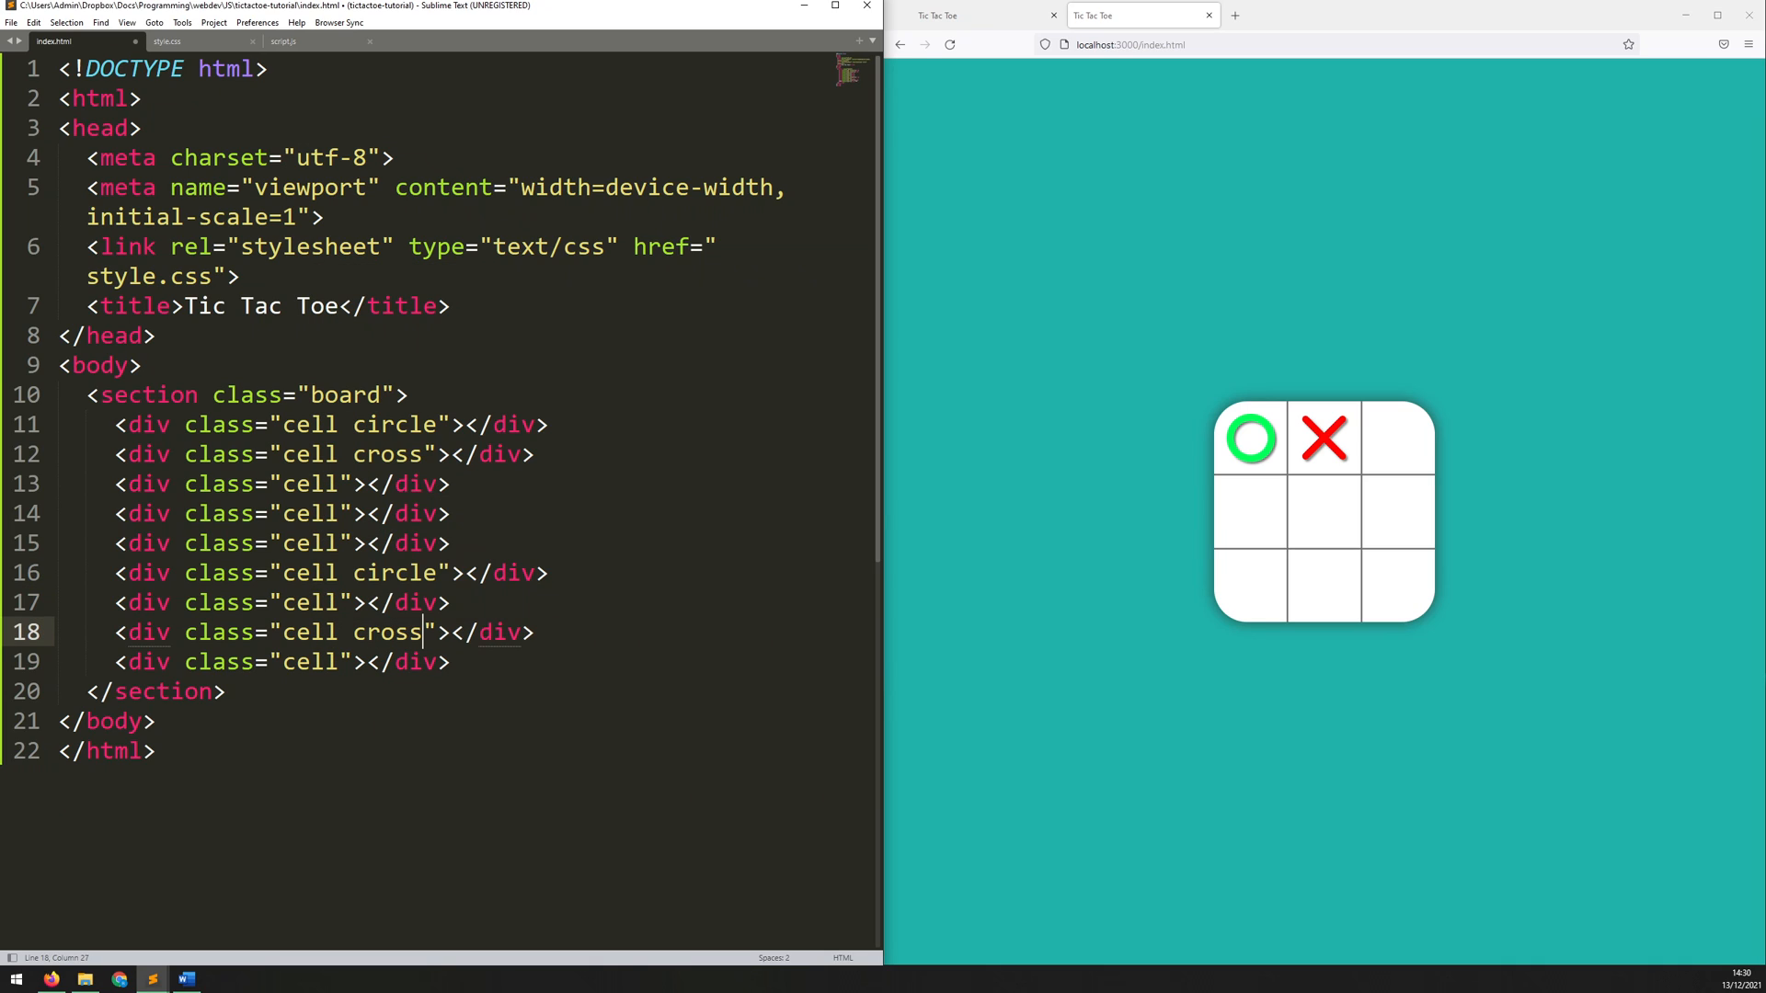
pyautogui.press('ctrl+s')
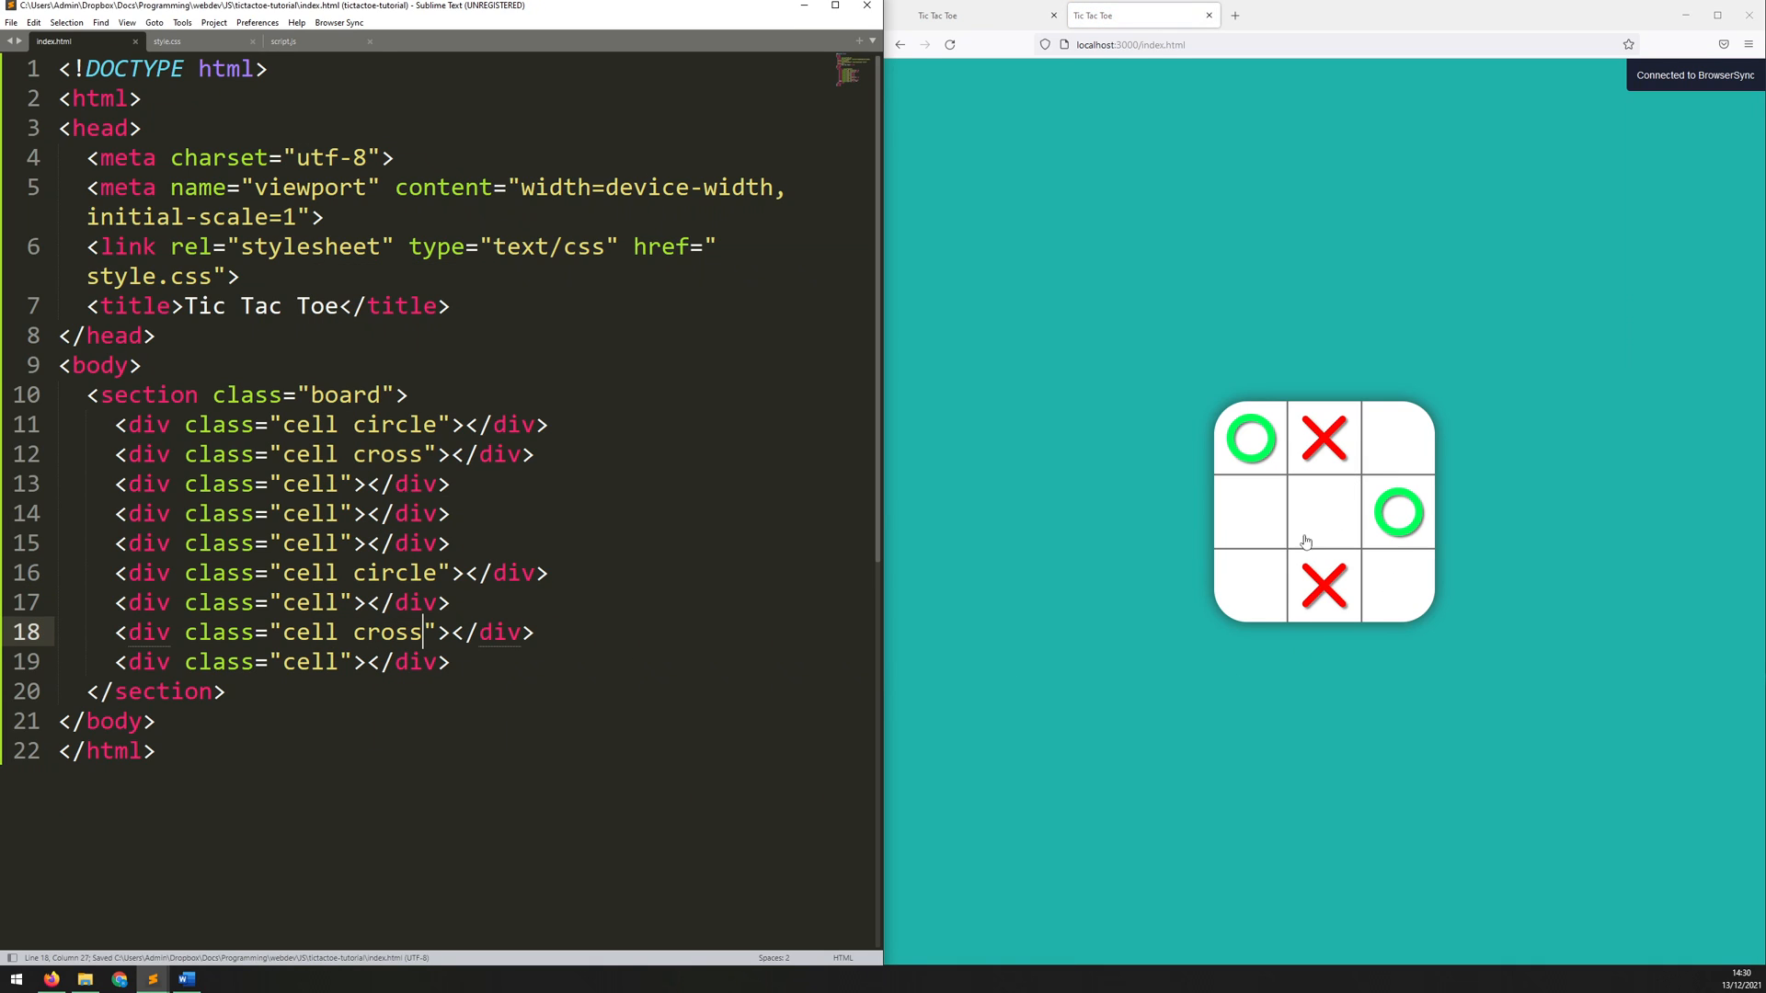
pyautogui.click(166, 41)
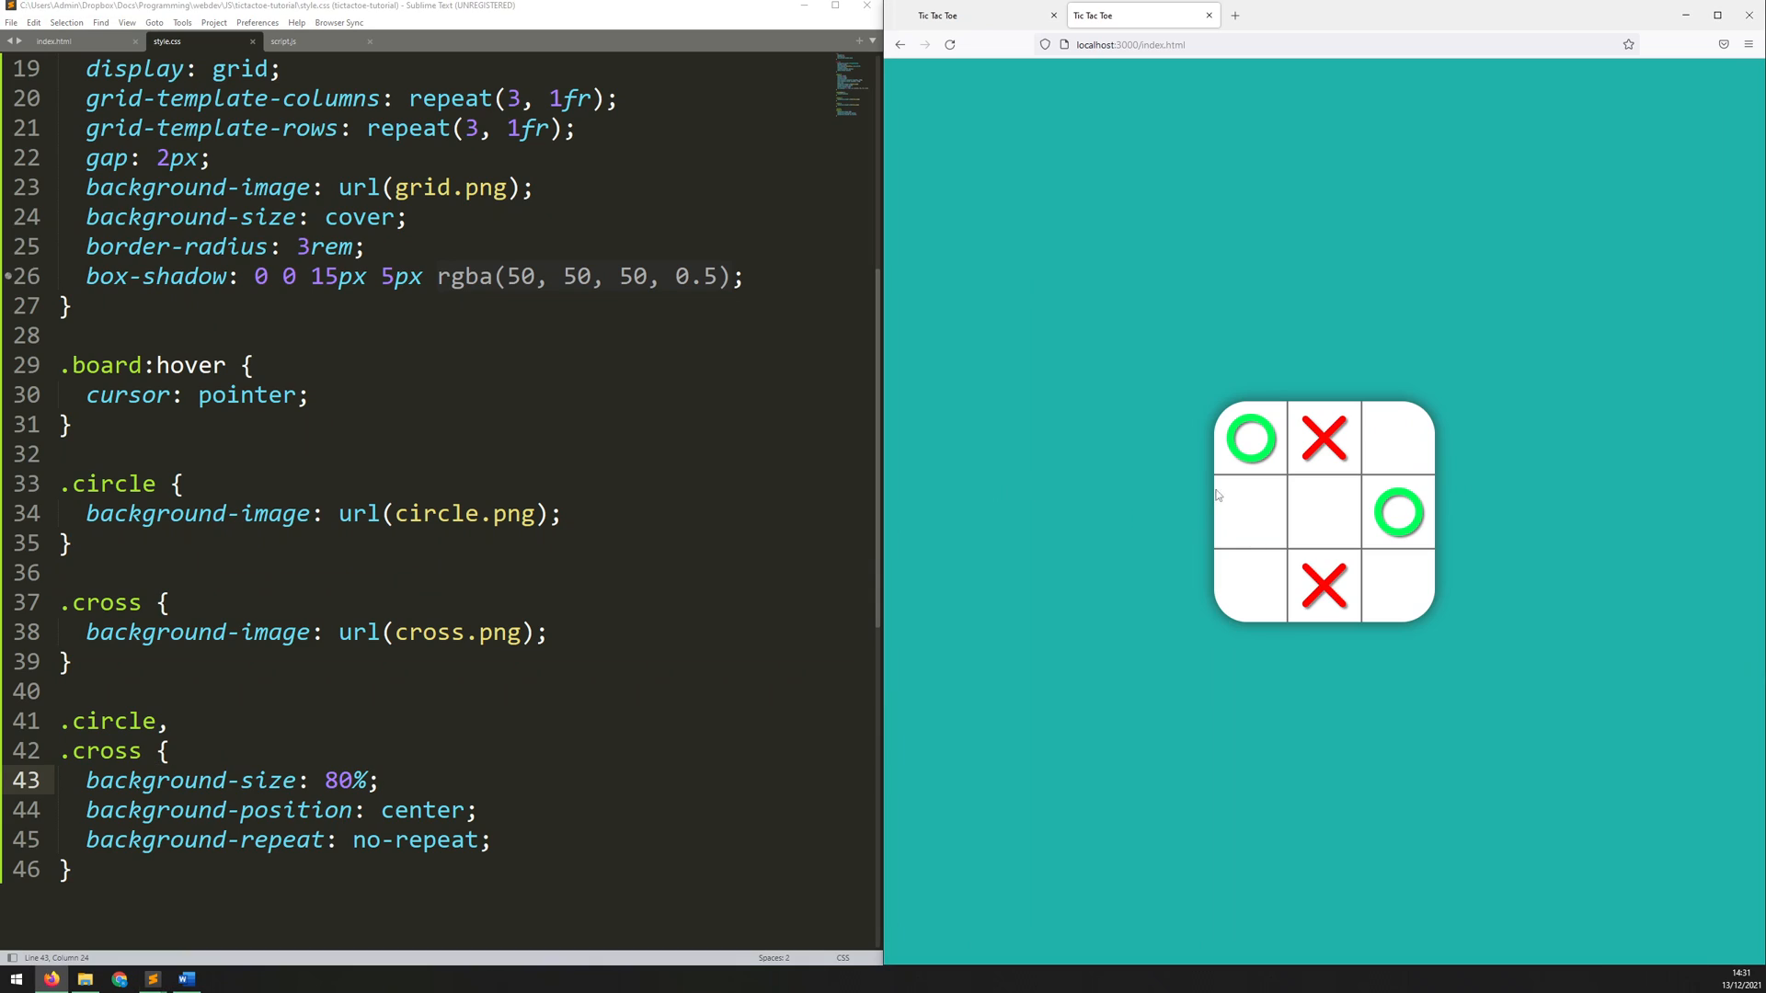
pyautogui.moveTo(1326, 509)
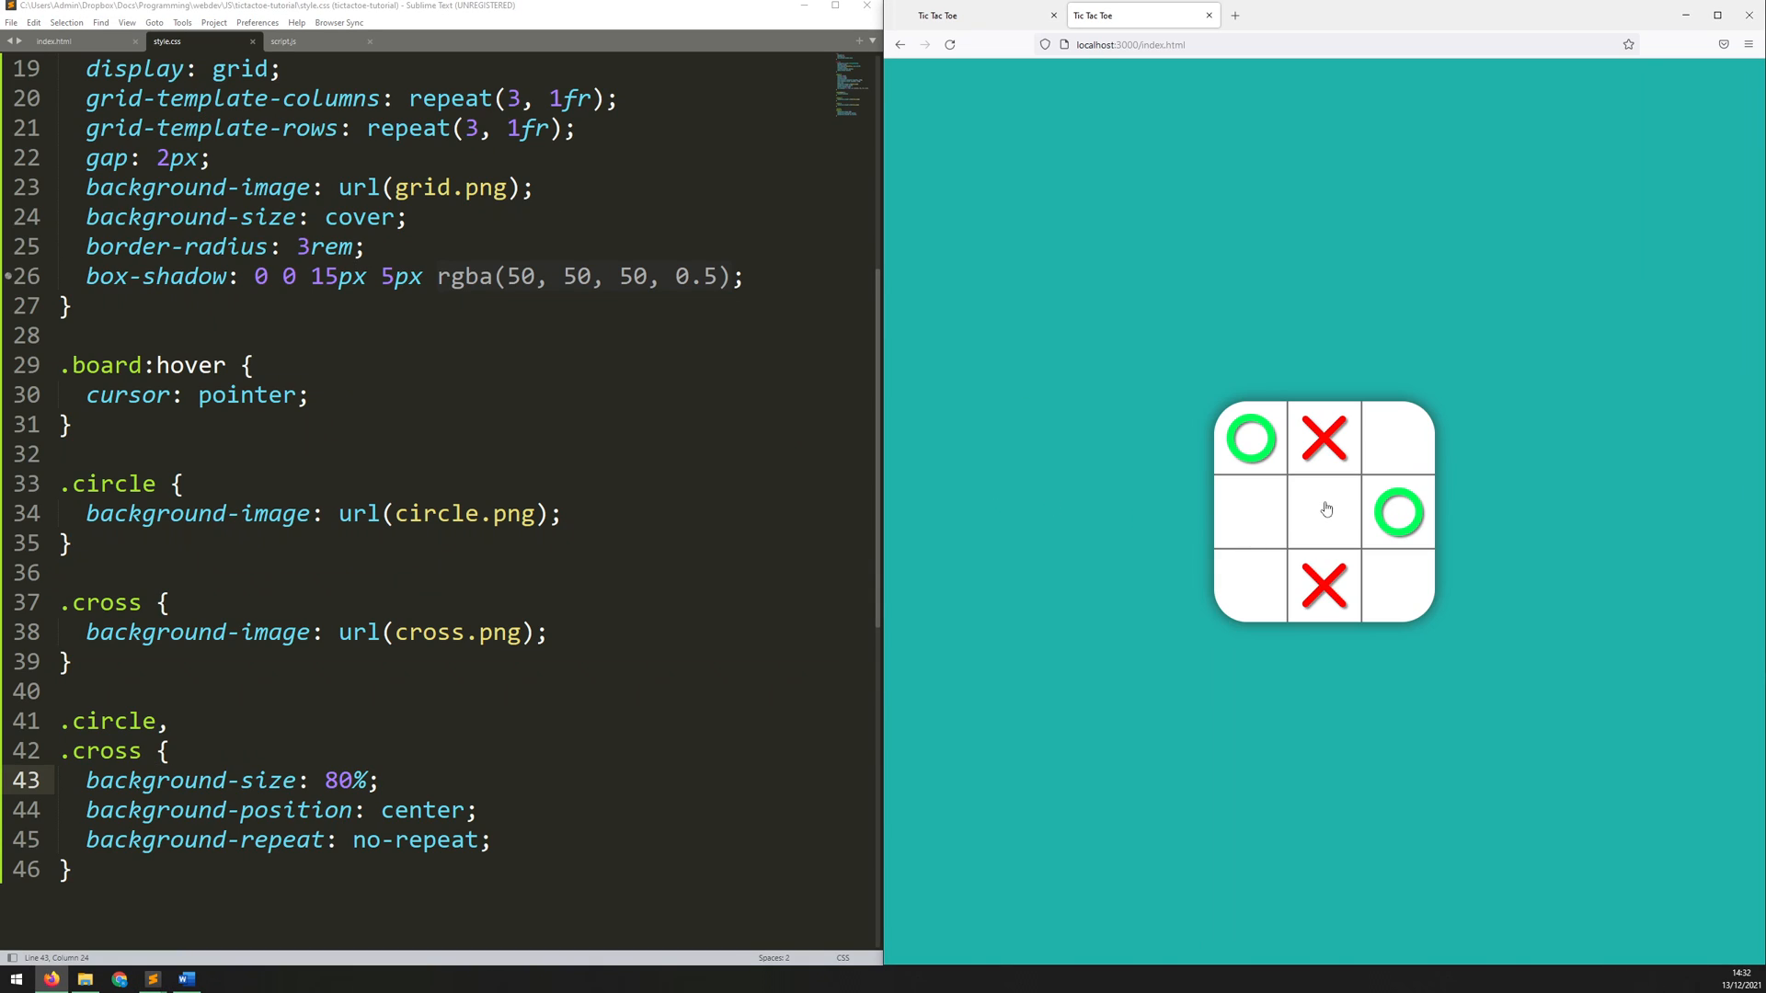
pyautogui.moveTo(1350, 575)
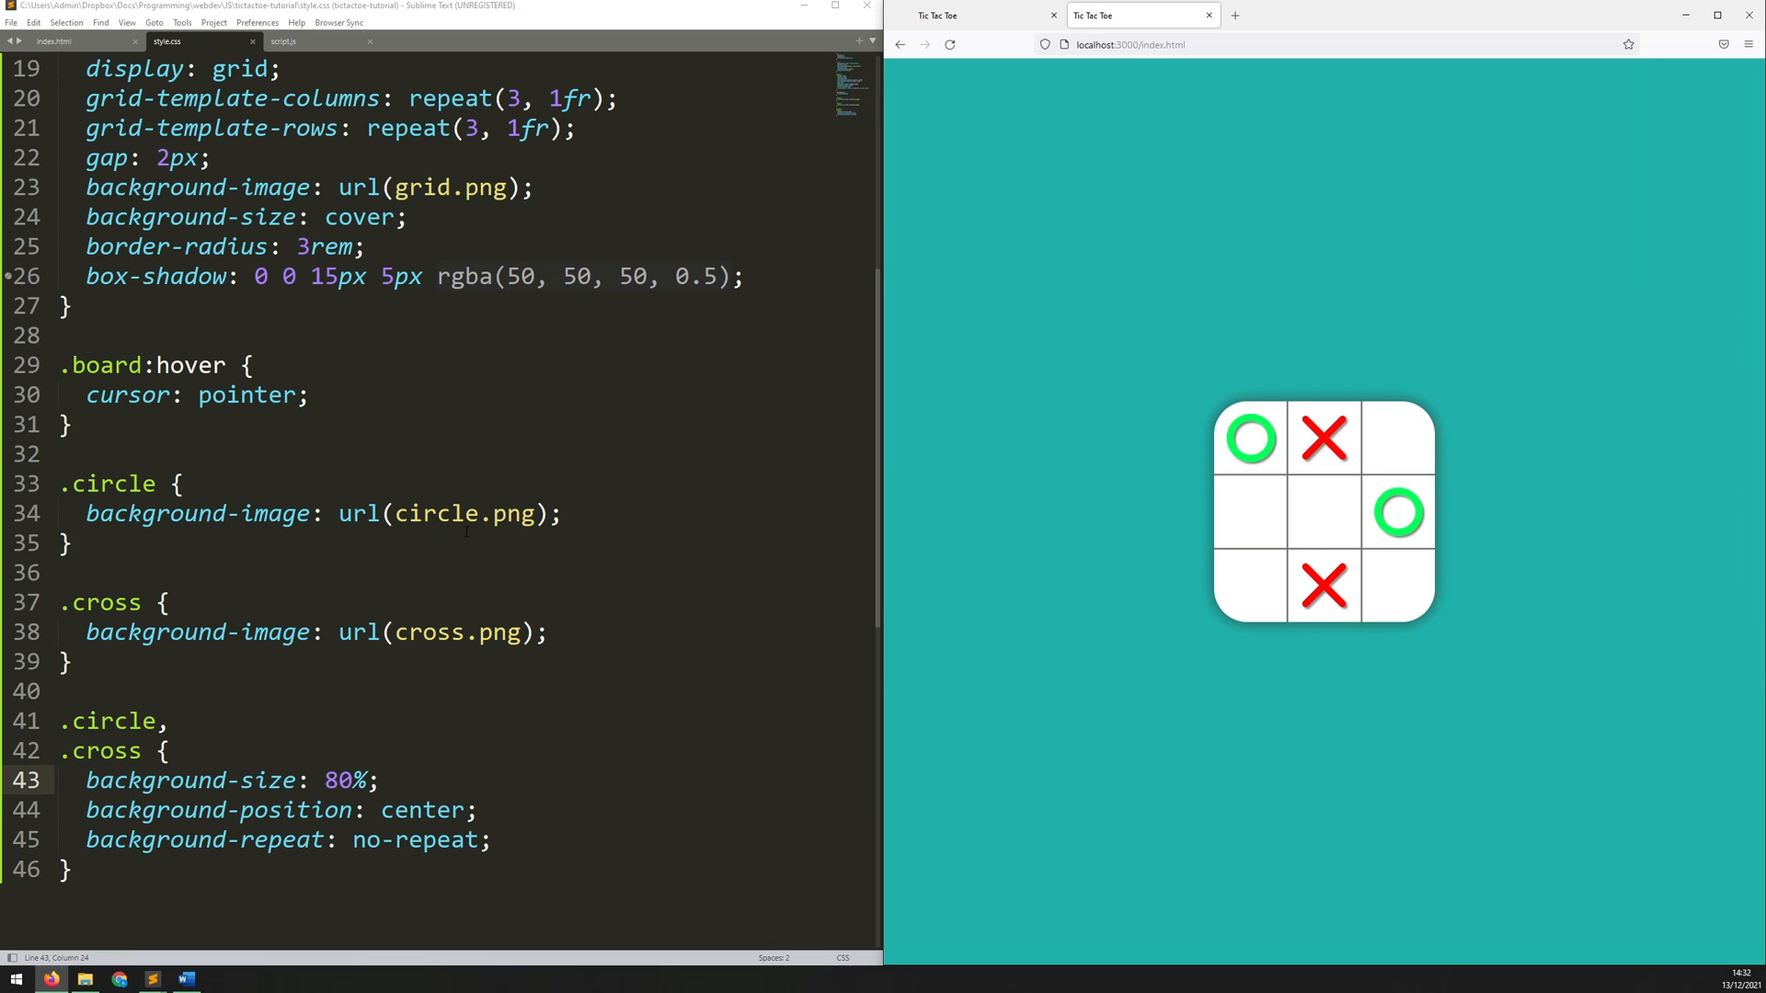
pyautogui.moveTo(1199, 418)
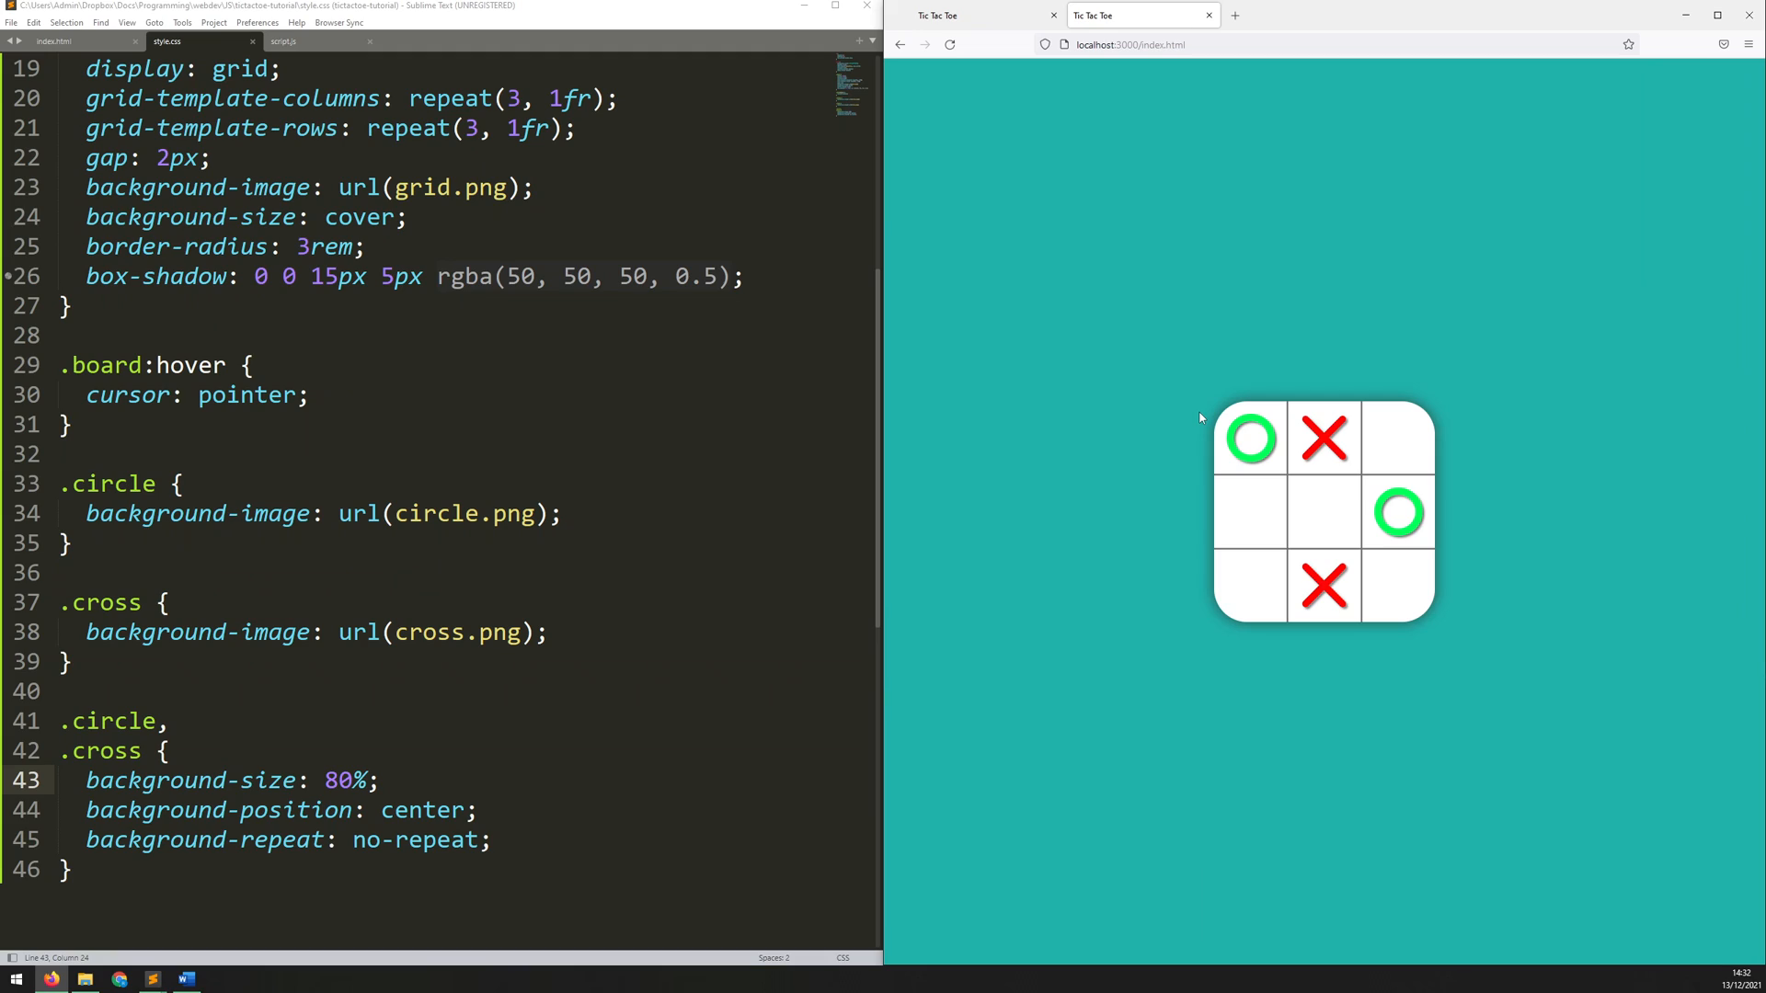
pyautogui.moveTo(839, 450)
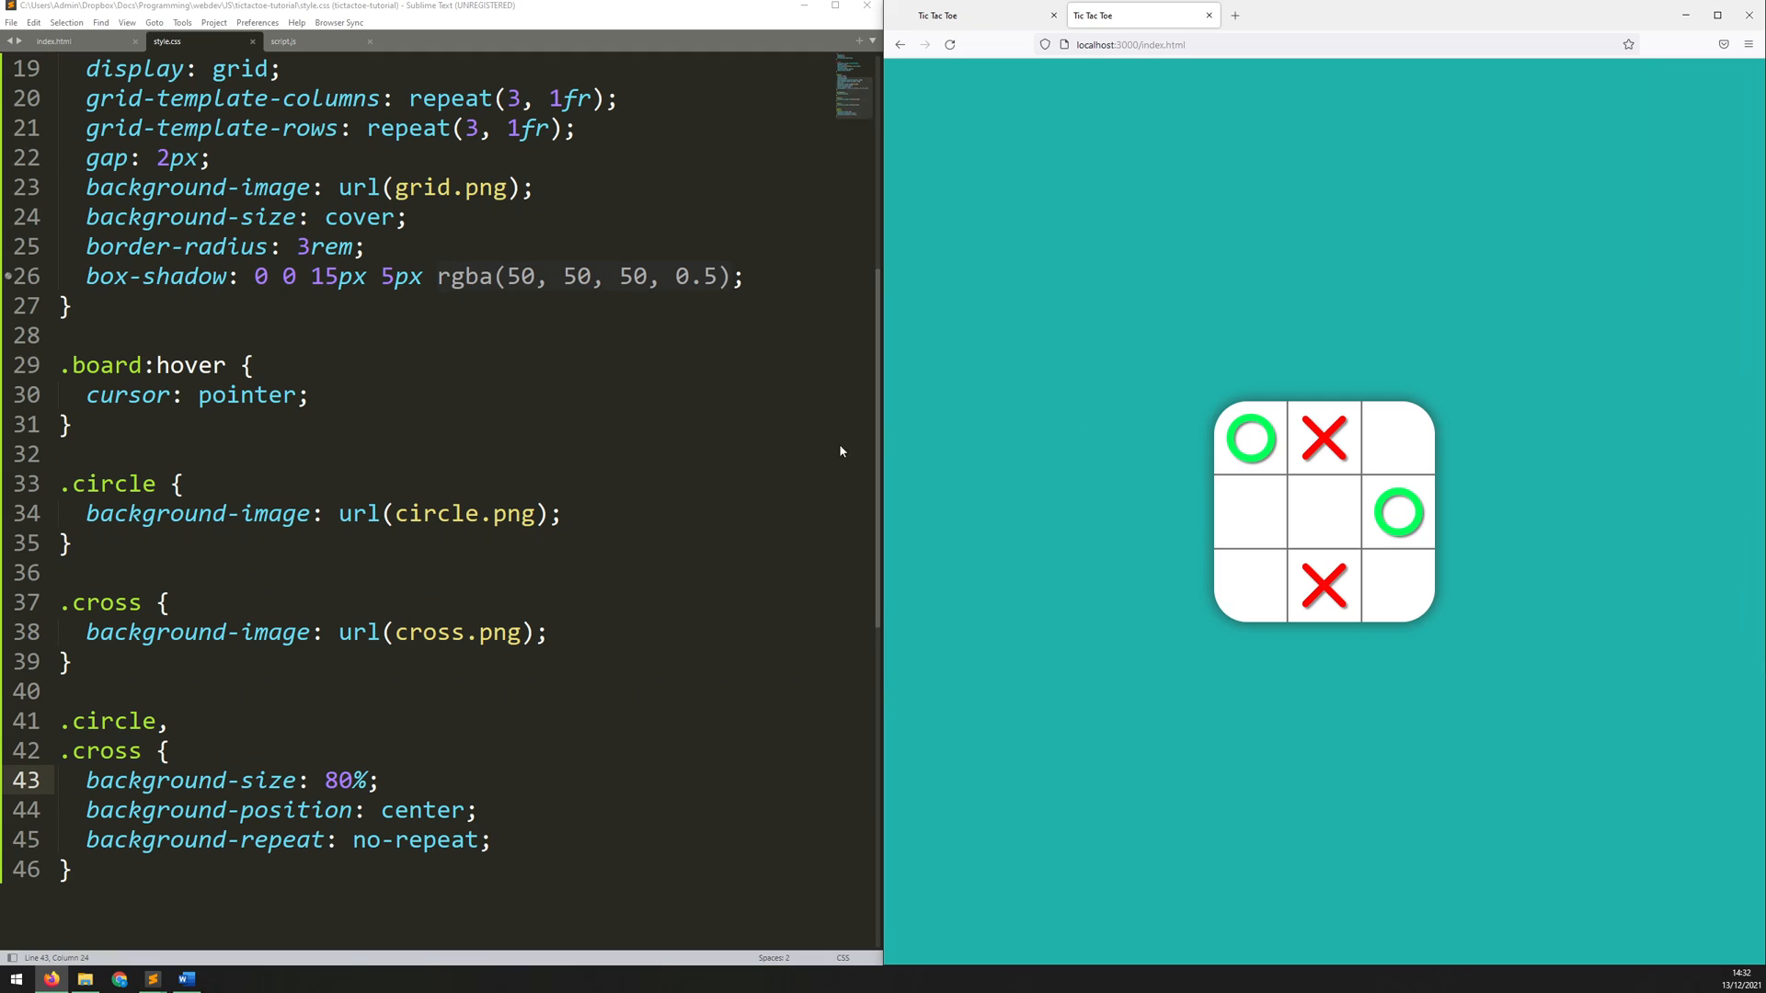